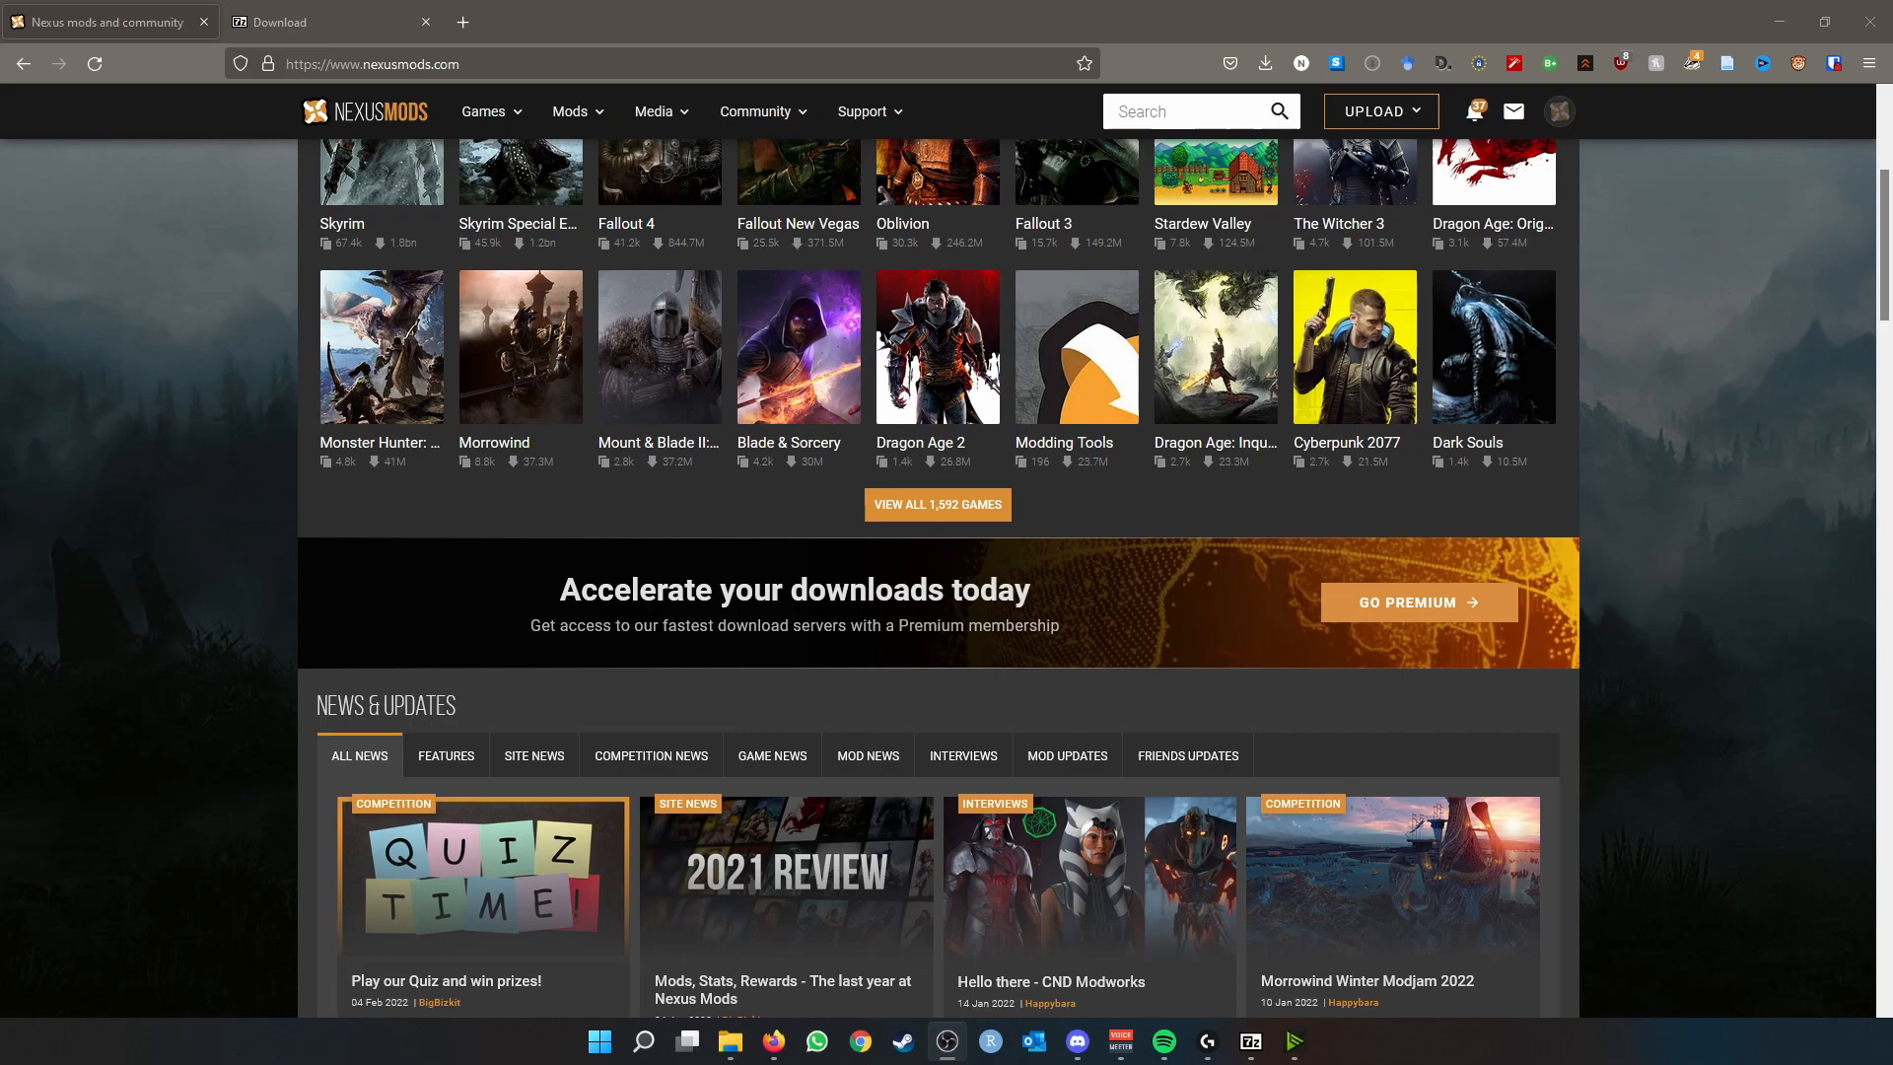
mouse_move(1390, 201)
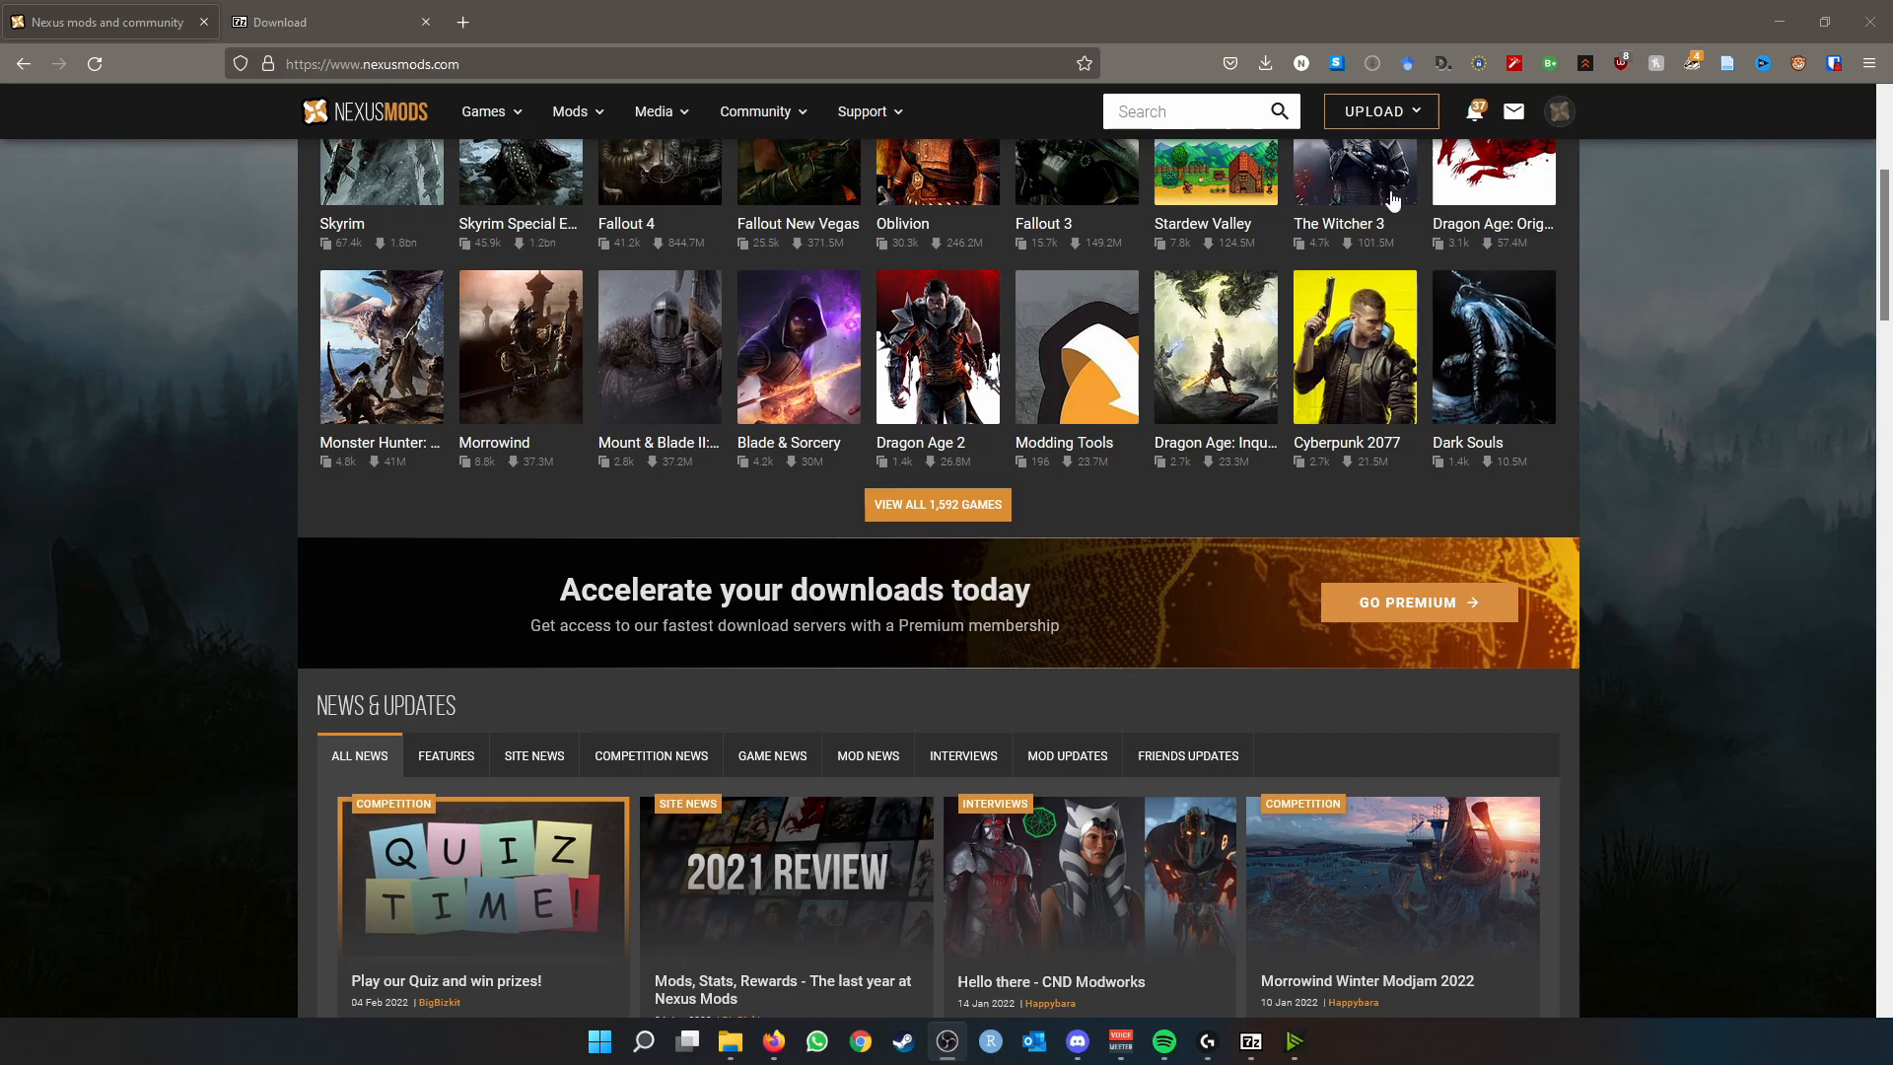
- Switch from Nexus Mods to the Steam library and bring up Bannerlord's Properties
left_click(331, 21)
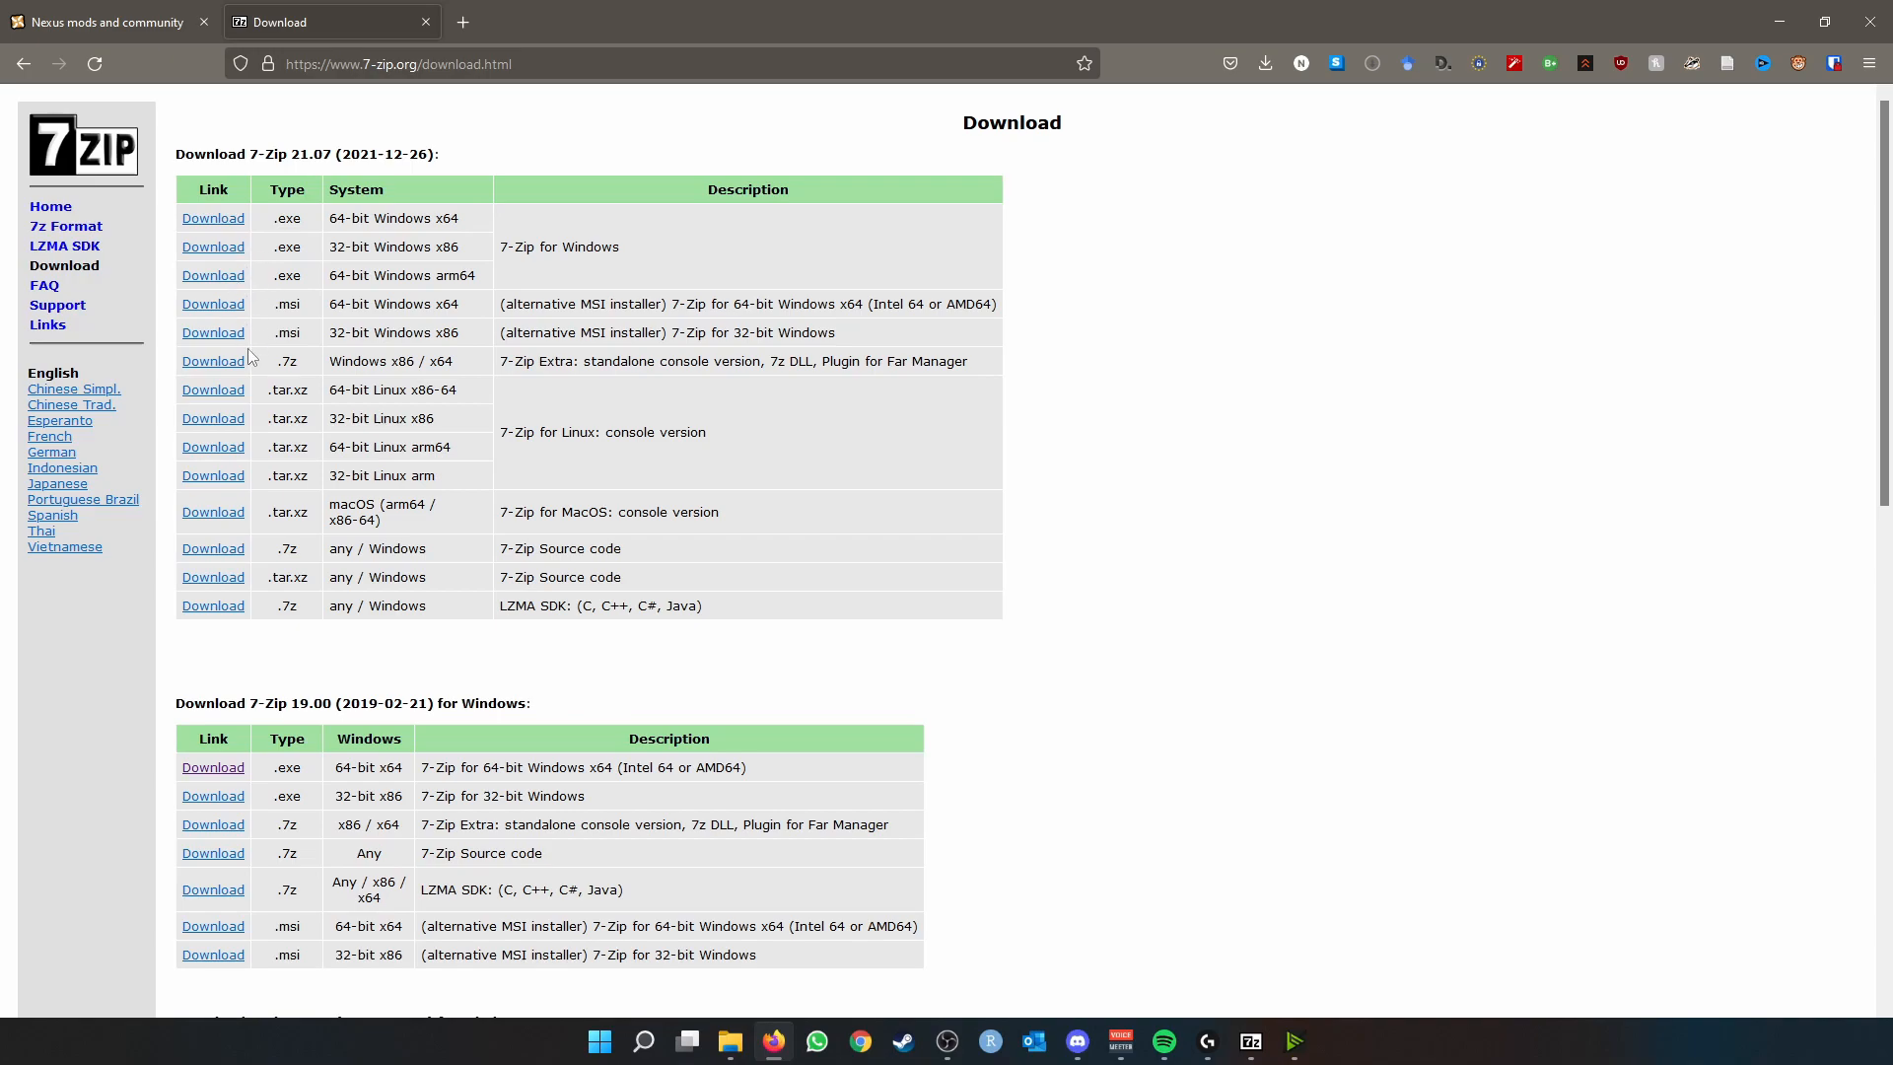
mouse_move(203, 266)
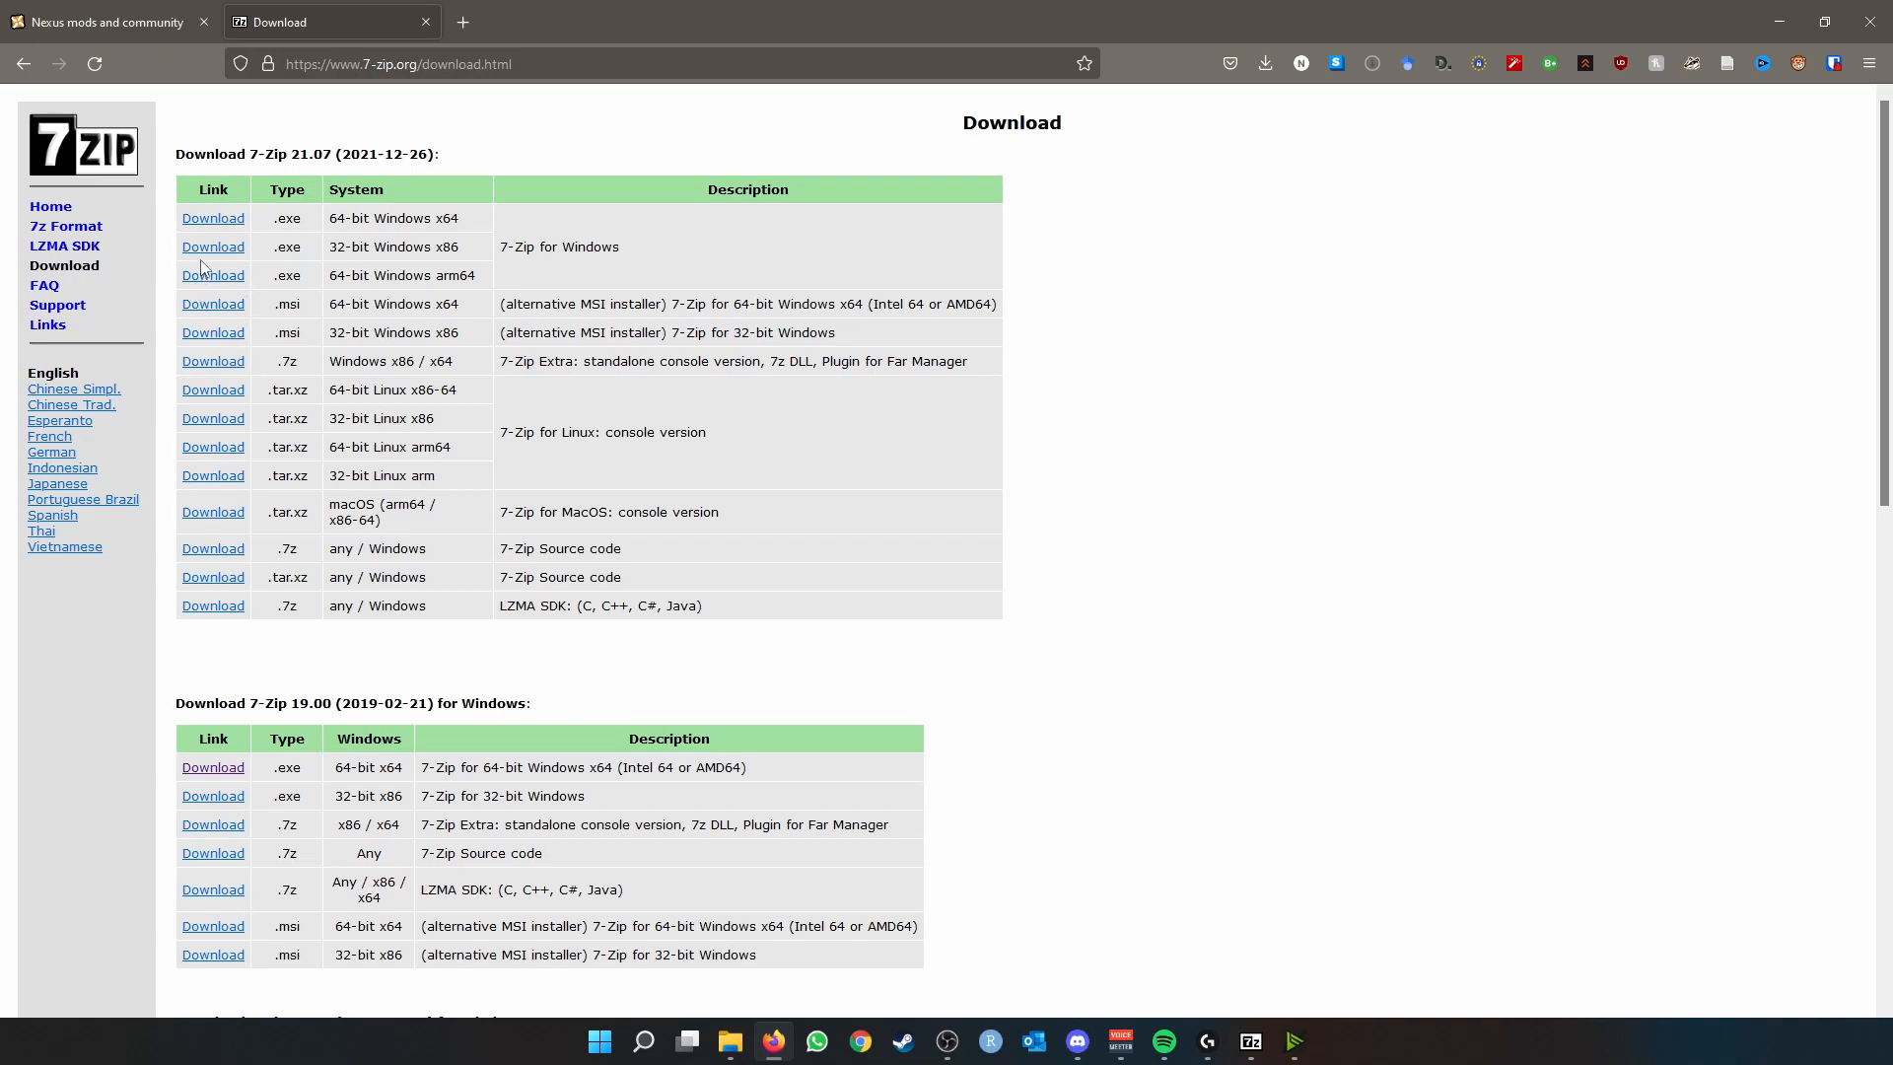
mouse_move(213, 247)
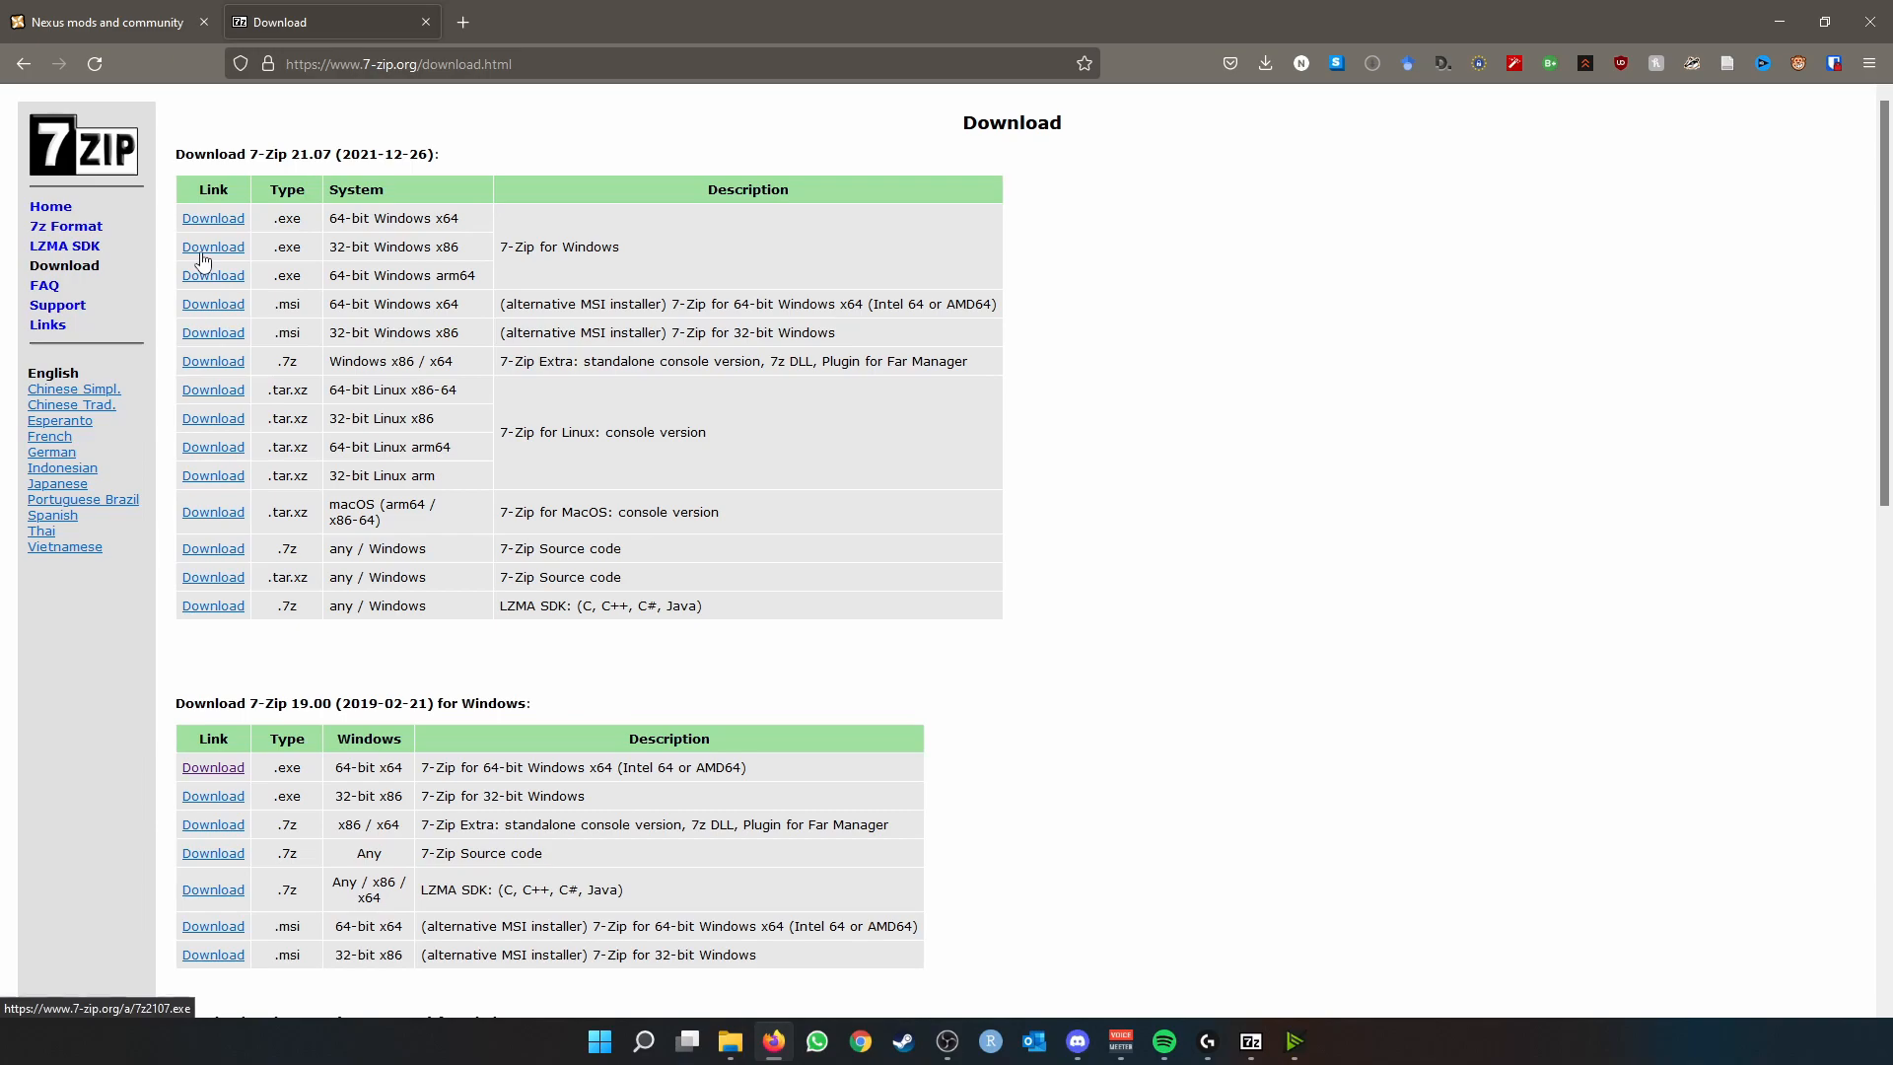
left_click(102, 21)
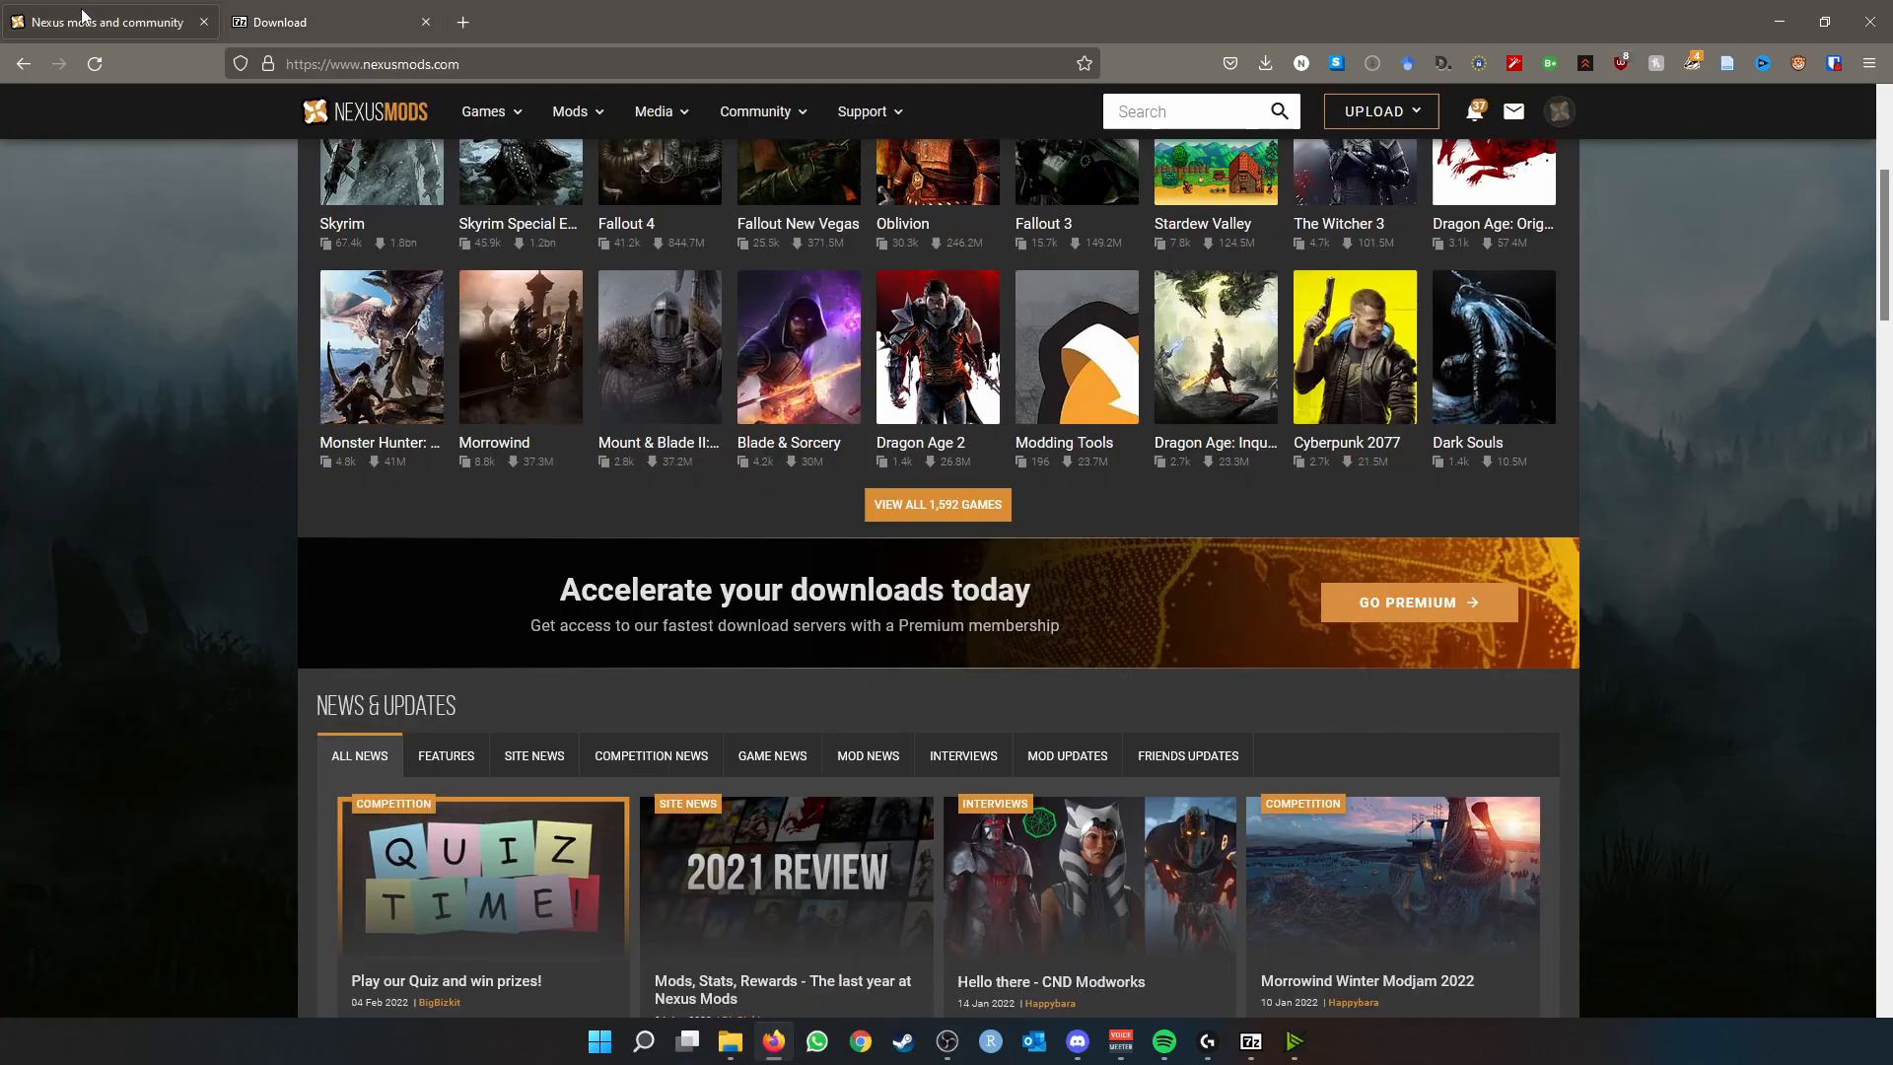
mouse_move(1777, 542)
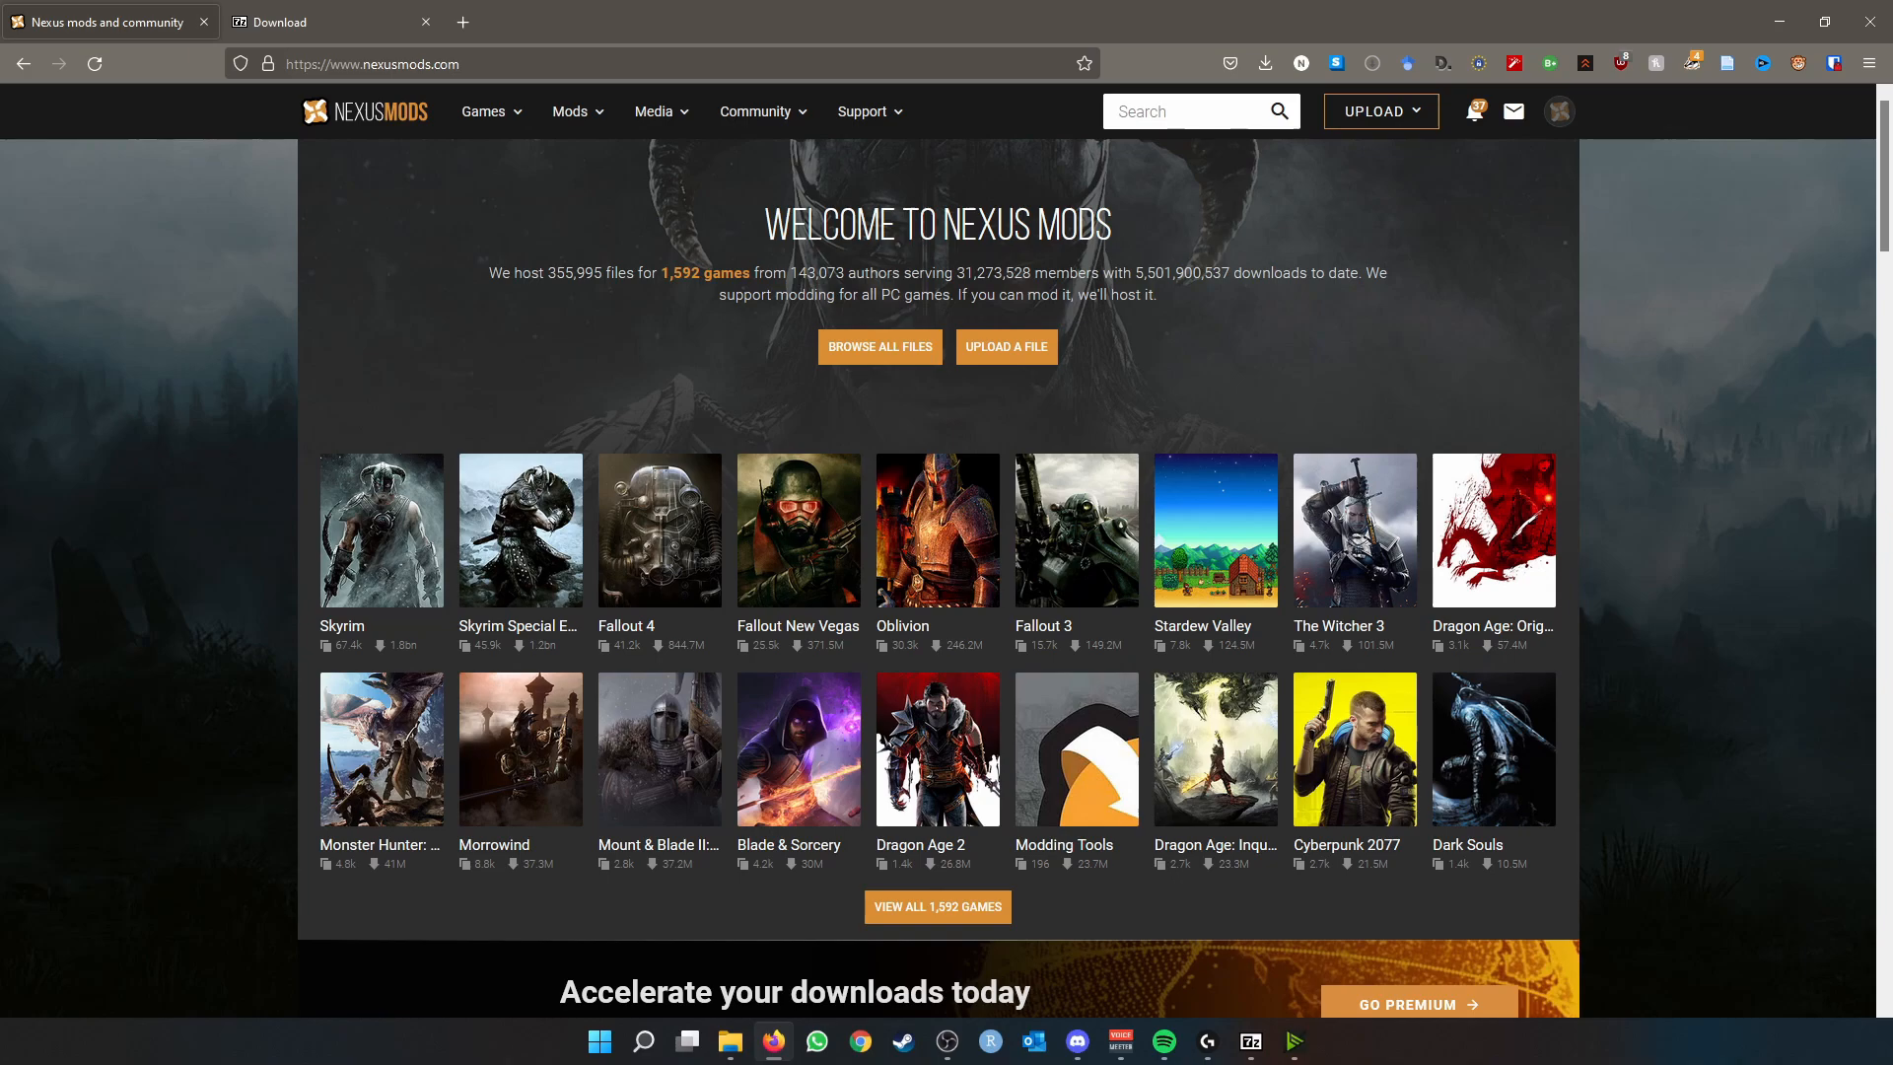
left_click(1268, 1041)
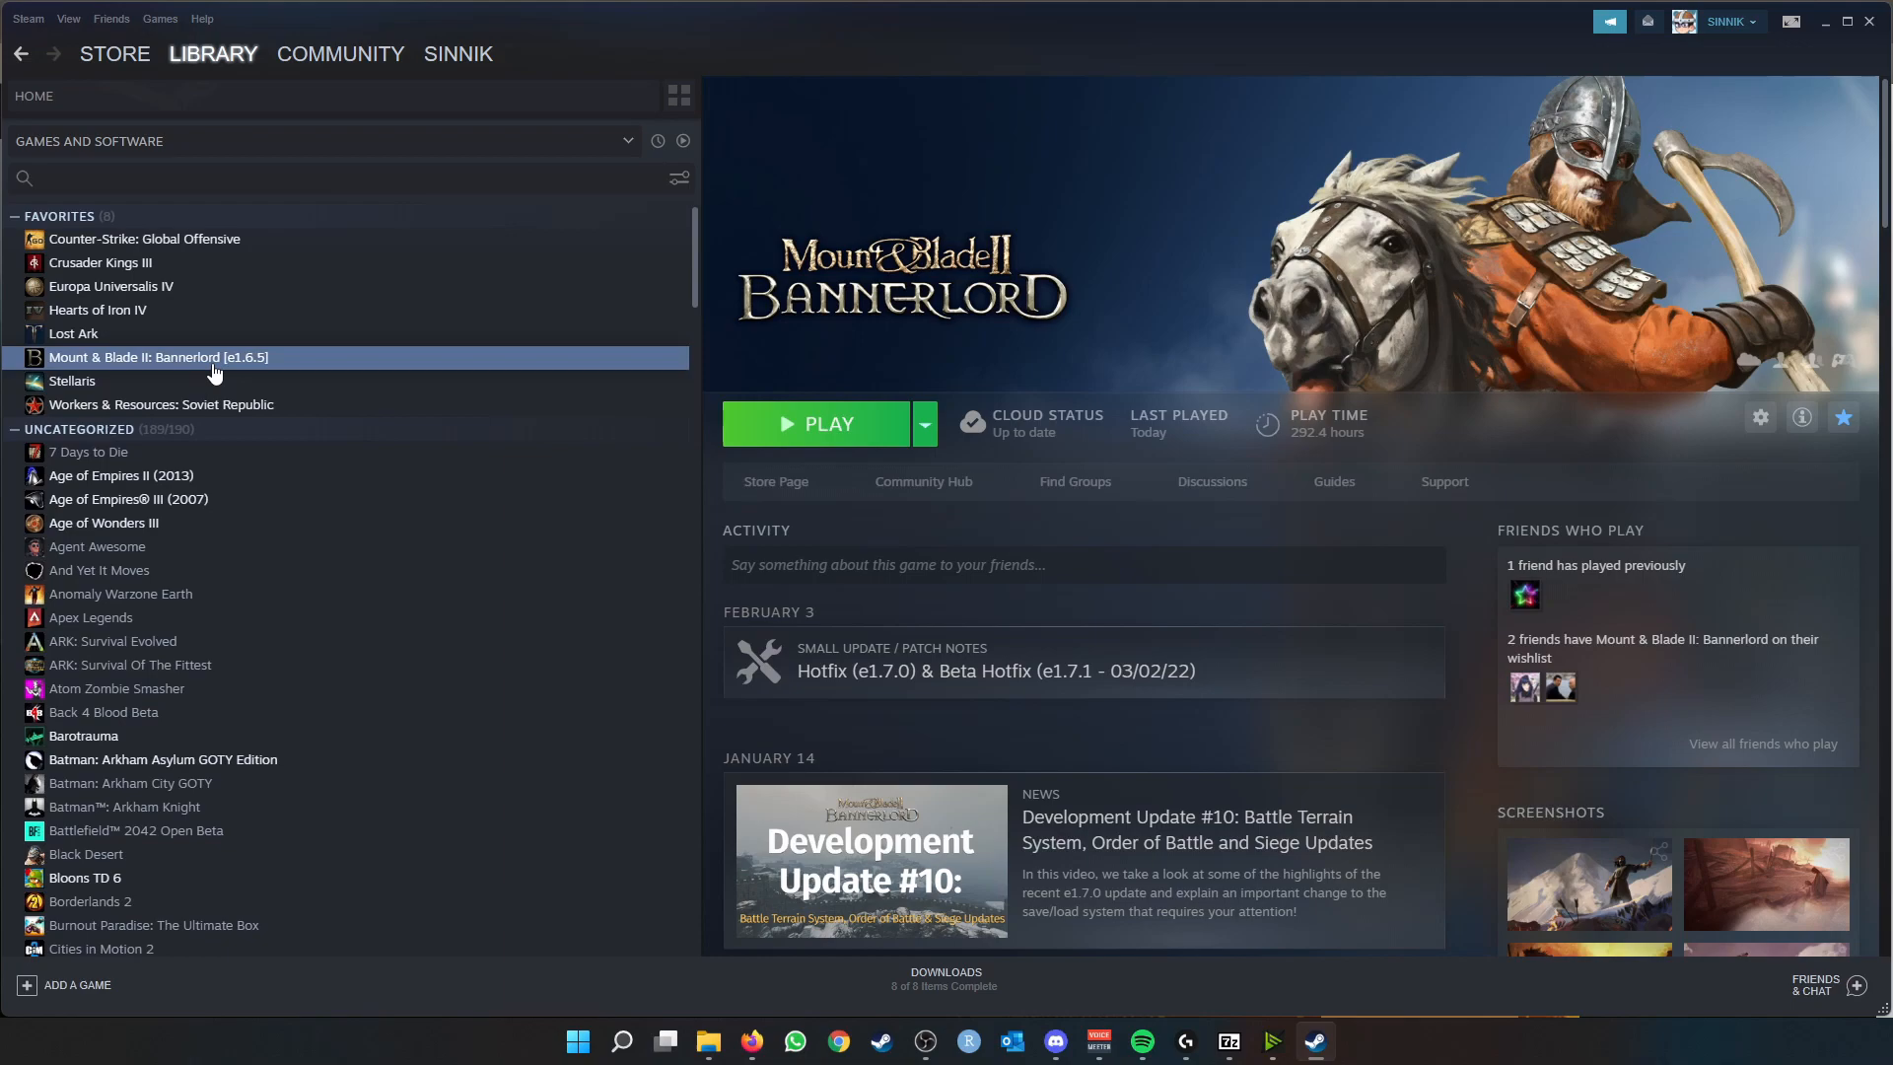
mouse_move(304, 420)
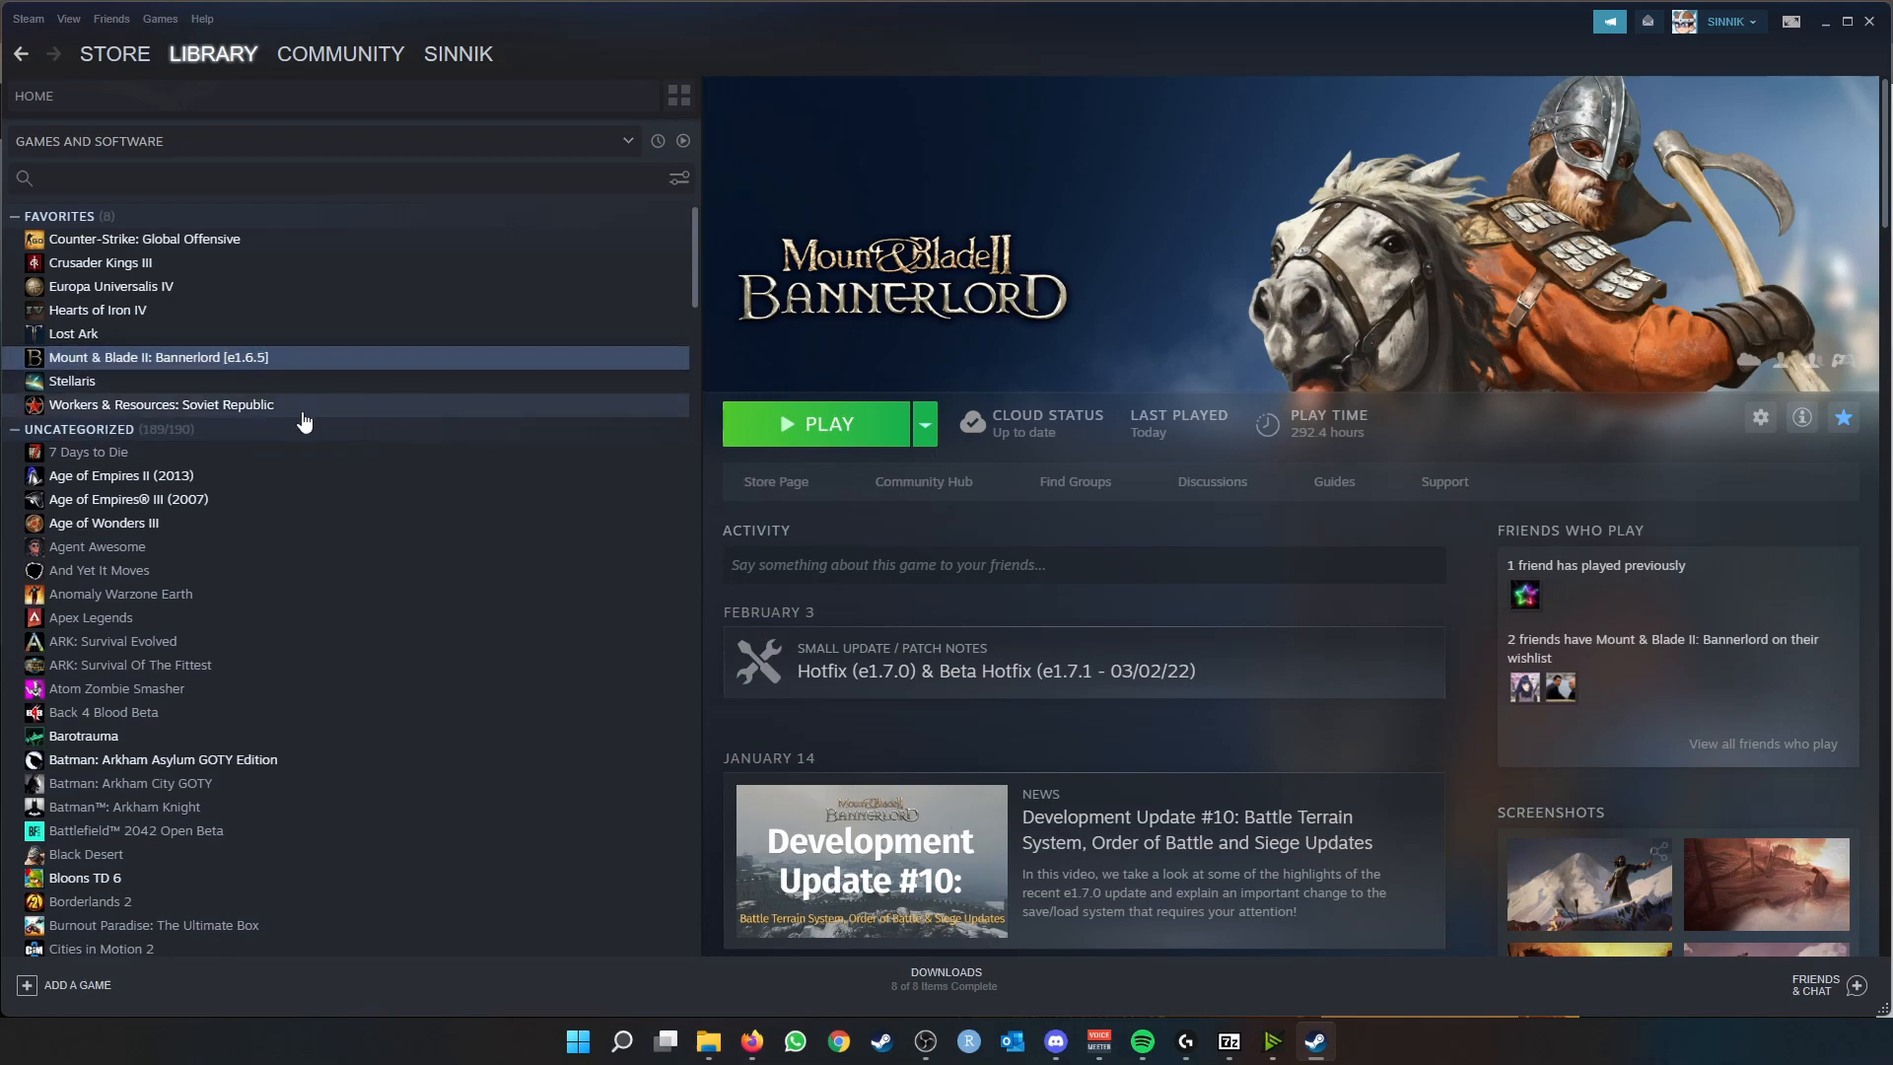
mouse_move(203, 379)
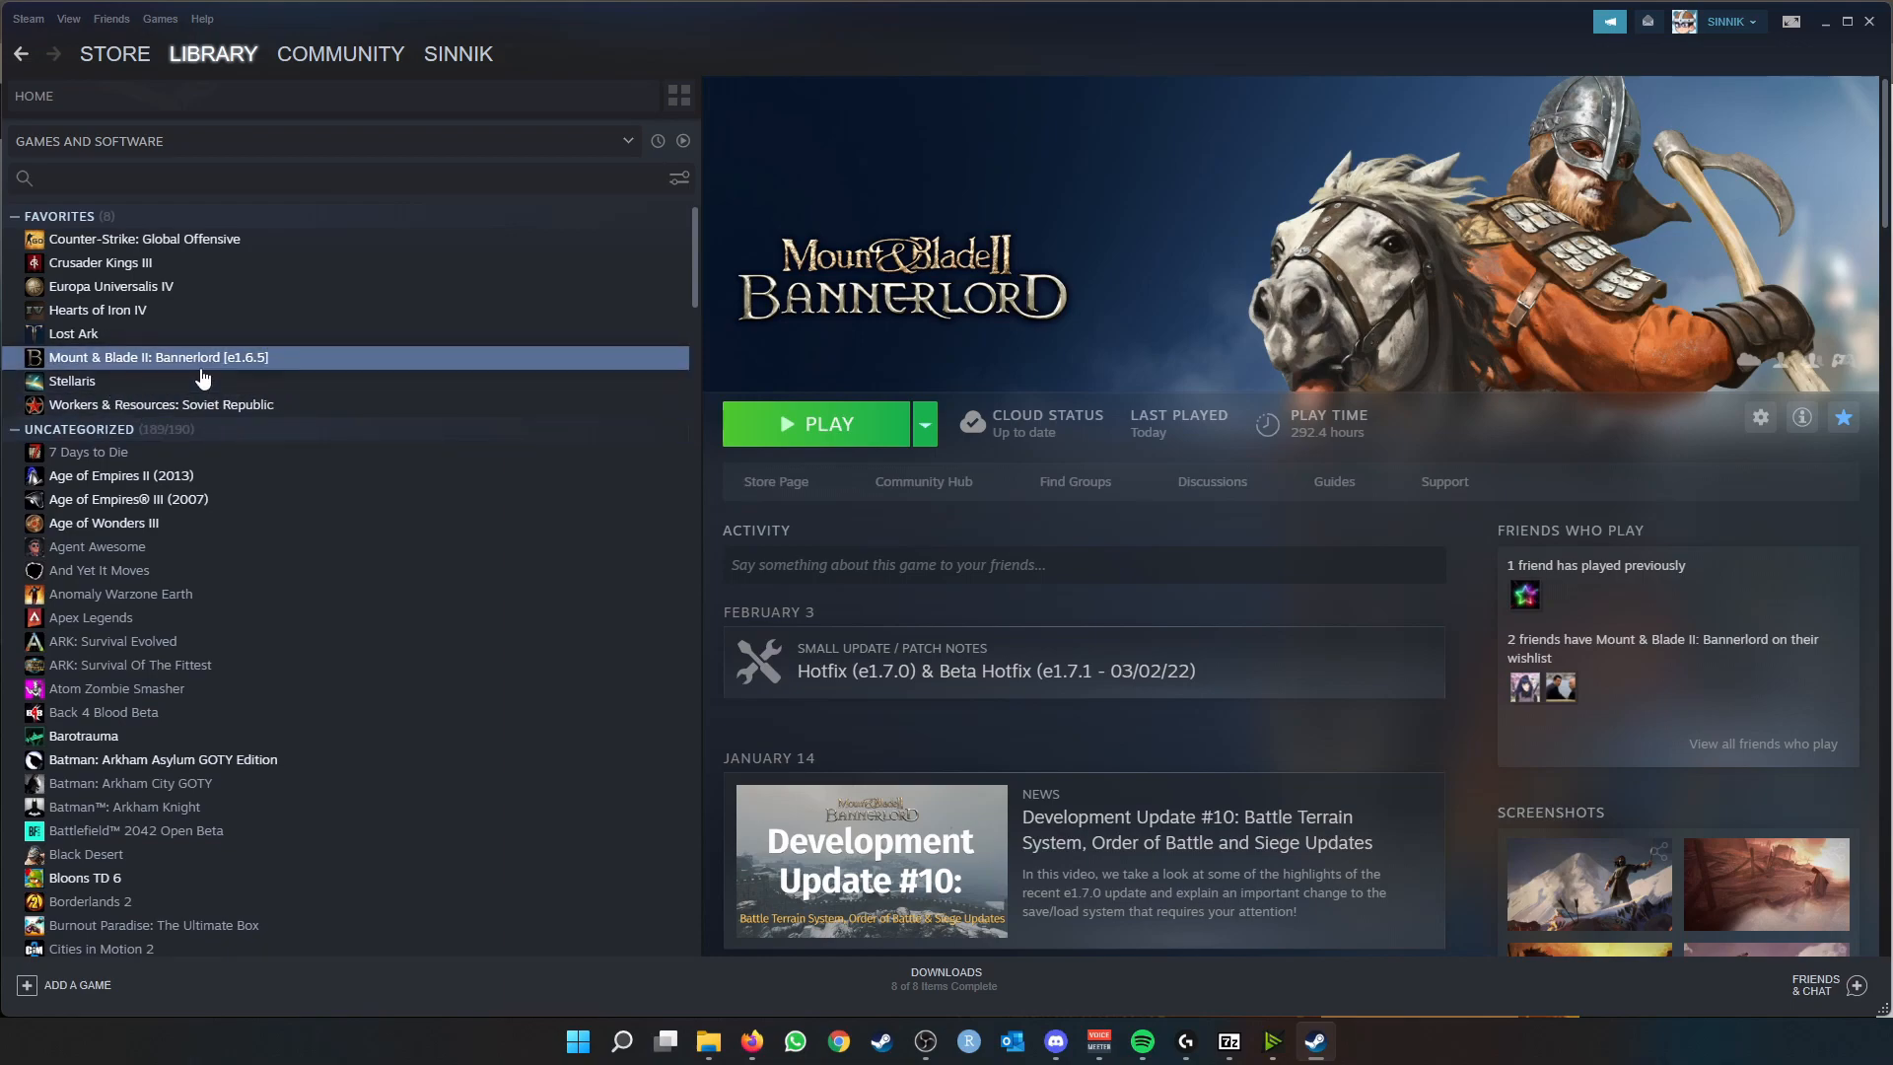
mouse_move(265, 385)
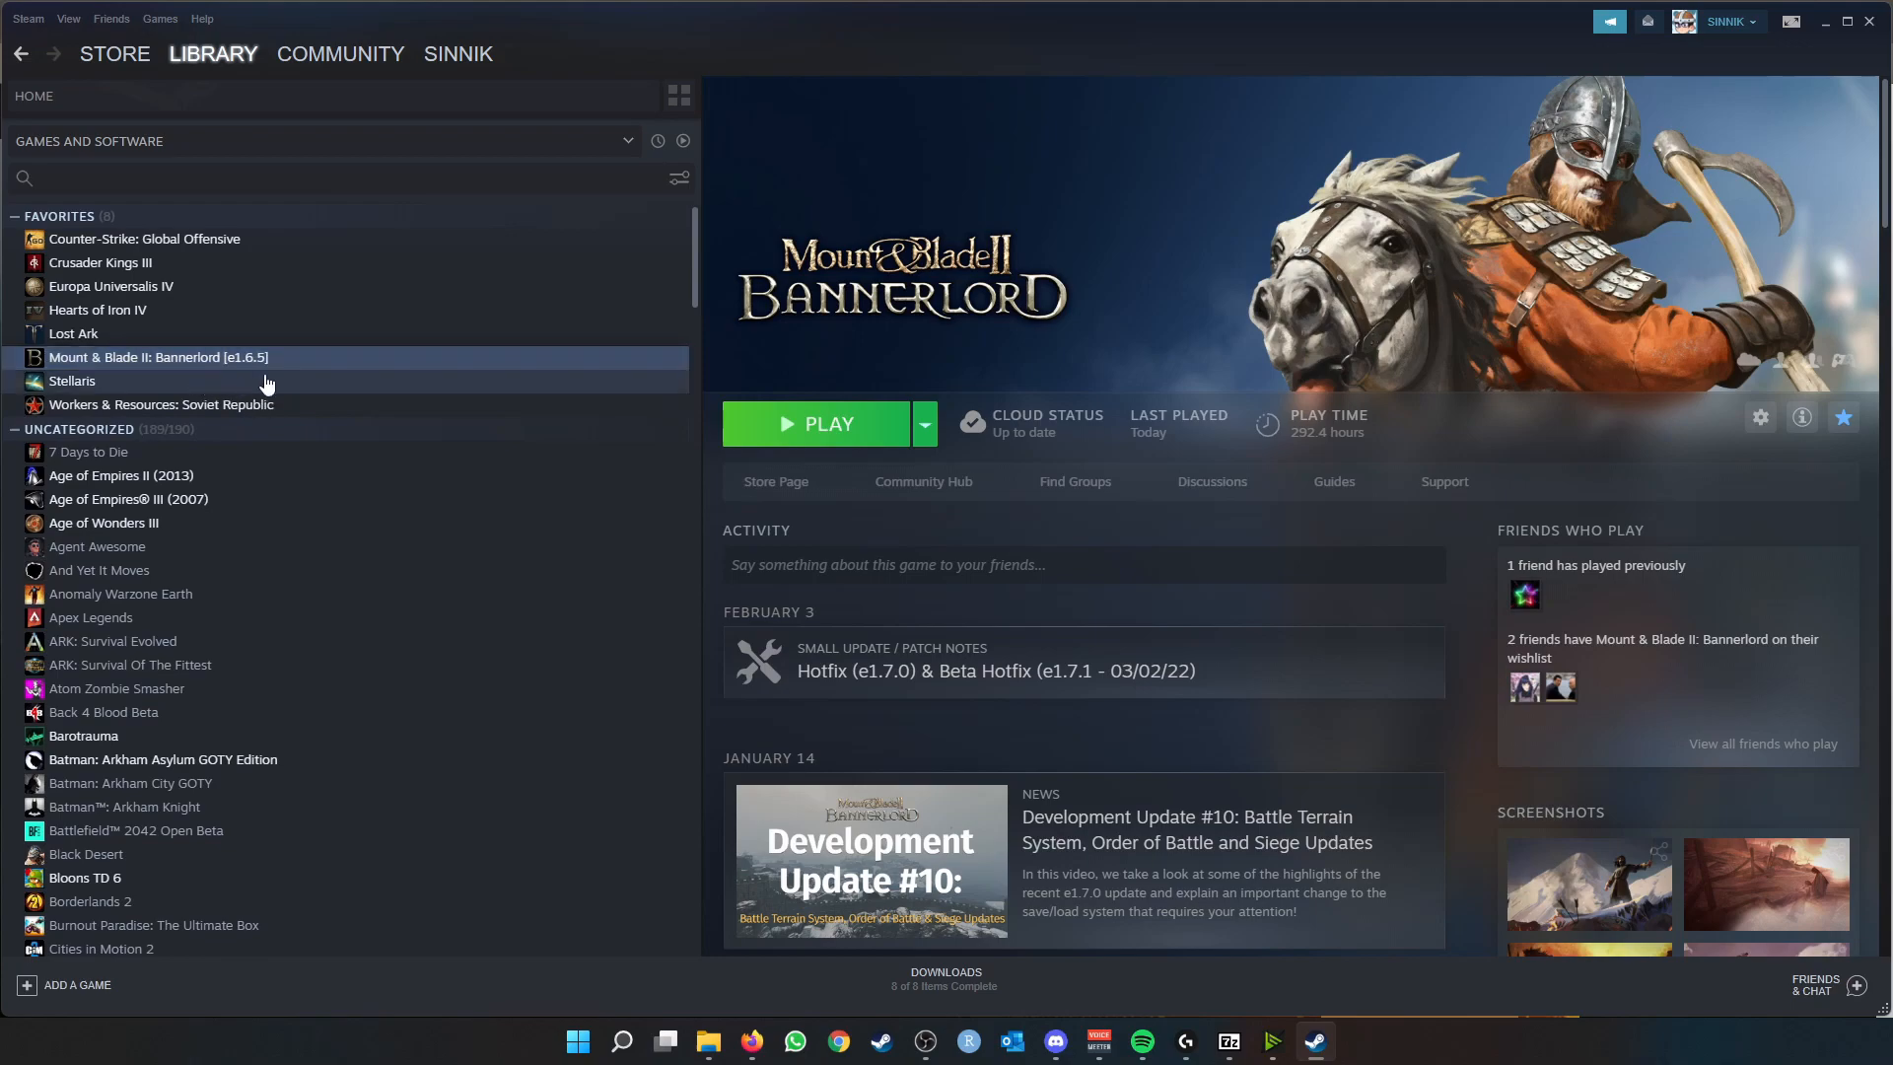
right_click(158, 357)
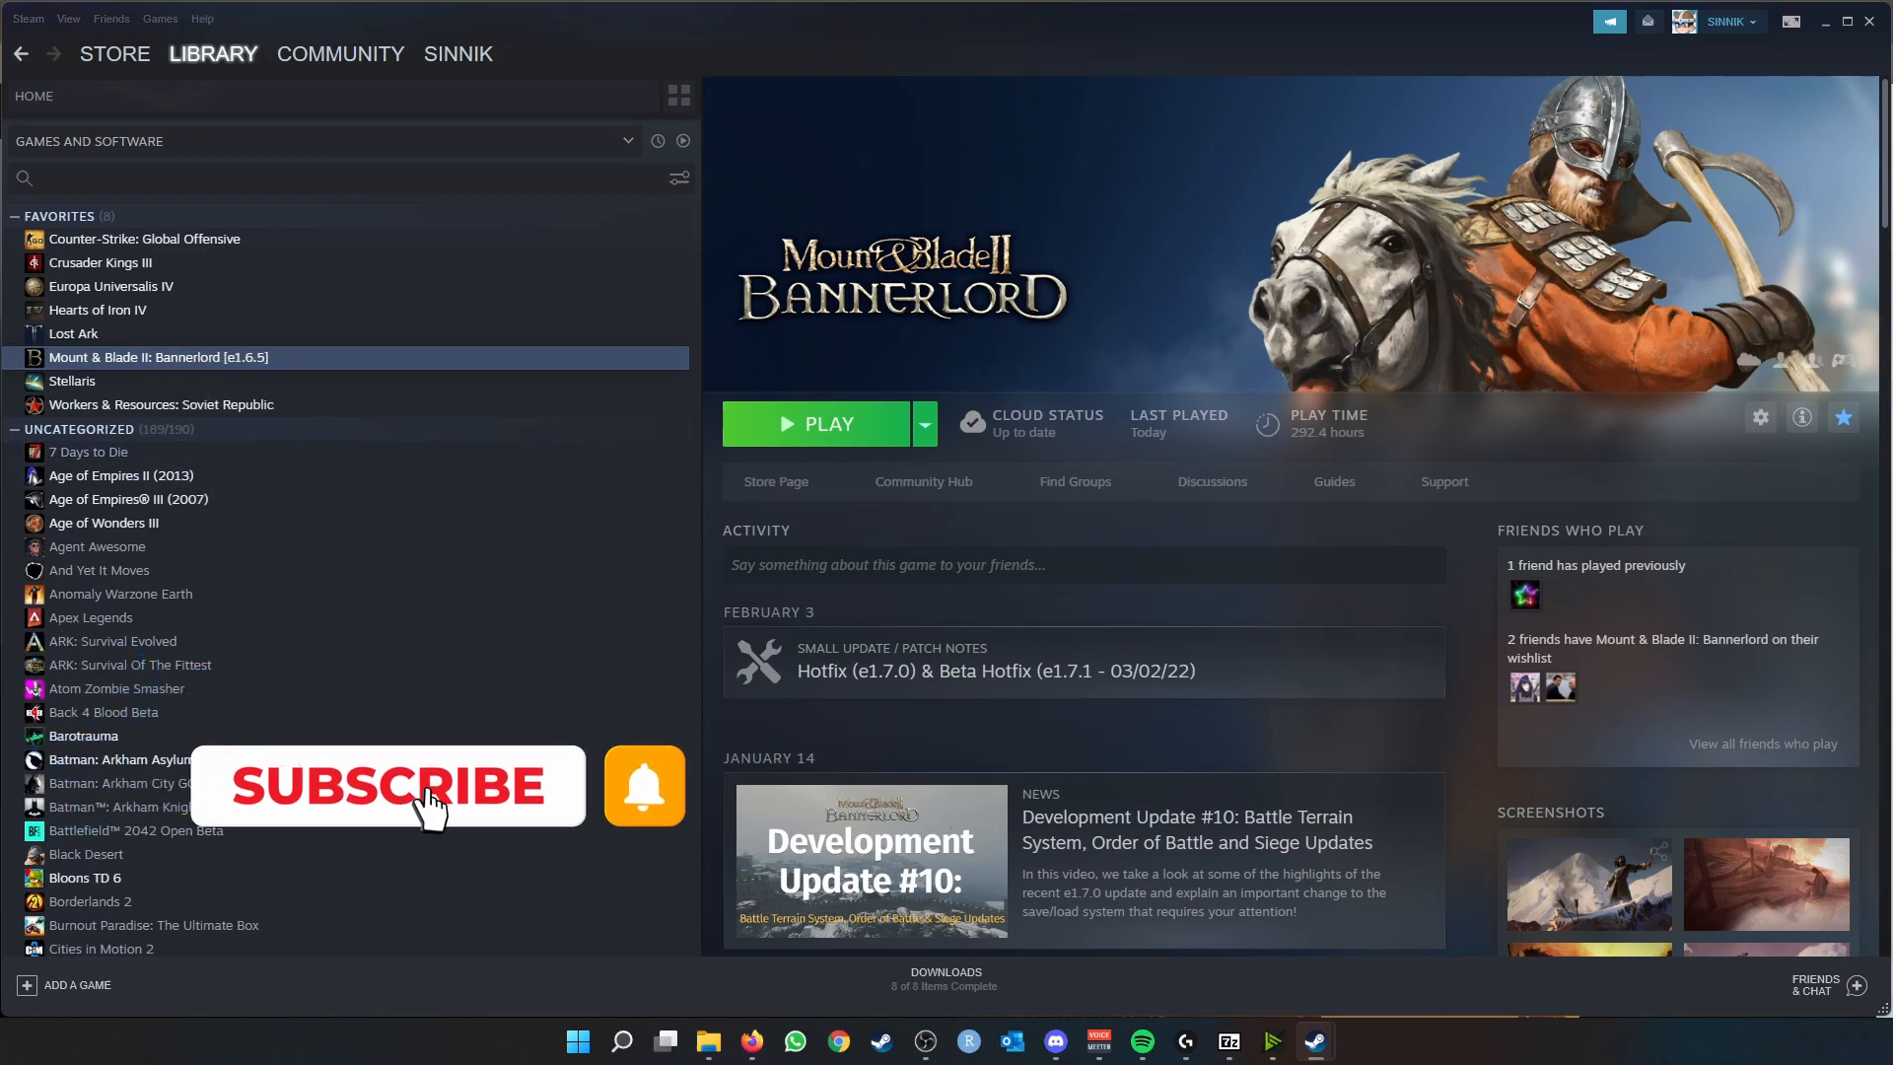
left_click(1761, 418)
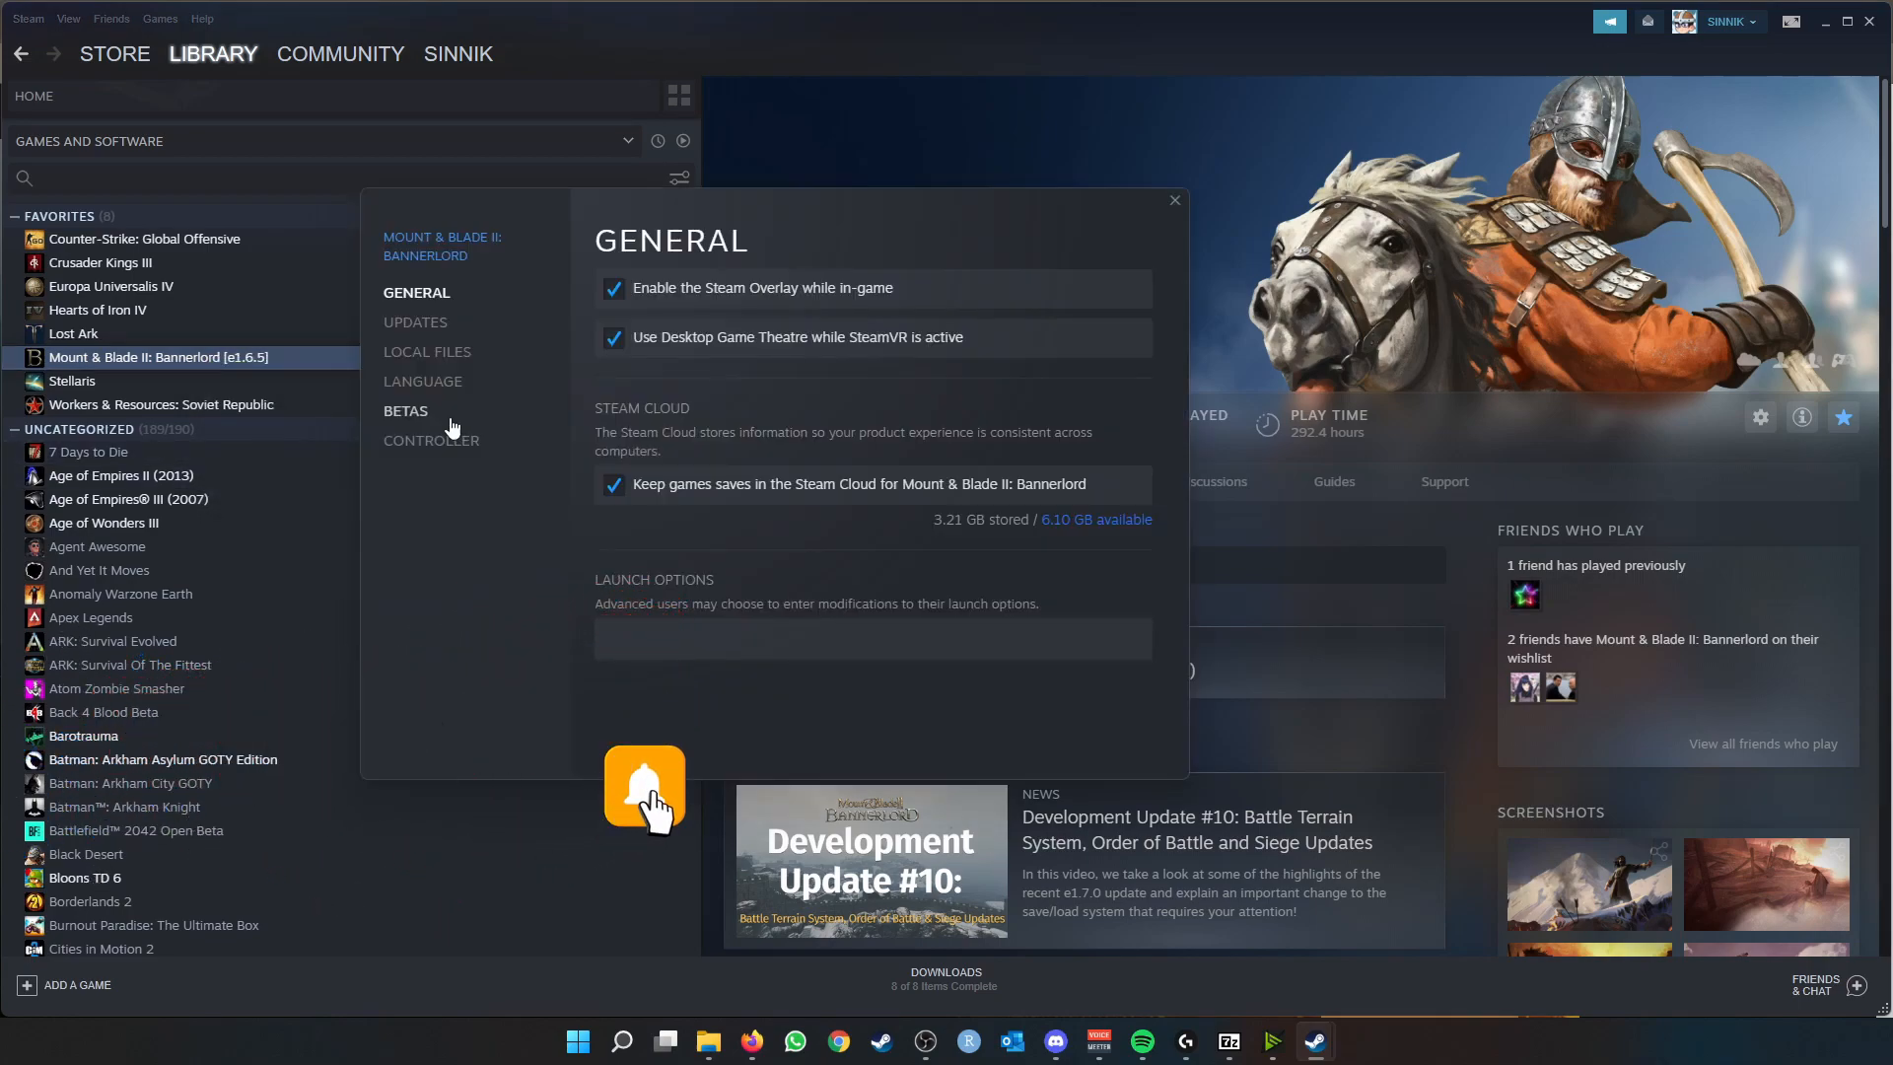
- In the Betas settings, expand the list of available beta branches past e1.6.5
left_click(406, 412)
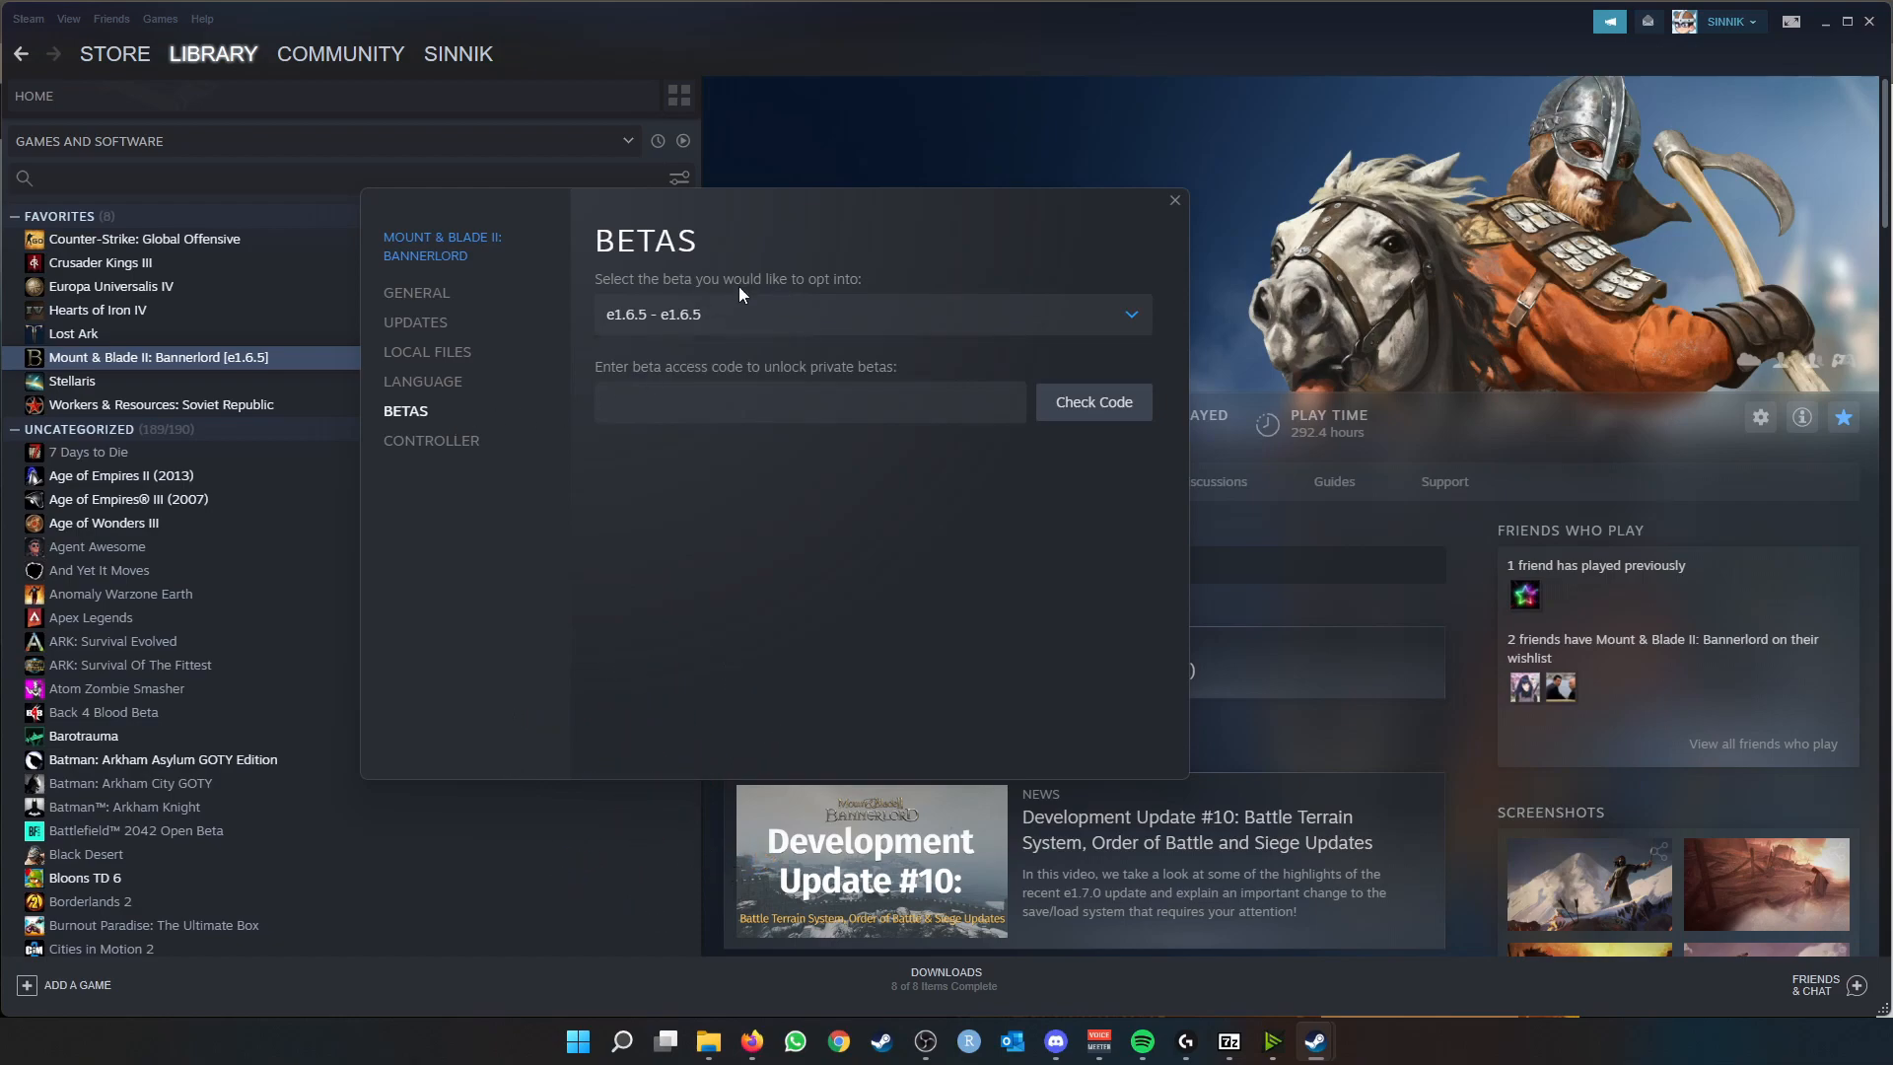
left_click(867, 313)
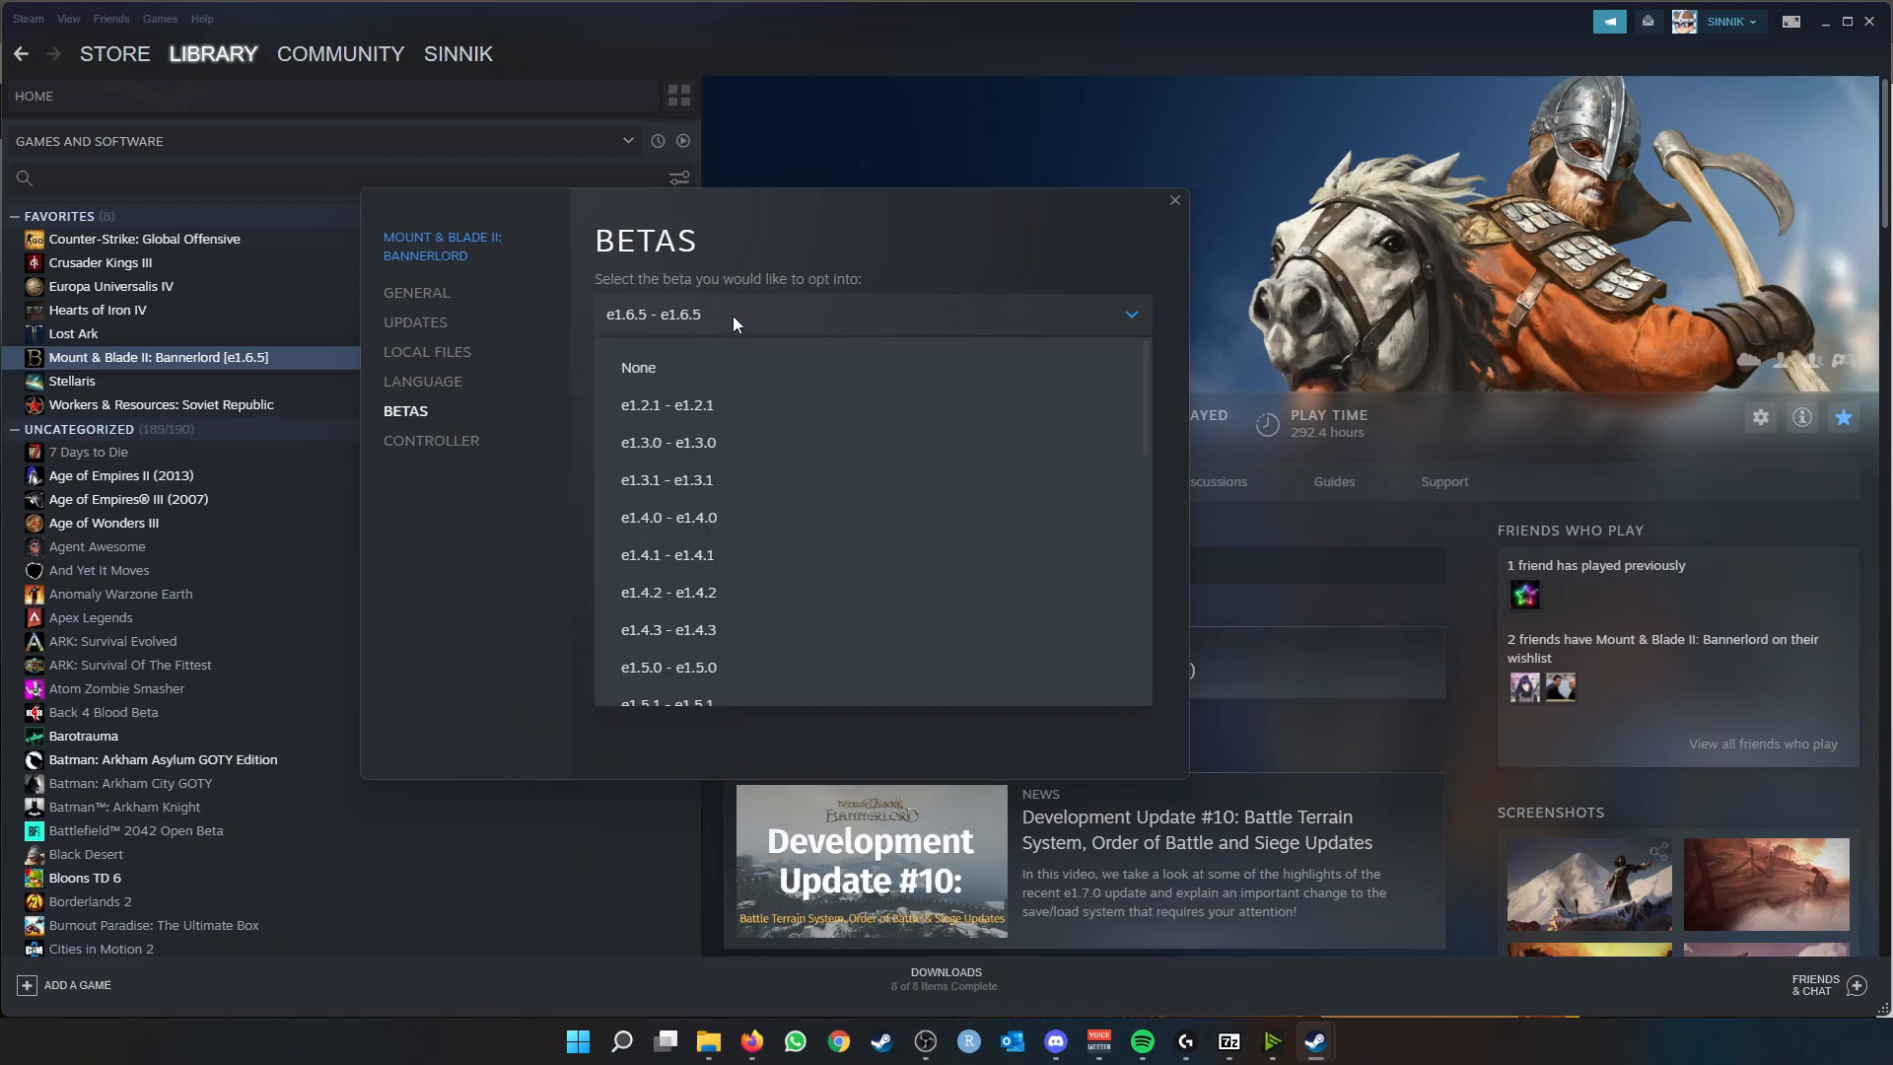
left_click(870, 313)
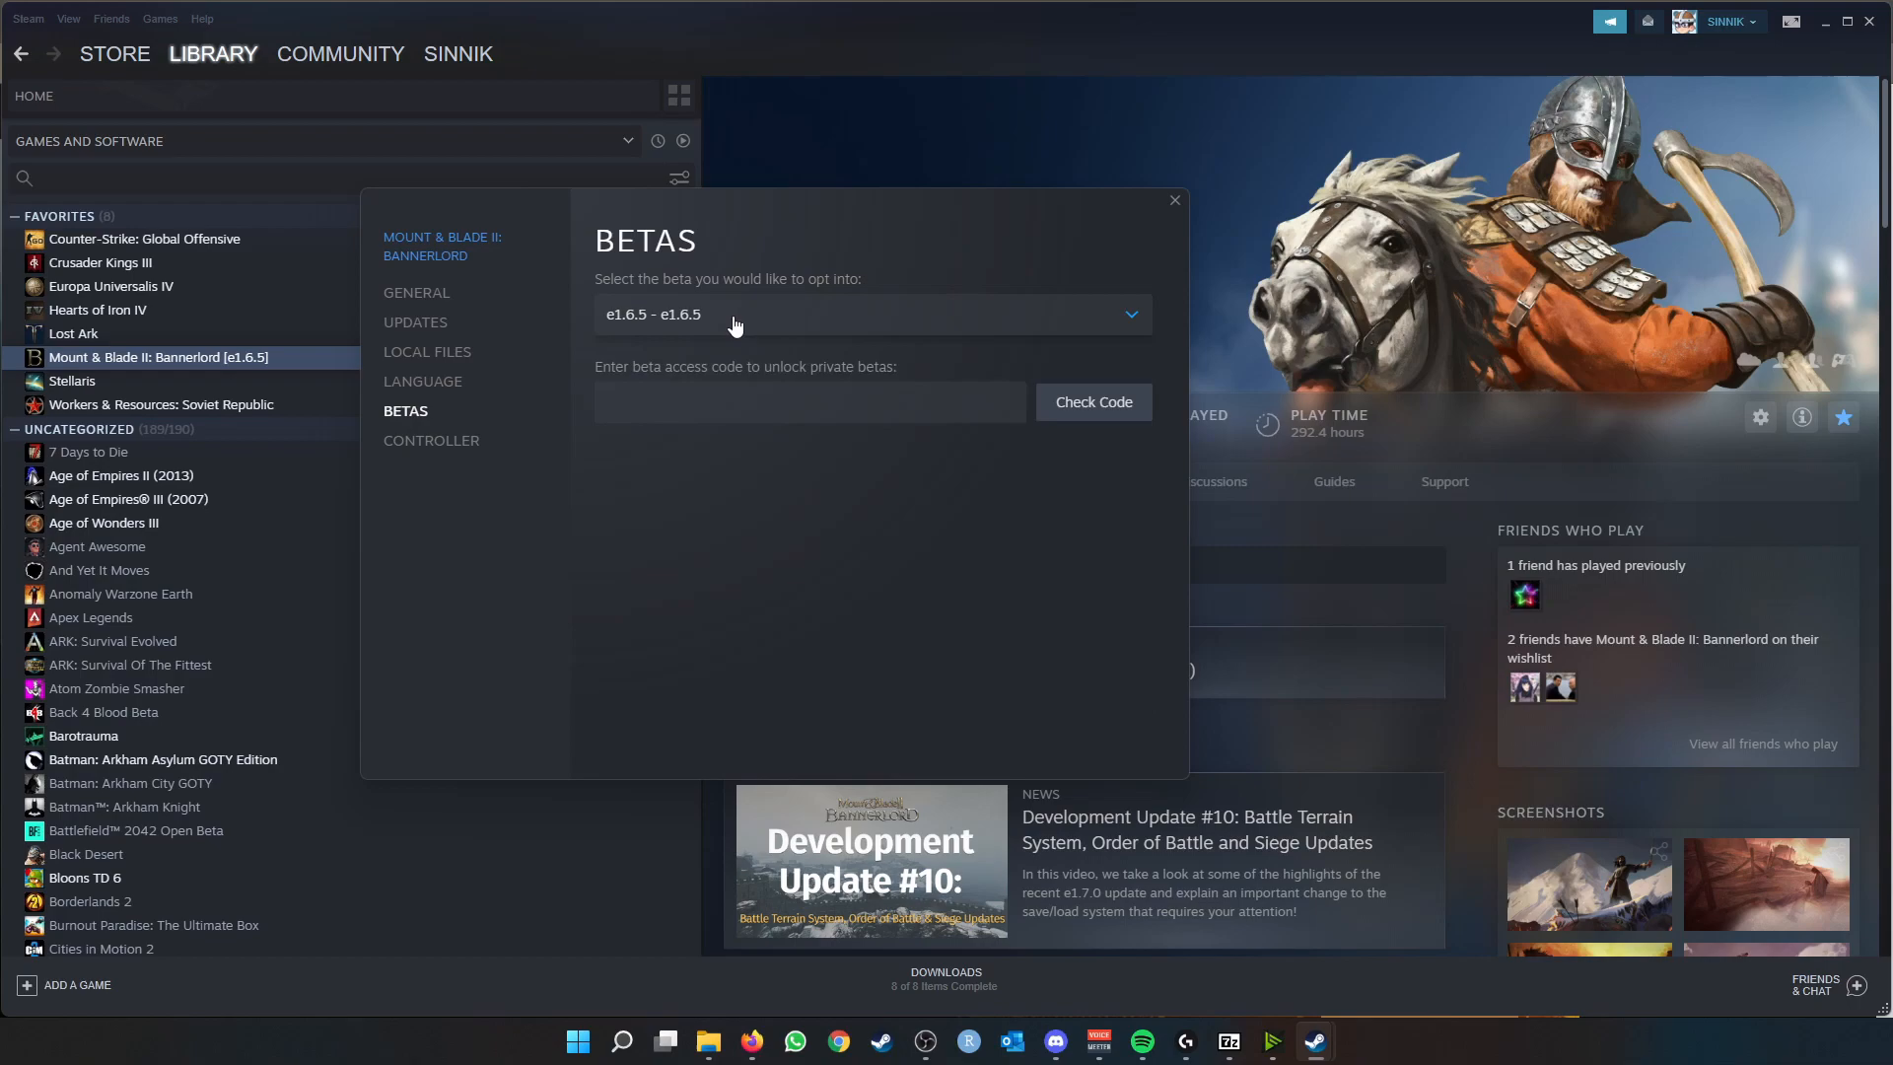
left_click(869, 314)
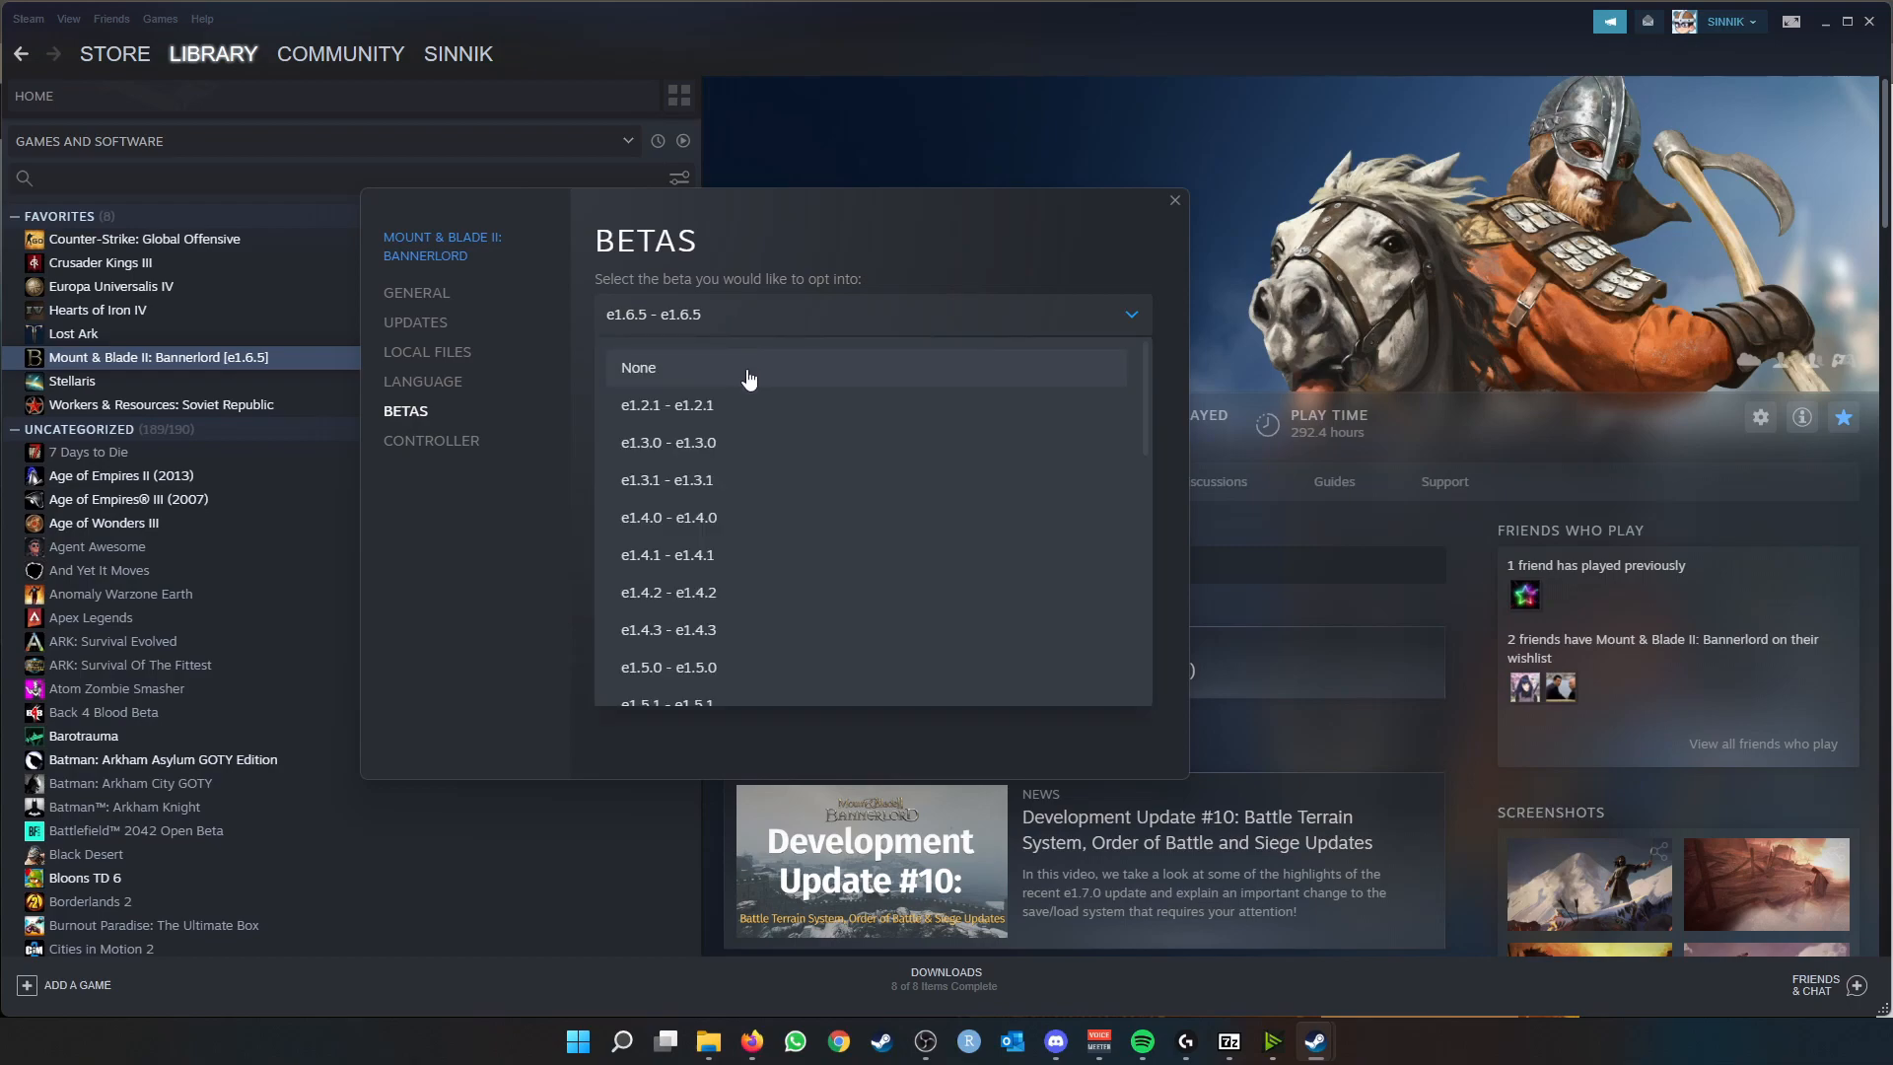
scroll("down", 3)
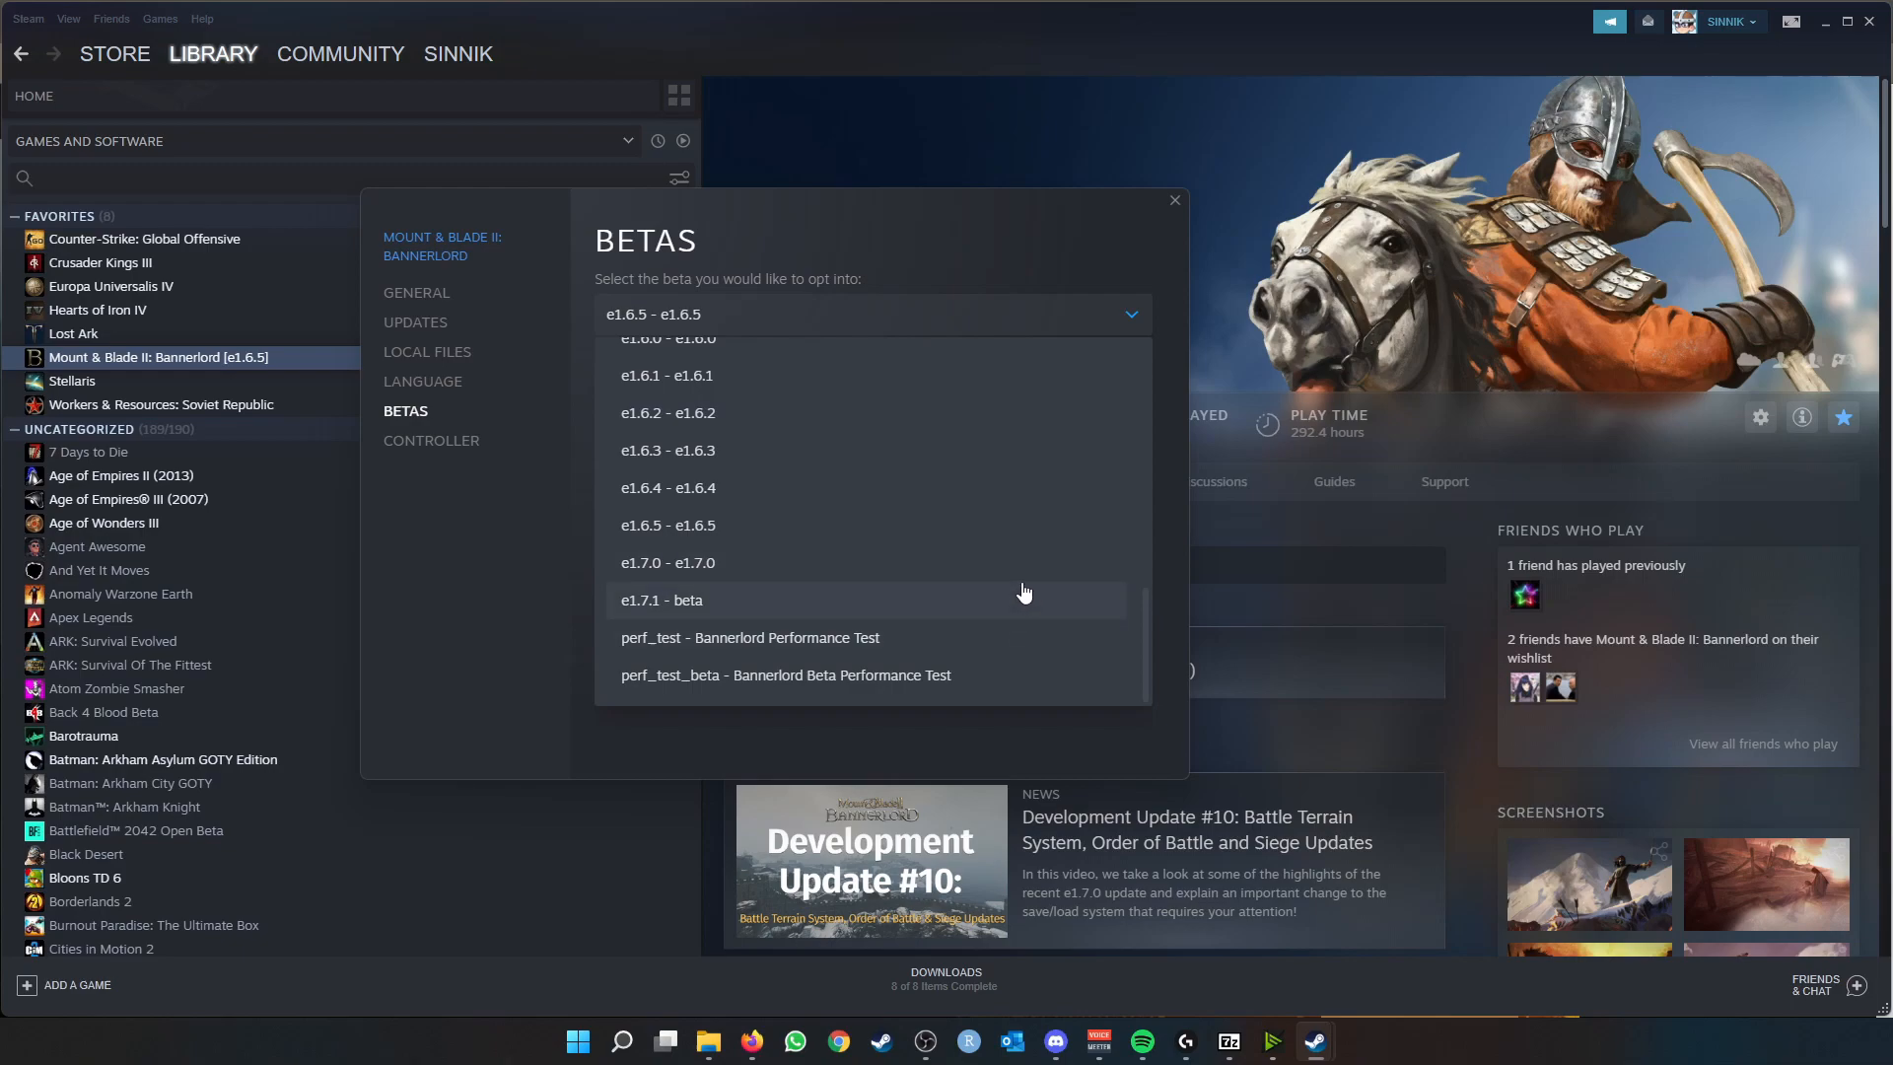
mouse_move(1029, 574)
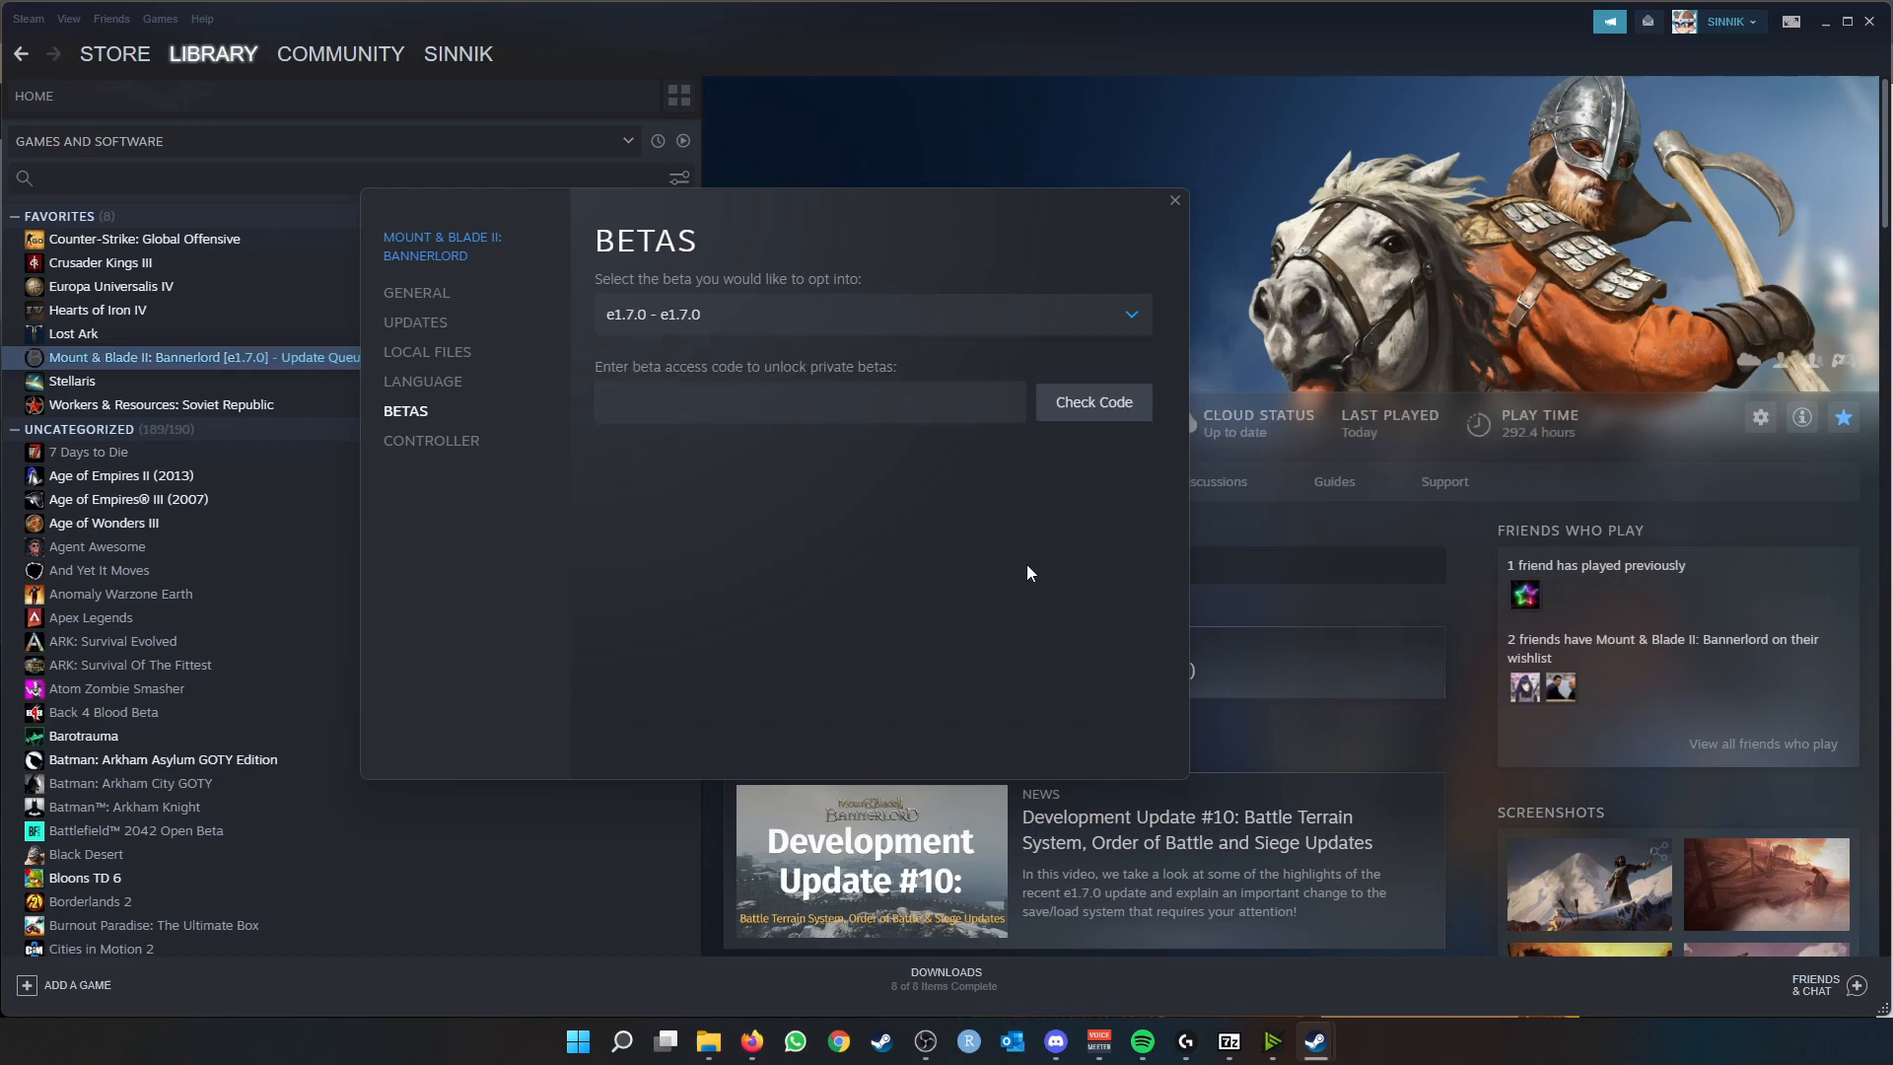
- Close the Properties window so the library shows Bannerlord updating to e1.7.0
left_click(1170, 199)
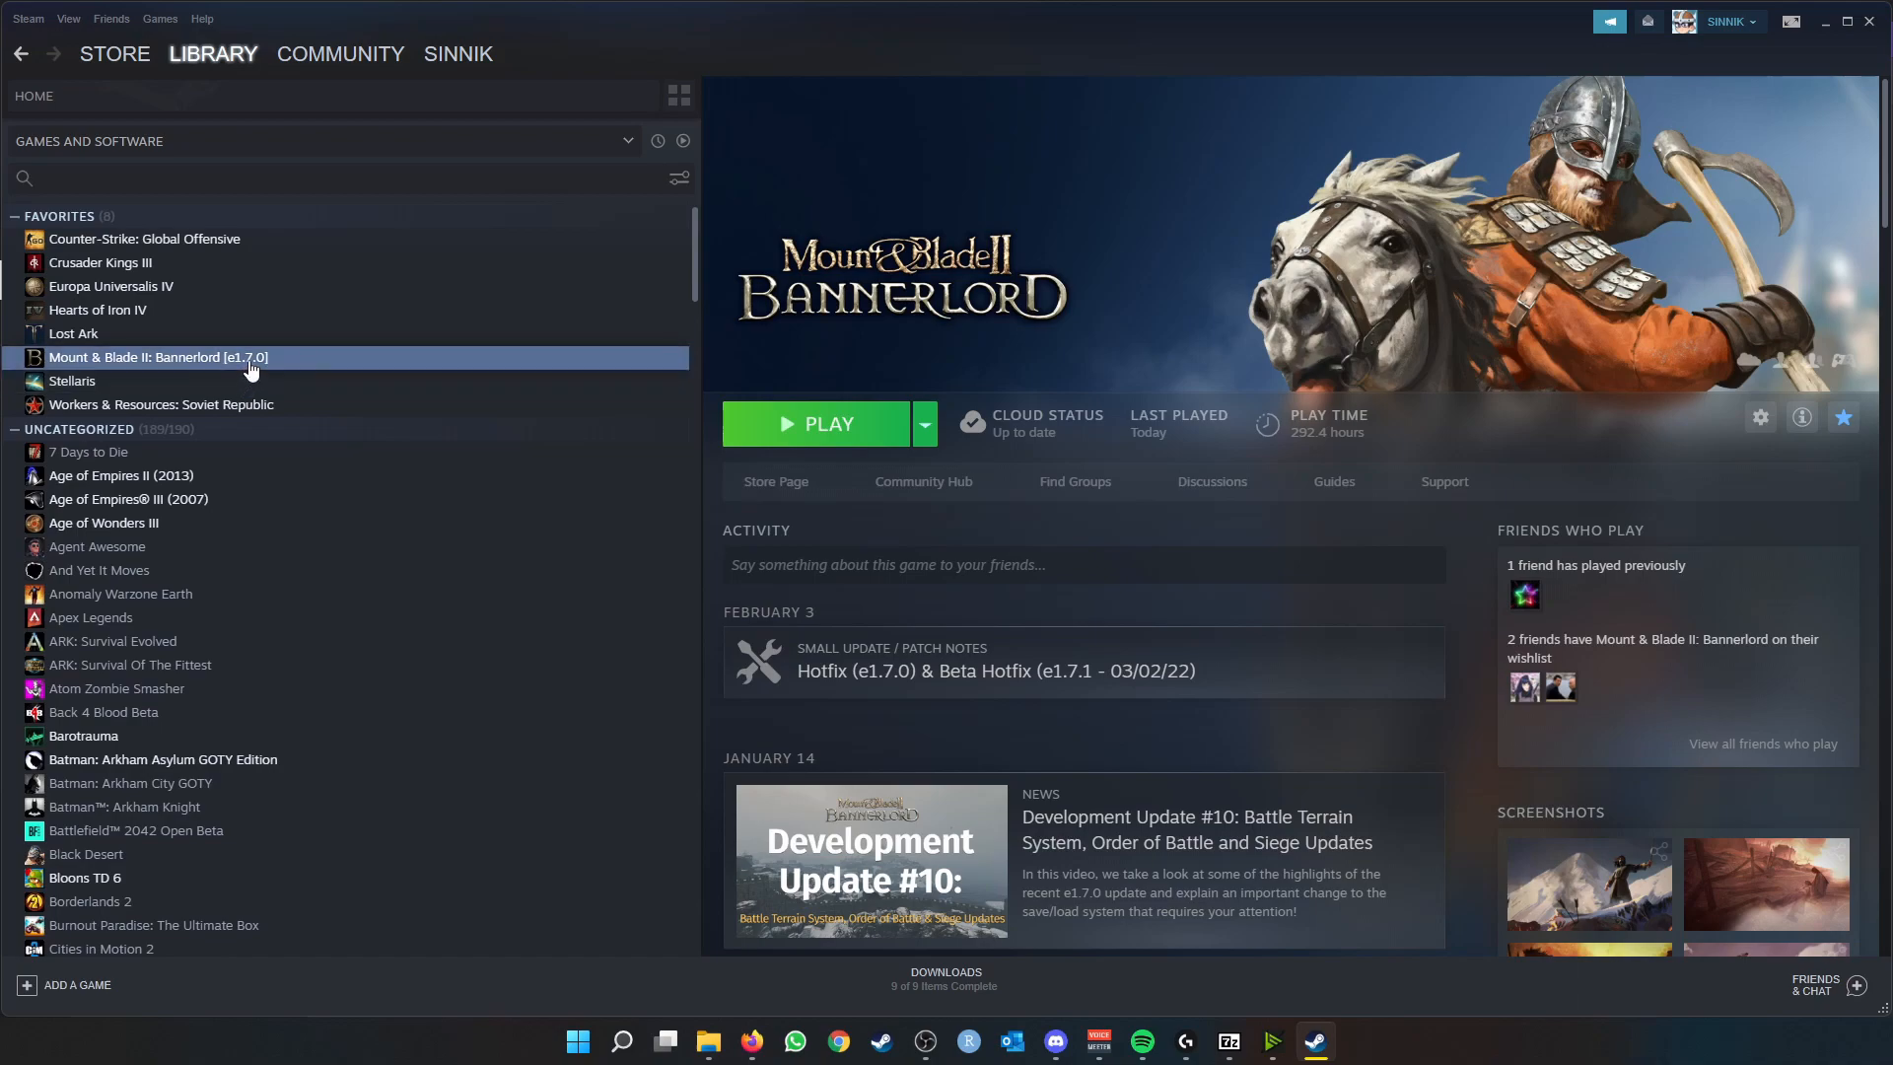
mouse_move(170, 362)
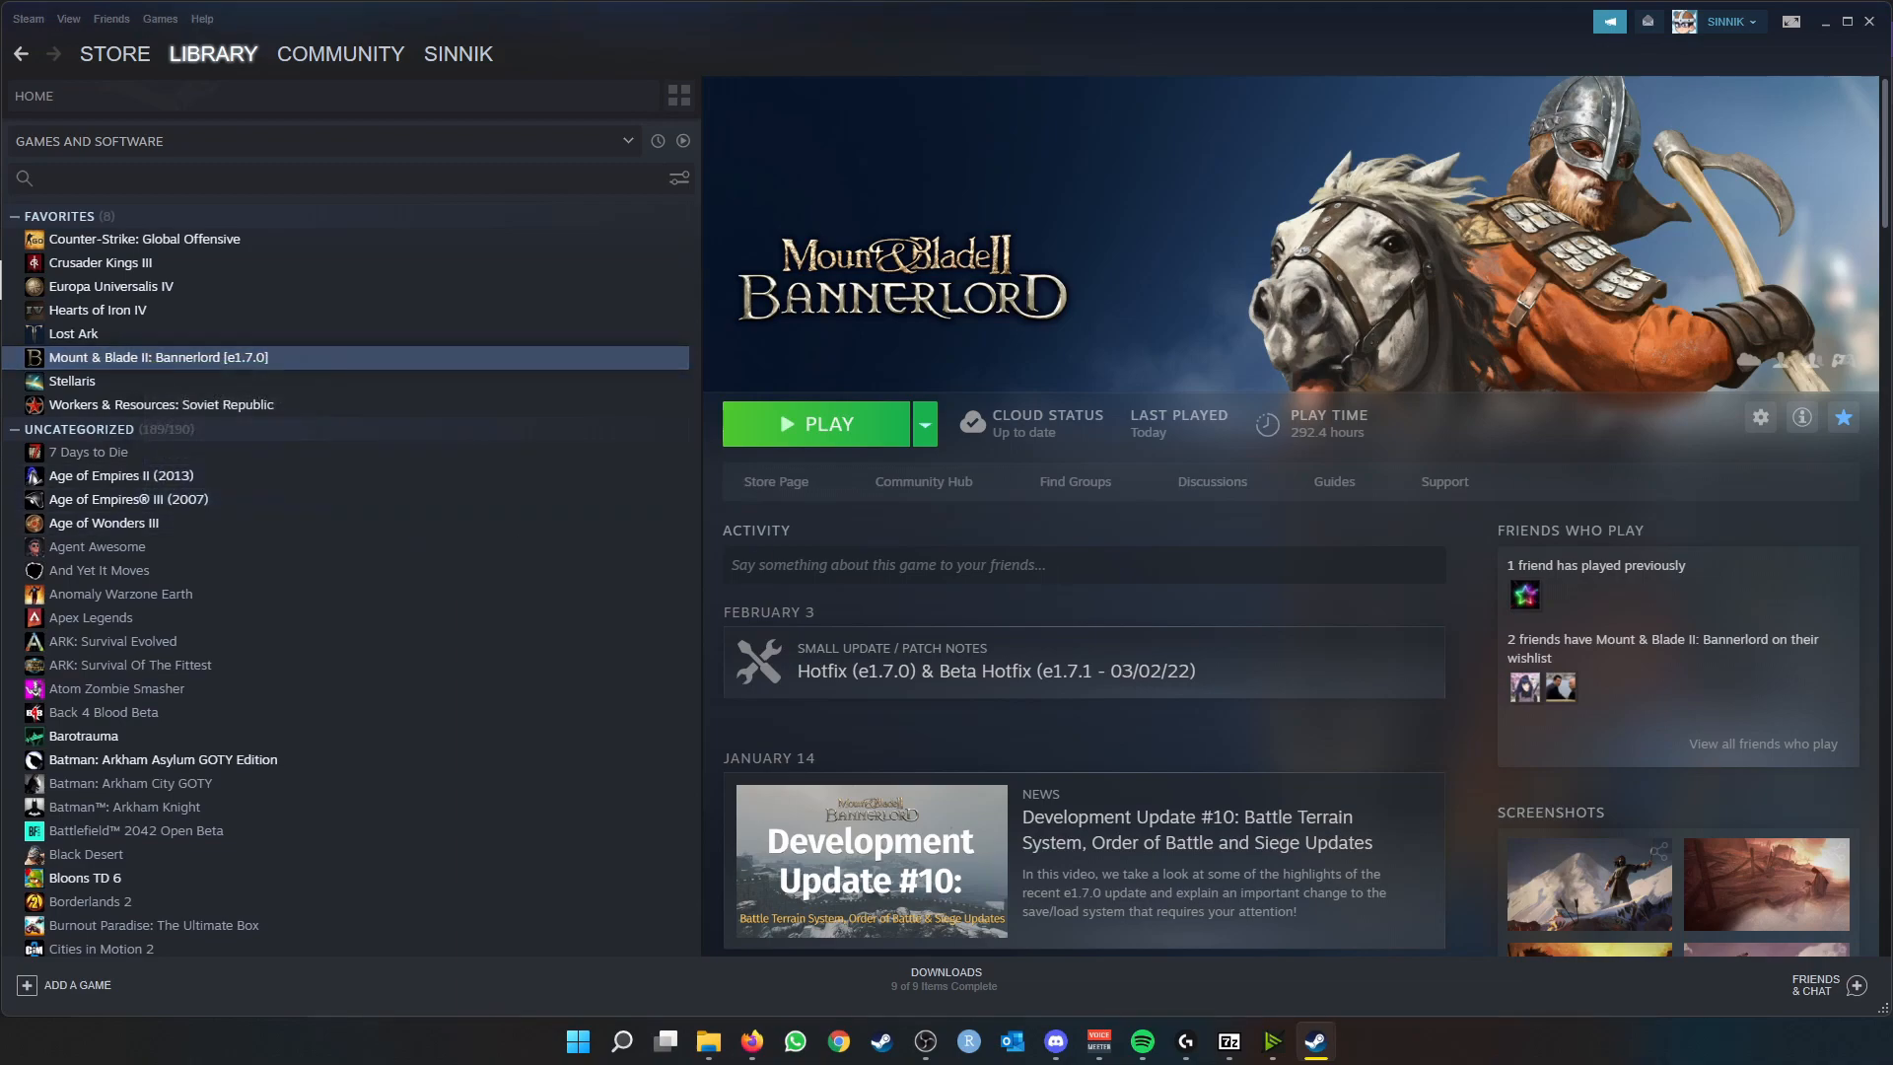
- Launch Bannerlord from Steam and show the launcher's installed modules list
left_click(828, 424)
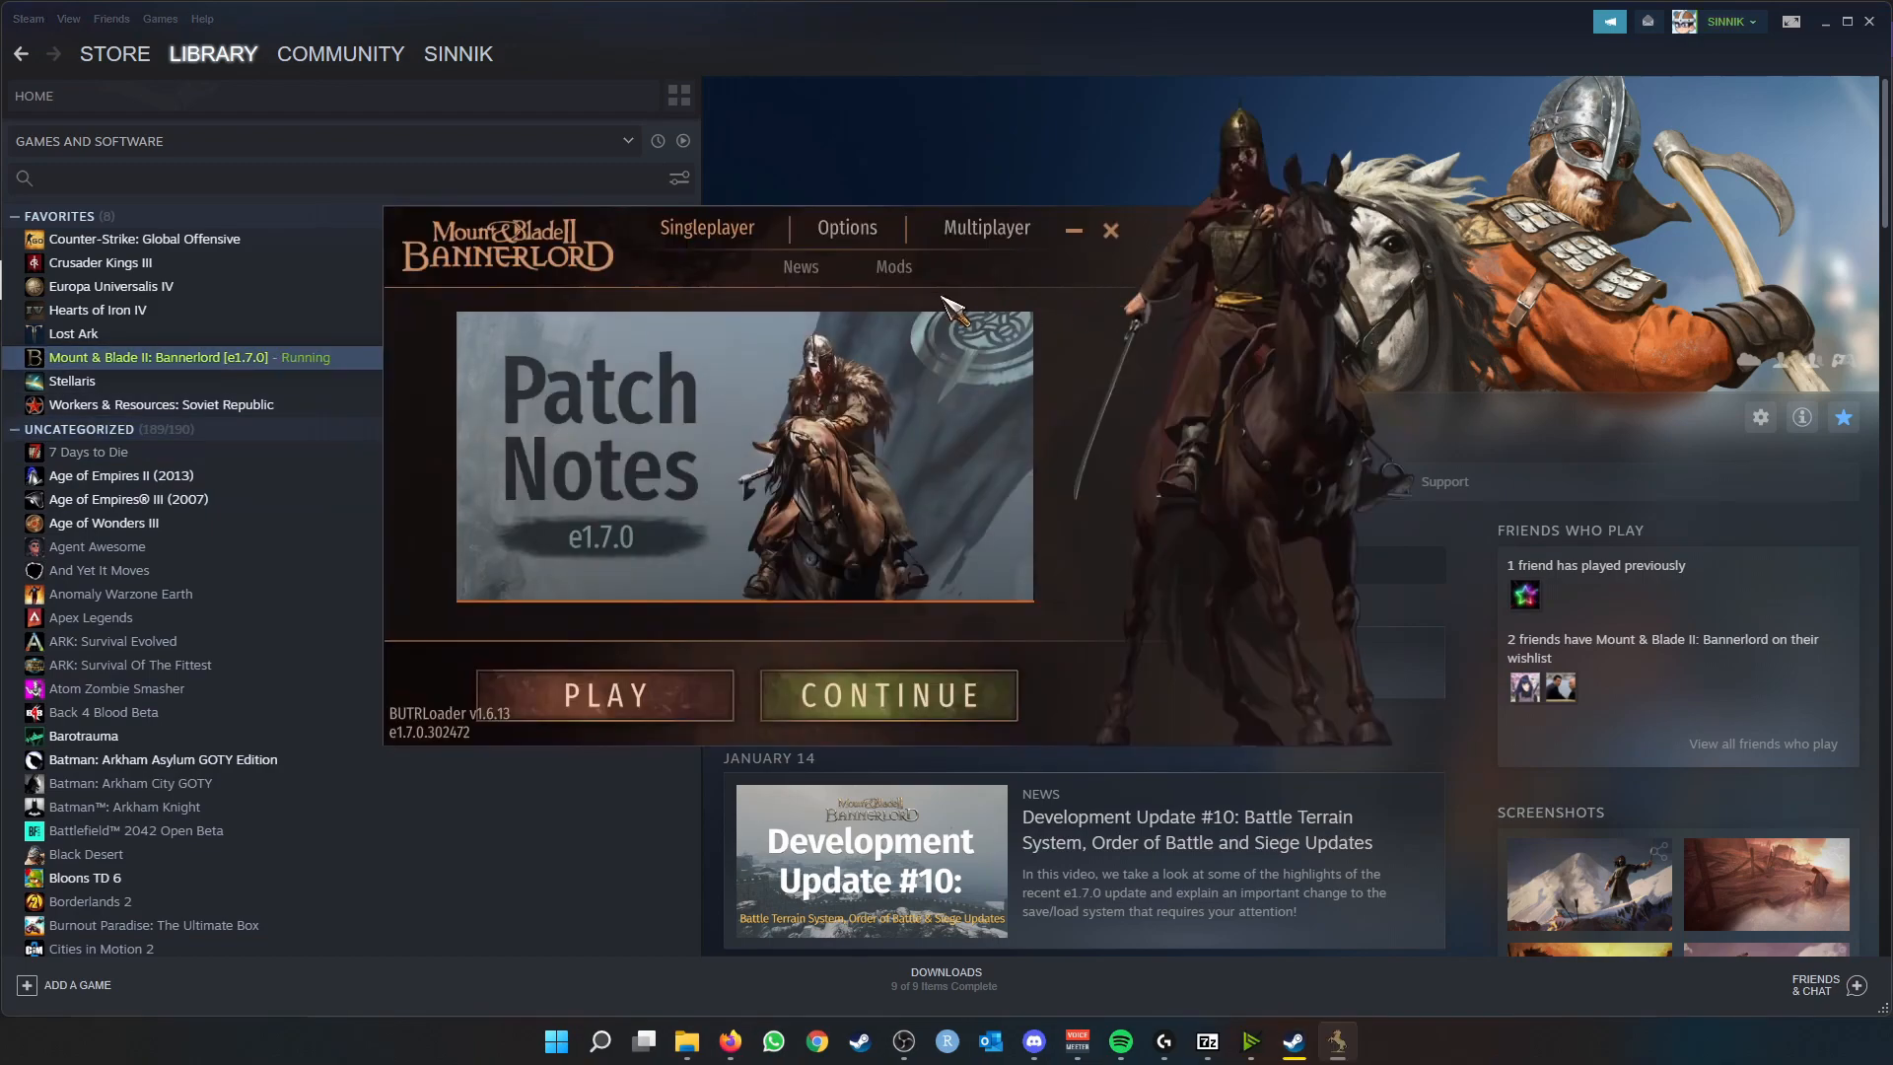
mouse_move(410, 755)
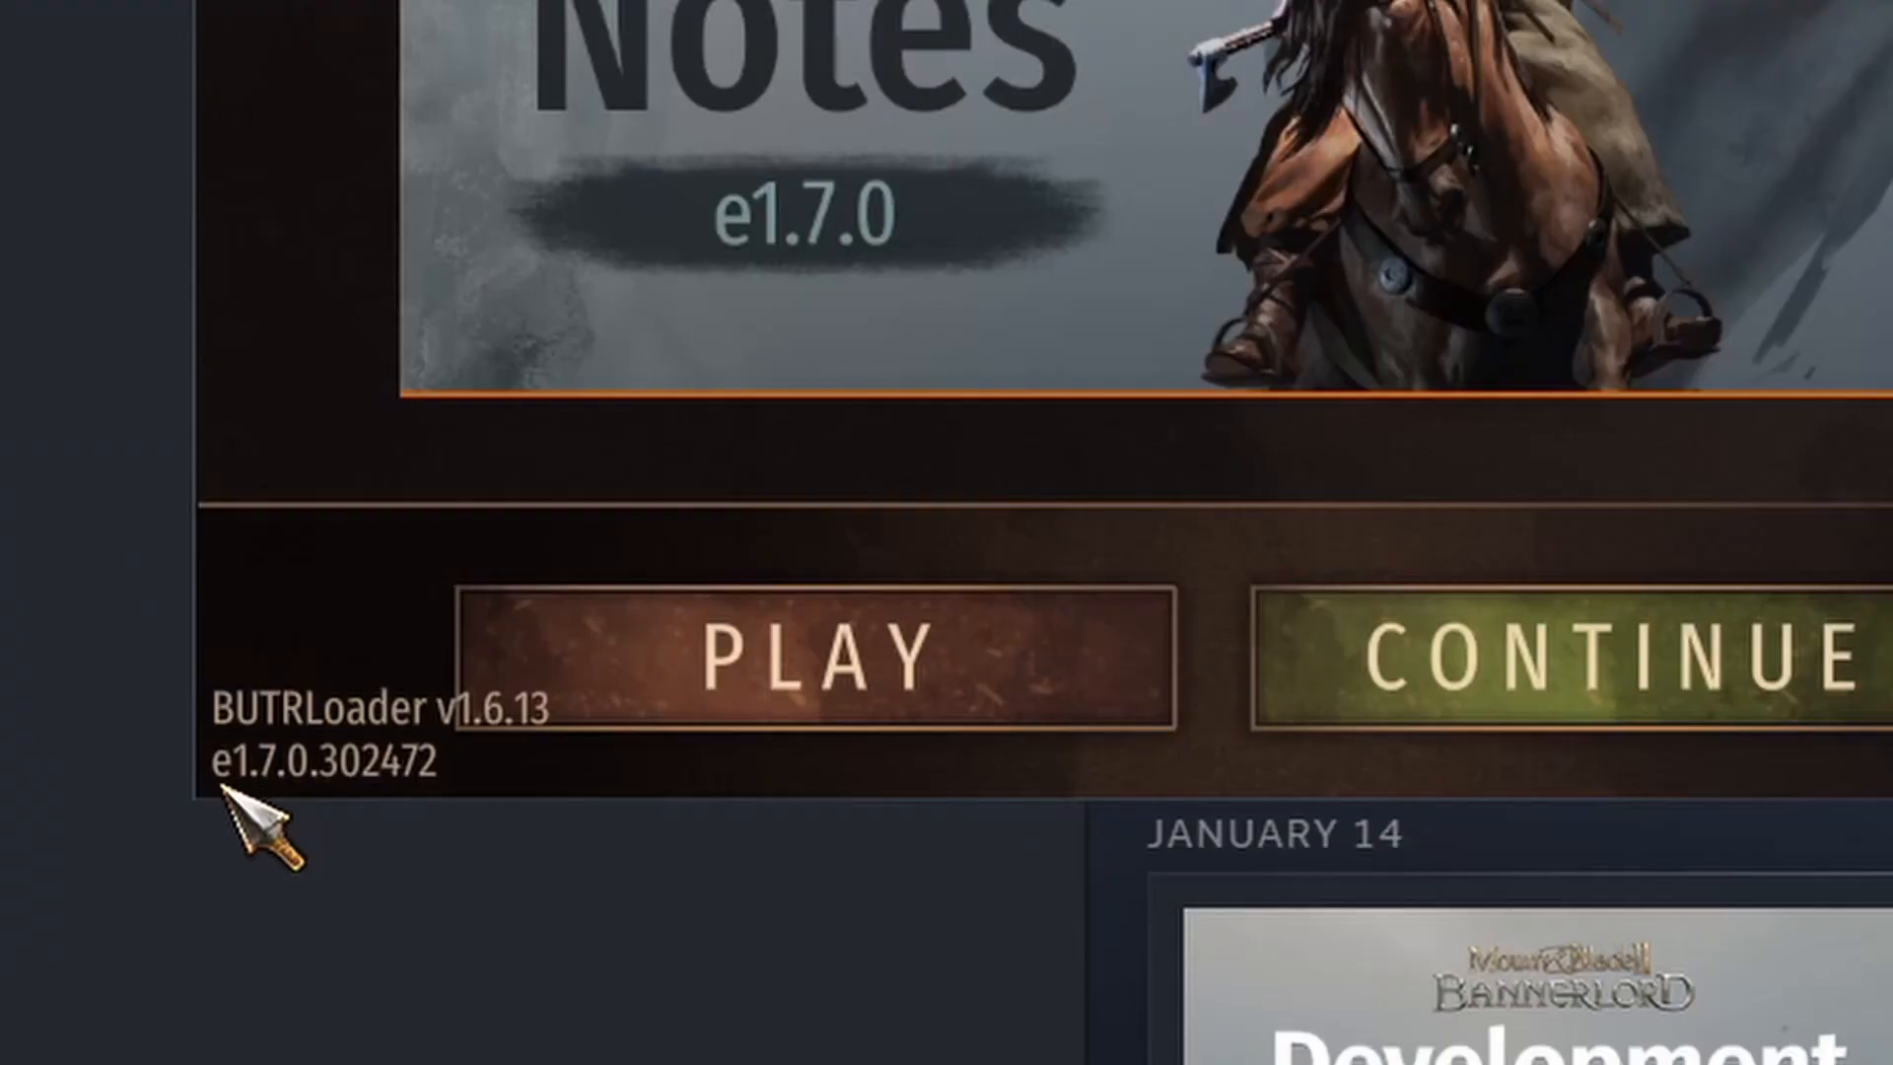
mouse_move(343, 832)
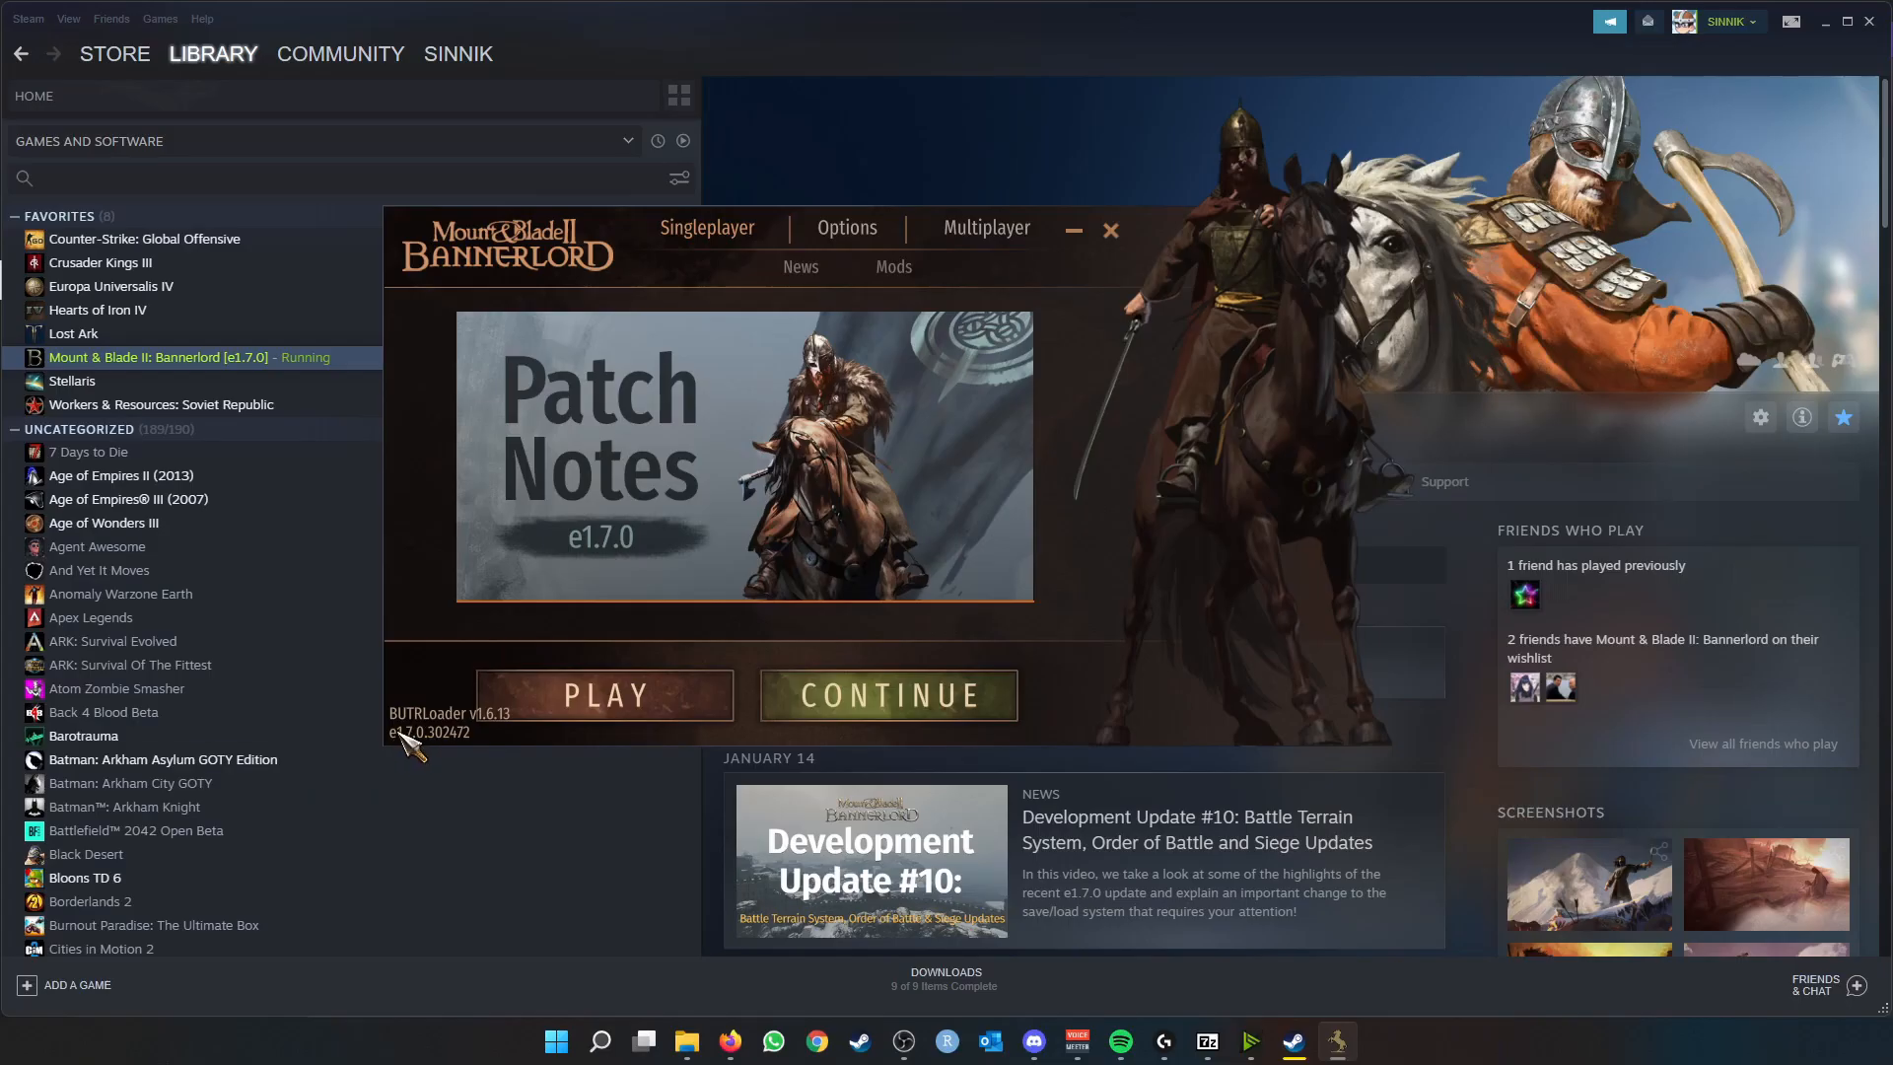
mouse_move(428, 755)
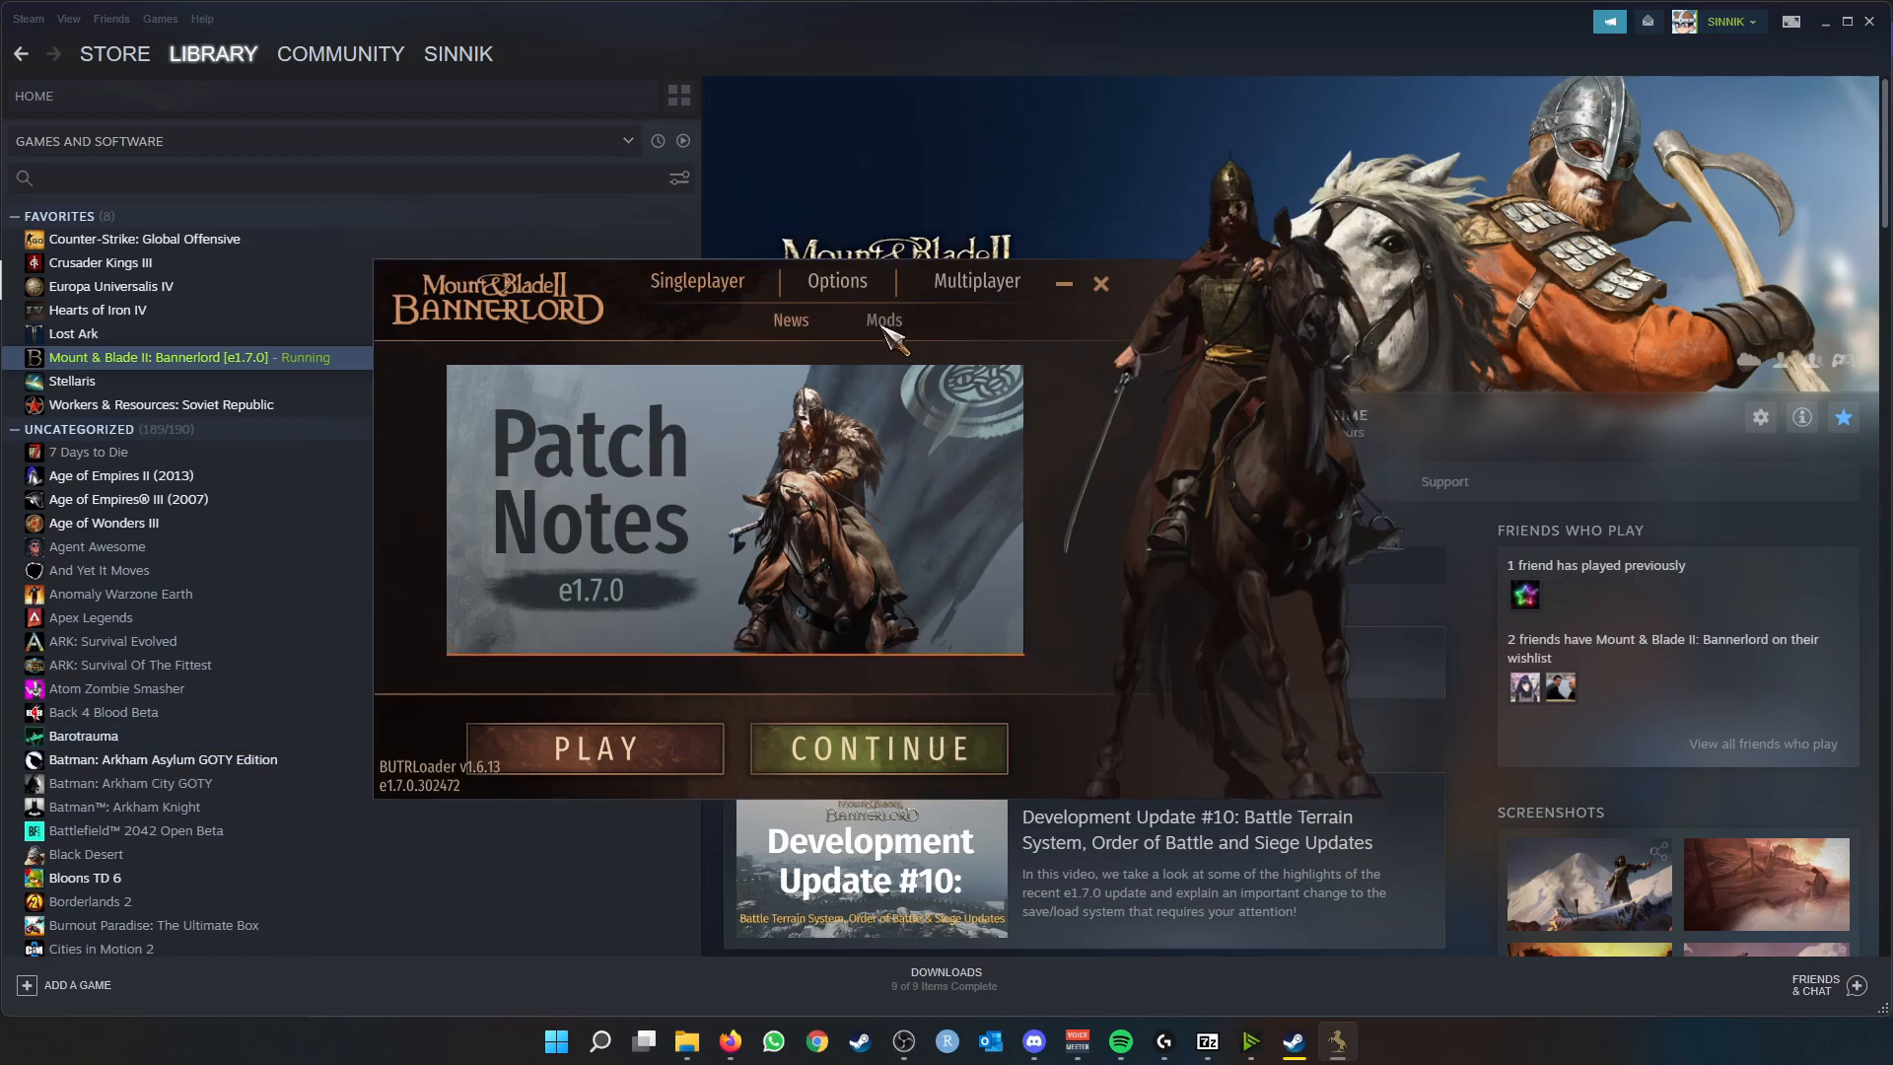
left_click(884, 320)
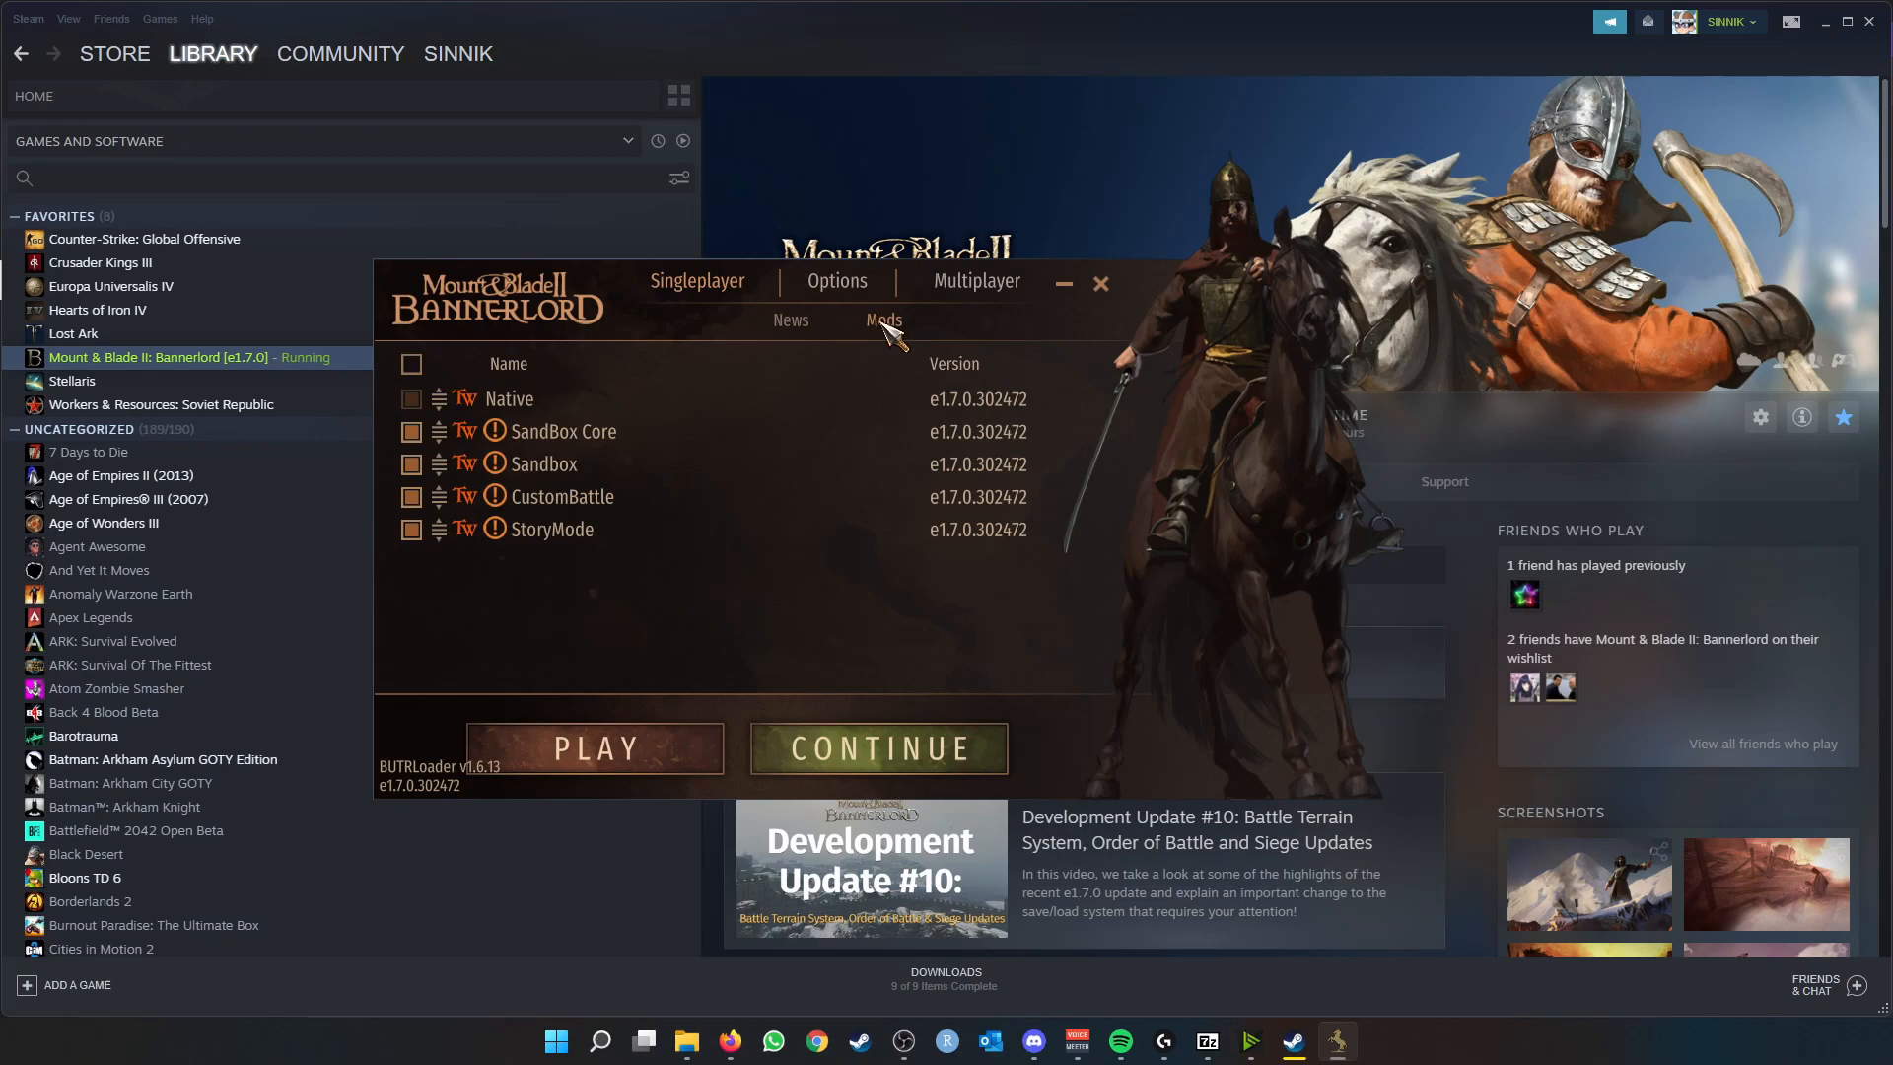
mouse_move(687, 471)
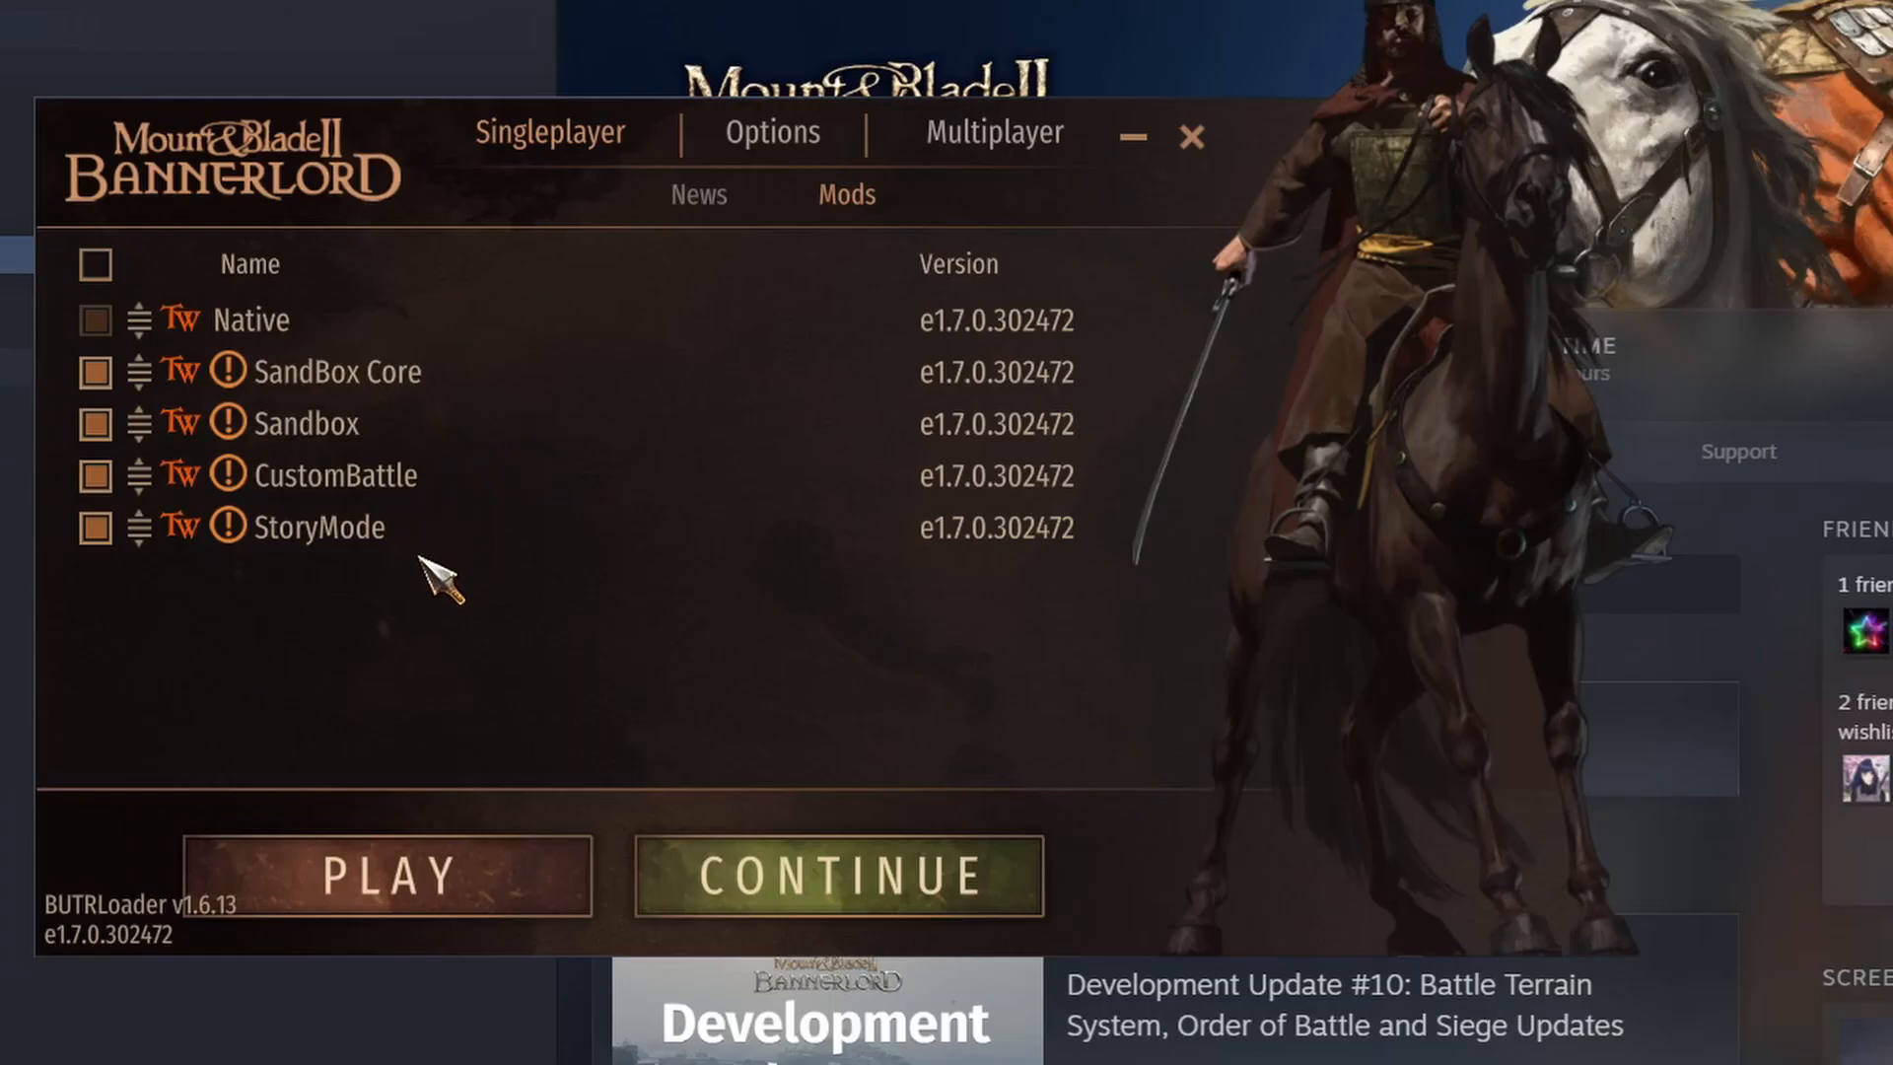
mouse_move(301, 352)
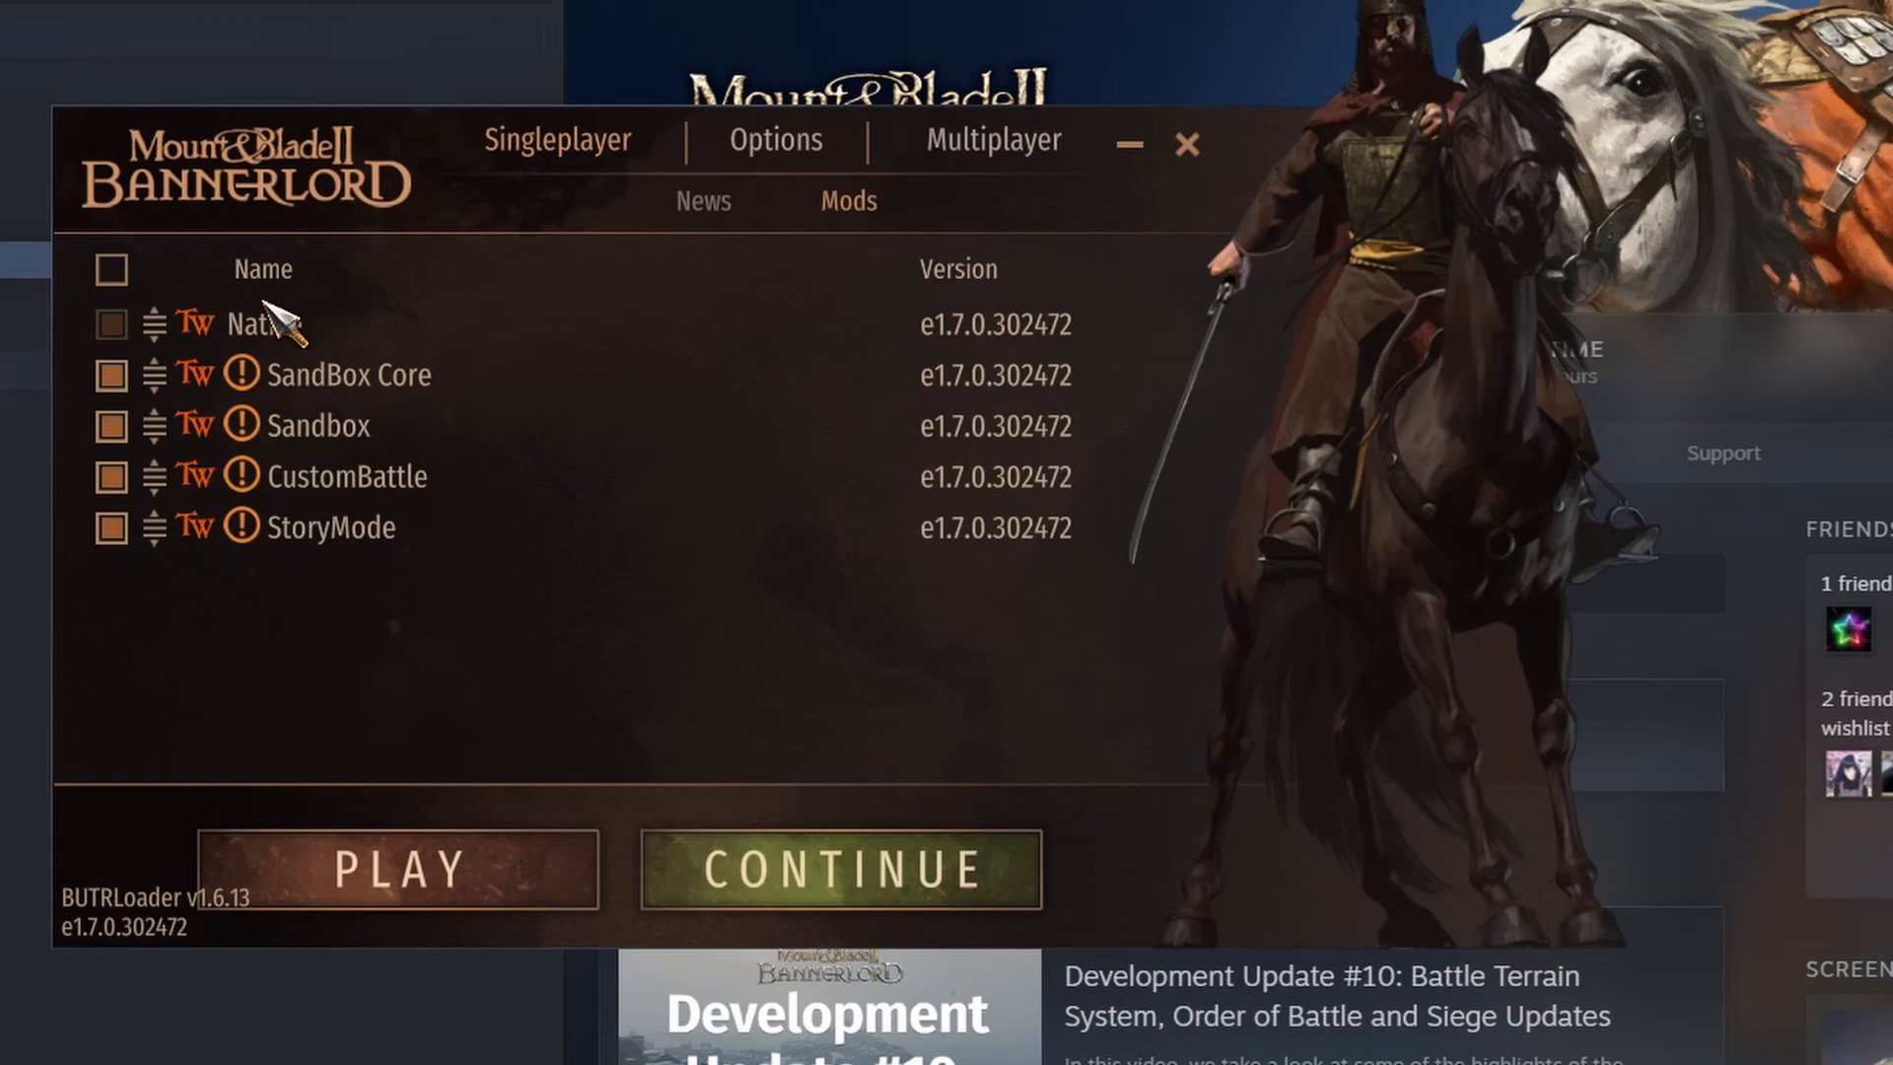
mouse_move(600, 363)
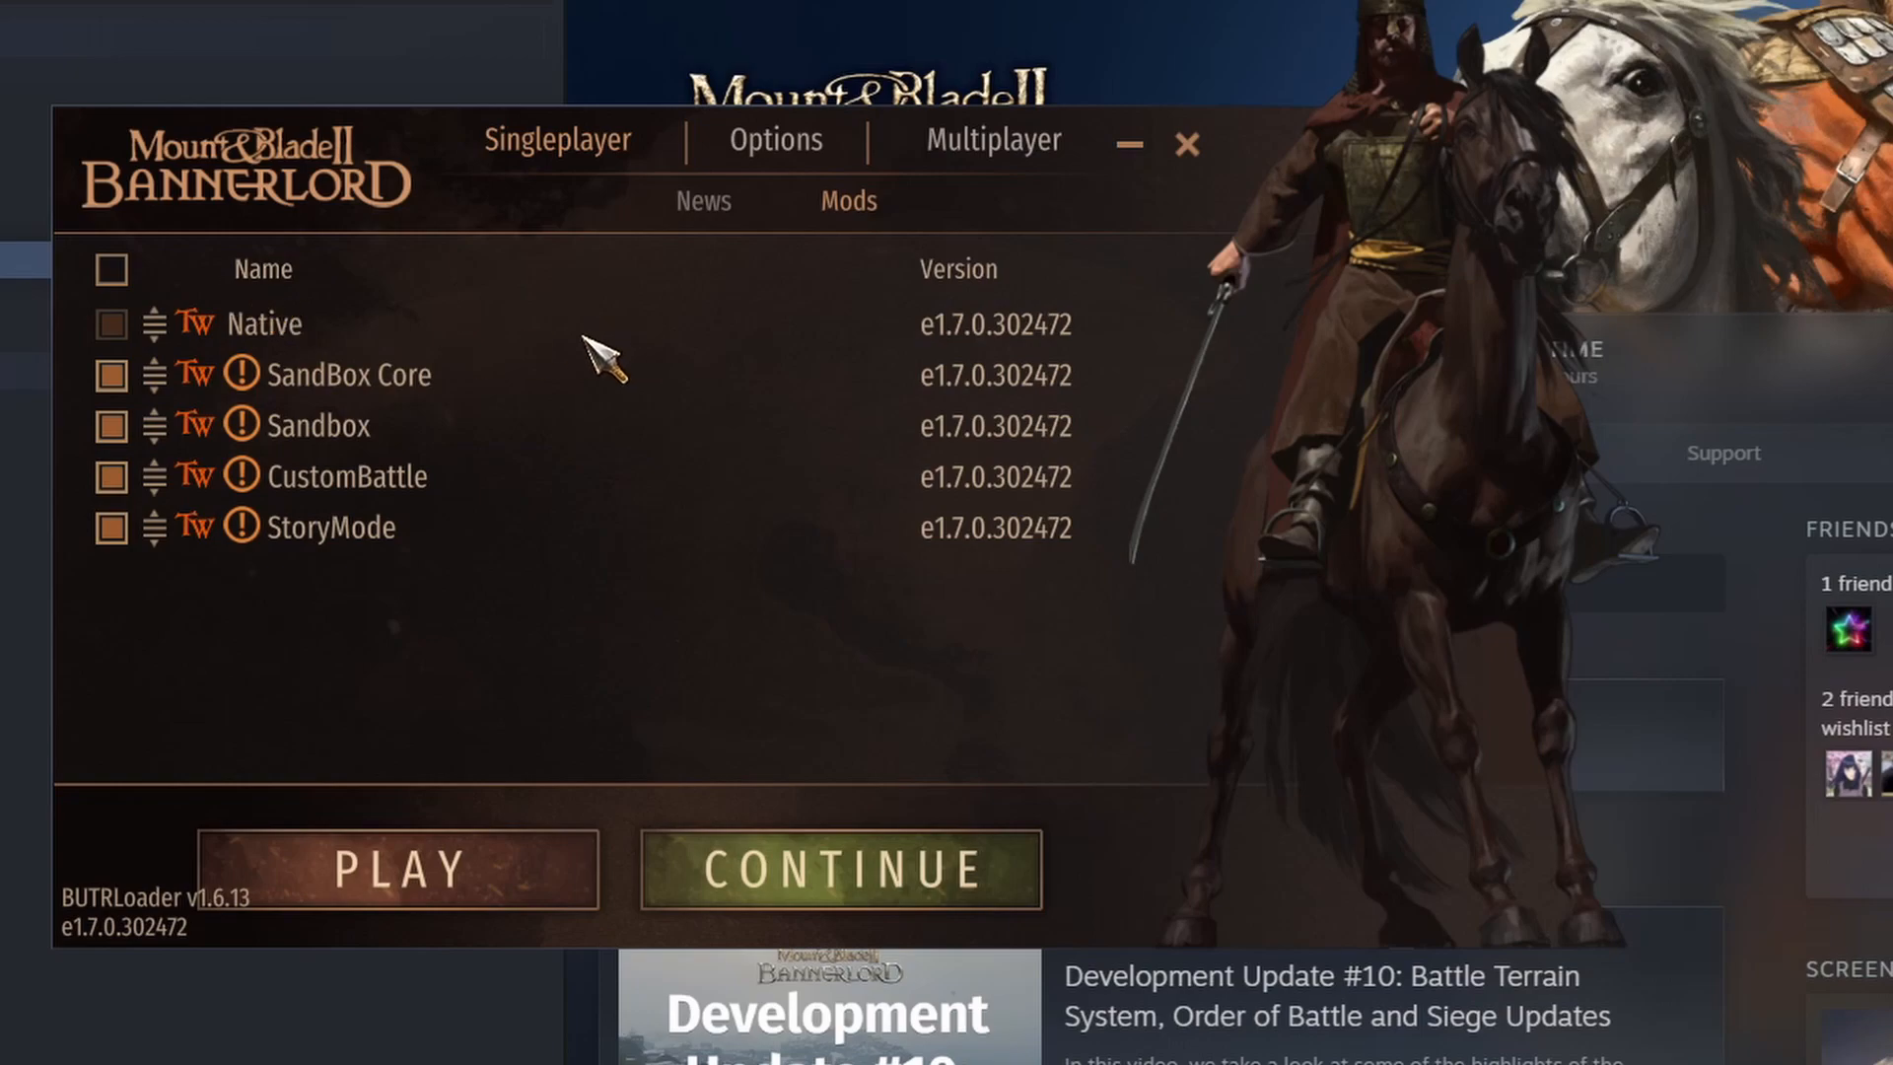
mouse_move(276, 438)
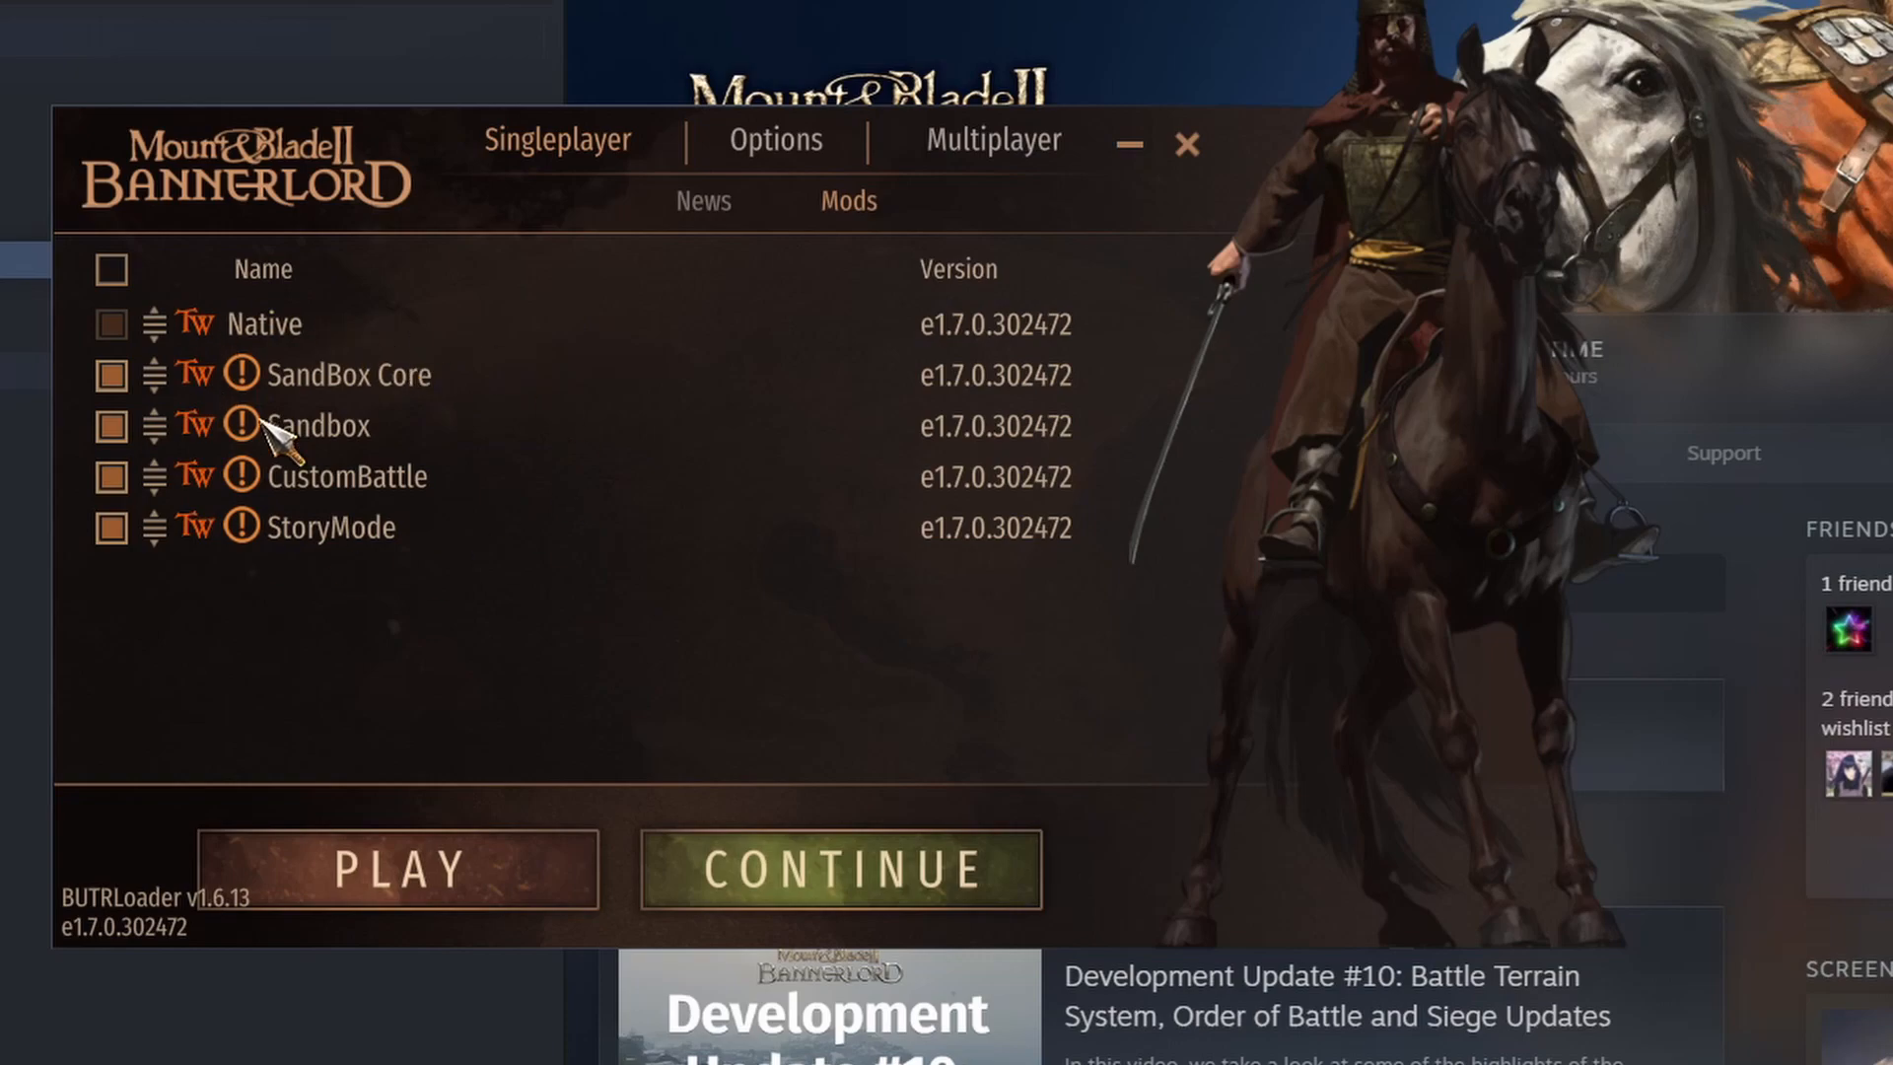
mouse_move(448, 432)
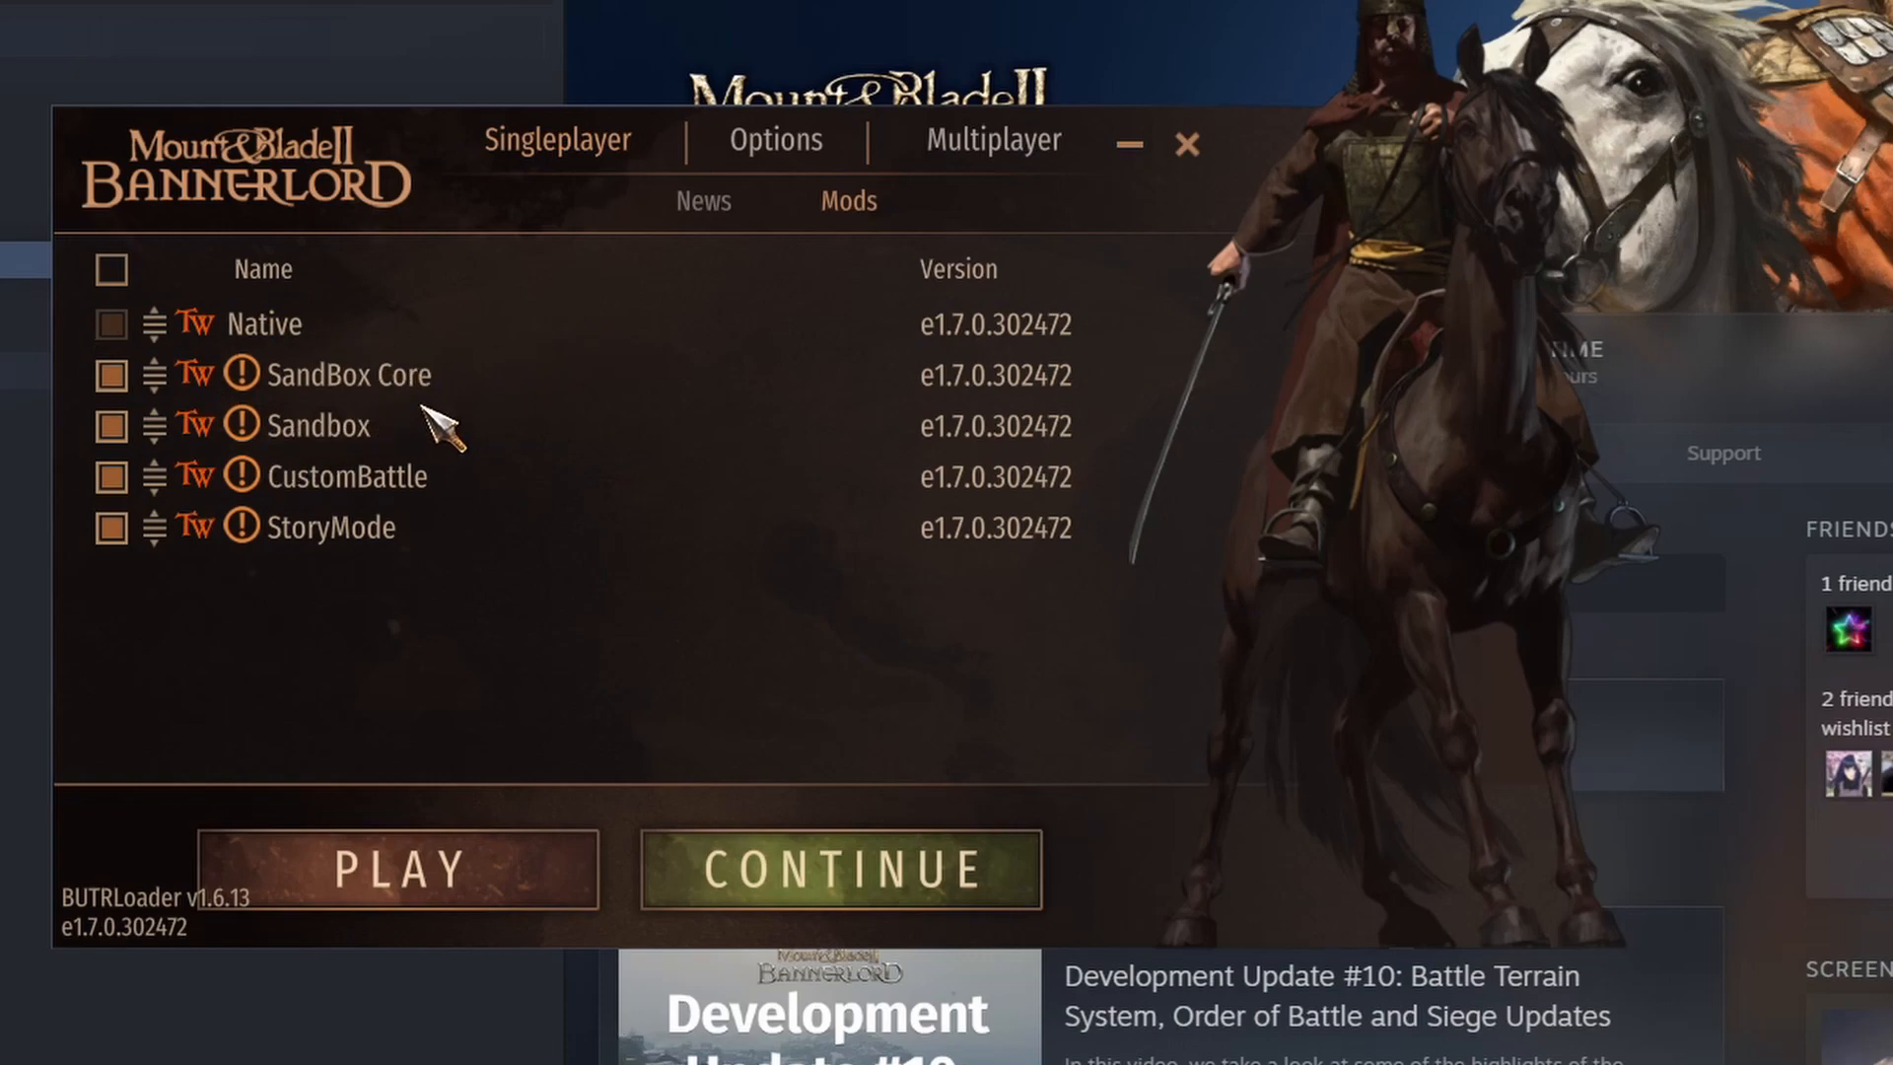
mouse_move(1207, 182)
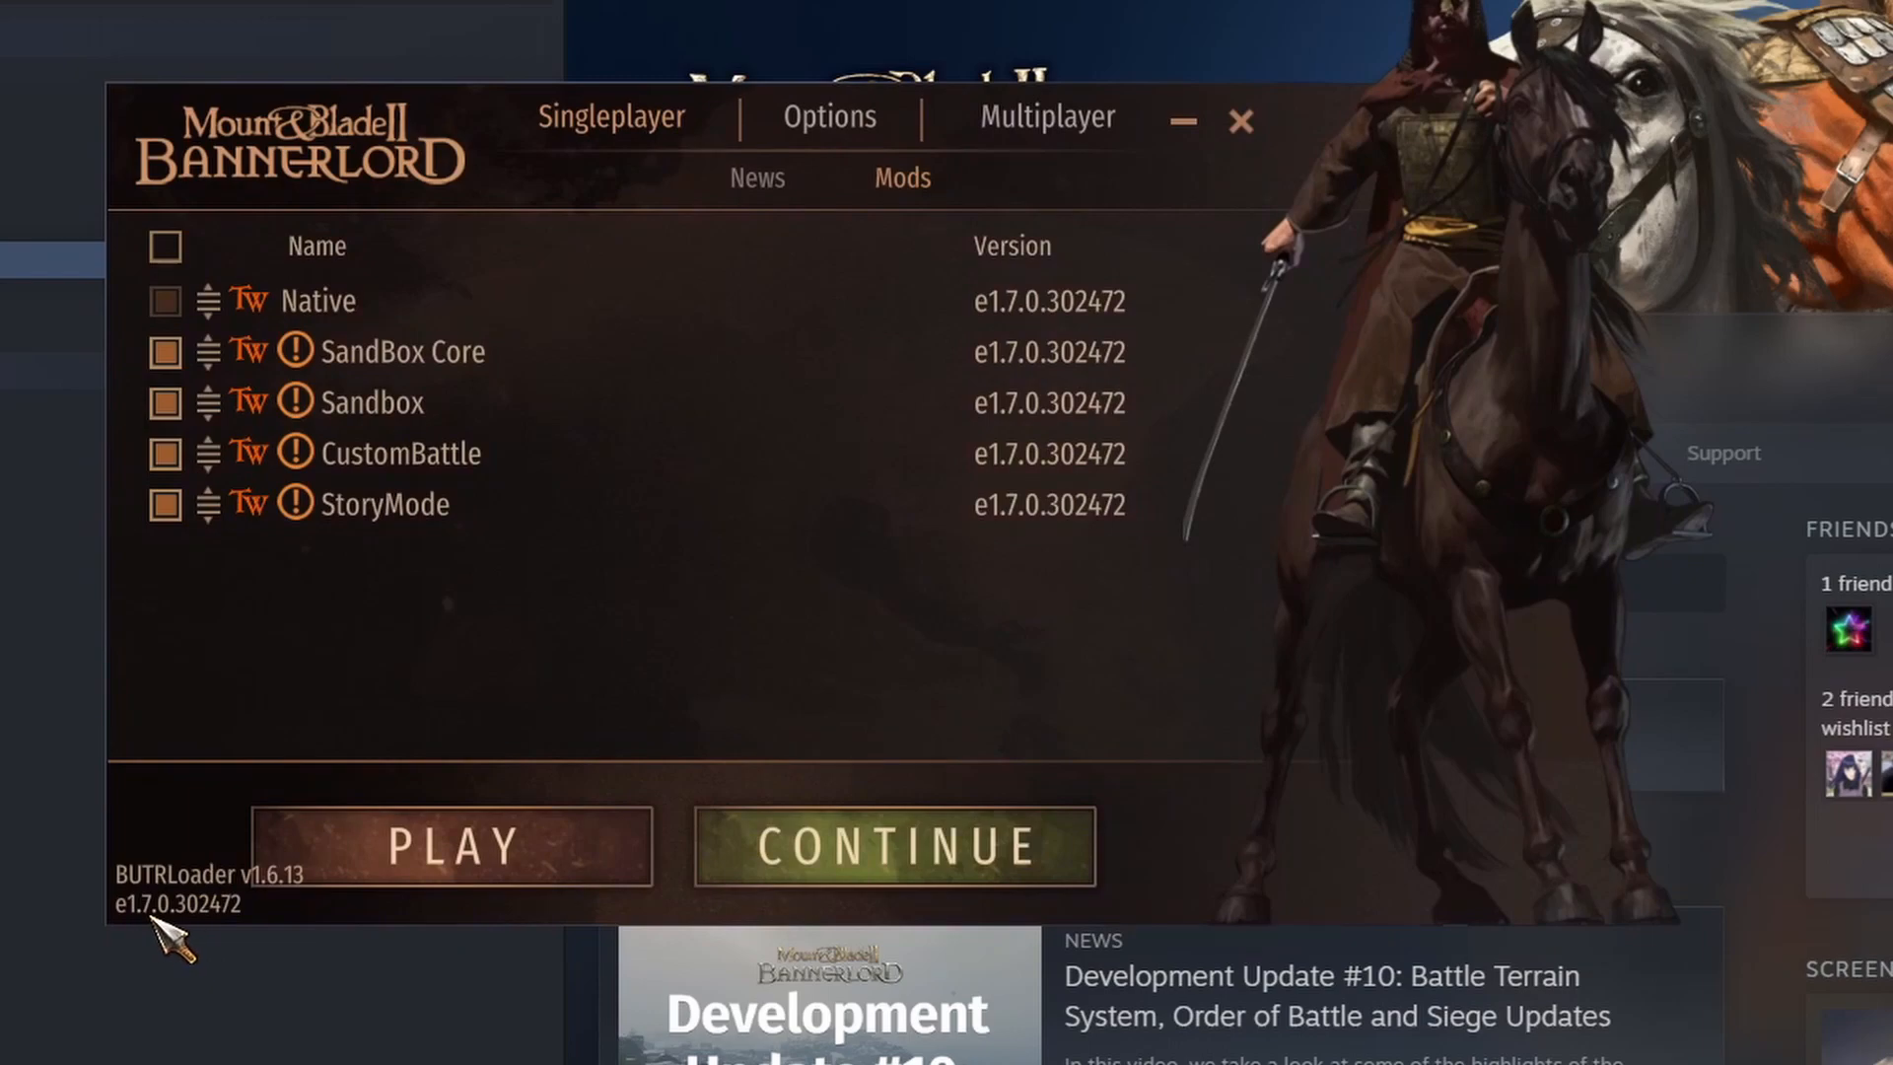
mouse_move(1040, 284)
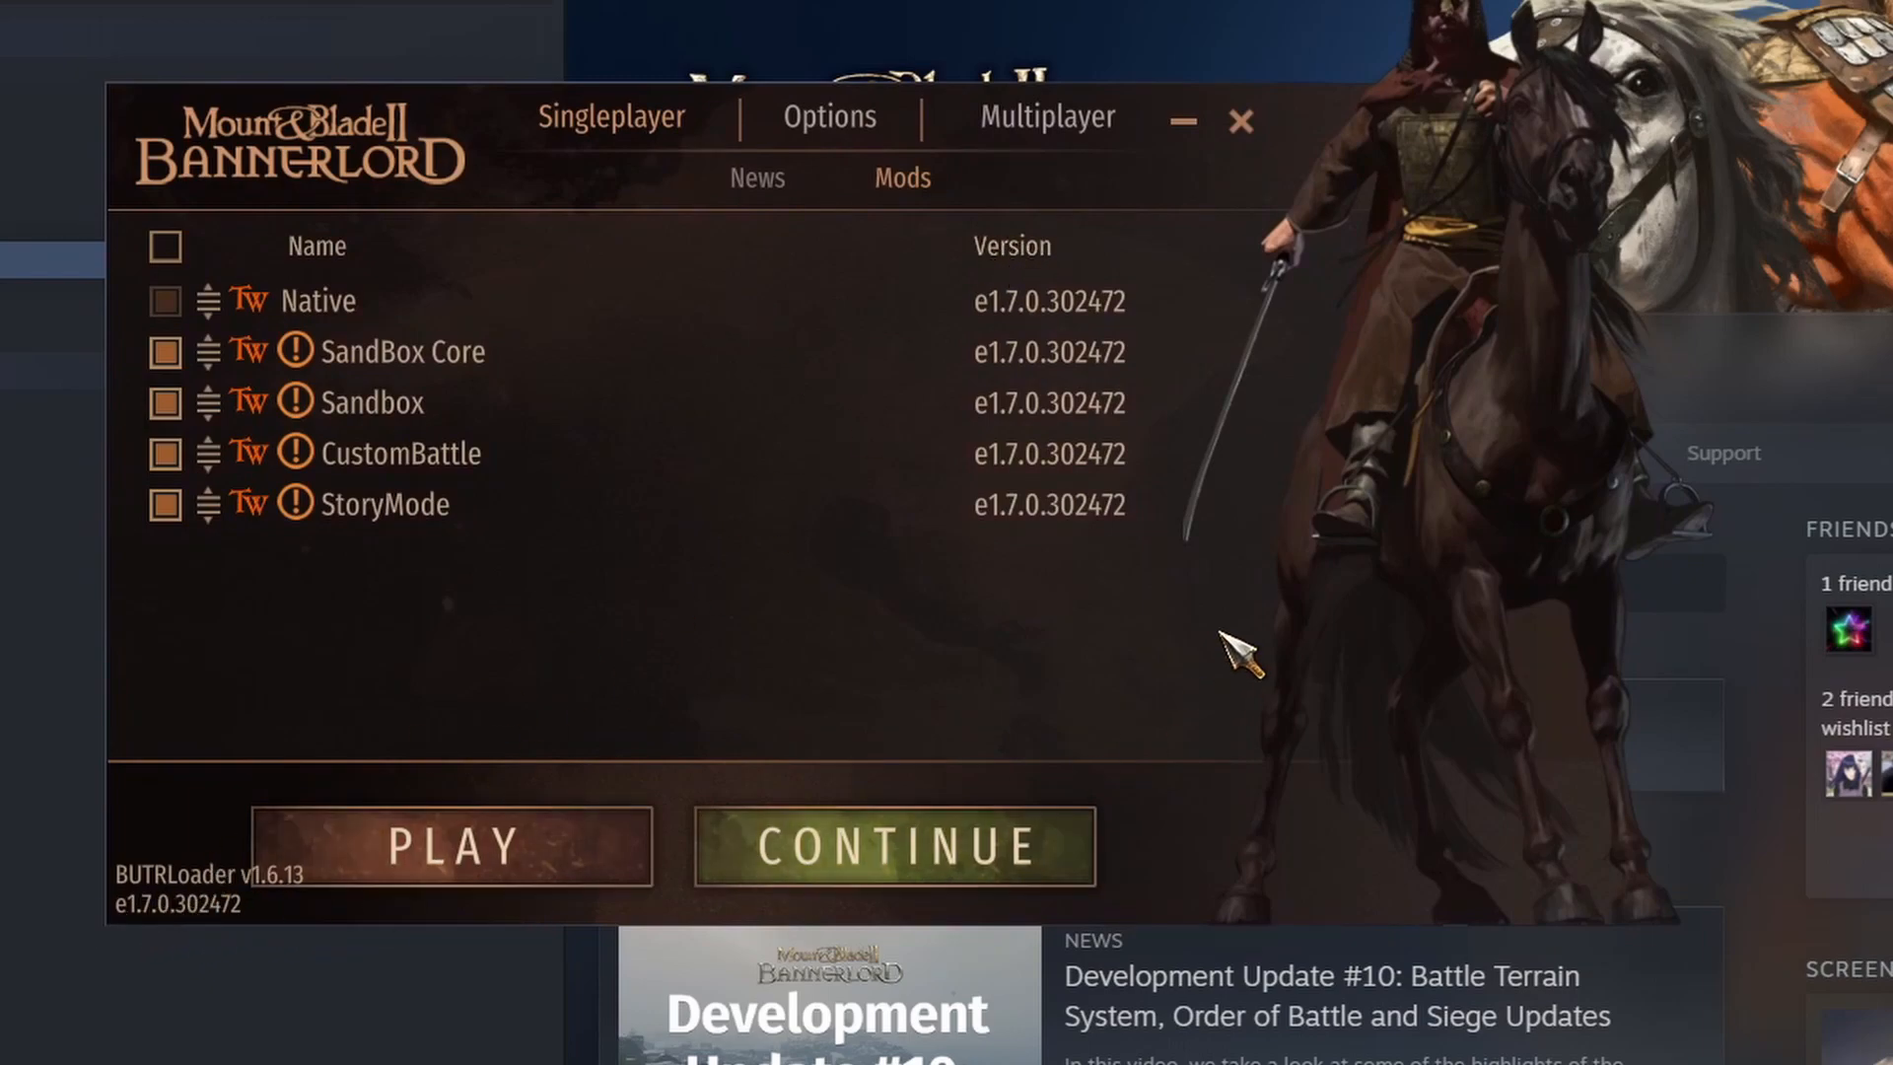
mouse_move(863, 363)
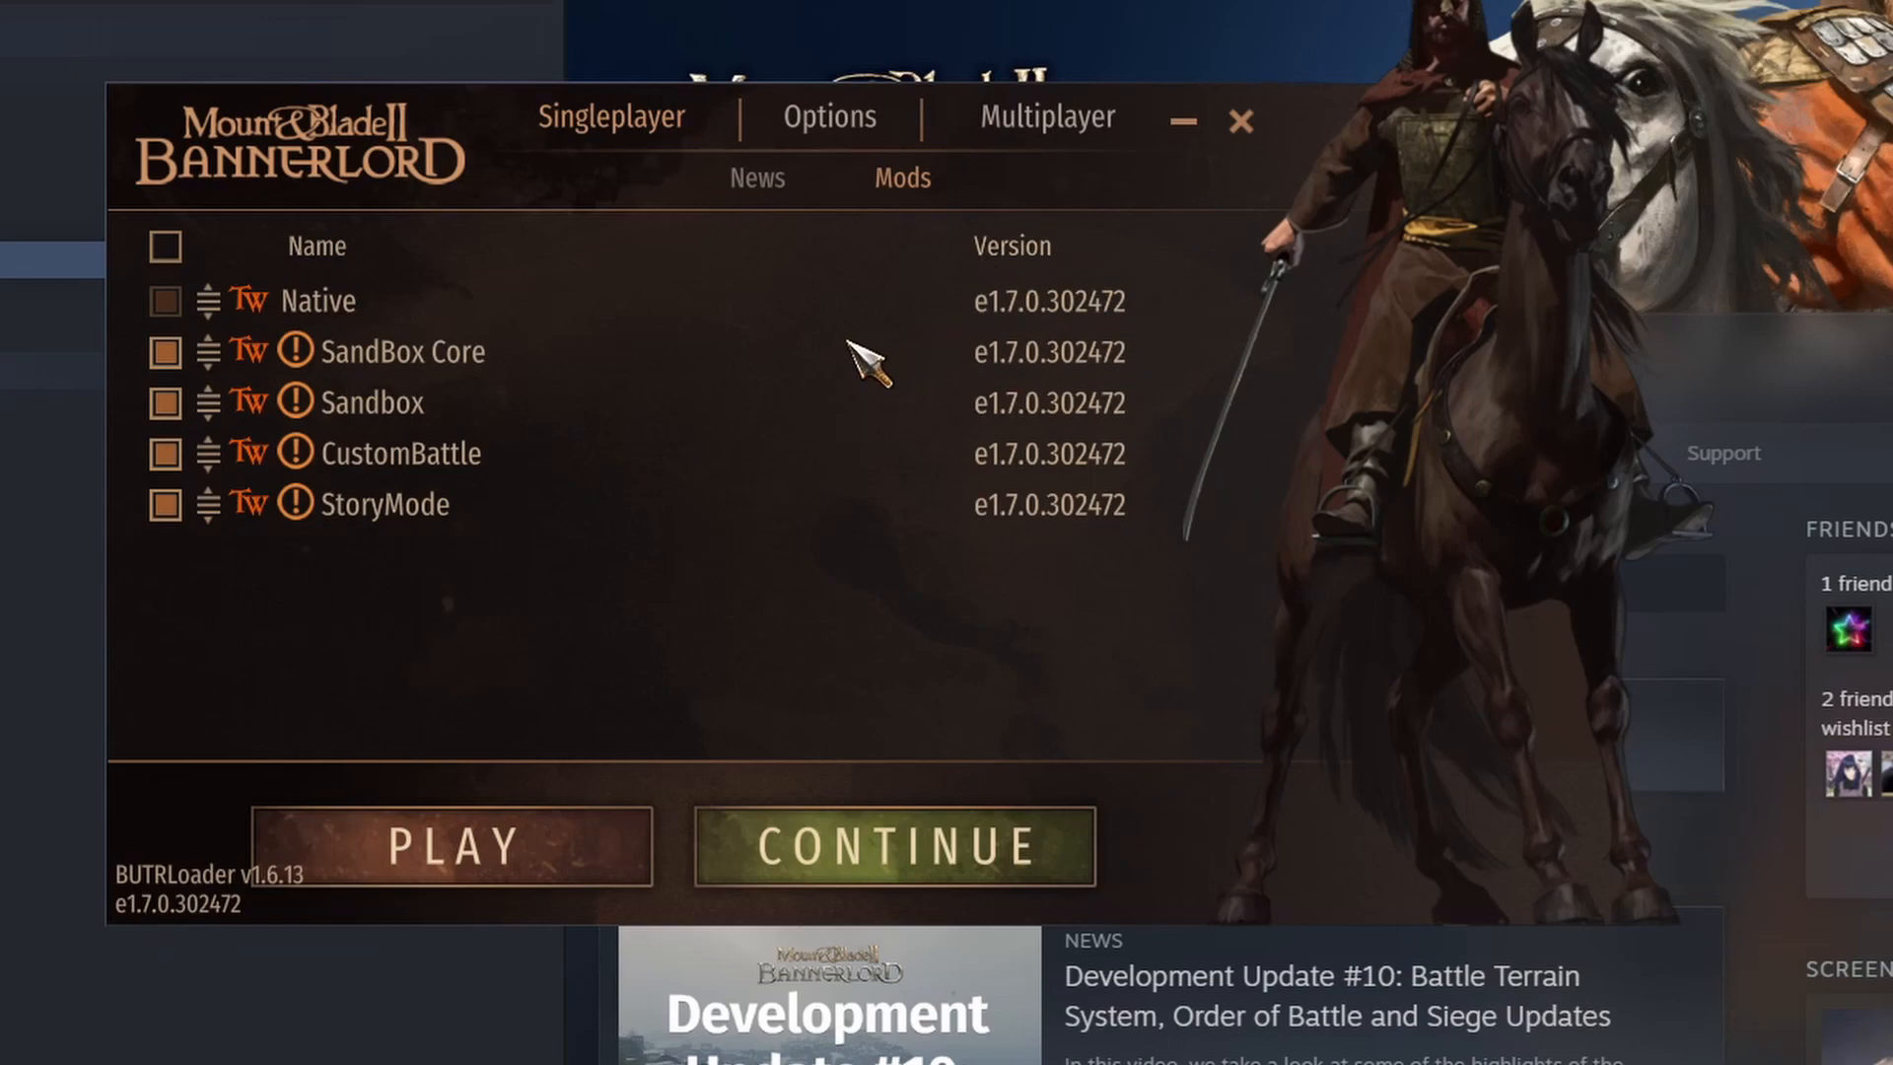
mouse_move(1057, 326)
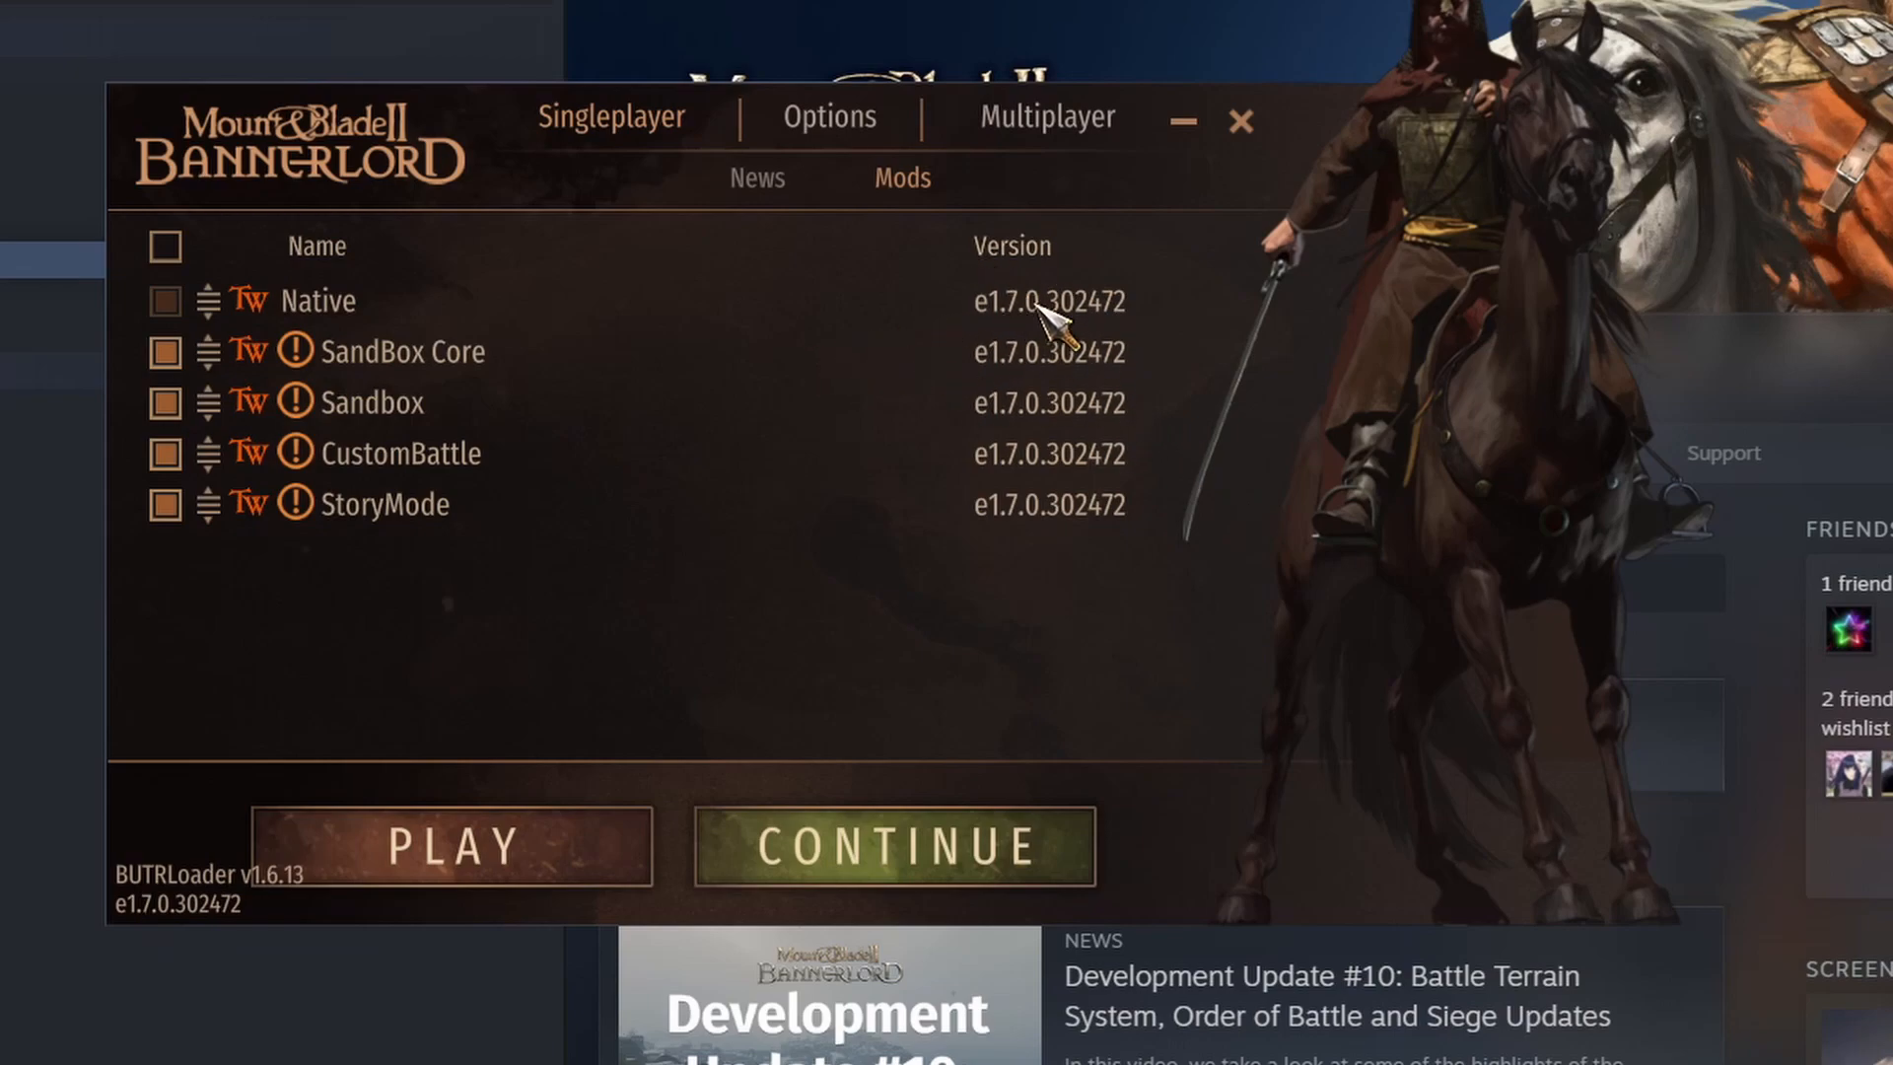
mouse_move(1086, 387)
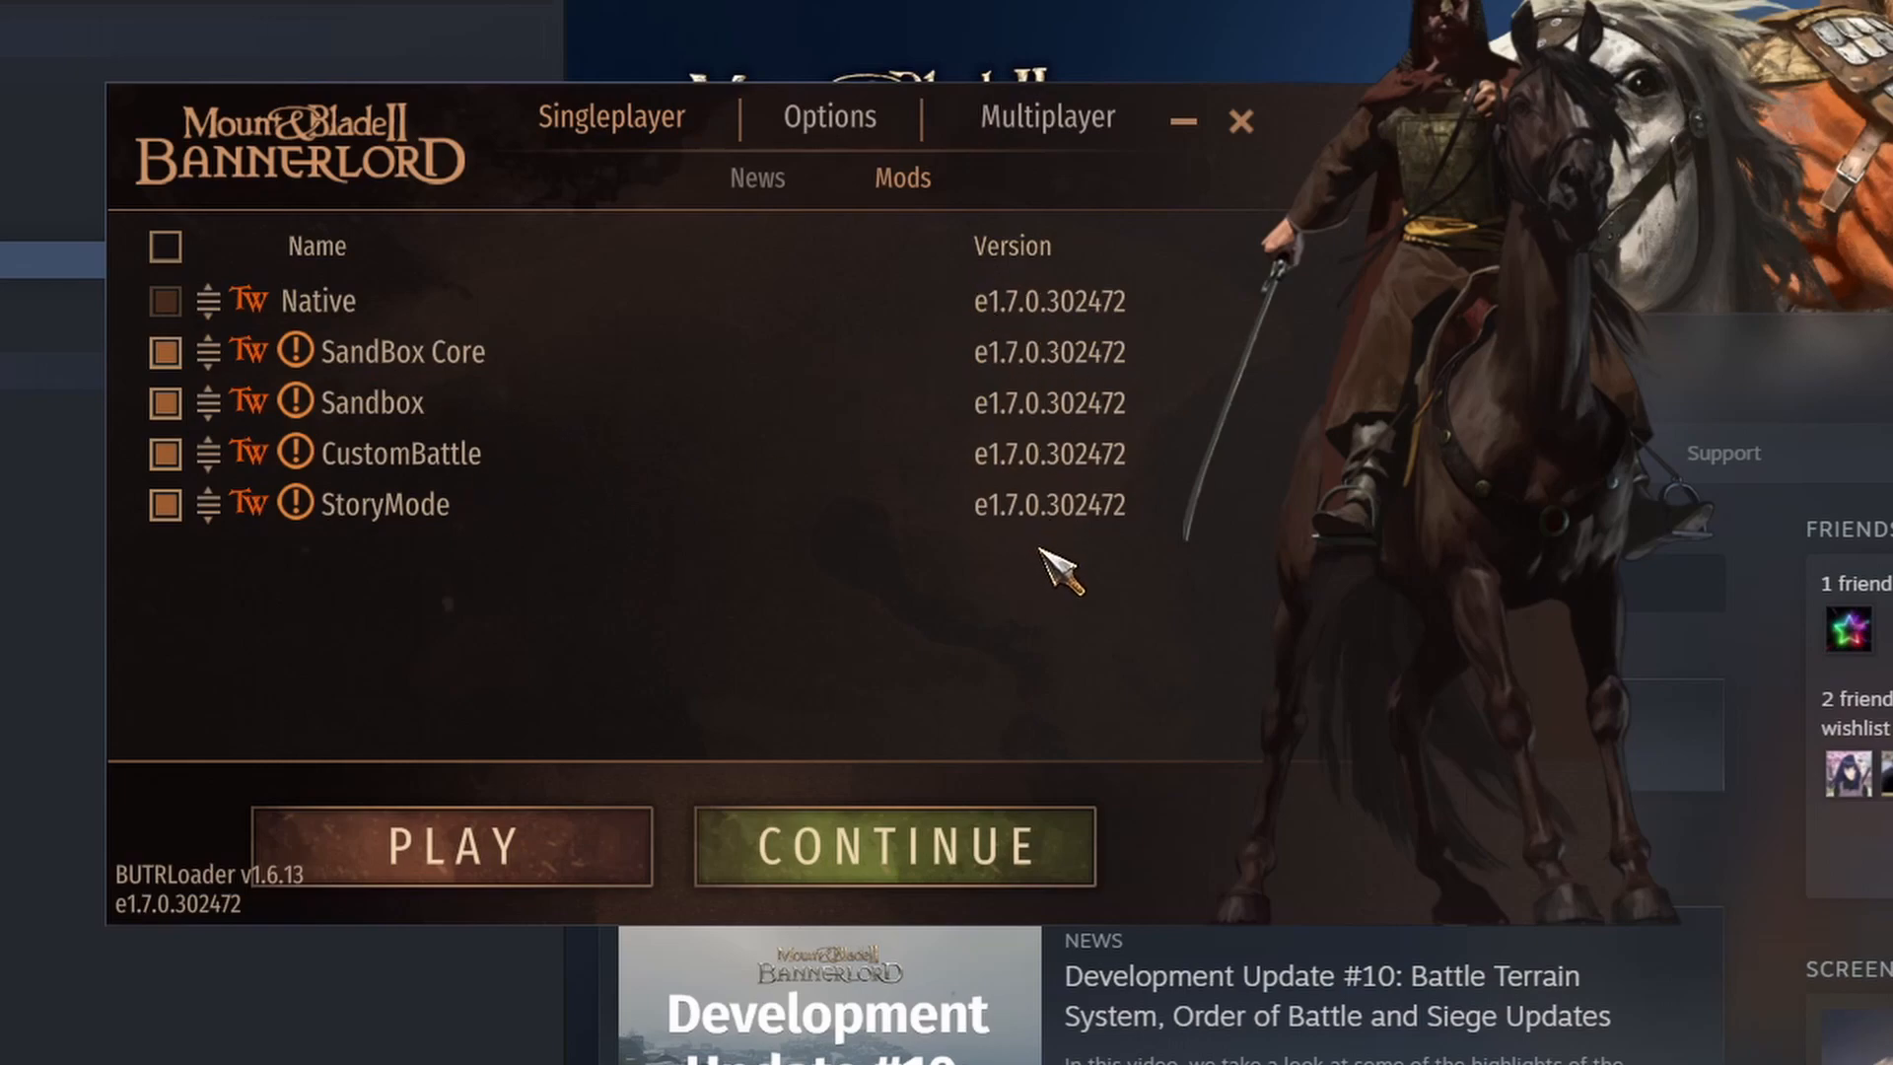
mouse_move(1245, 126)
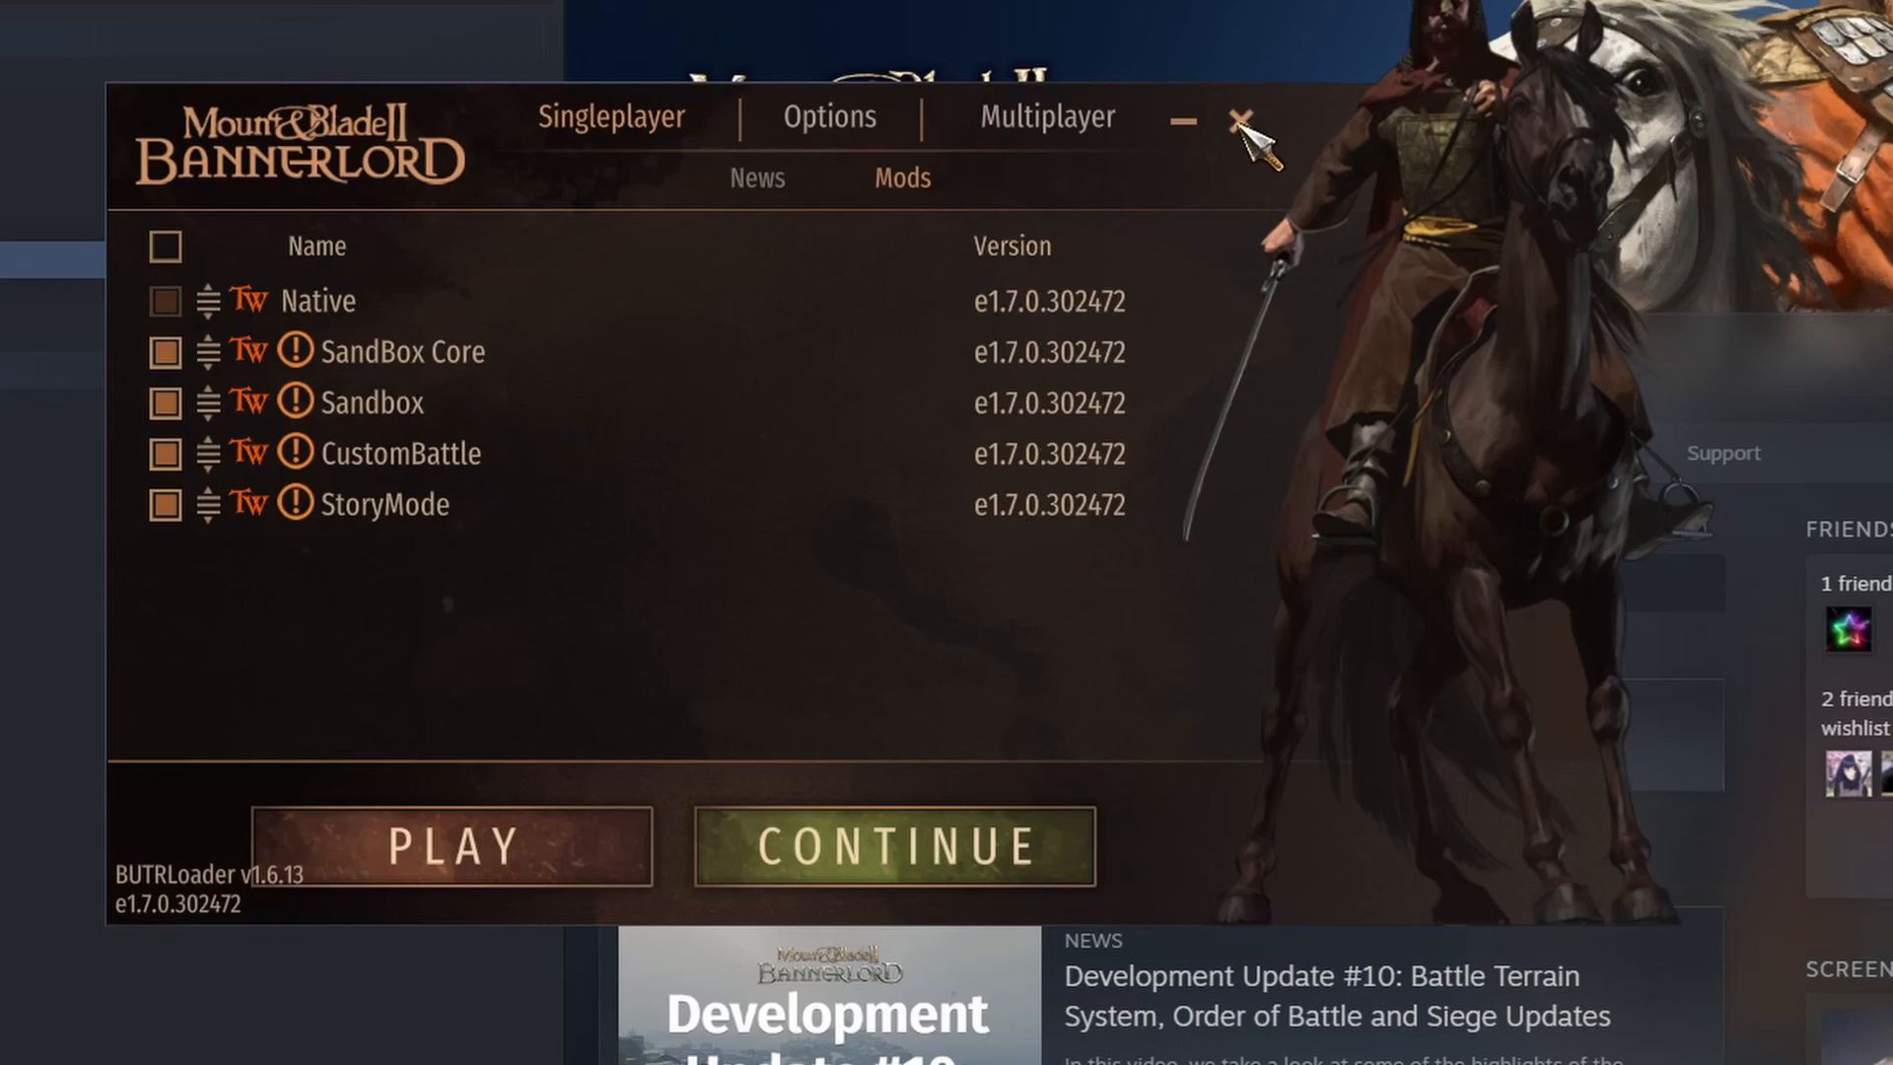
mouse_move(1164, 180)
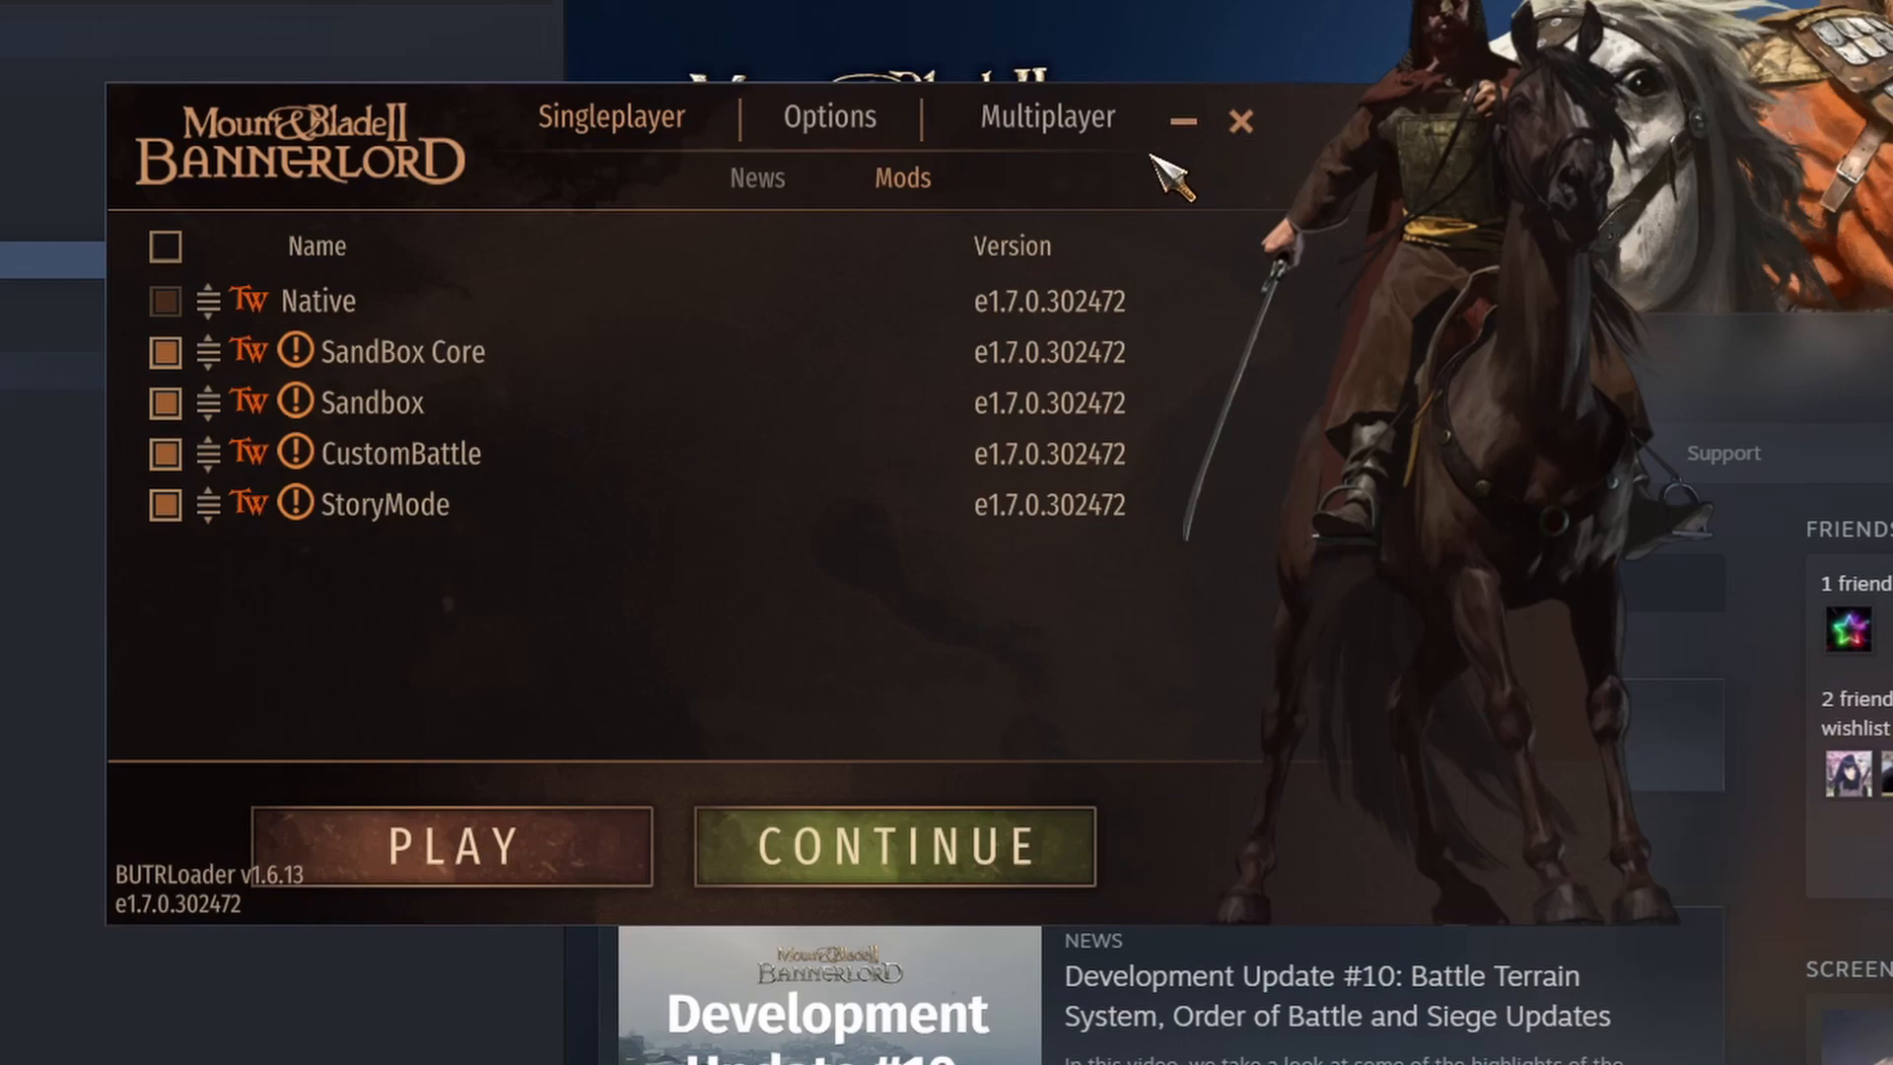
mouse_move(1270, 144)
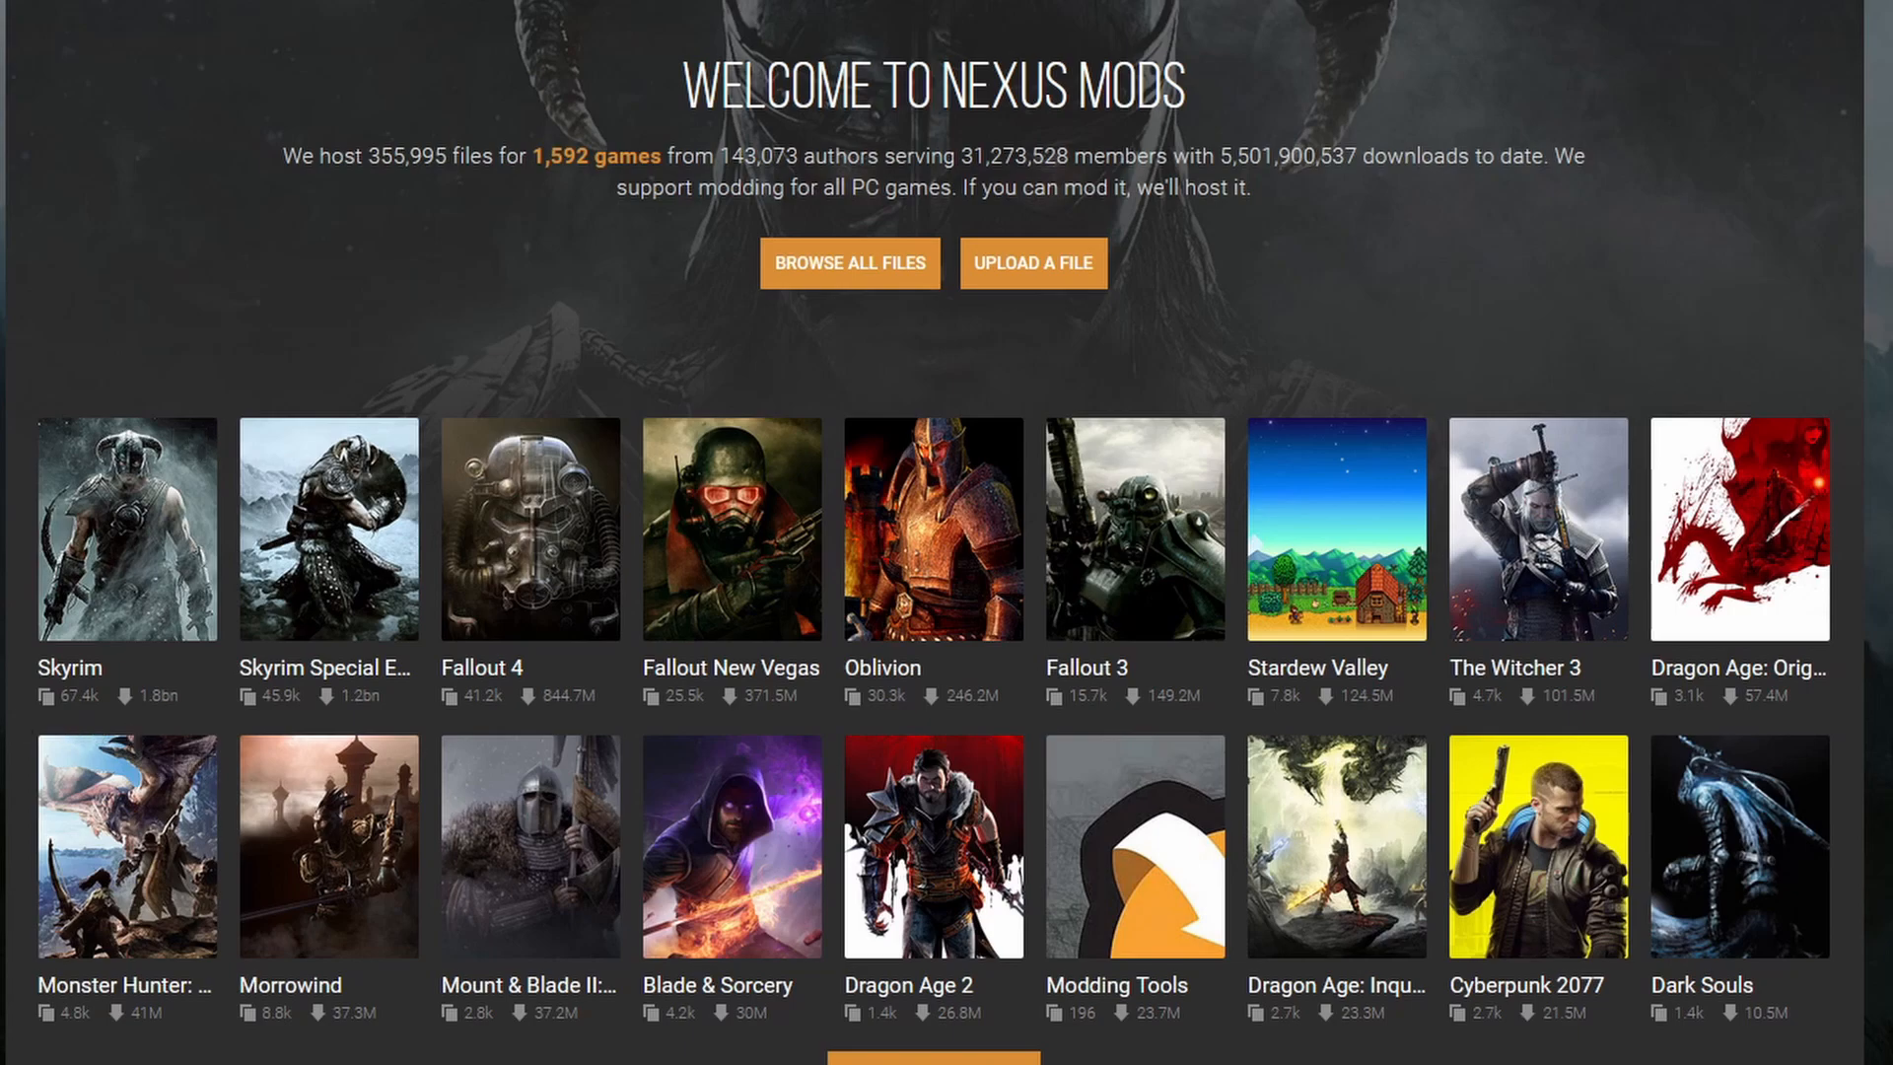
mouse_move(1745, 882)
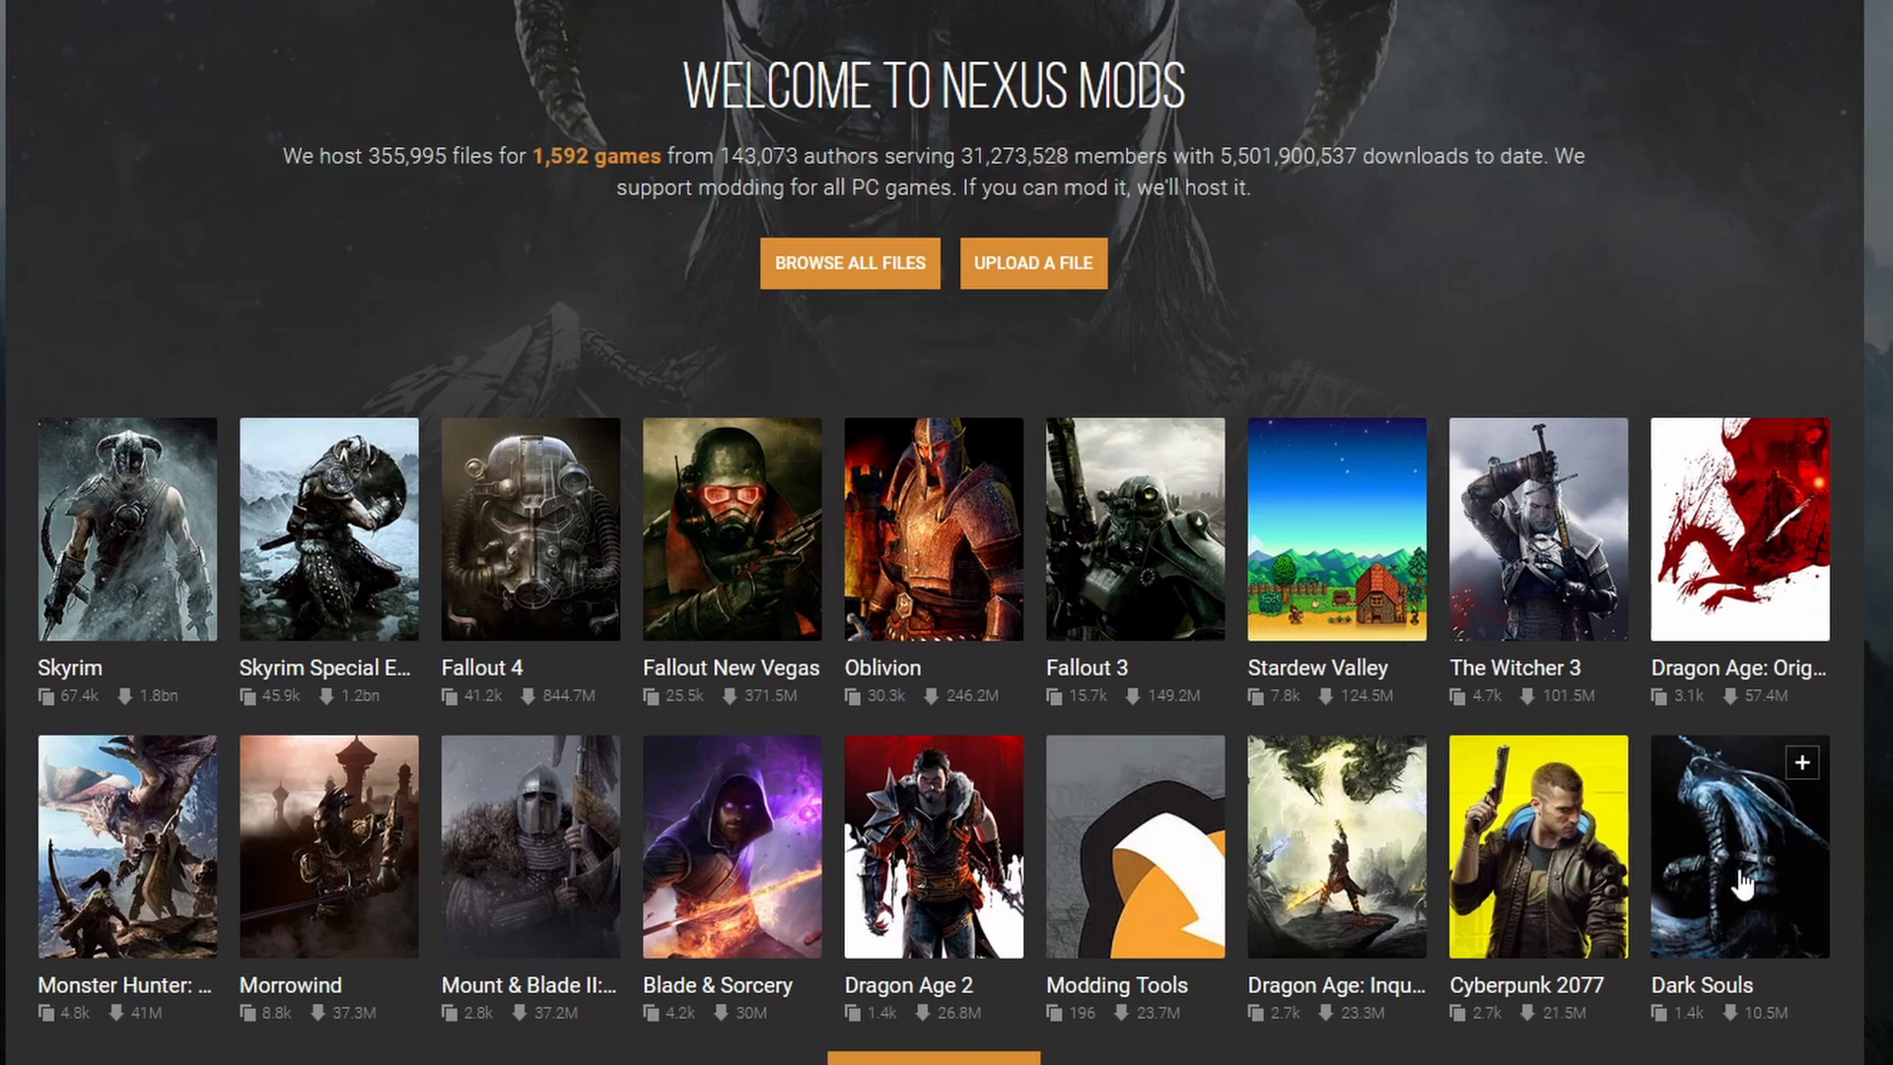
mouse_move(392, 1019)
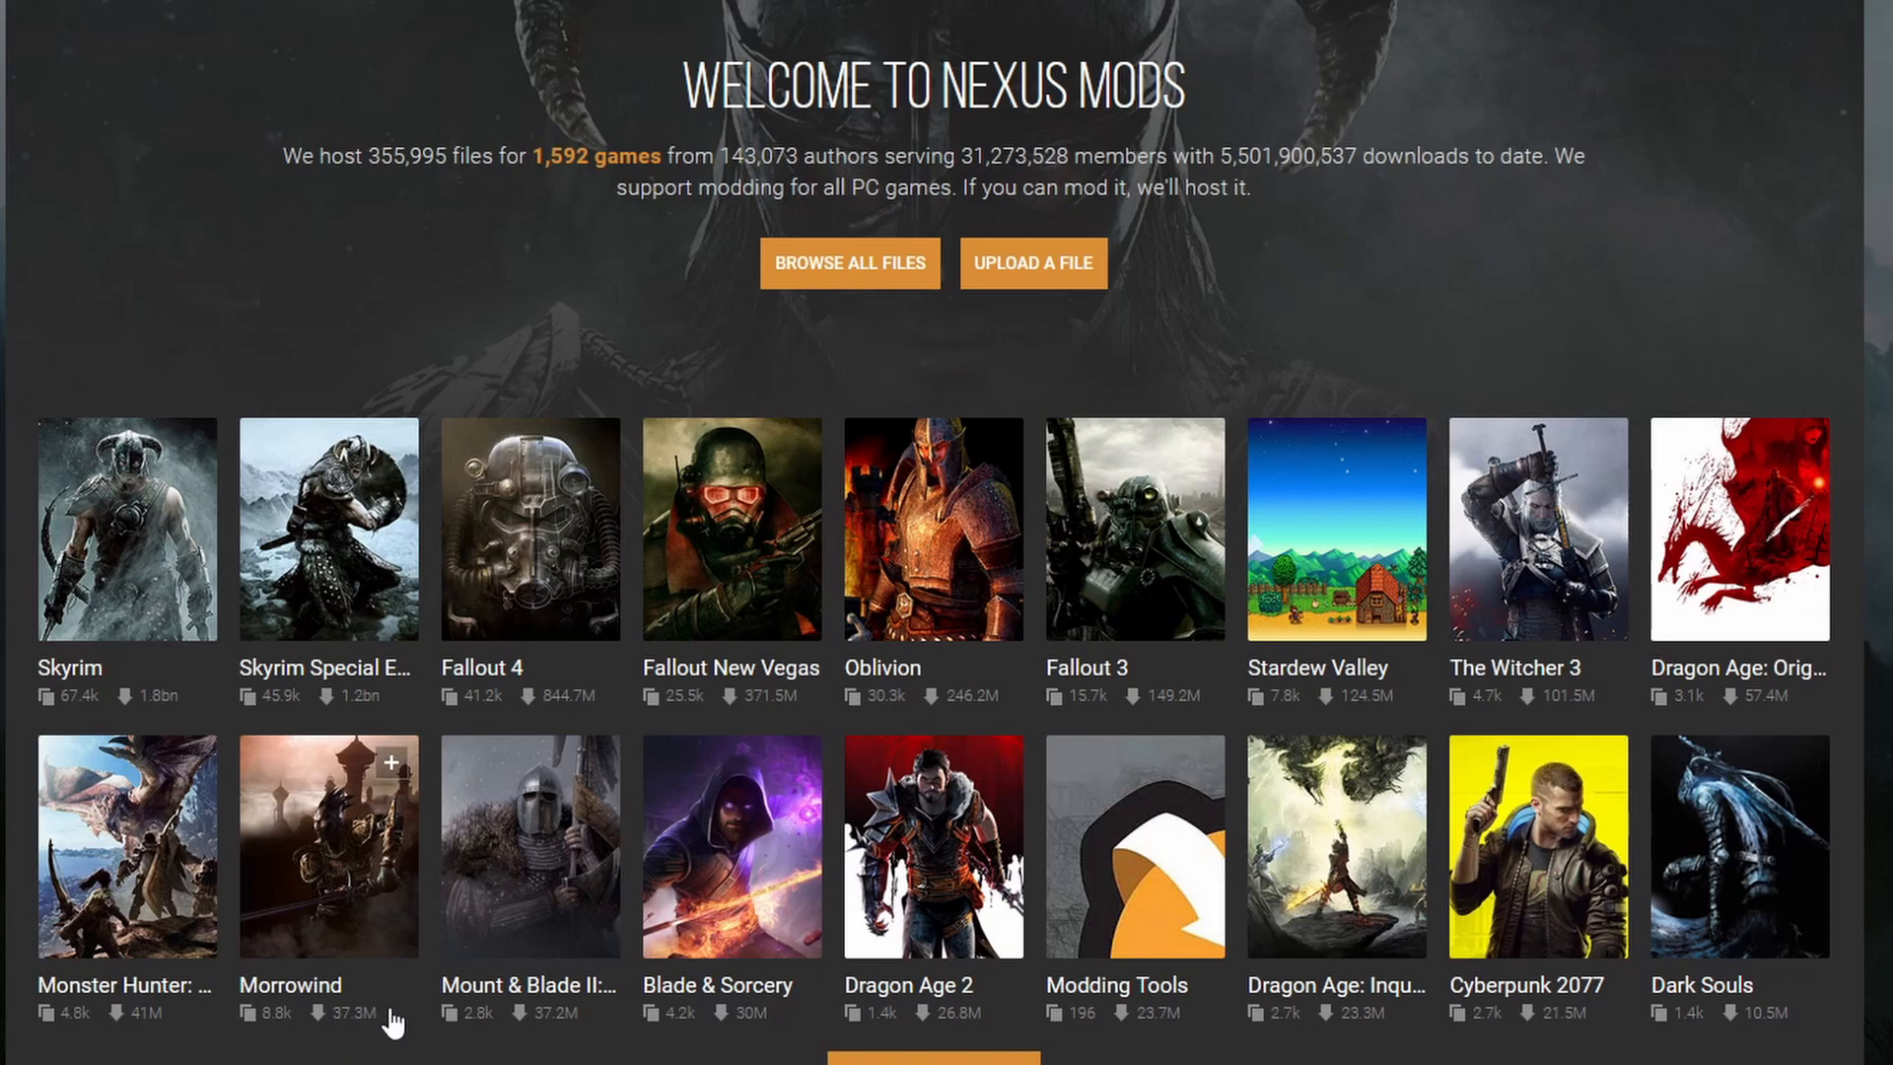
mouse_move(550, 892)
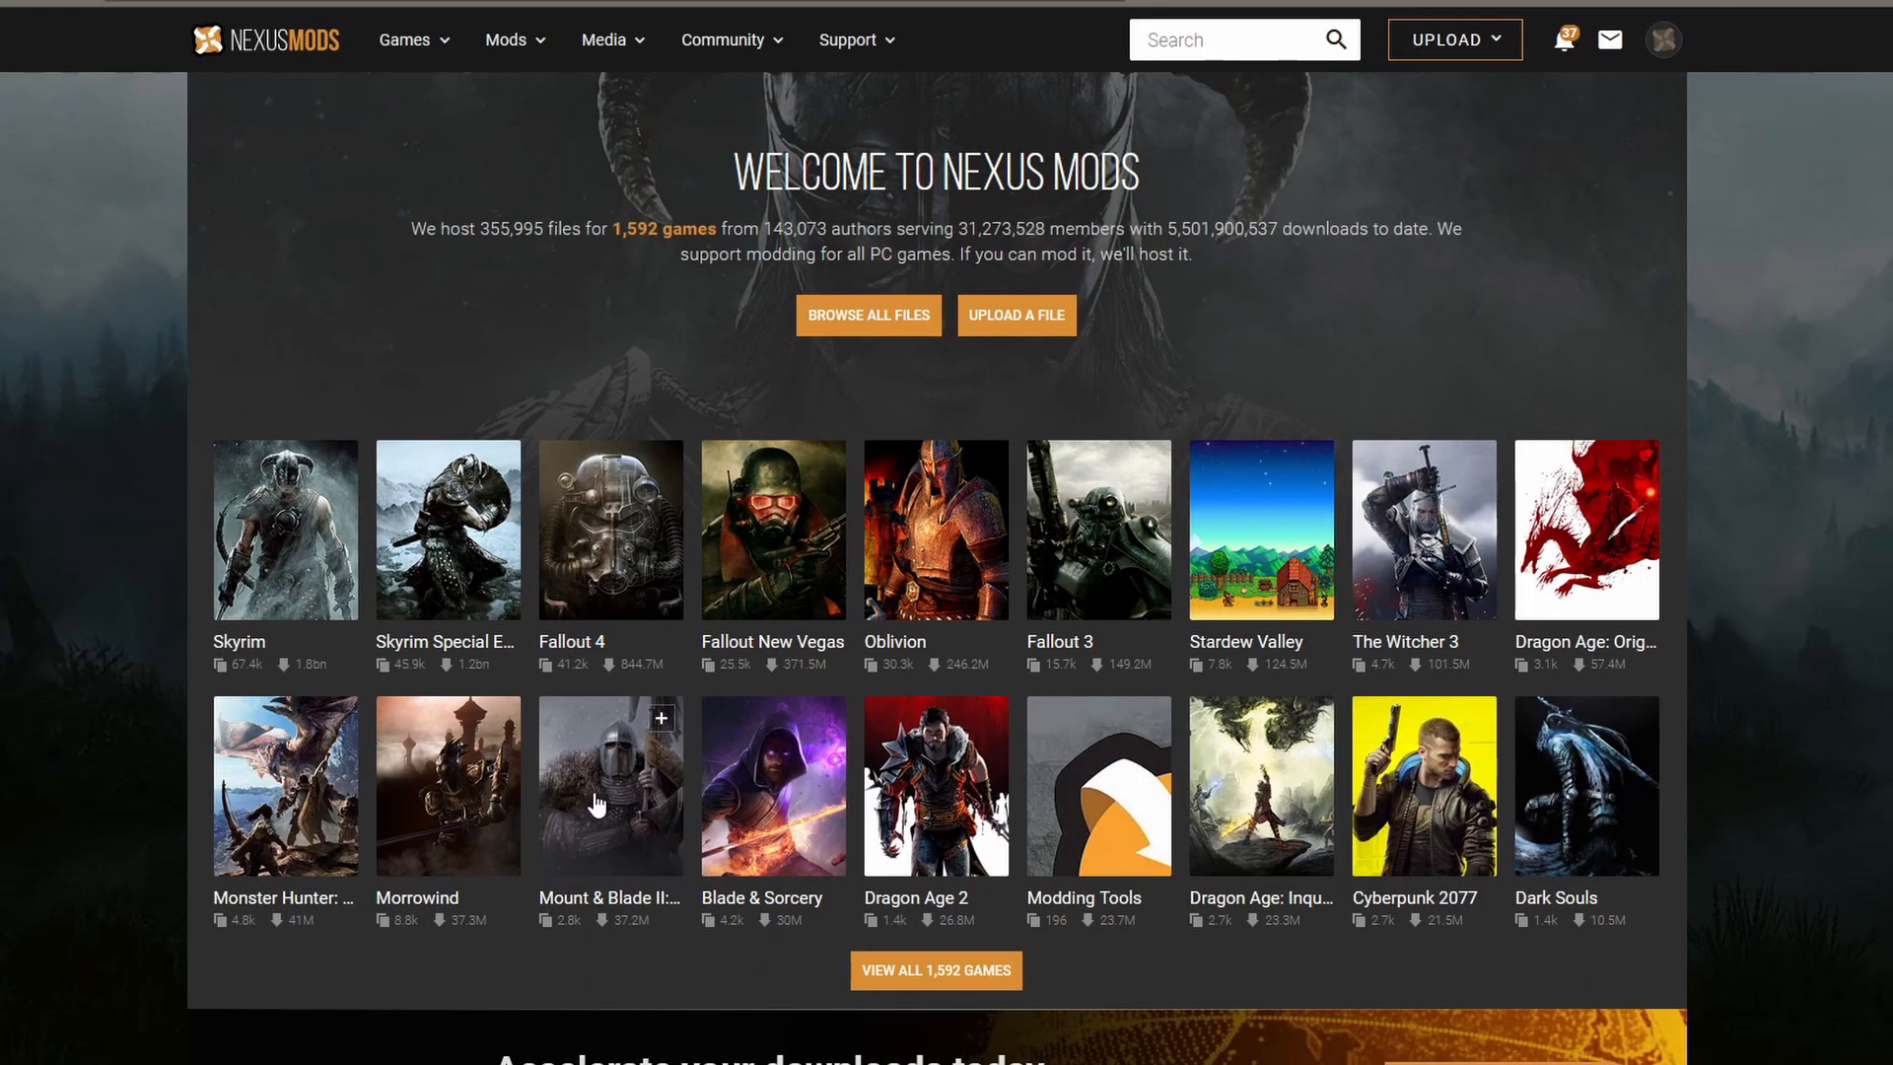
- Enter the Mount & Blade II: Bannerlord game section on Nexus Mods
left_click(610, 785)
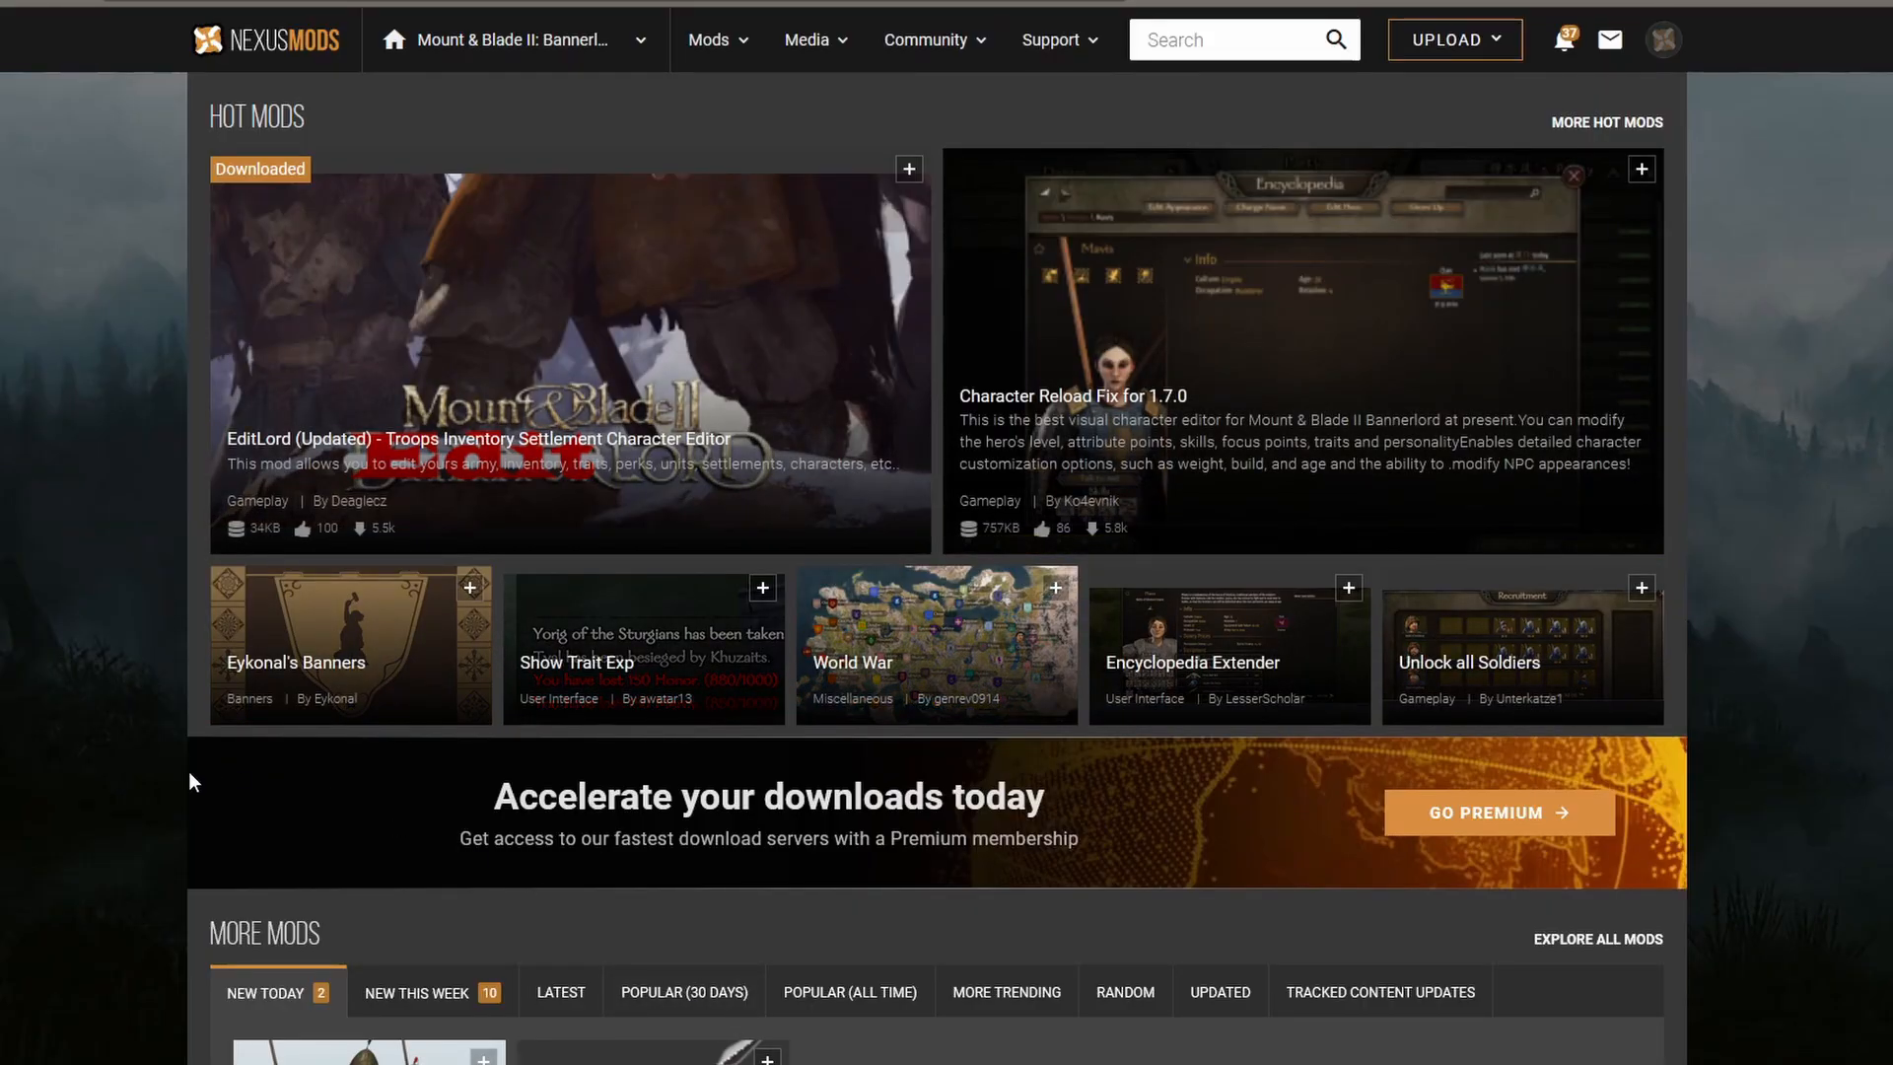
scroll("down", 3)
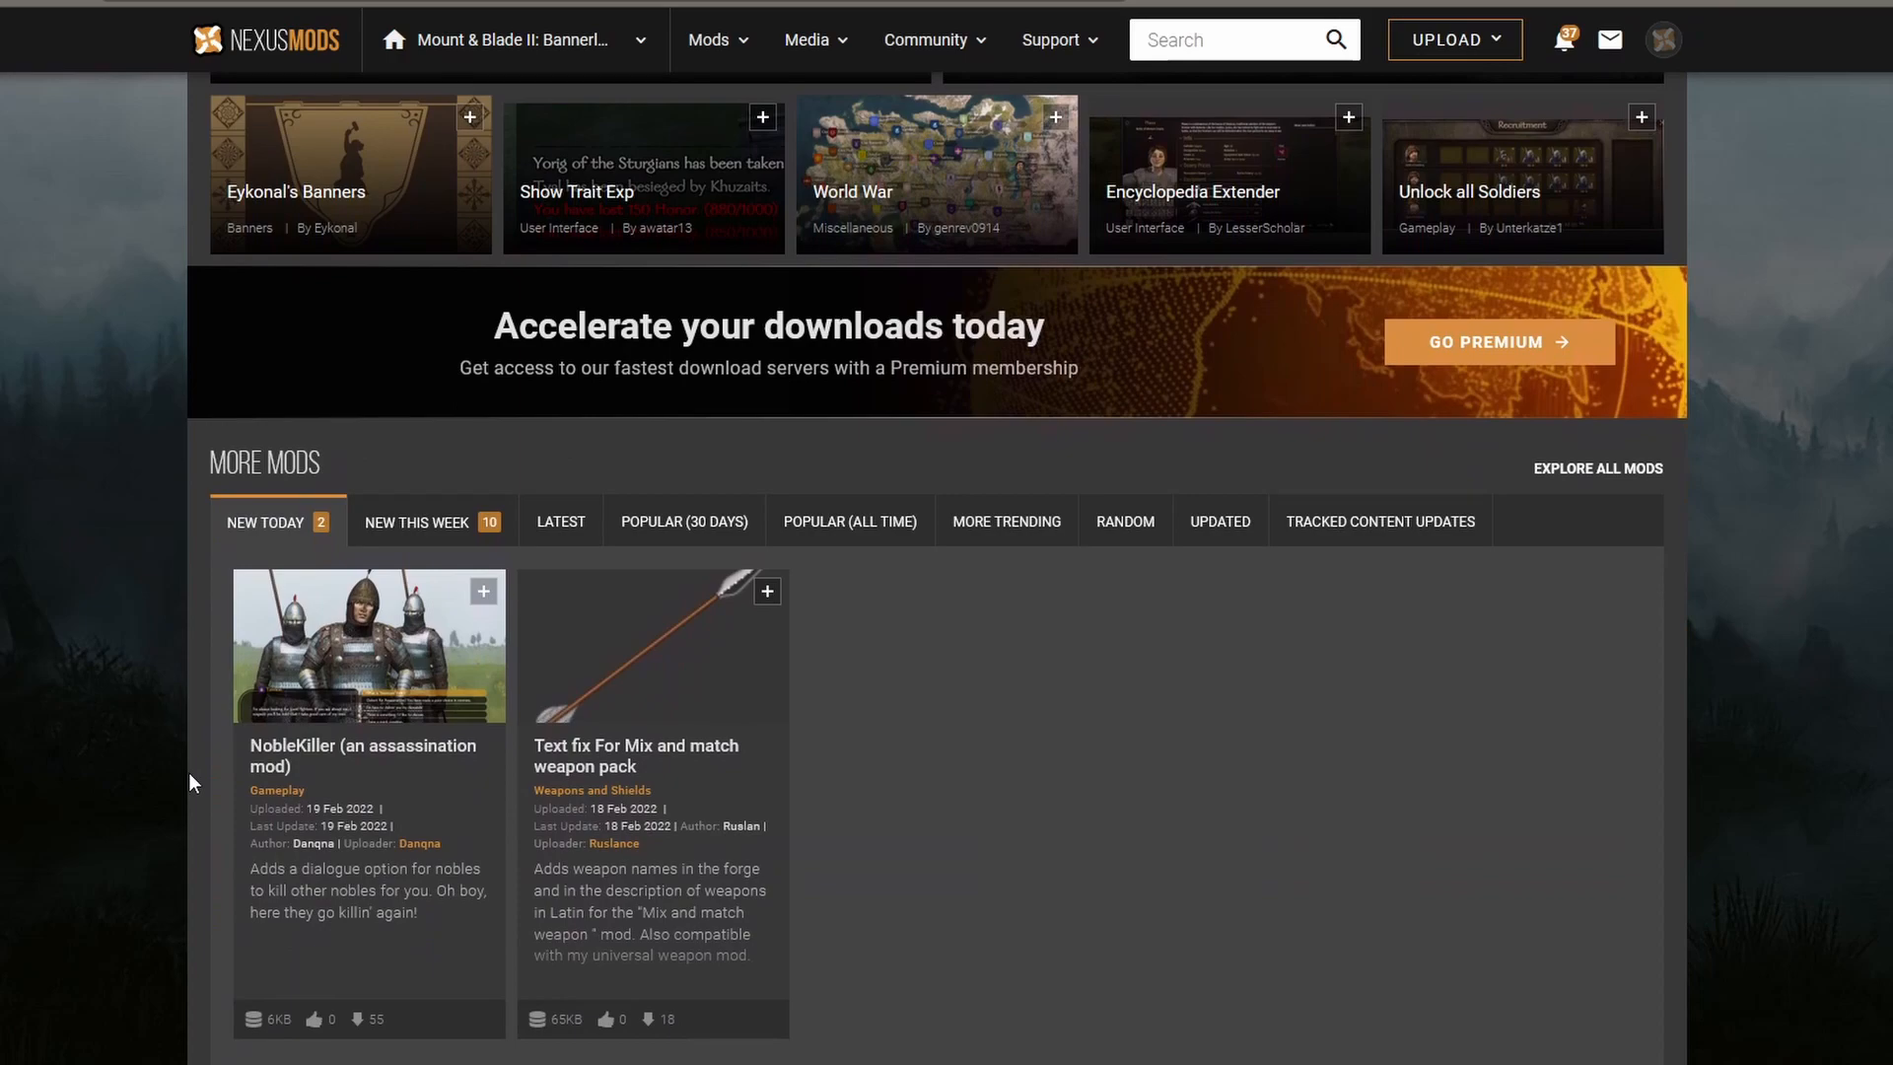
scroll("up", 3)
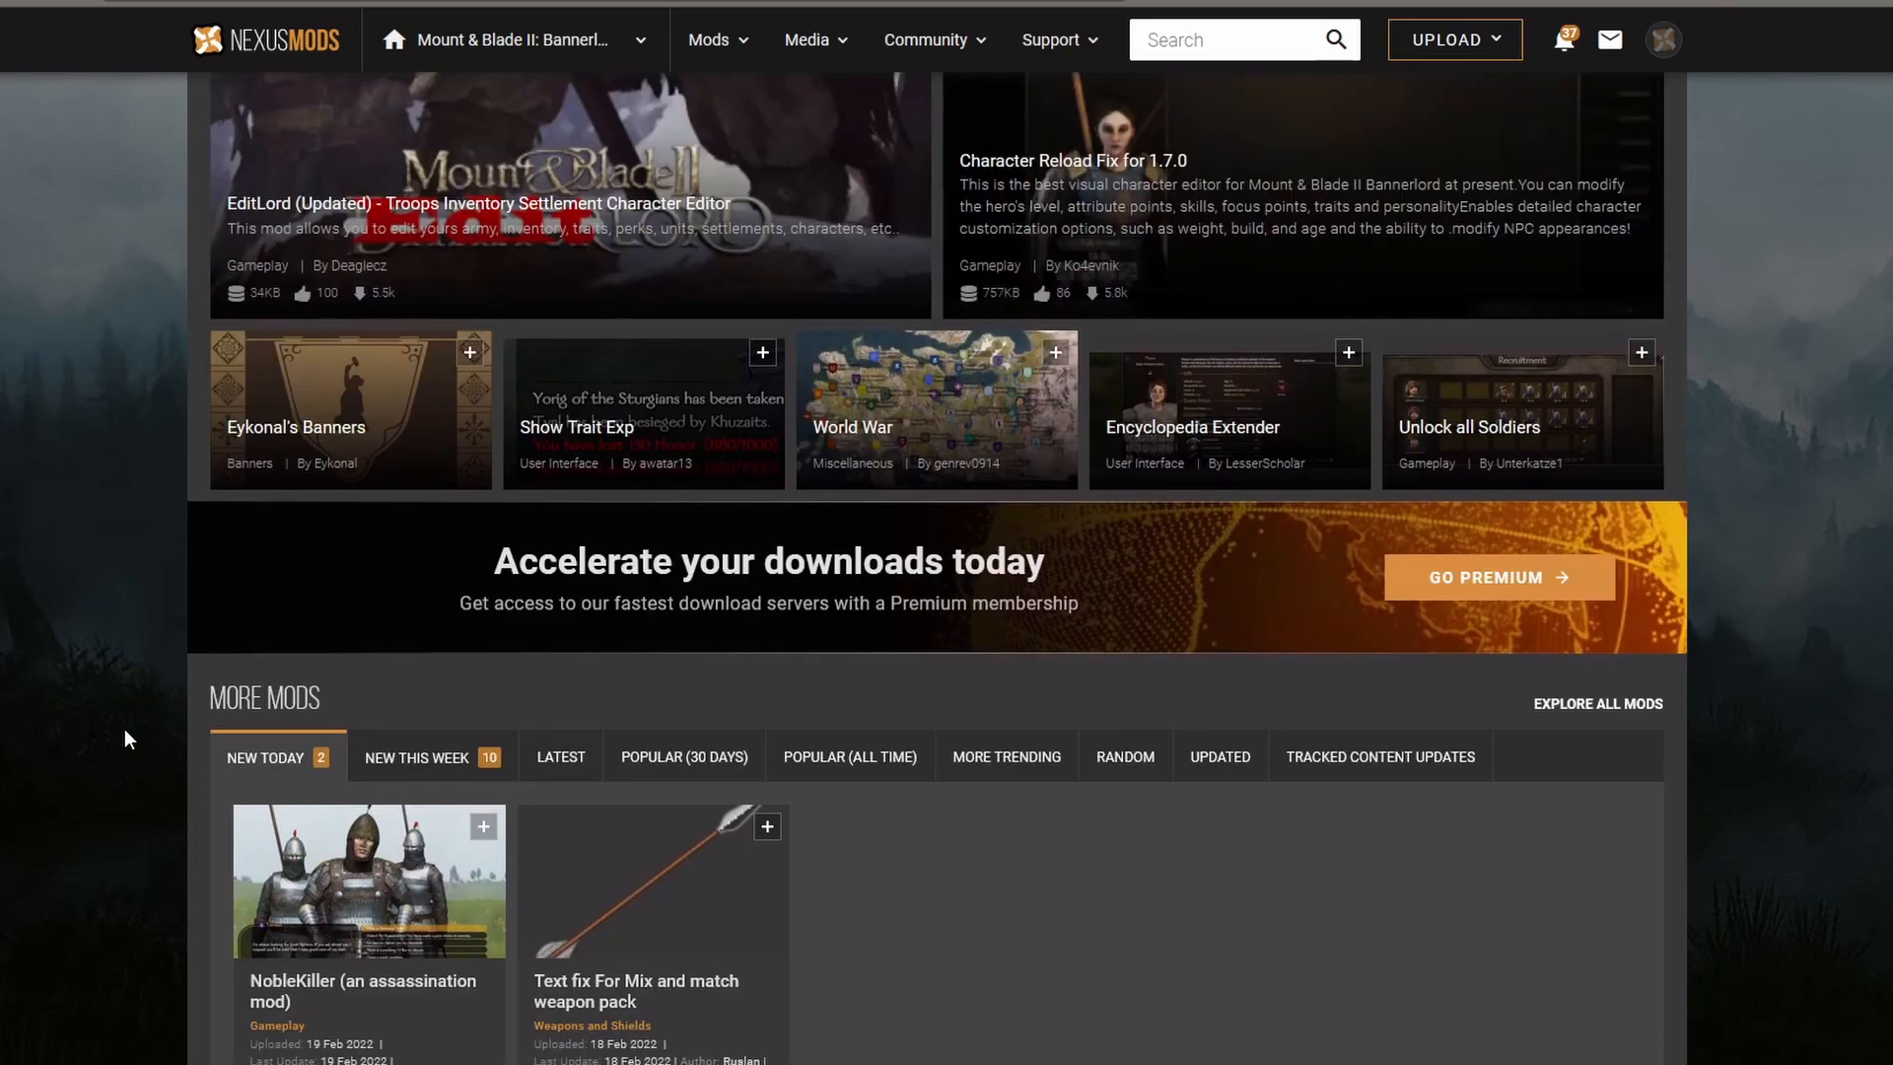
scroll("down", 3)
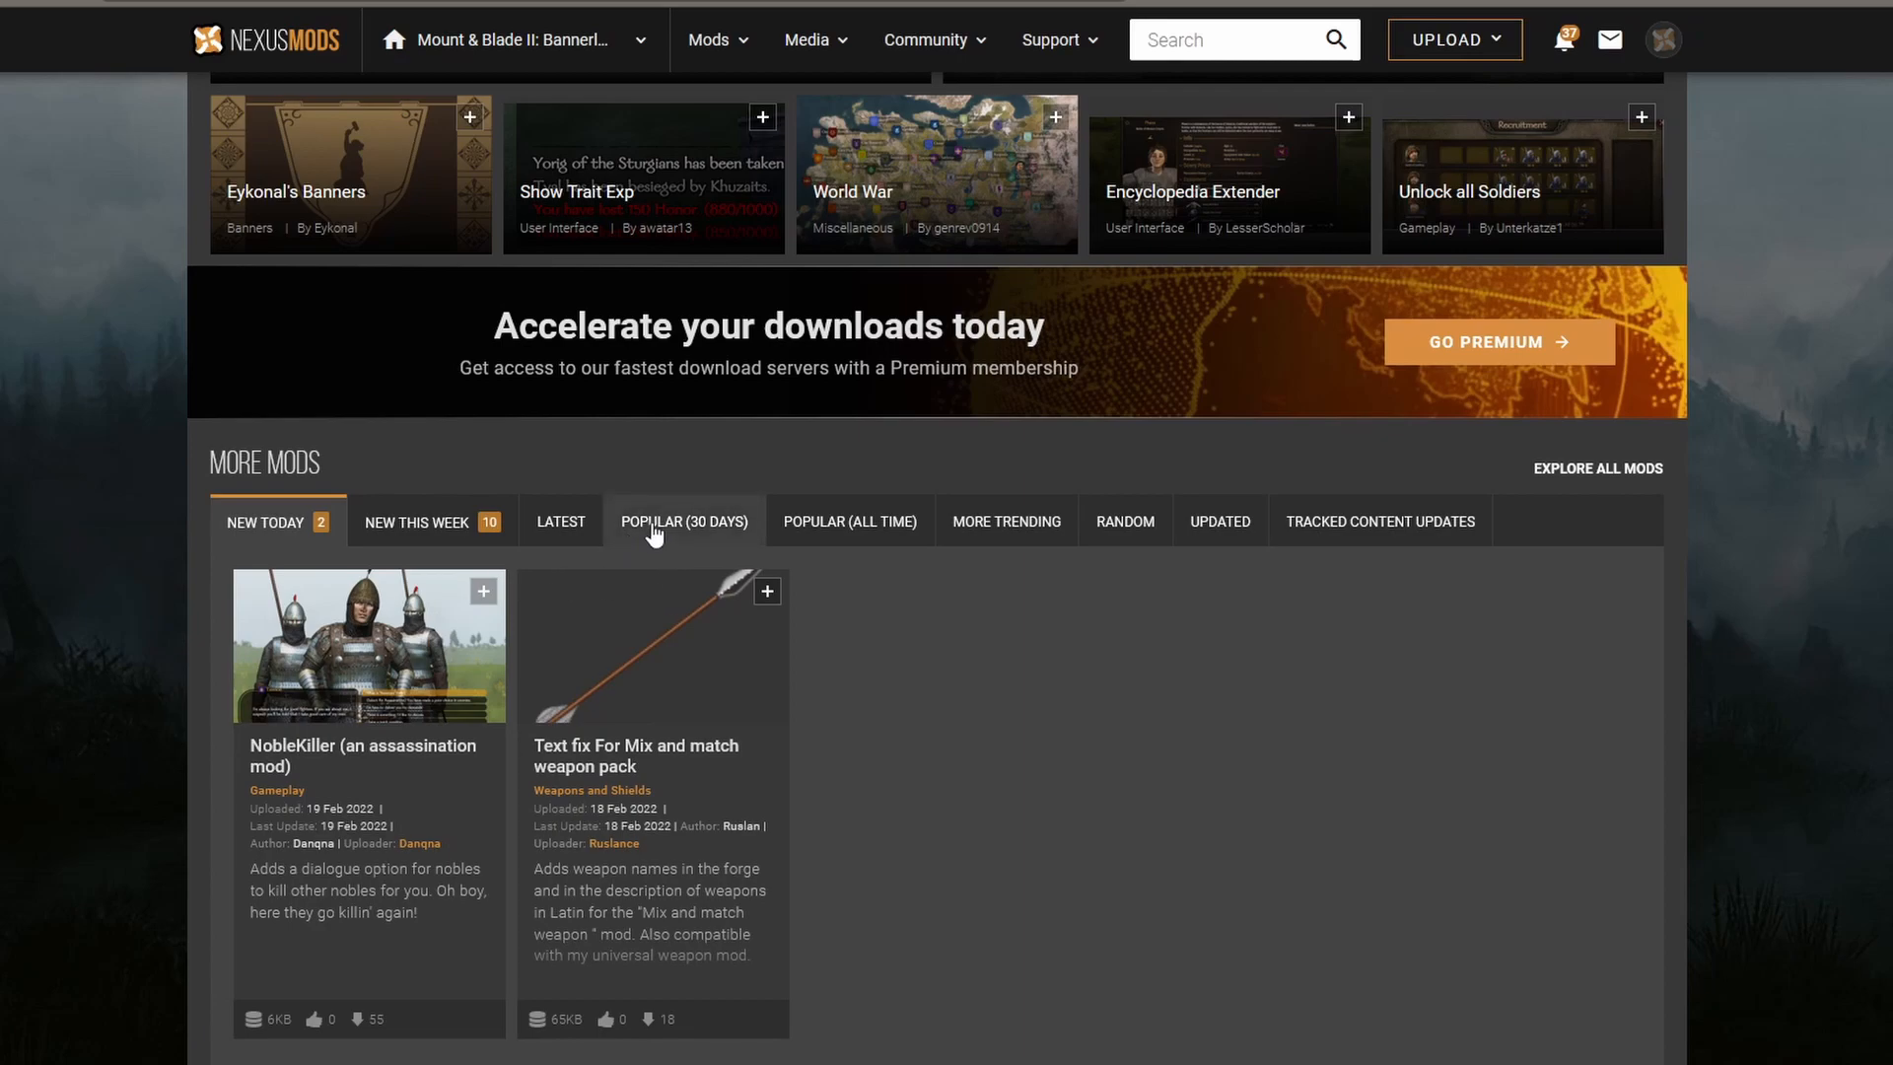
- List the mods popular over the last 30 days and focus the mod search box
left_click(684, 521)
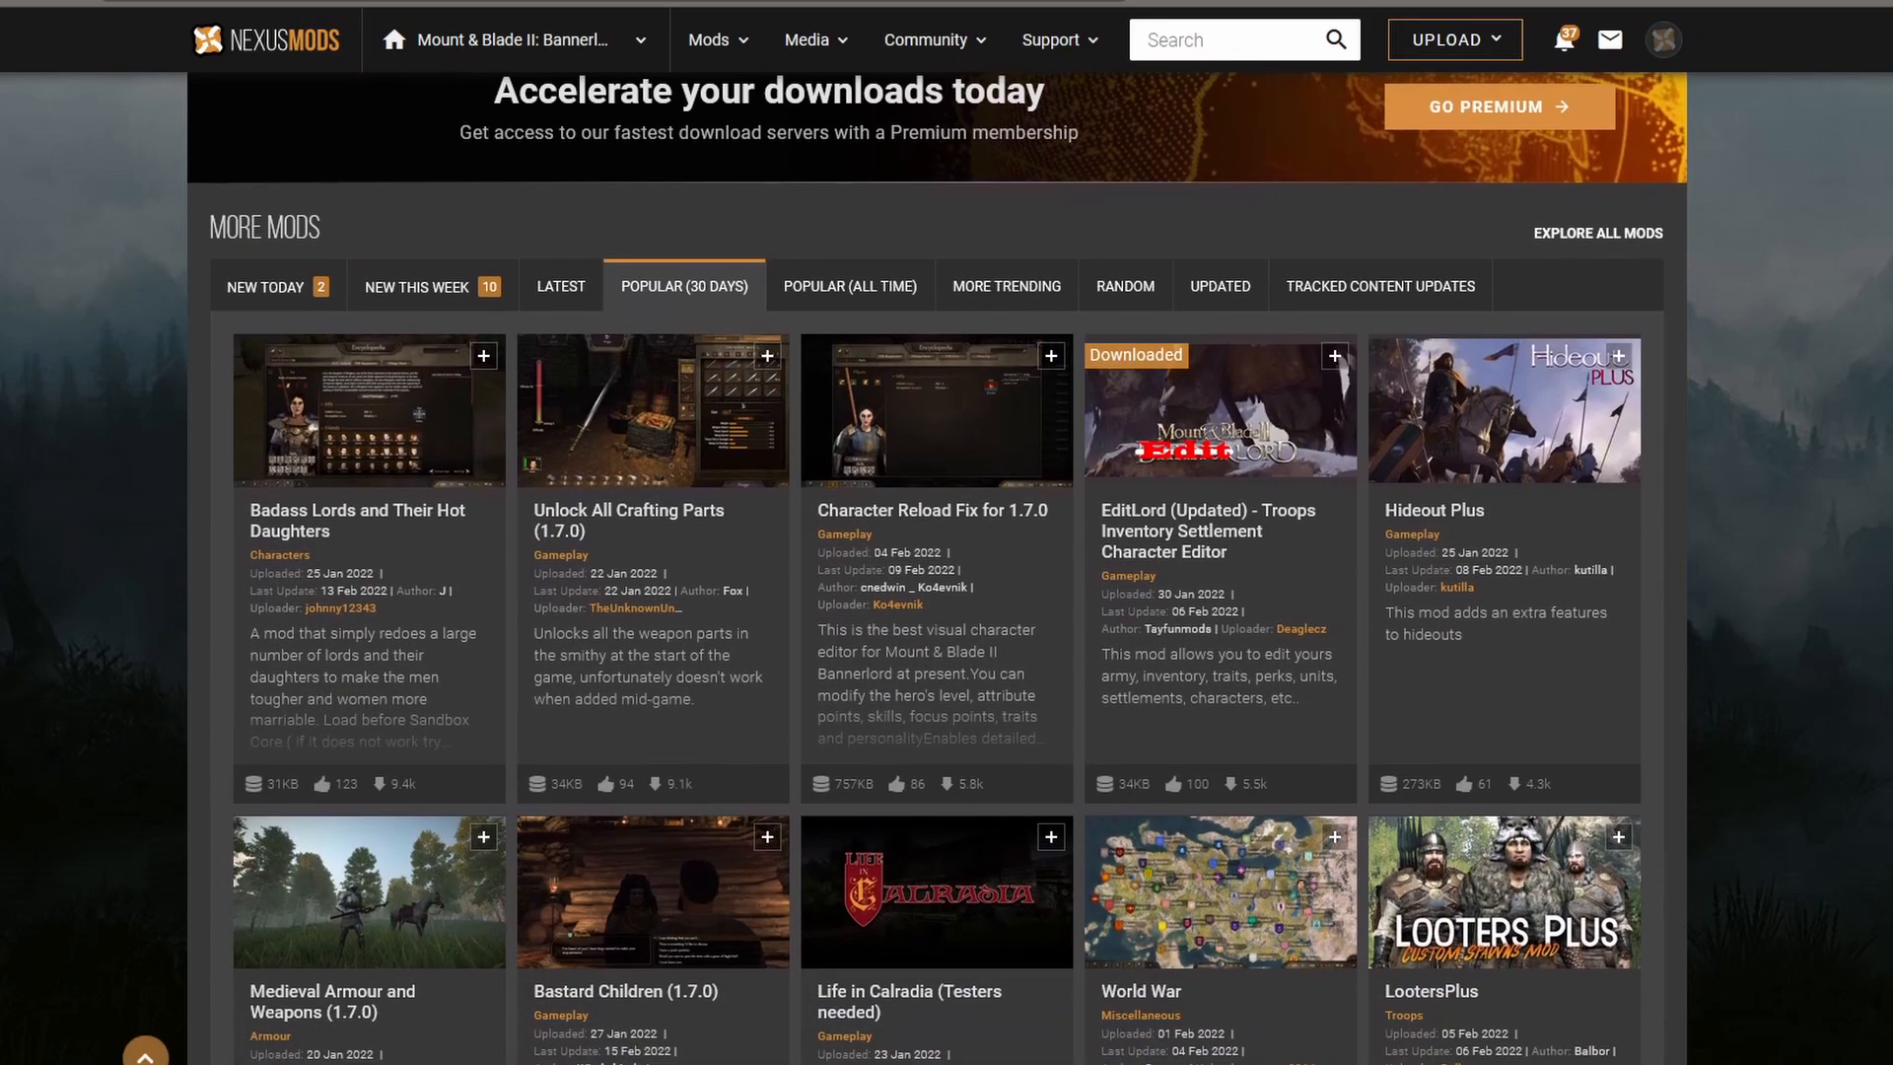
scroll("down", 3)
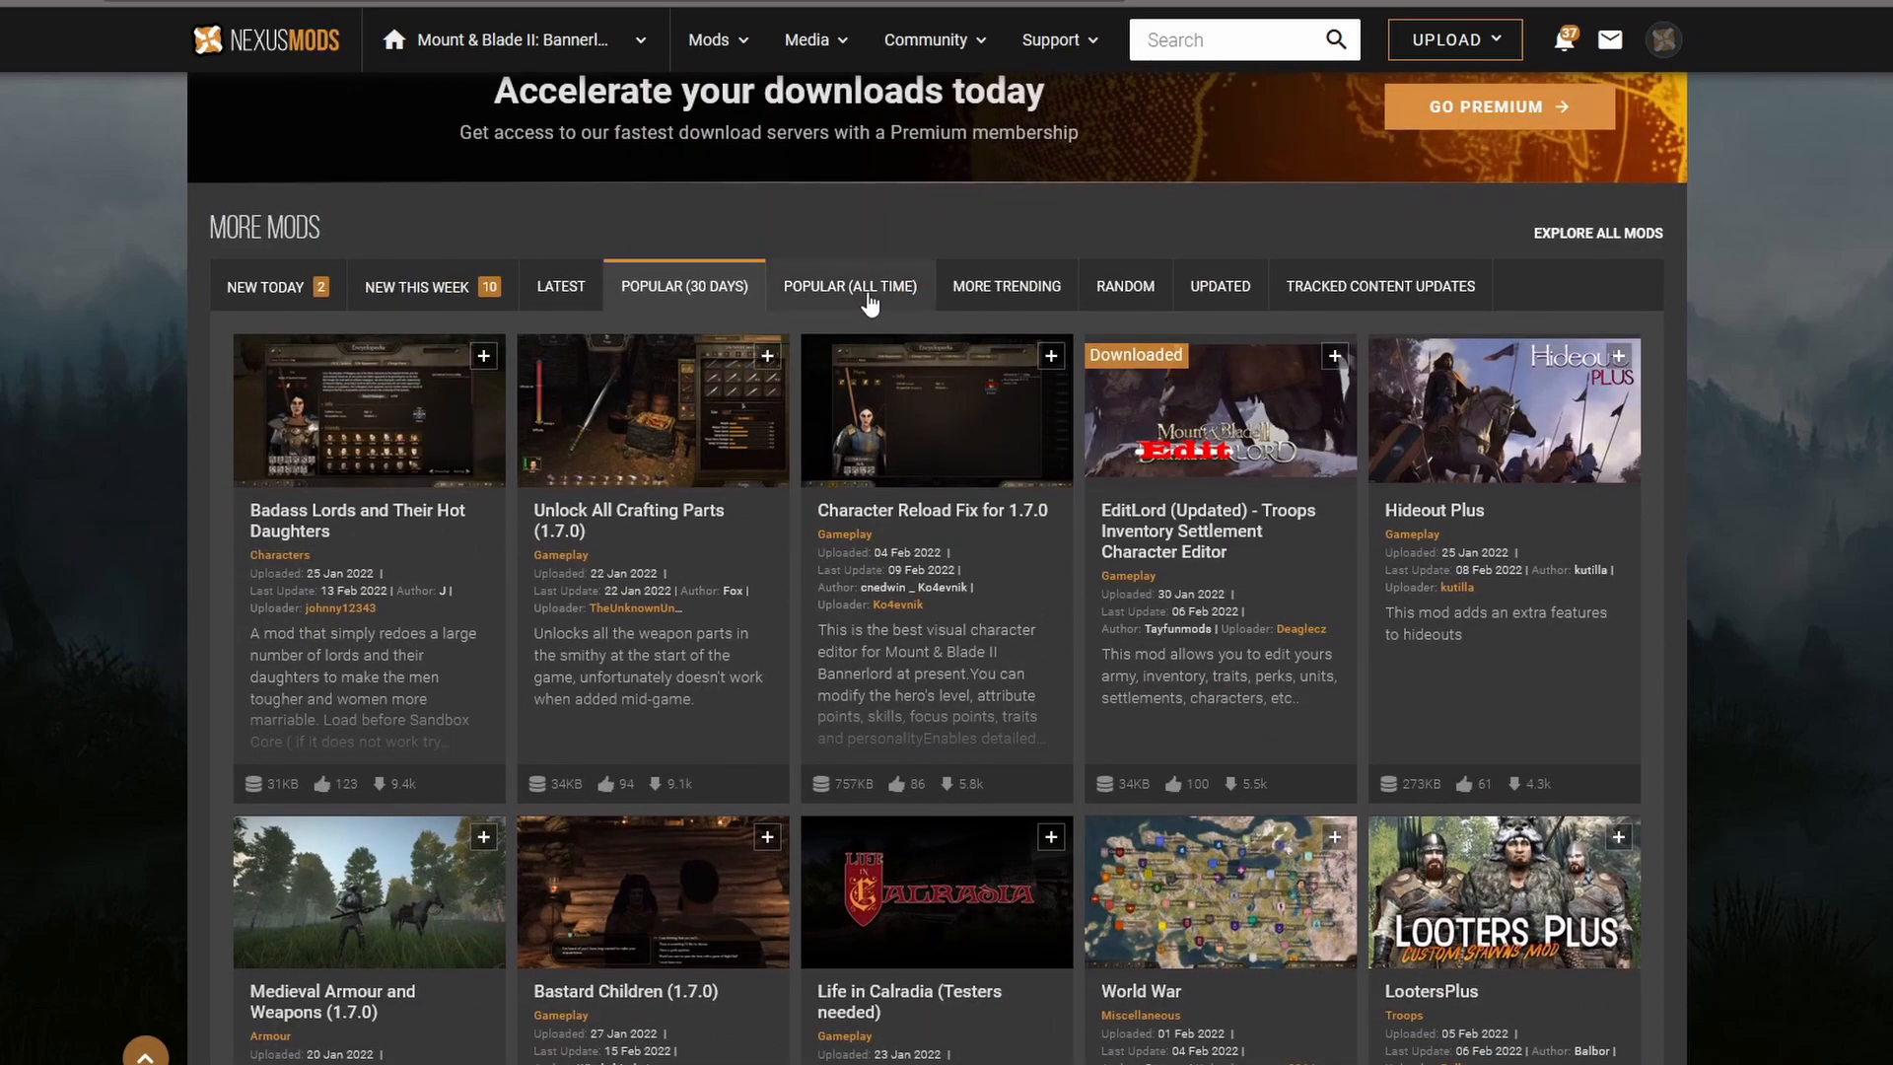
left_click(1225, 39)
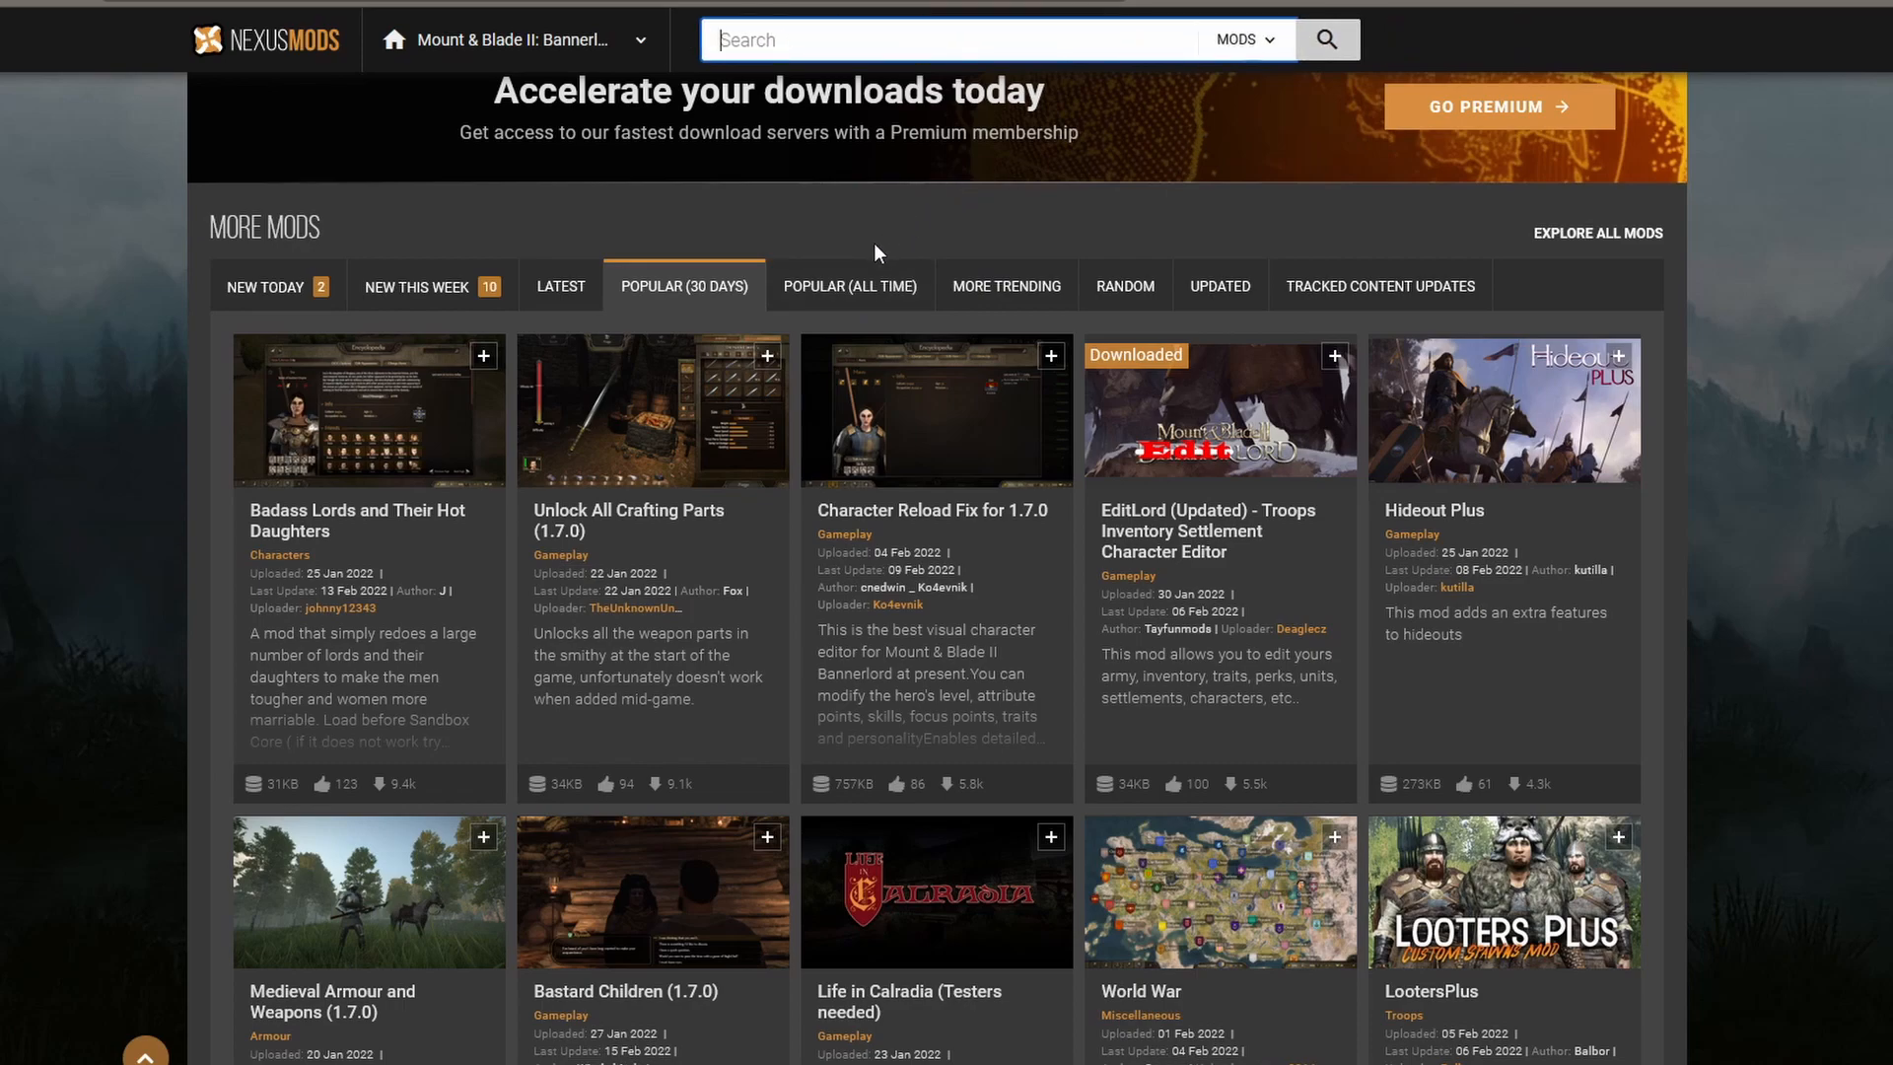
mouse_move(850, 285)
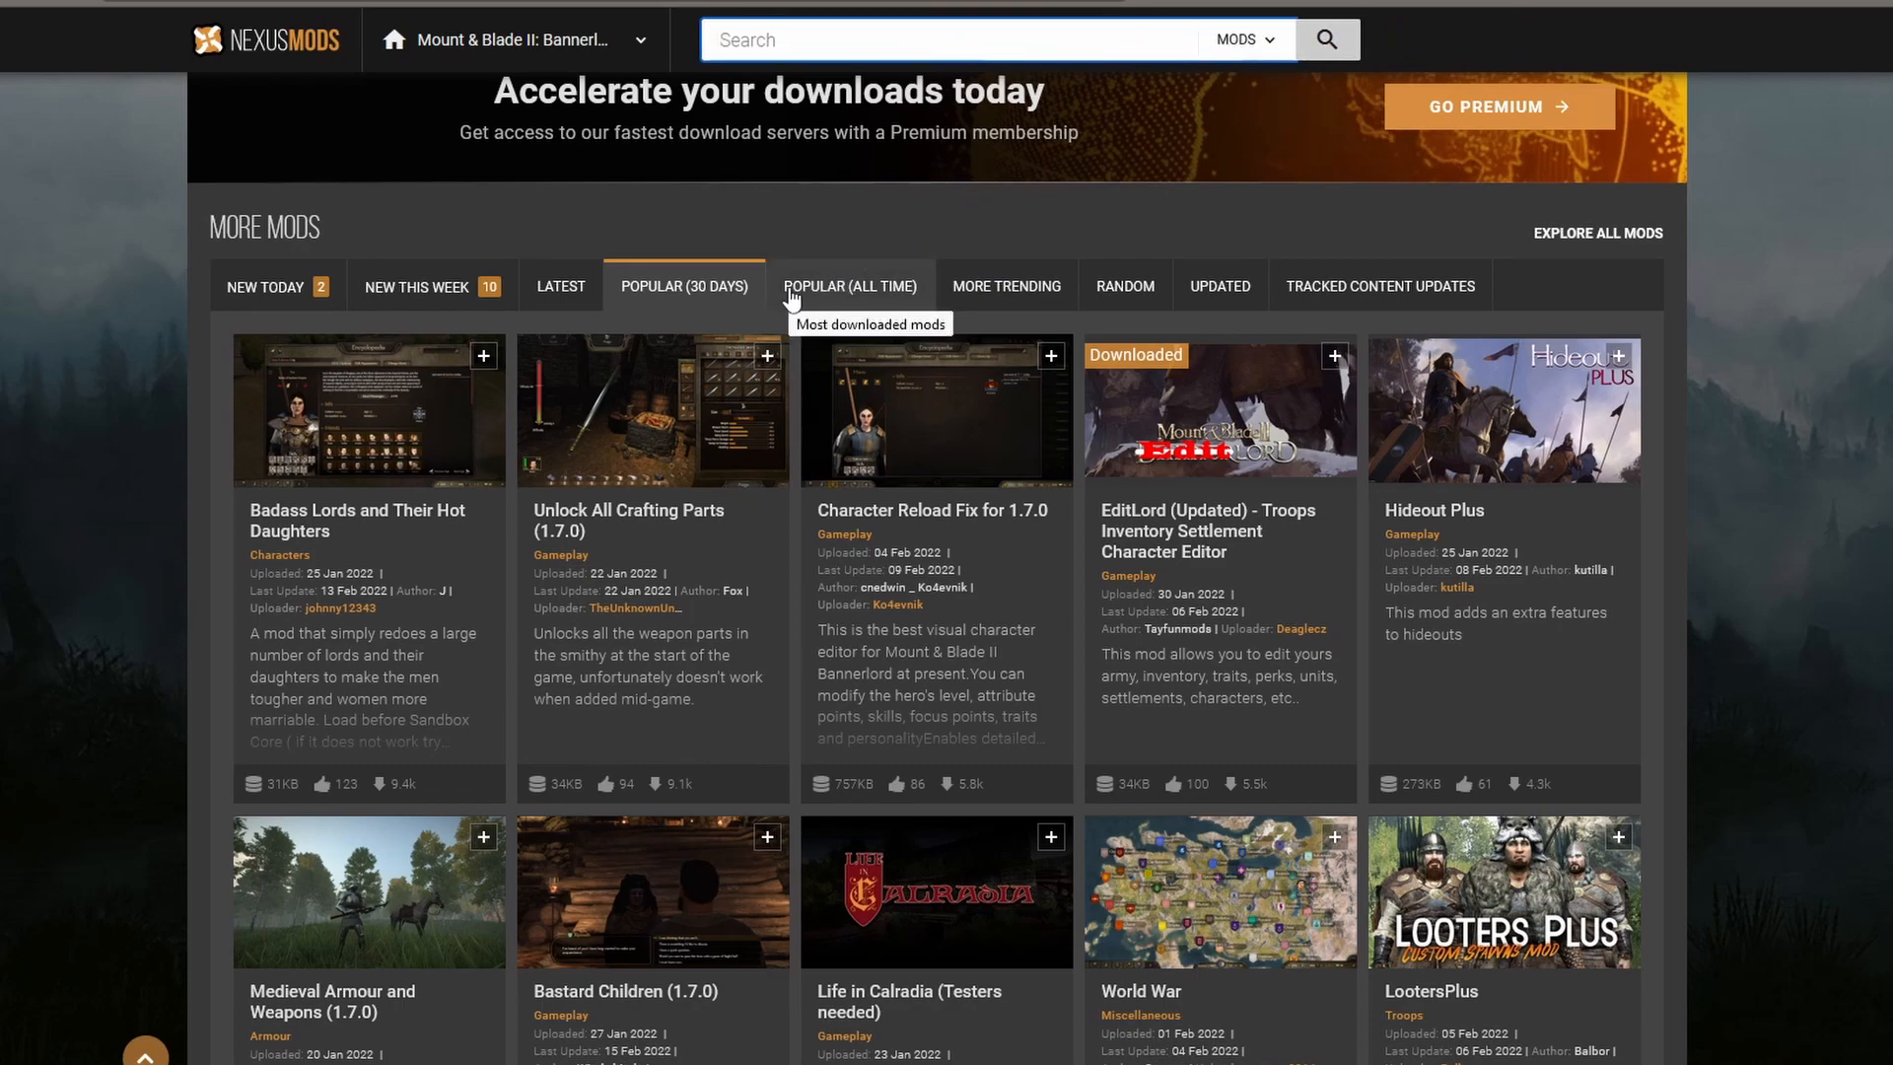
mouse_move(848, 284)
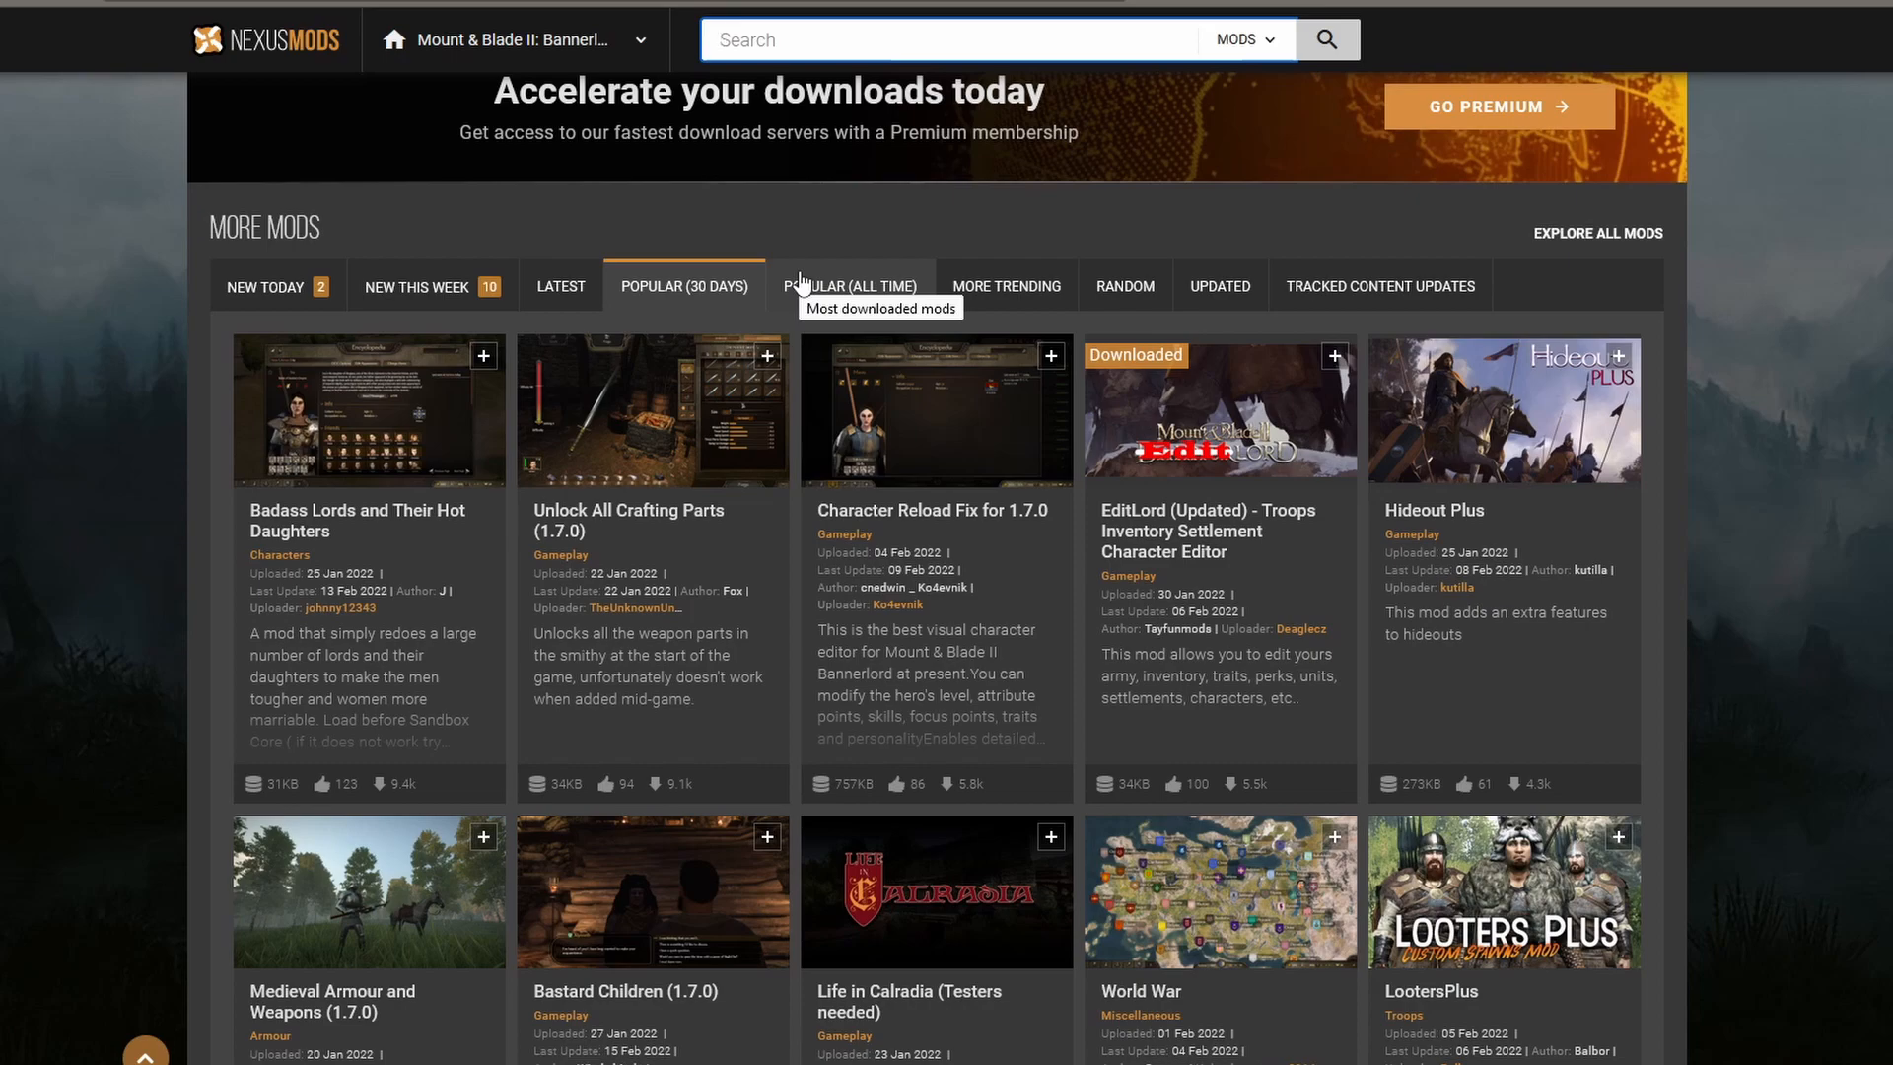
- Search 'eagle rising' and open the CA - Eagle Rising - Dawn of an Empire page
type("eagle rising")
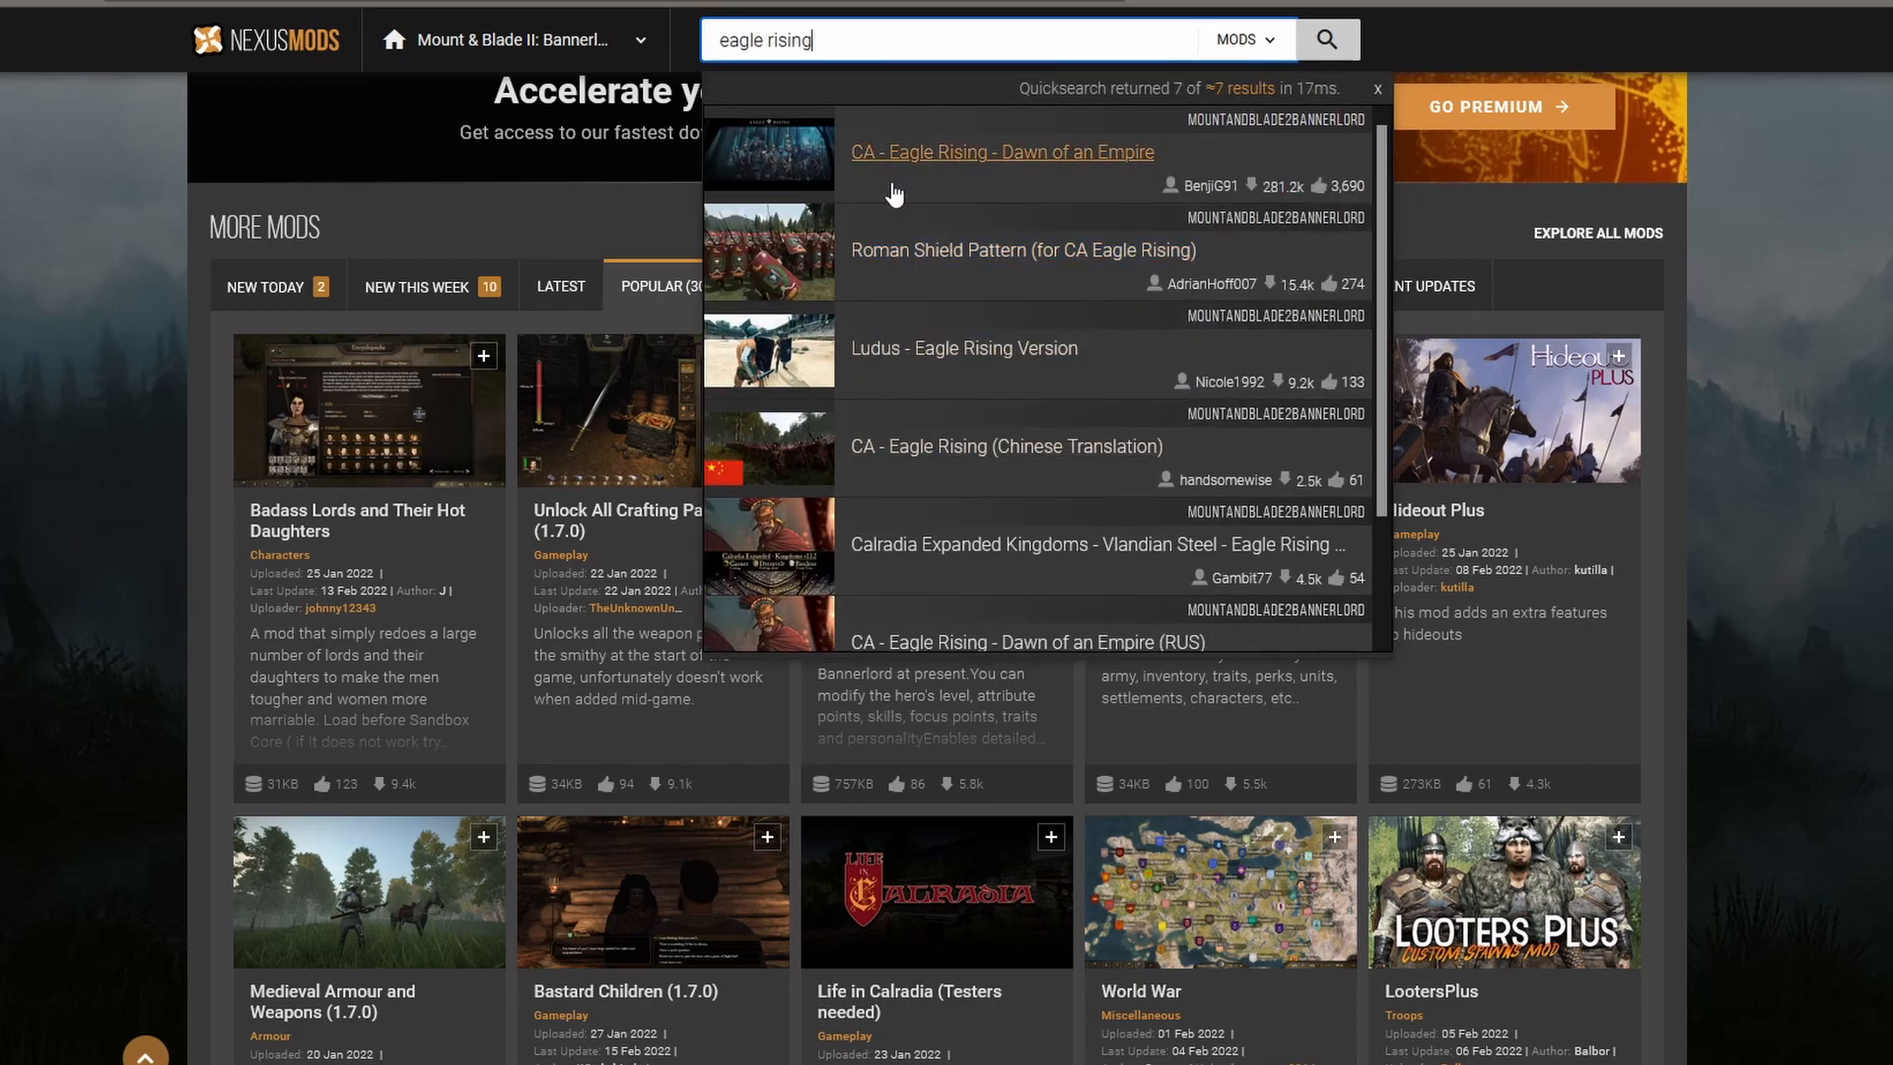
mouse_move(1280, 205)
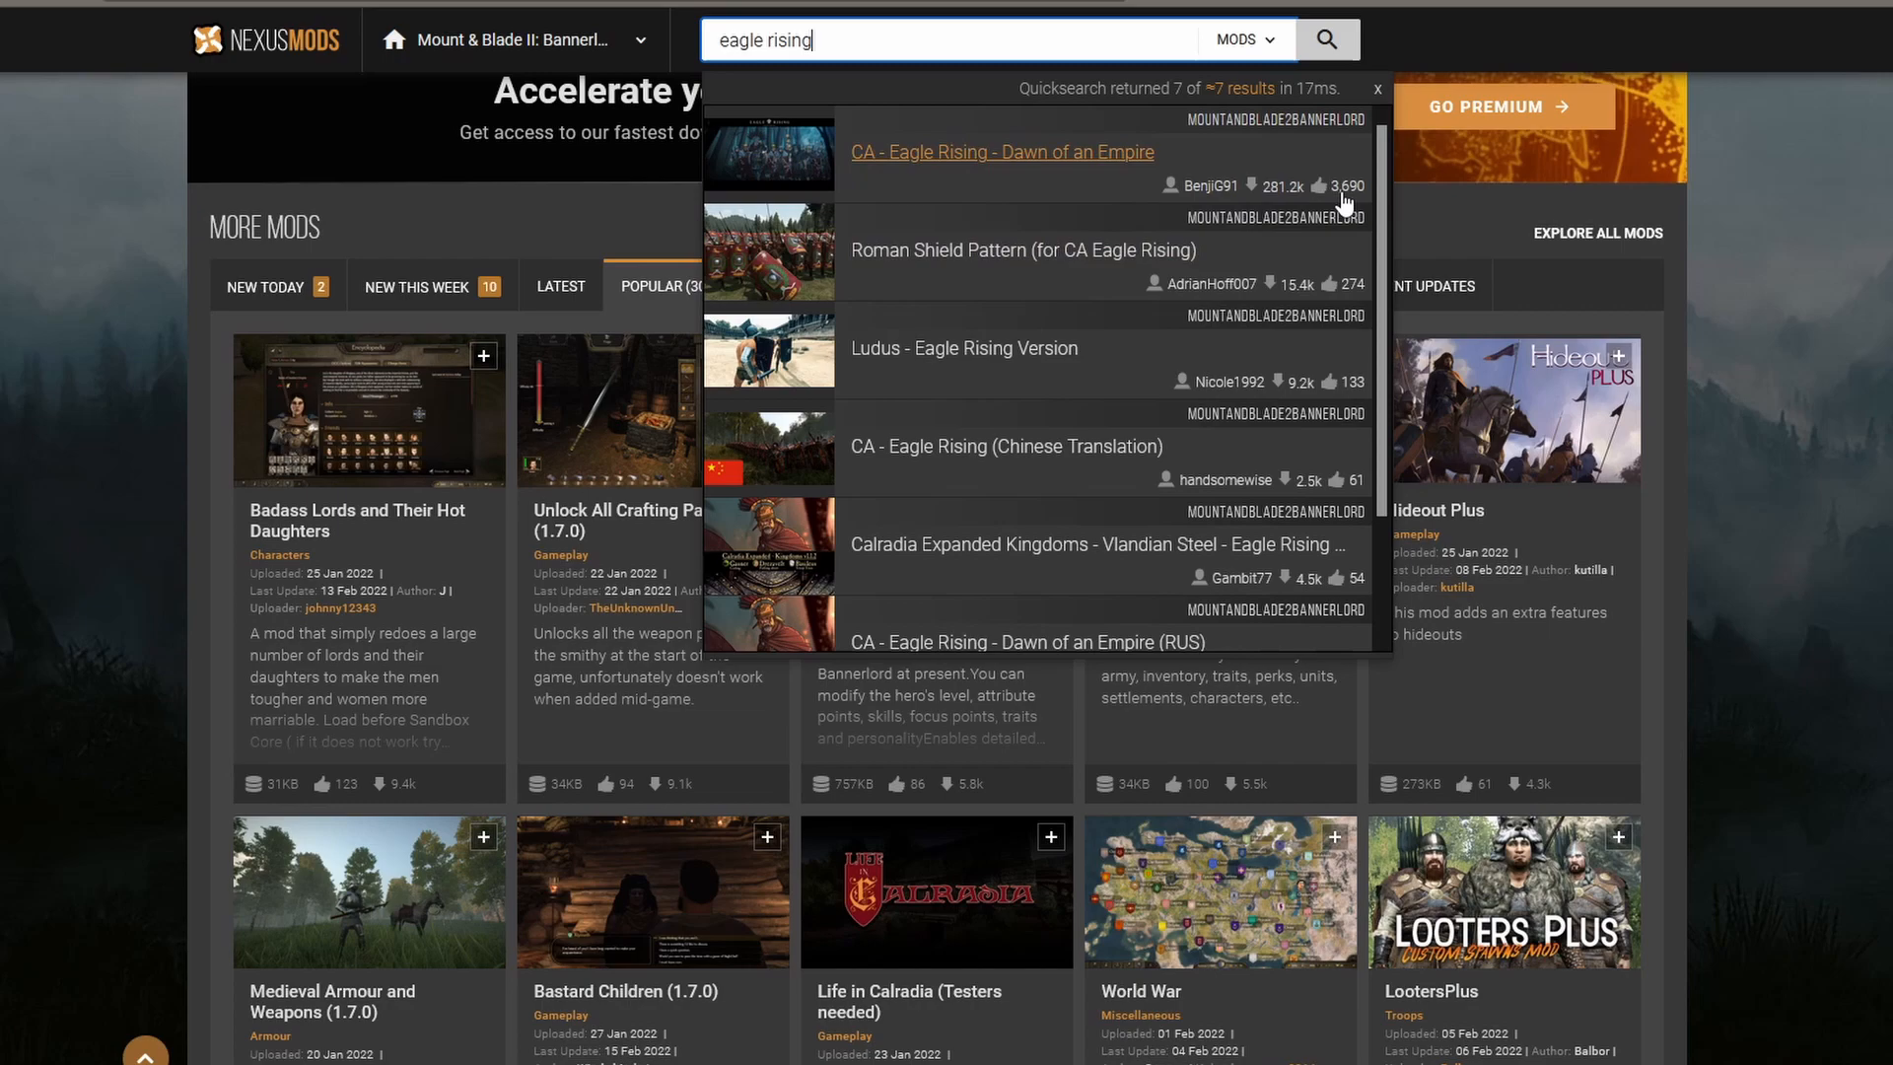
mouse_move(1349, 207)
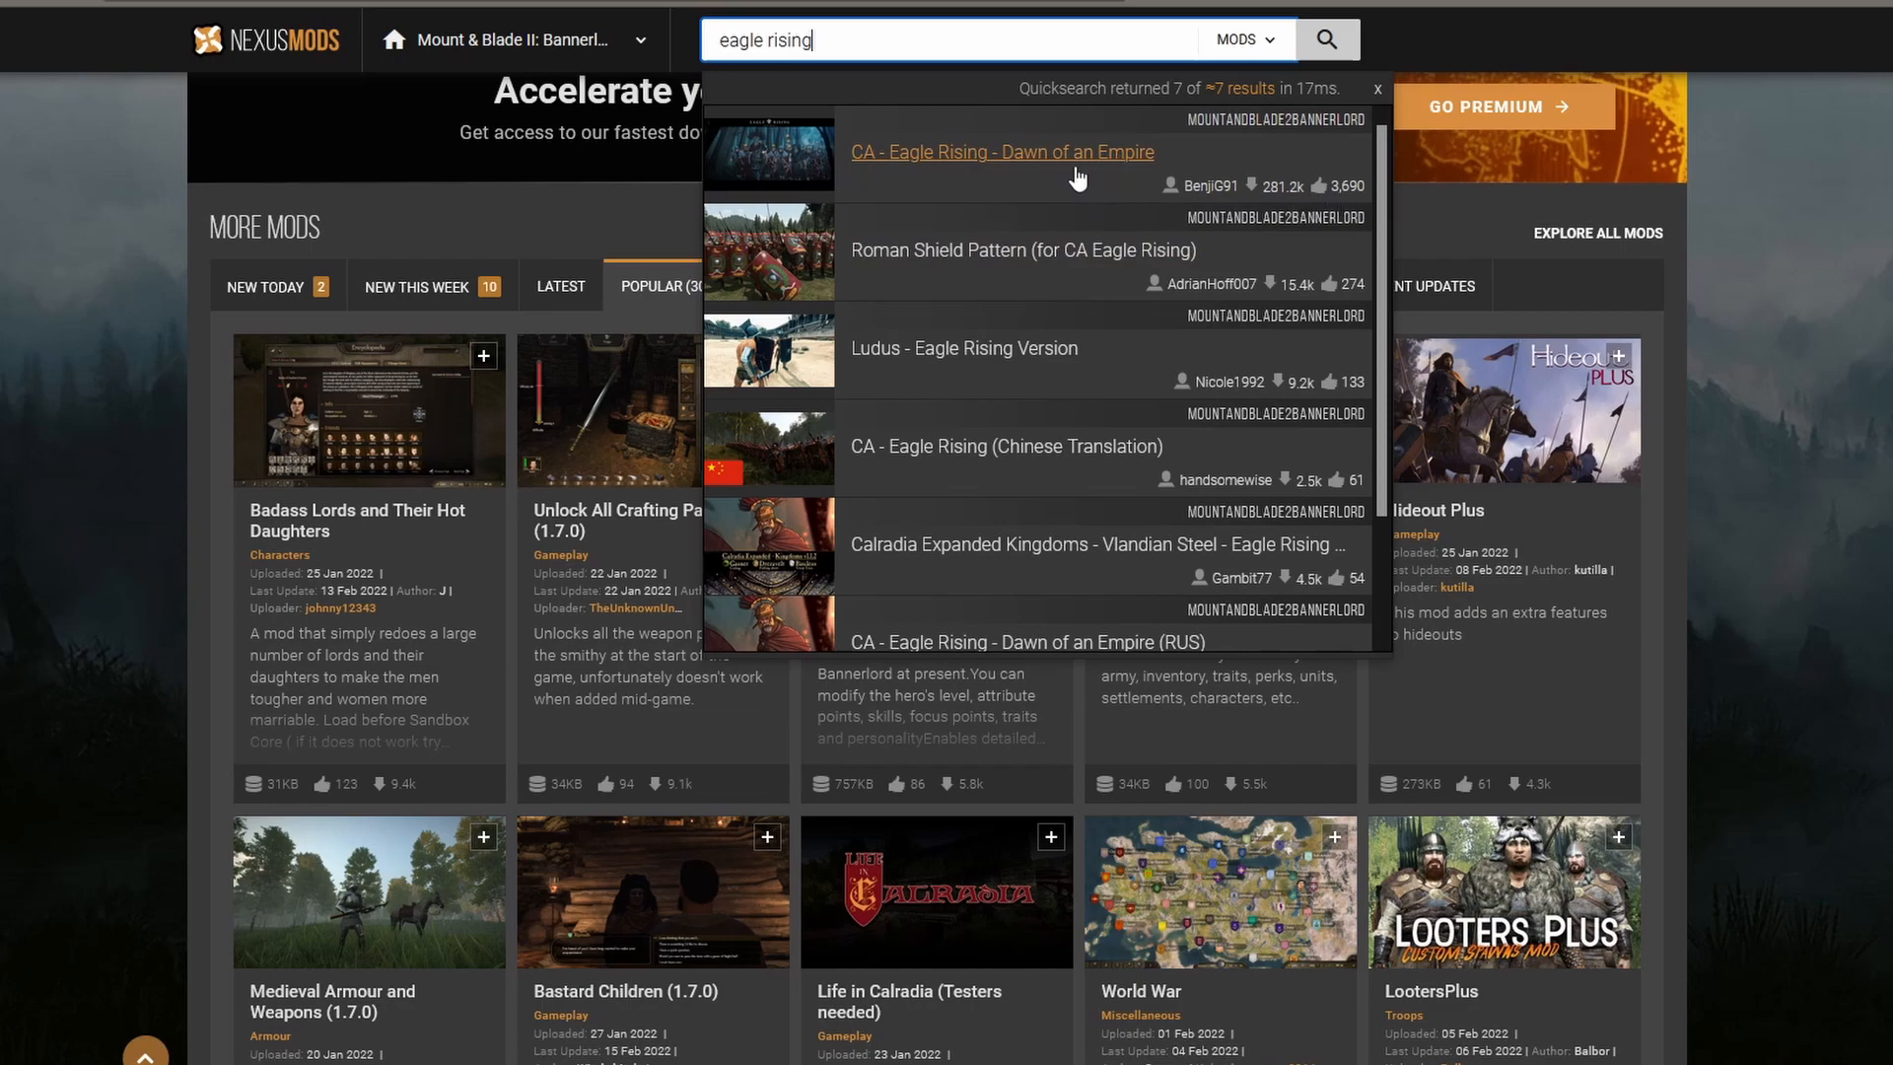
left_click(1002, 152)
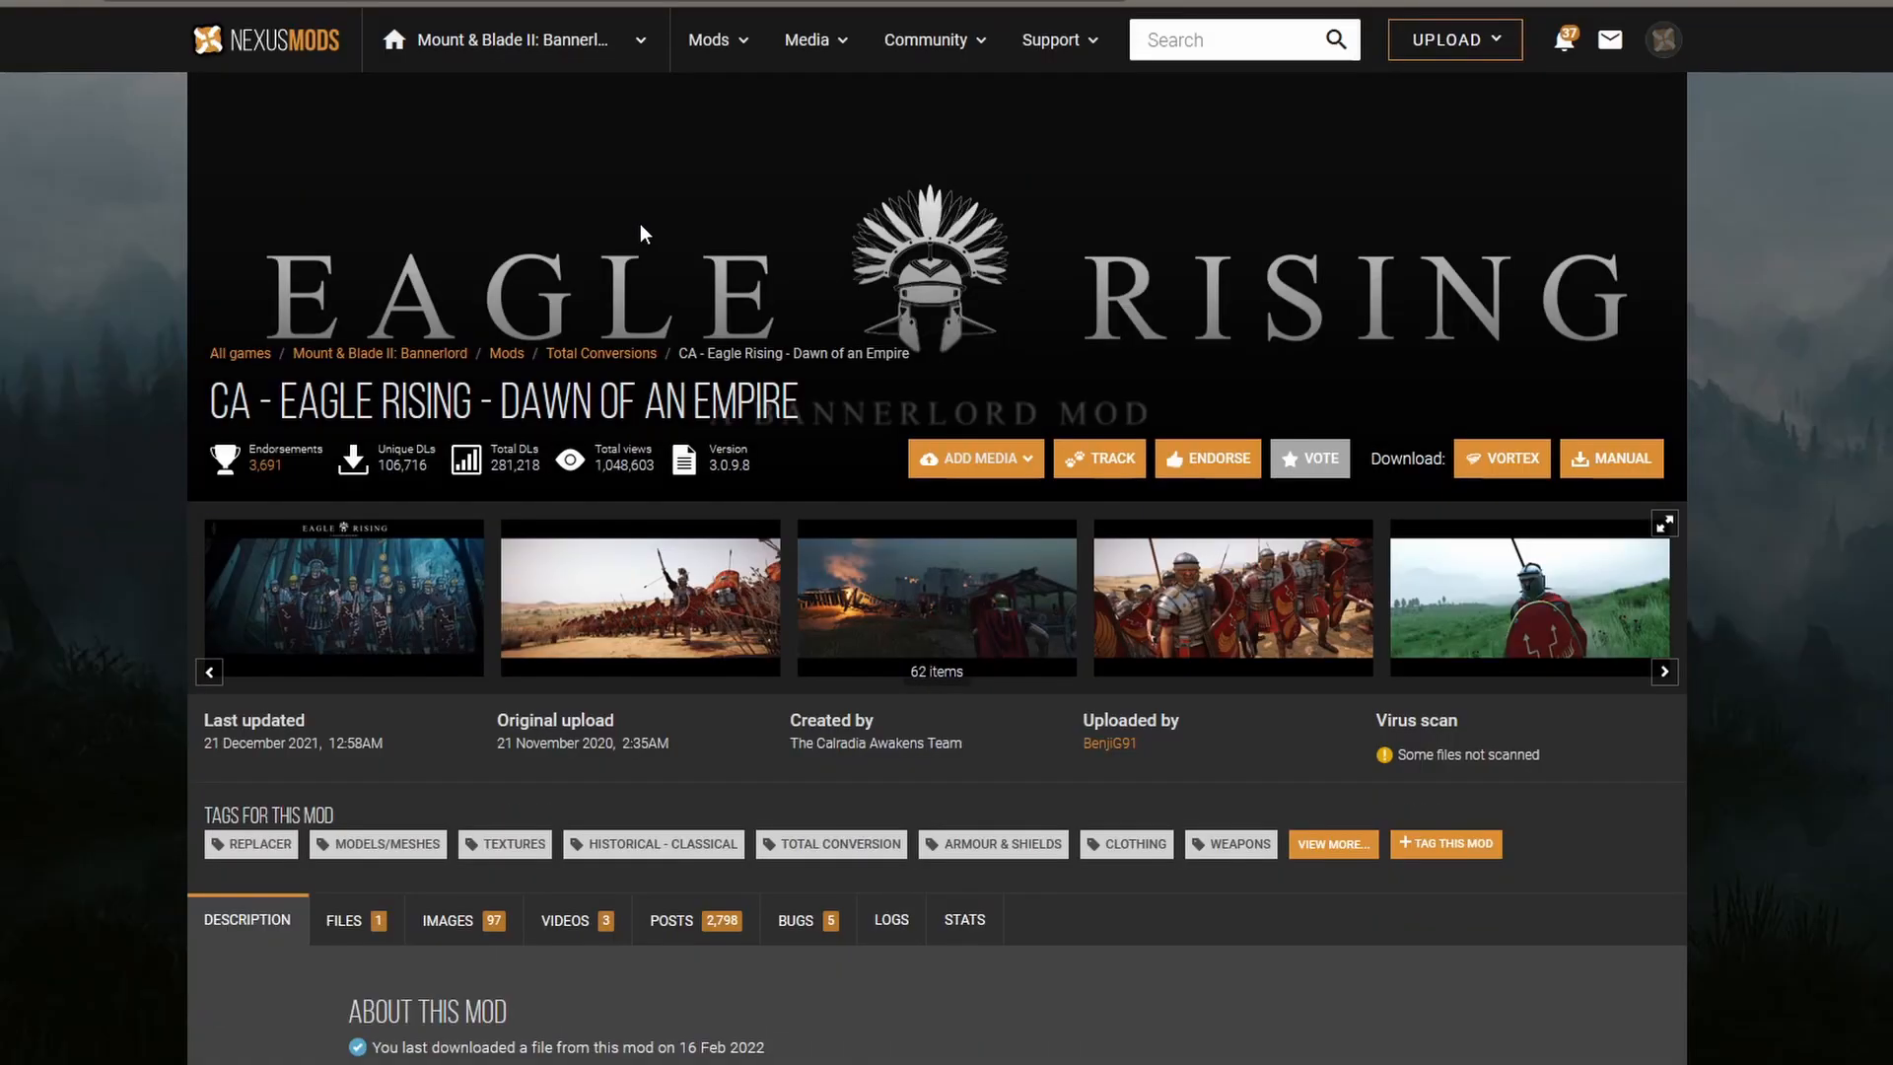
scroll("down", 3)
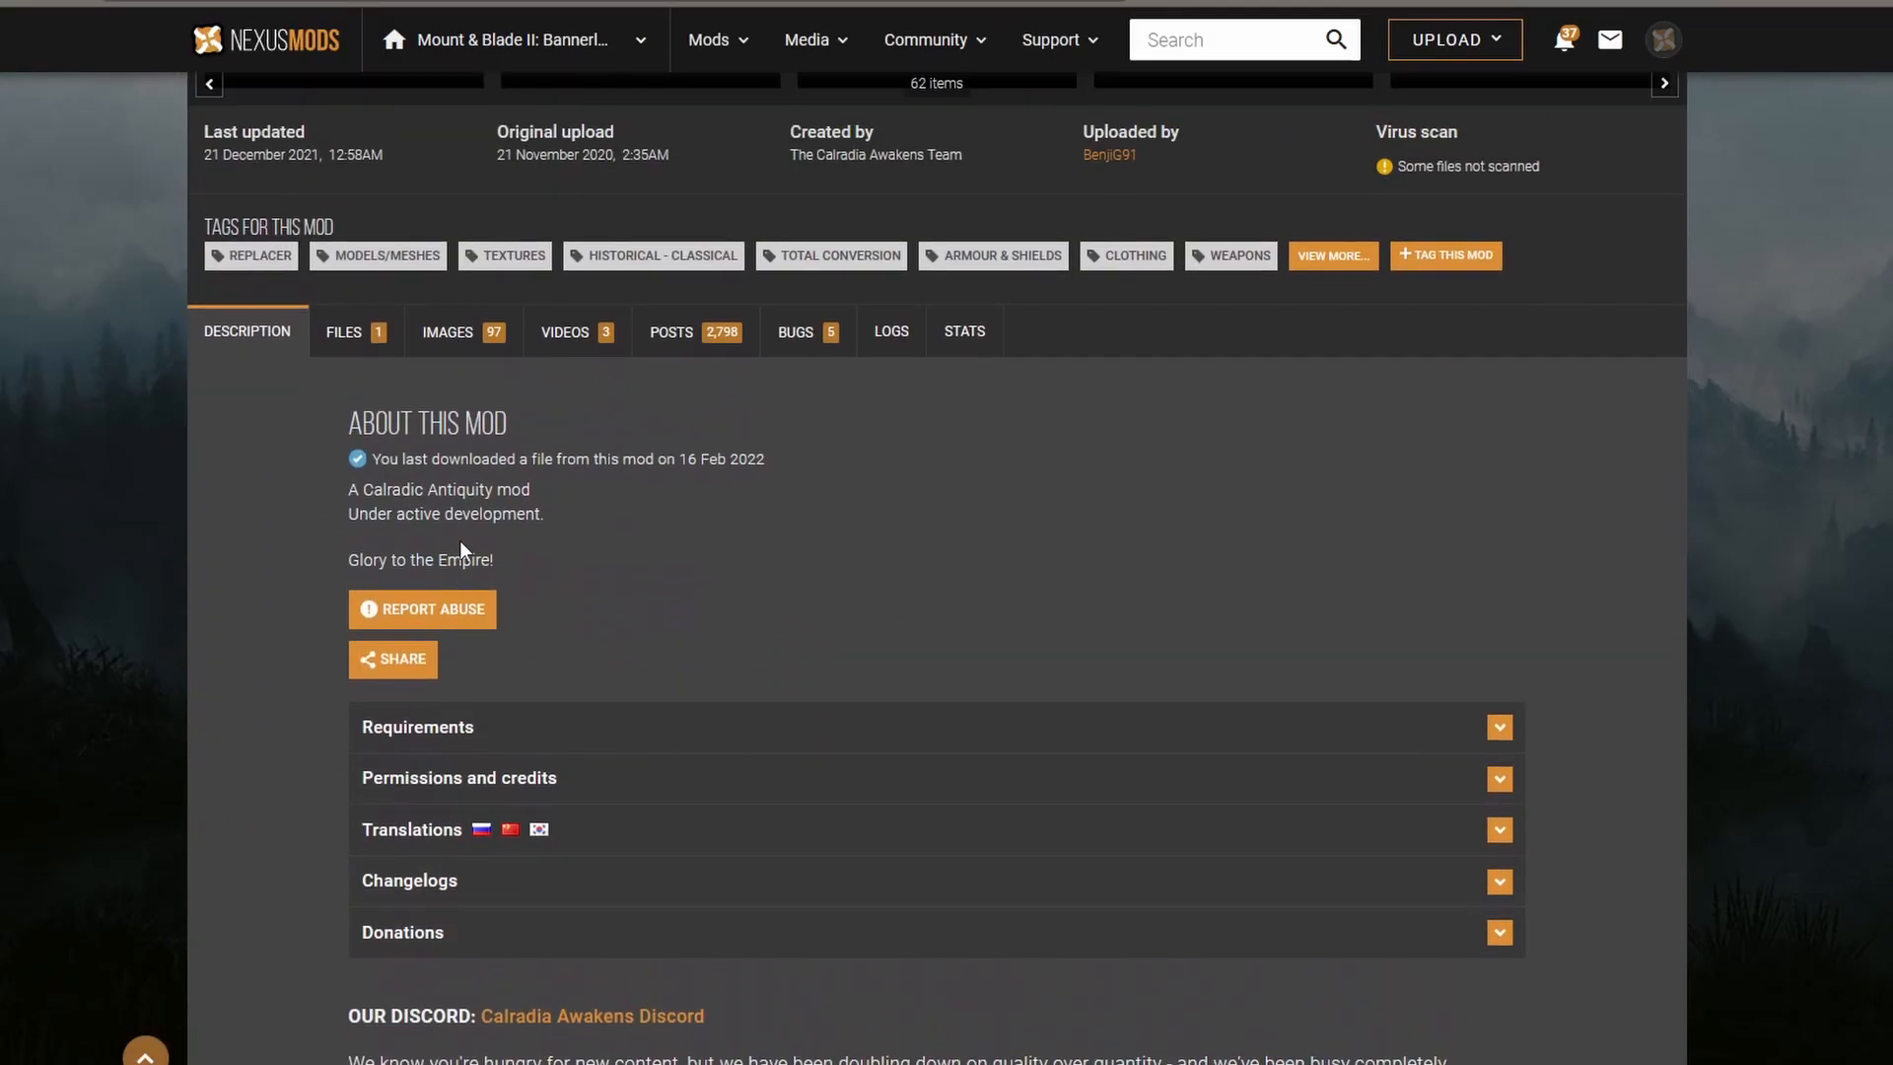
scroll("down", 3)
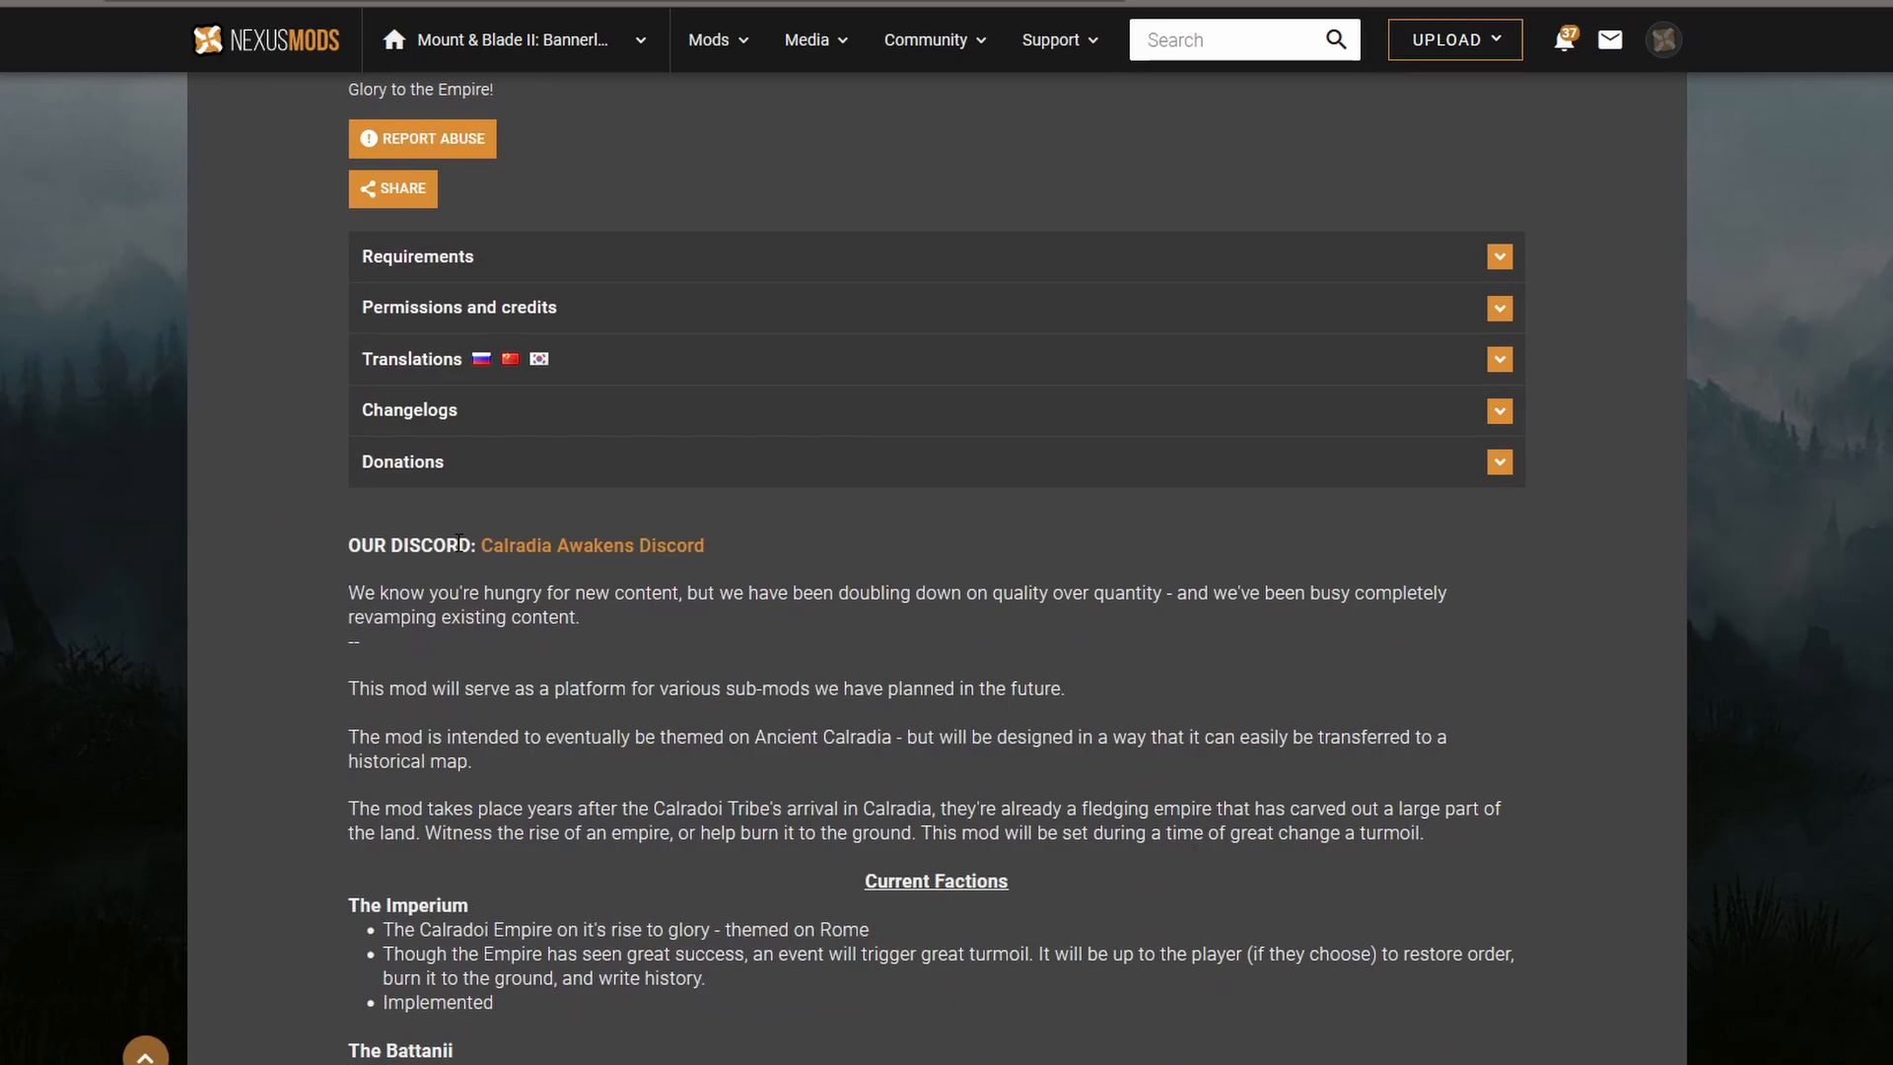
scroll("down", 3)
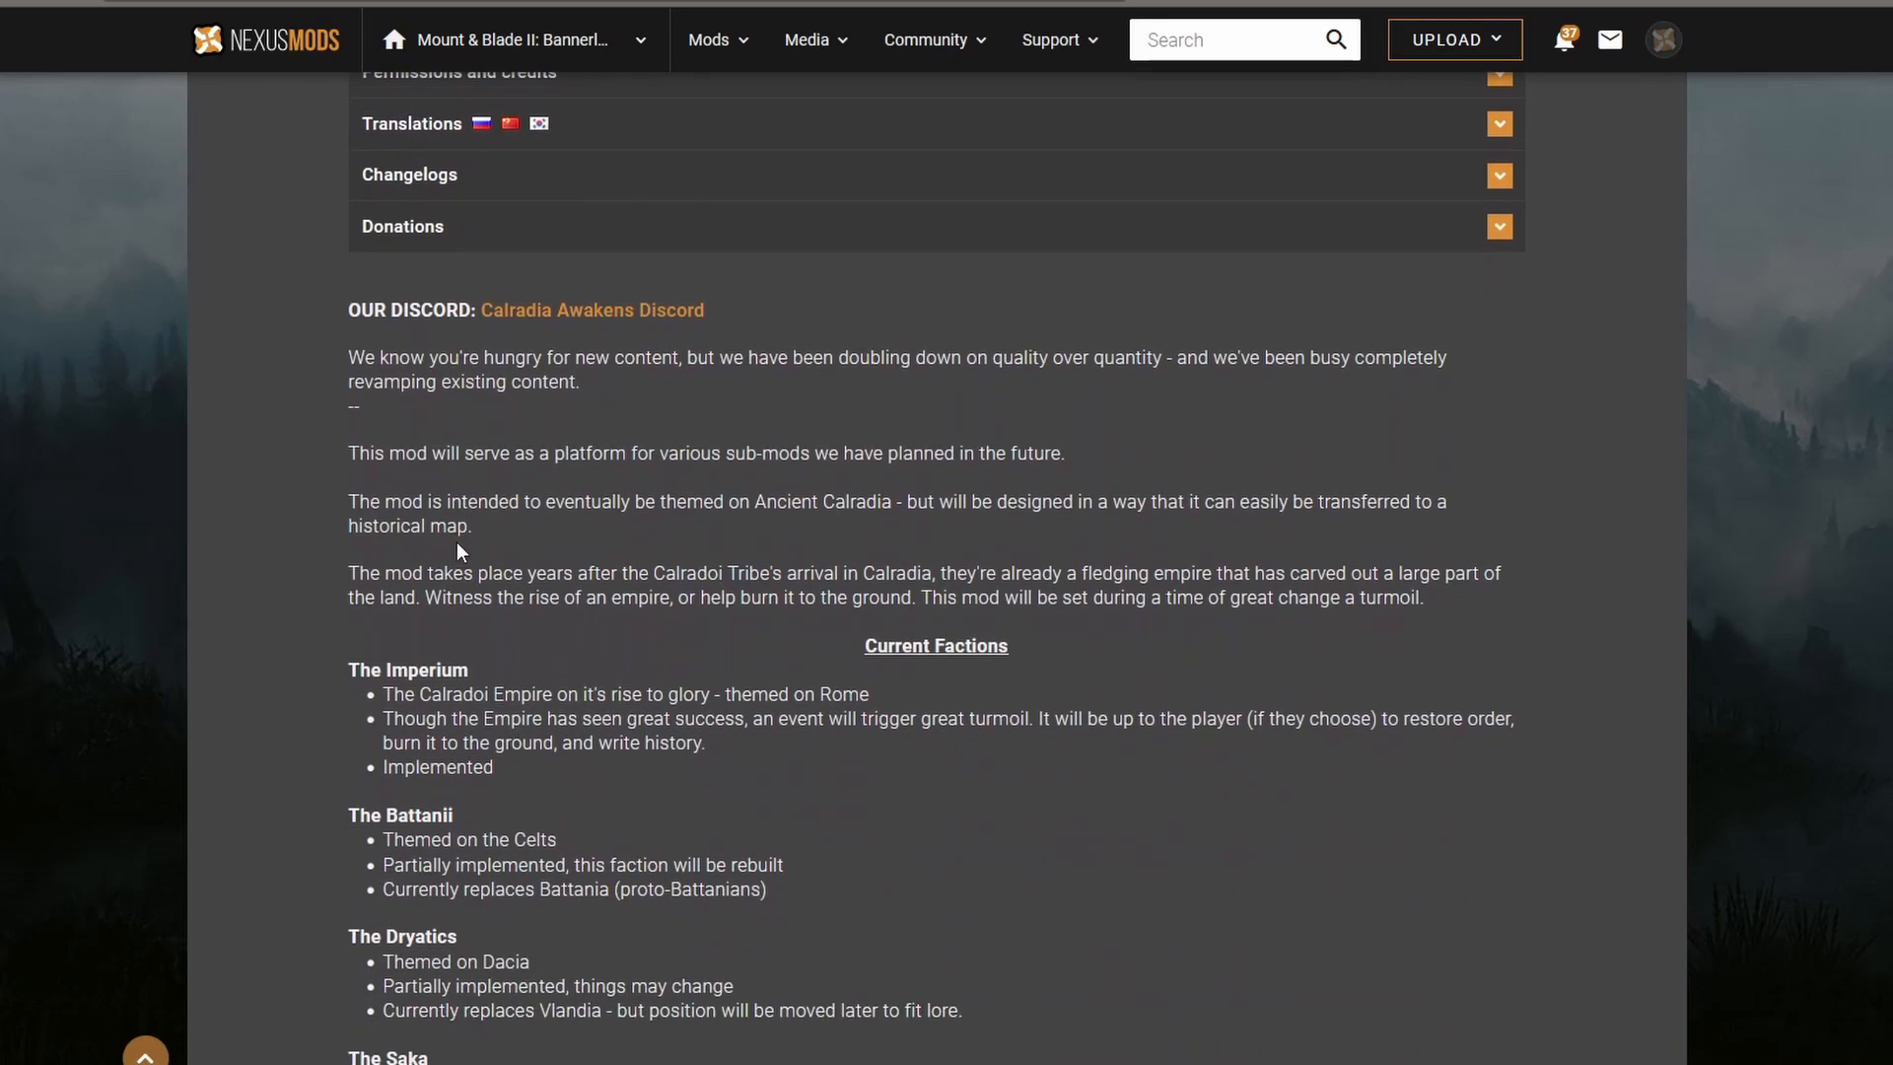
scroll("down", 3)
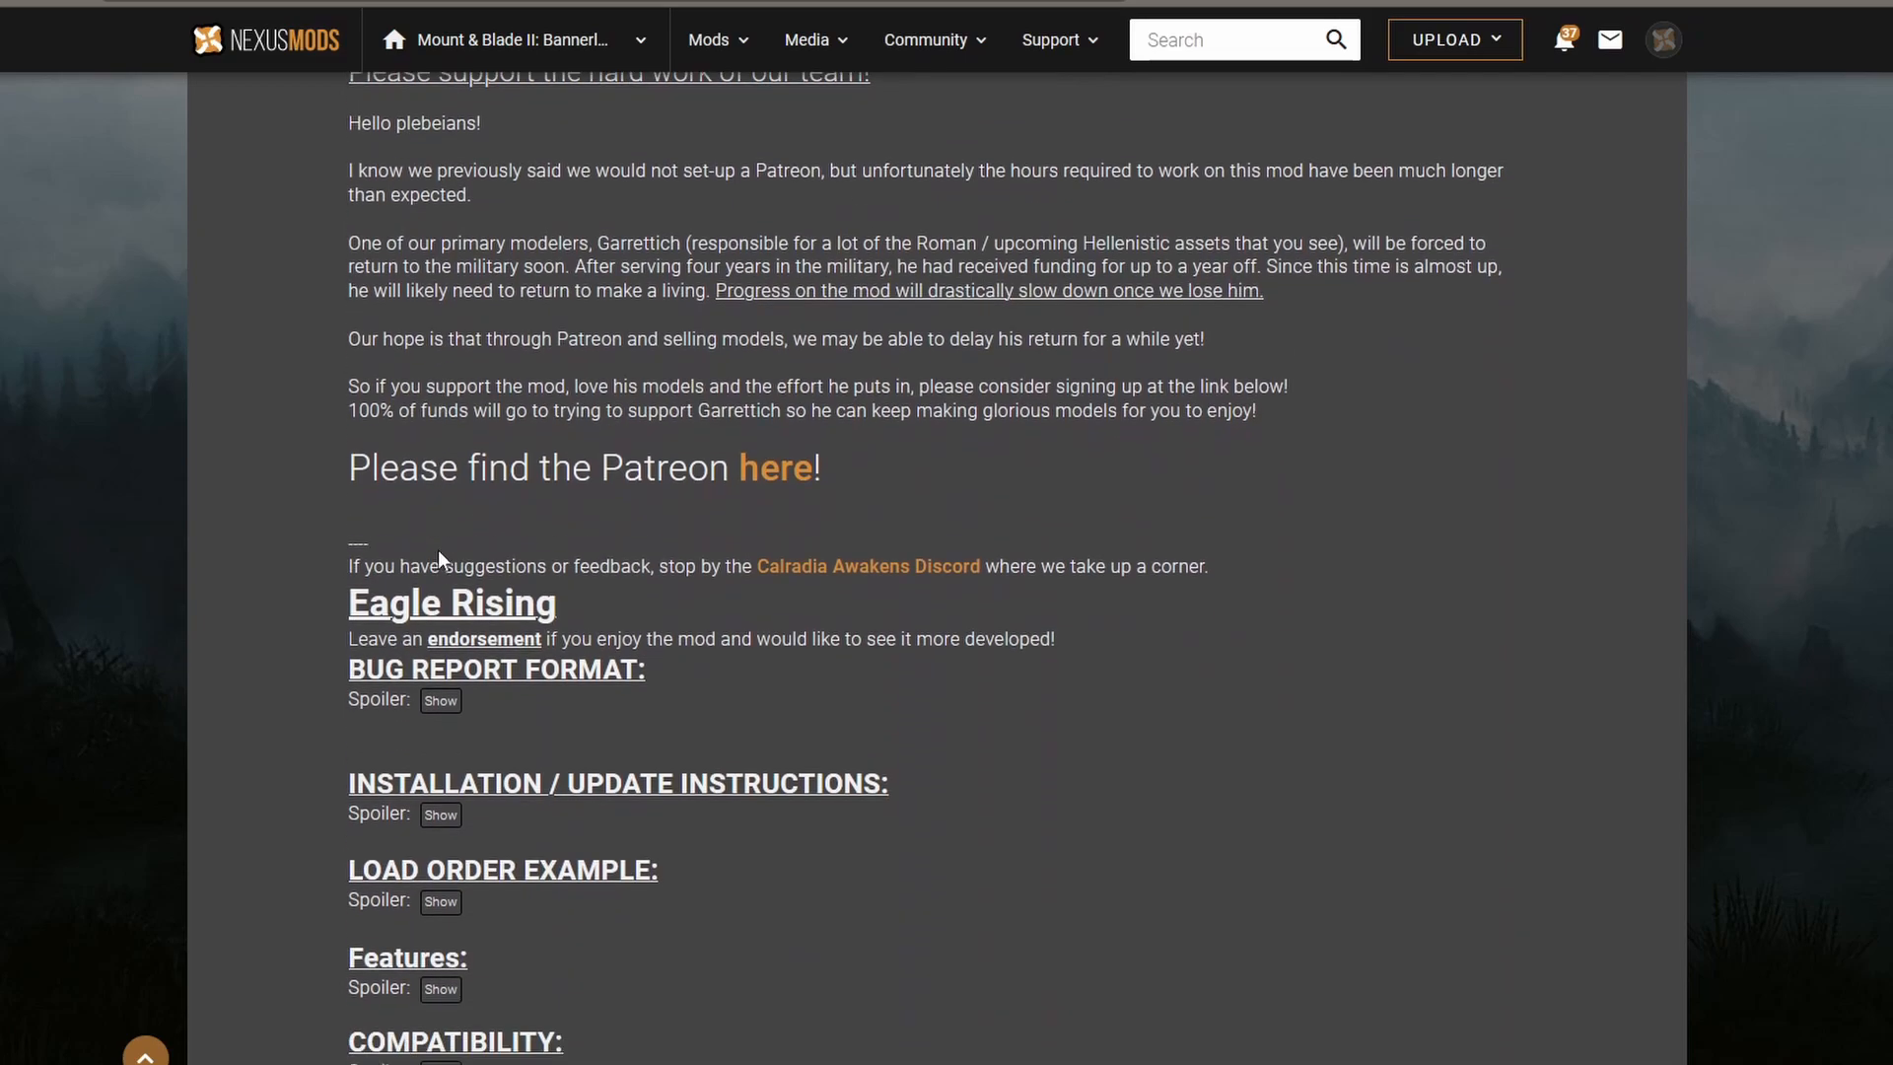
scroll("down", 3)
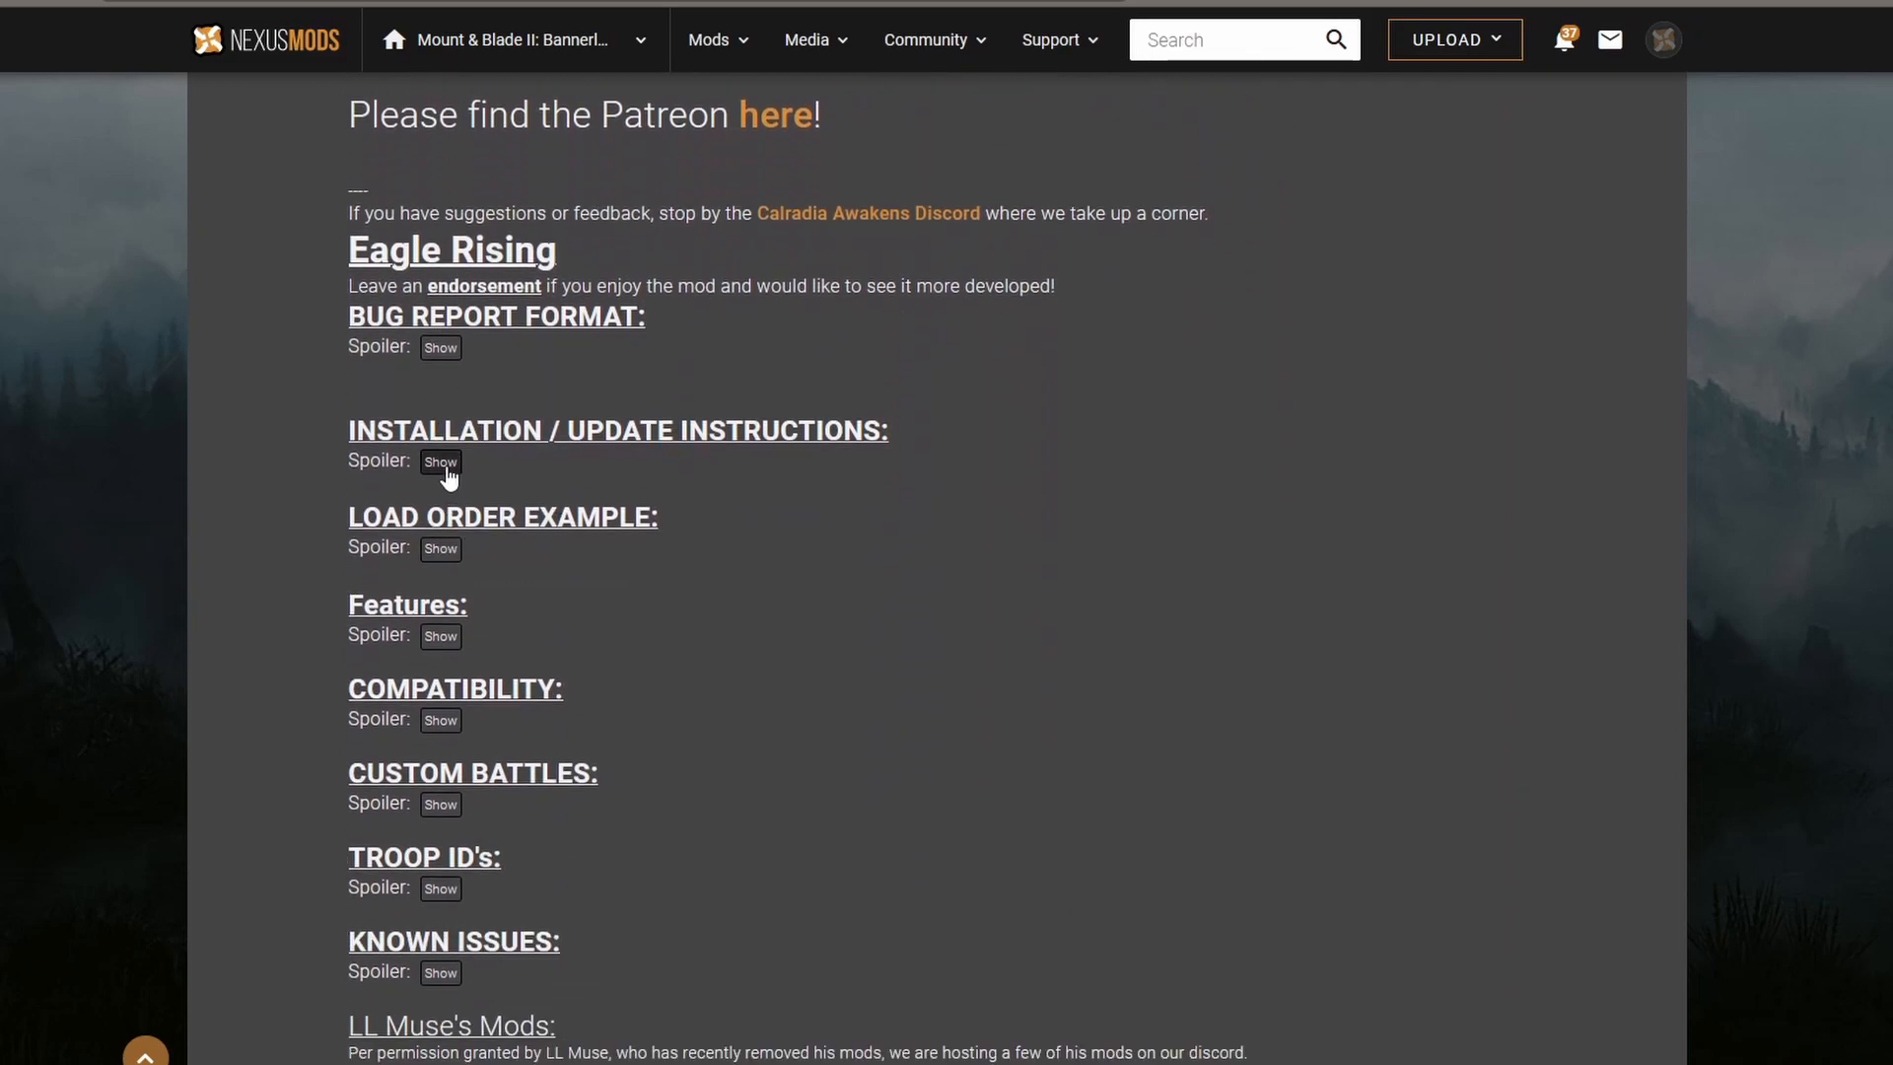
left_click(440, 461)
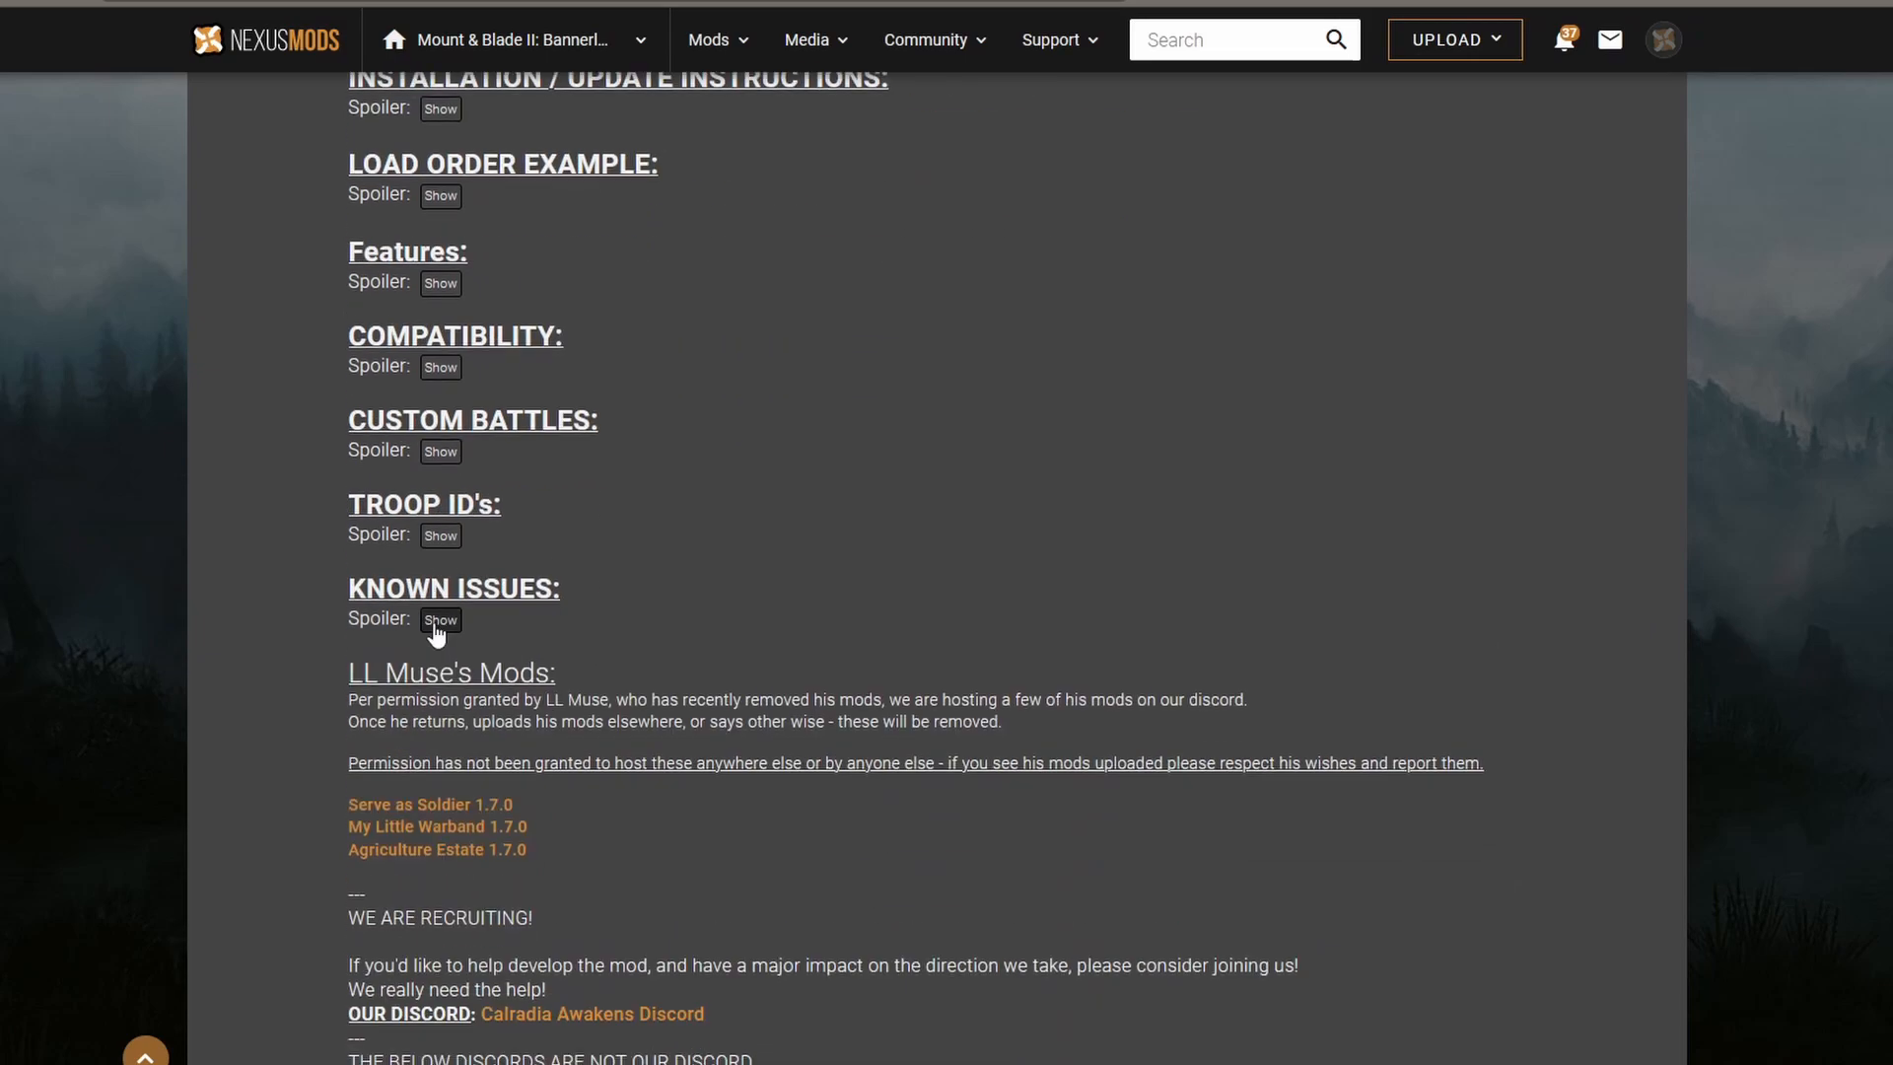
scroll("down", 3)
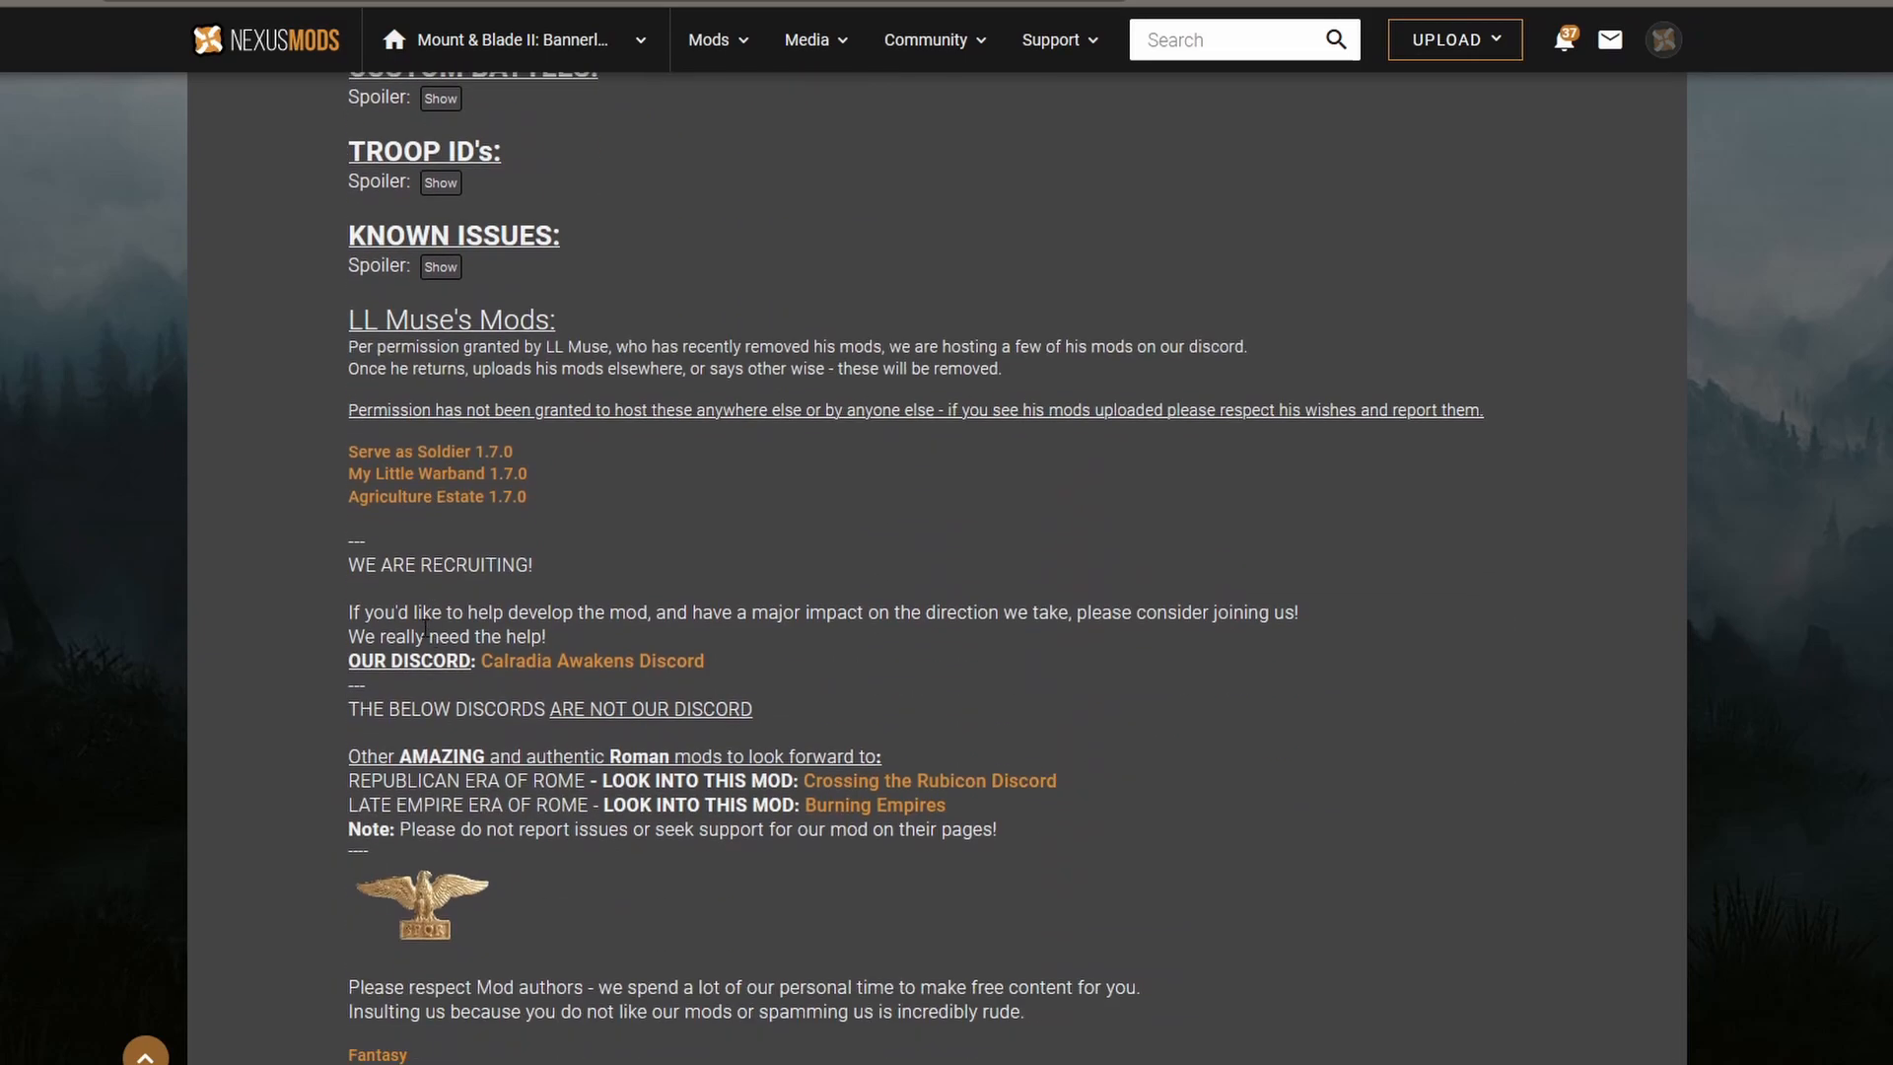
scroll("down", 3)
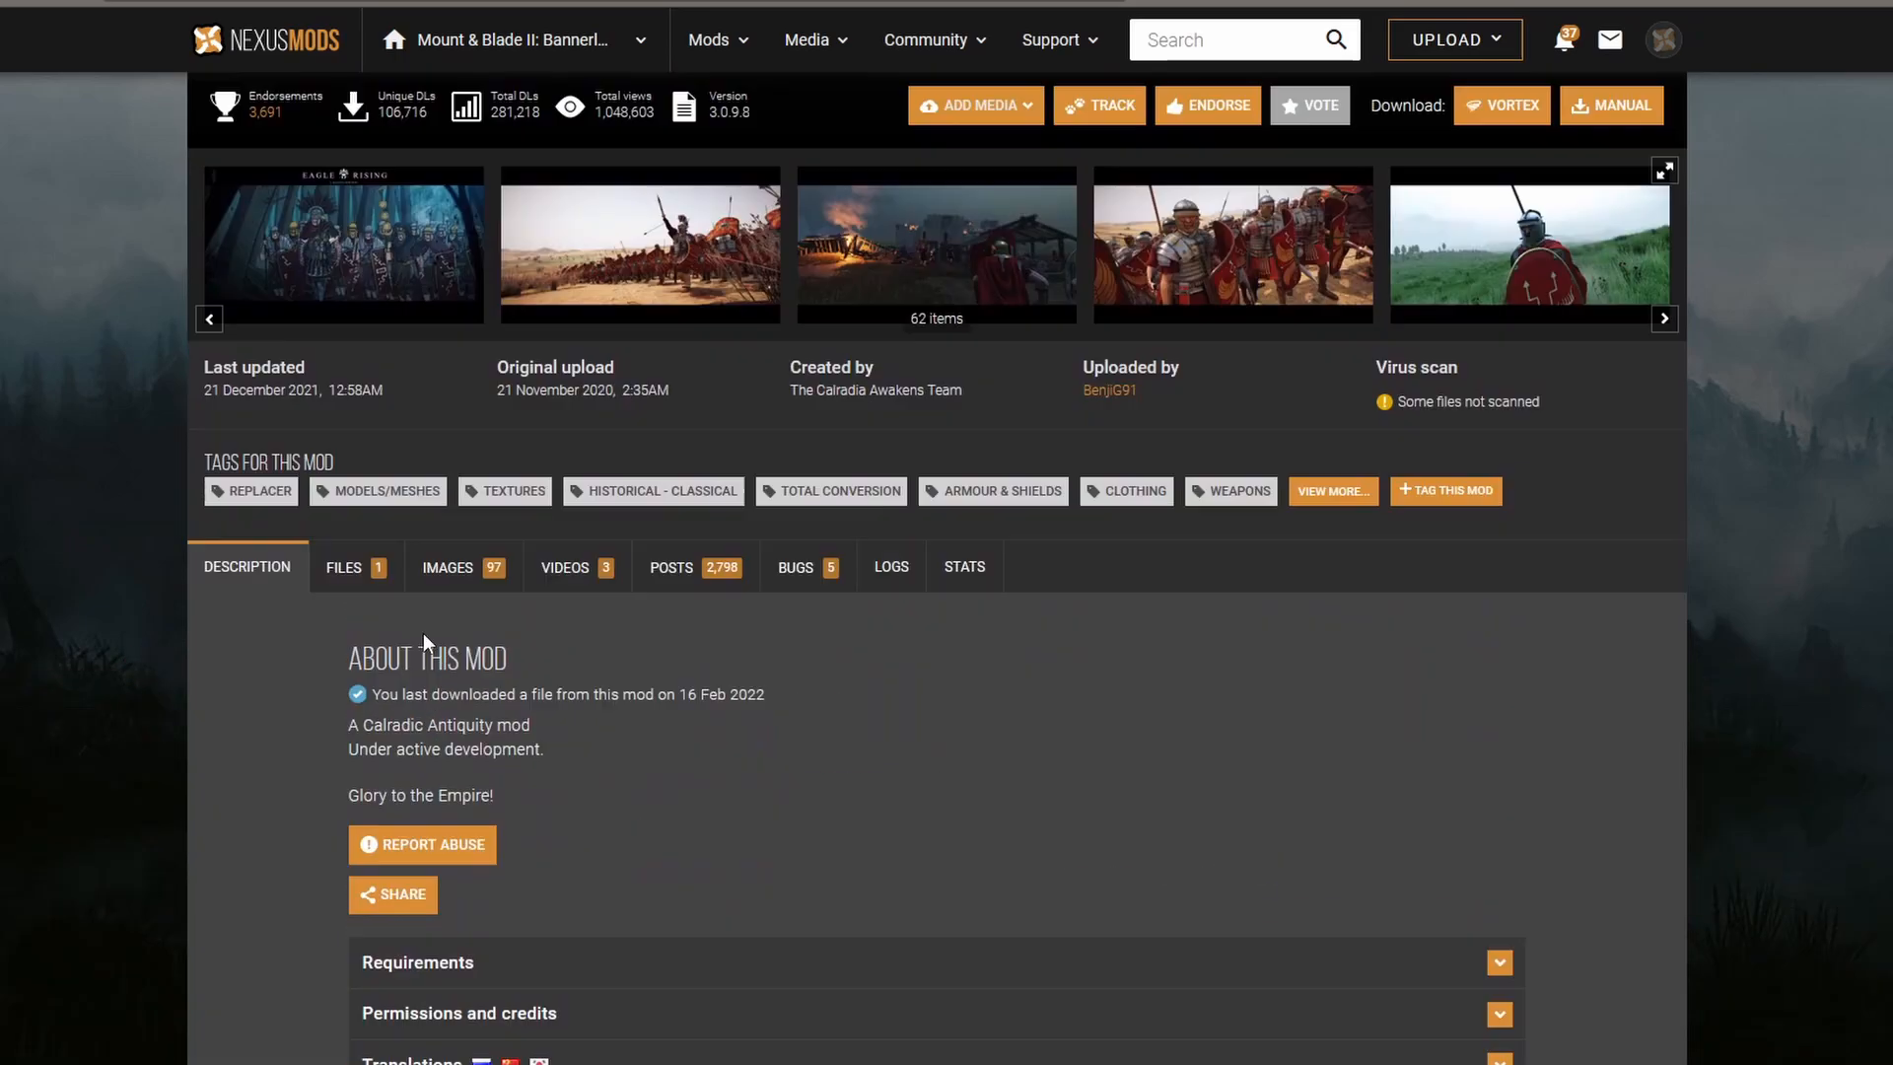
left_click(447, 566)
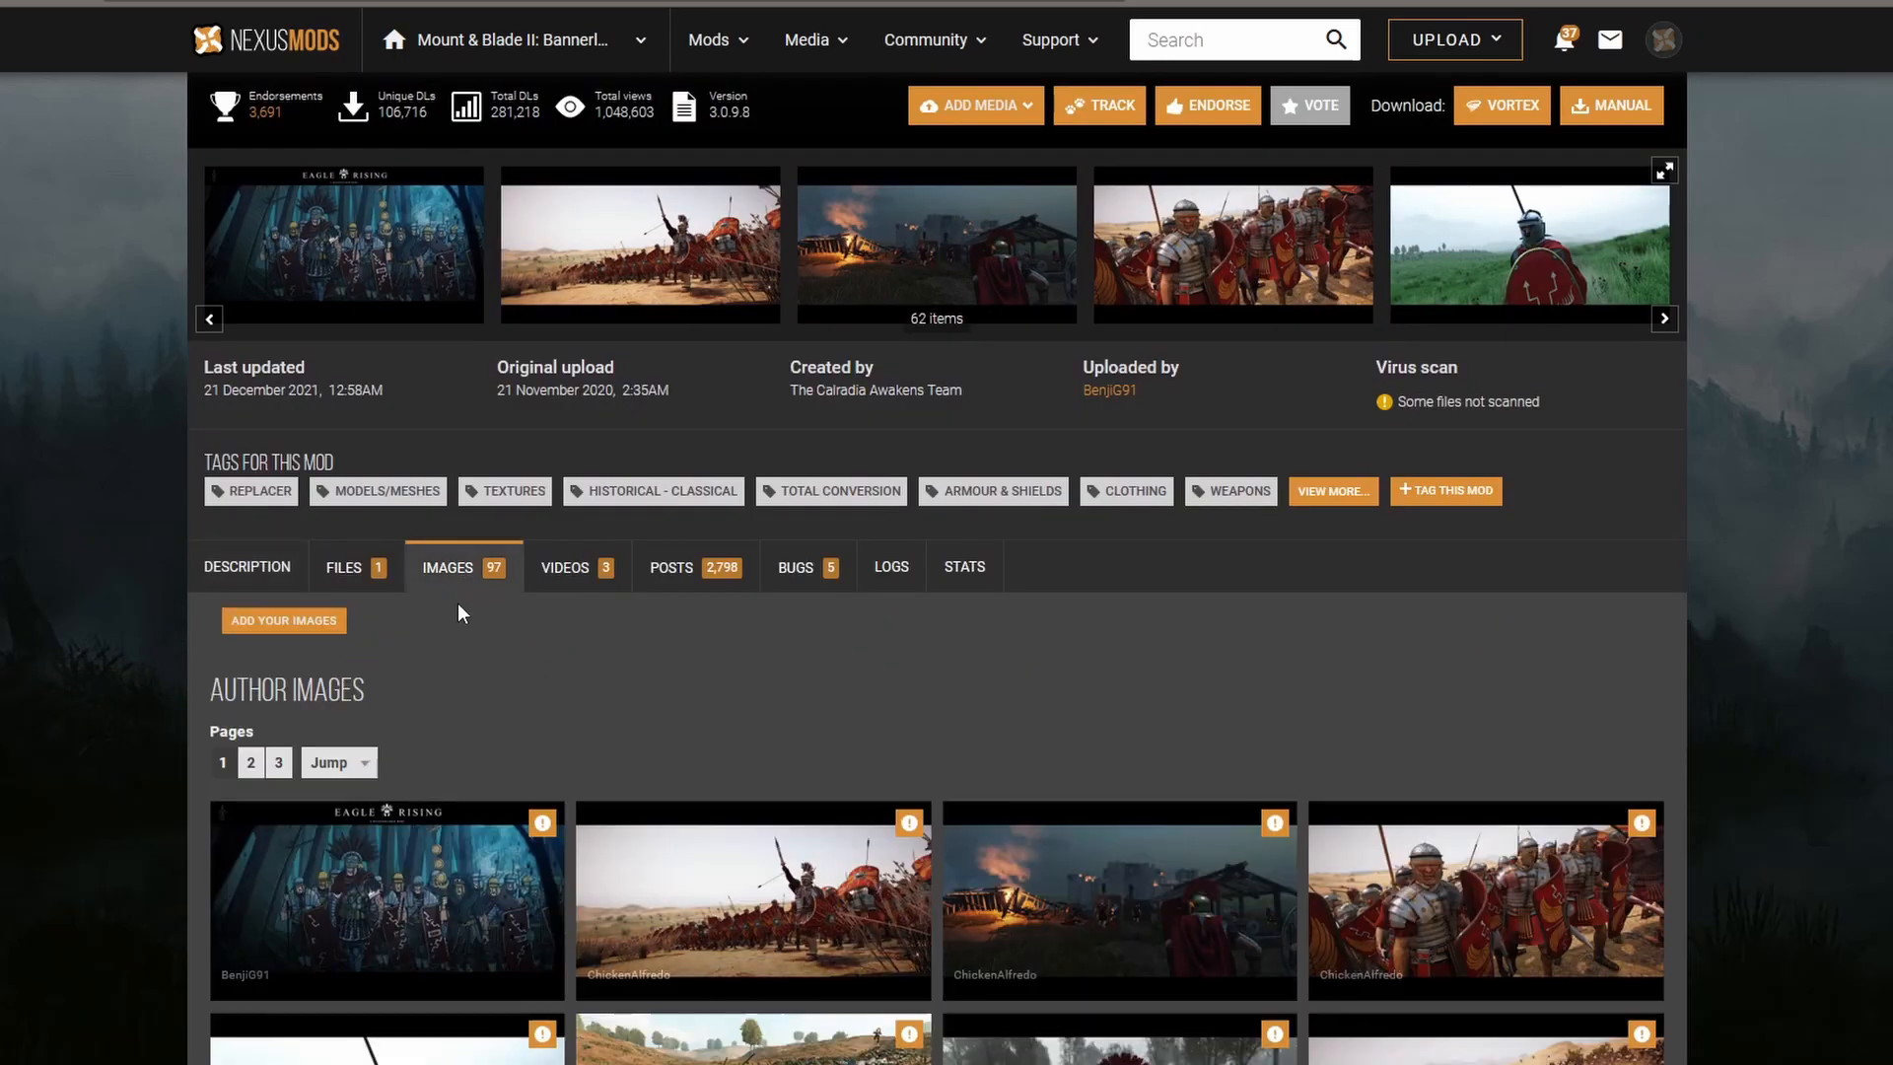
scroll("down", 3)
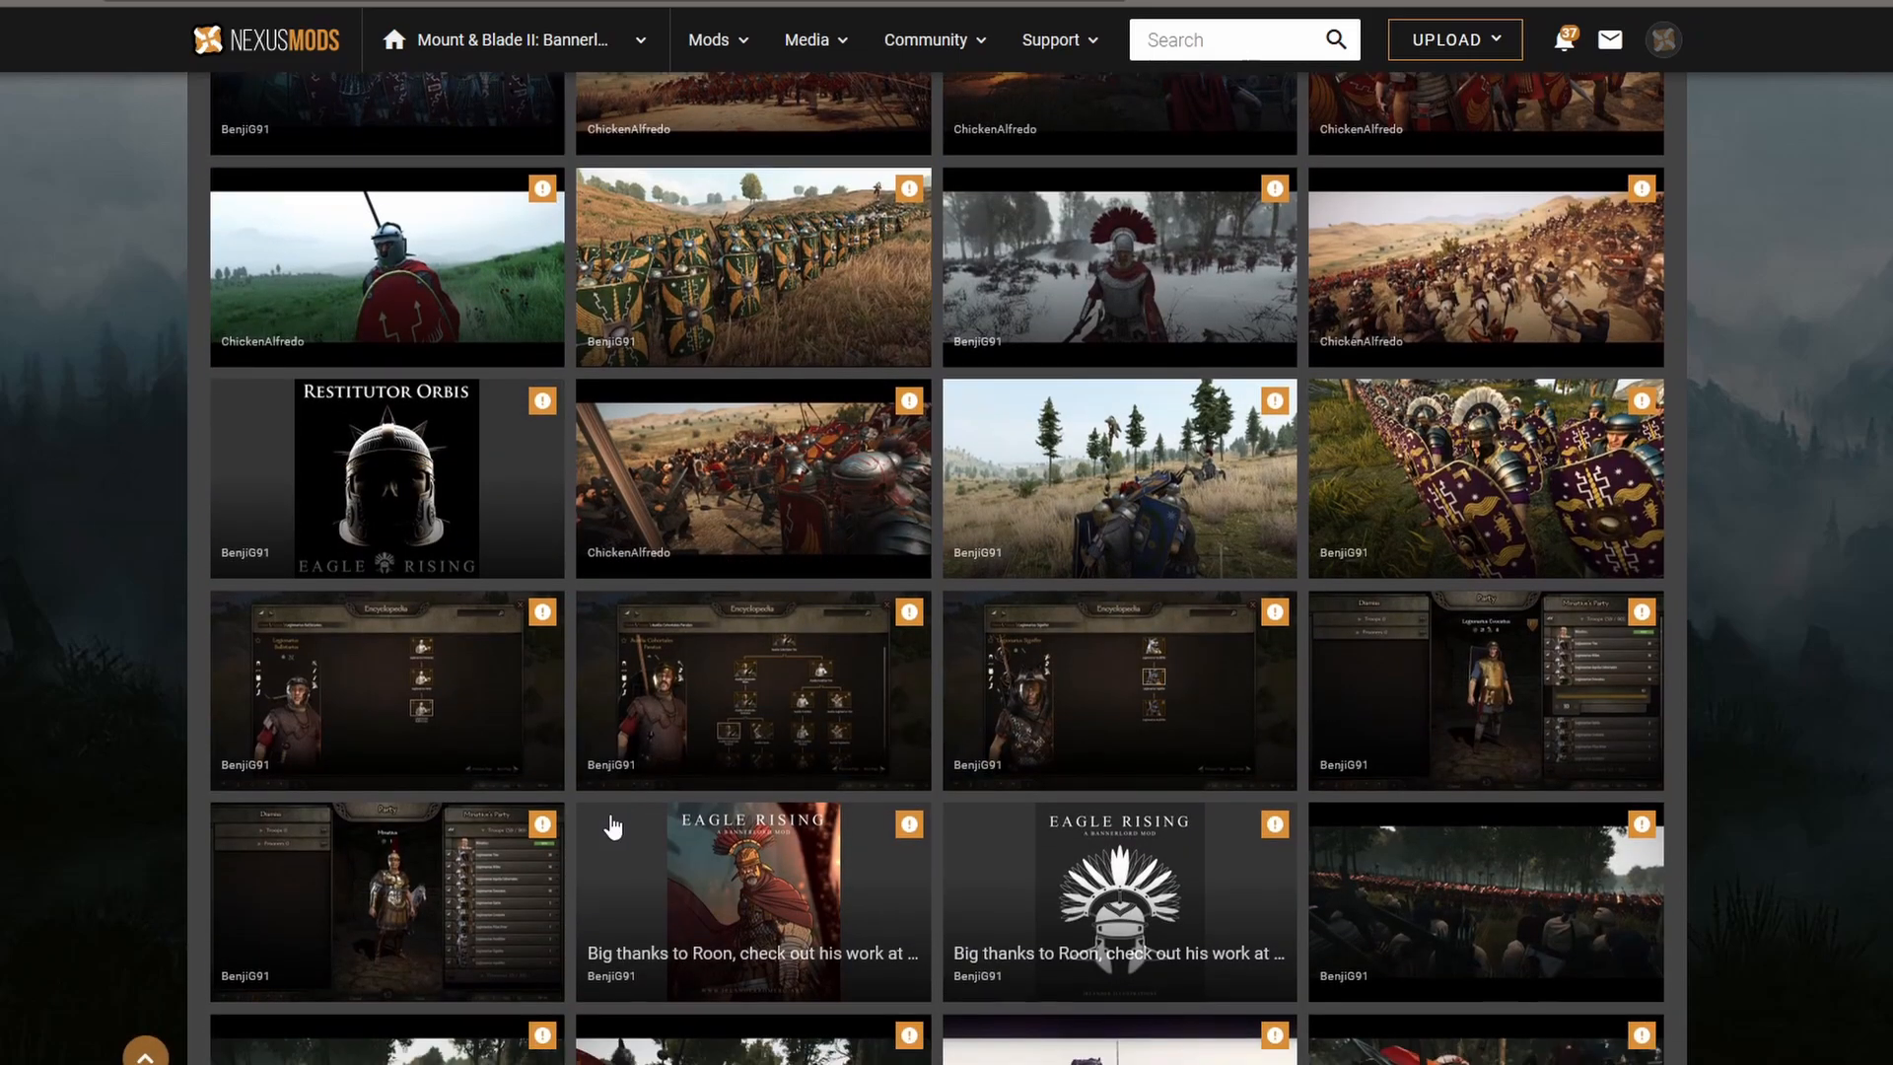
scroll("down", 3)
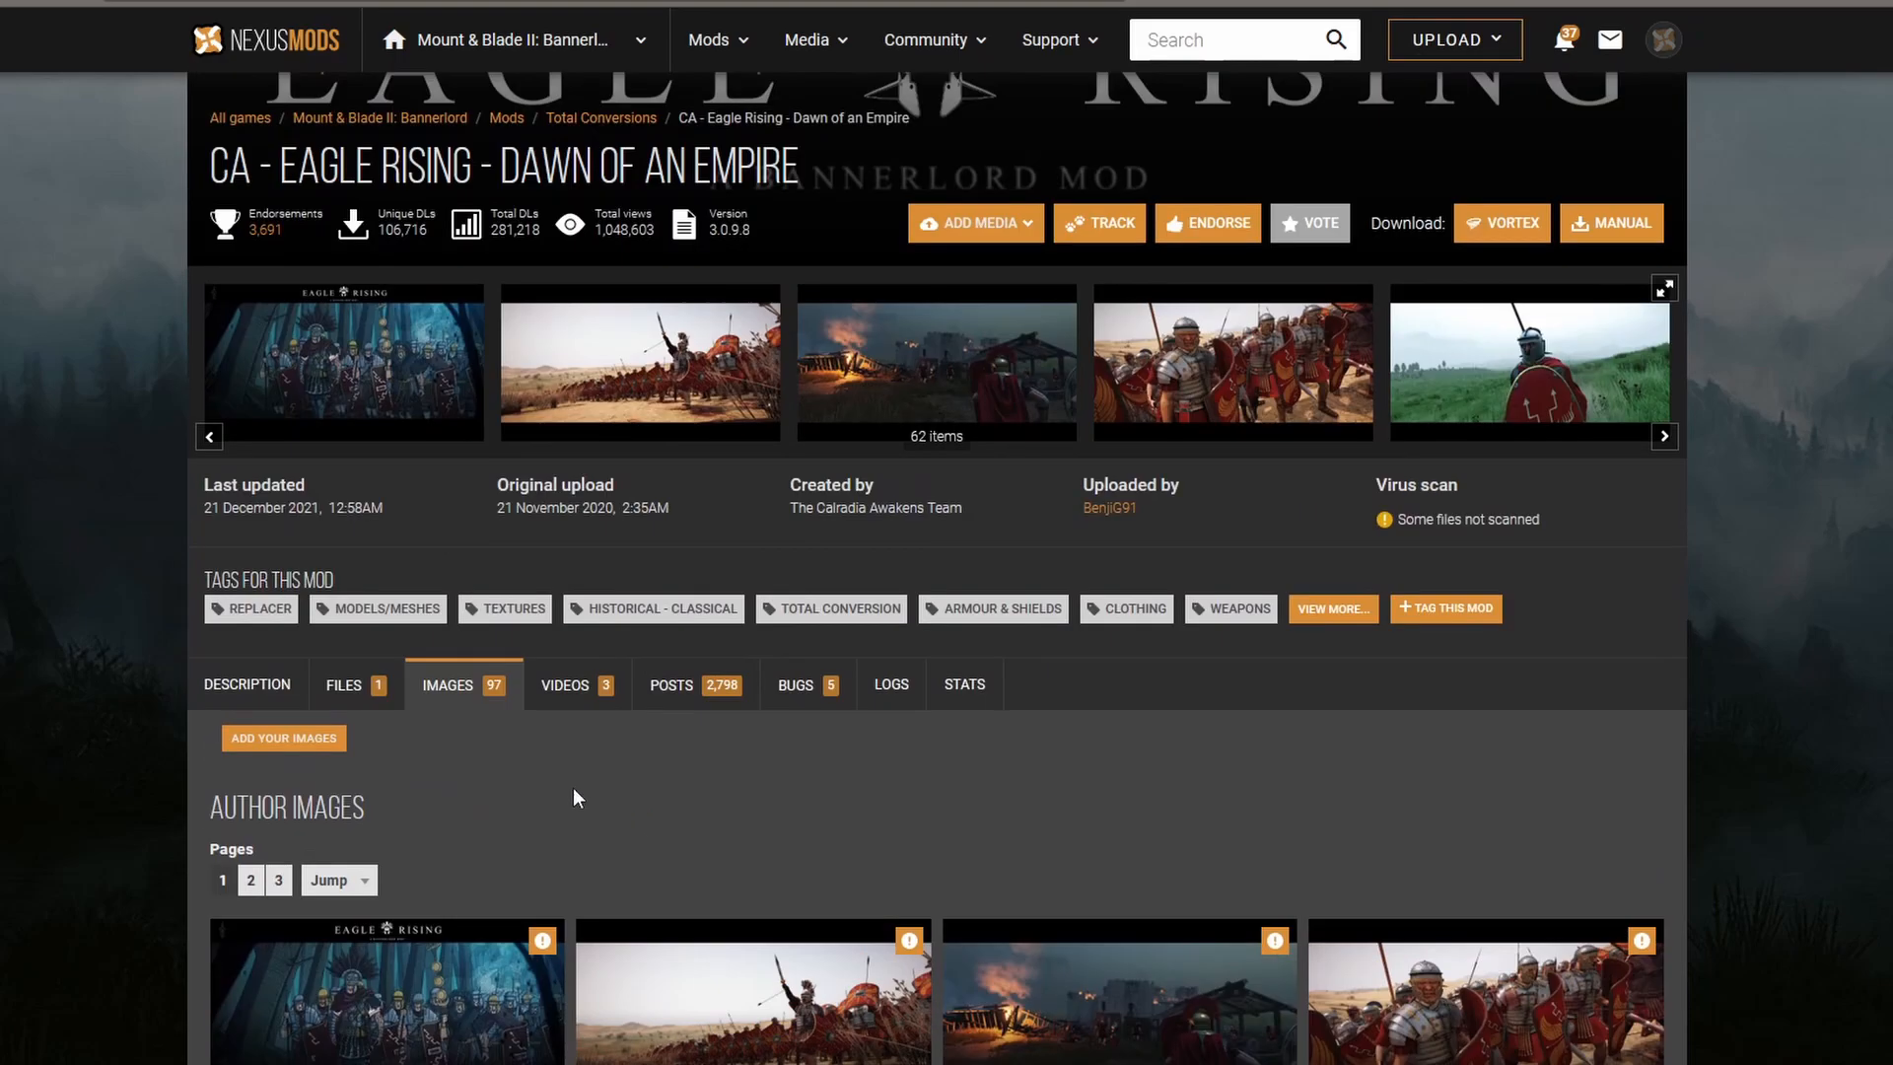
left_click(247, 684)
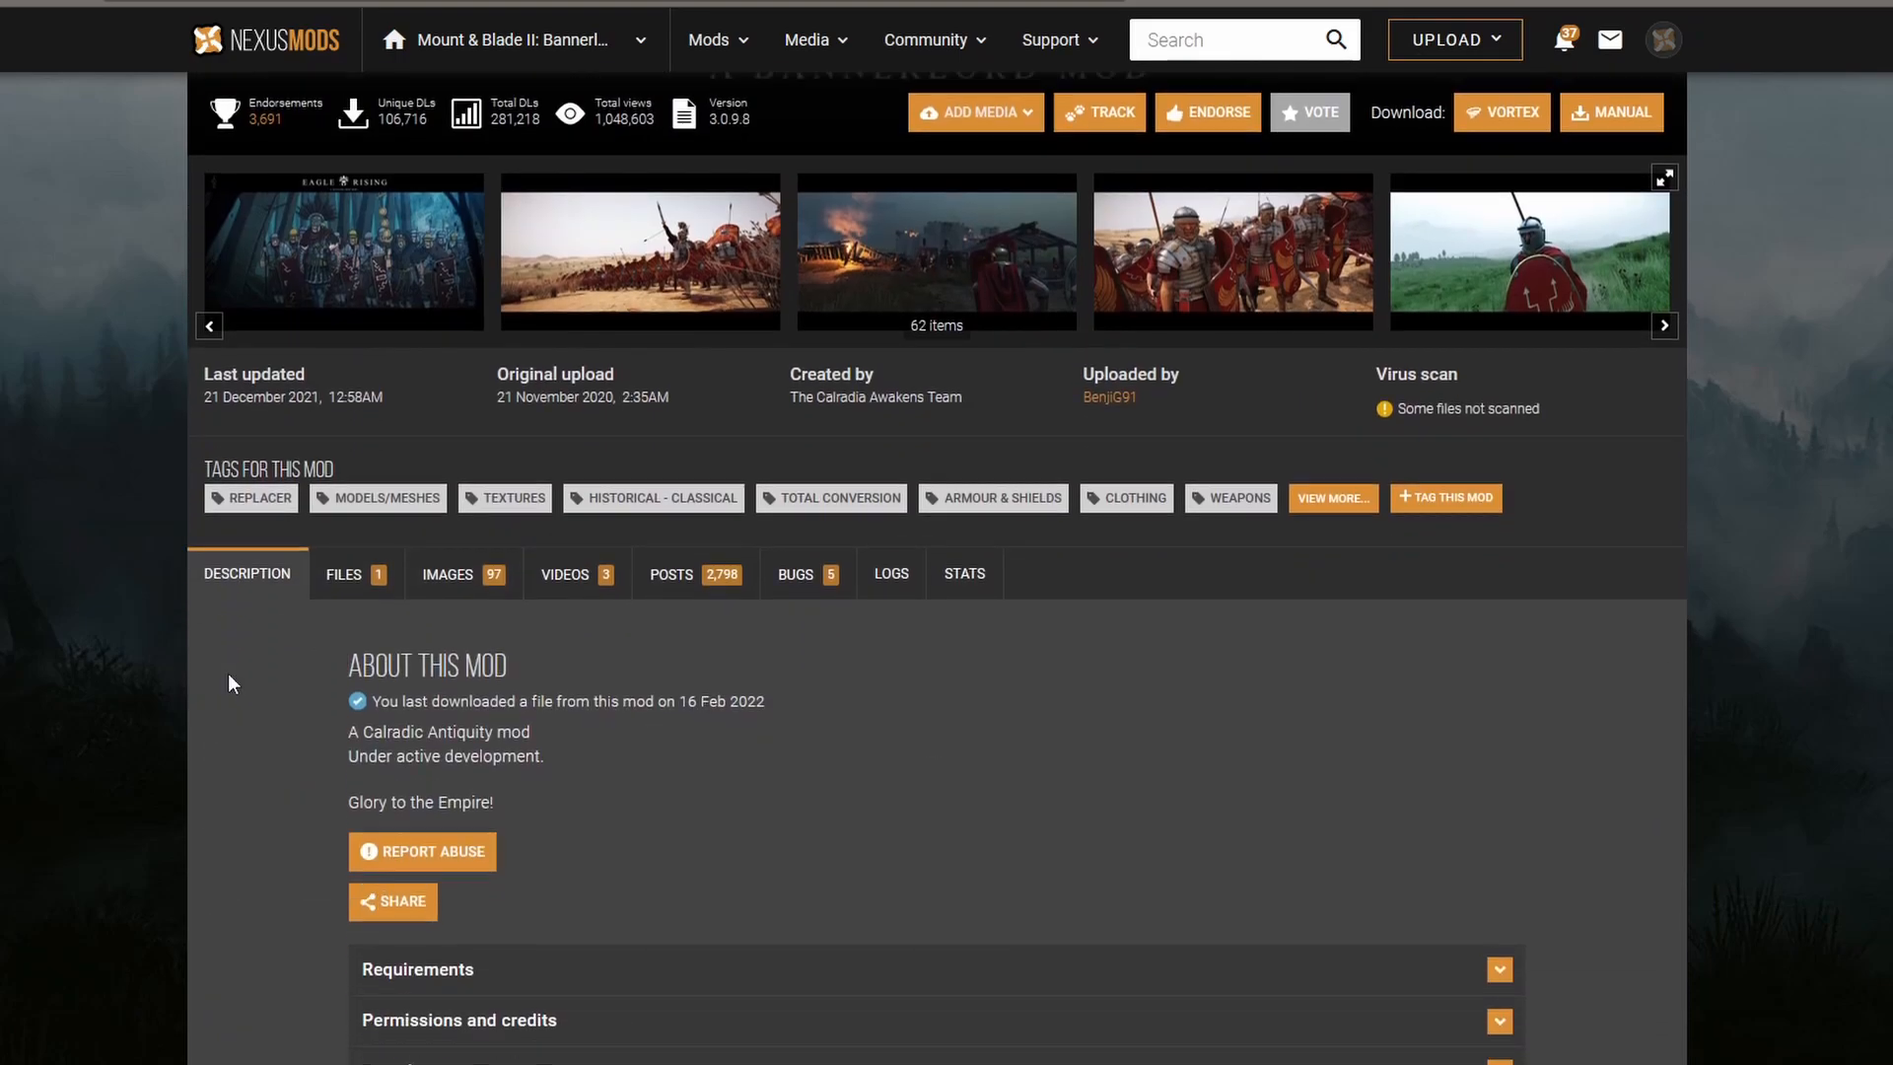
scroll("down", 3)
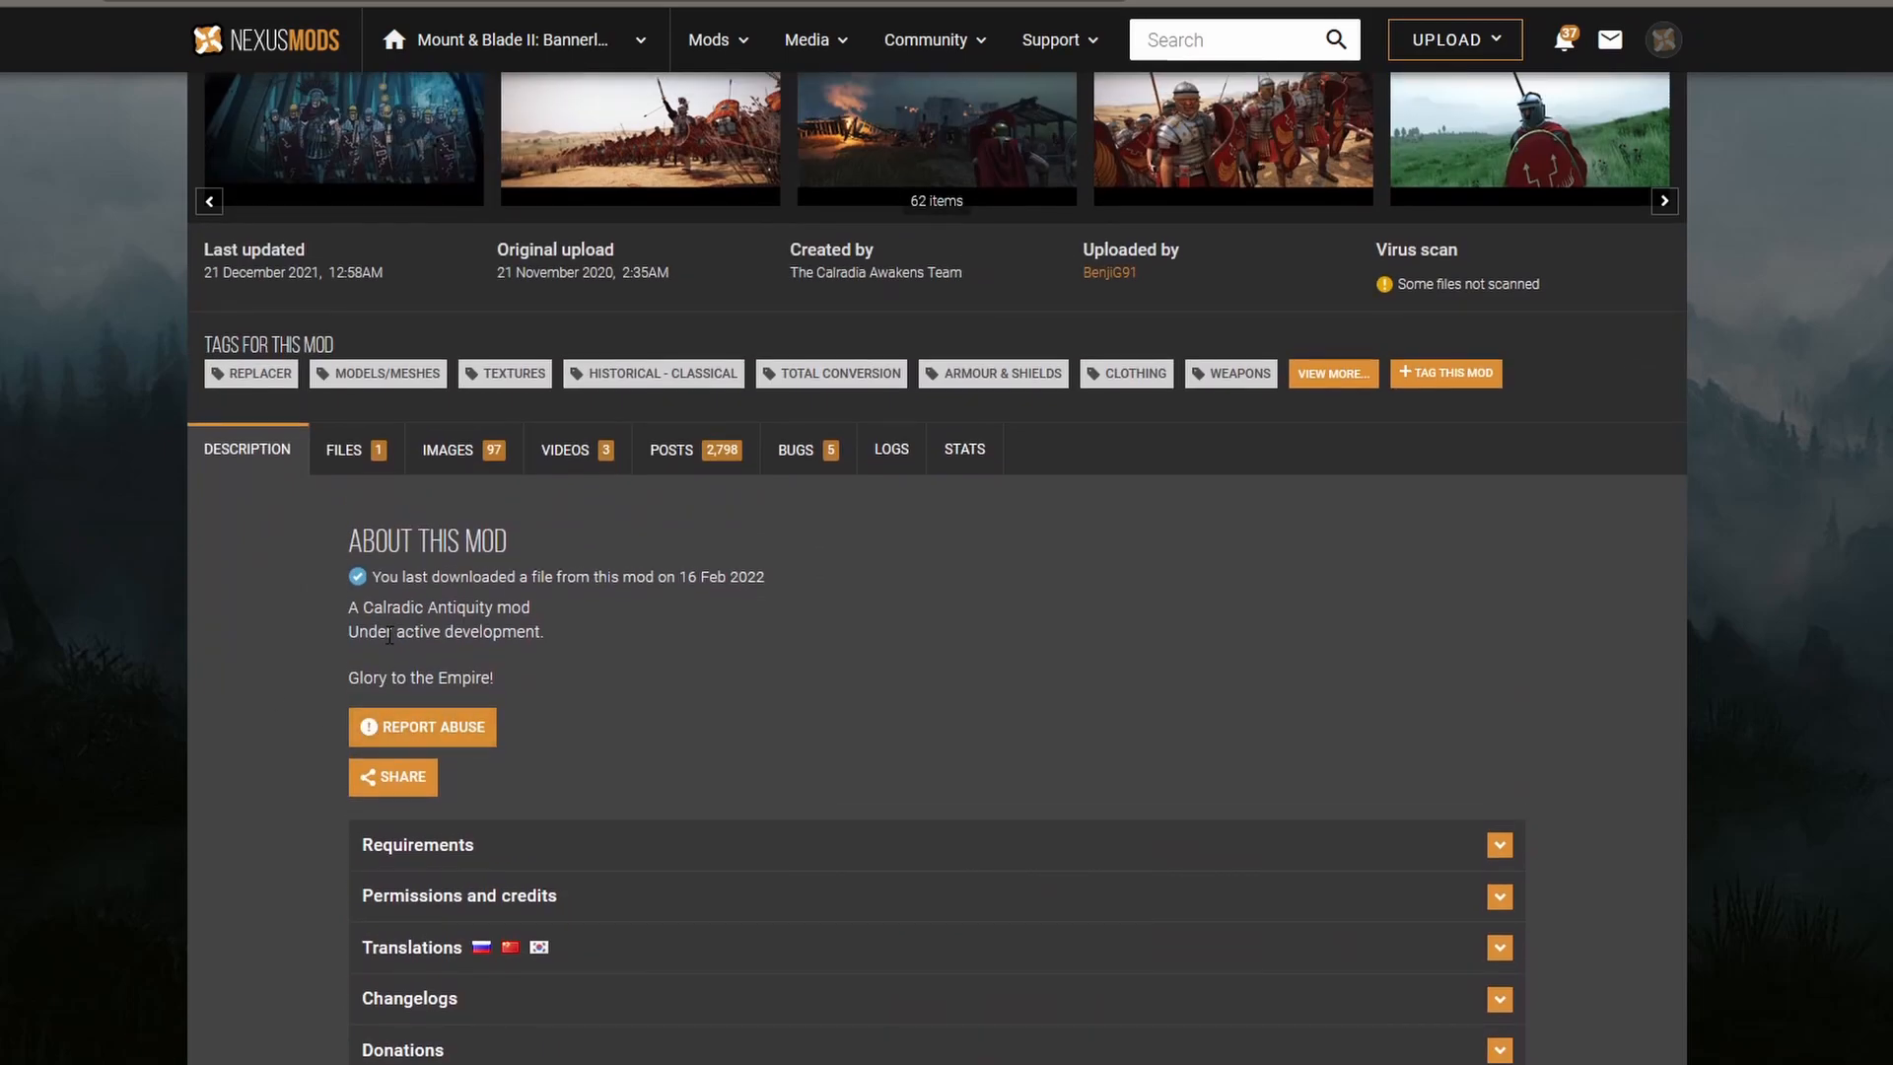
mouse_move(347, 472)
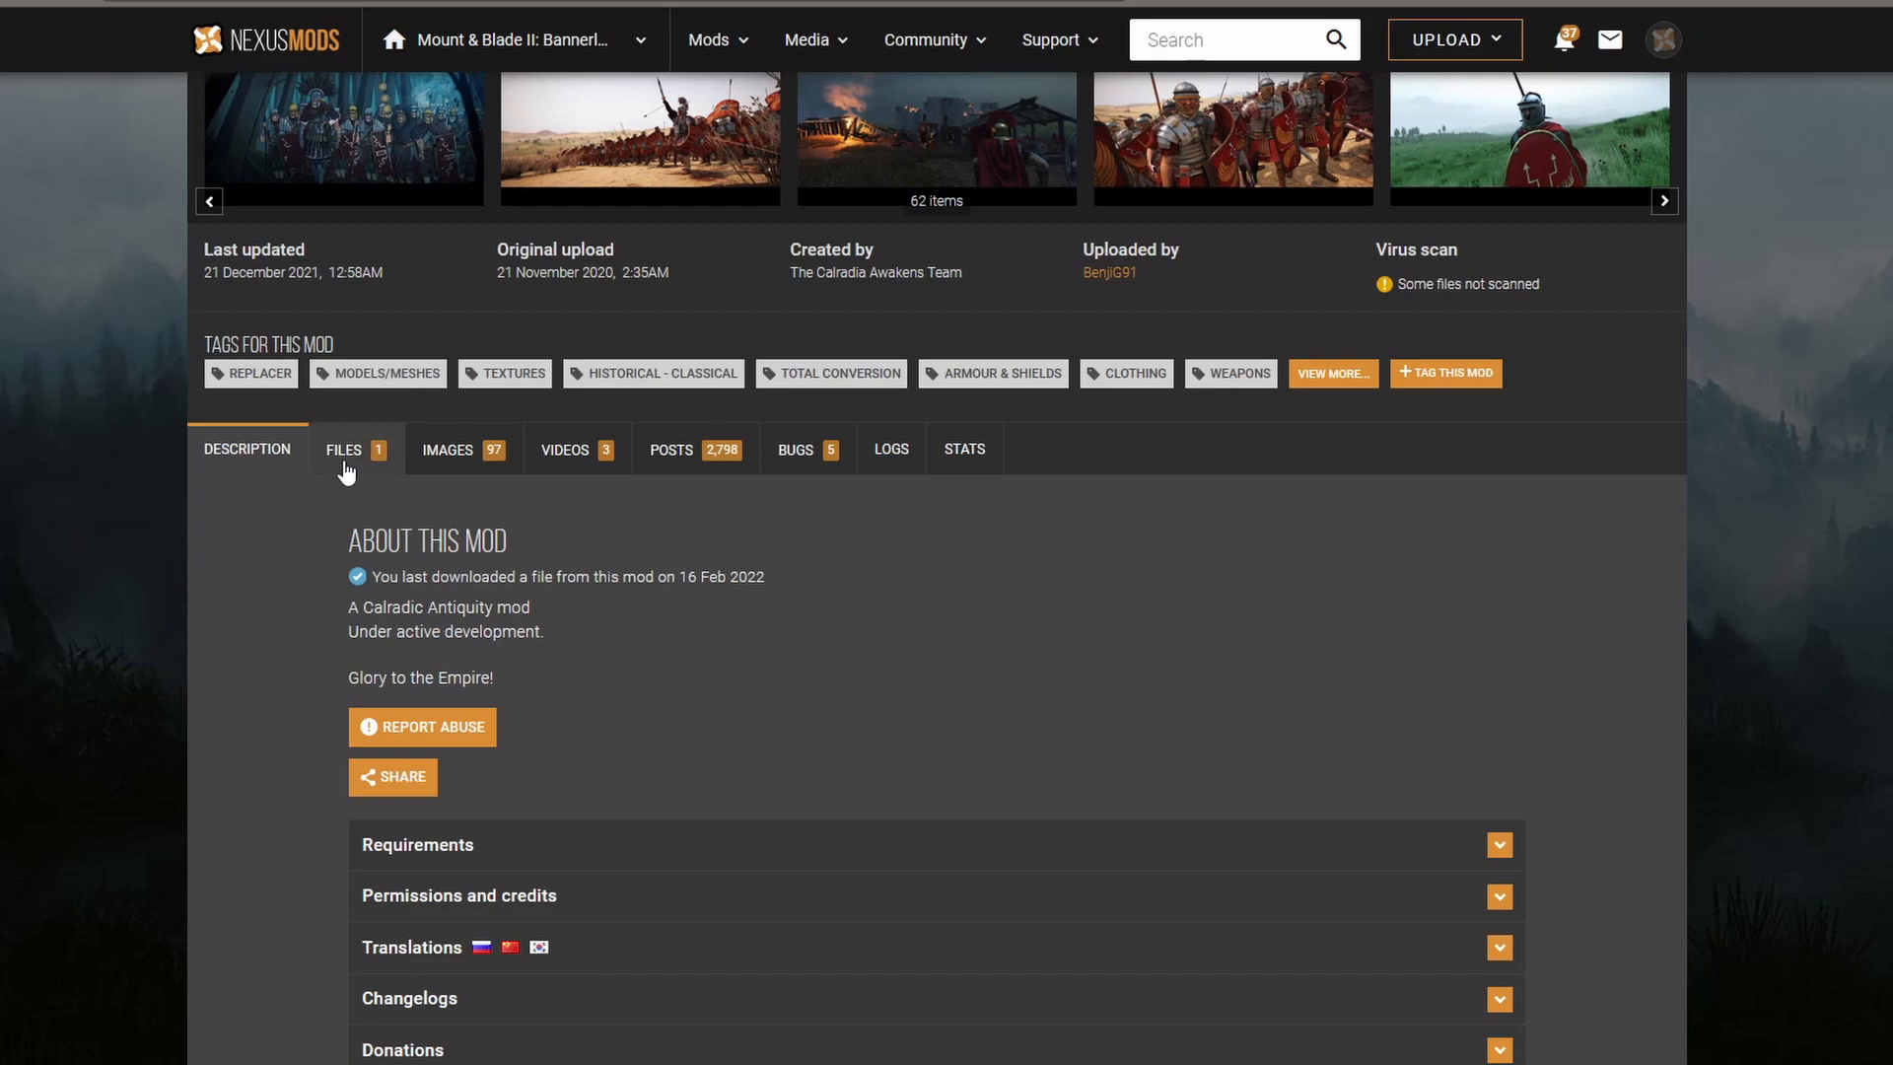
- Show Eagle Rising's Files list with the Bannerlord 1.7.0 main file
left_click(343, 449)
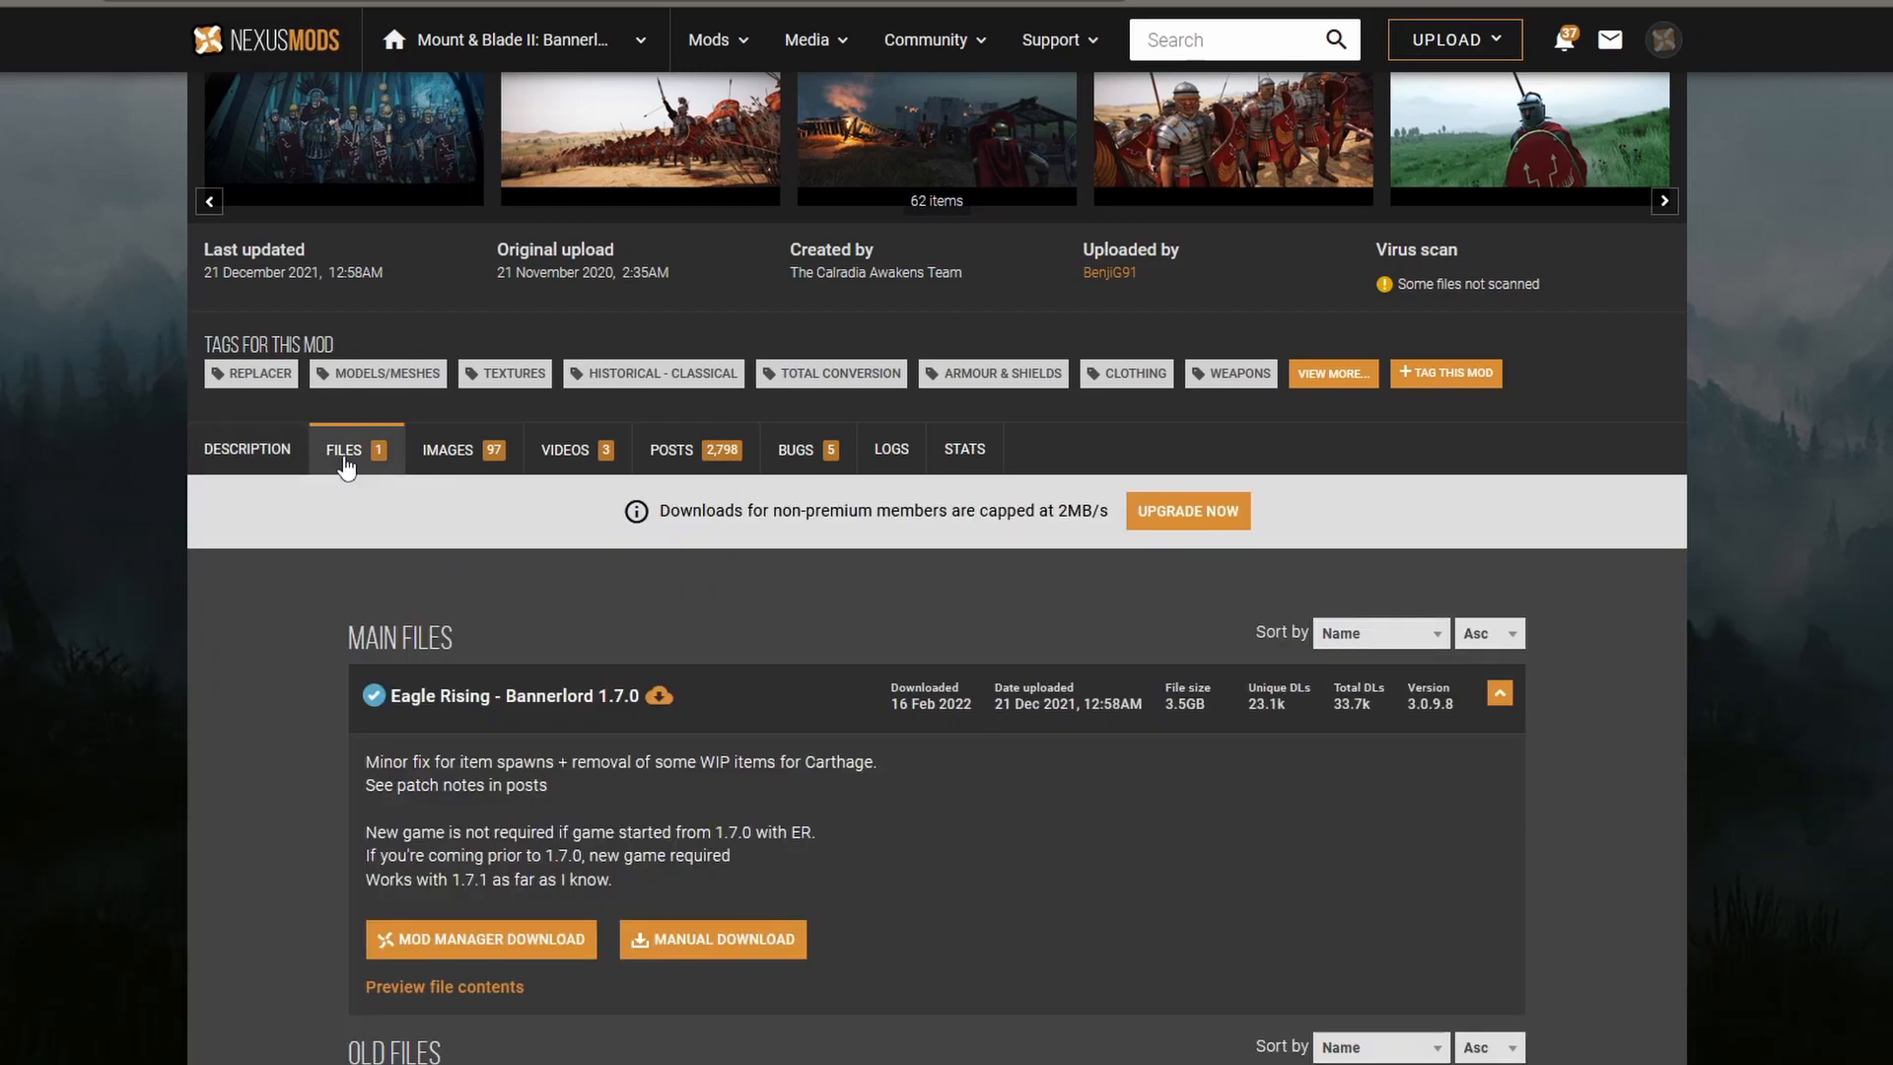
scroll("down", 3)
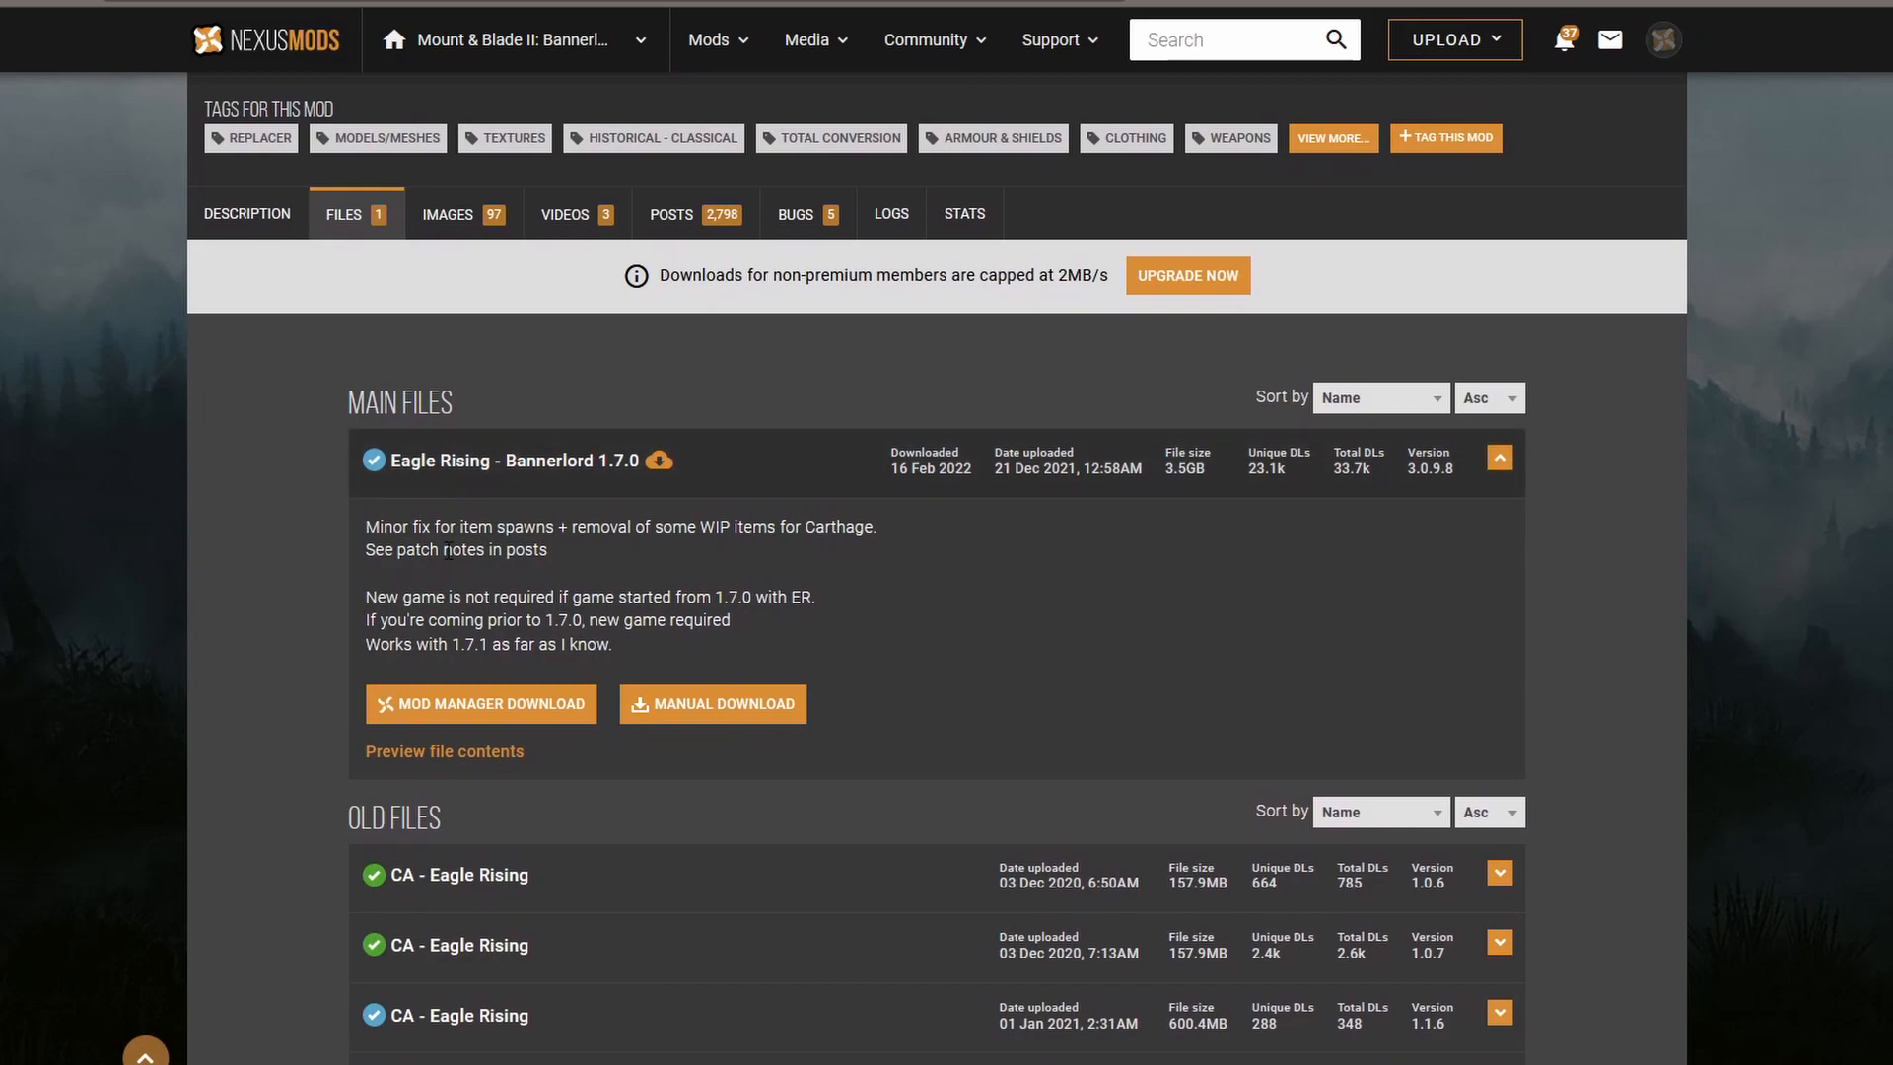
mouse_move(615, 493)
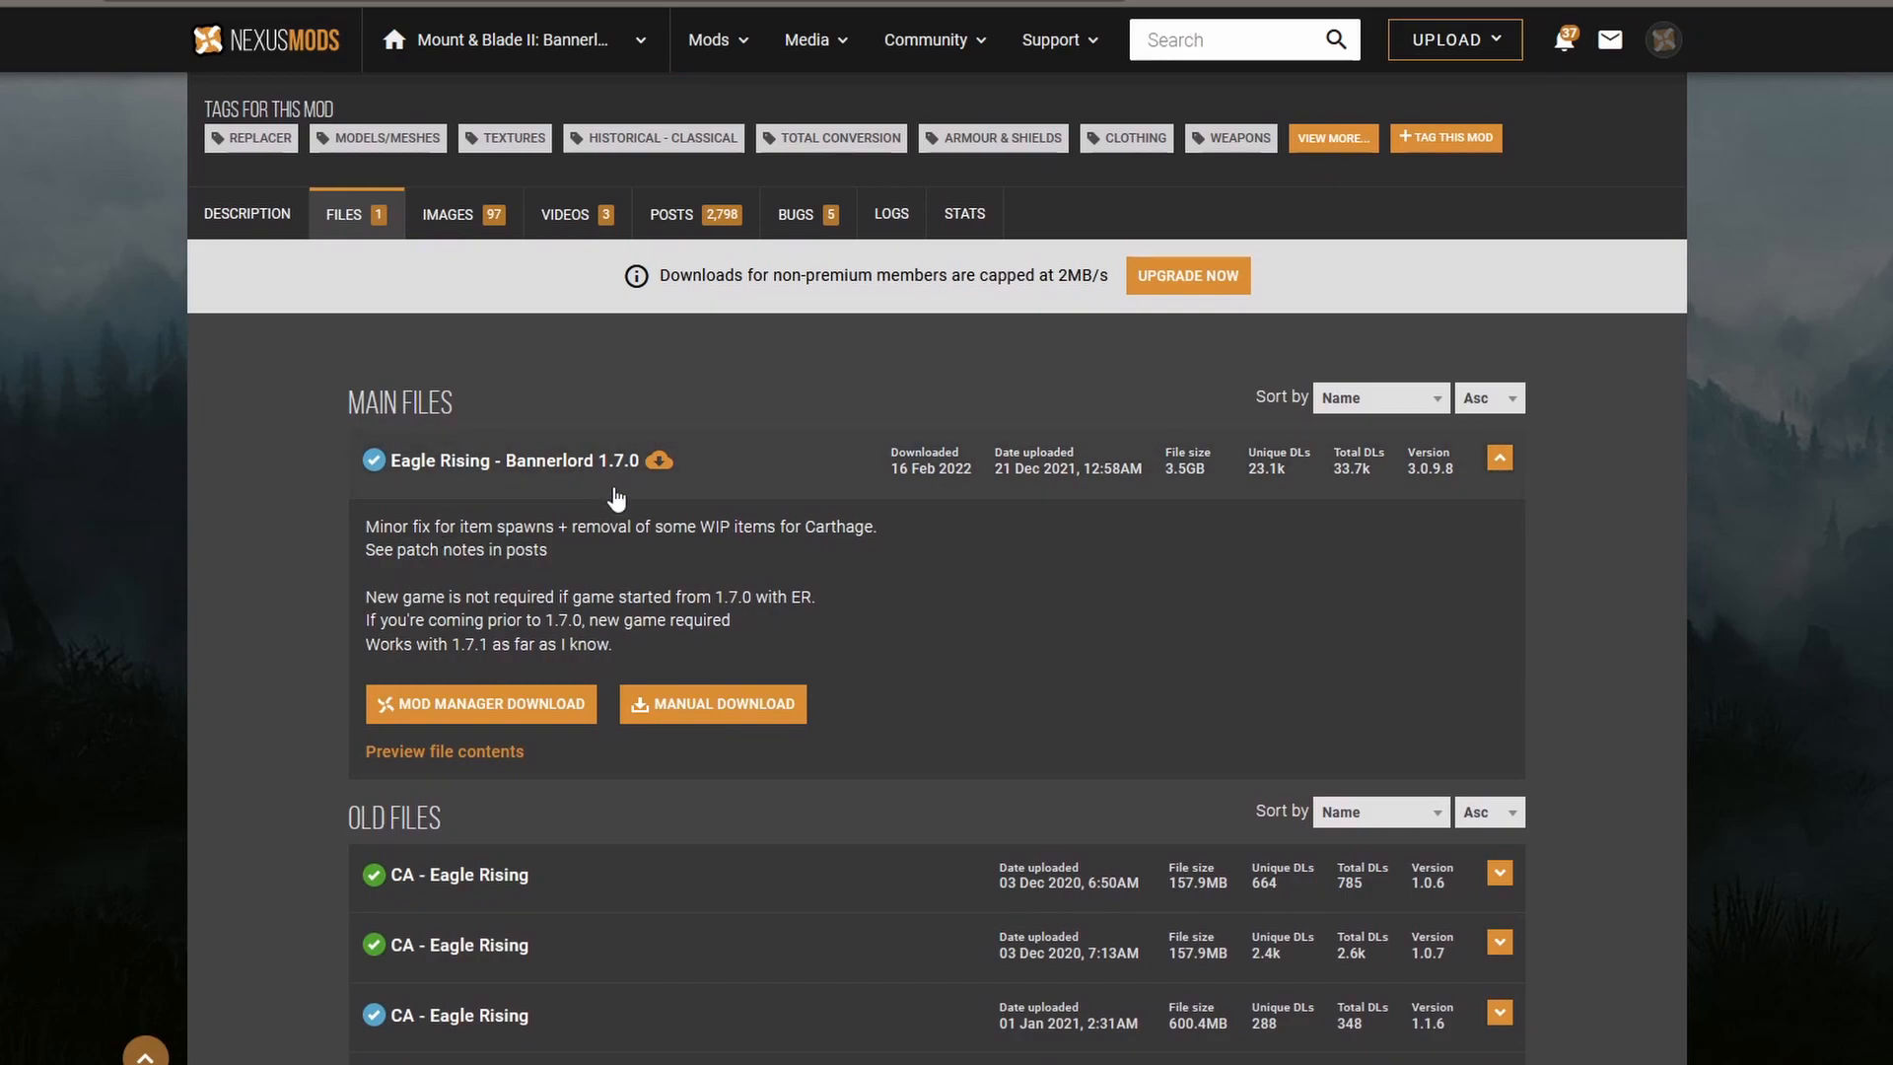
mouse_move(418, 479)
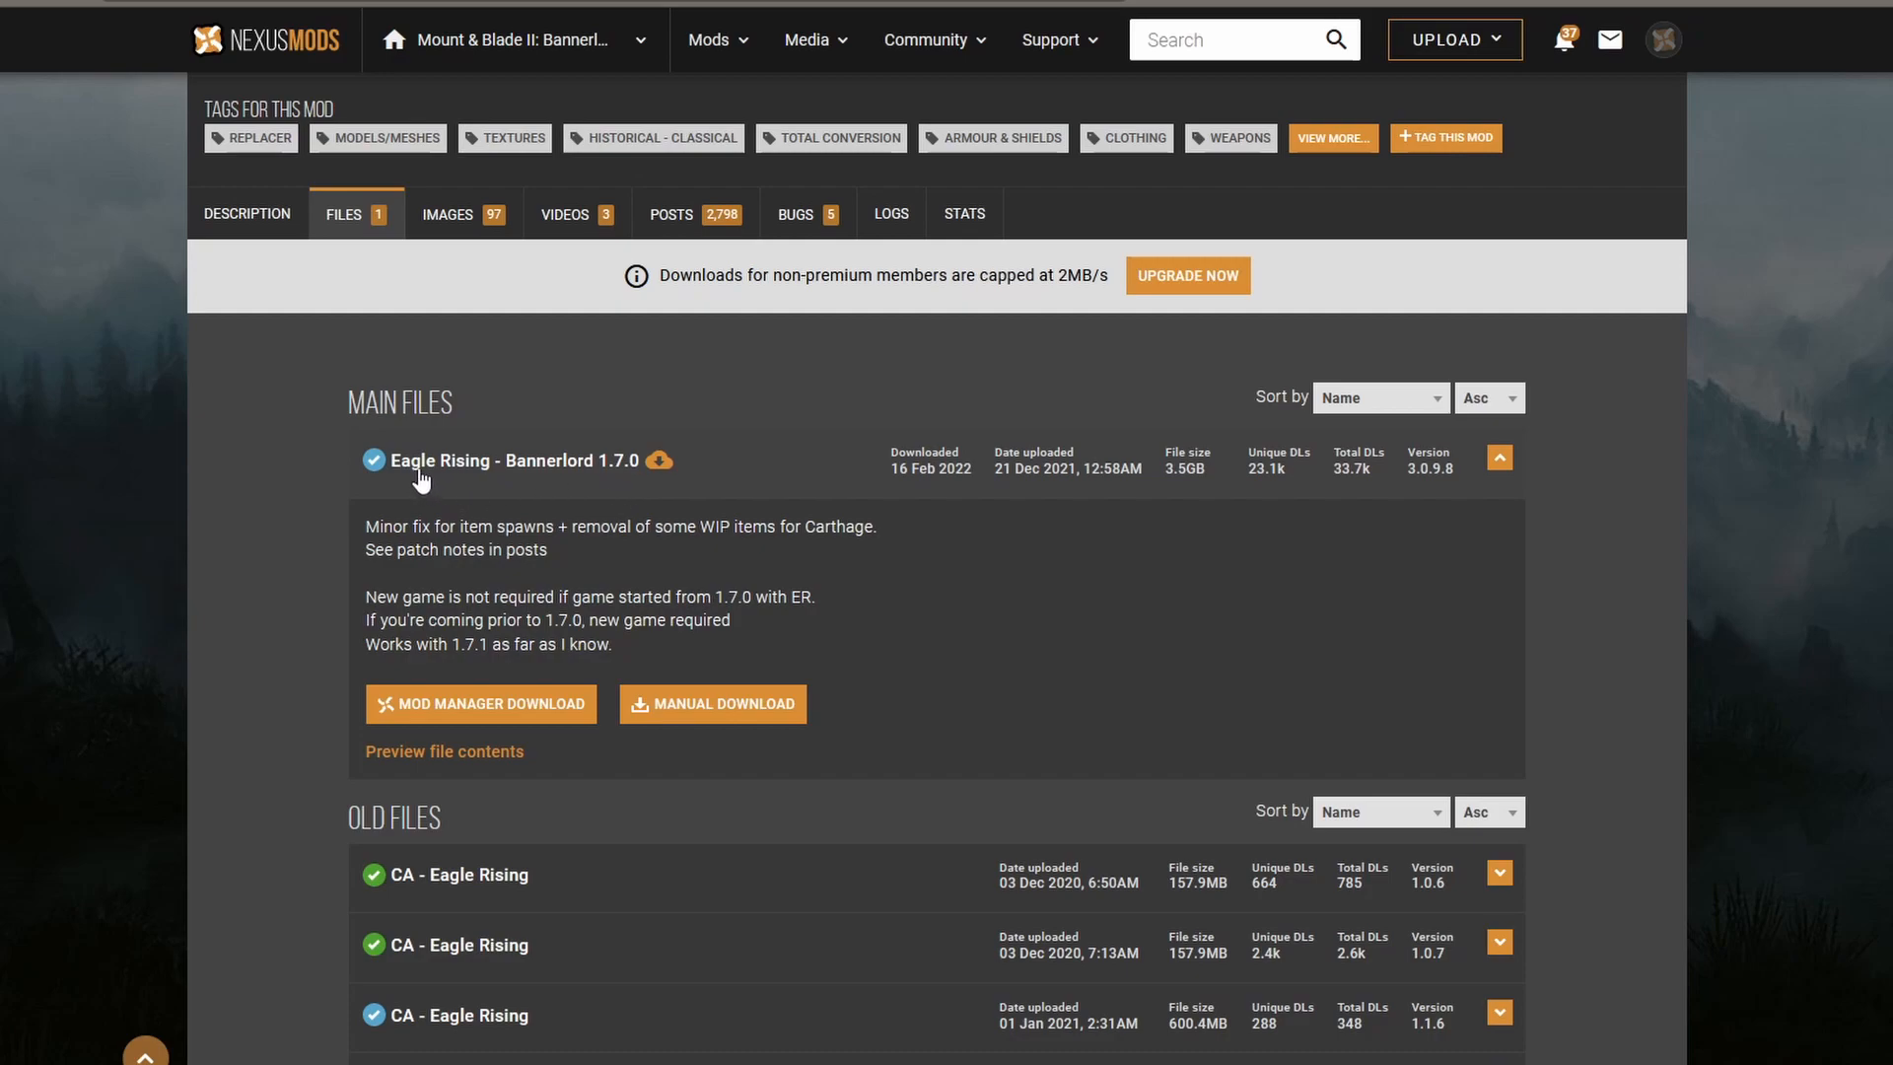
mouse_move(633, 484)
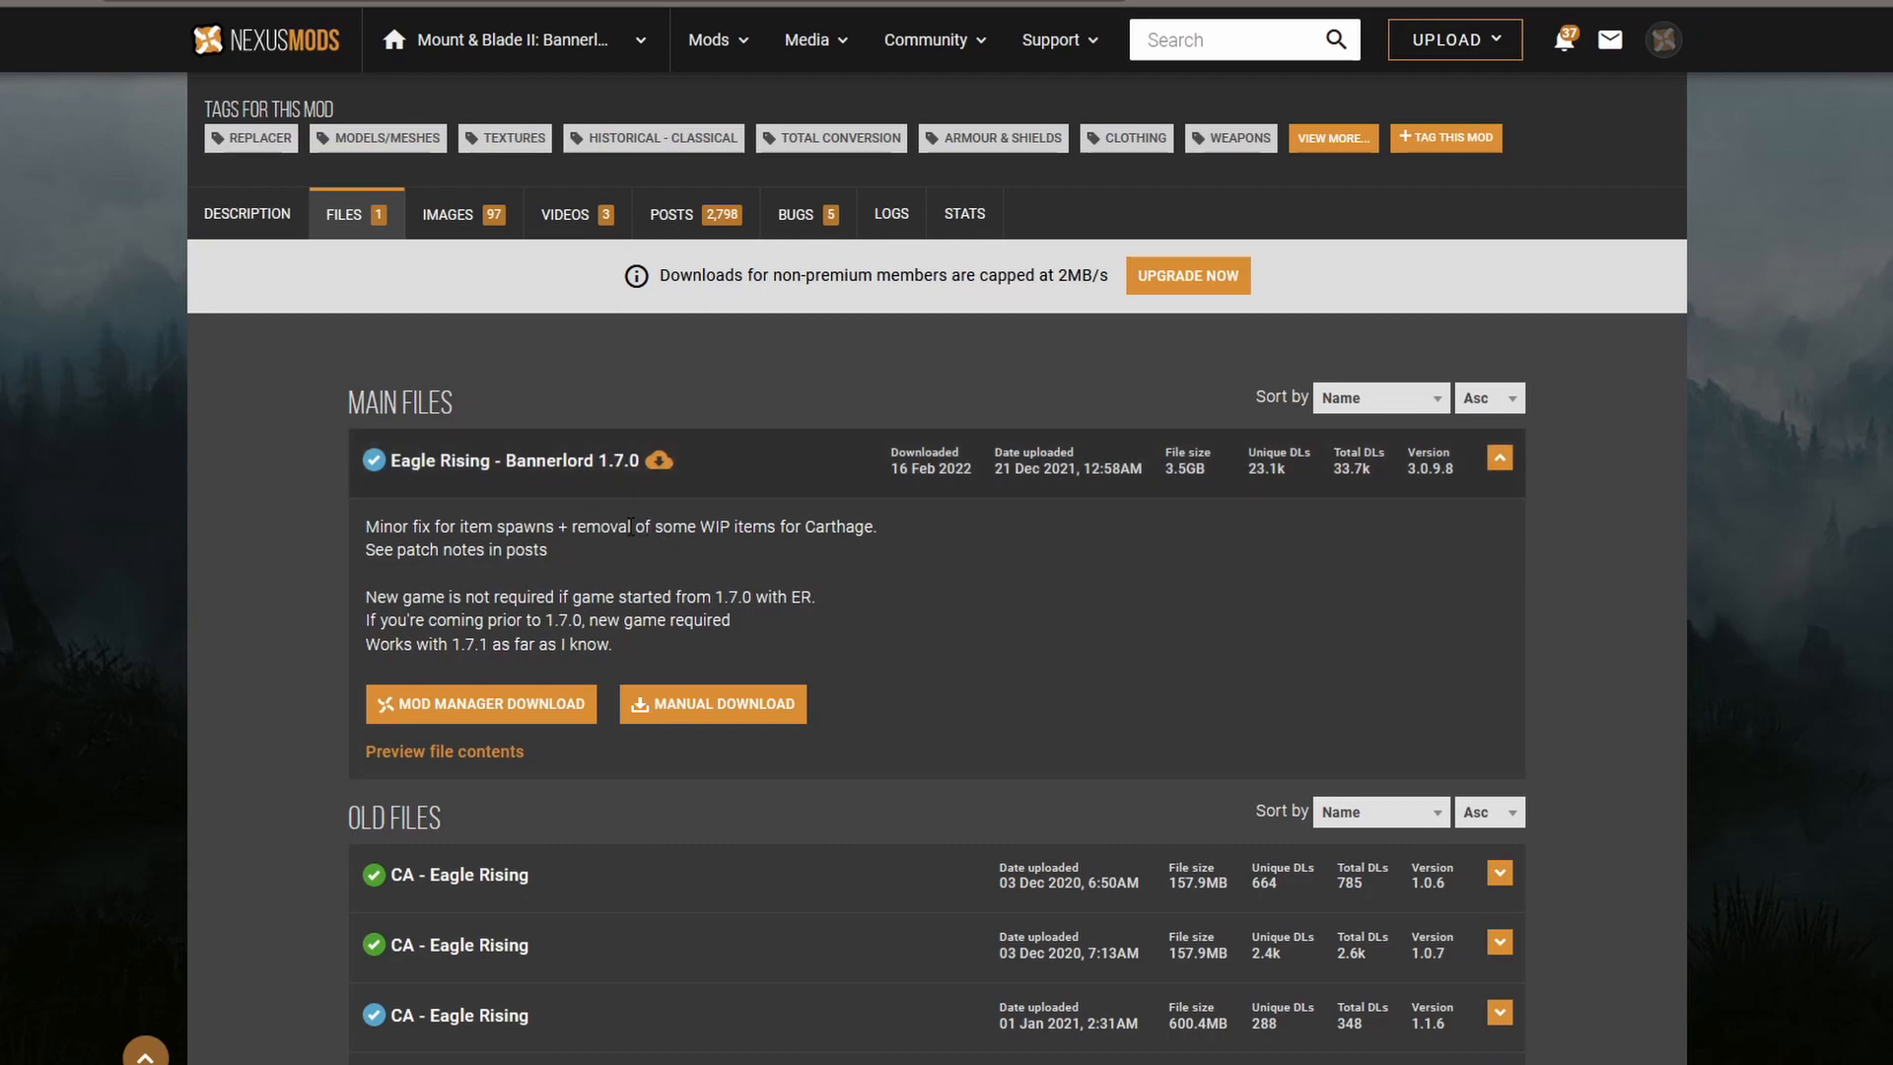
mouse_move(637, 568)
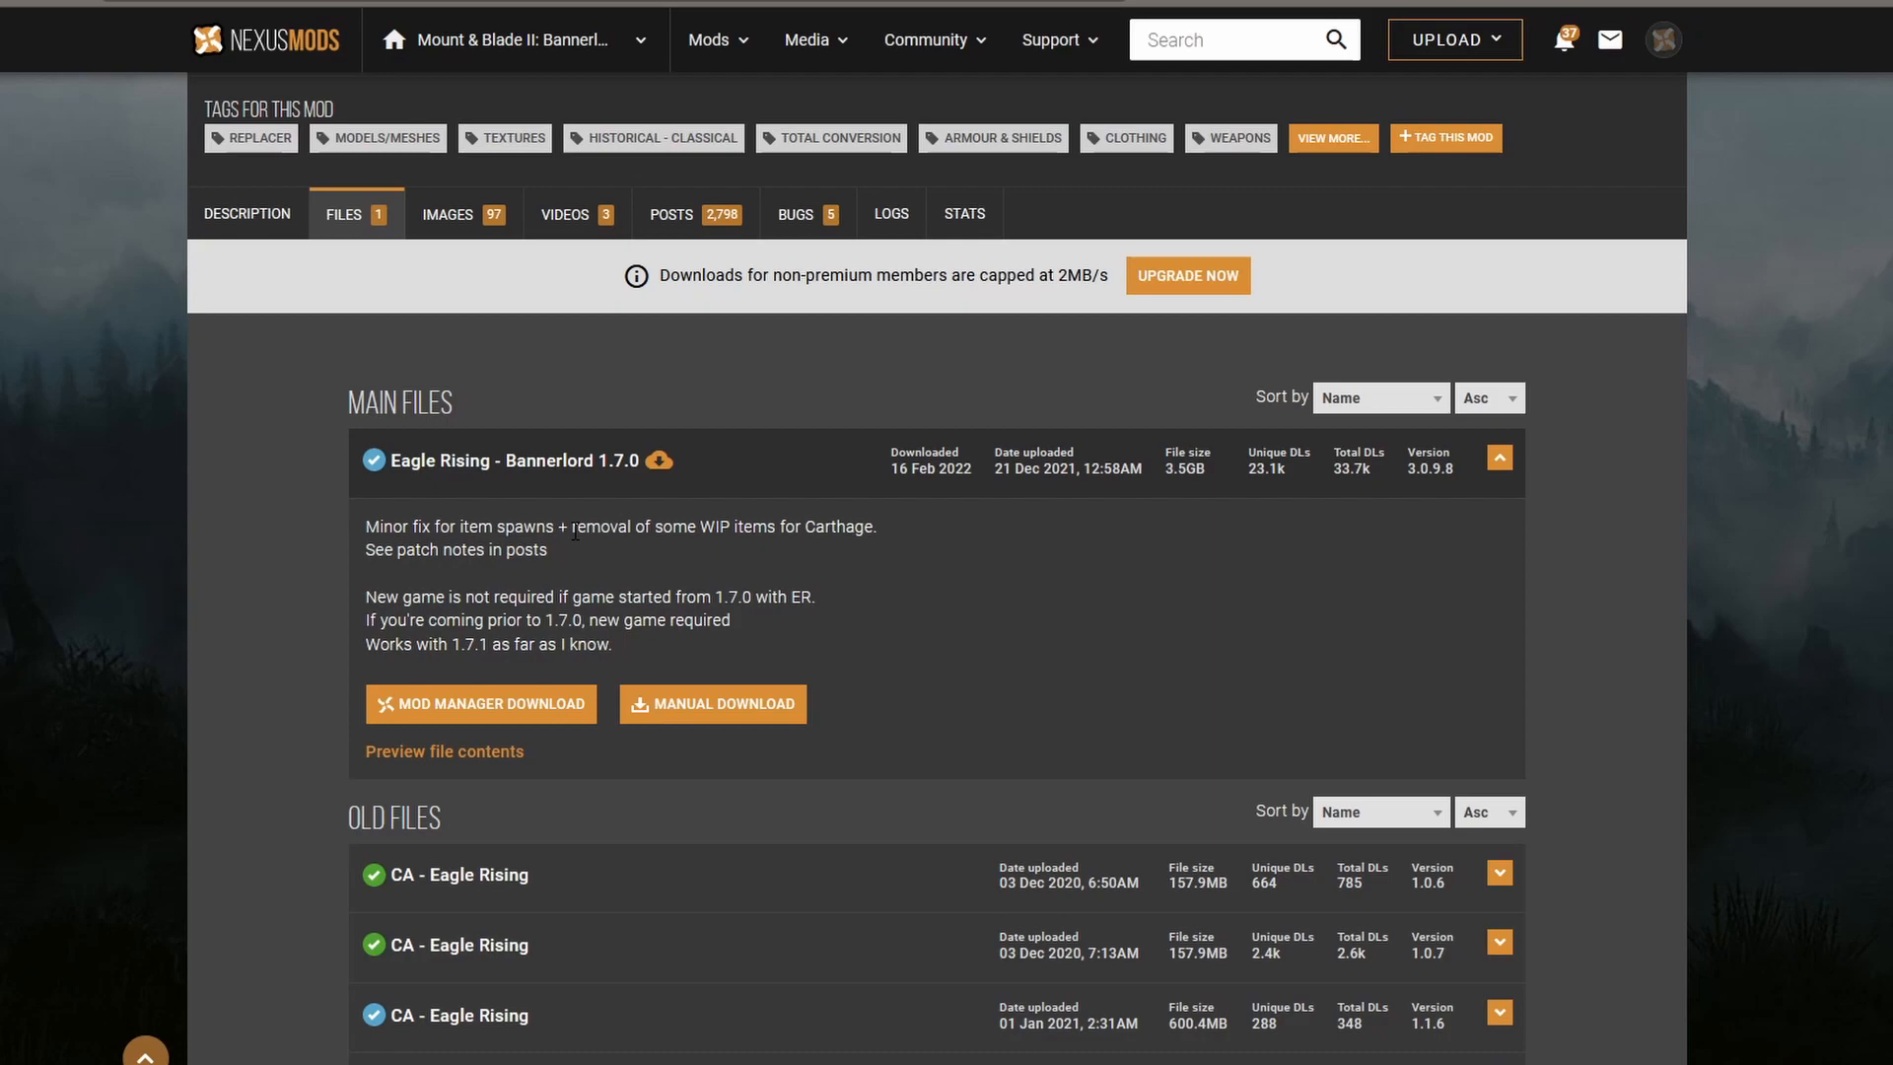
mouse_move(558, 566)
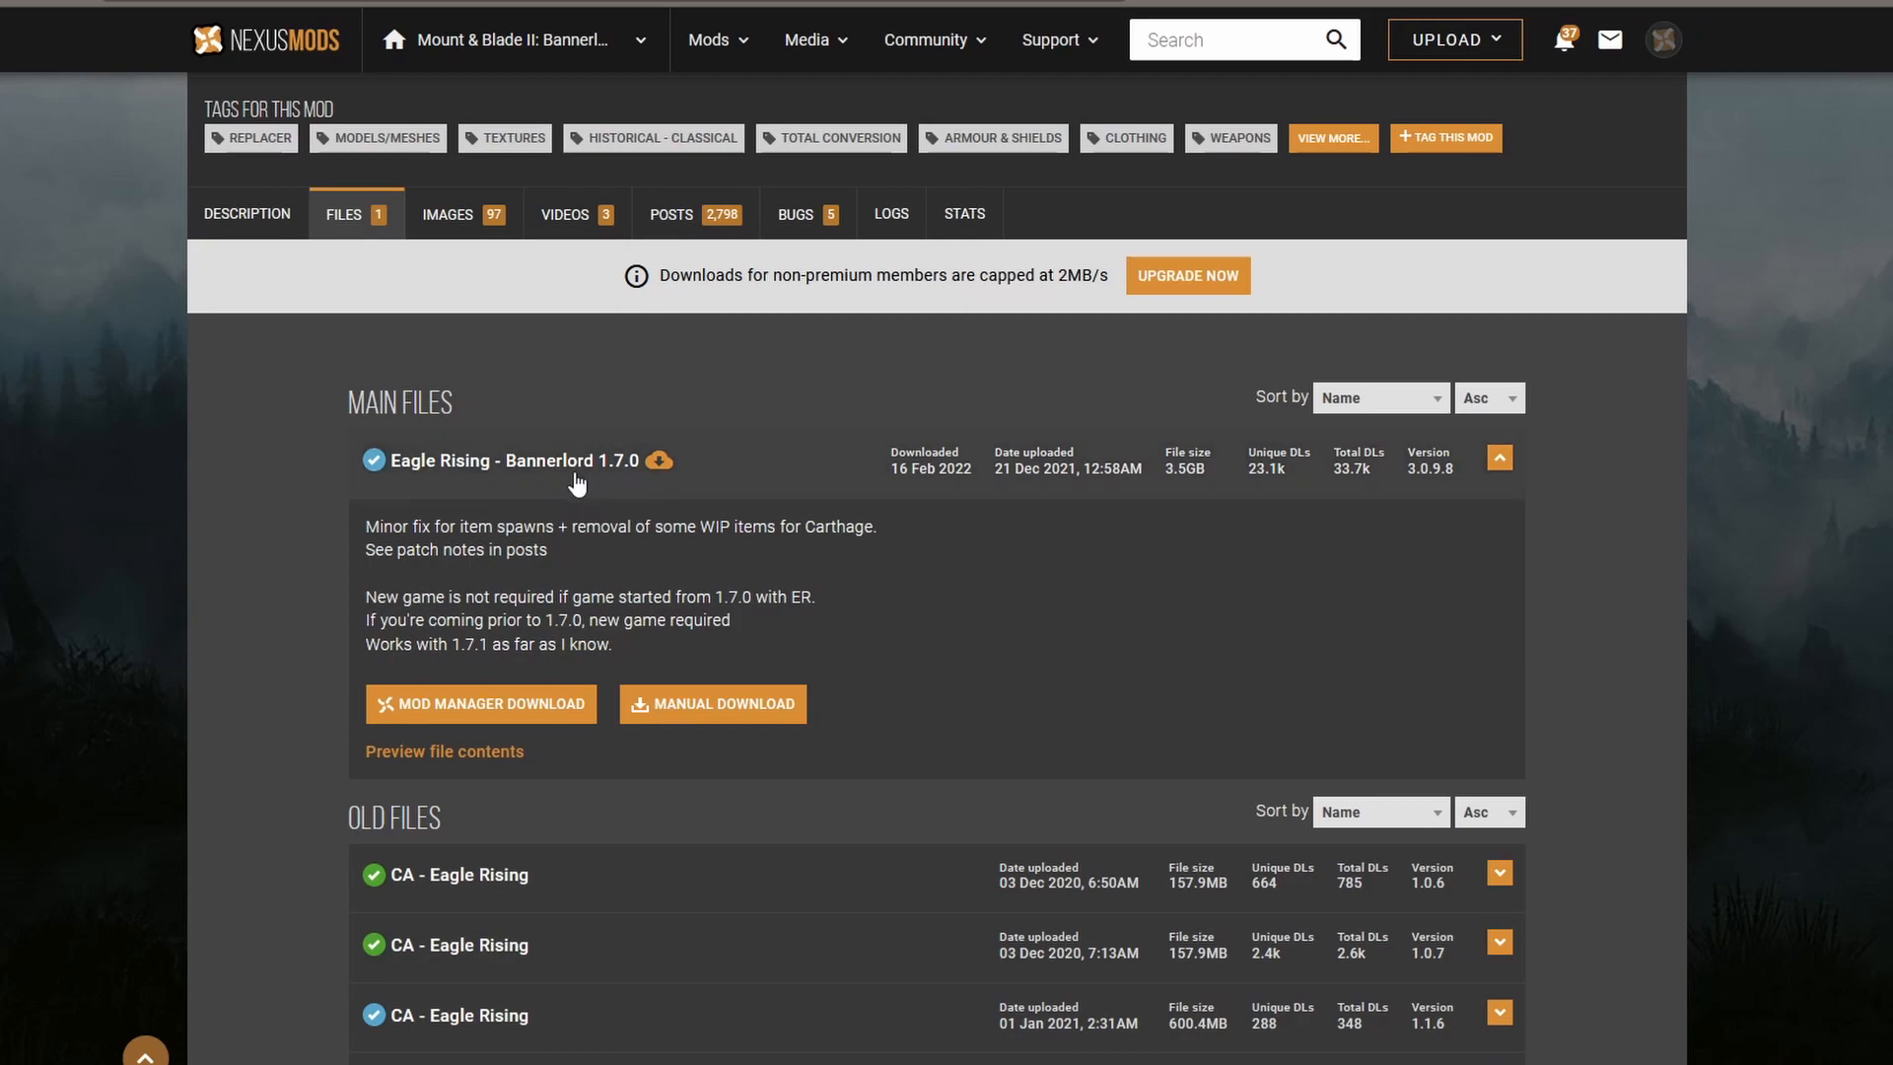
mouse_move(619, 469)
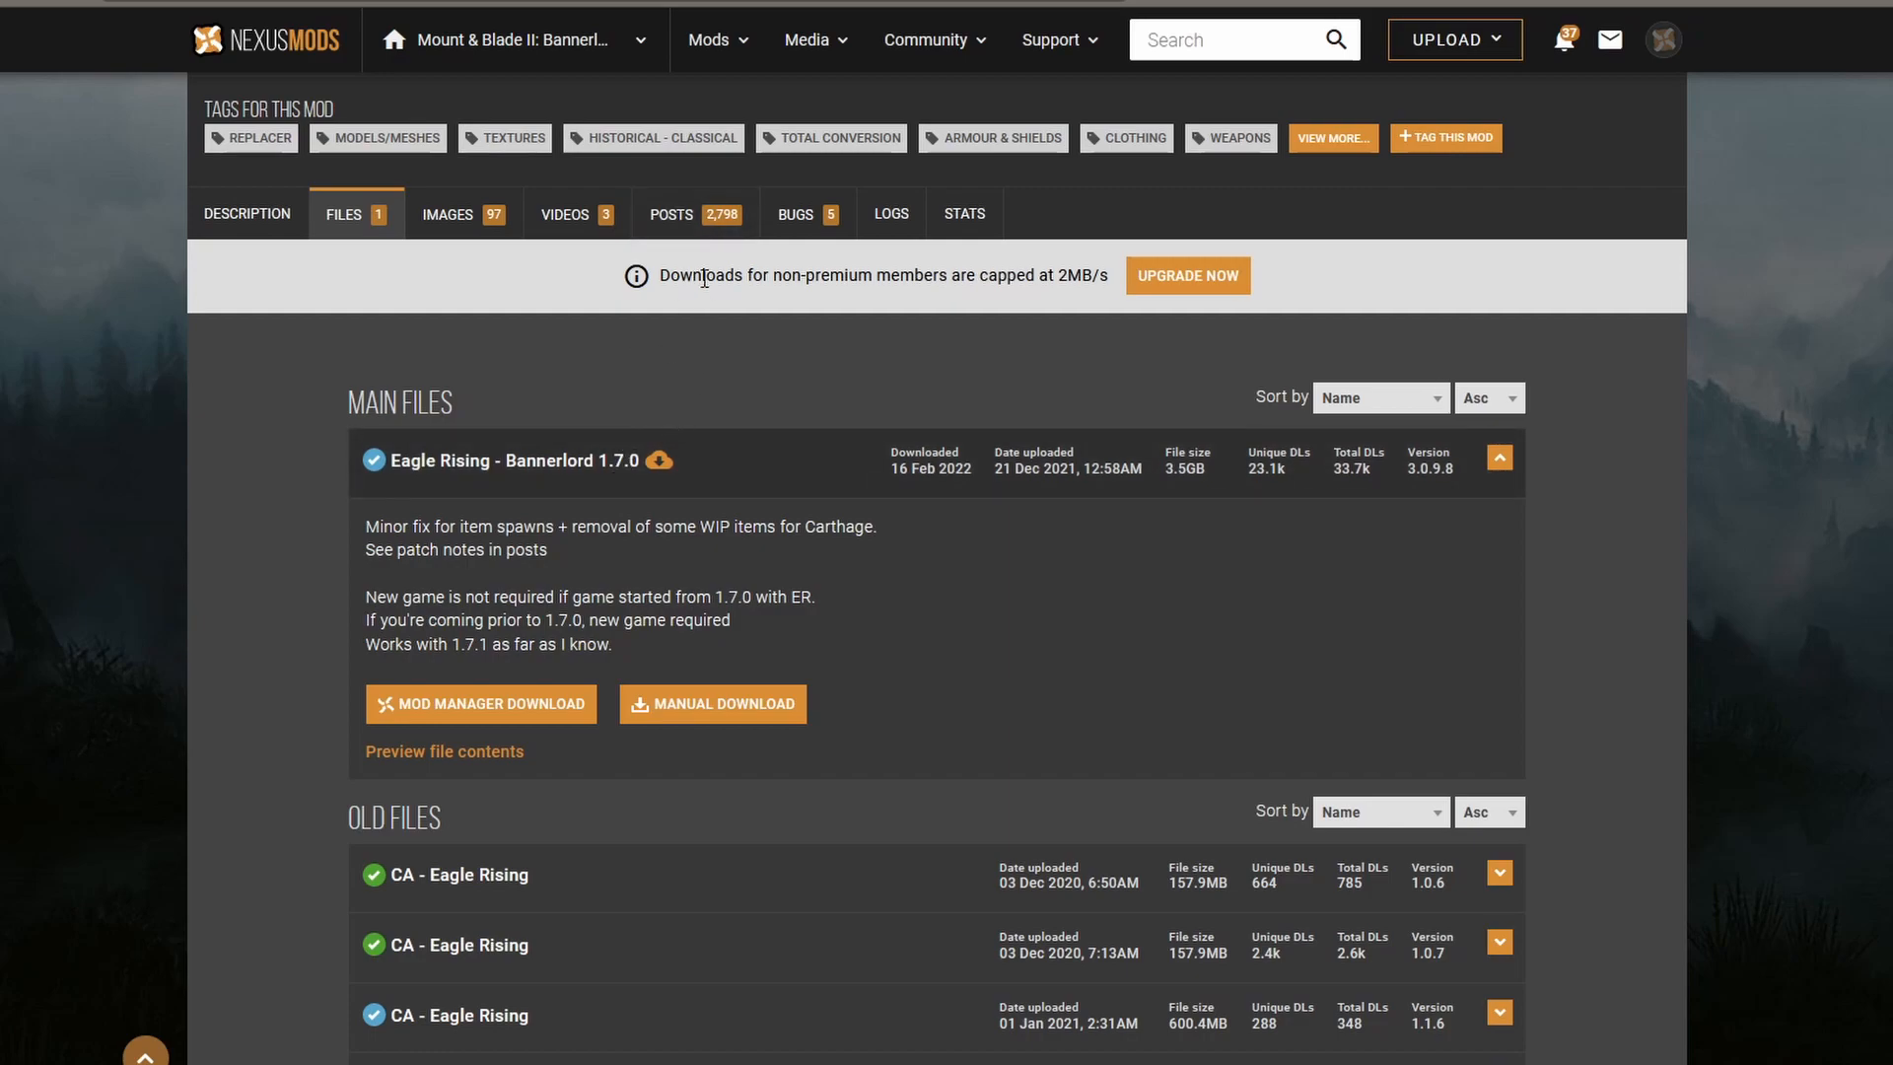
mouse_move(676, 325)
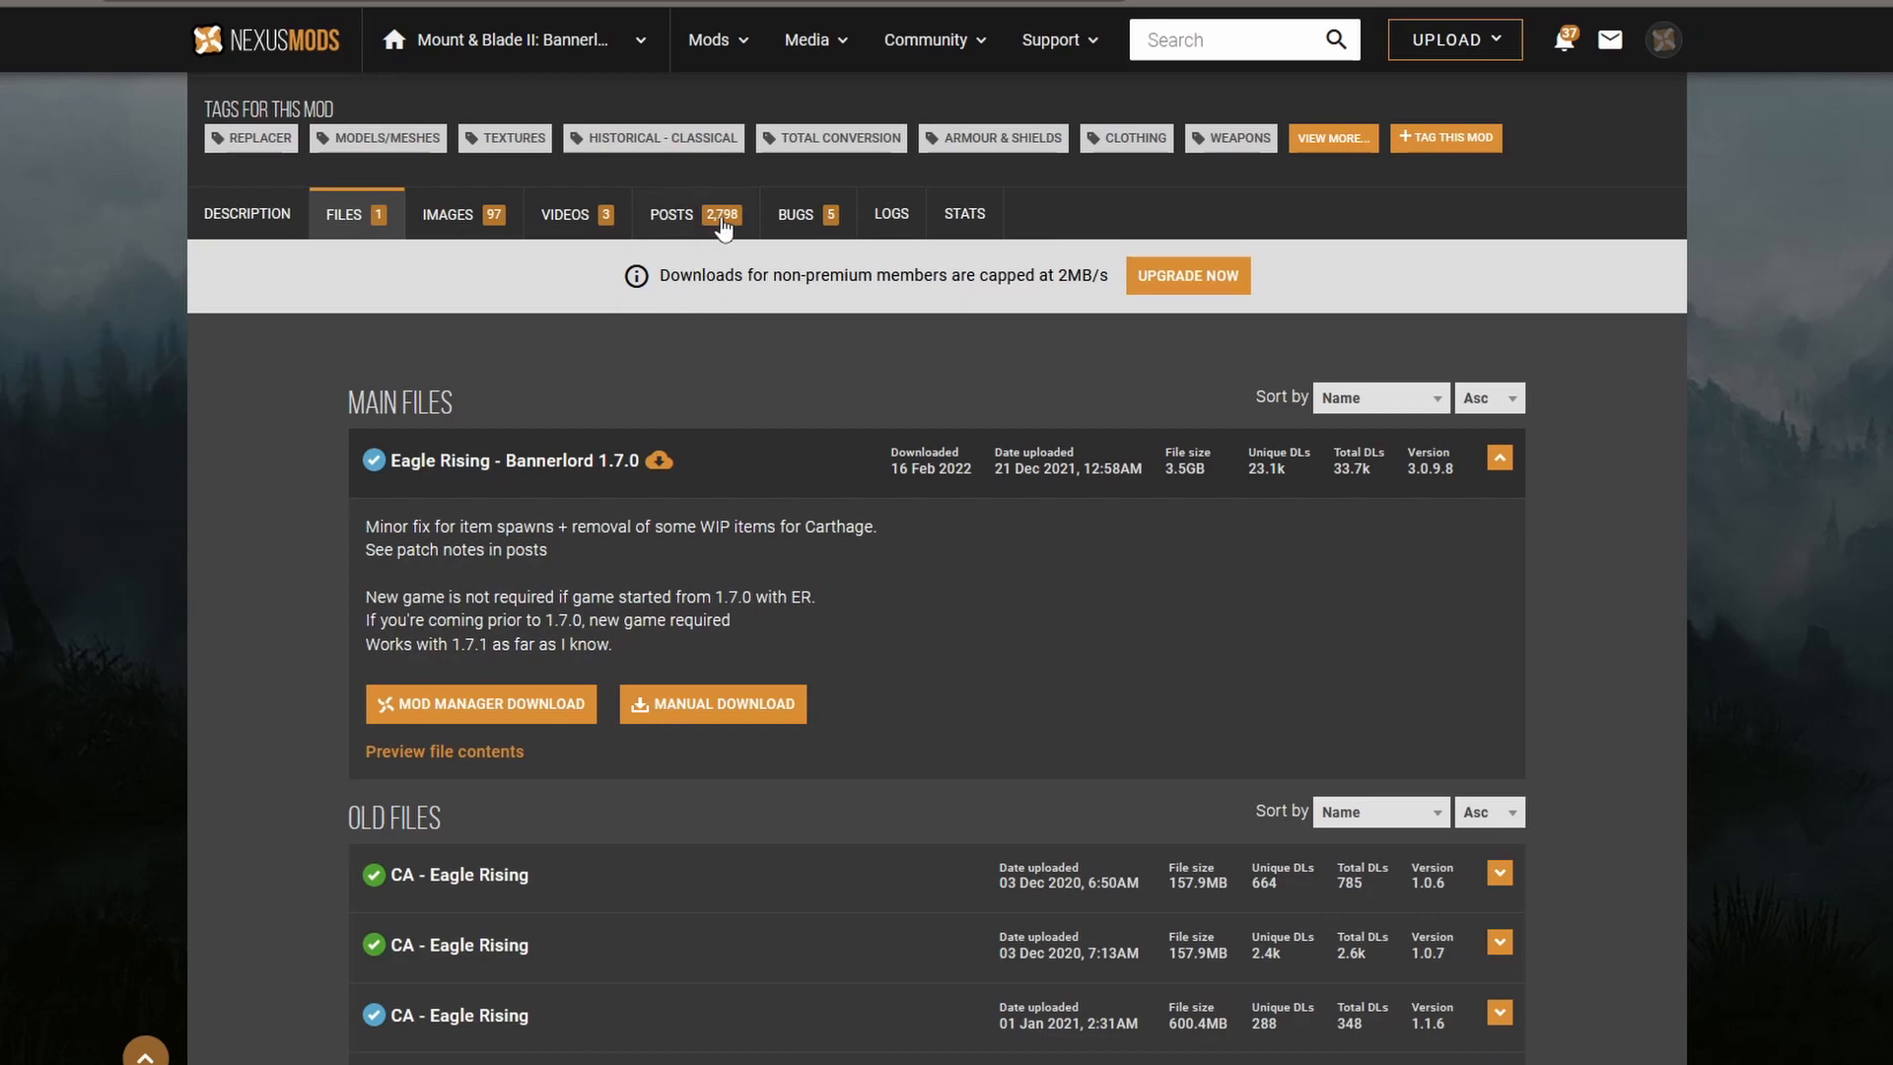
- Read the mod's pinned patch-notes post, then return to its files list
left_click(673, 213)
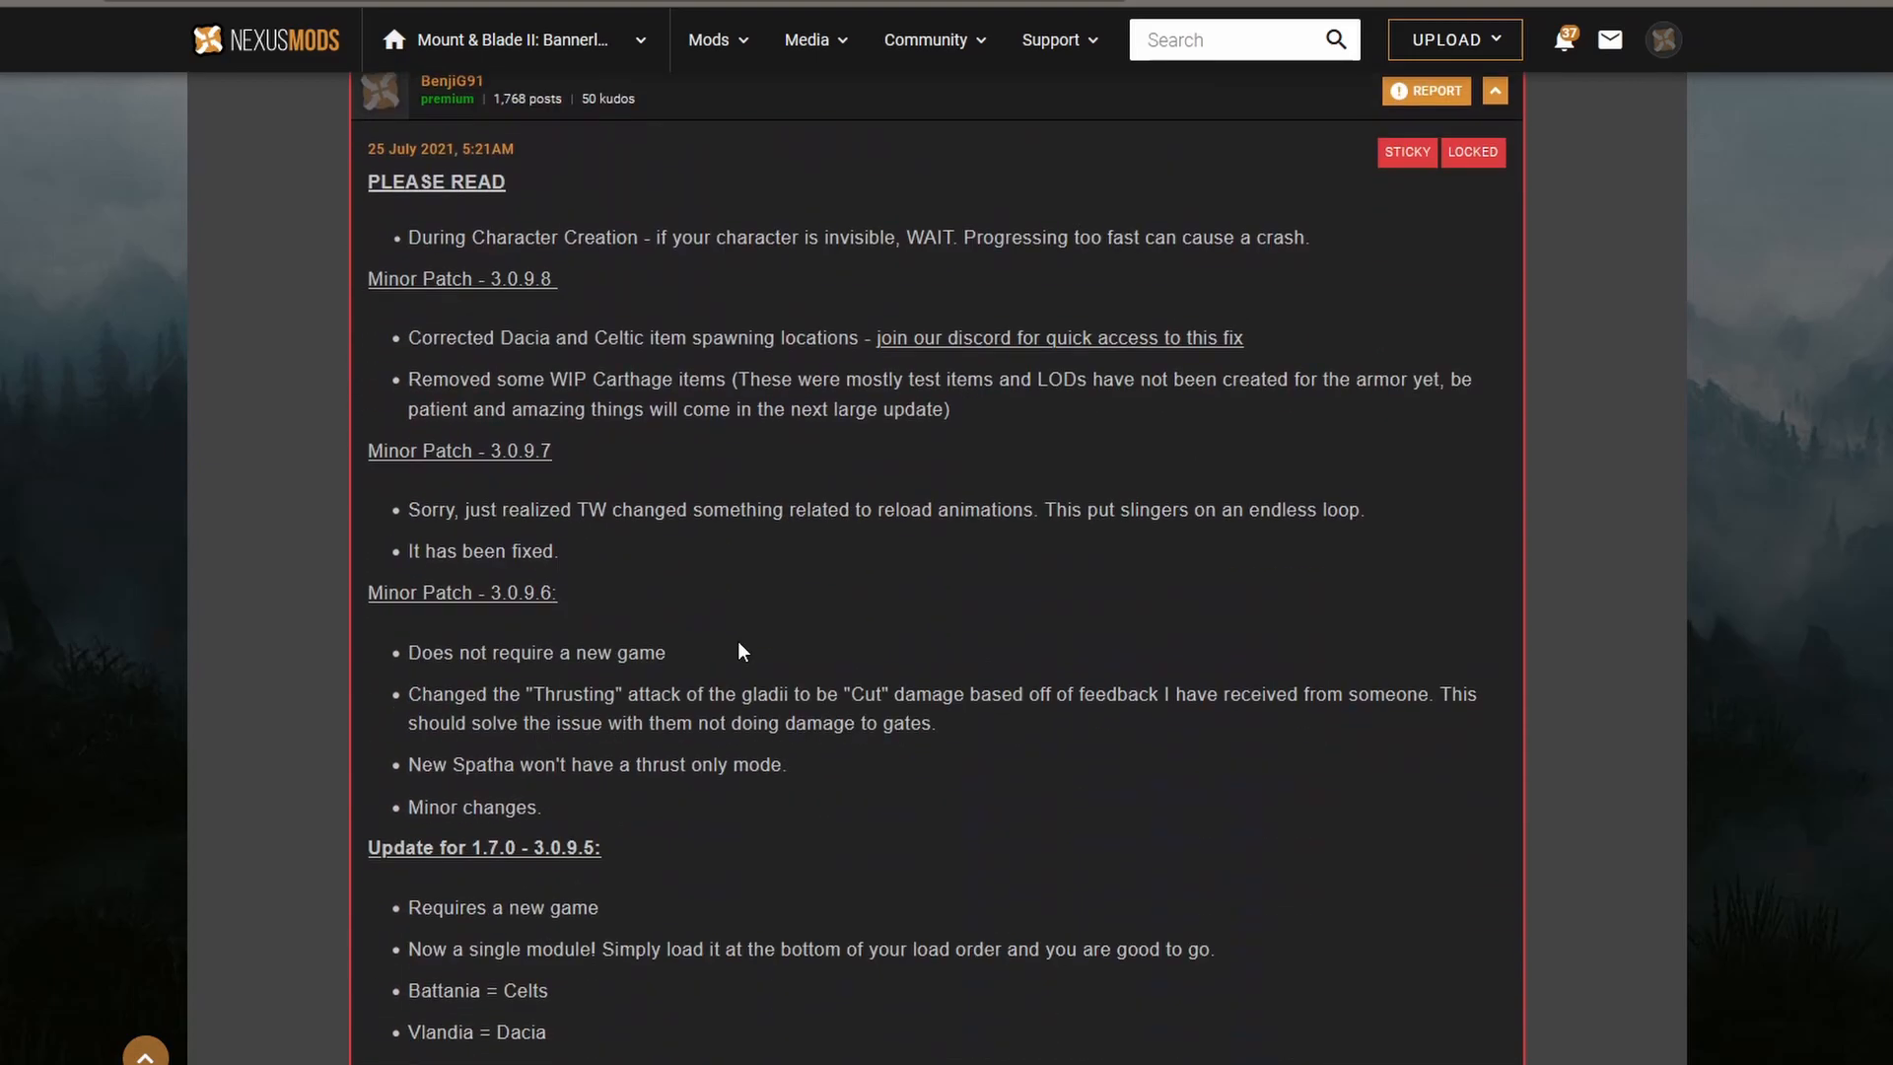
scroll("down", 3)
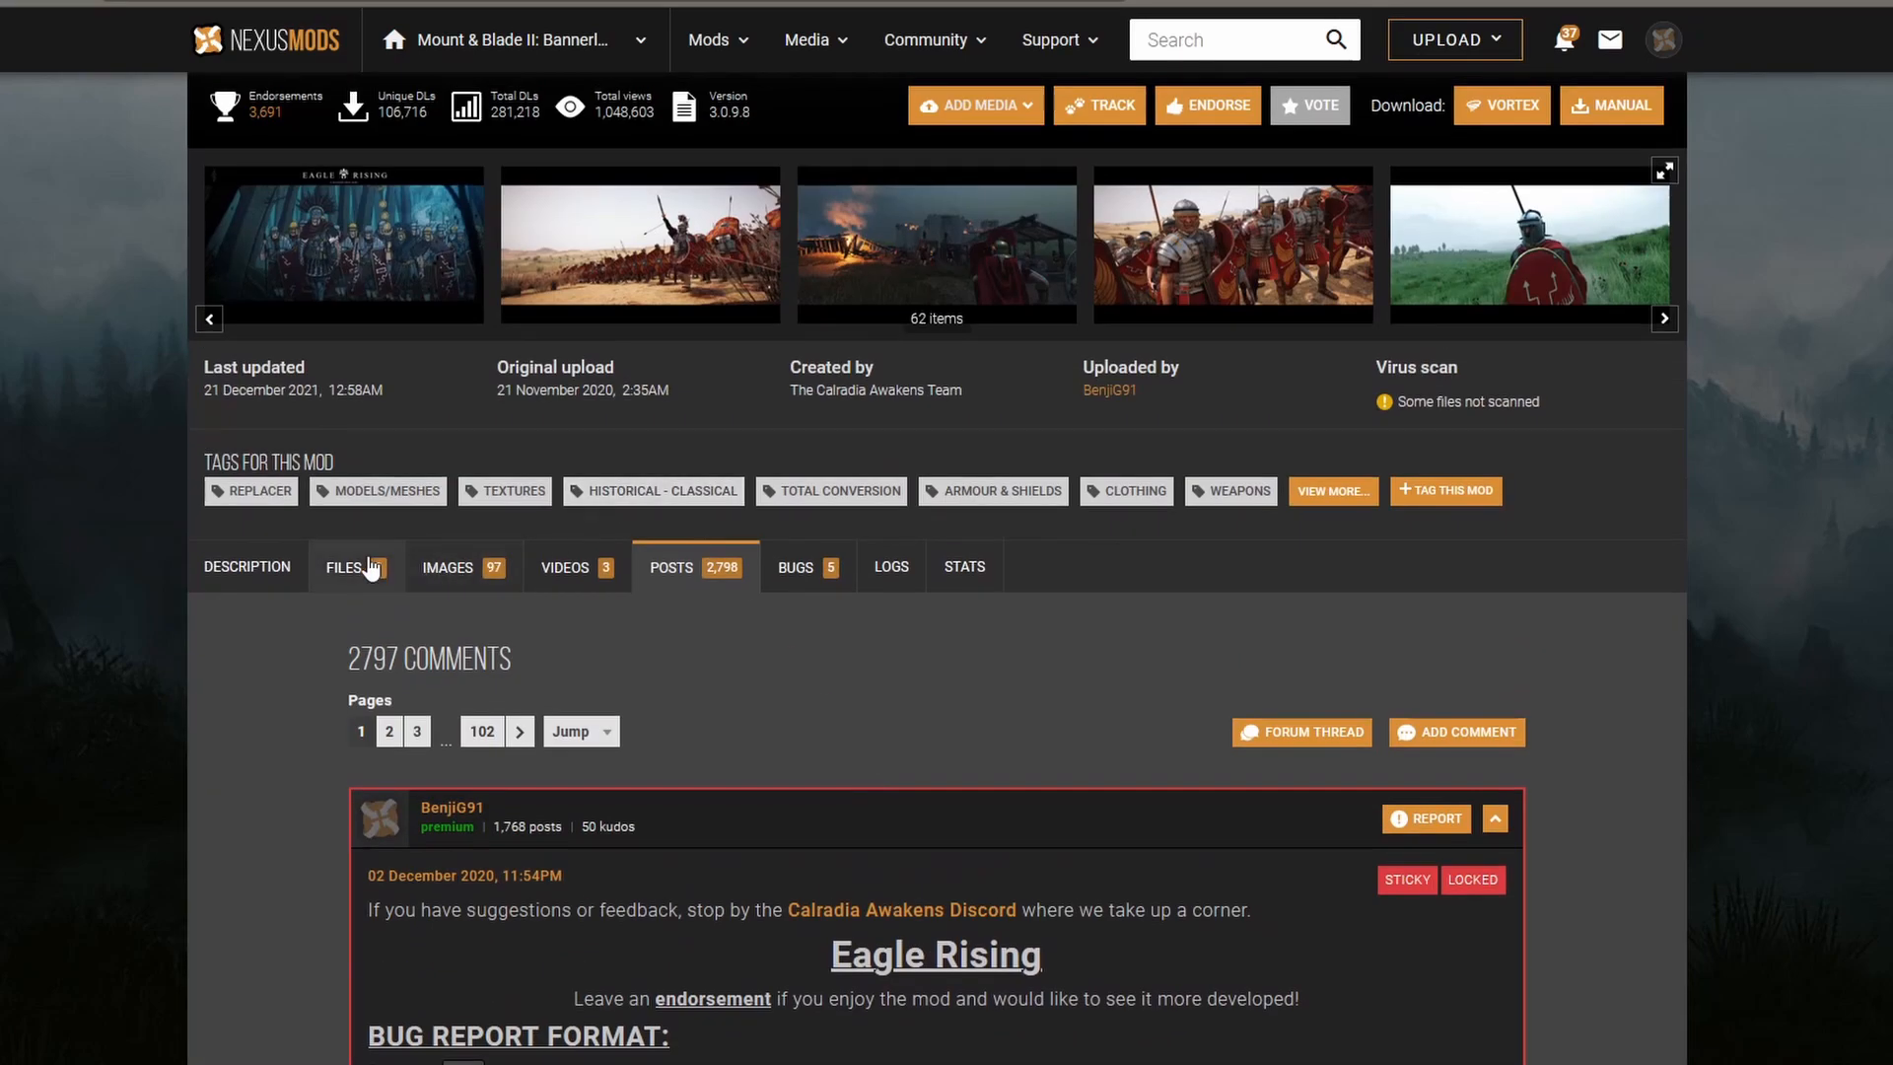
left_click(343, 566)
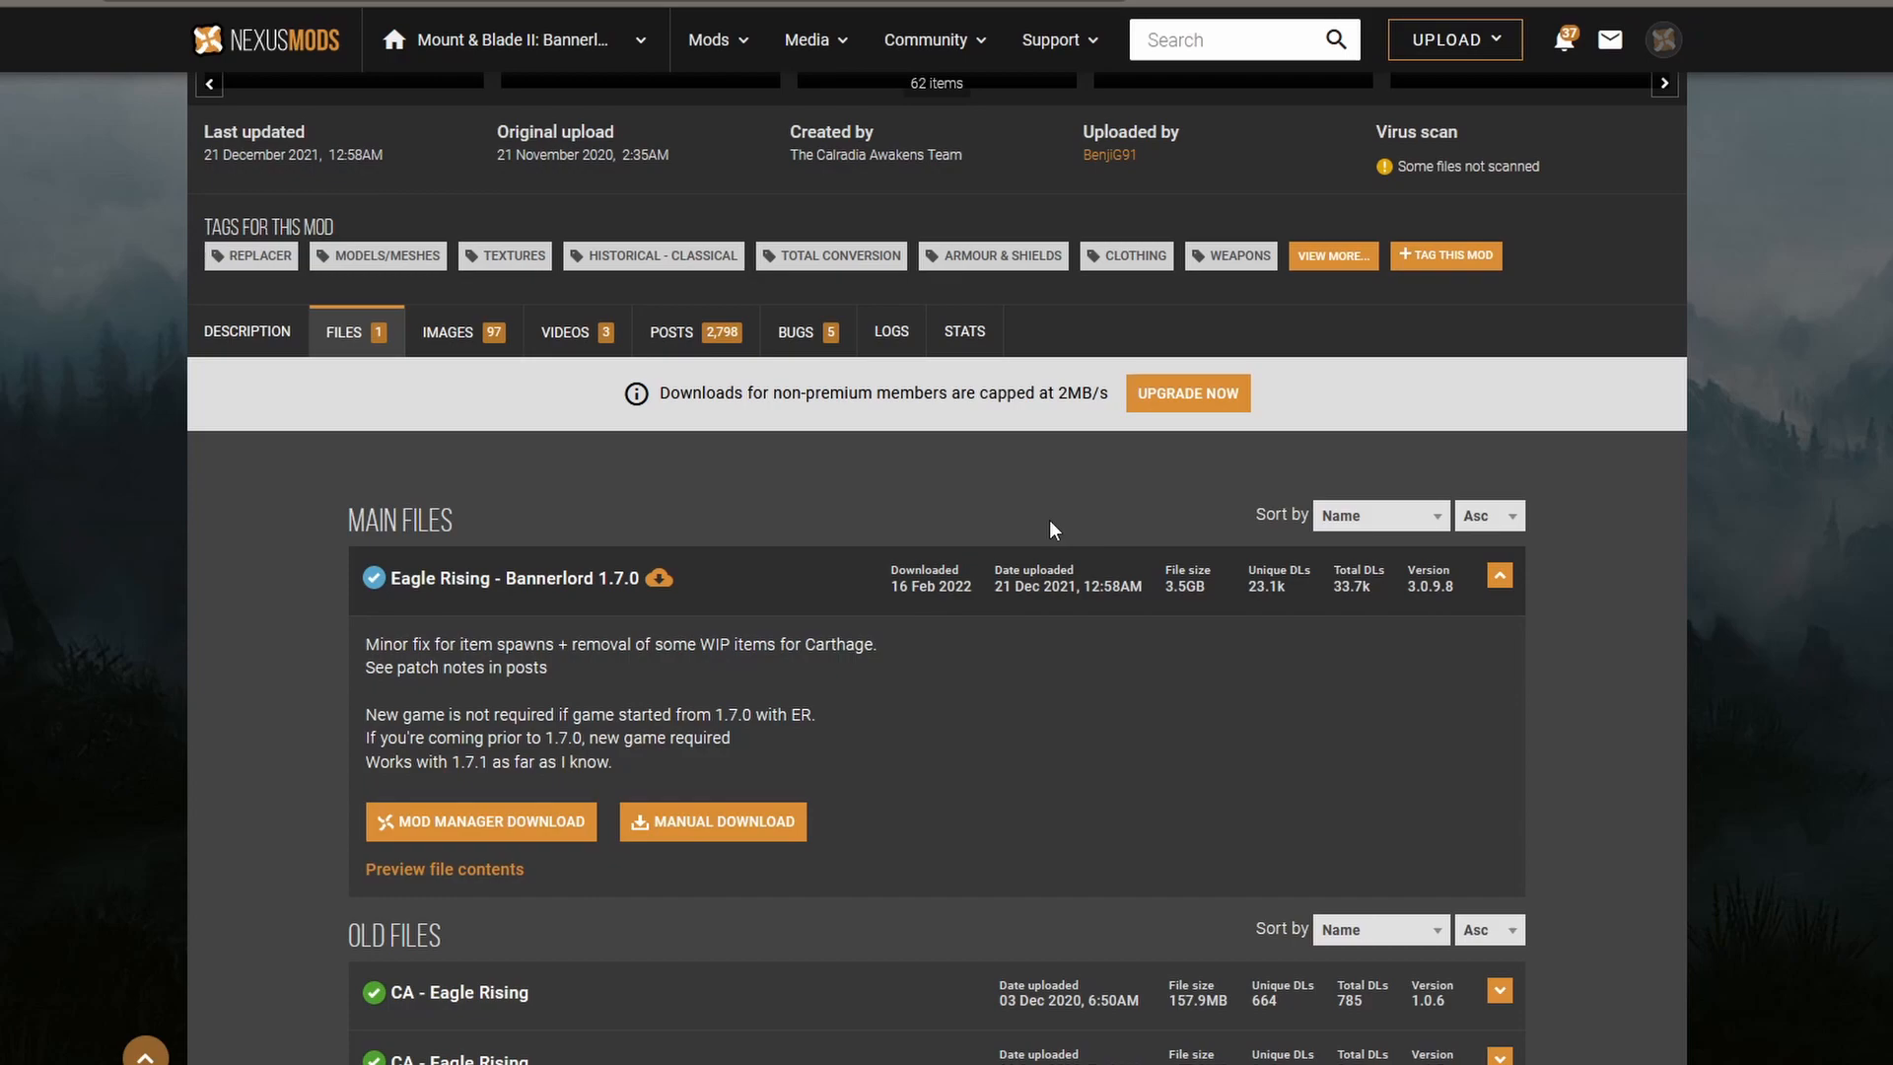
- Scroll through the long list of old Eagle Rising file versions
scroll("down", 3)
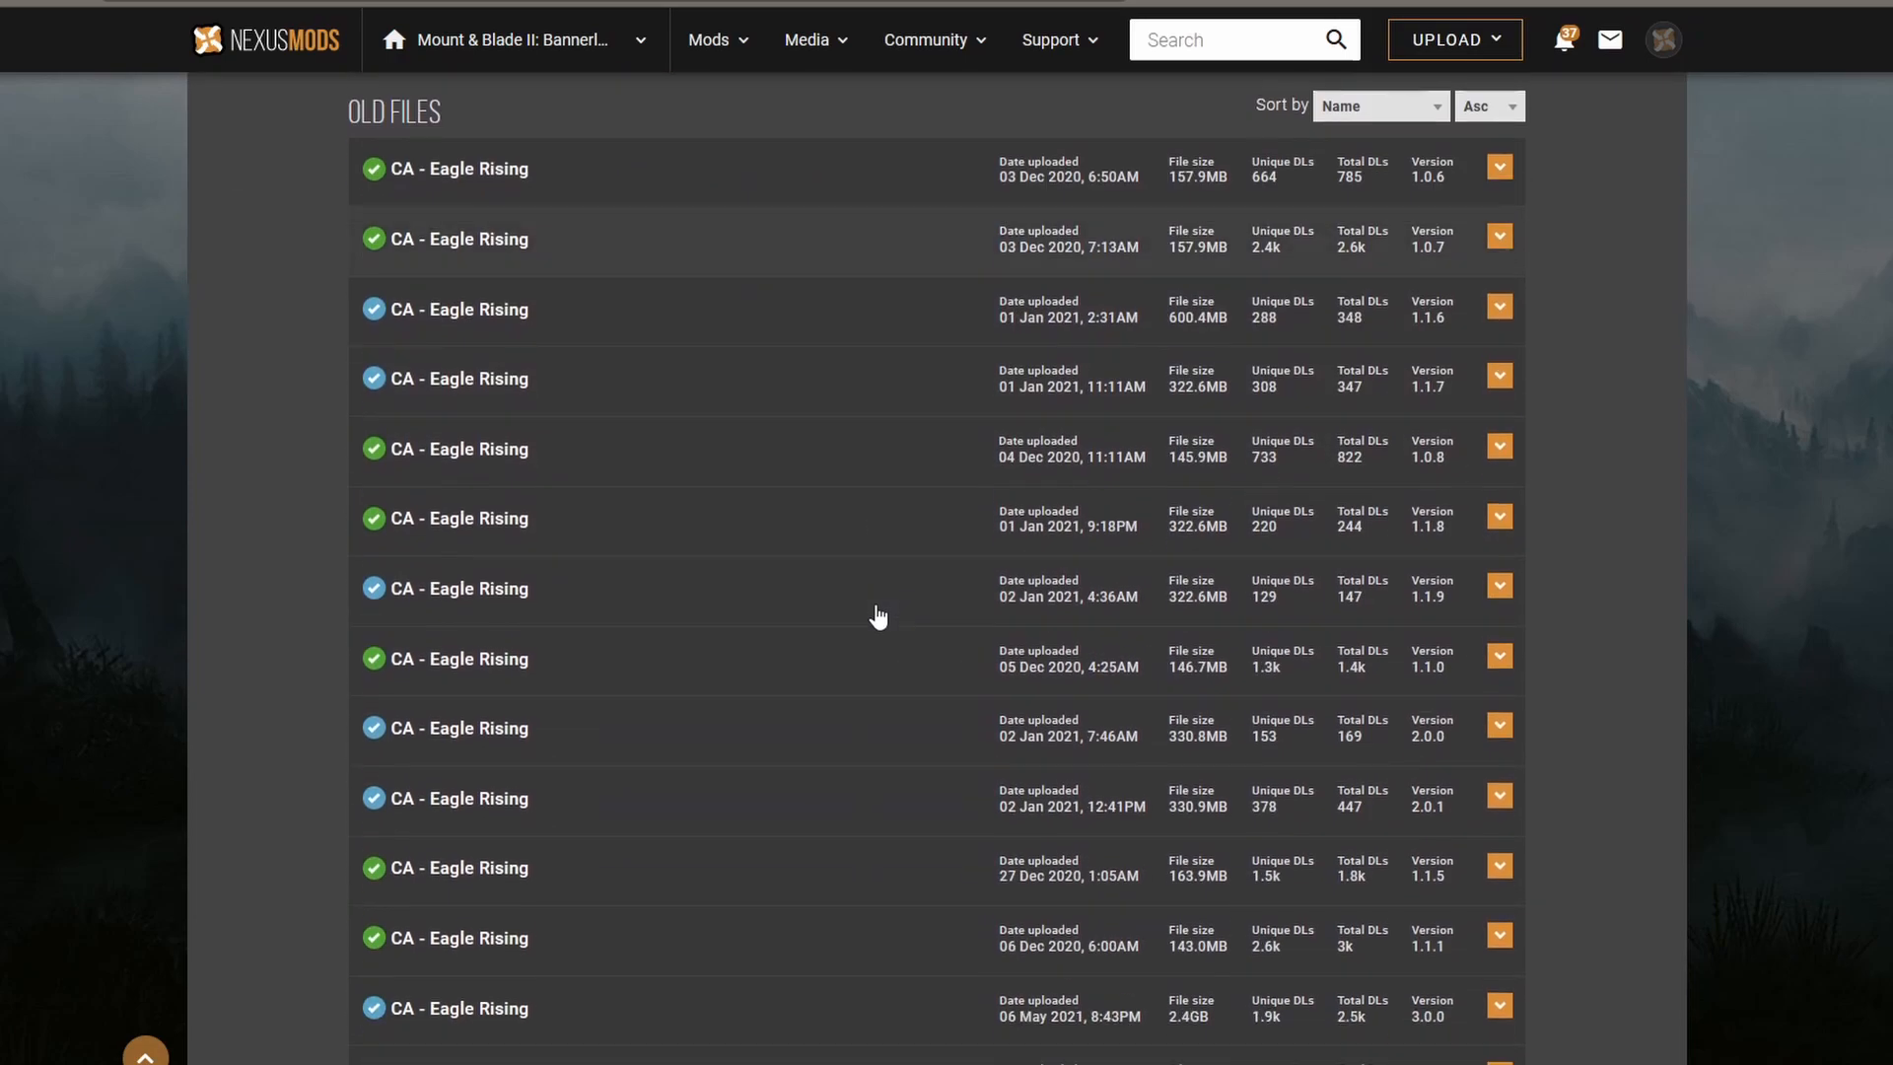
scroll("down", 3)
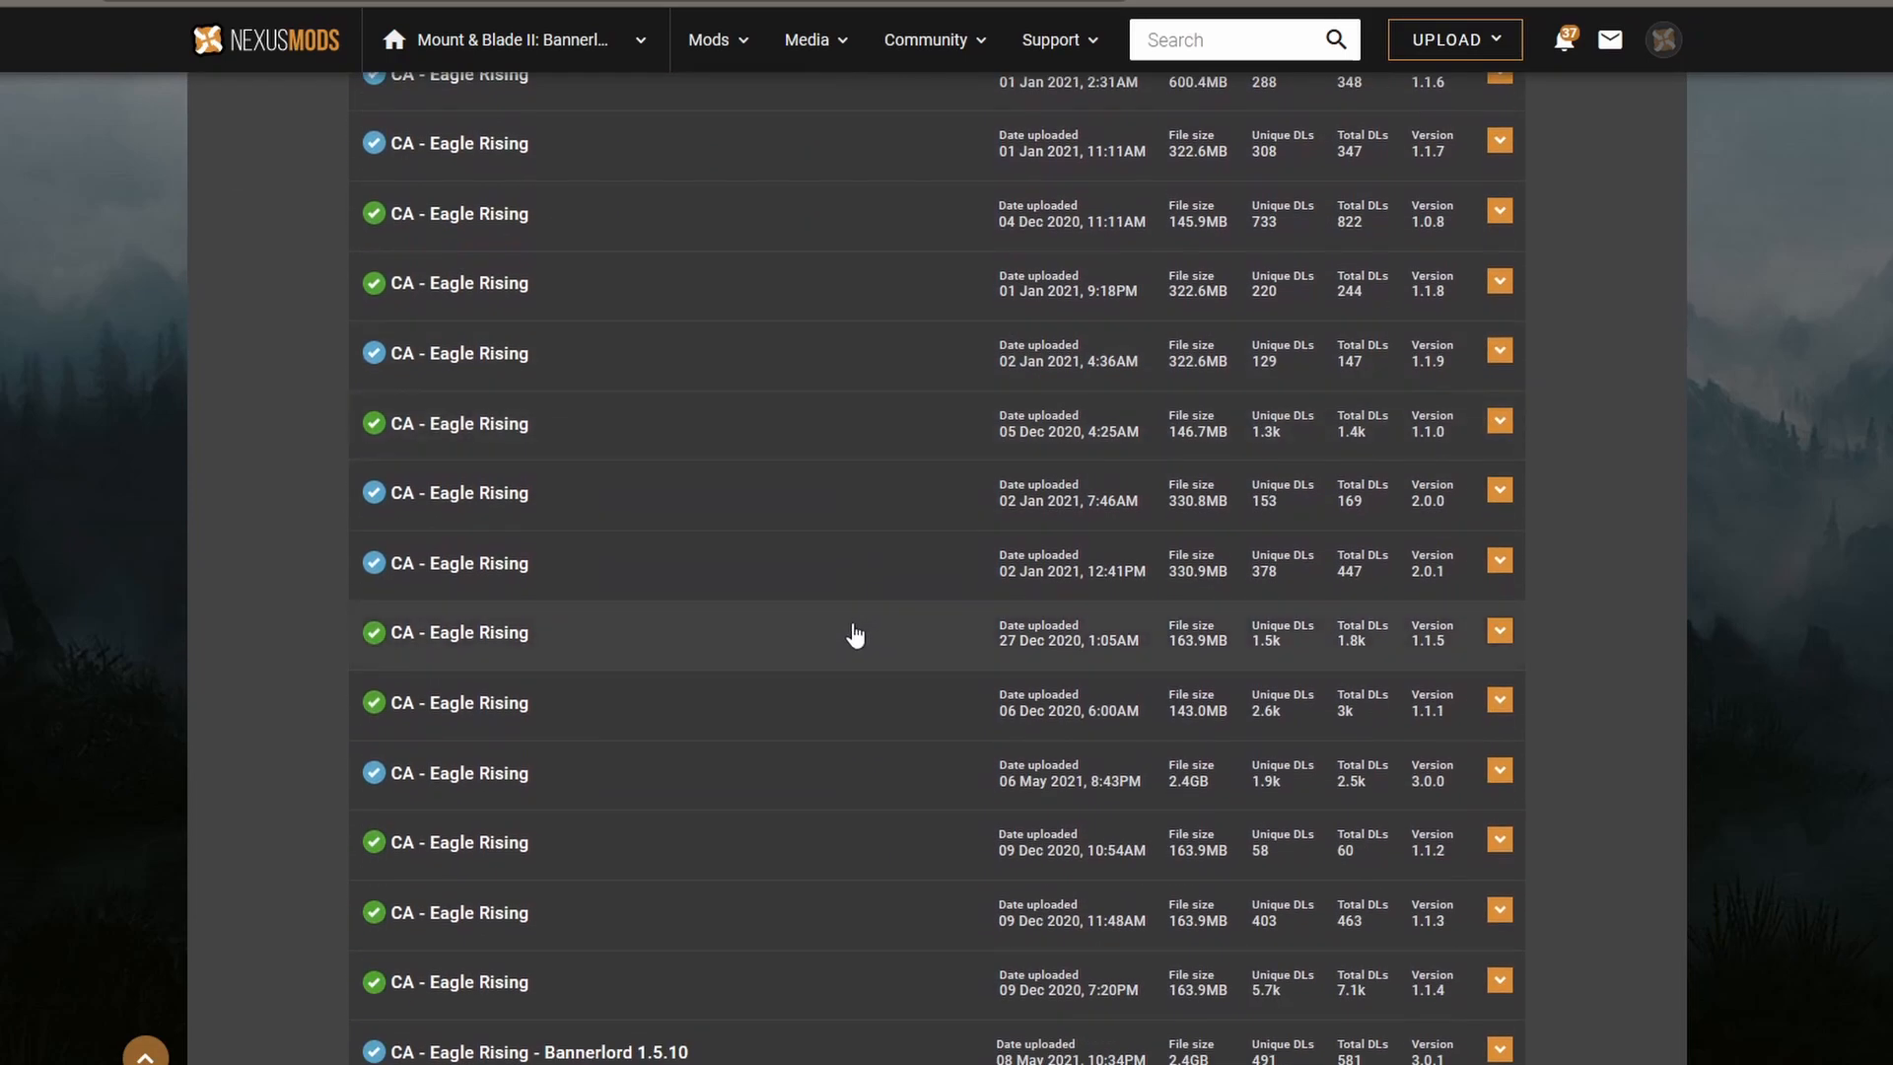
scroll("down", 3)
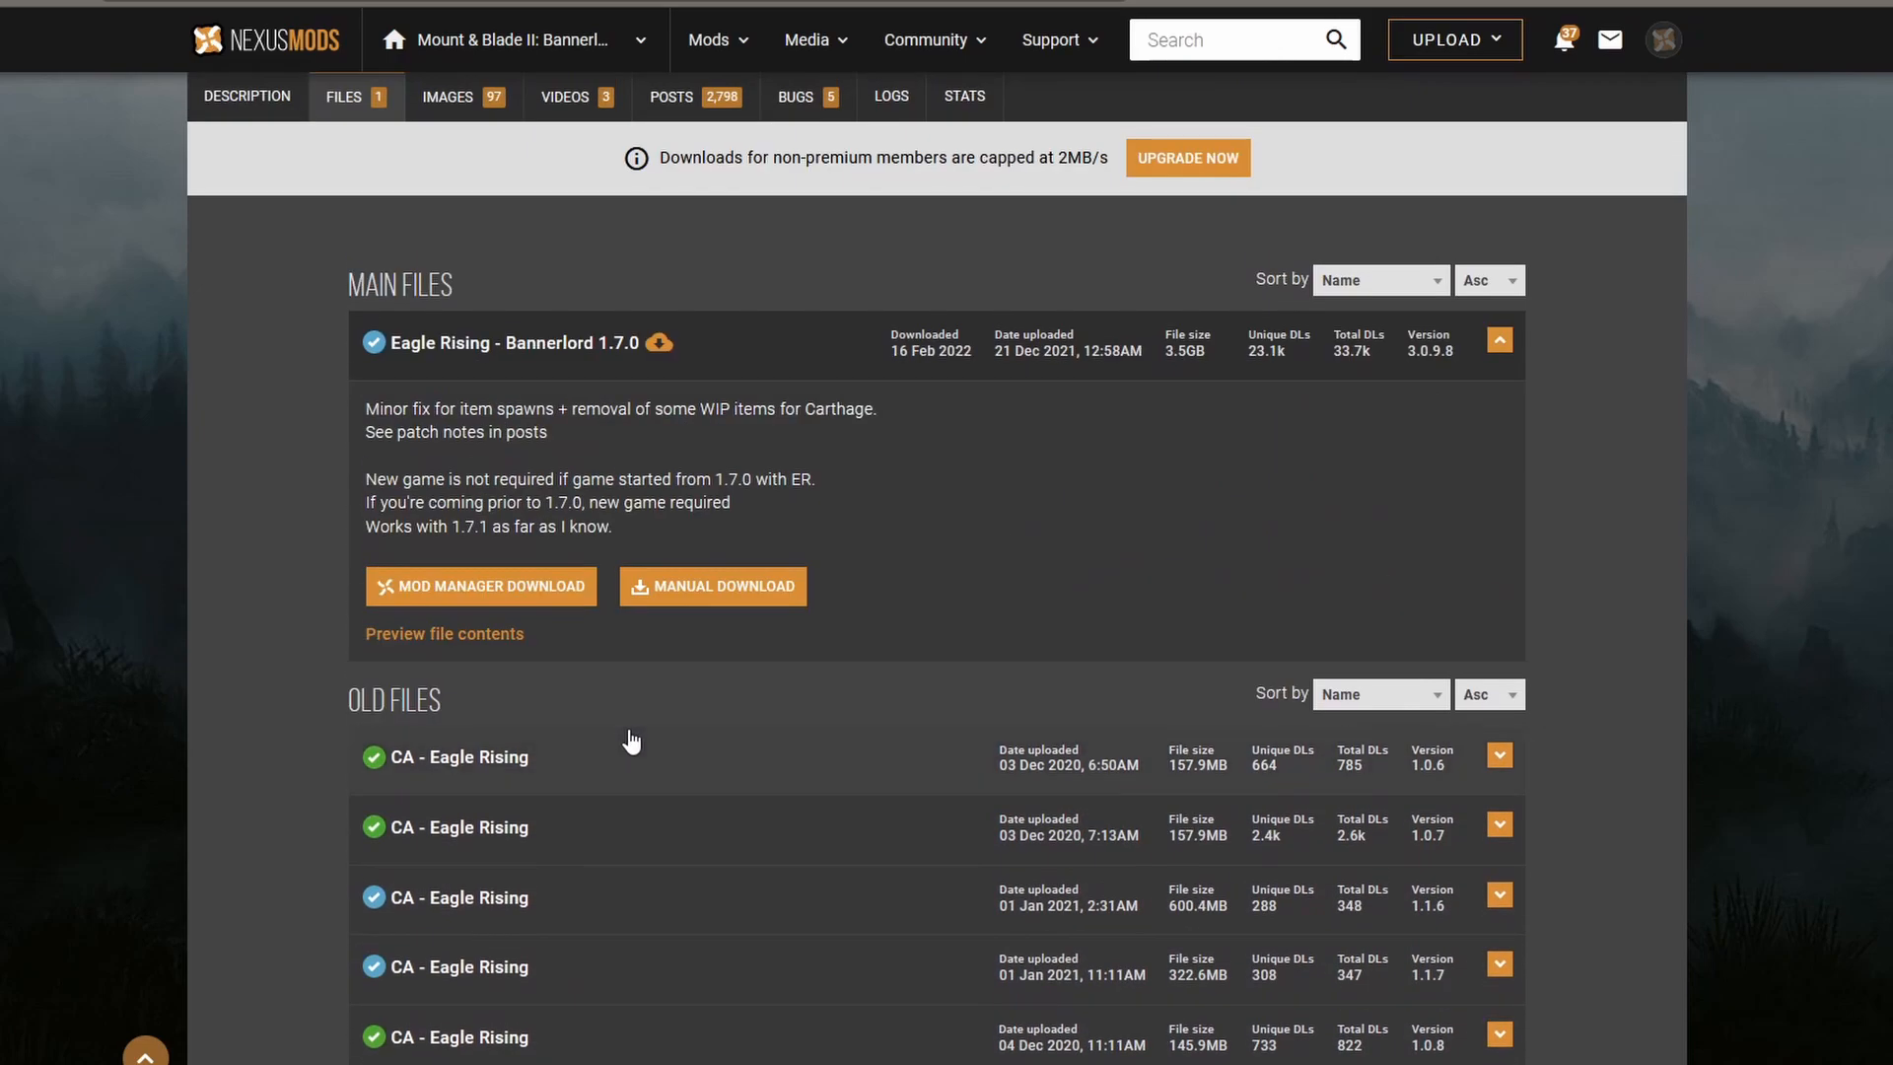
mouse_move(625, 761)
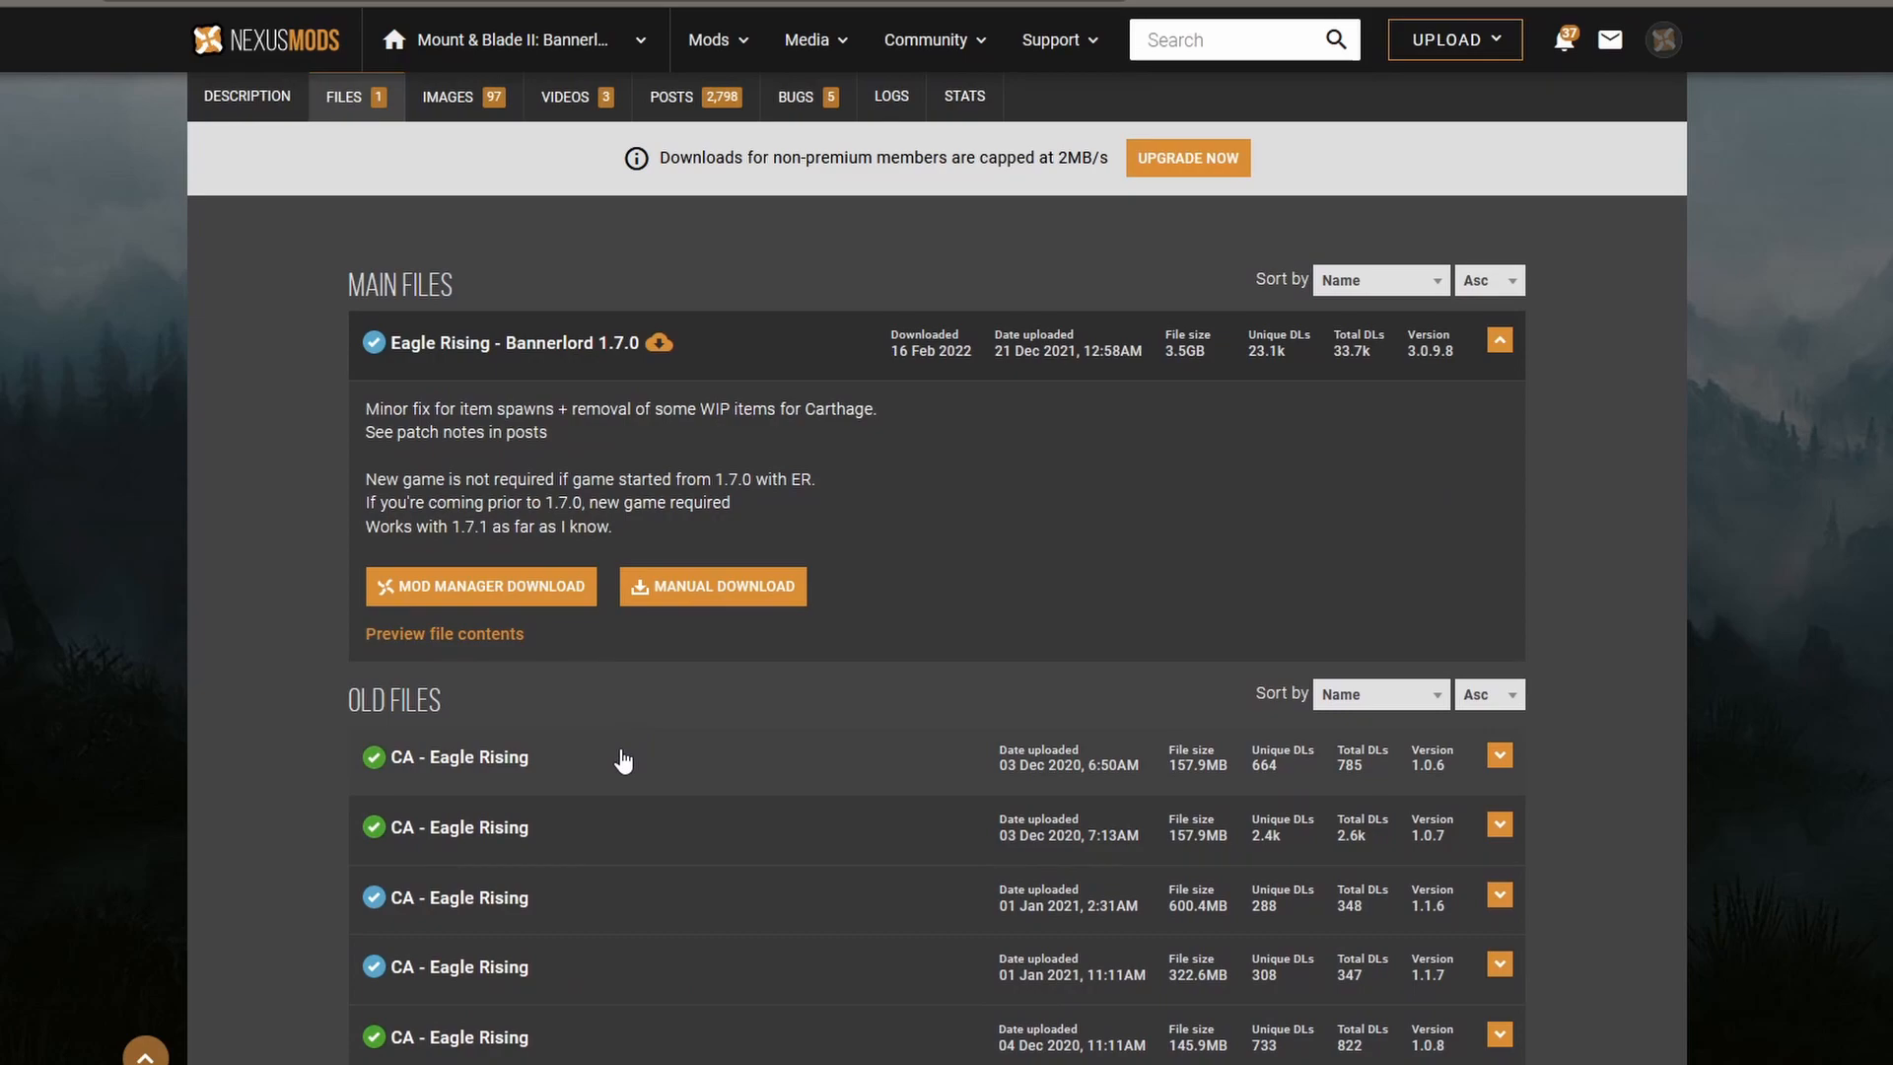
scroll("down", 3)
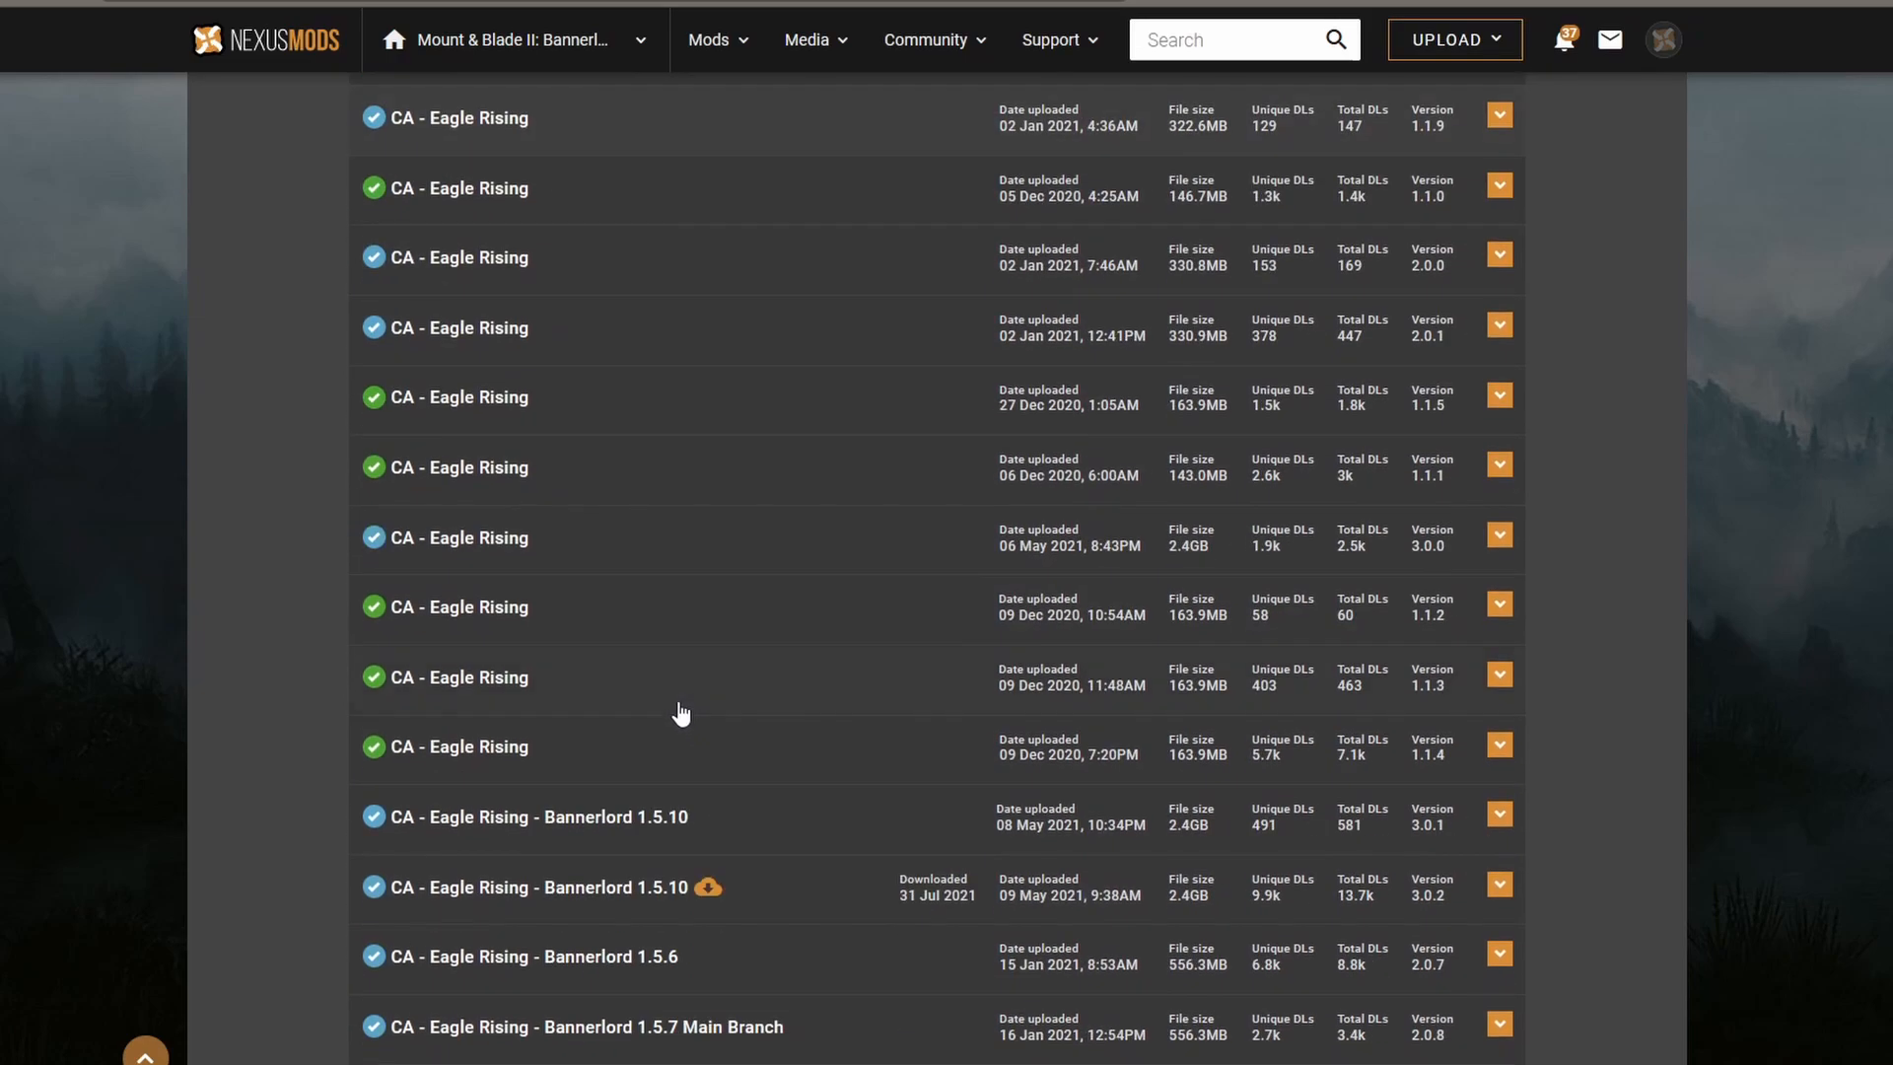
scroll("down", 3)
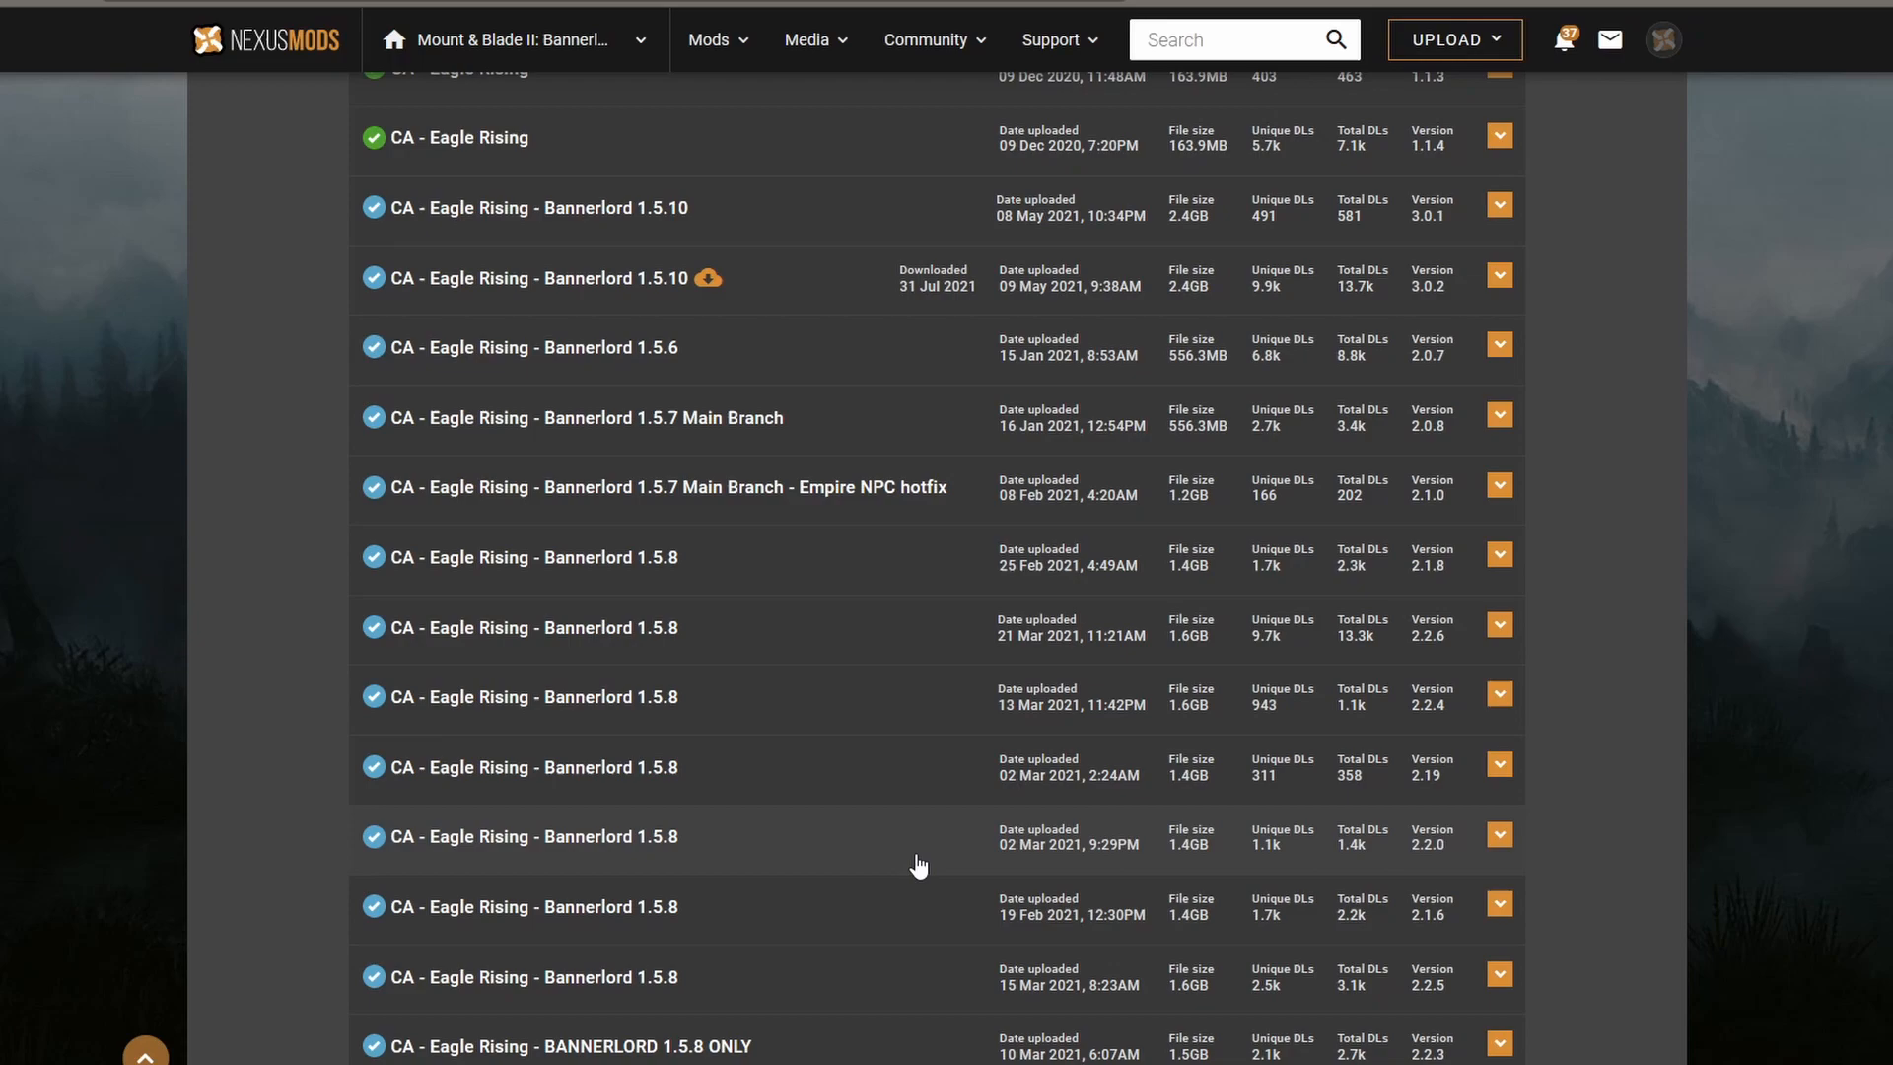
scroll("down", 3)
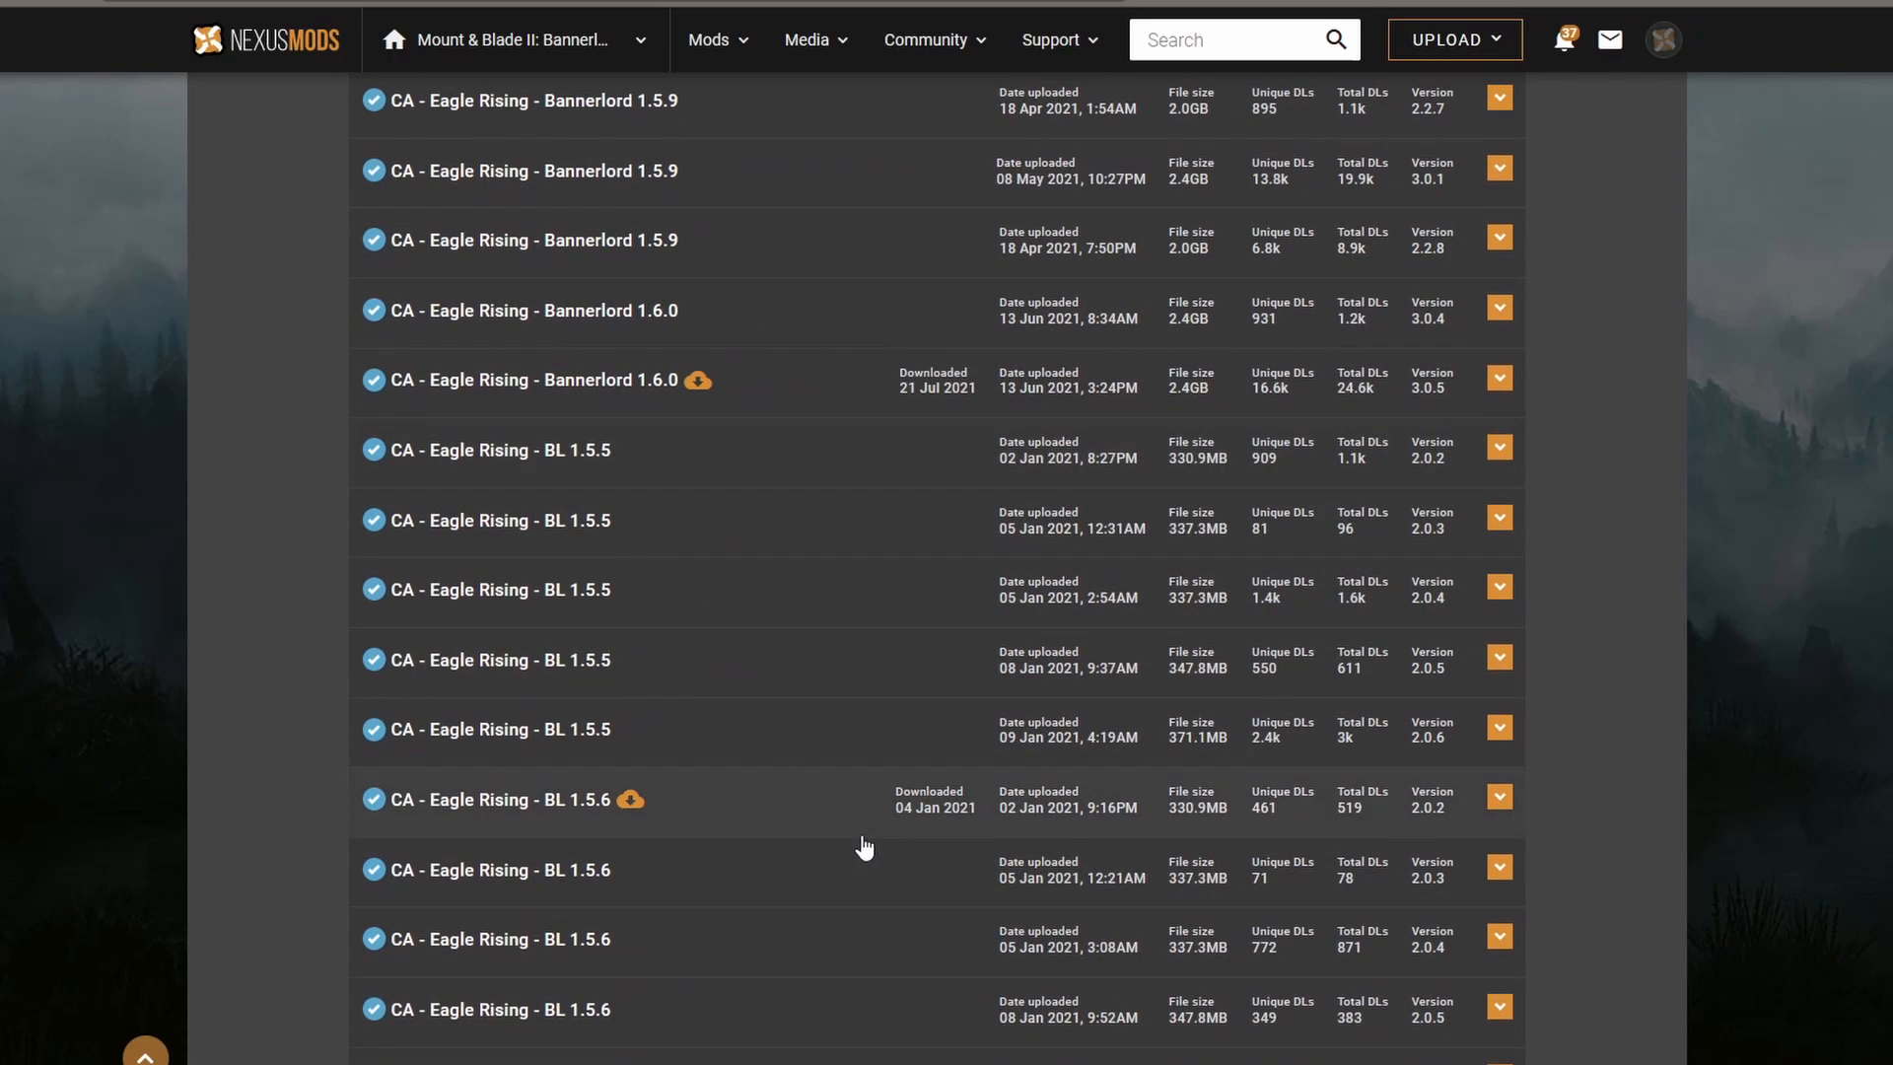
scroll("down", 3)
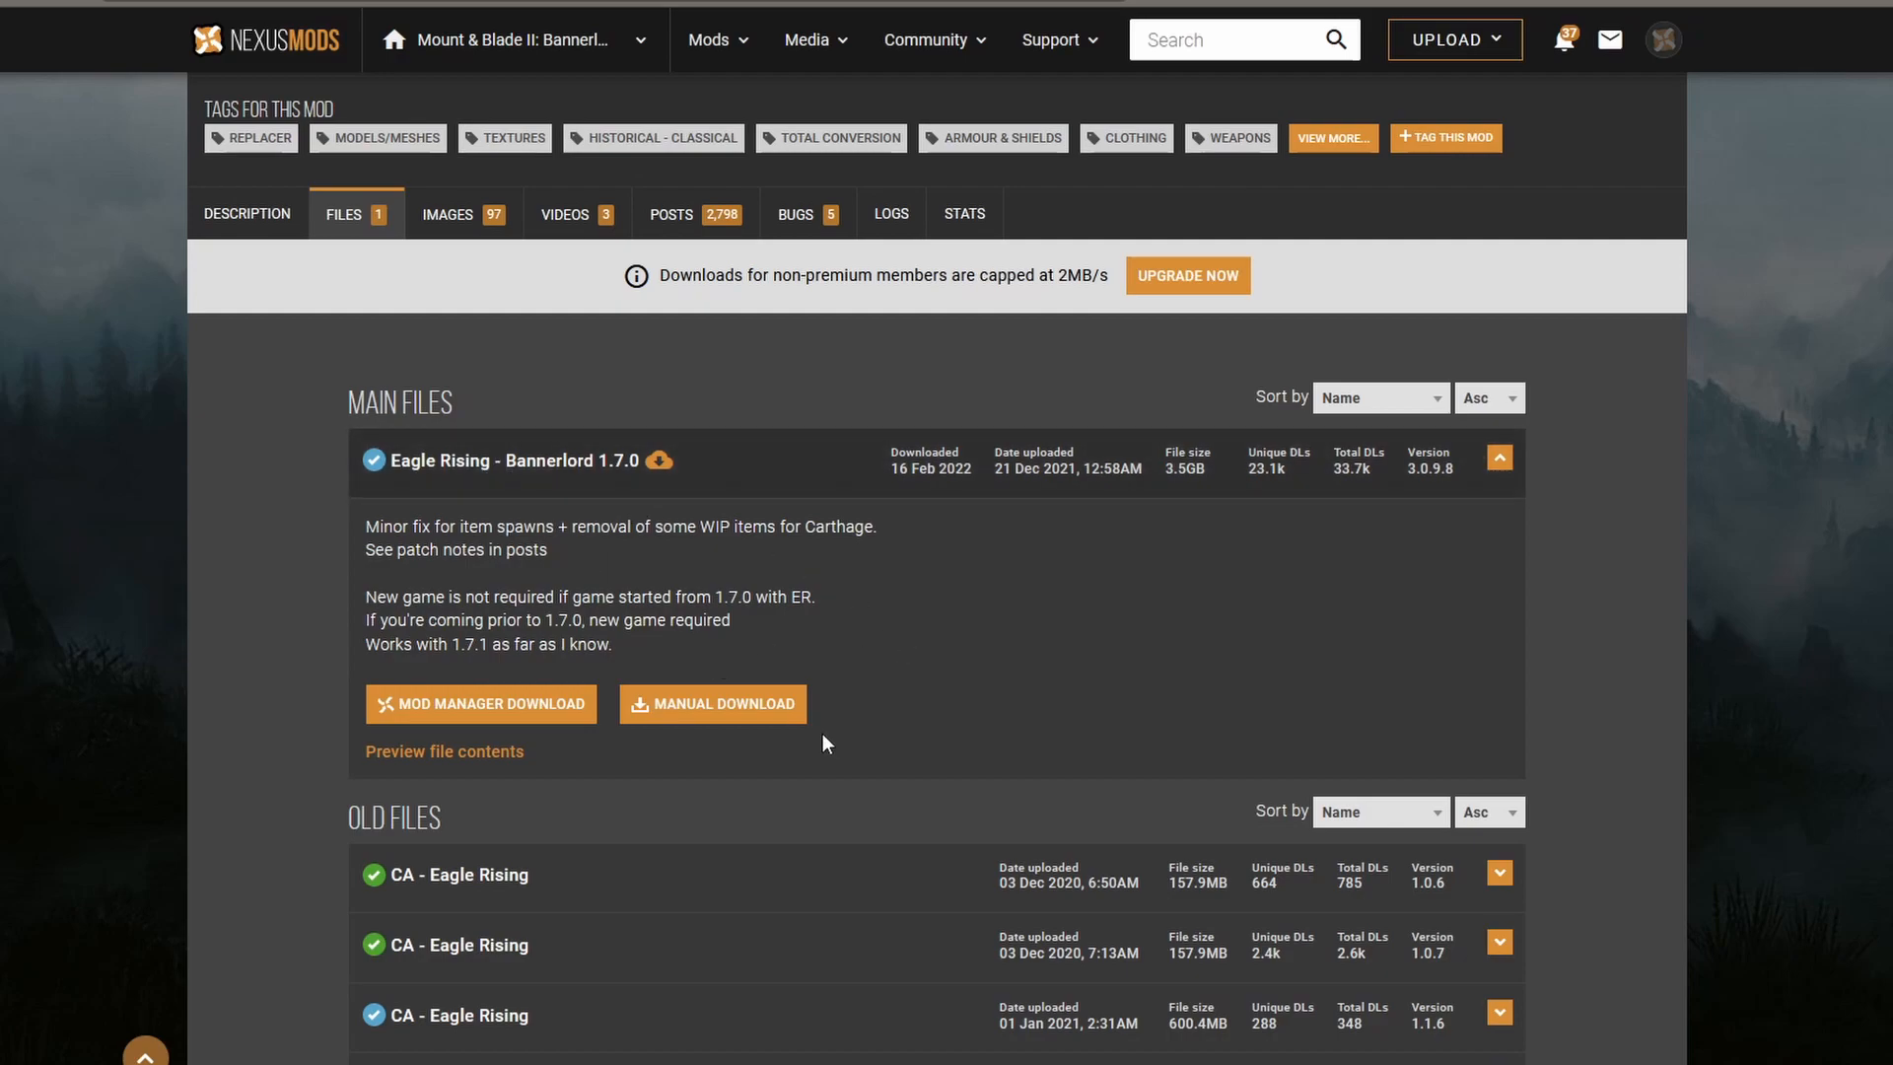
mouse_move(814, 749)
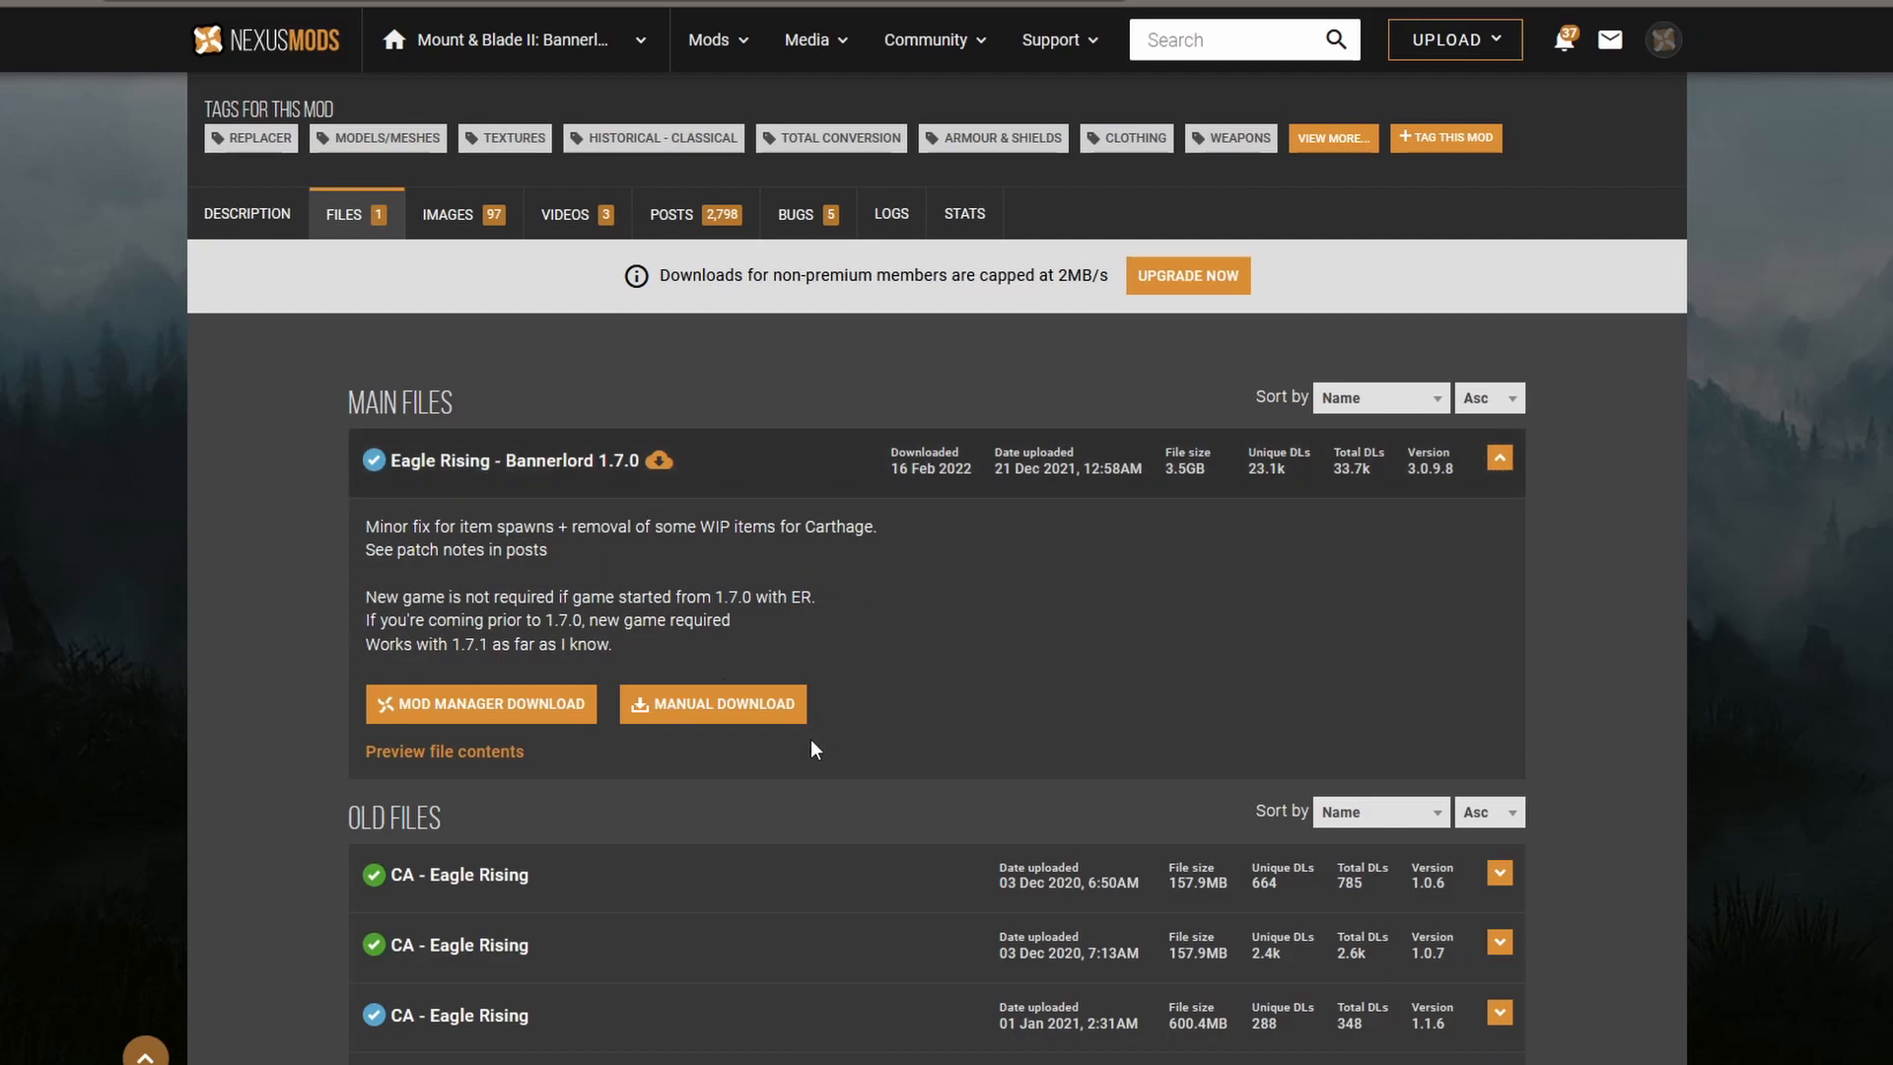
mouse_move(802, 751)
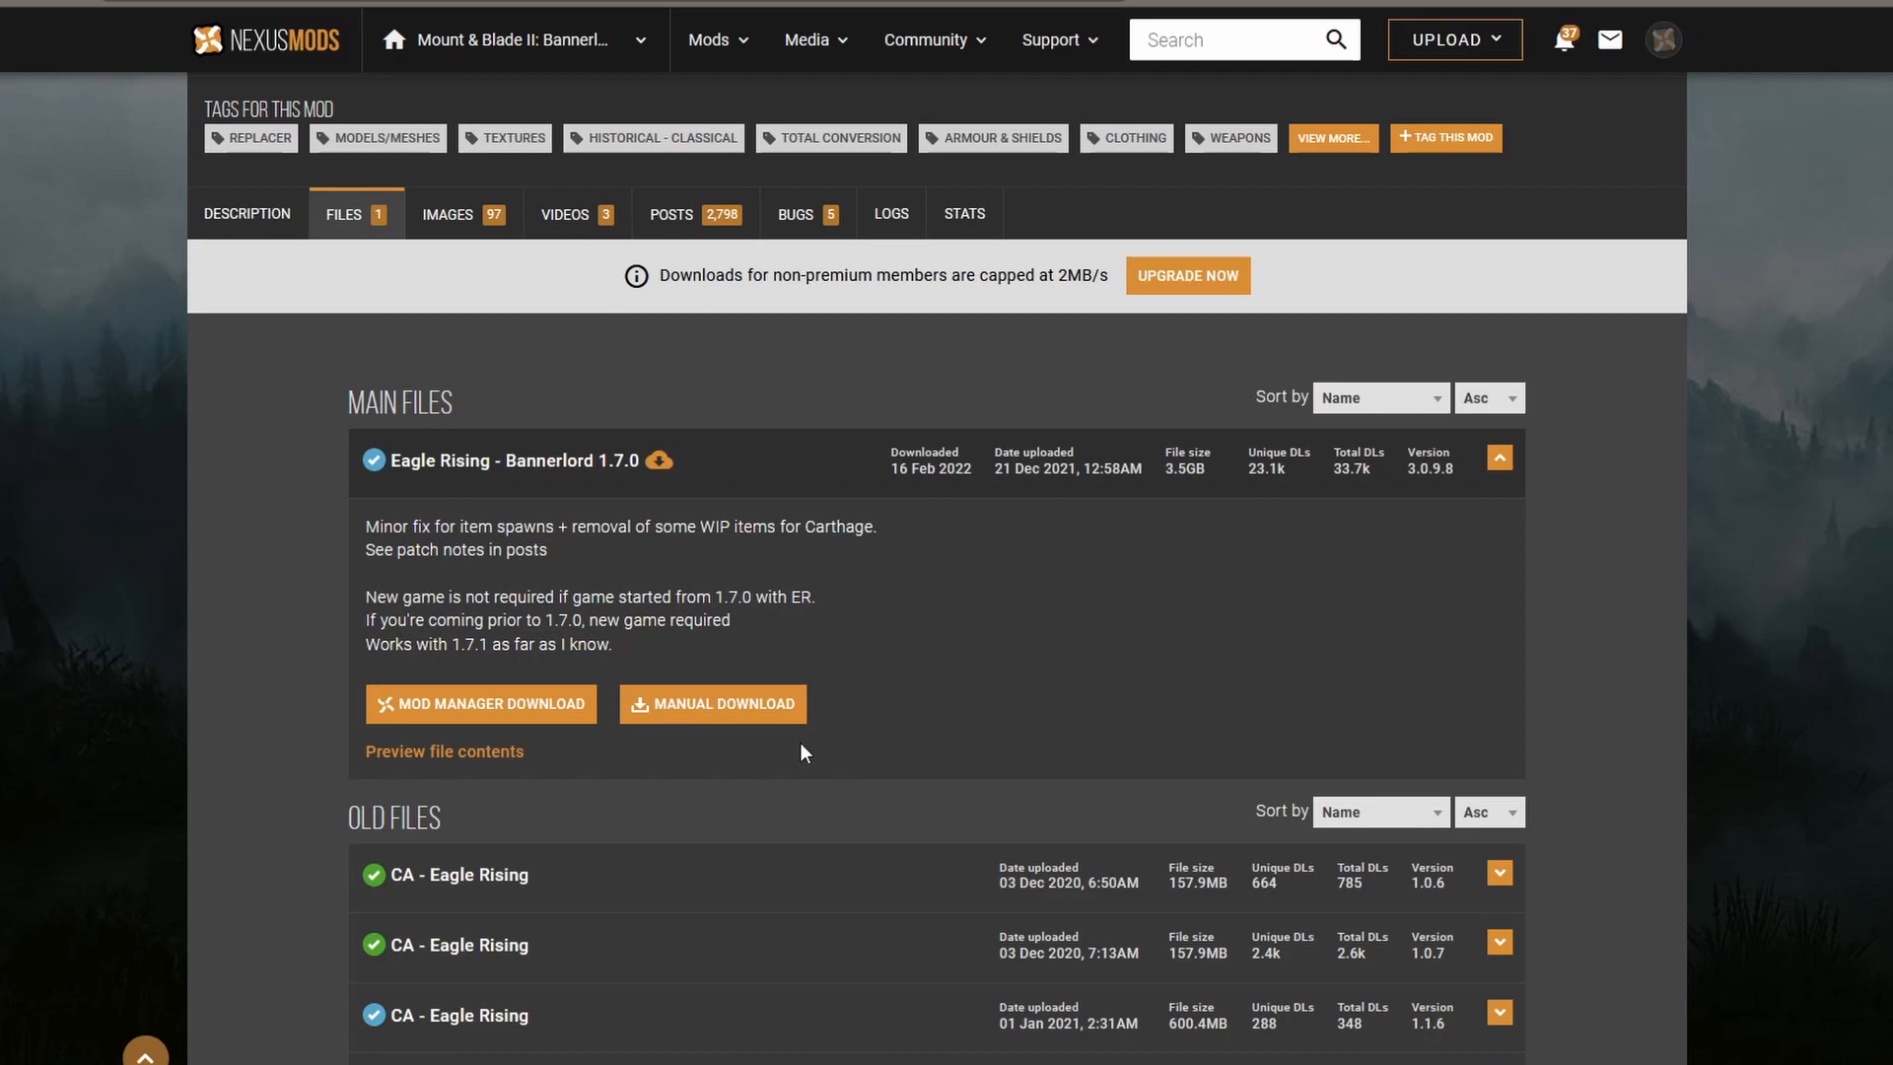
mouse_move(771, 718)
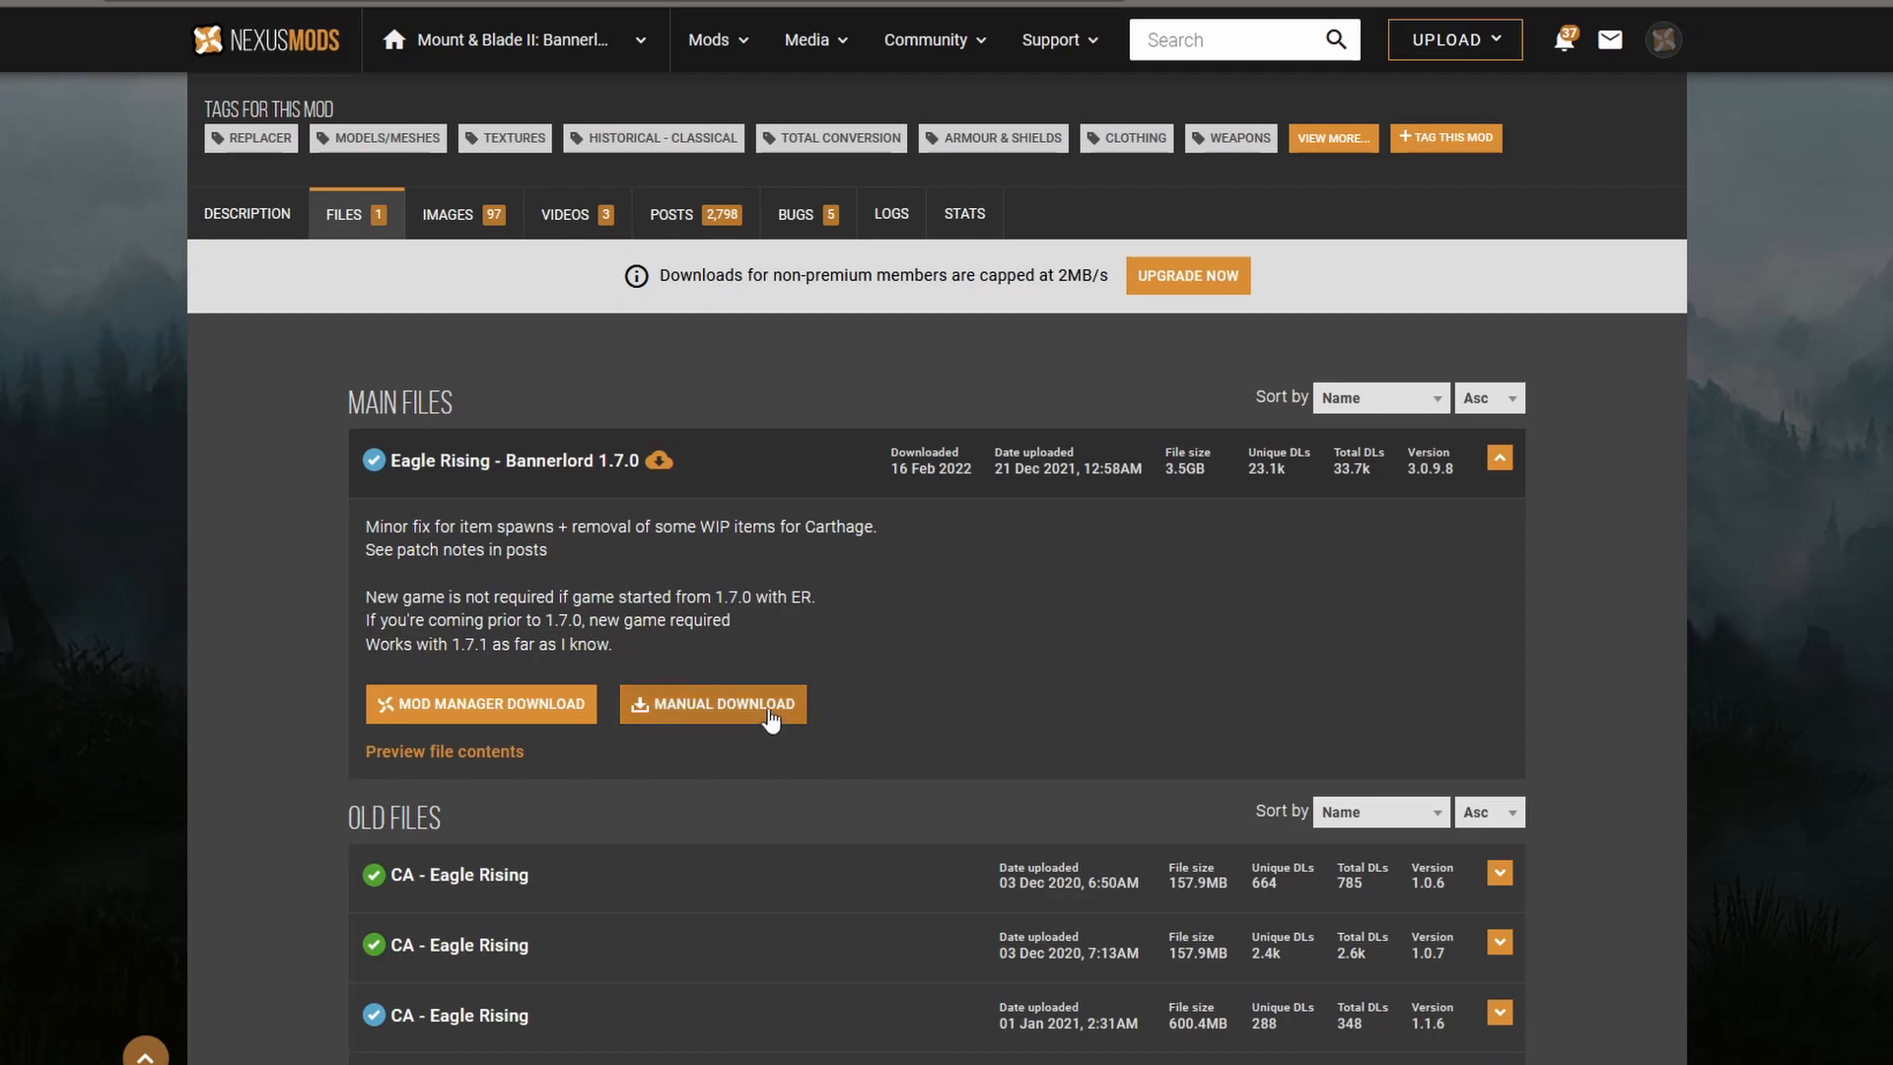
- Start Eagle Rising's manual download and follow the required-files link to Harmony
left_click(711, 702)
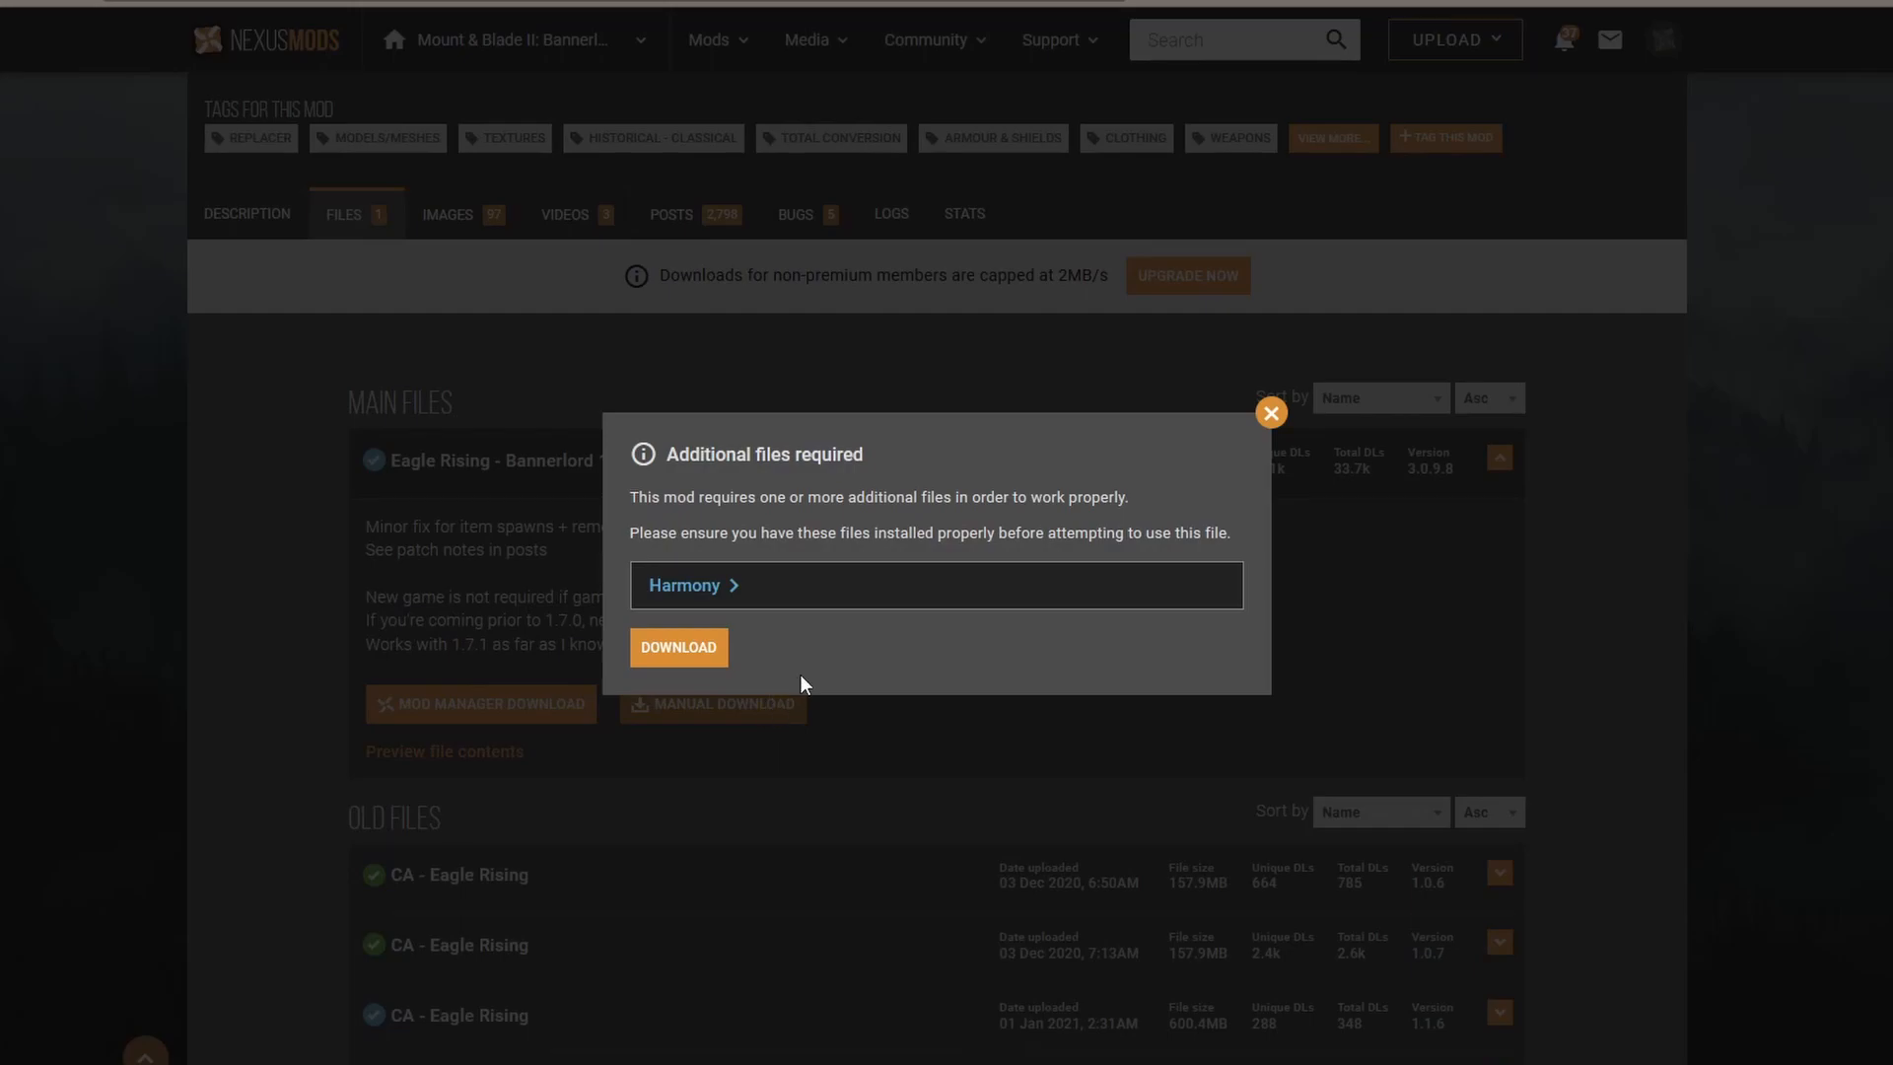
mouse_move(790, 452)
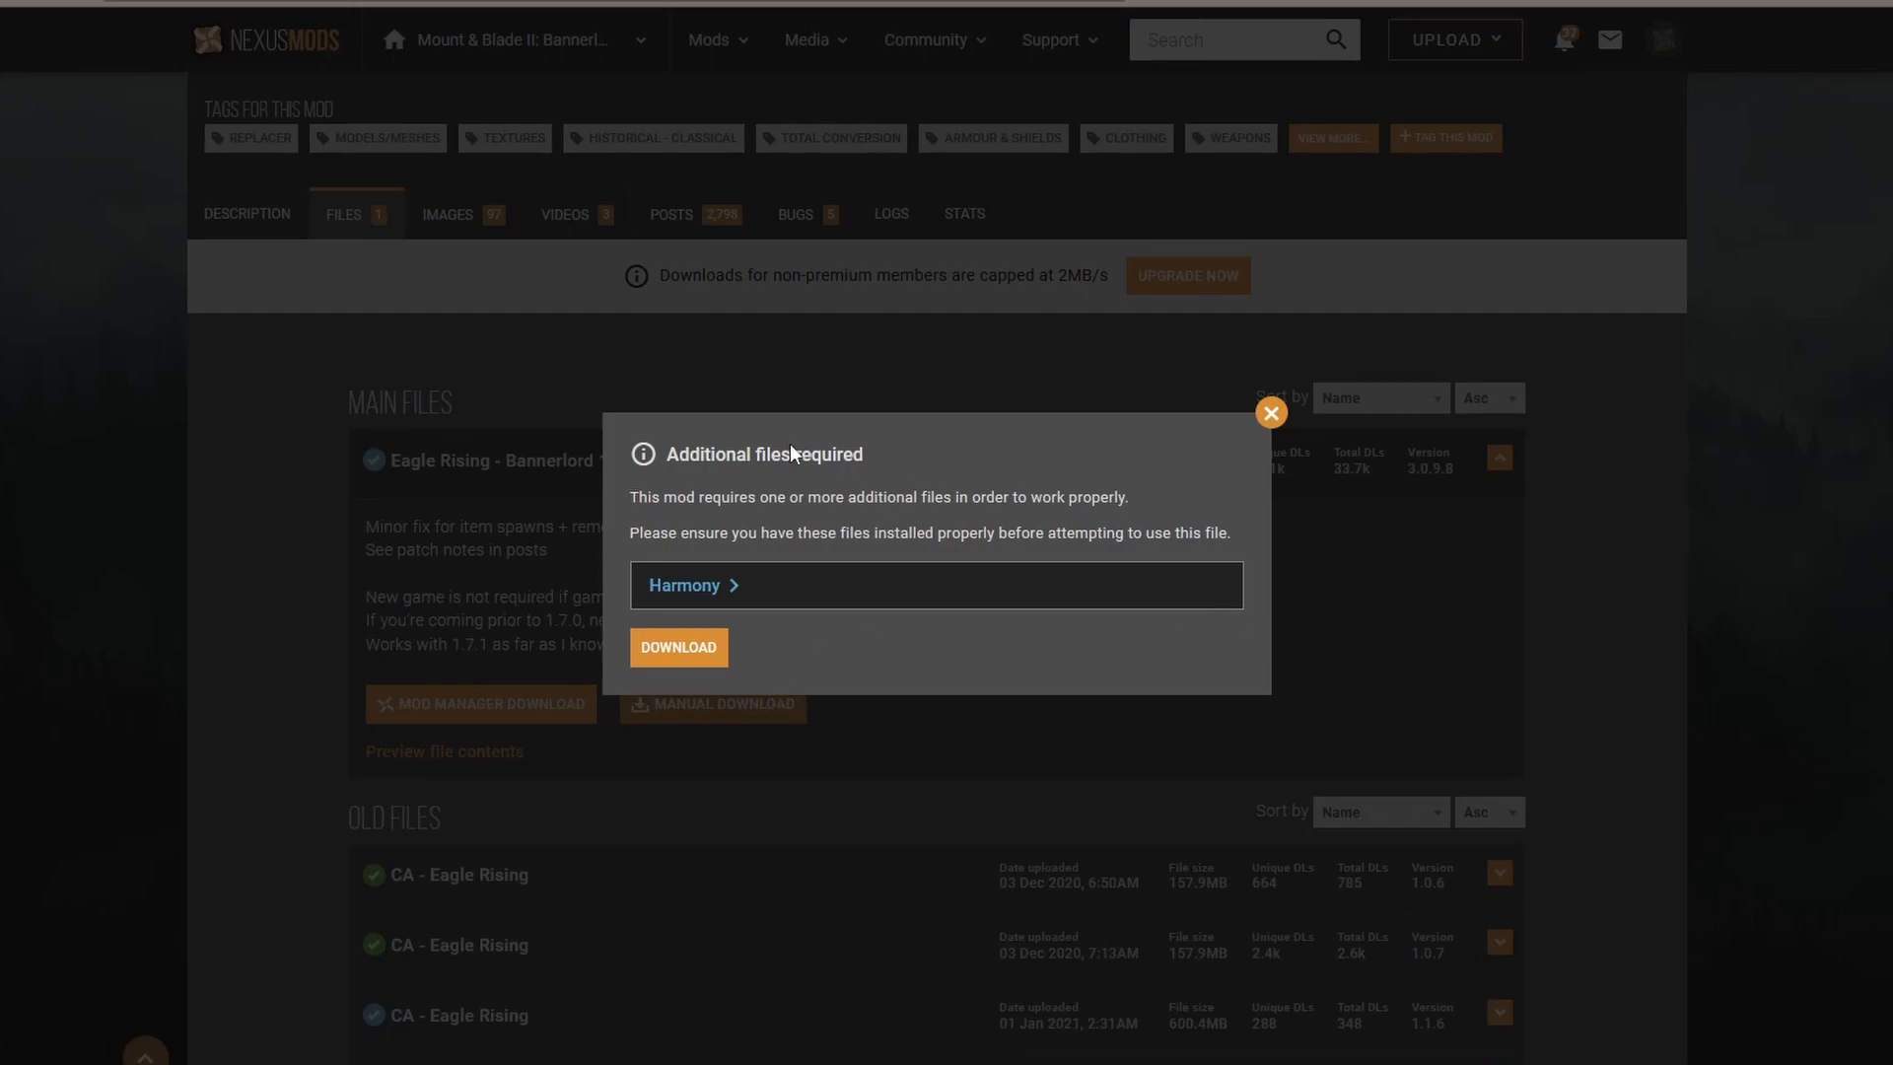
mouse_move(637, 625)
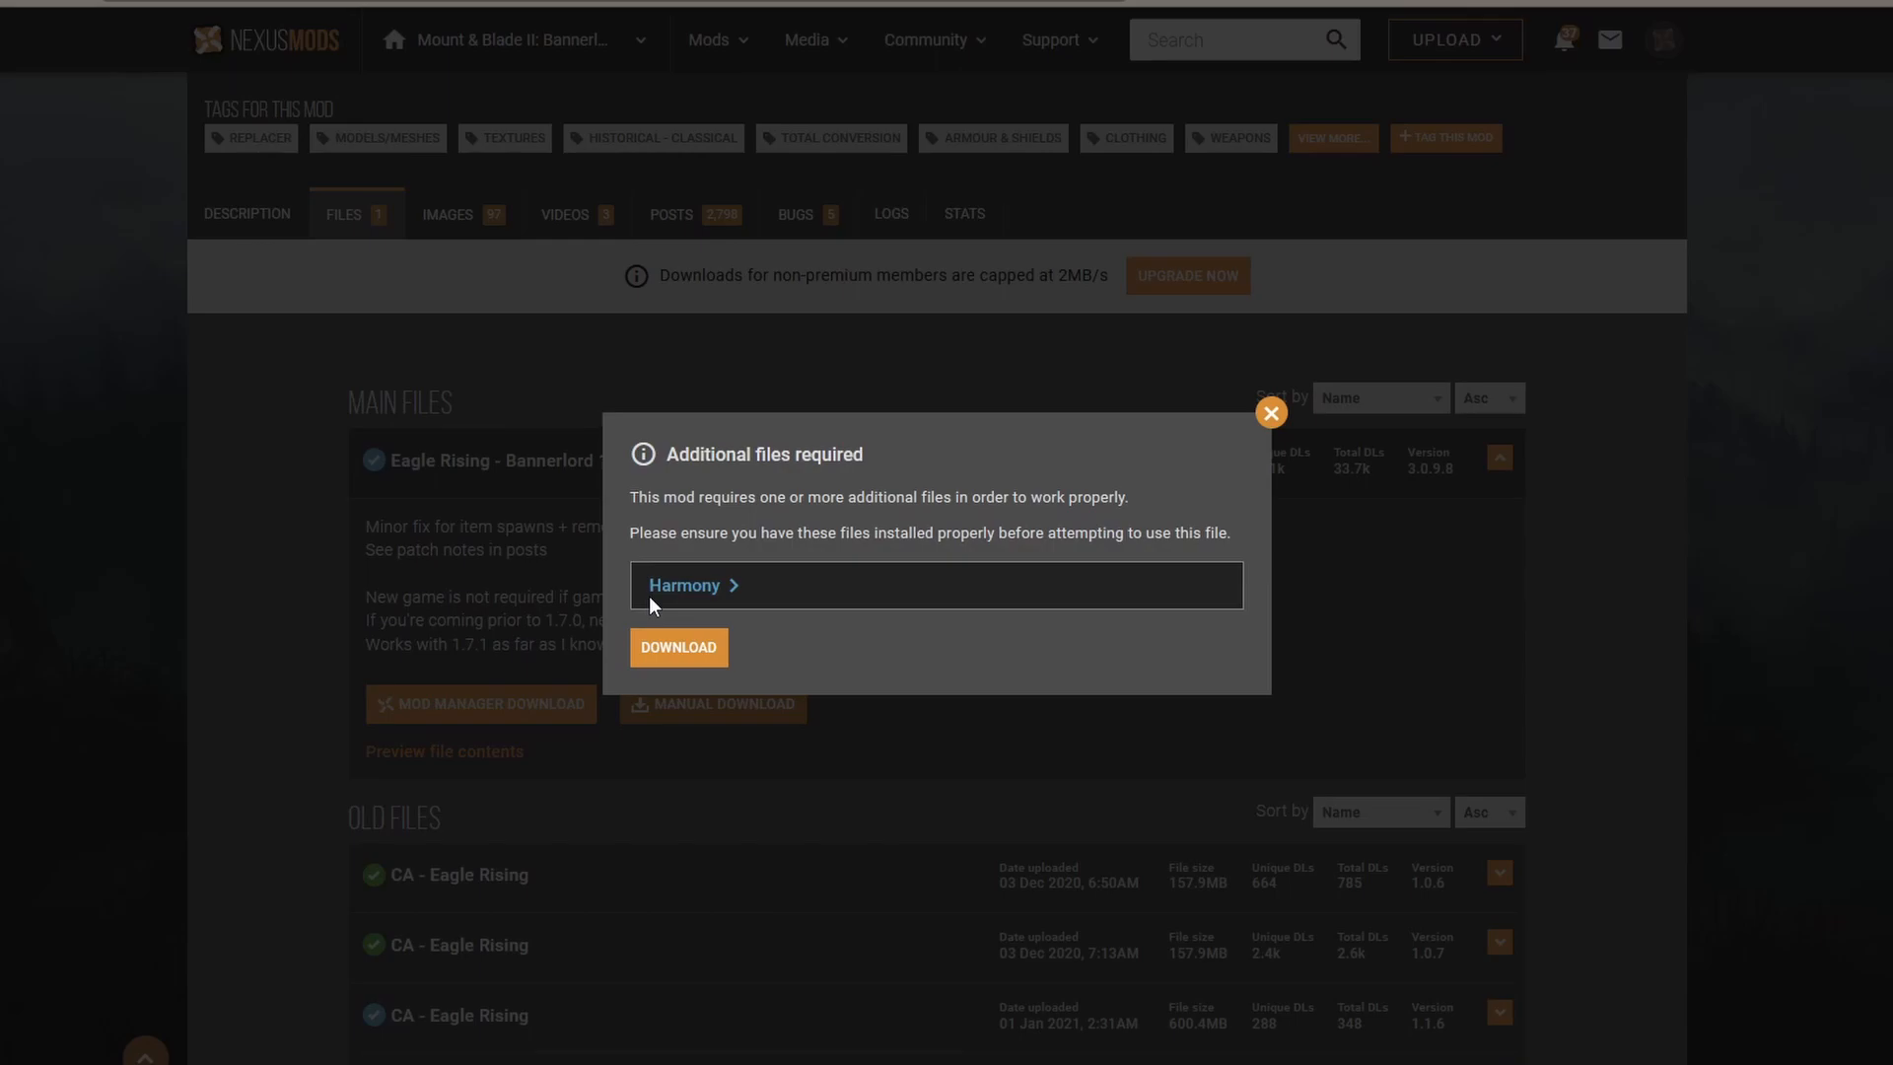
mouse_move(590, 643)
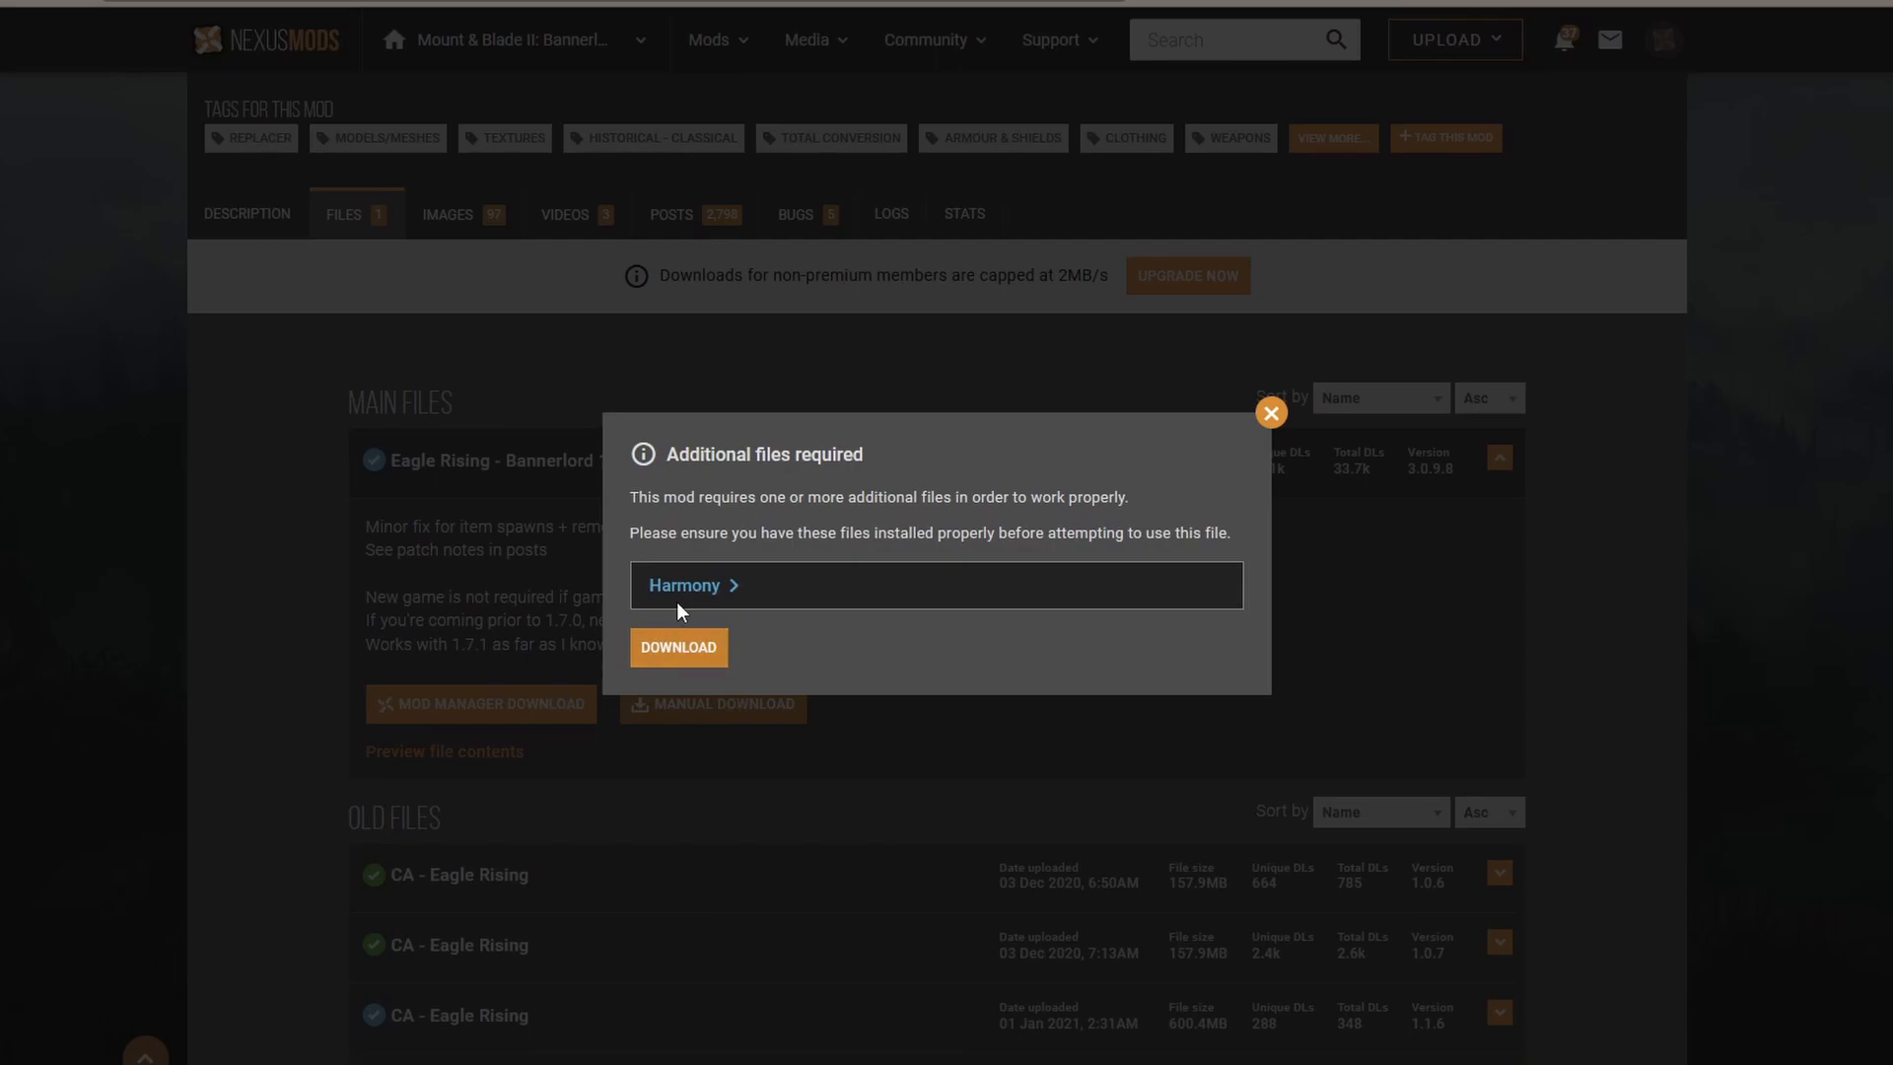
left_click(684, 586)
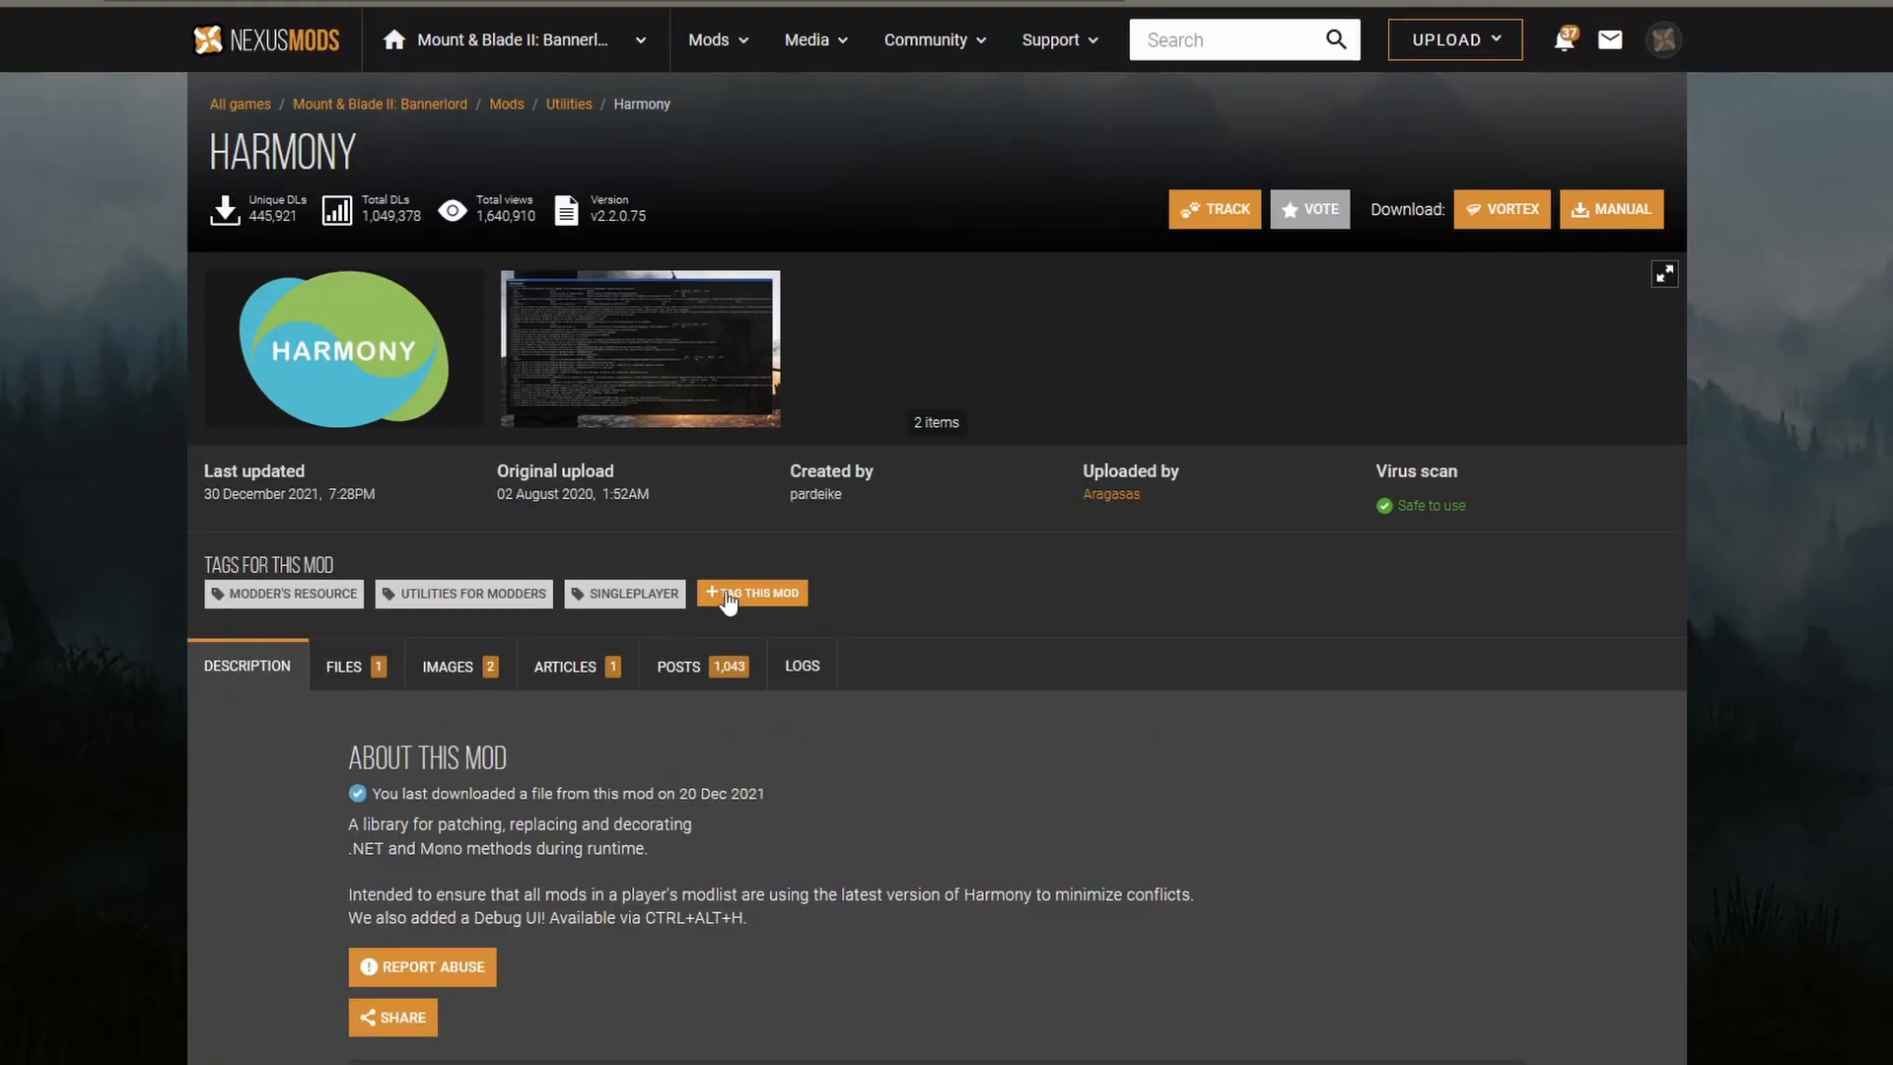
- Start the manual download of the main Harmony v2.2.0.75 archive from its Files list
scroll("down", 3)
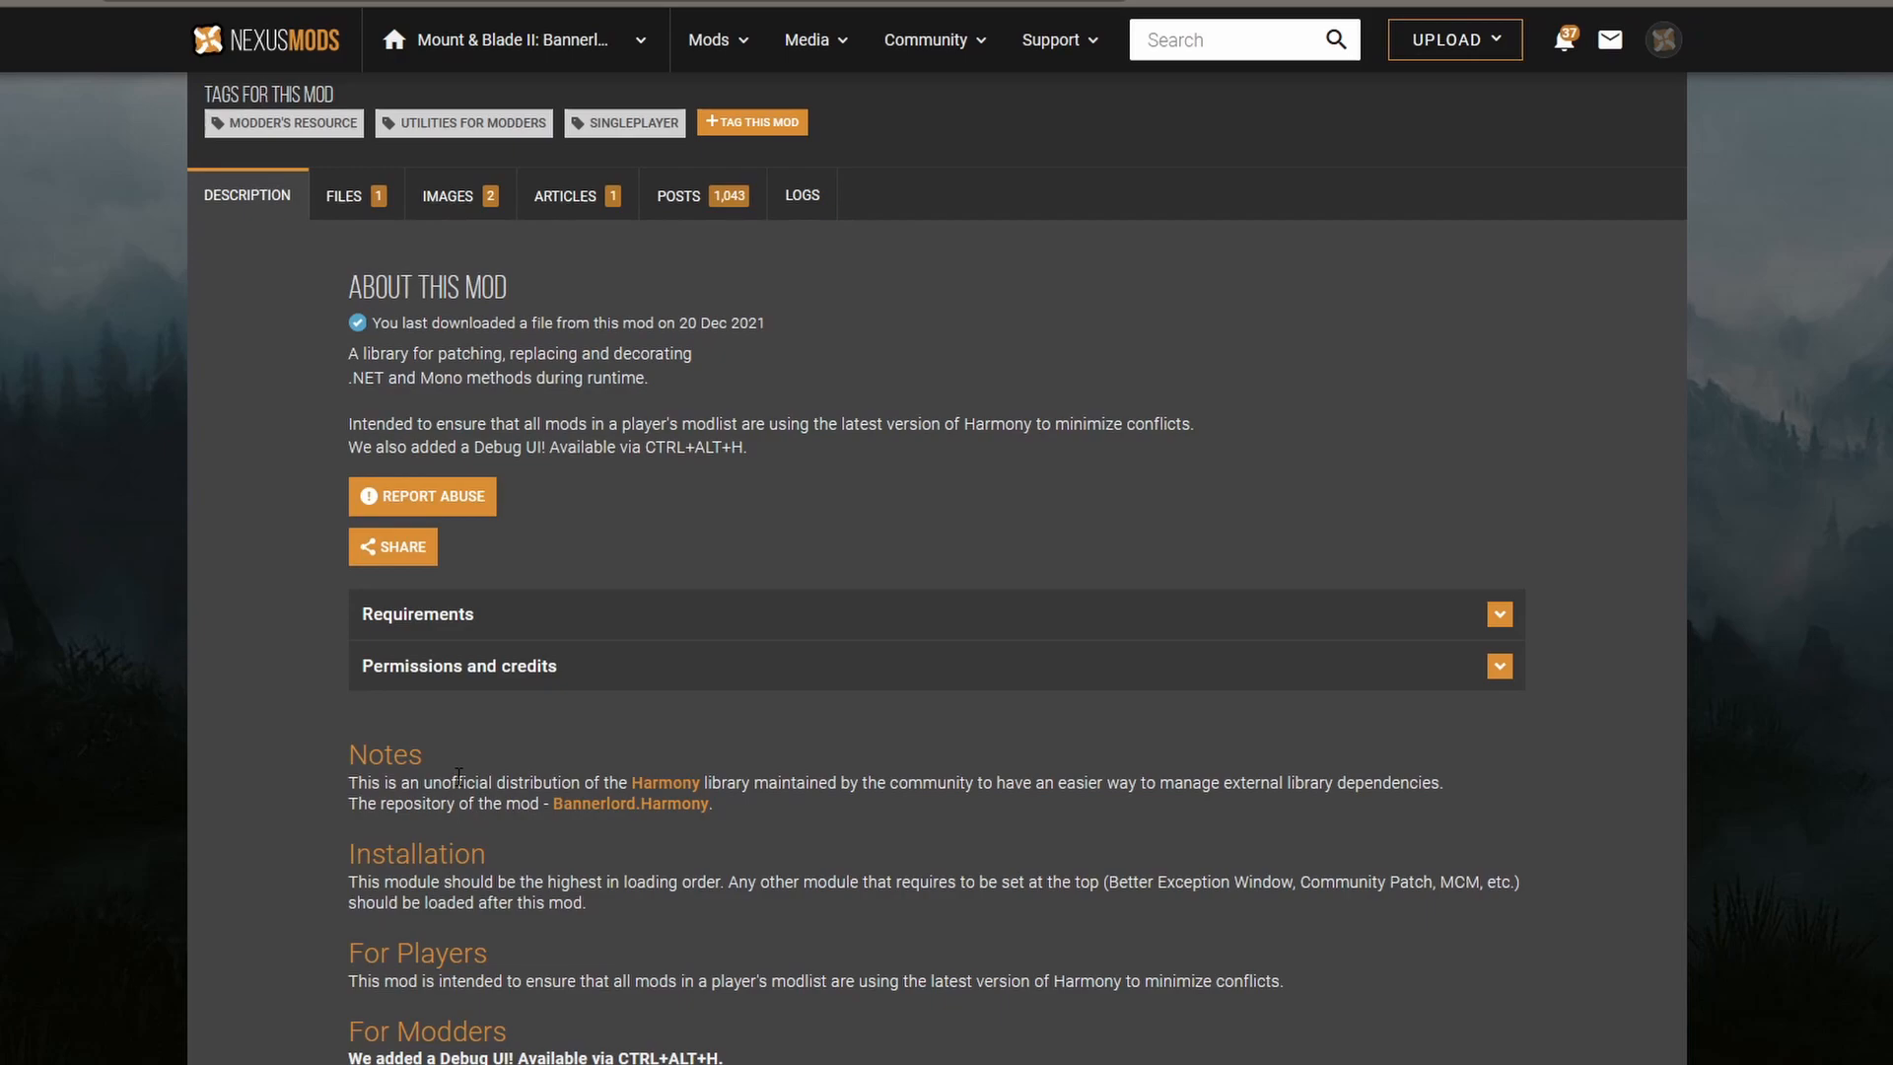
left_click(343, 195)
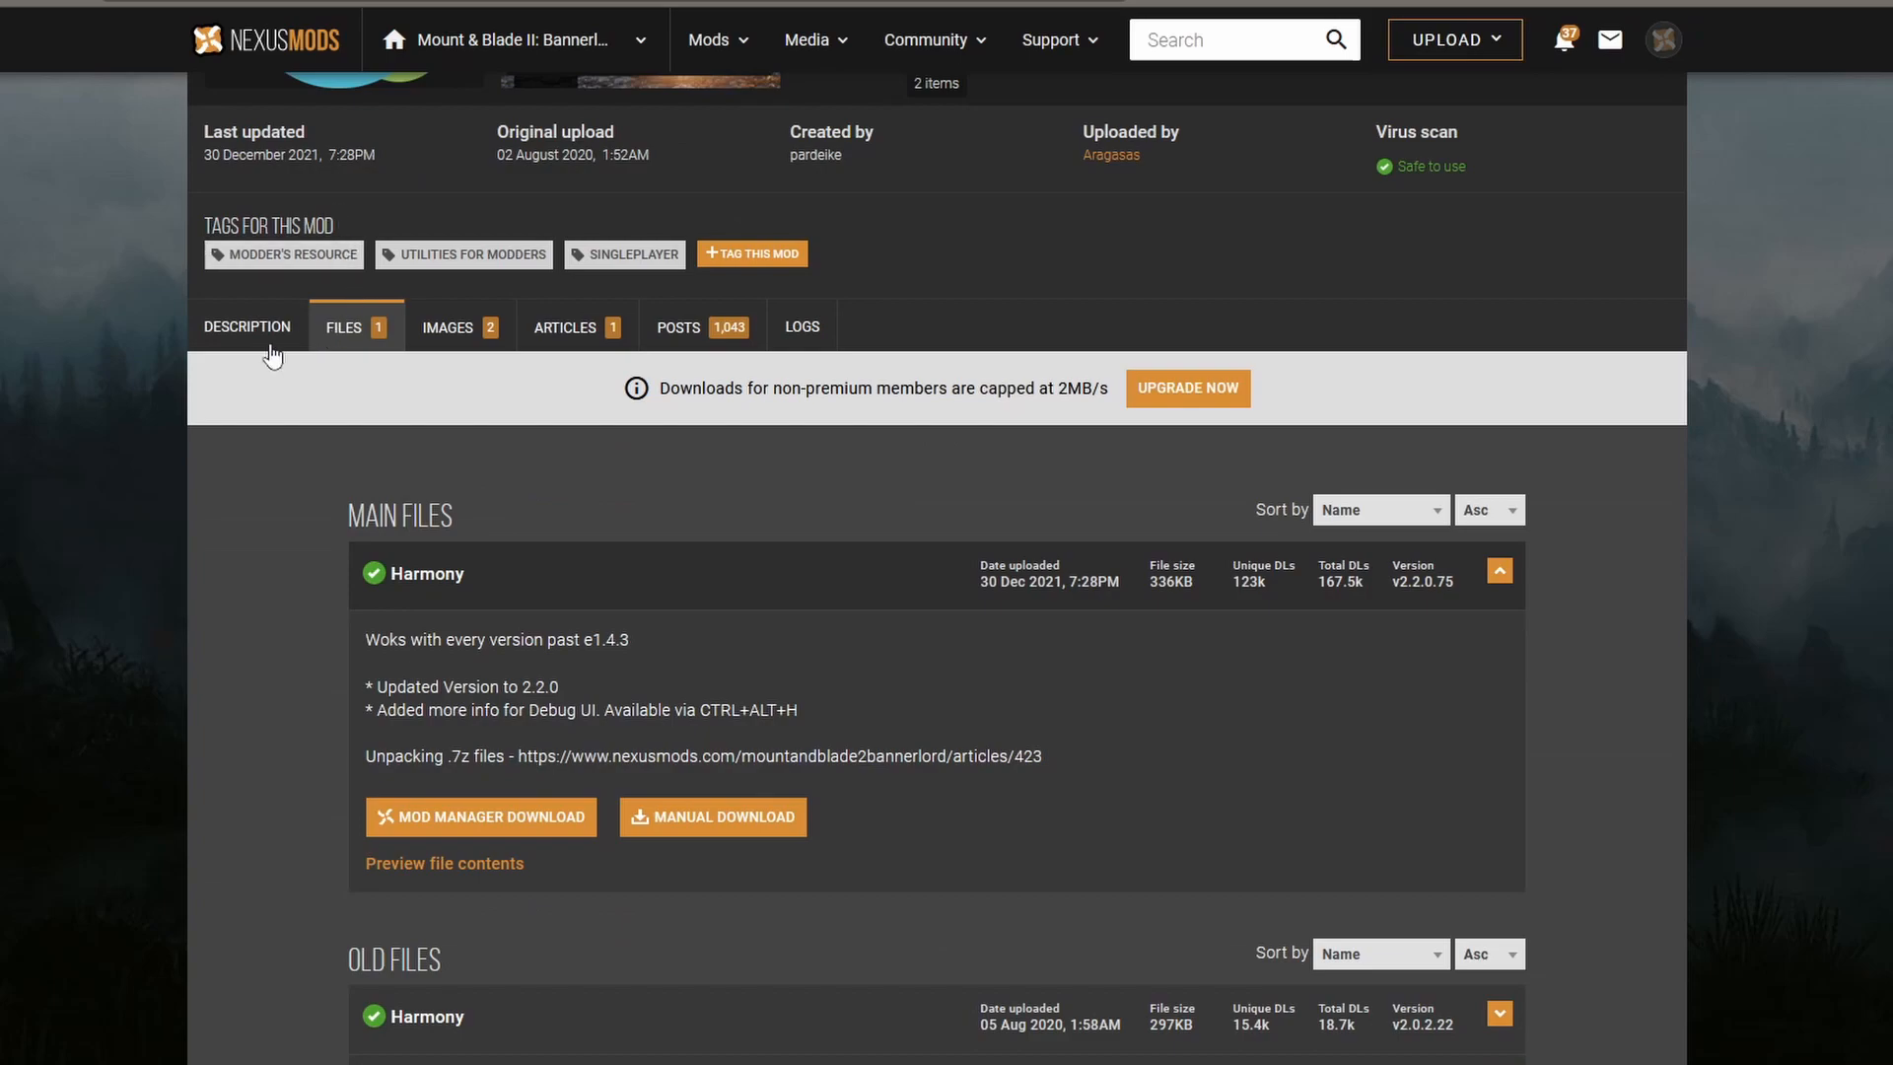
mouse_move(365, 639)
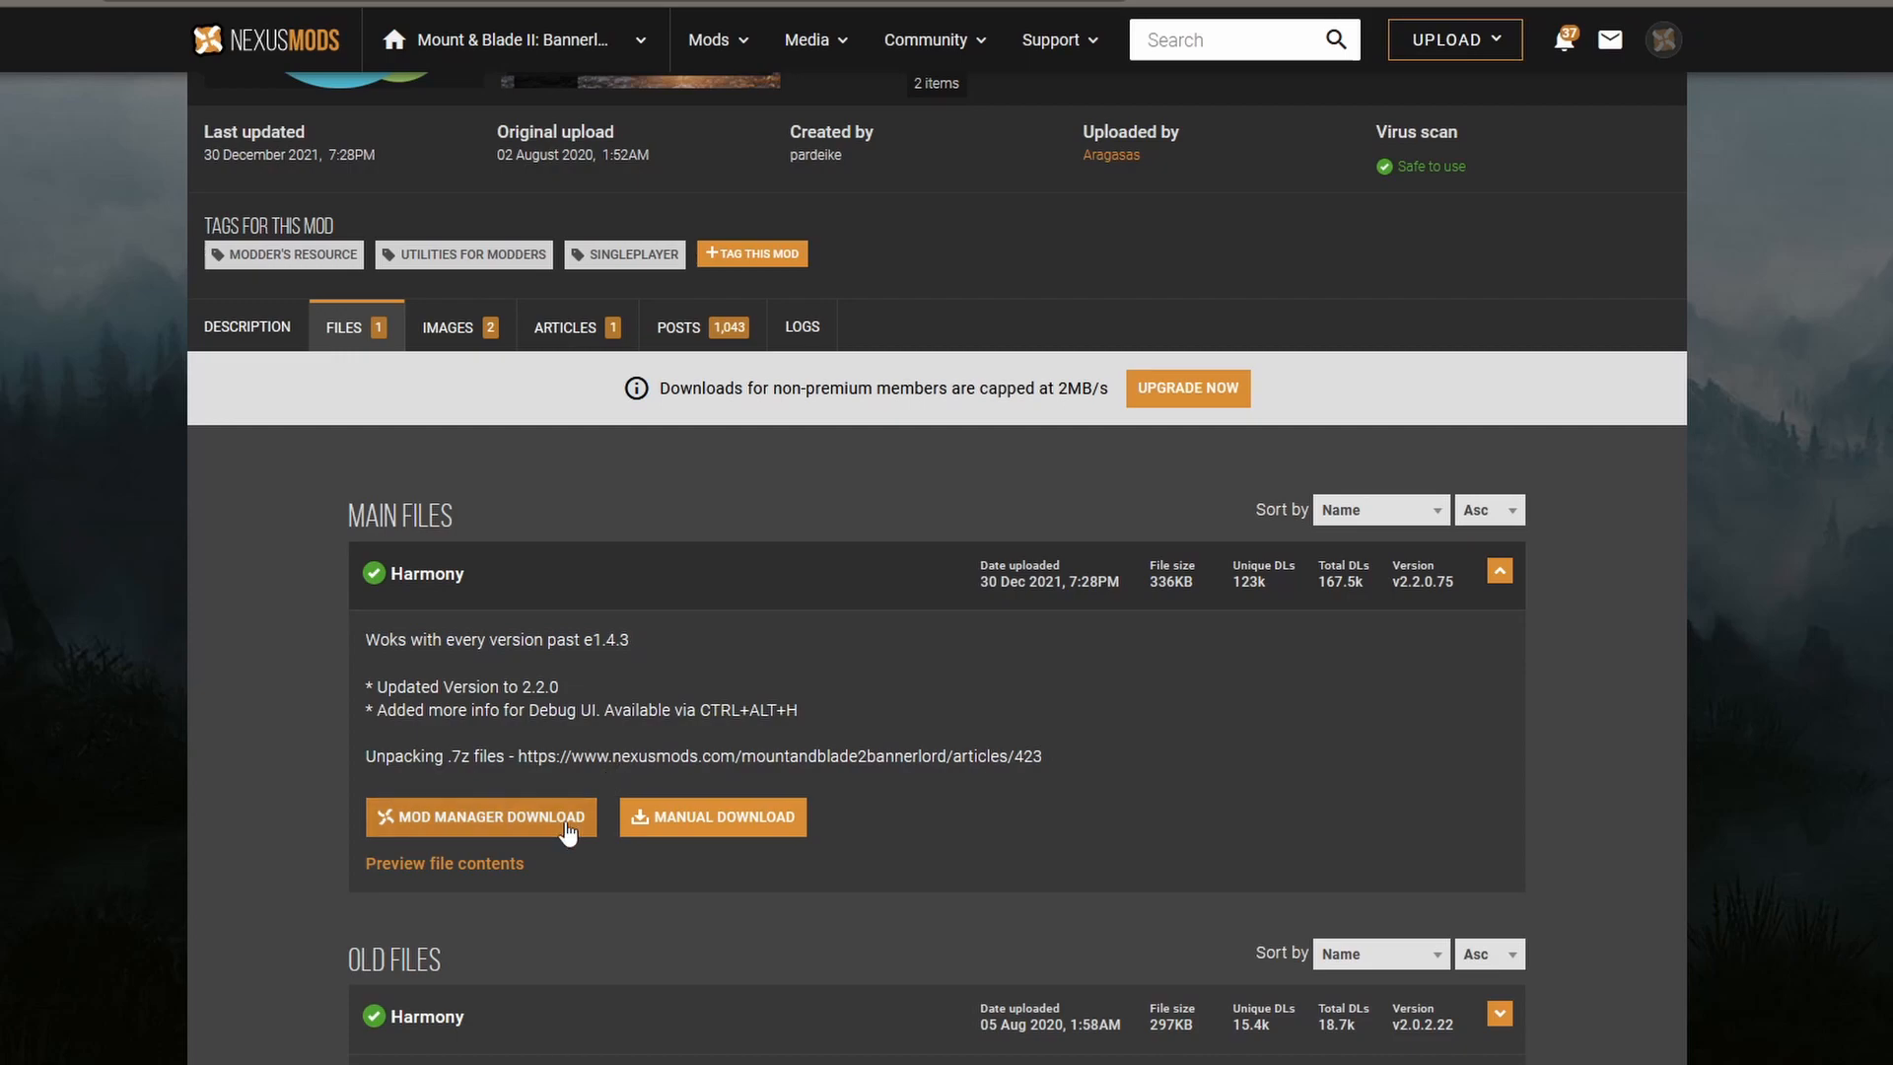
scroll("down", 3)
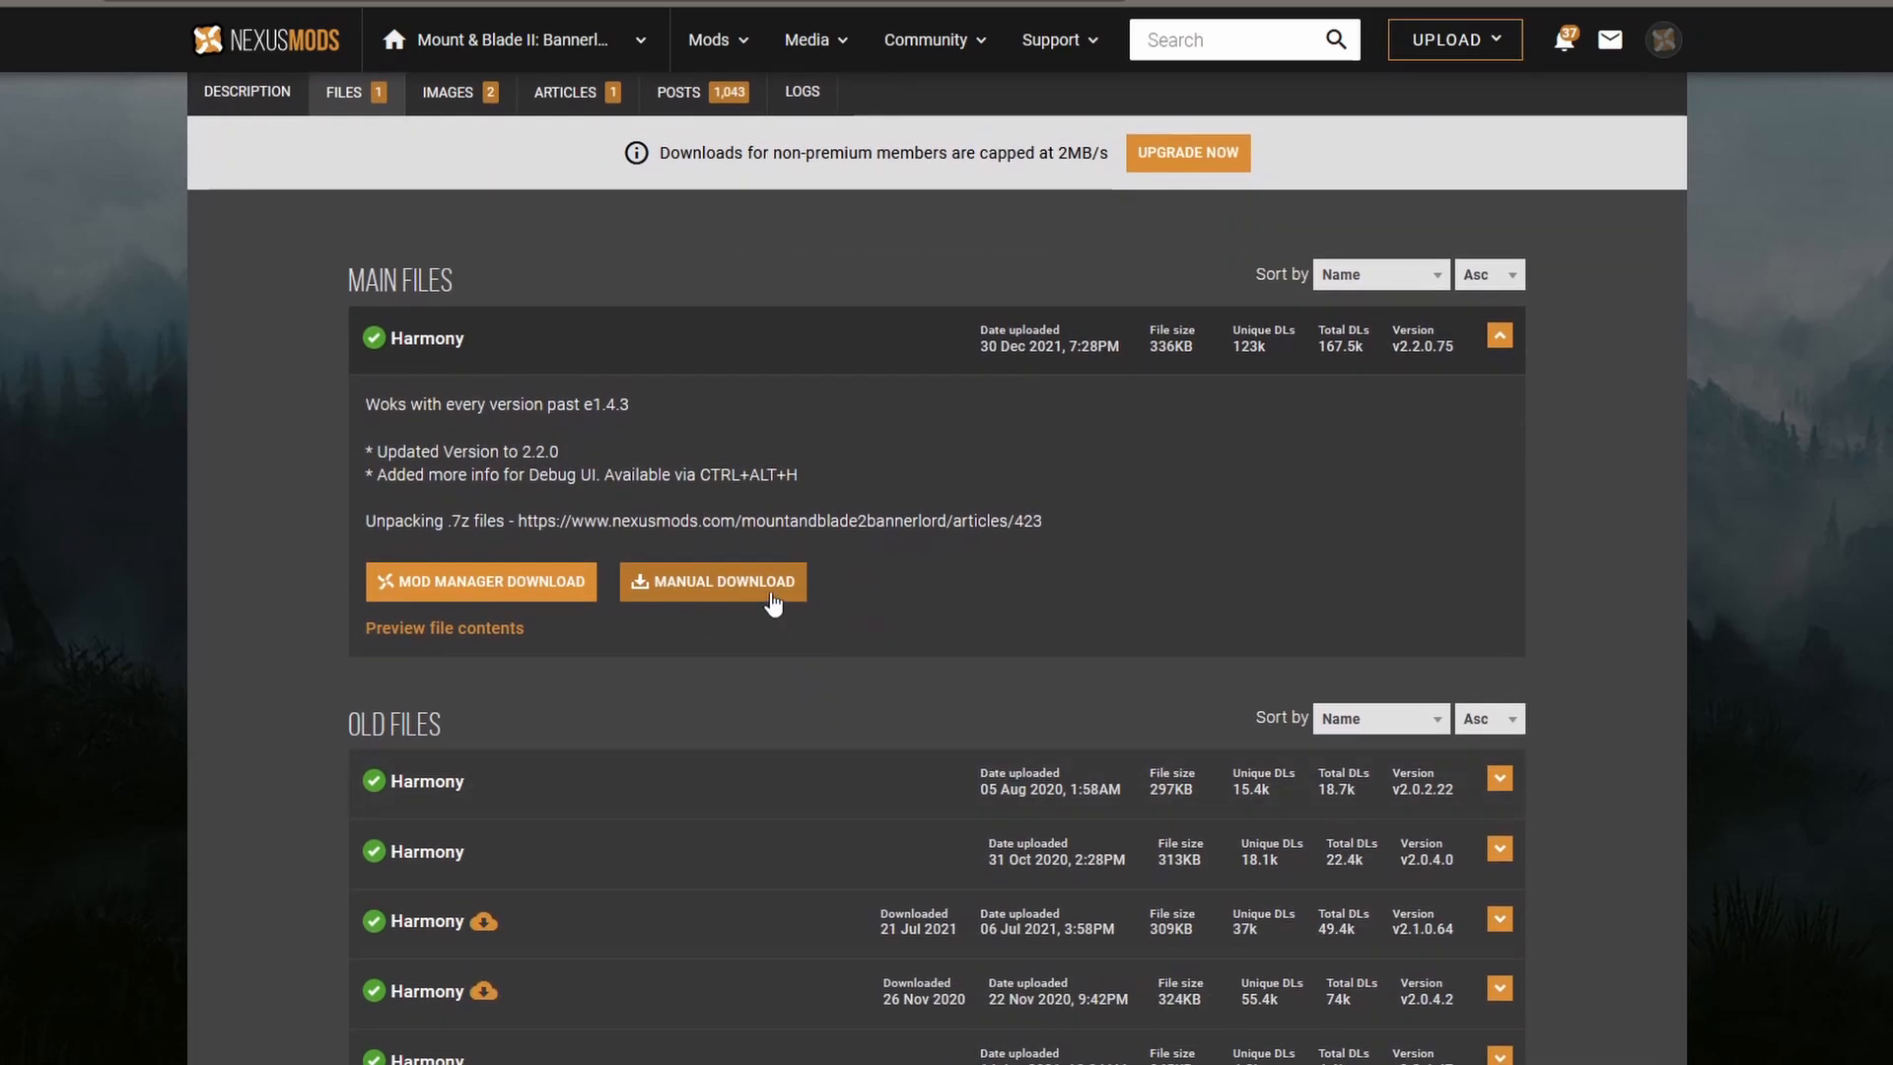
left_click(712, 580)
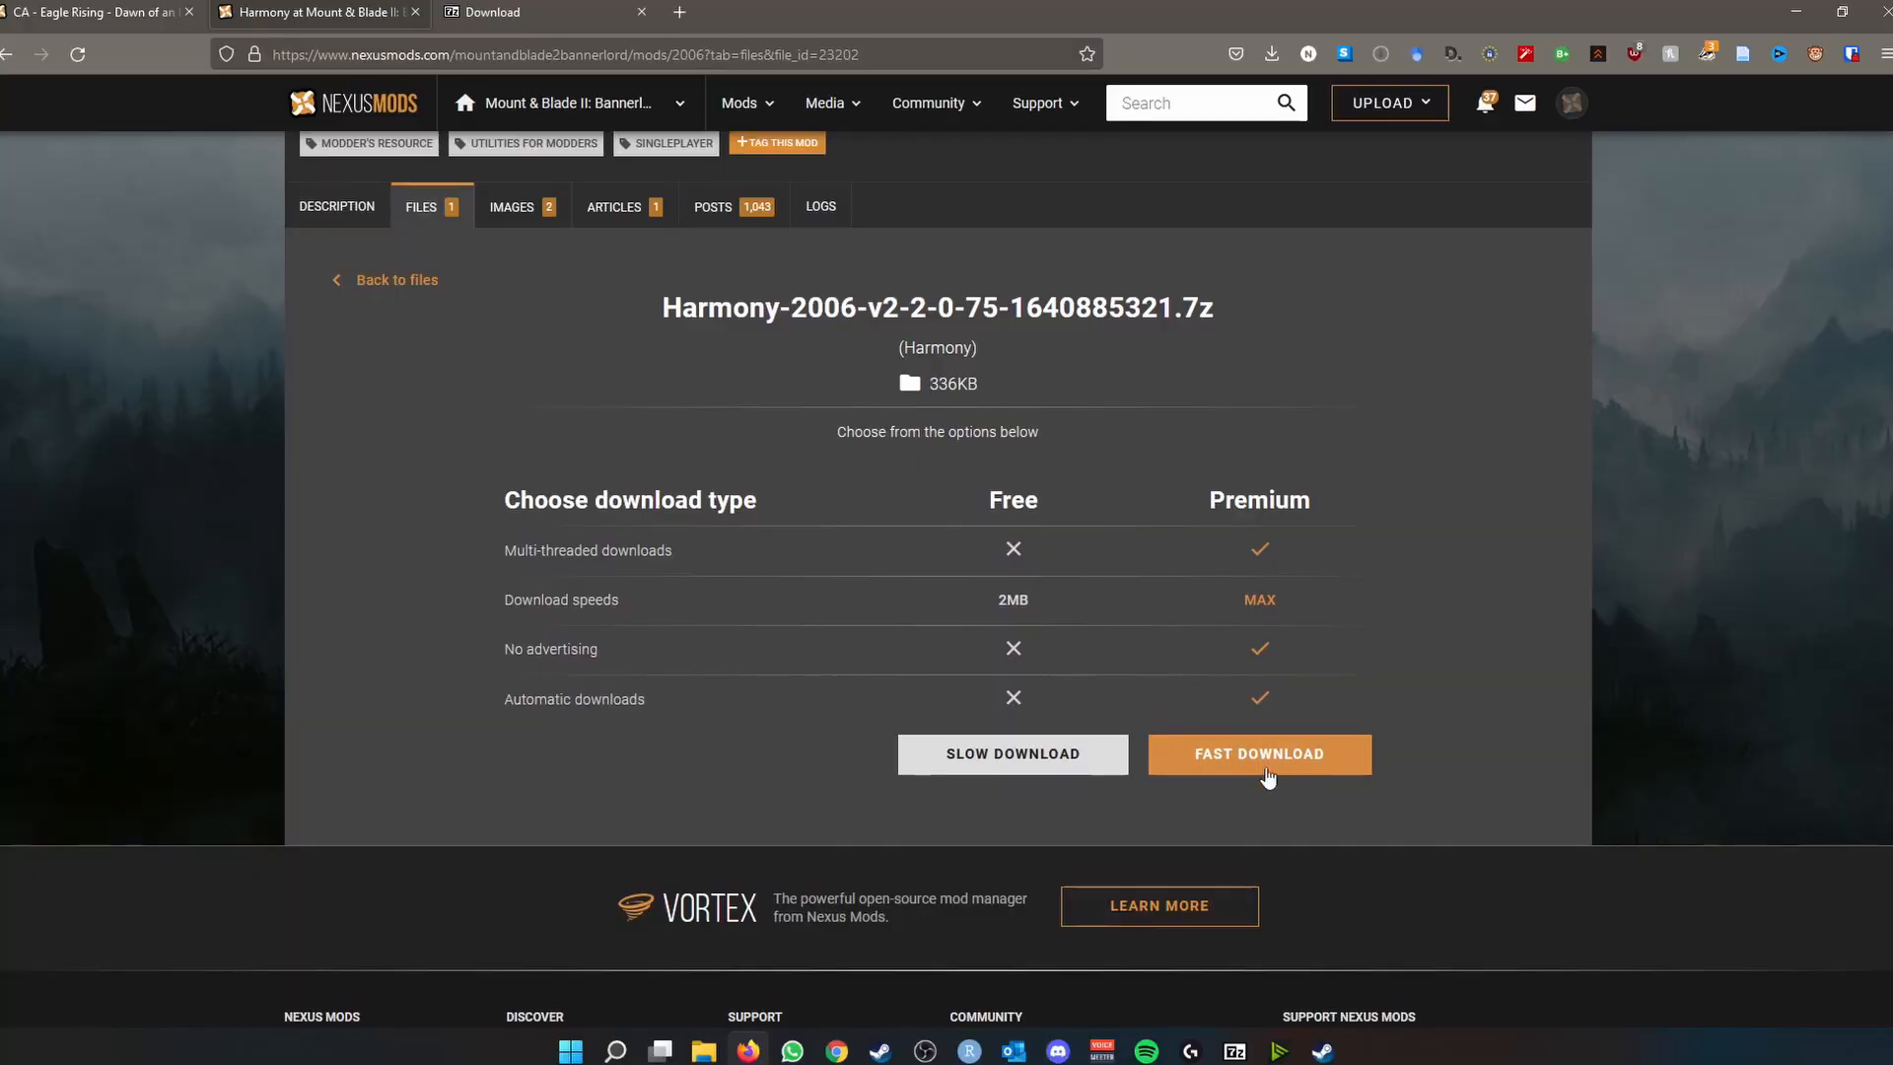
mouse_move(1187, 807)
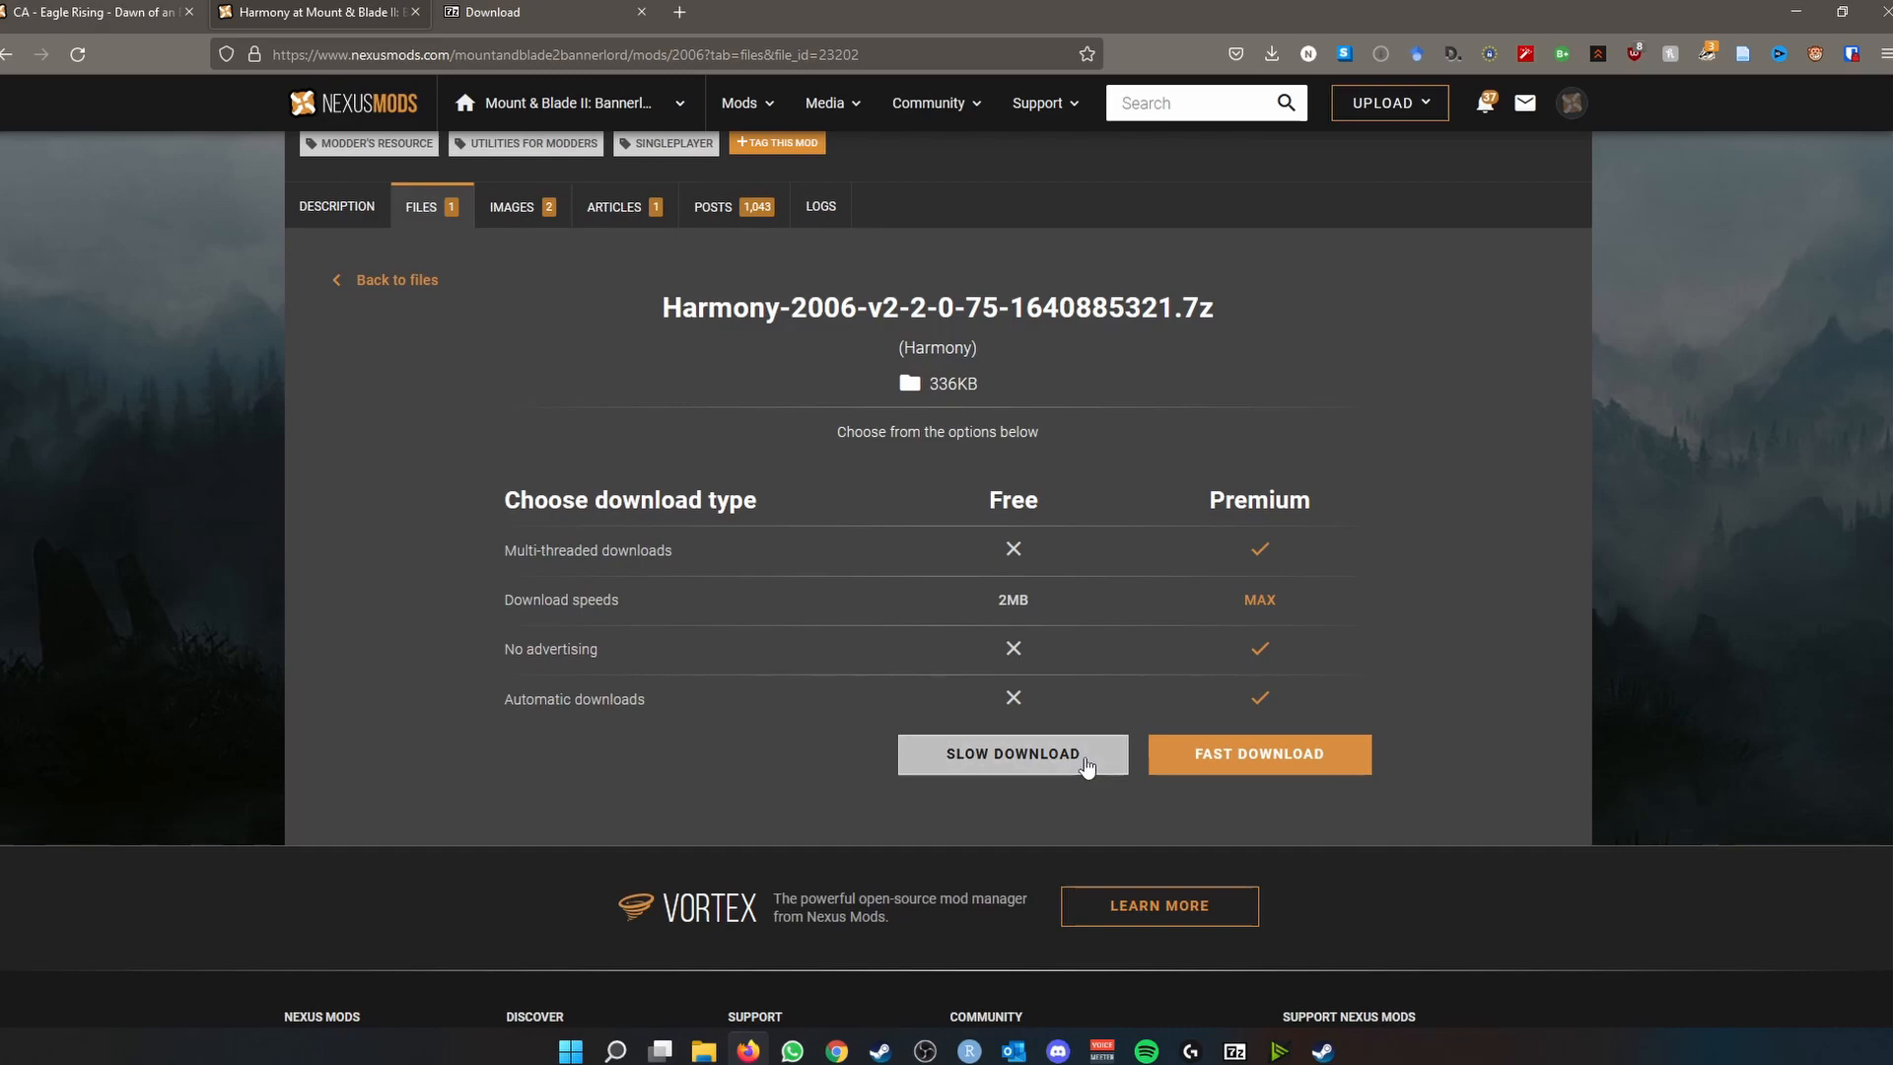
- Save the Harmony archive via slow download and proceed with the Eagle Rising download
left_click(1012, 753)
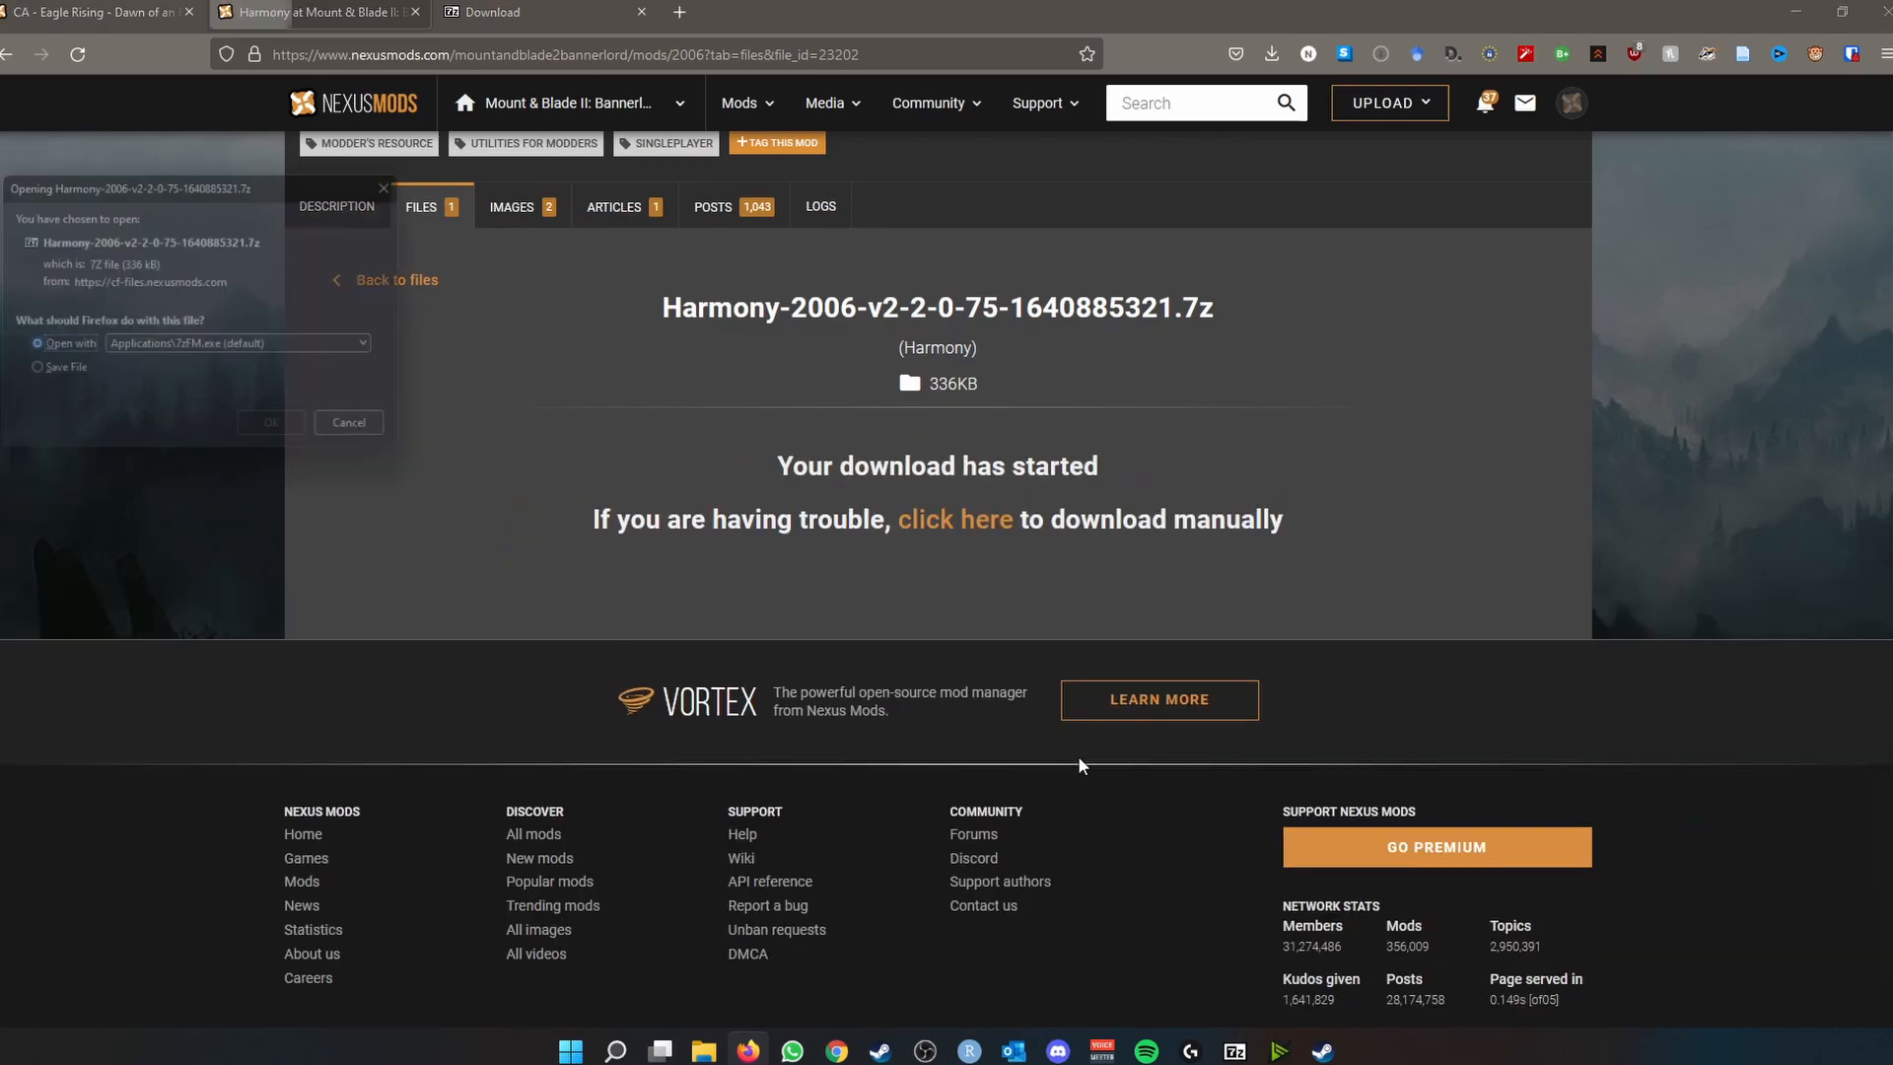
left_click(26, 375)
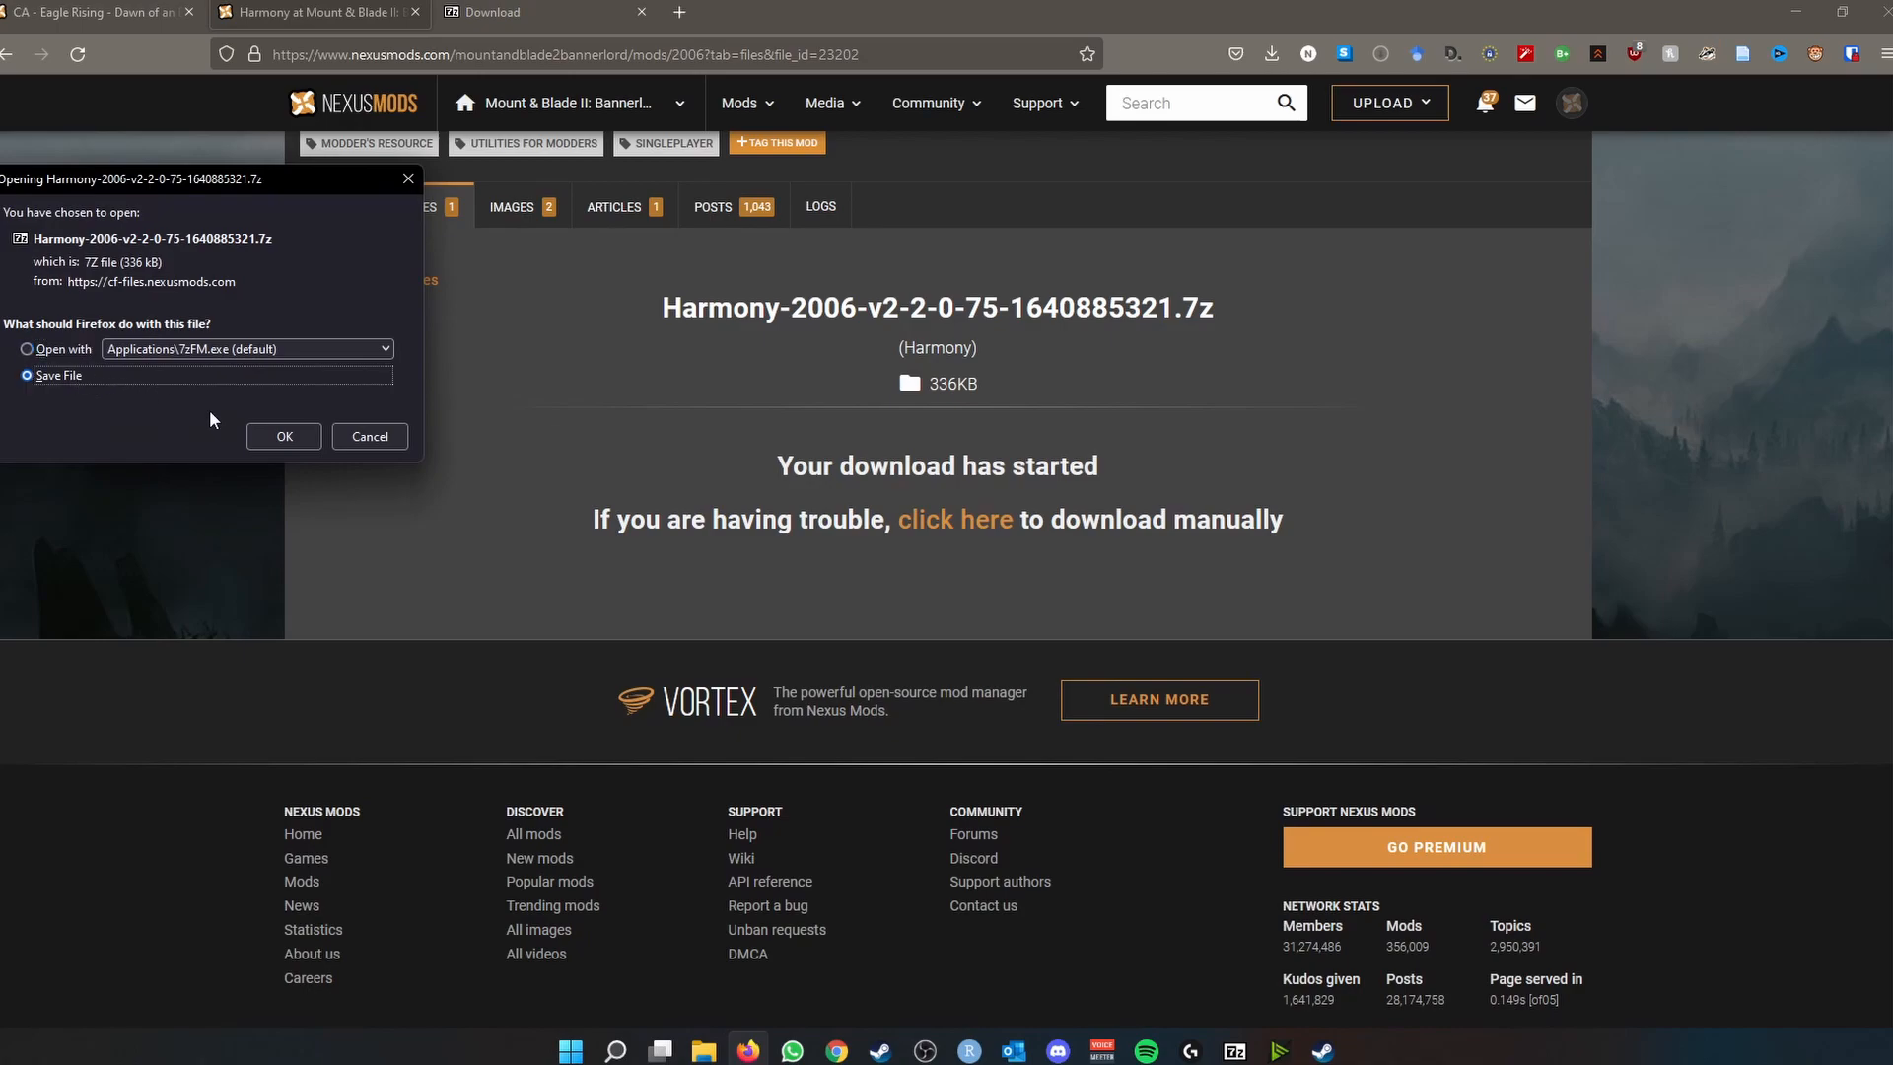
left_click(282, 435)
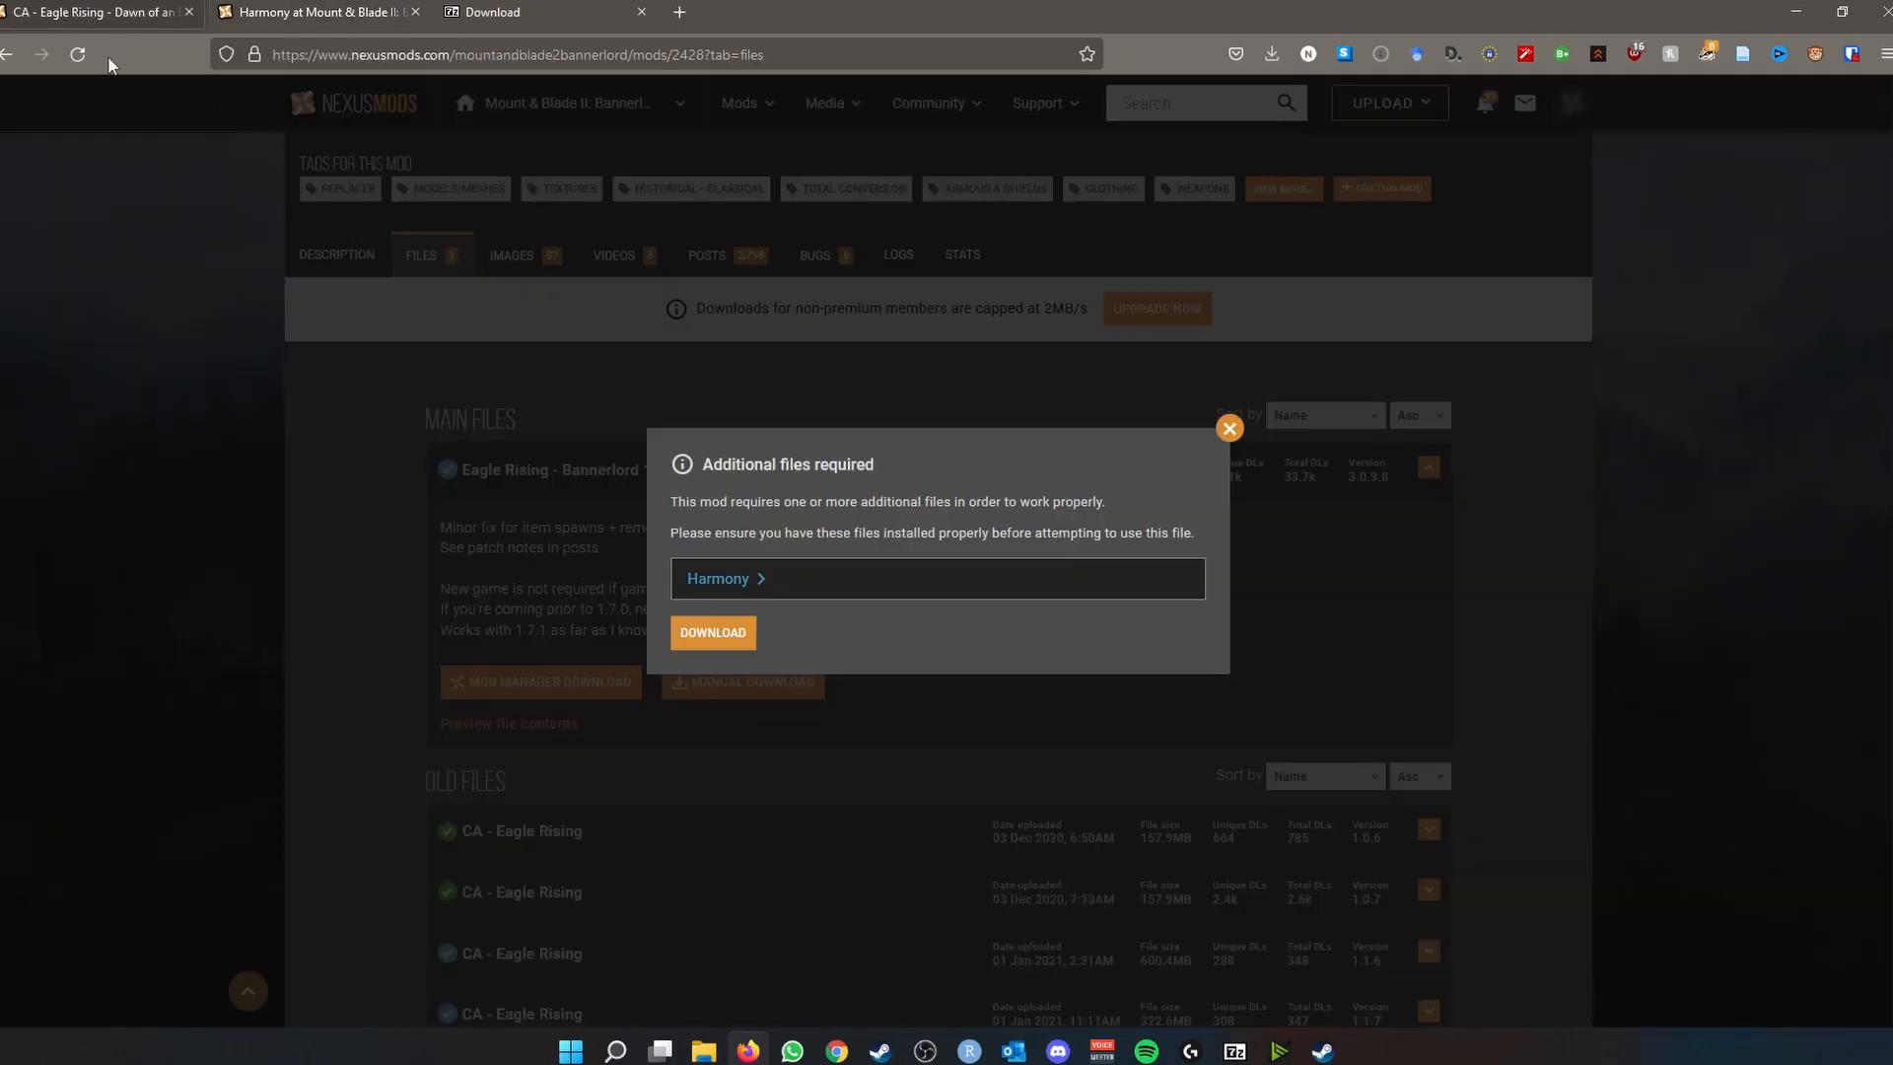
mouse_move(712, 633)
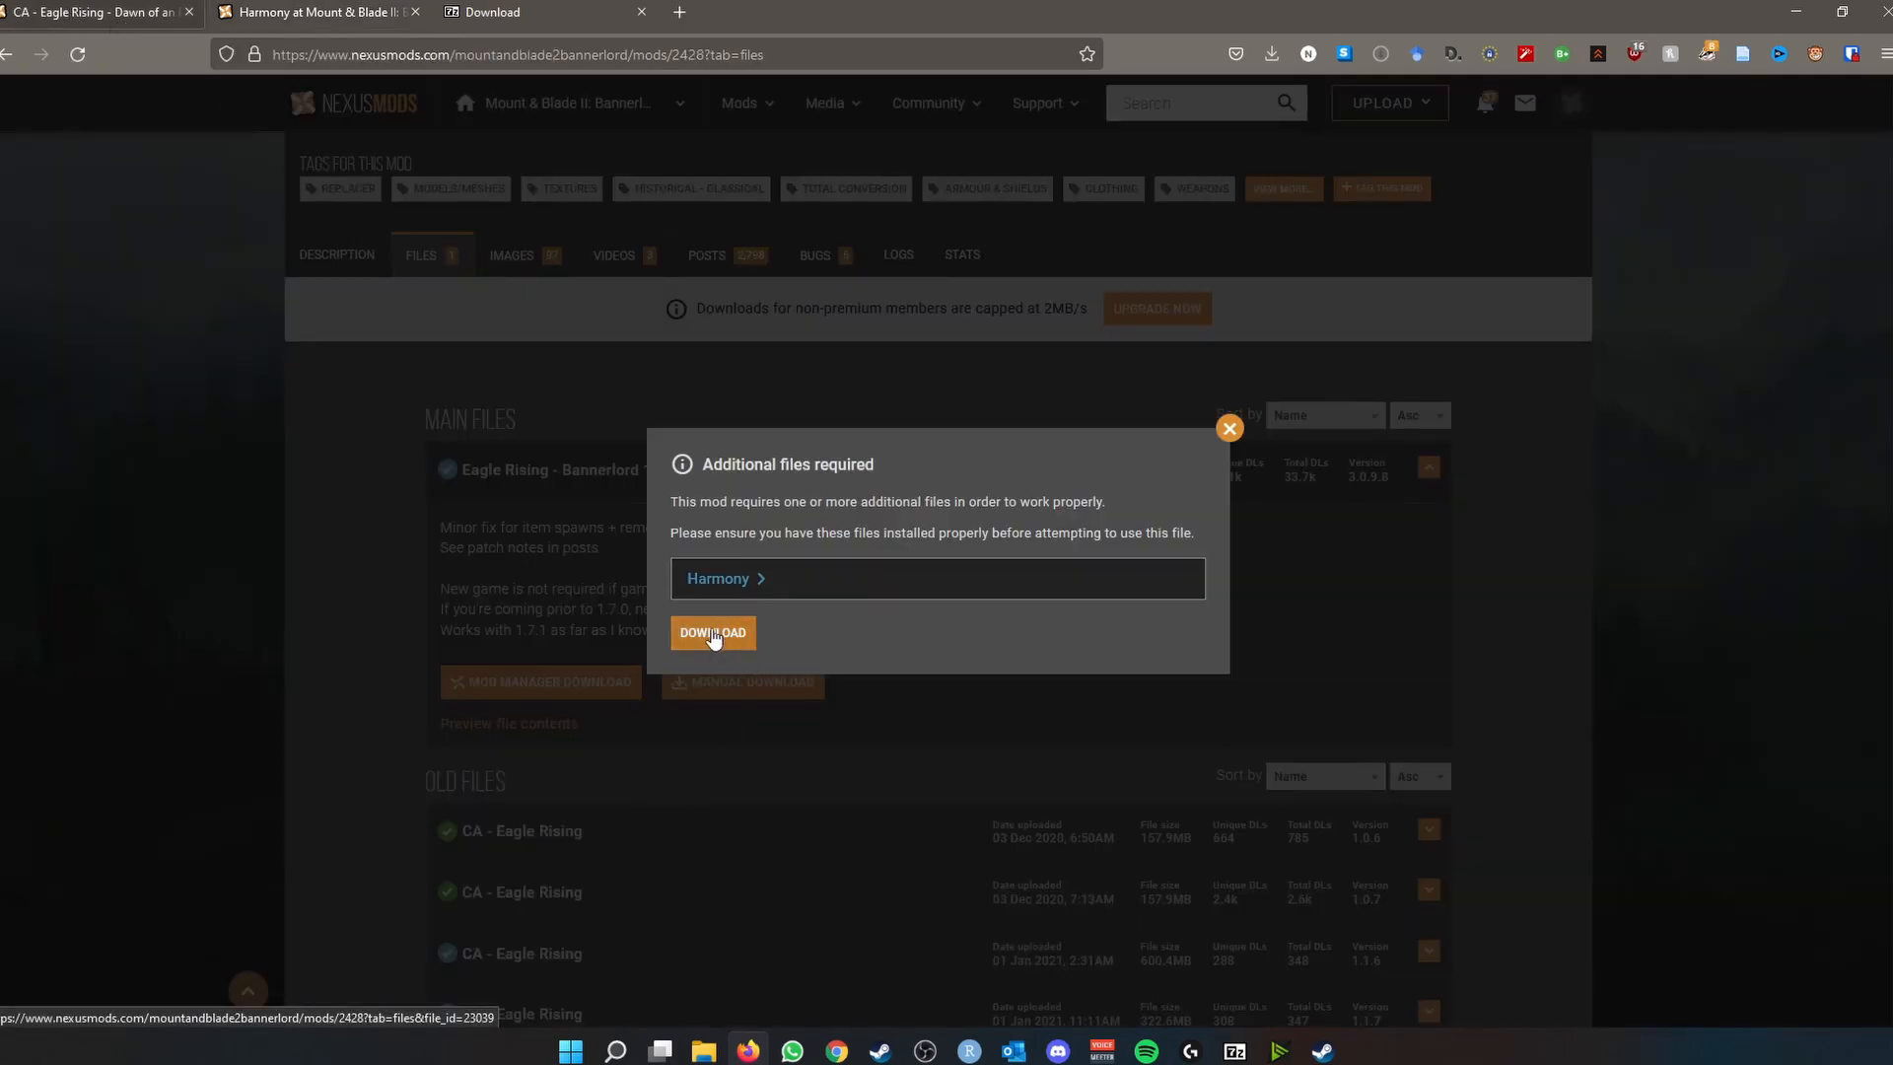
left_click(712, 631)
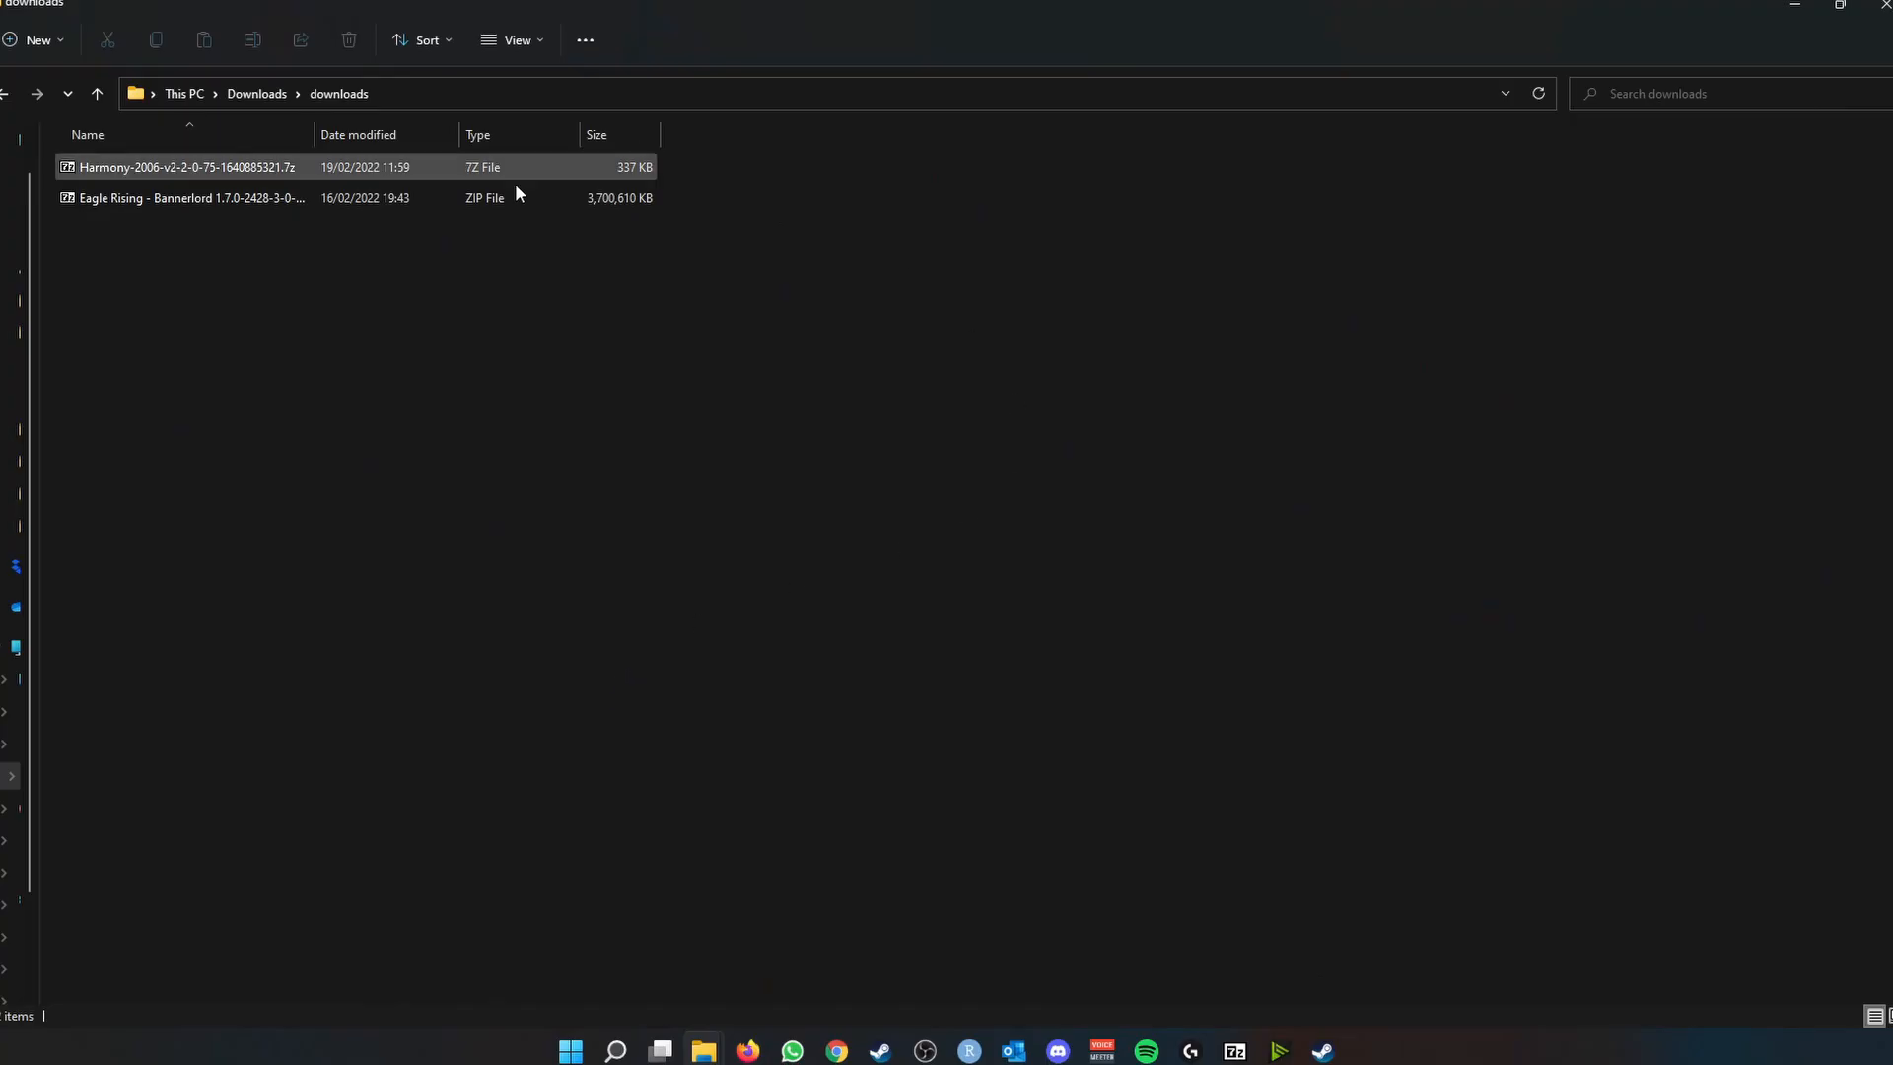
- Reach the 7-zip.org download page listing installers for each system
left_click(181, 166)
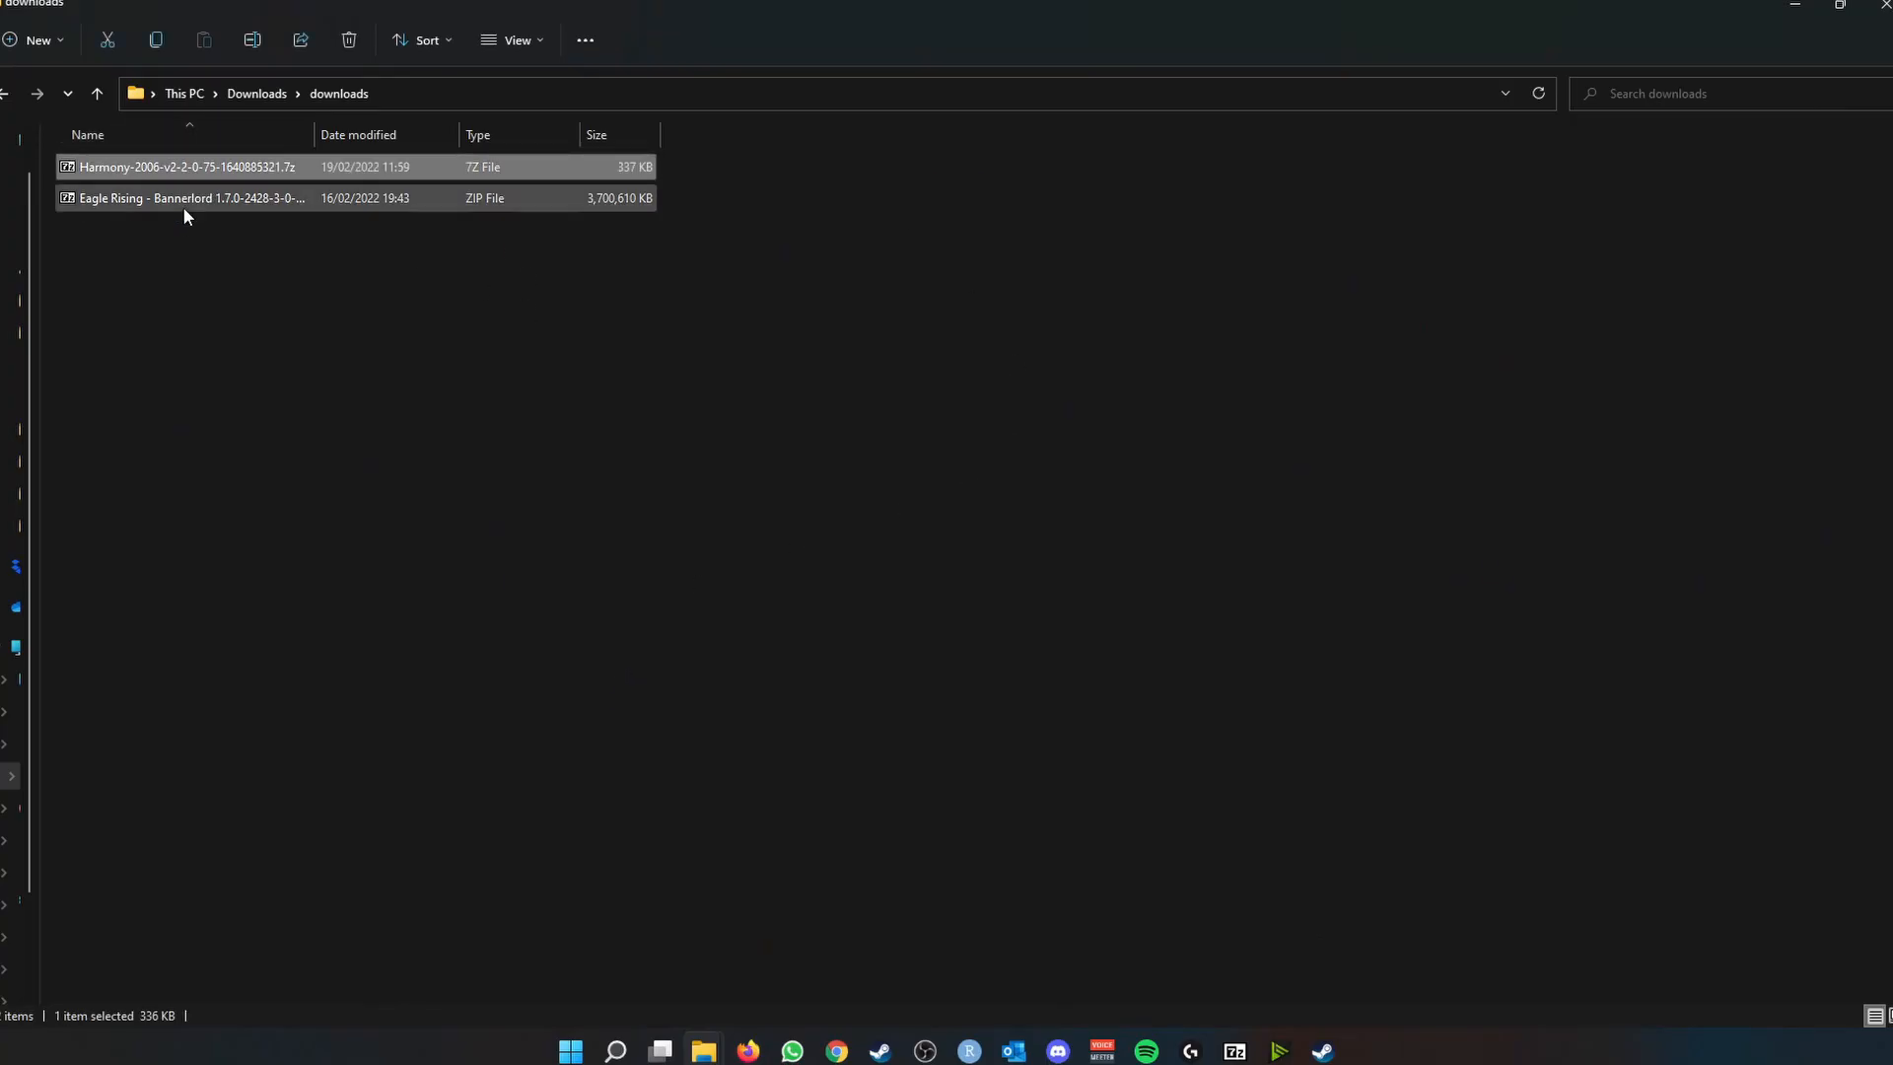
left_click(880, 958)
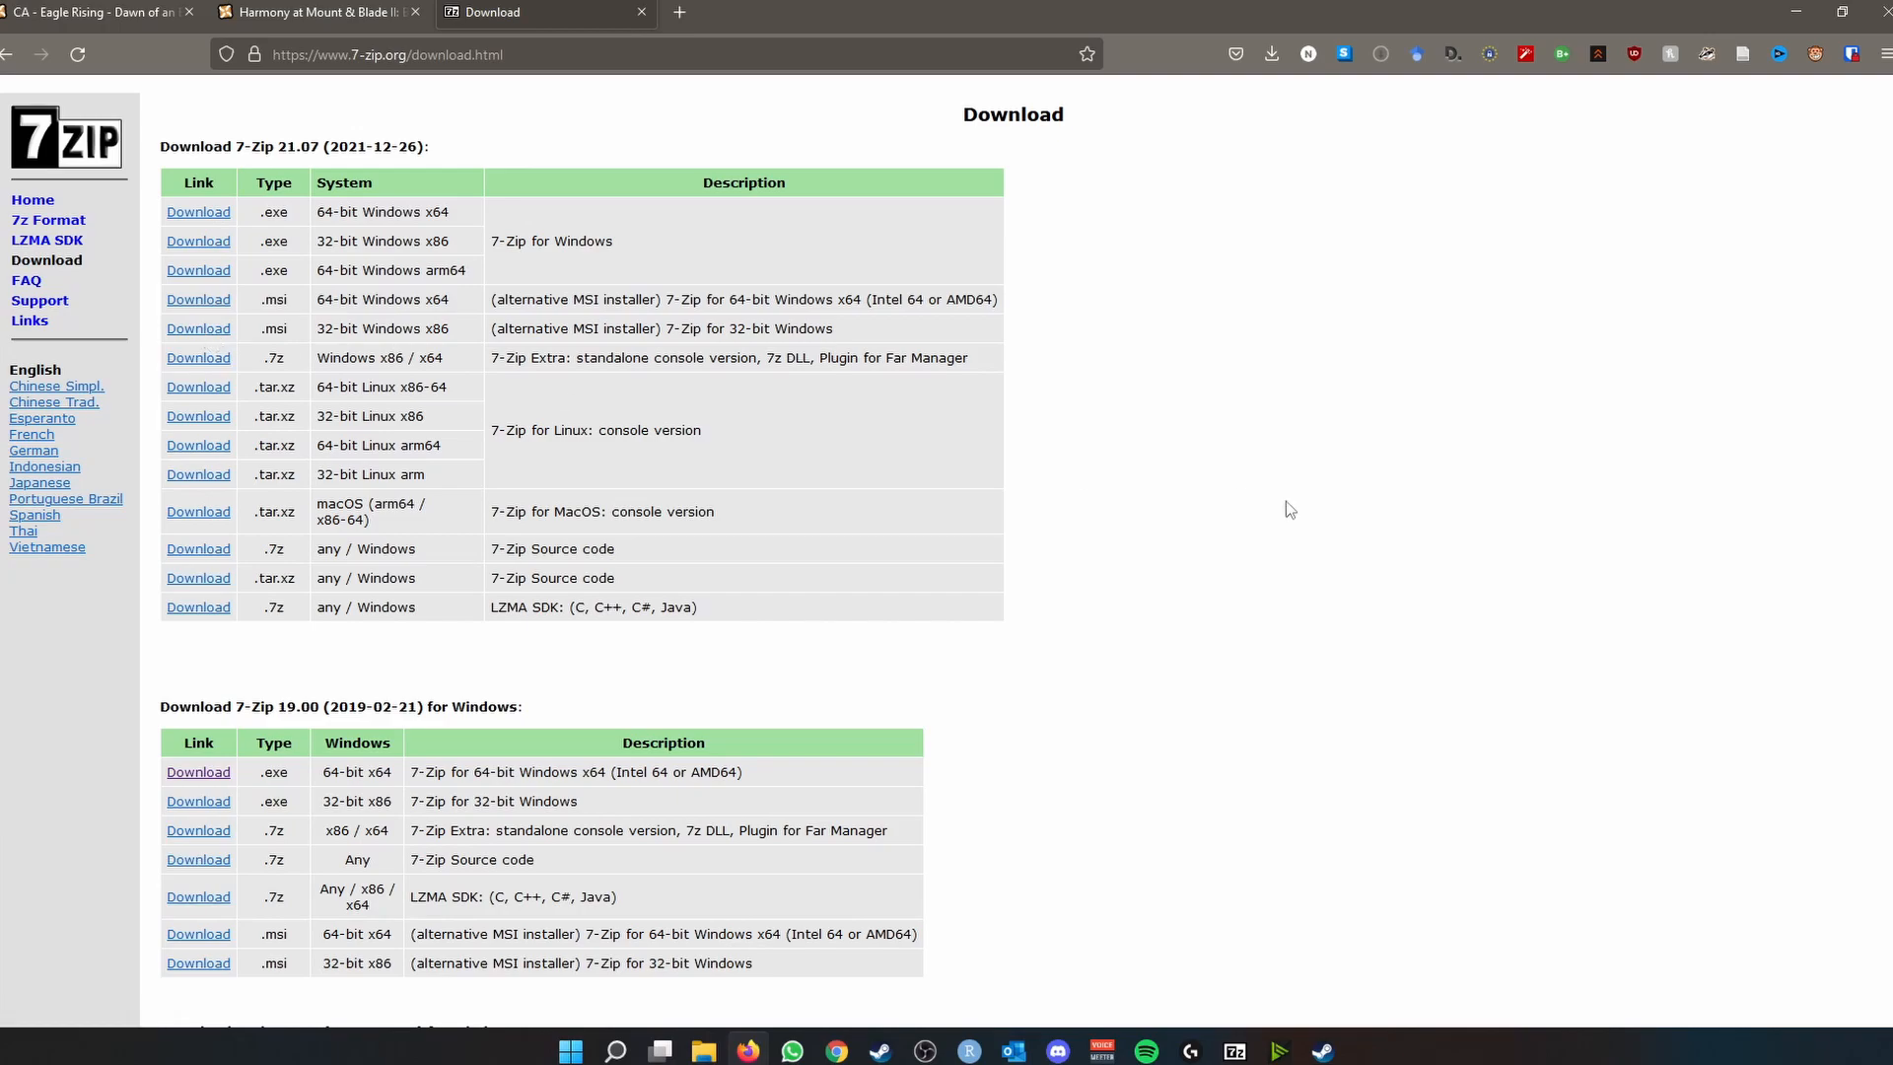
mouse_move(1589, 177)
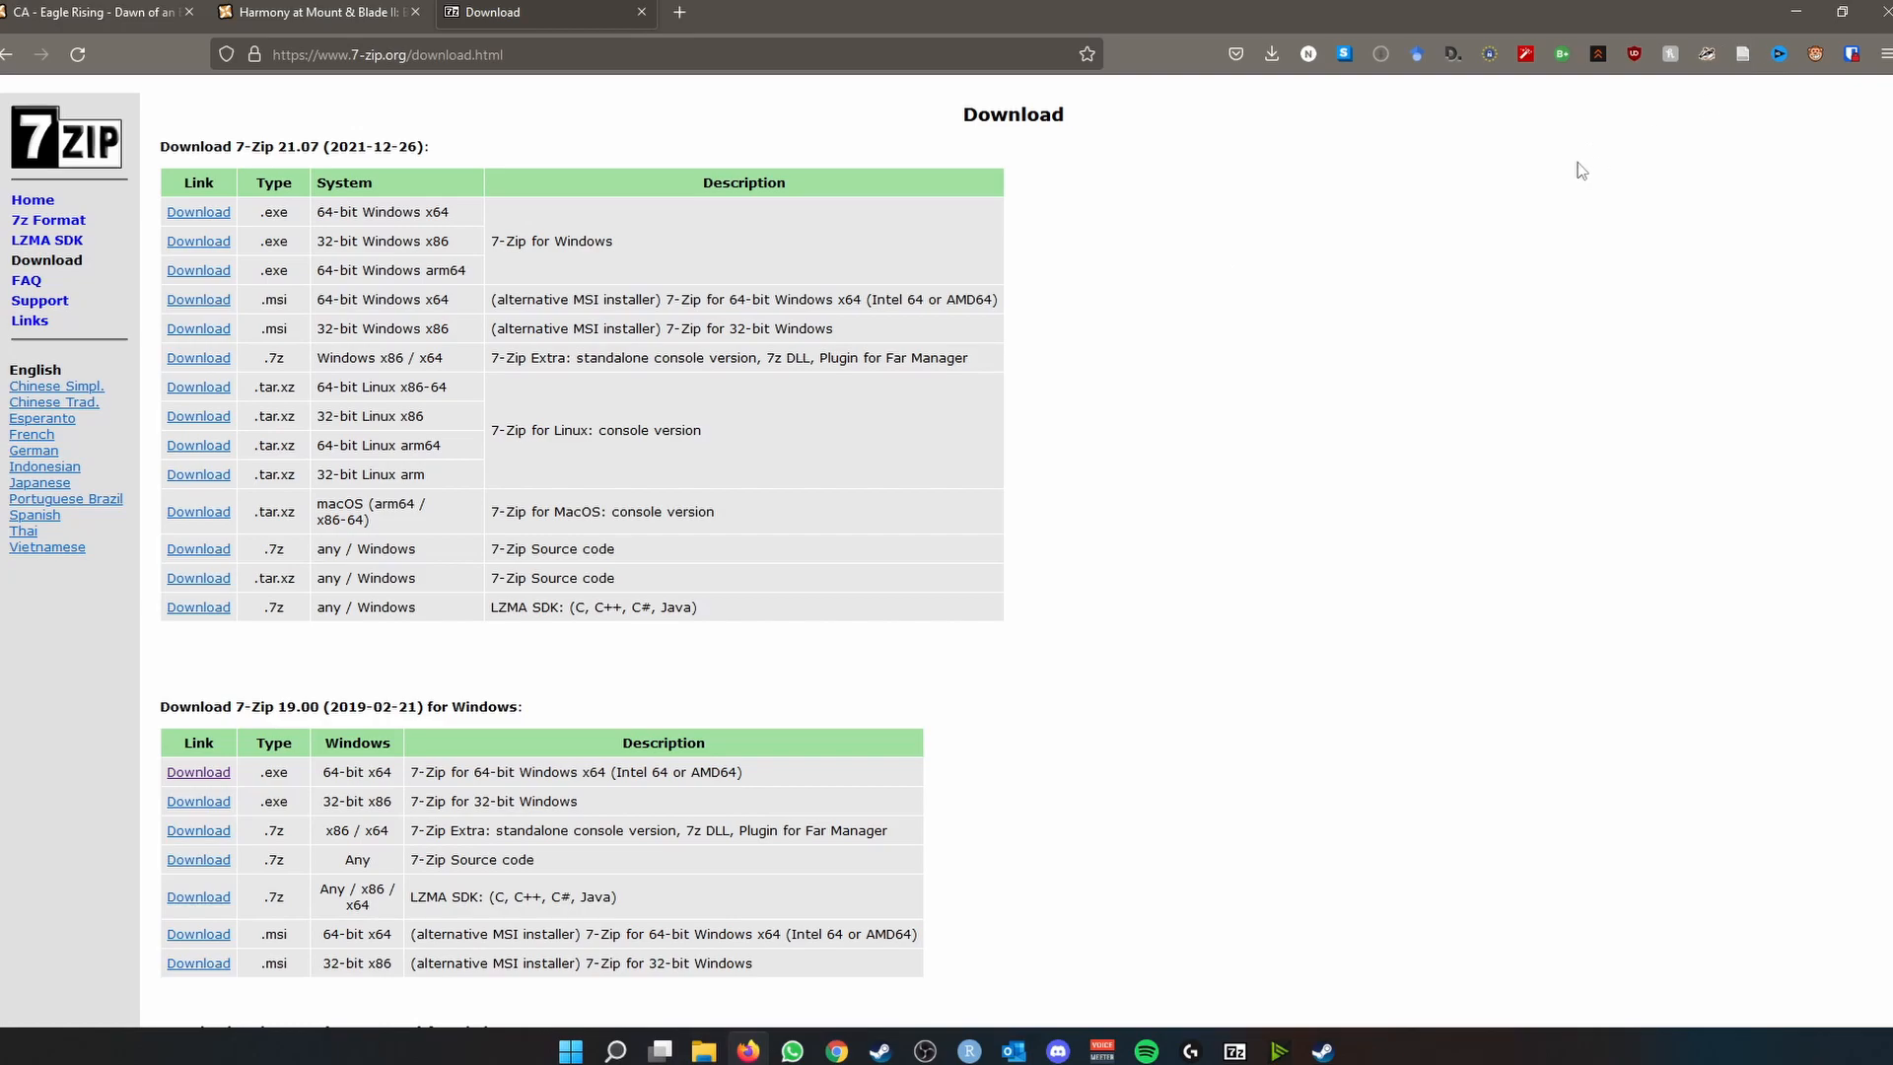
mouse_move(1592, 157)
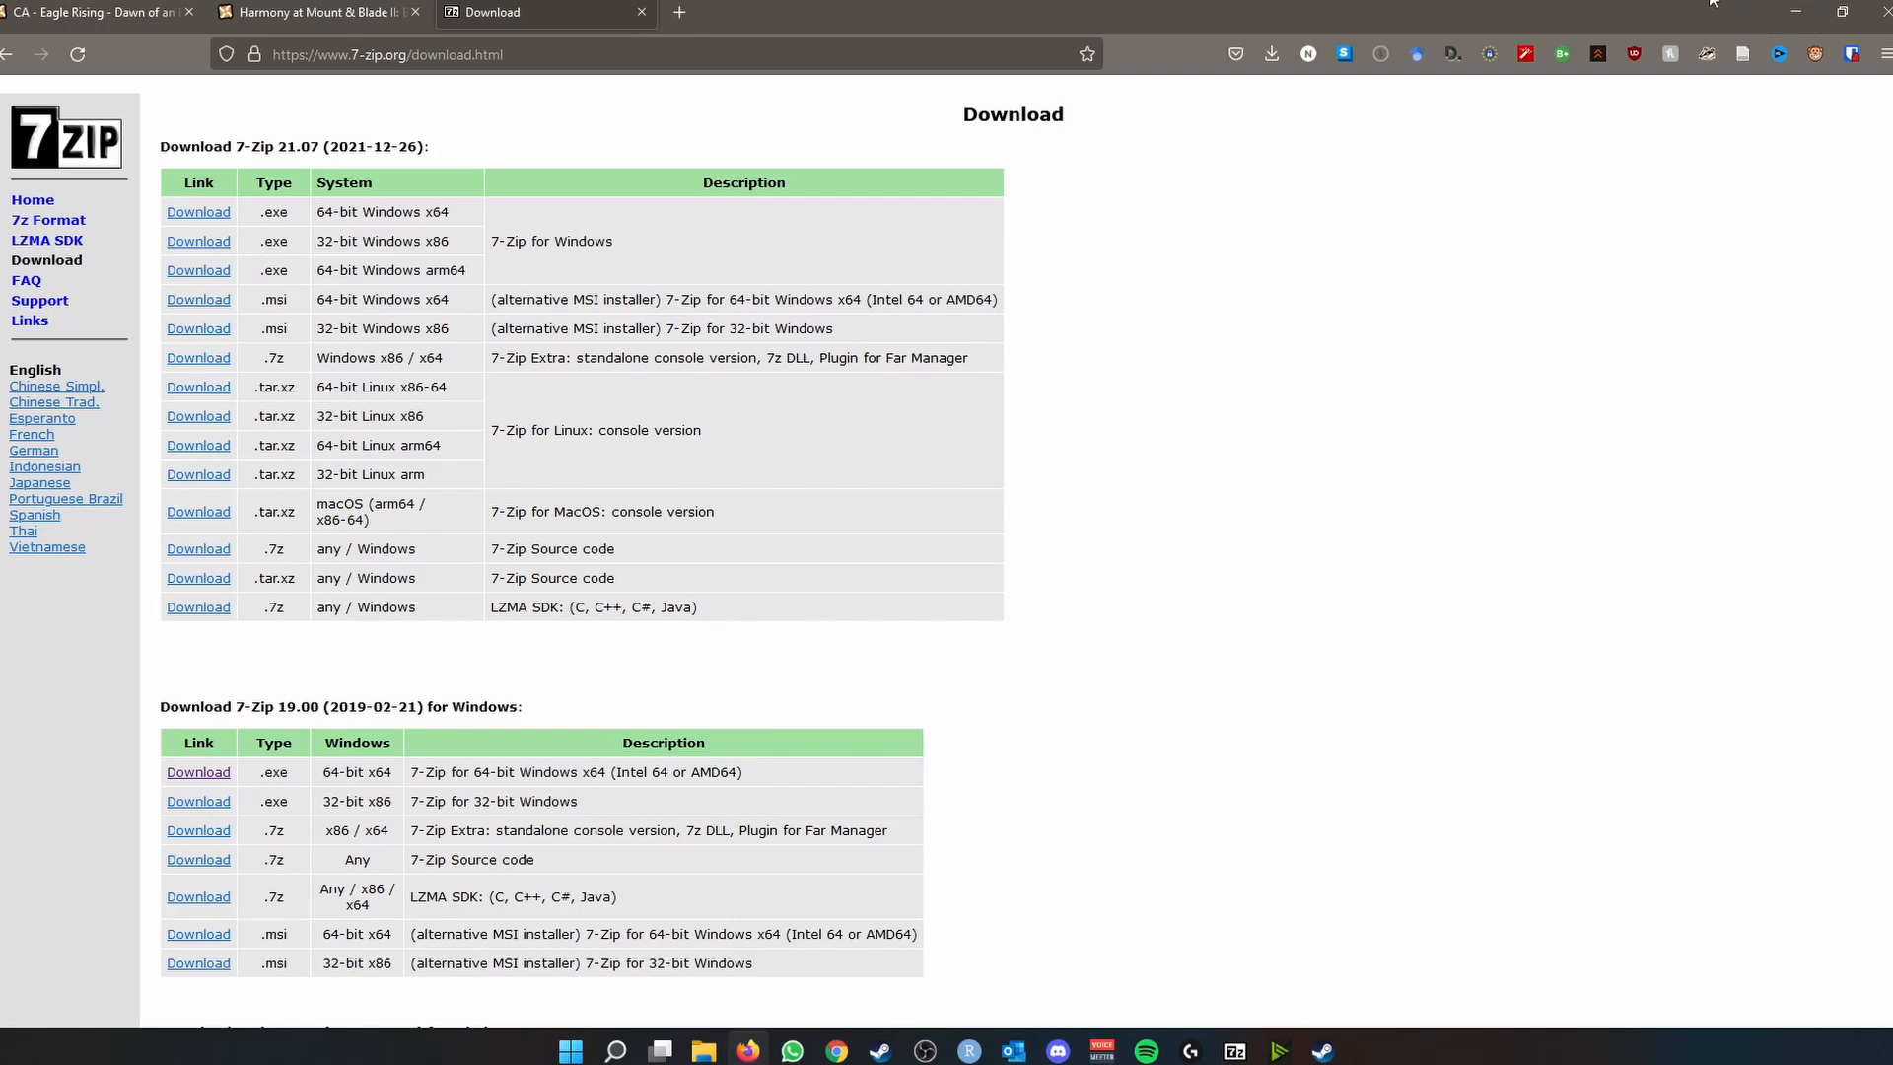
mouse_move(1627, 87)
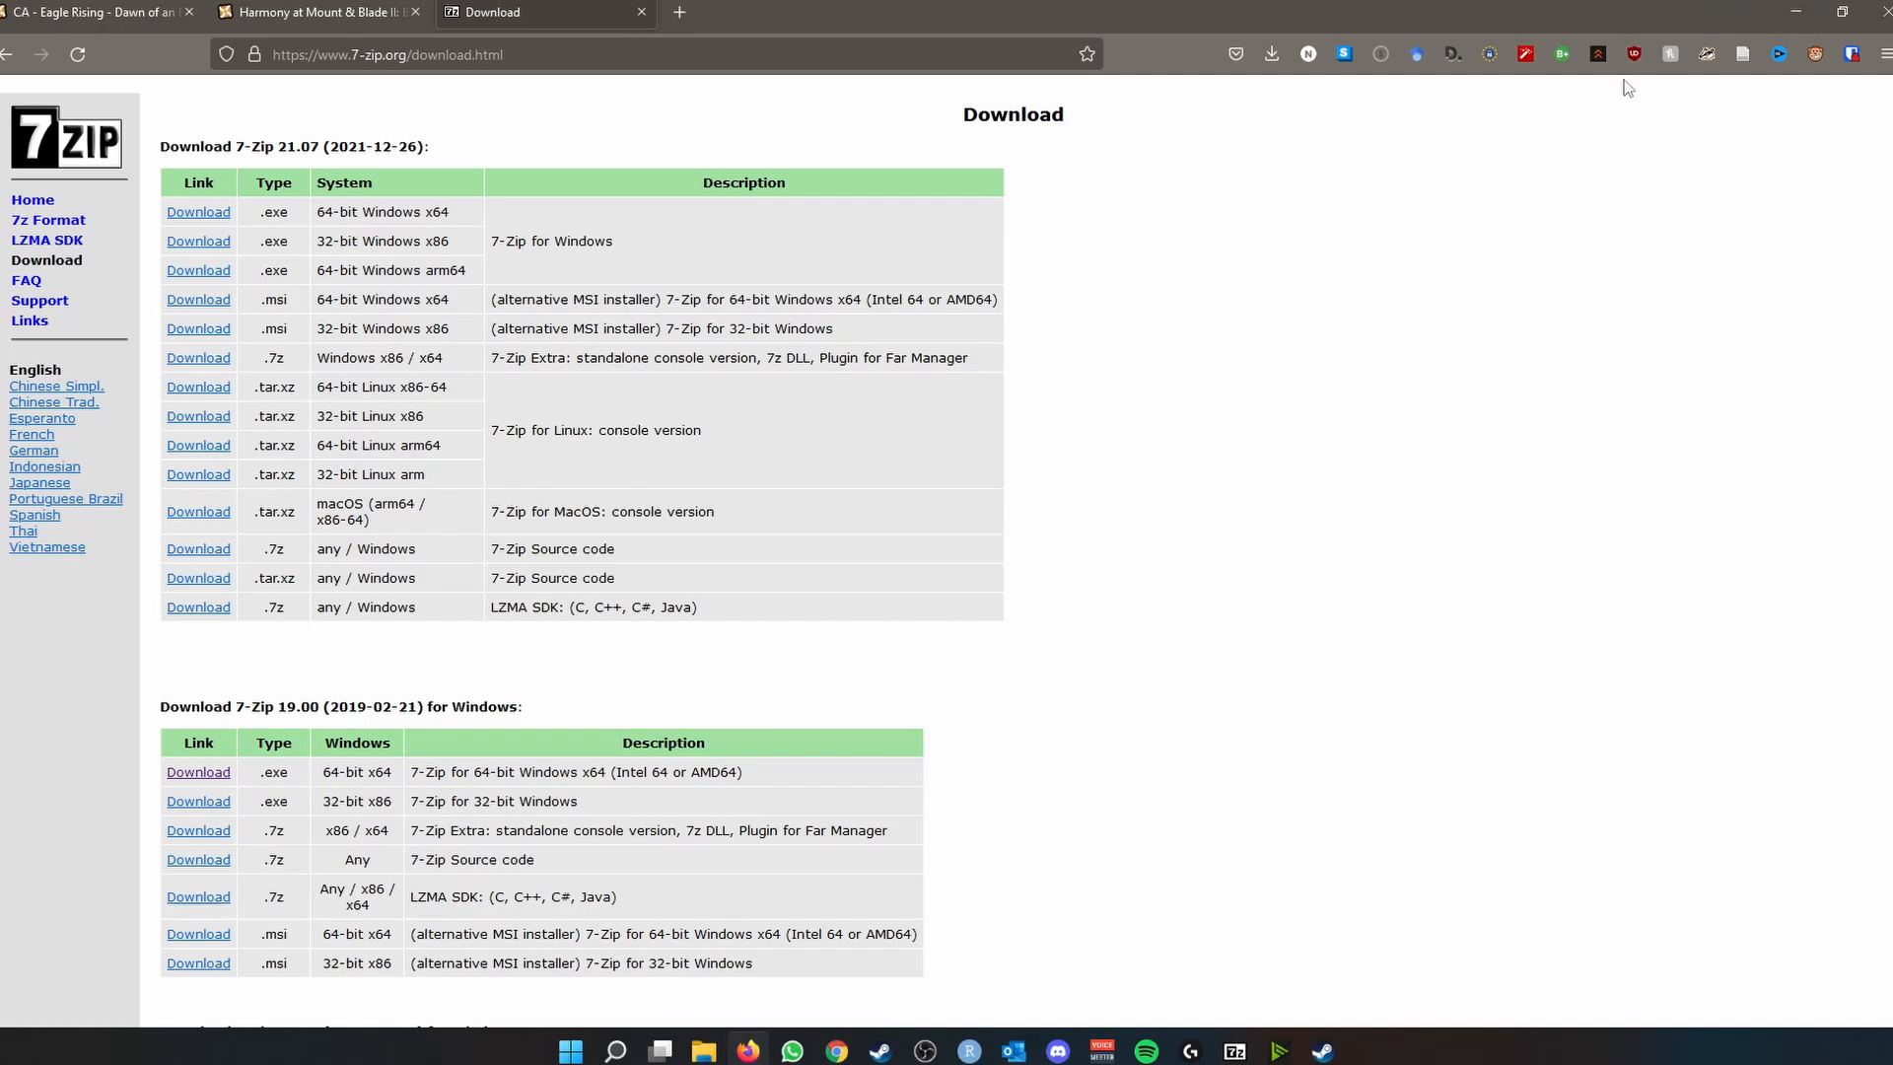
mouse_move(1628, 97)
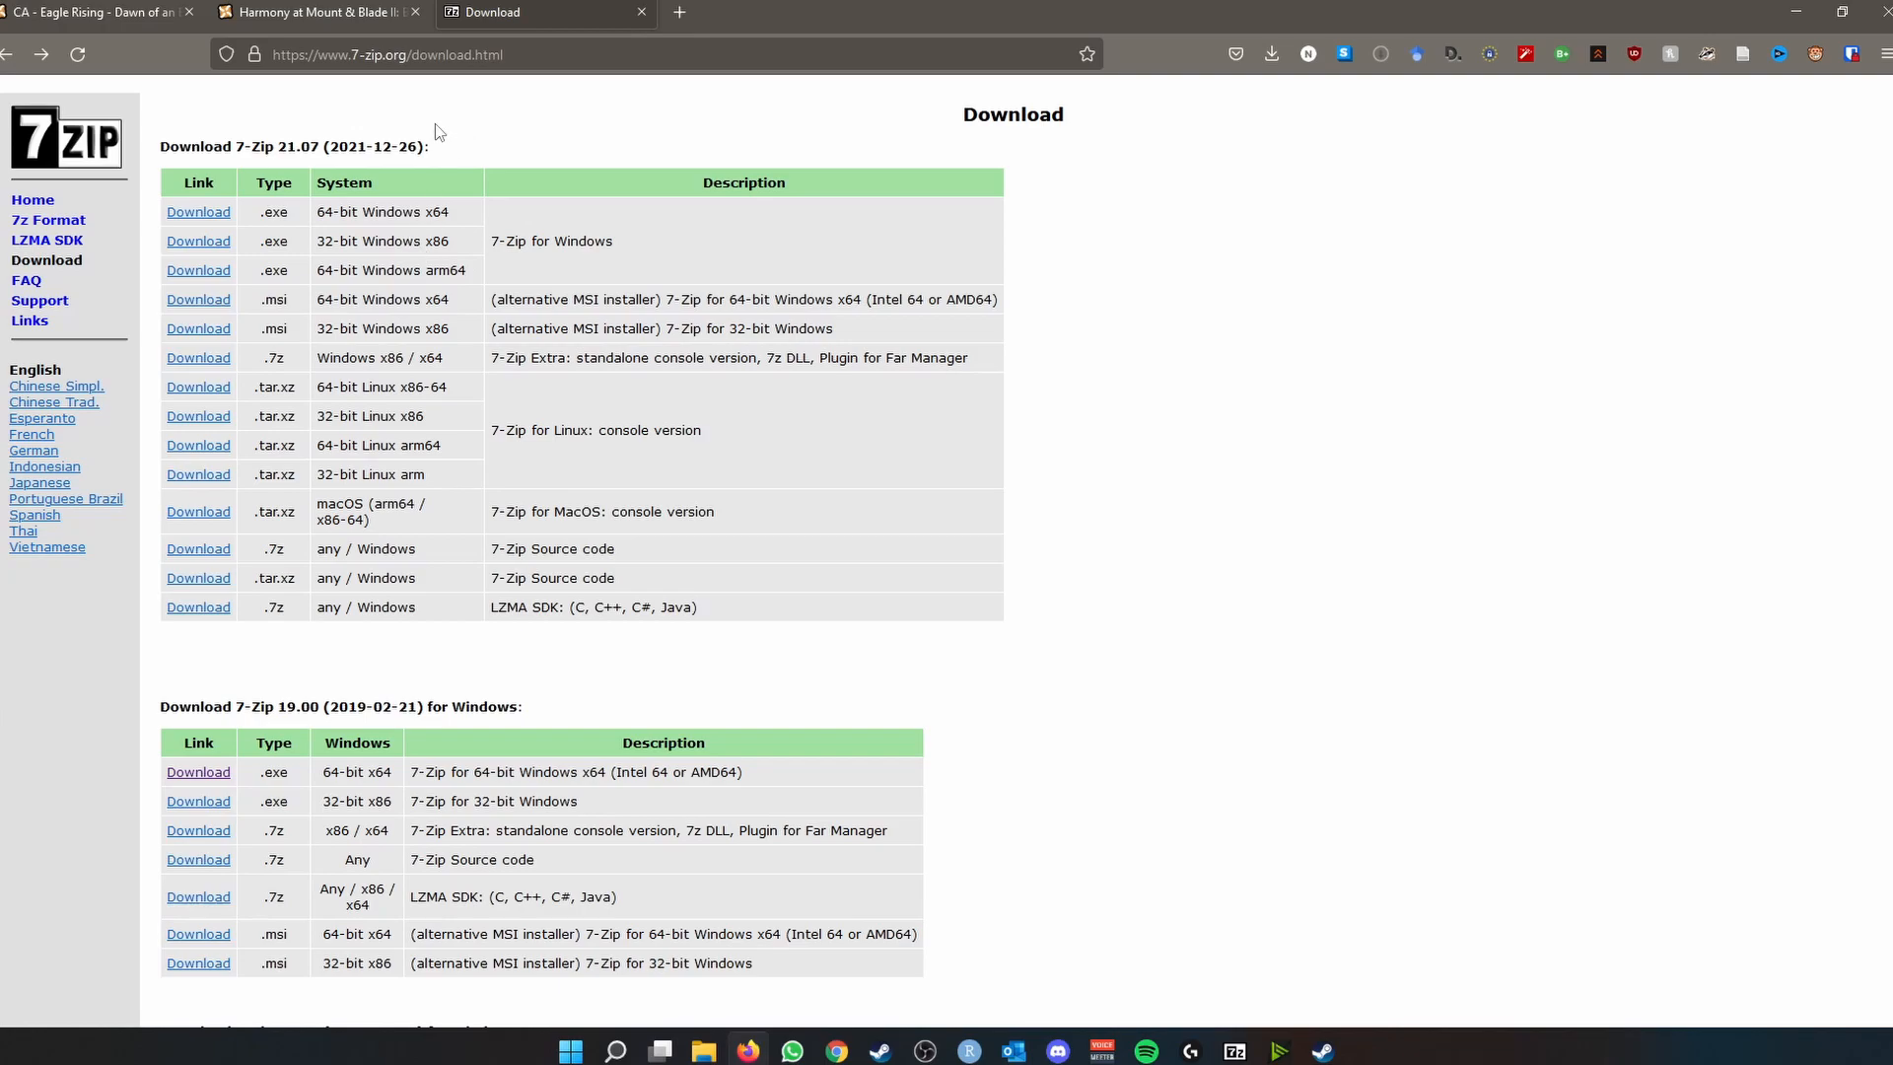
mouse_move(666, 96)
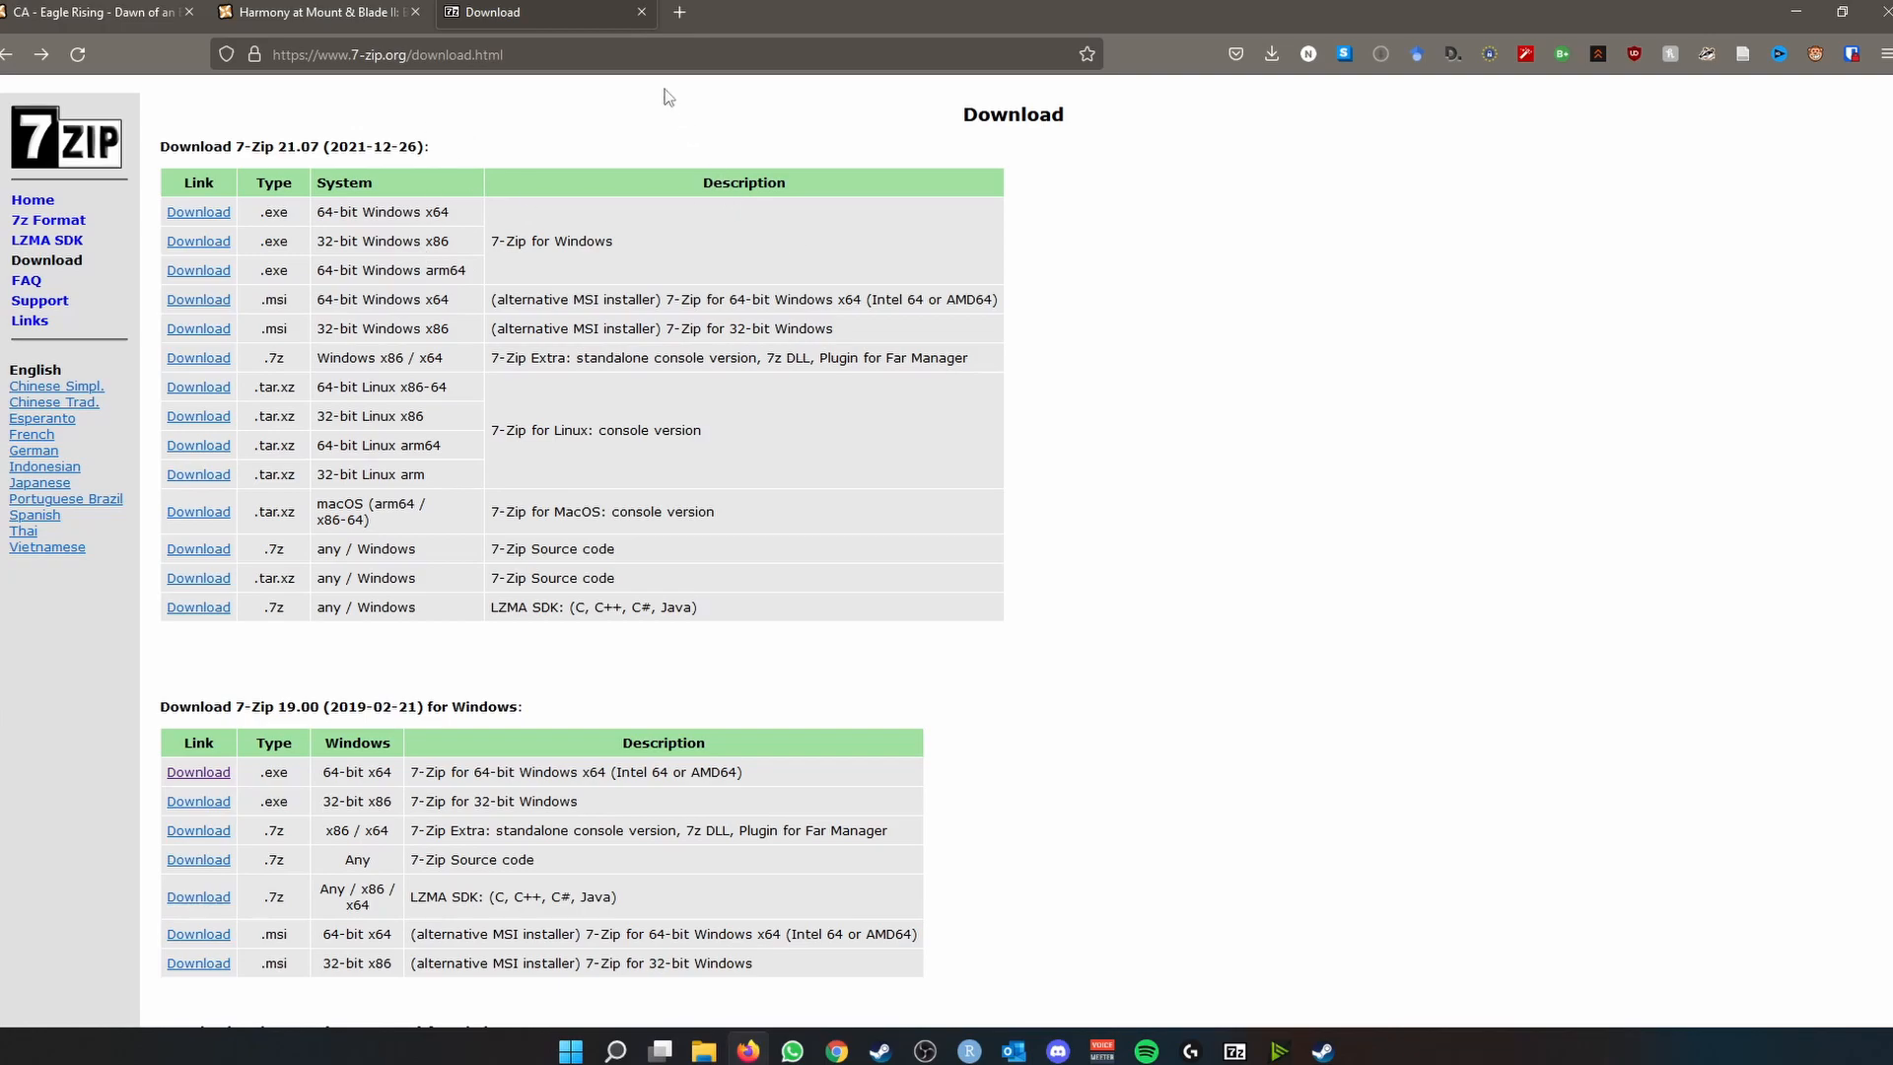
mouse_move(450, 263)
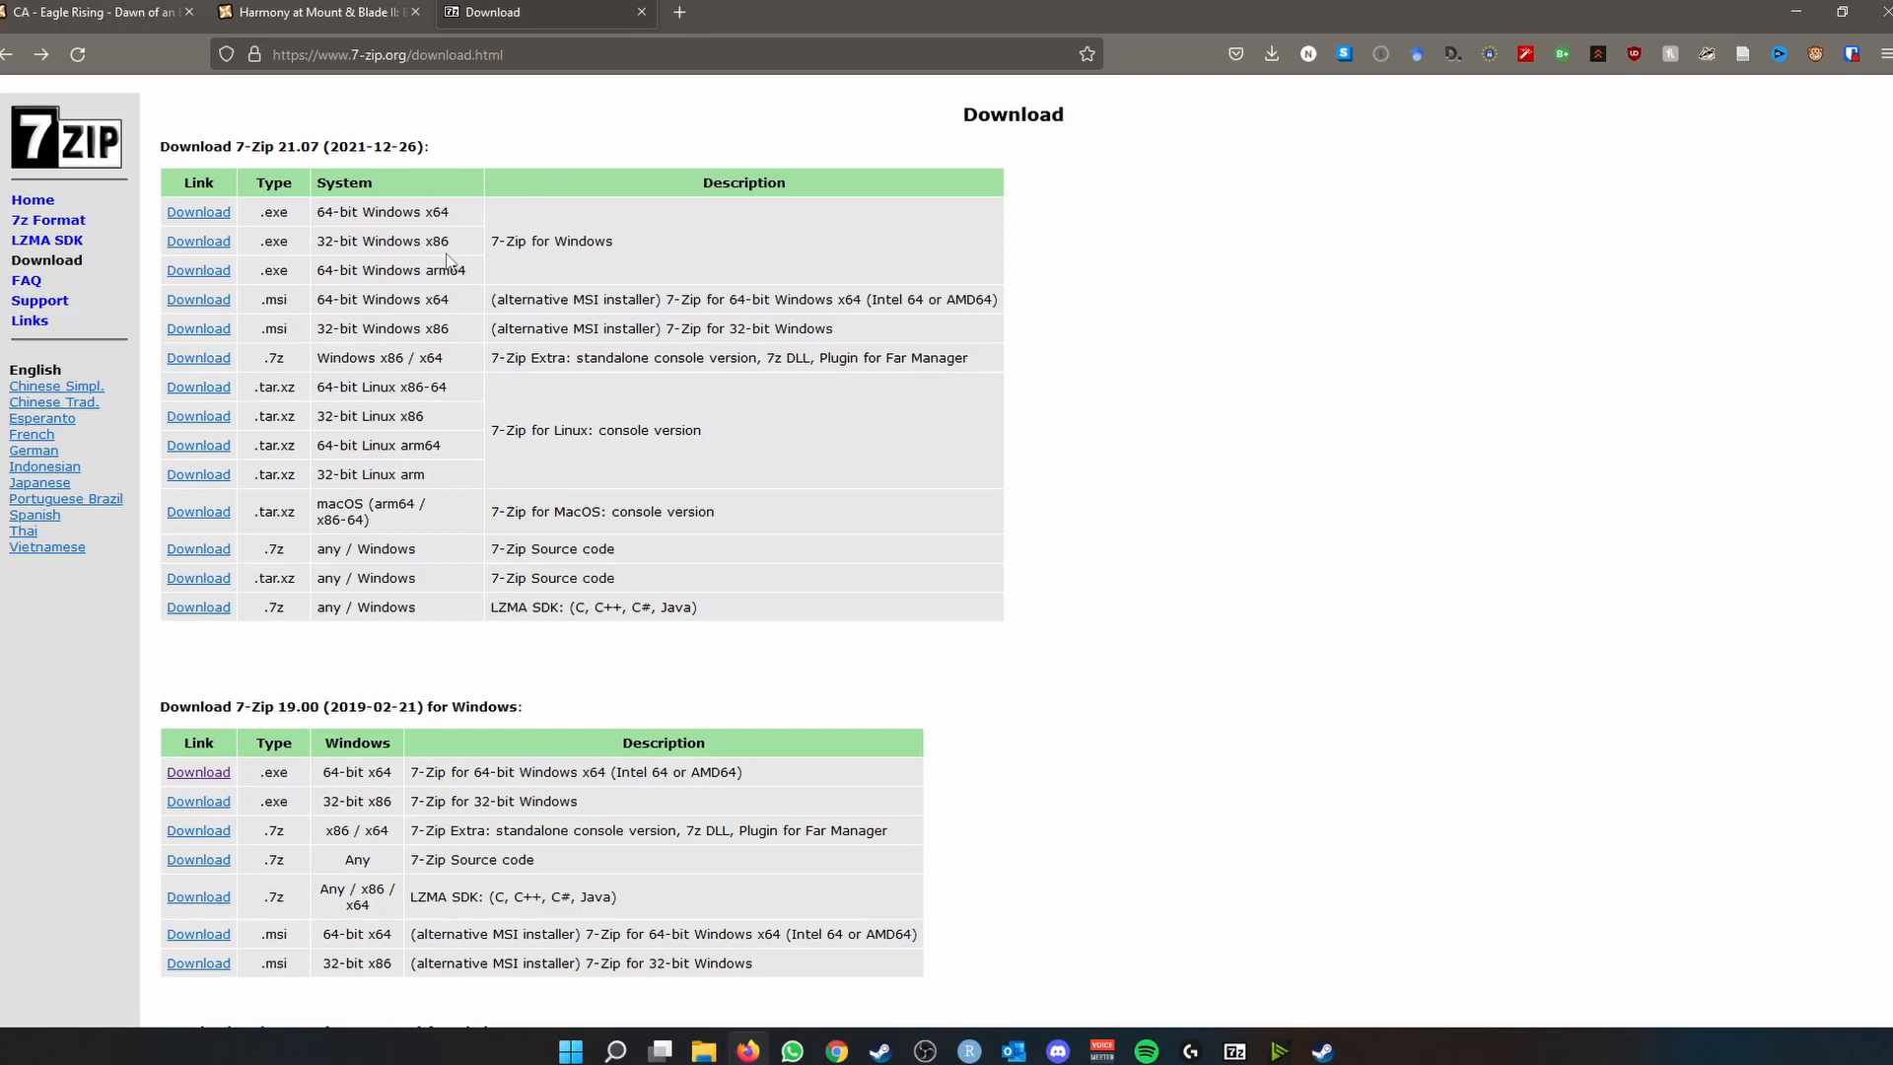
mouse_move(426, 178)
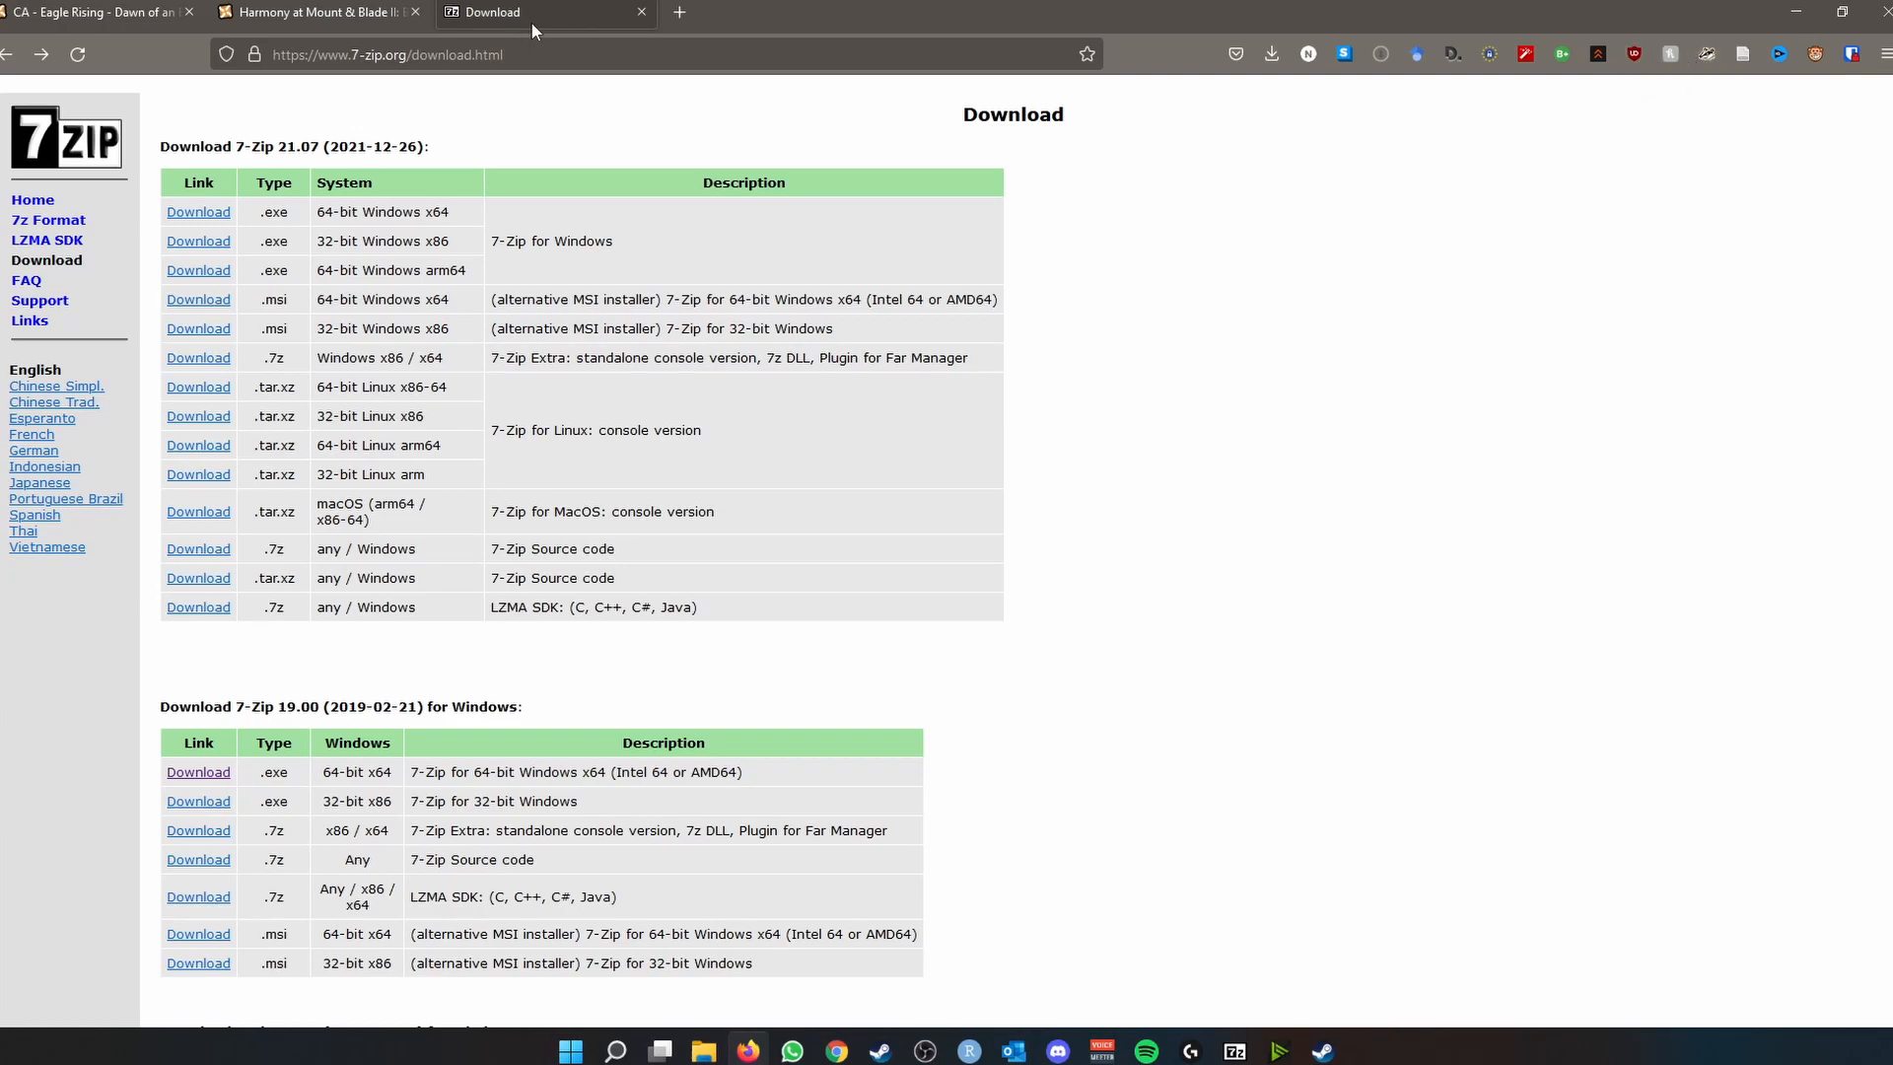
mouse_move(545, 12)
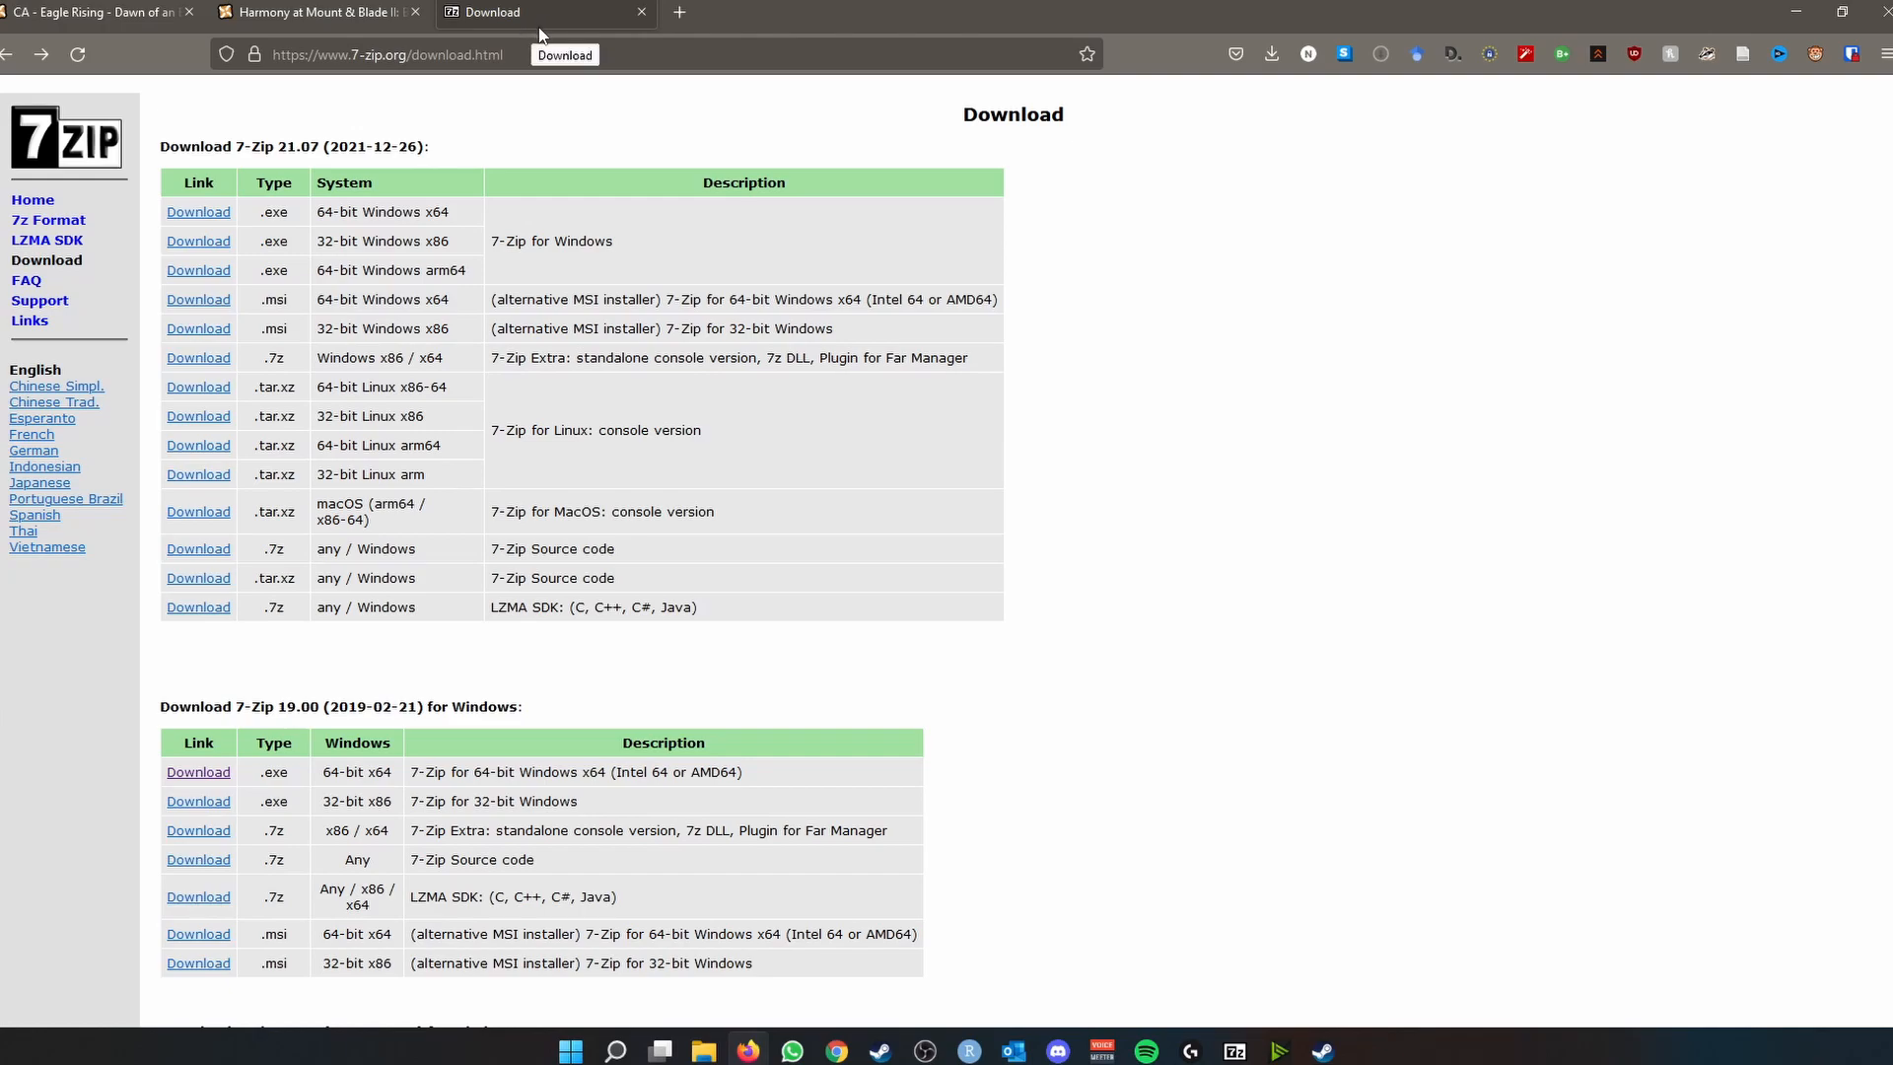
mouse_move(1417, 329)
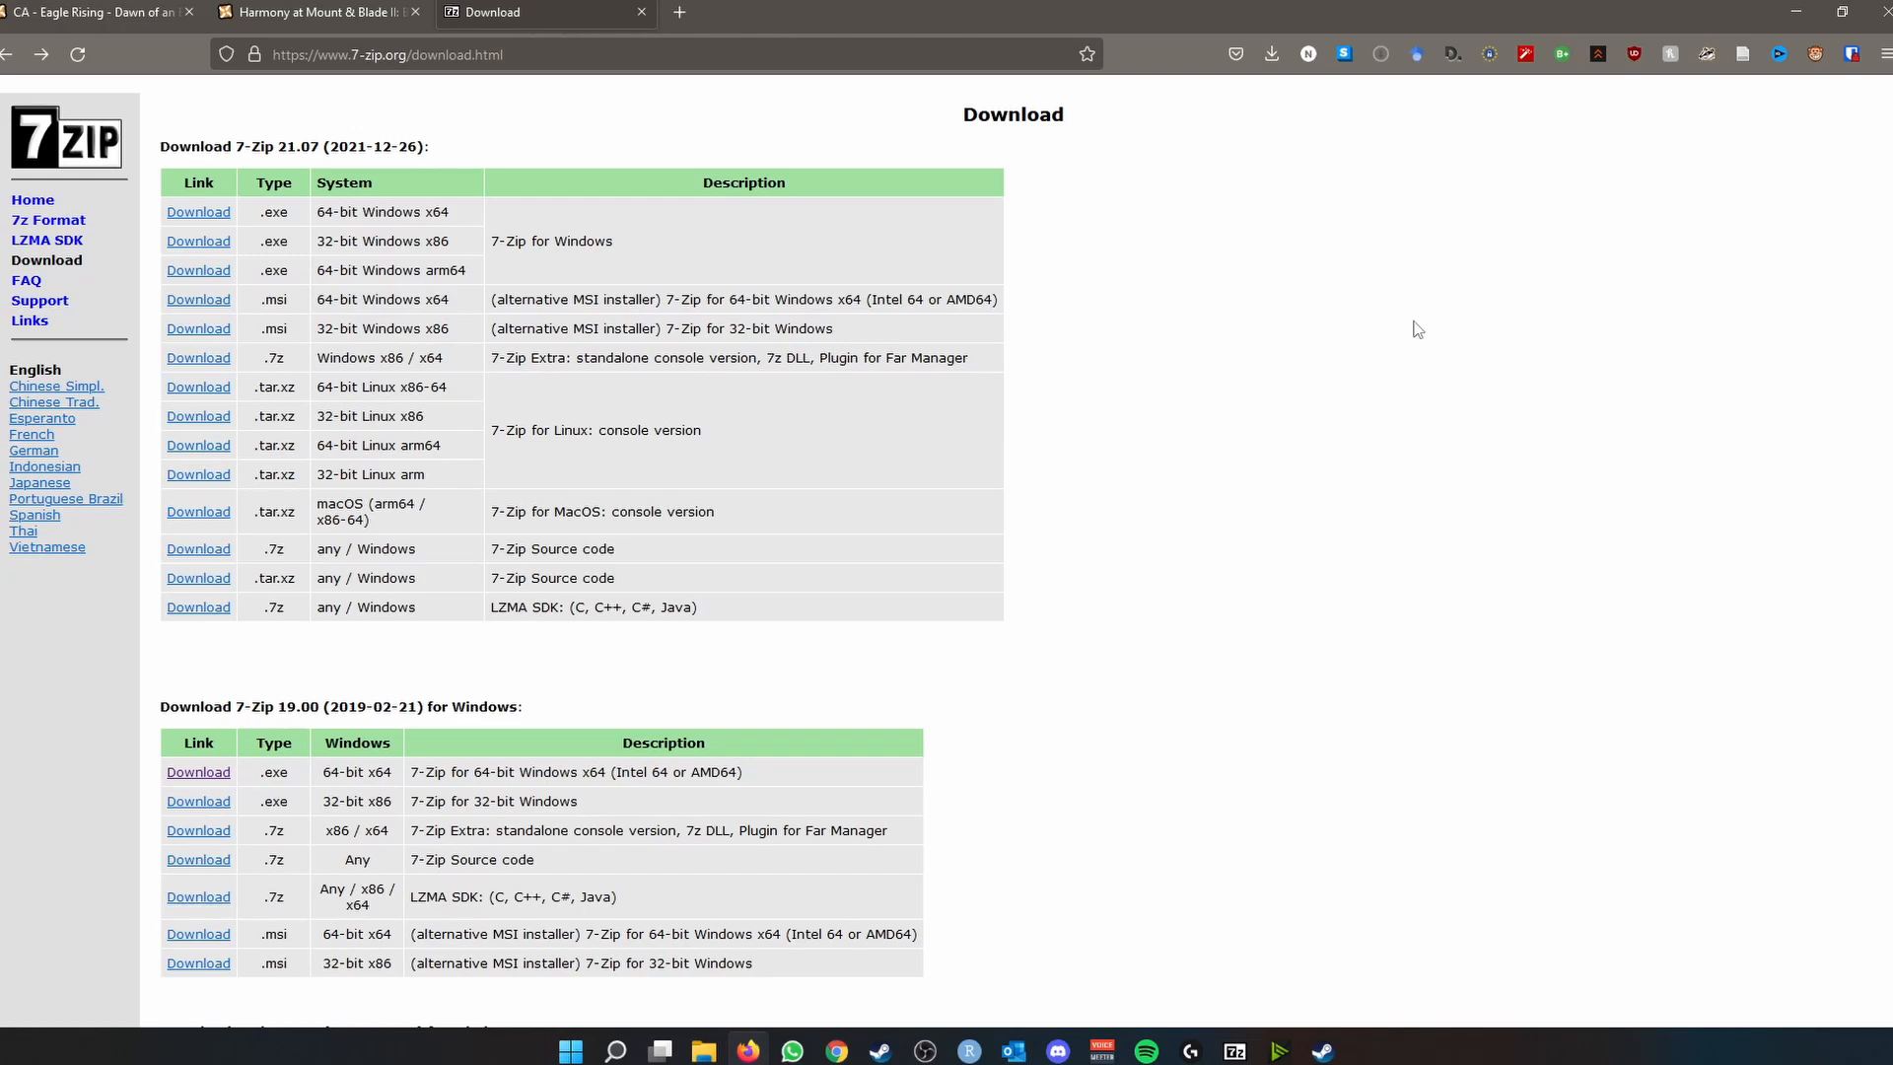
mouse_move(1427, 320)
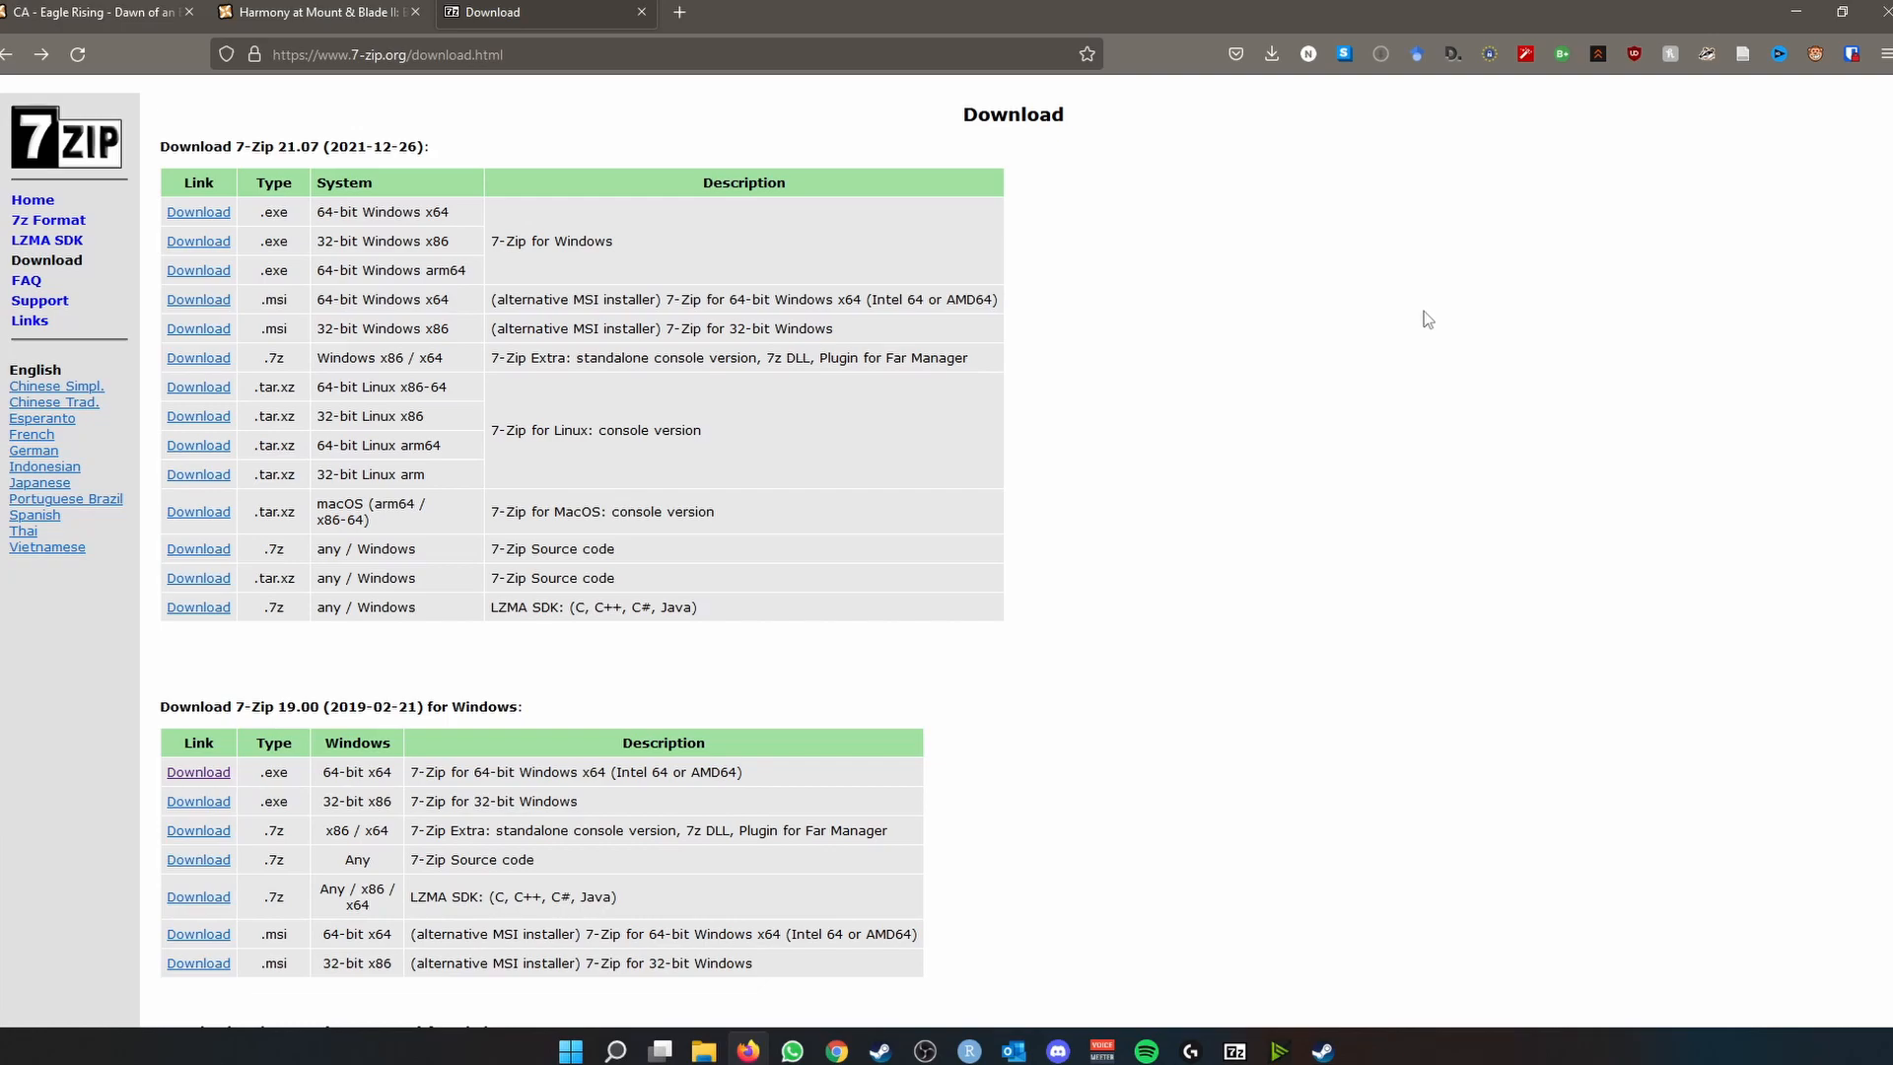
mouse_move(1708, 213)
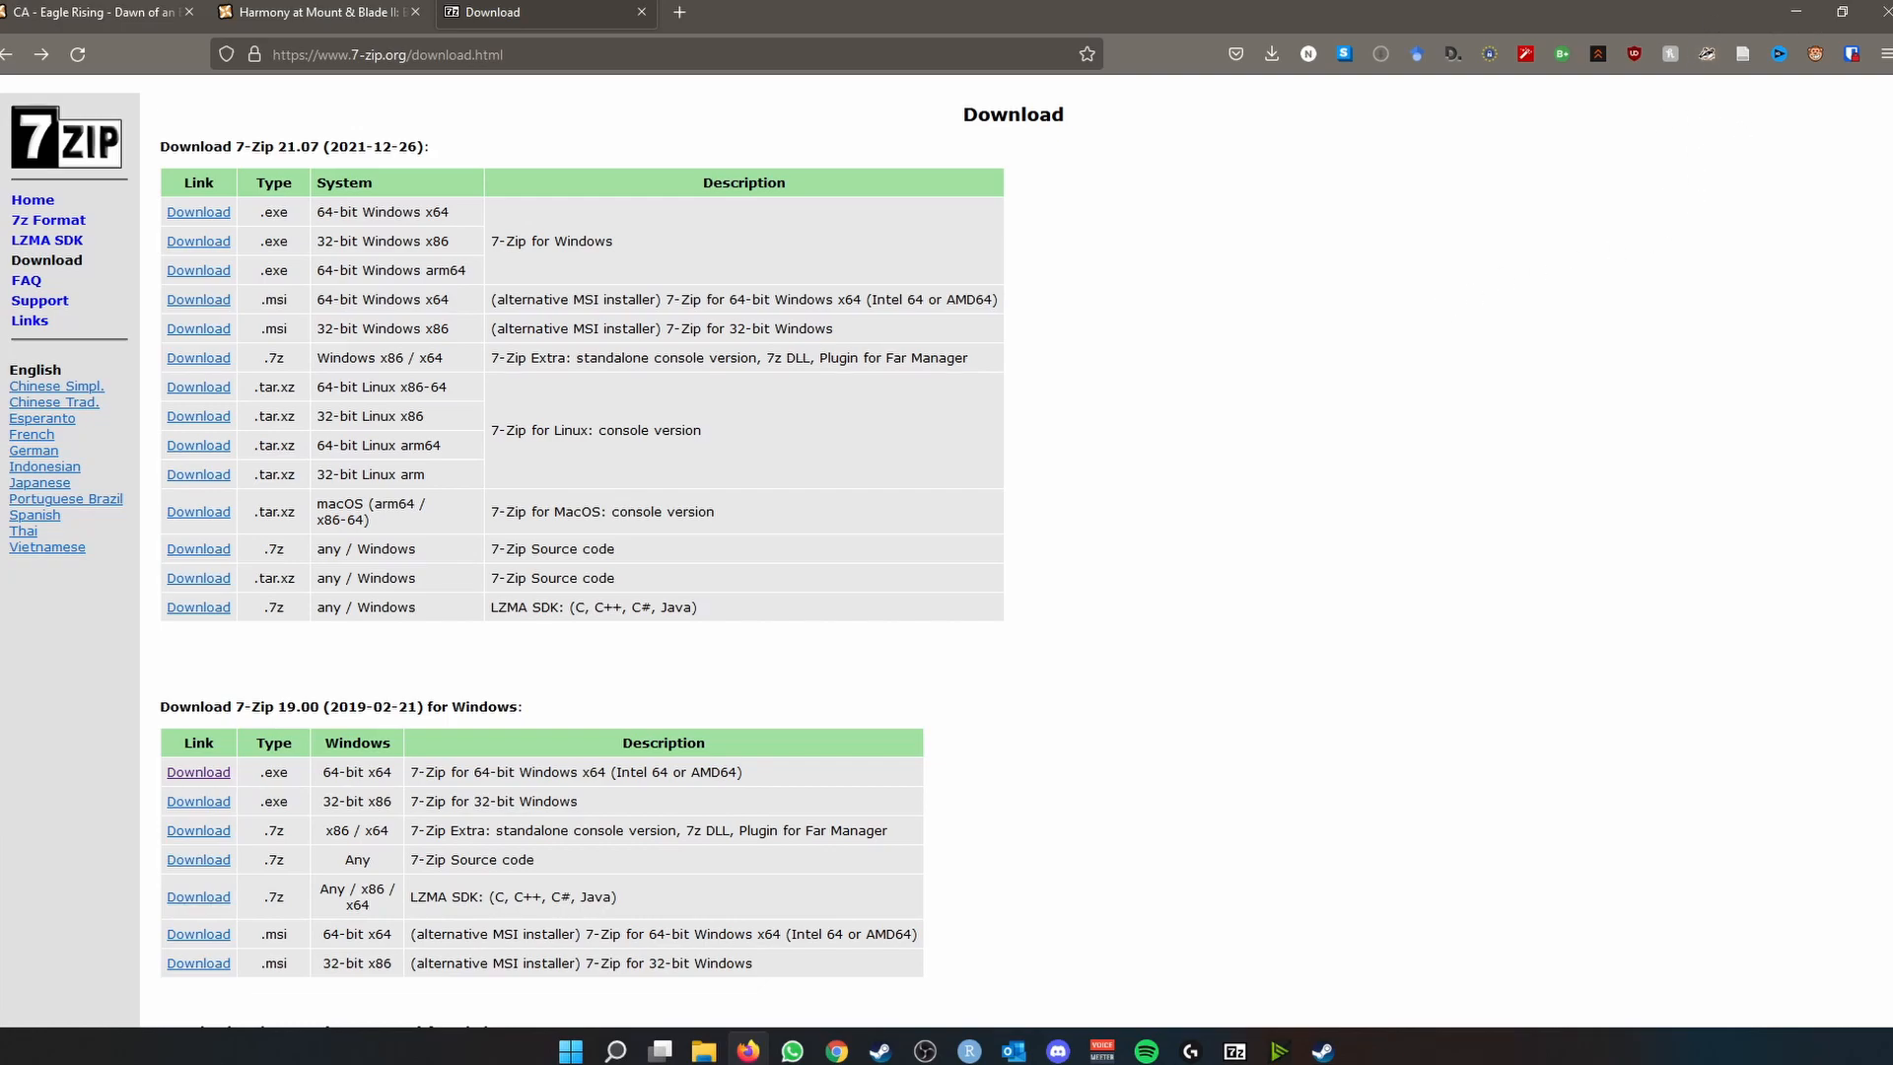
- Open the Harmony .7z from the downloads folder with 7-Zip File Manager
left_click(702, 1050)
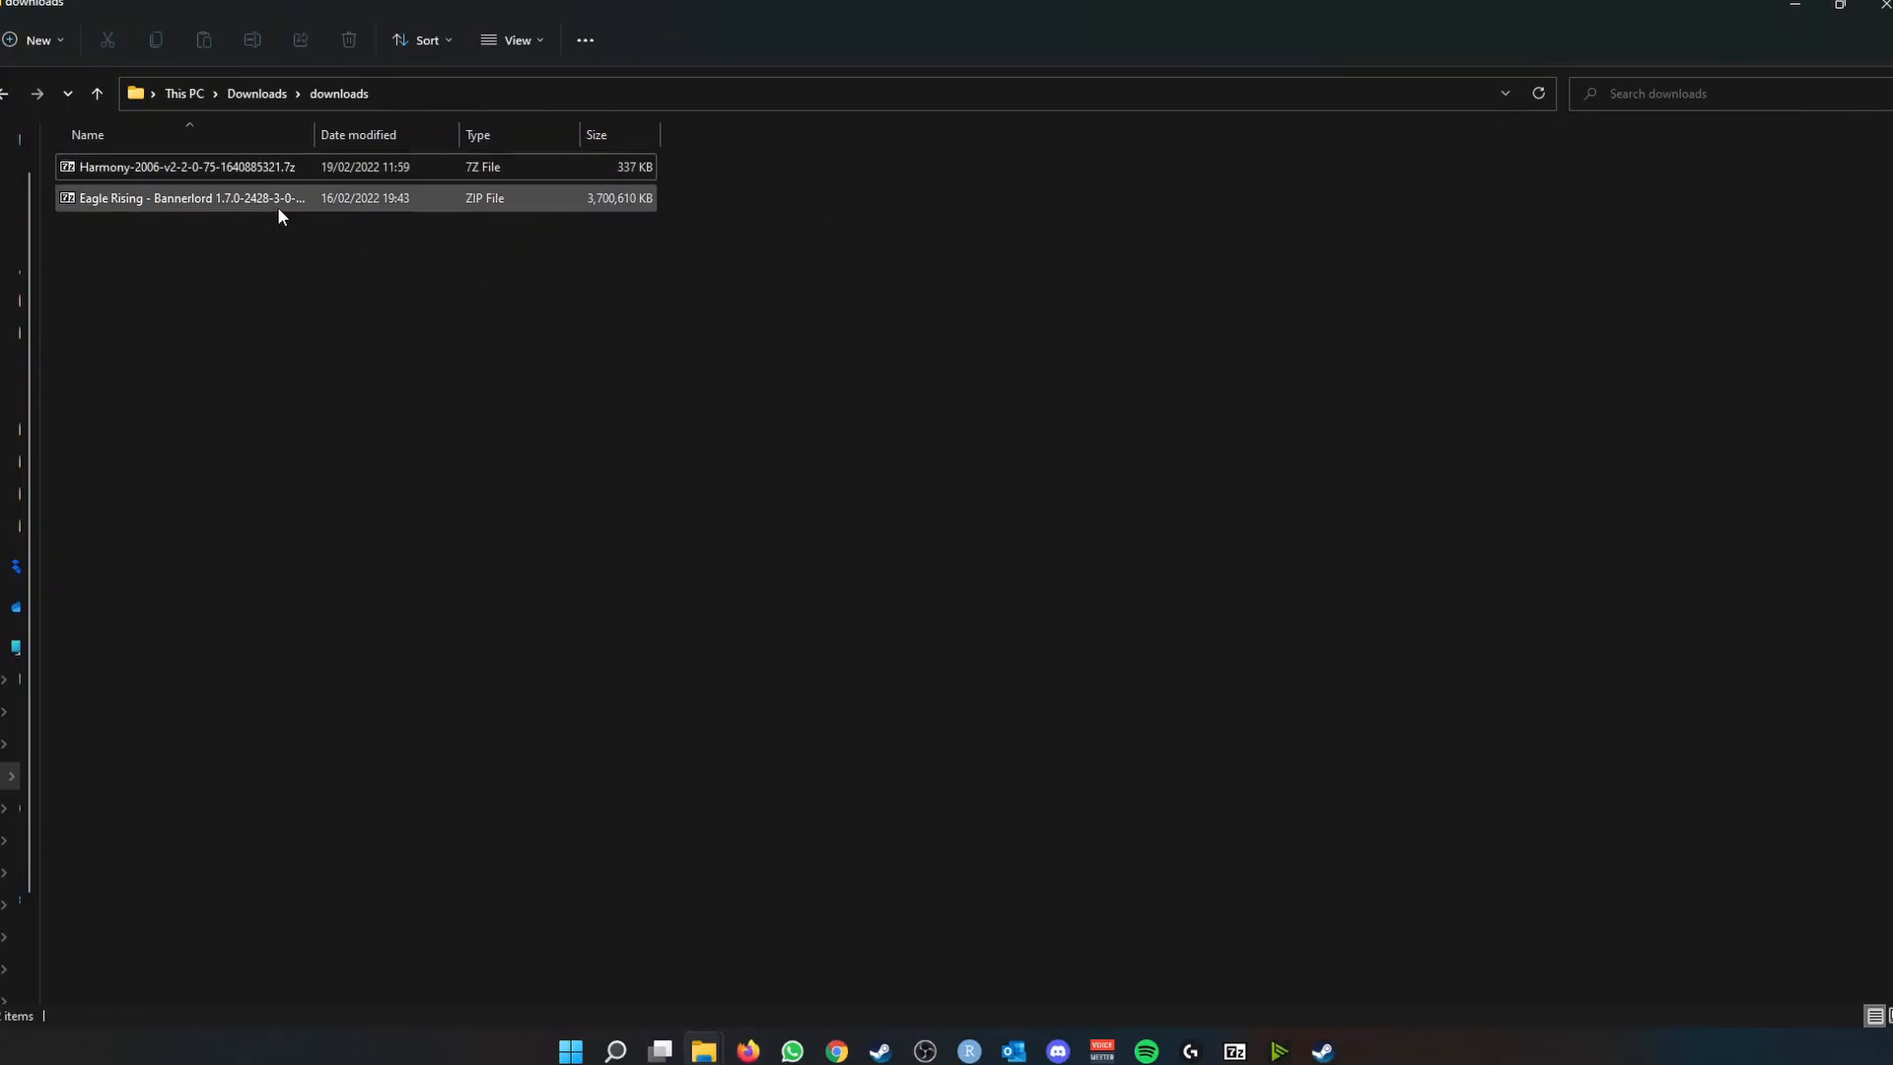
mouse_move(278, 197)
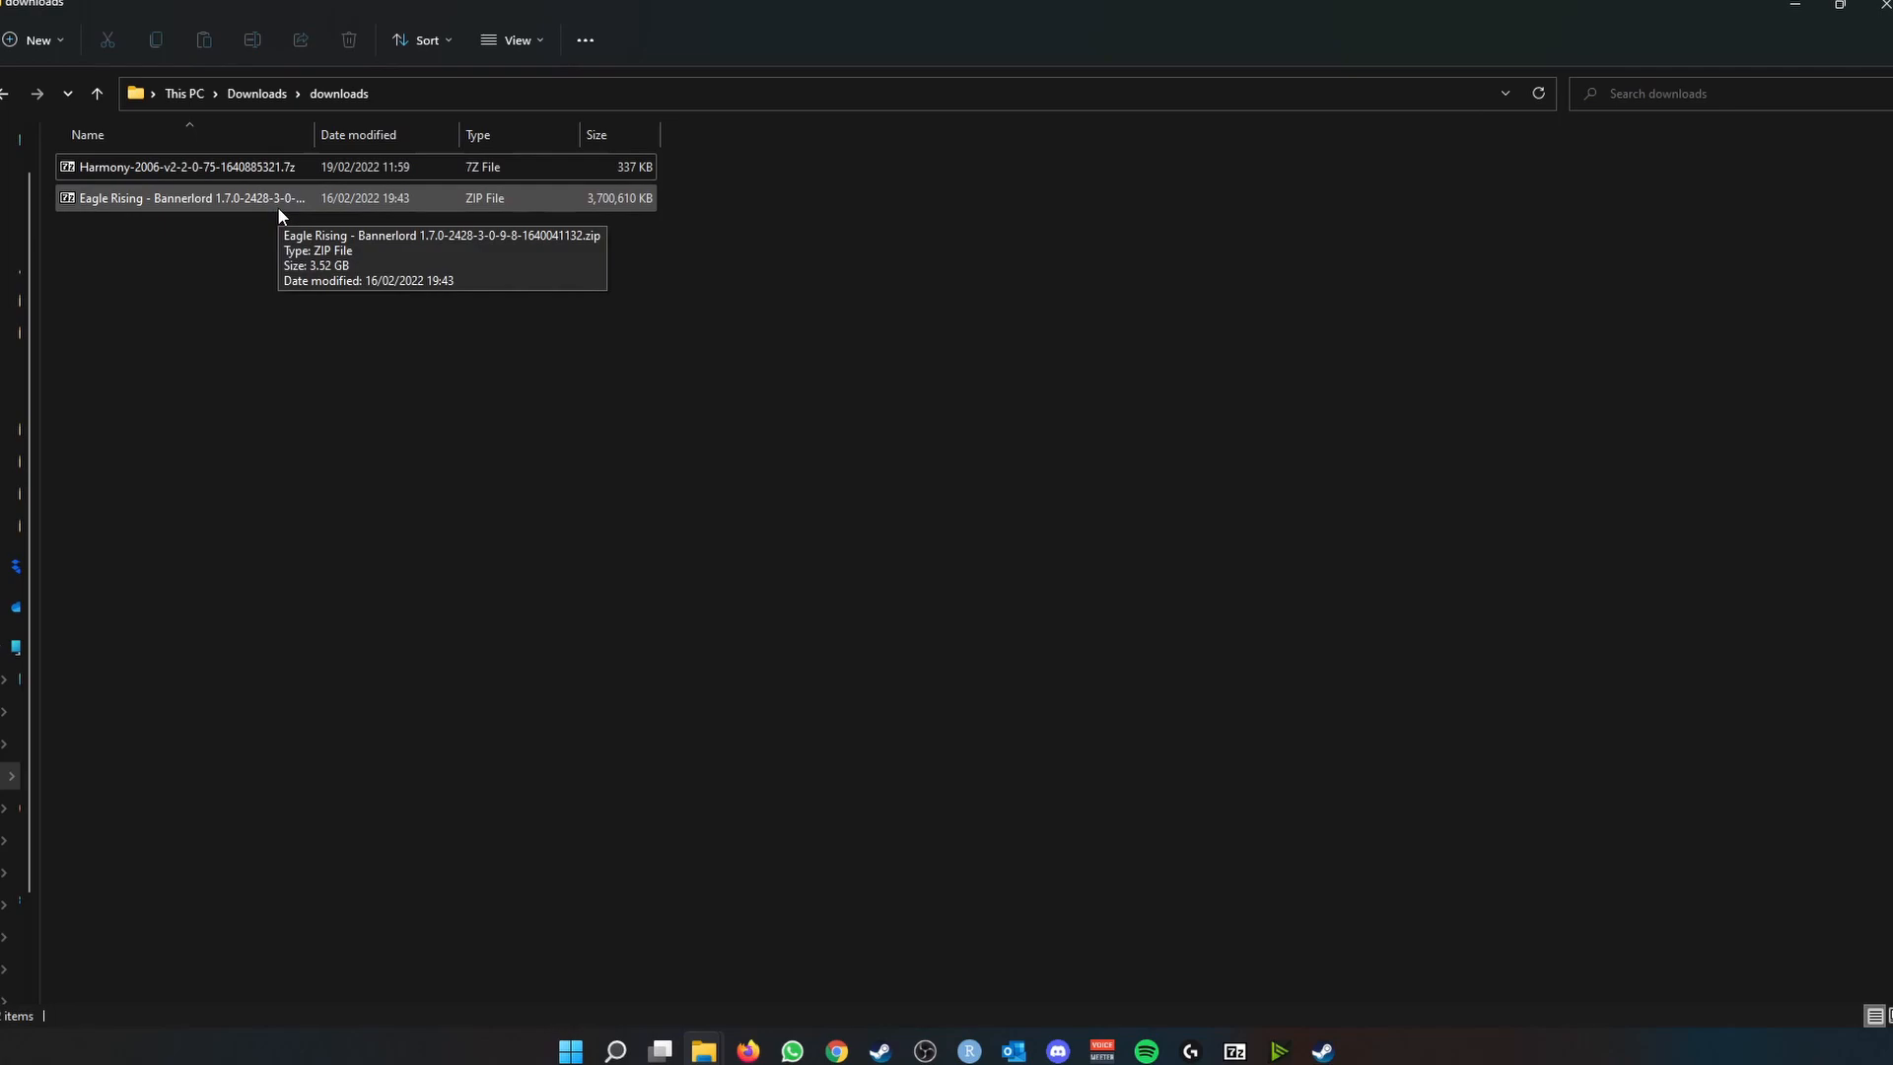
left_click(181, 165)
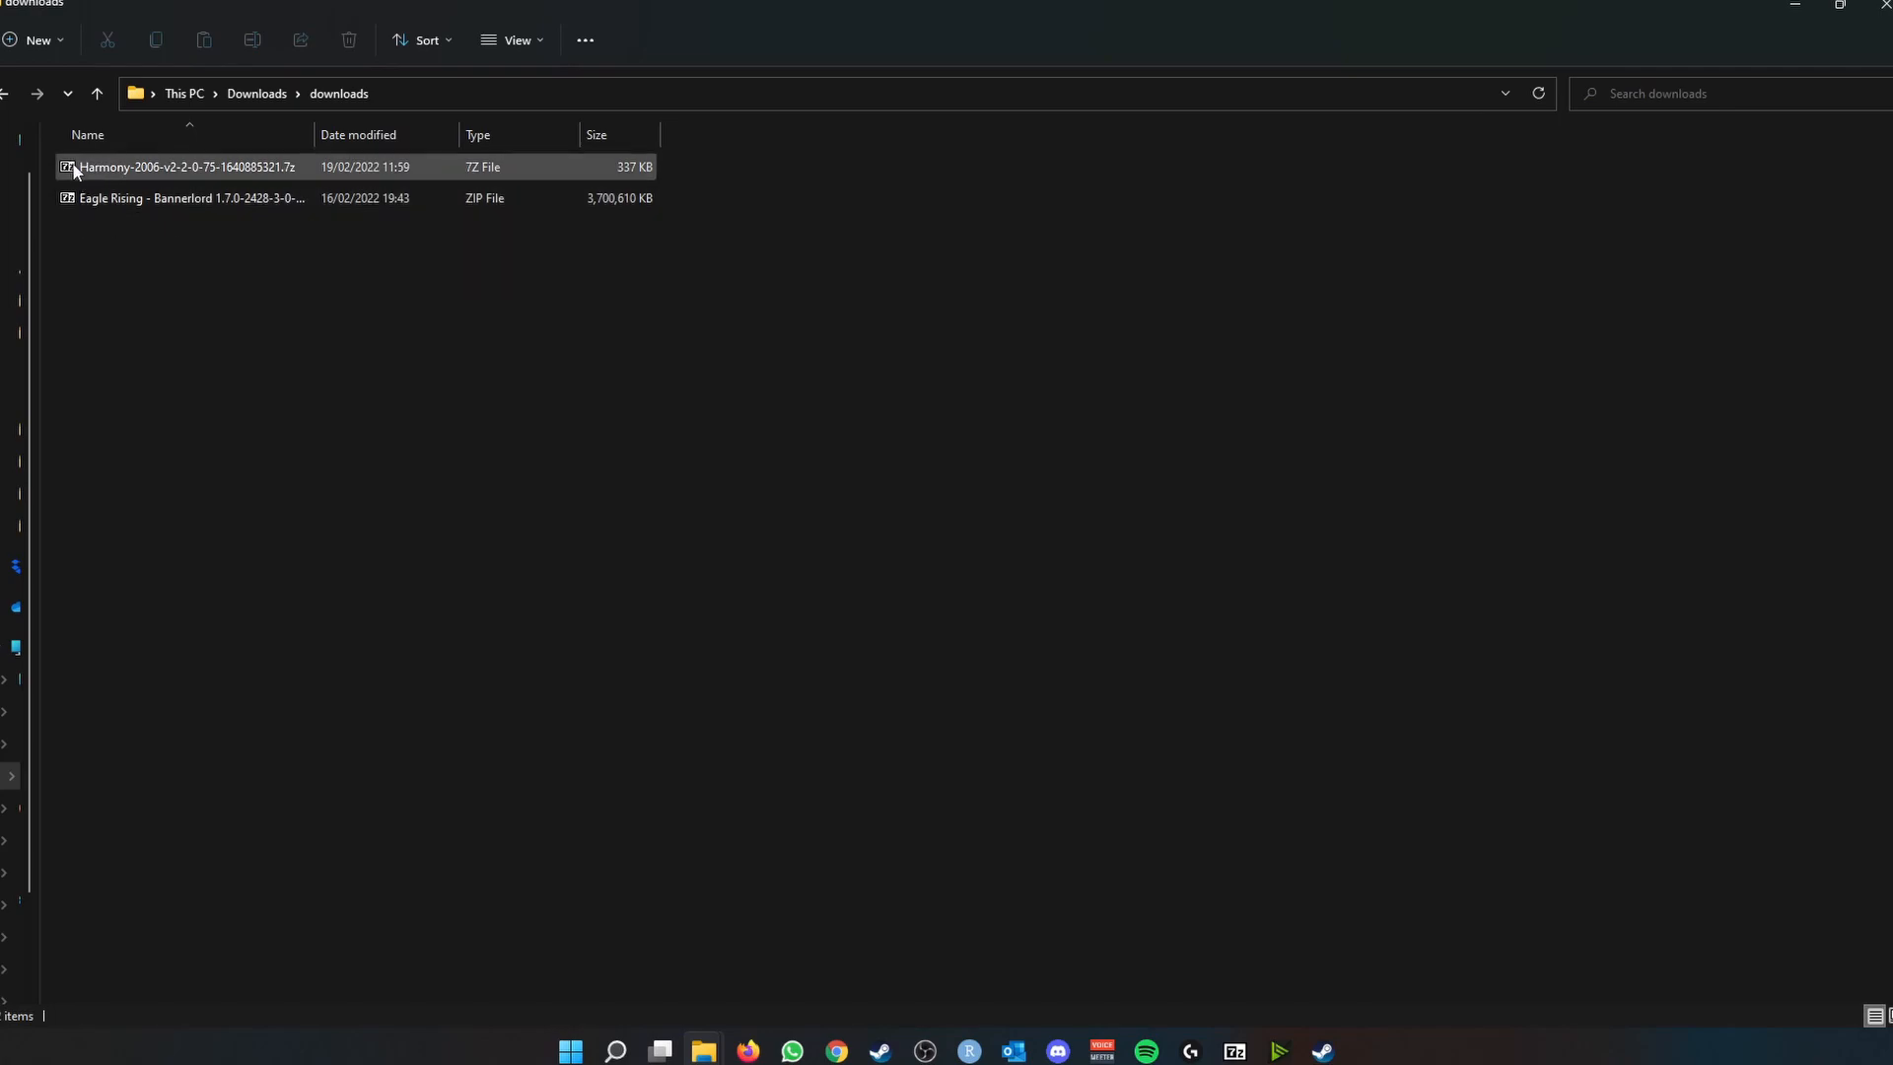
left_click(181, 166)
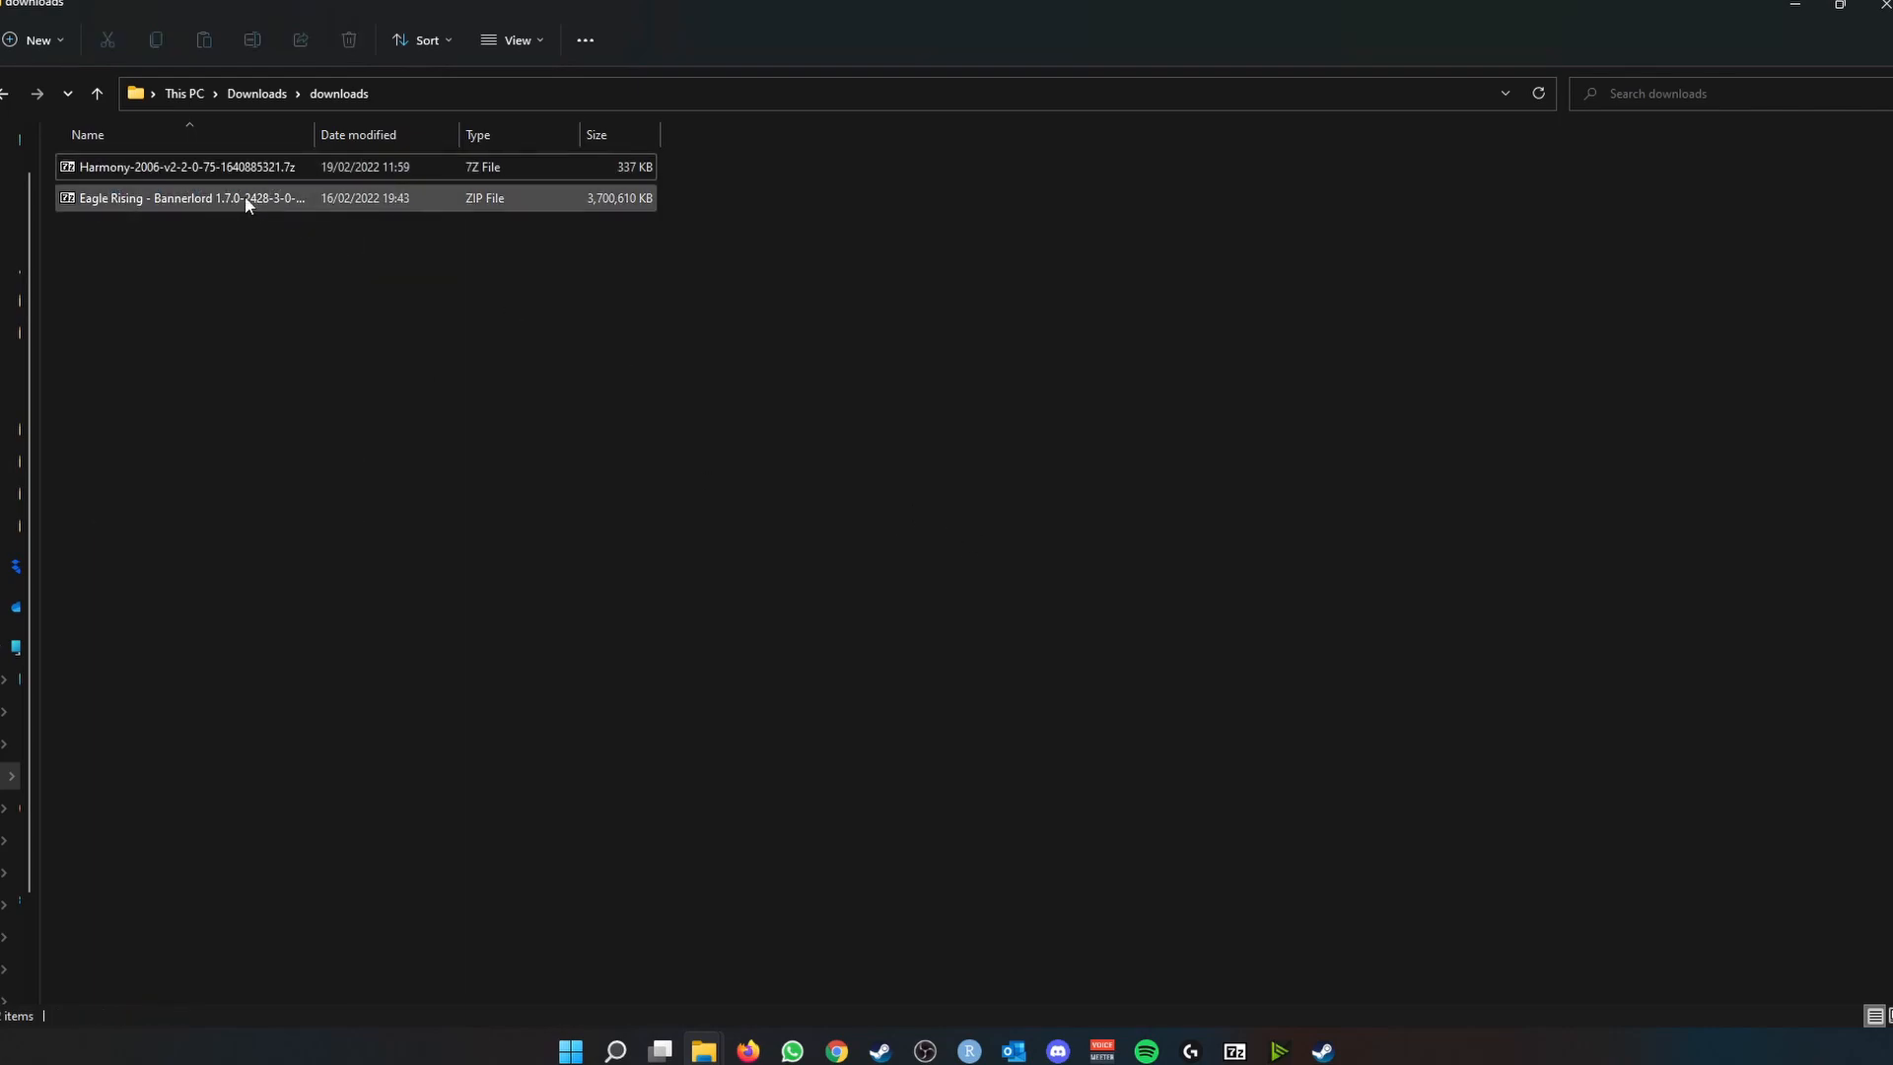
left_click(181, 165)
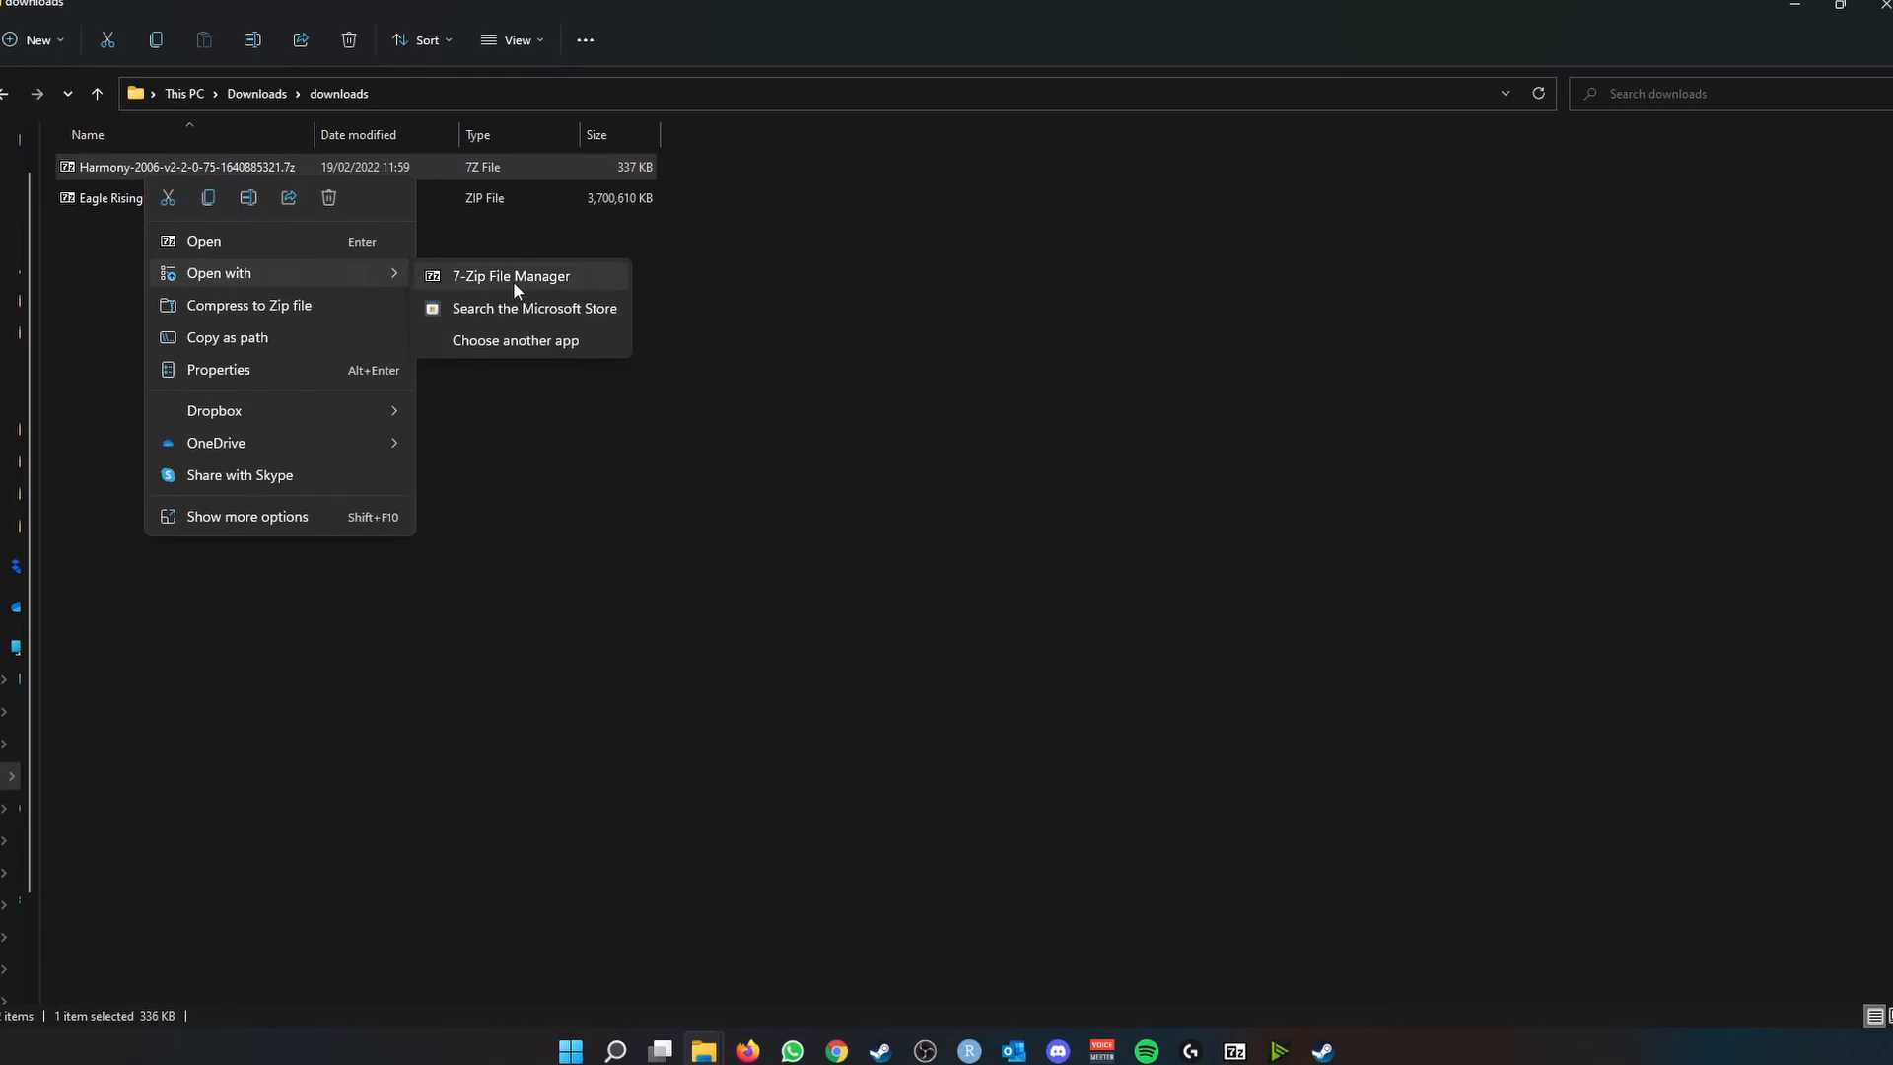
left_click(510, 276)
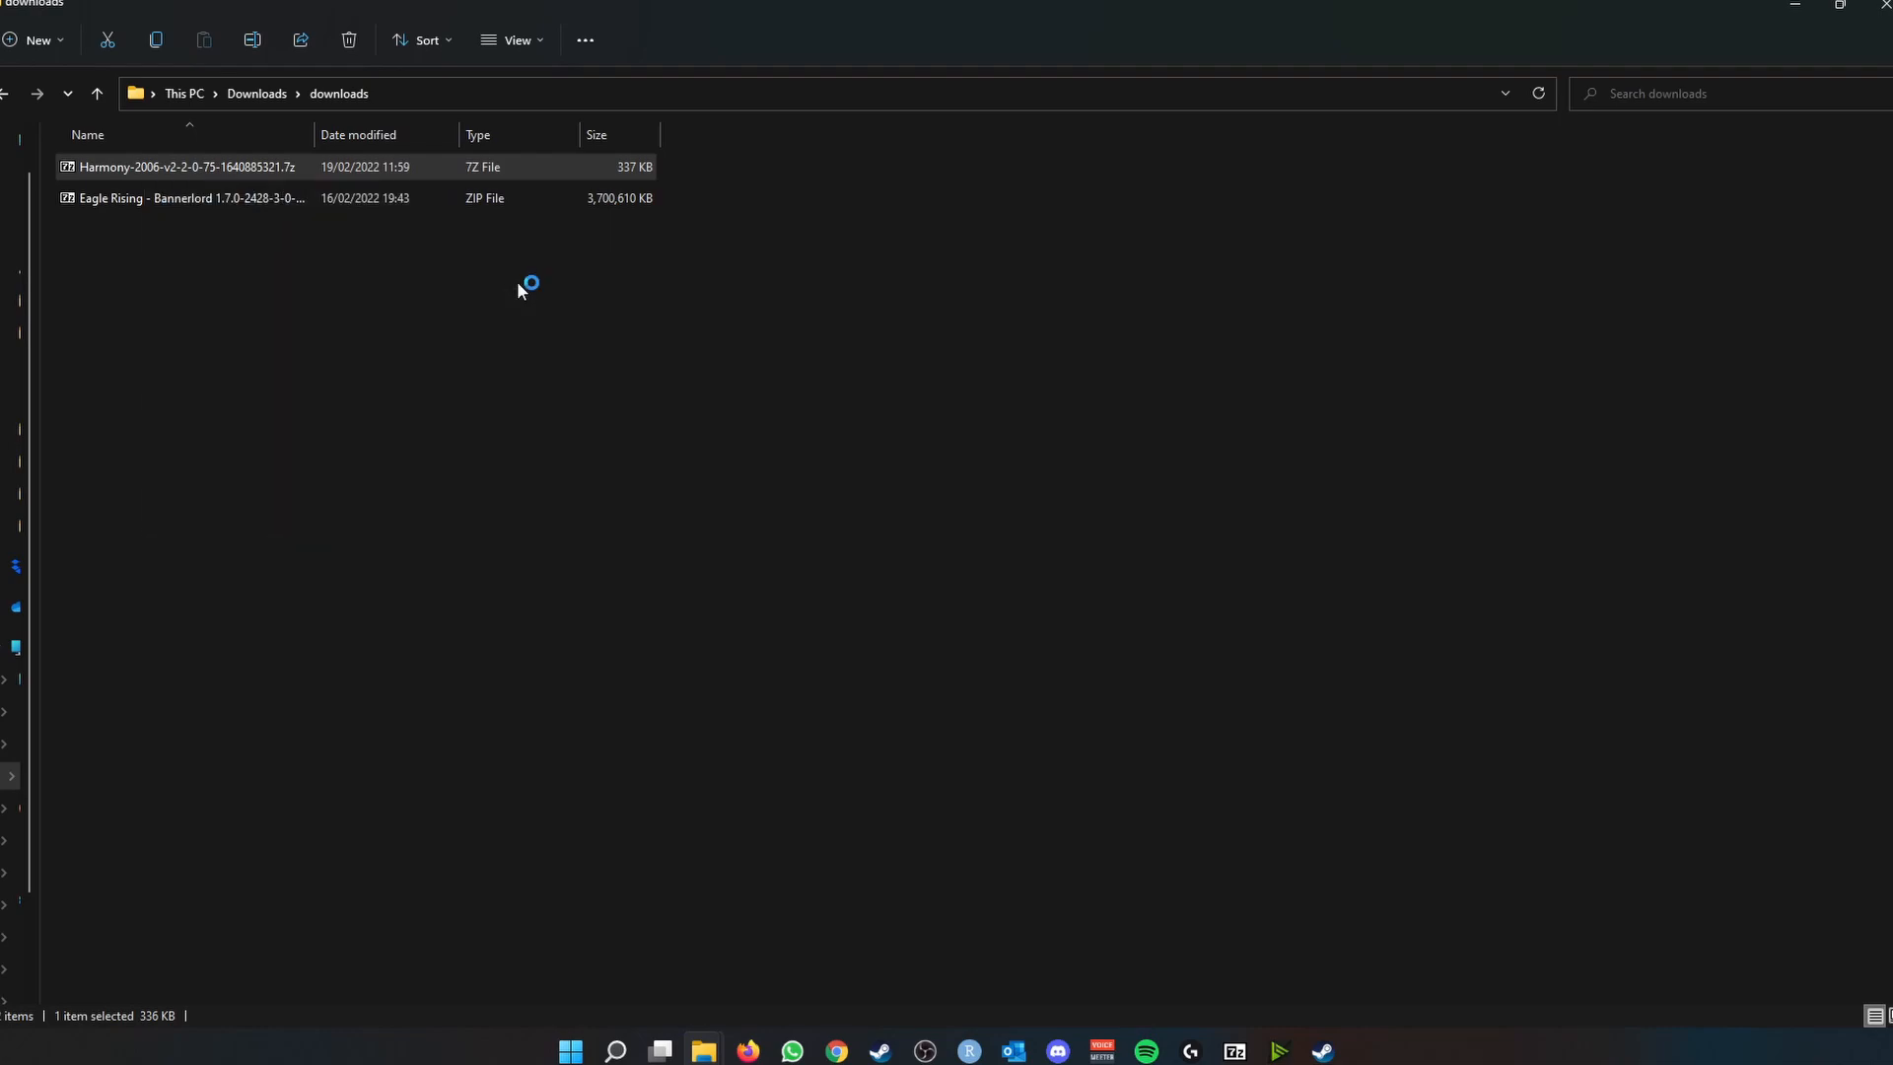
- Navigate steamapps > common > Mount & Blade II Bannerlord > Modules in a second Explorer window
double_click(181, 166)
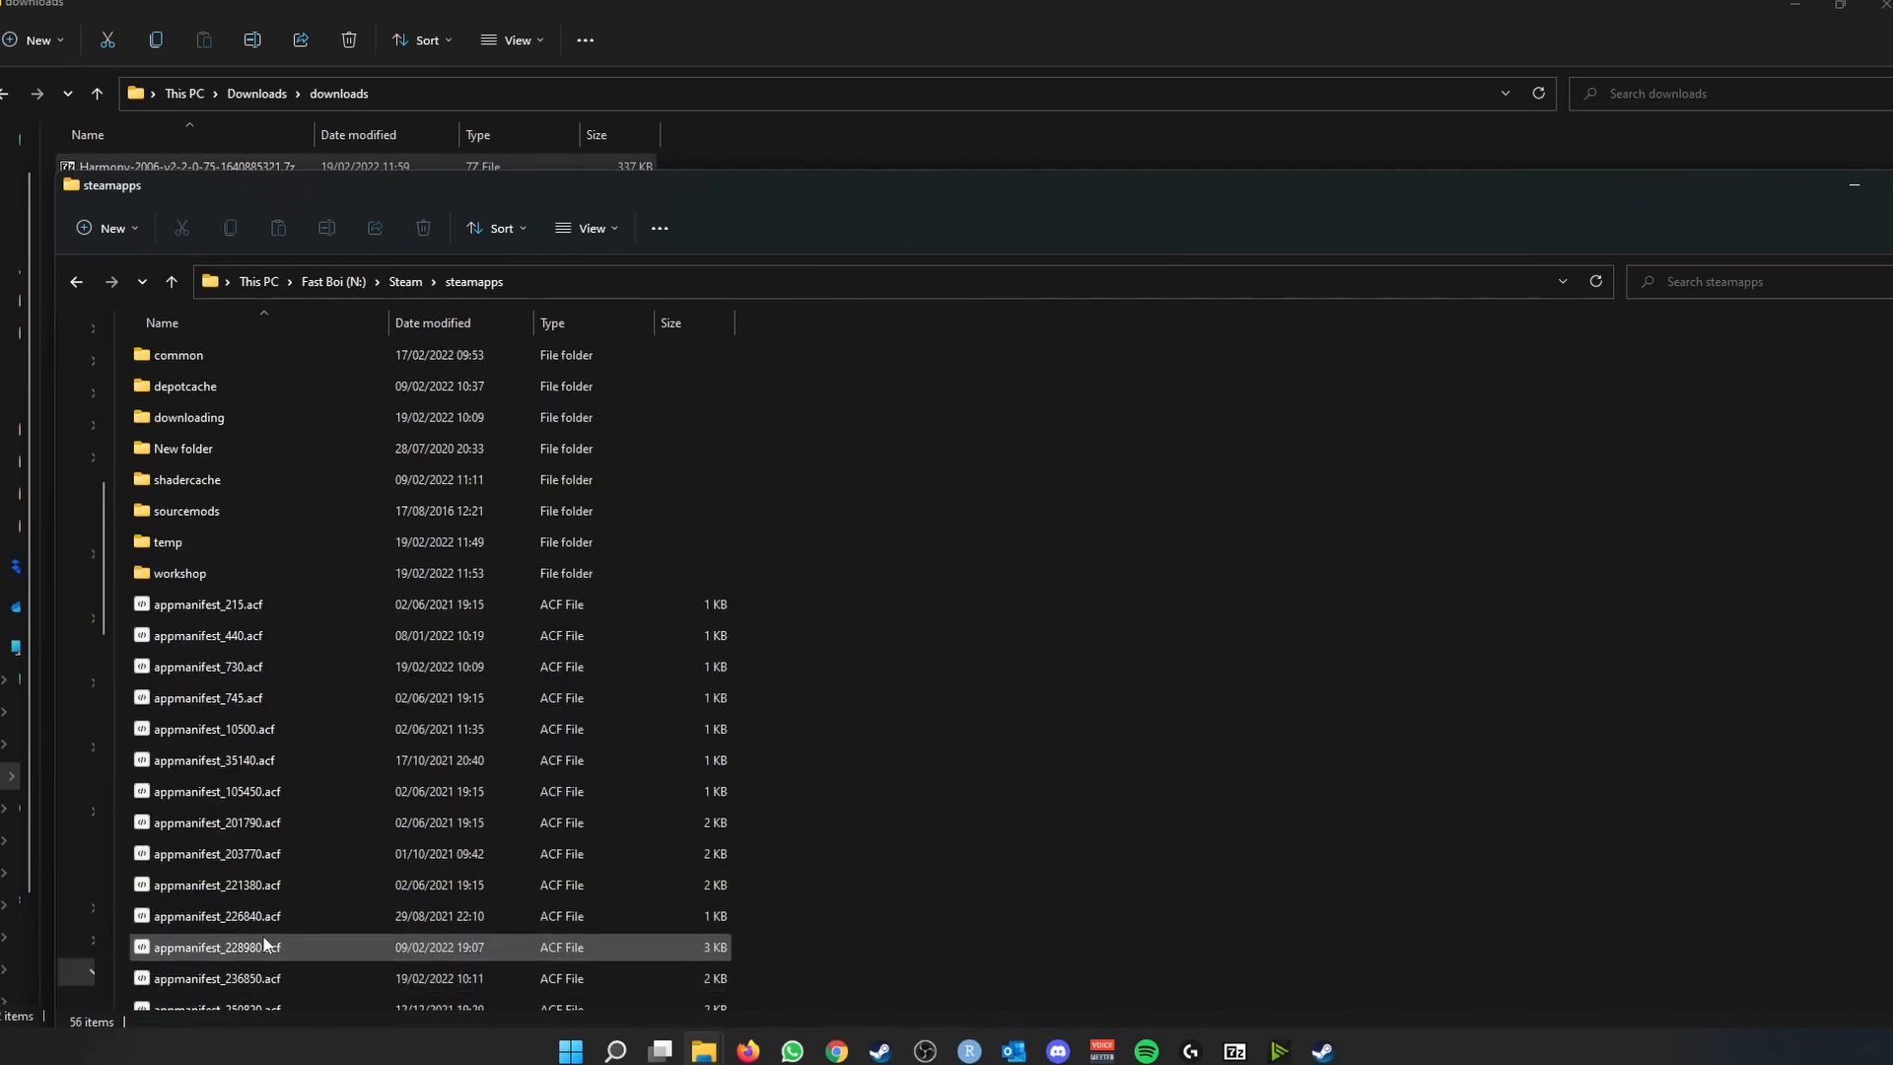
double_click(178, 355)
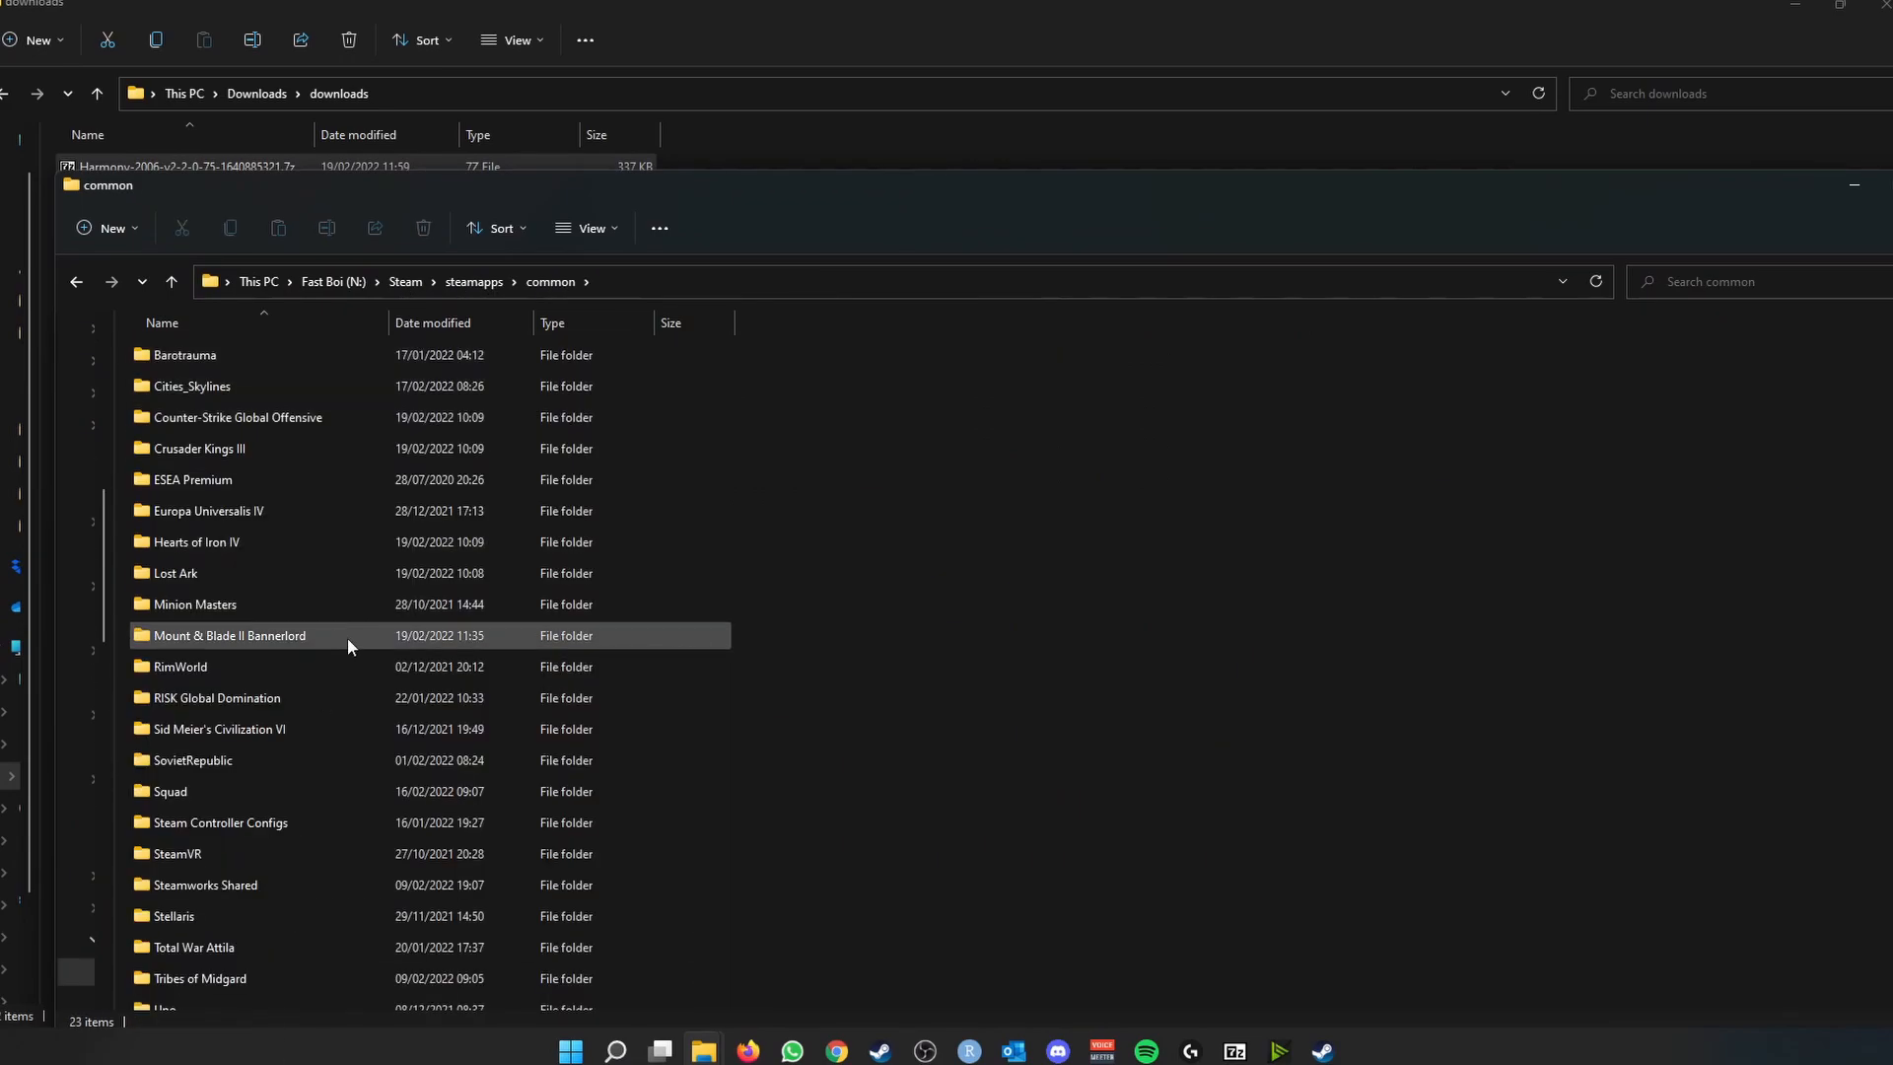
scroll("down", 3)
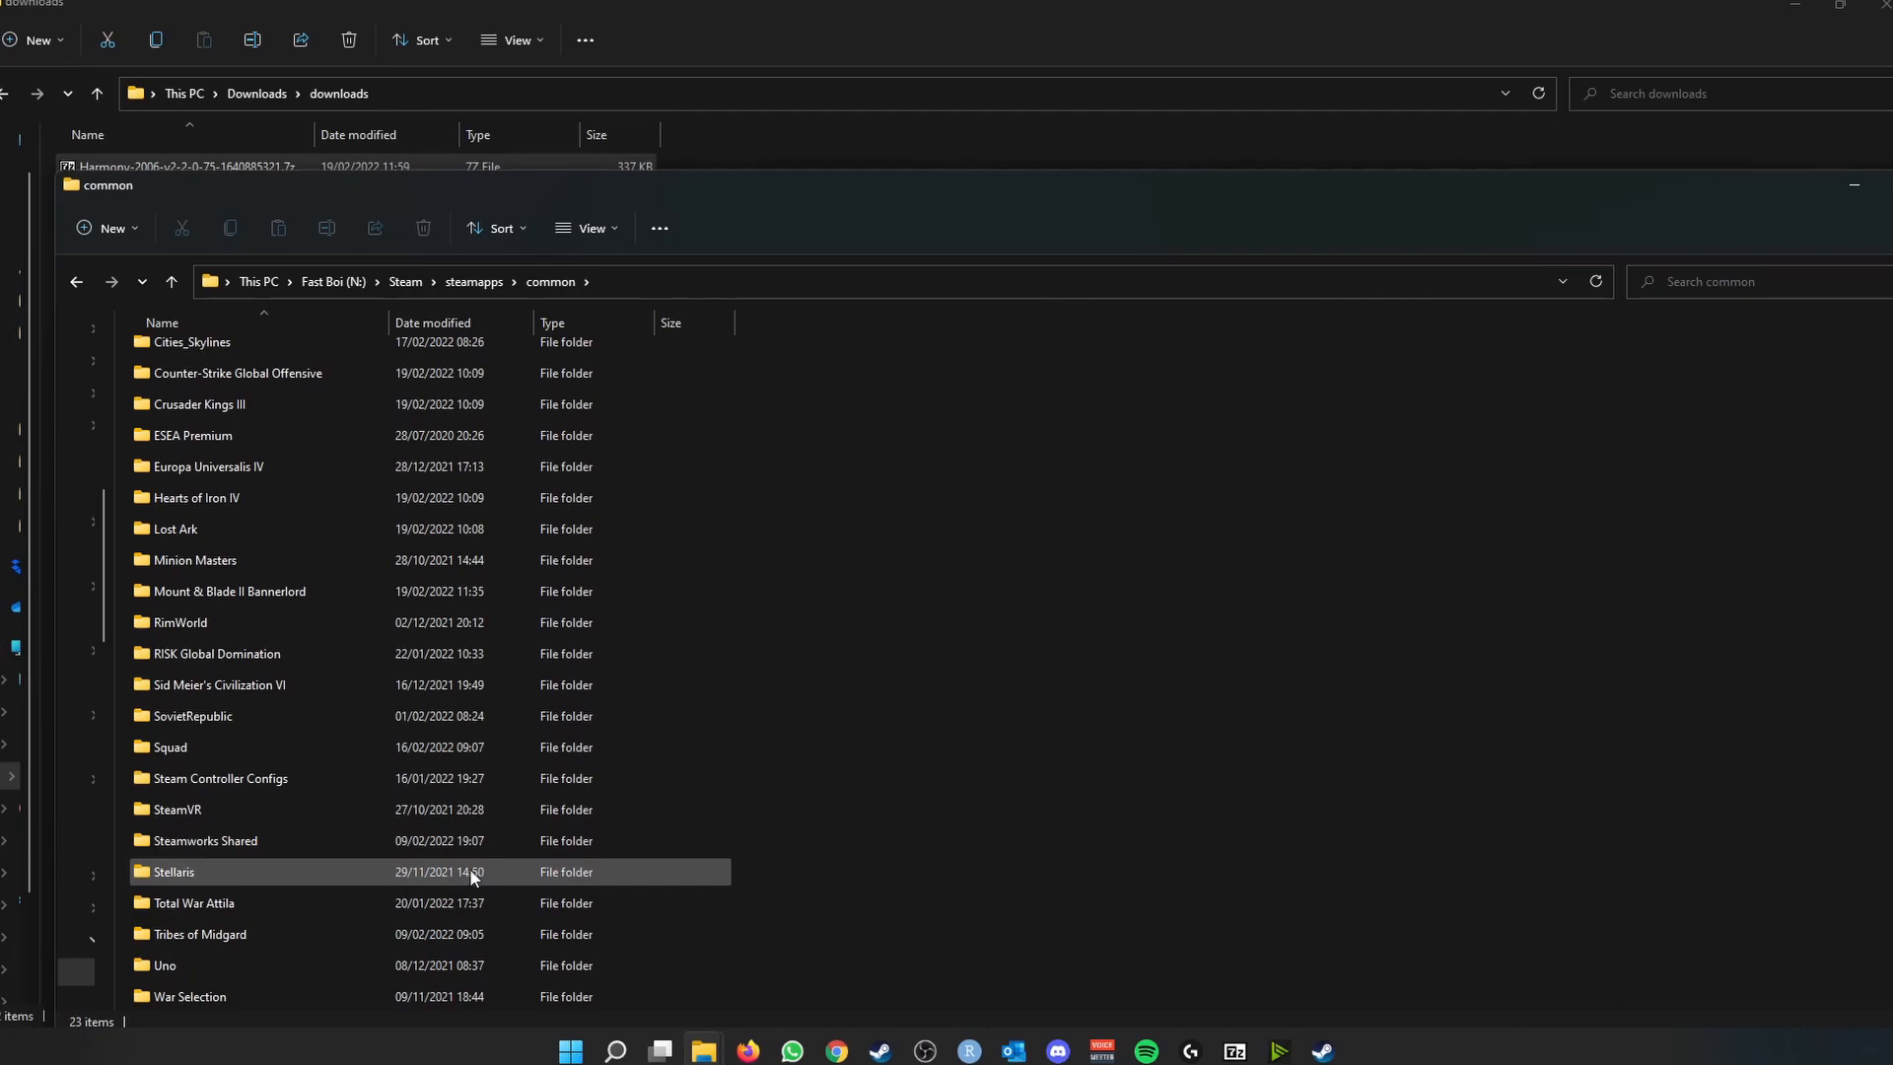
left_click(229, 589)
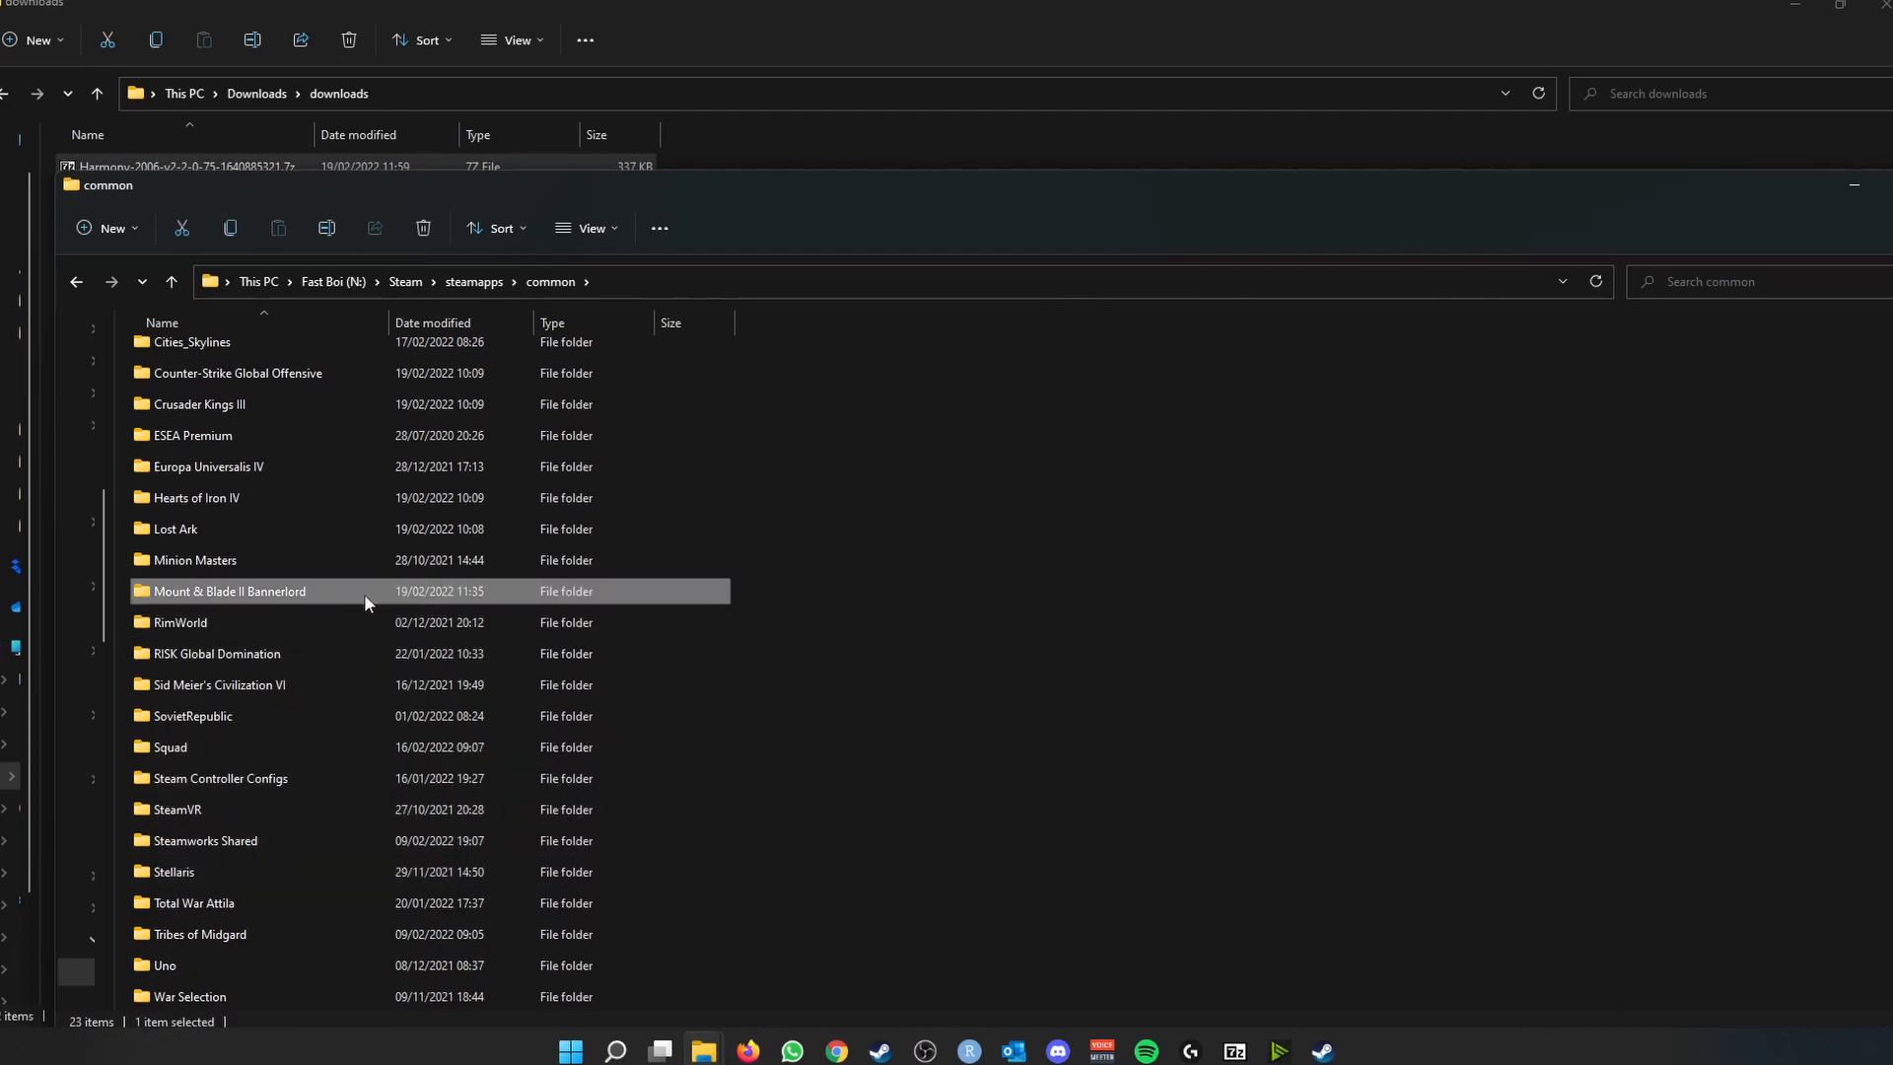
double_click(229, 589)
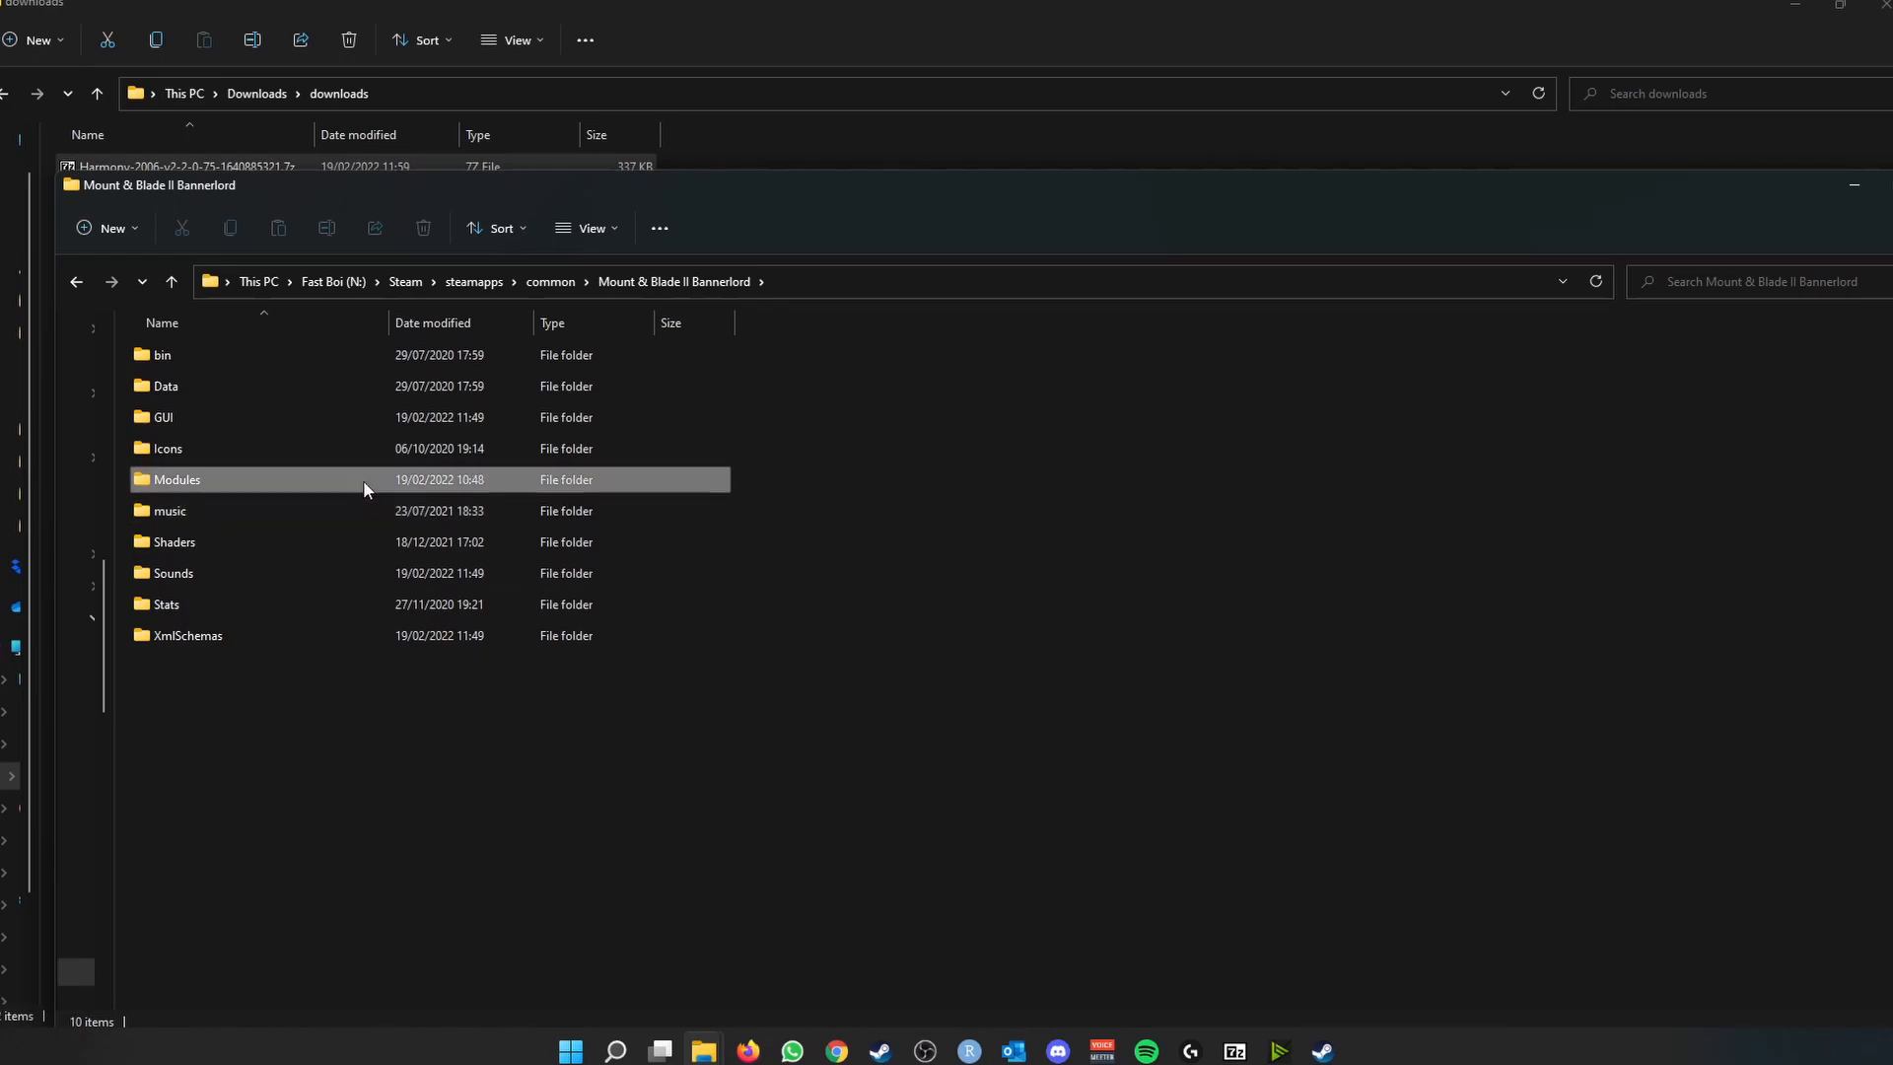
double_click(175, 479)
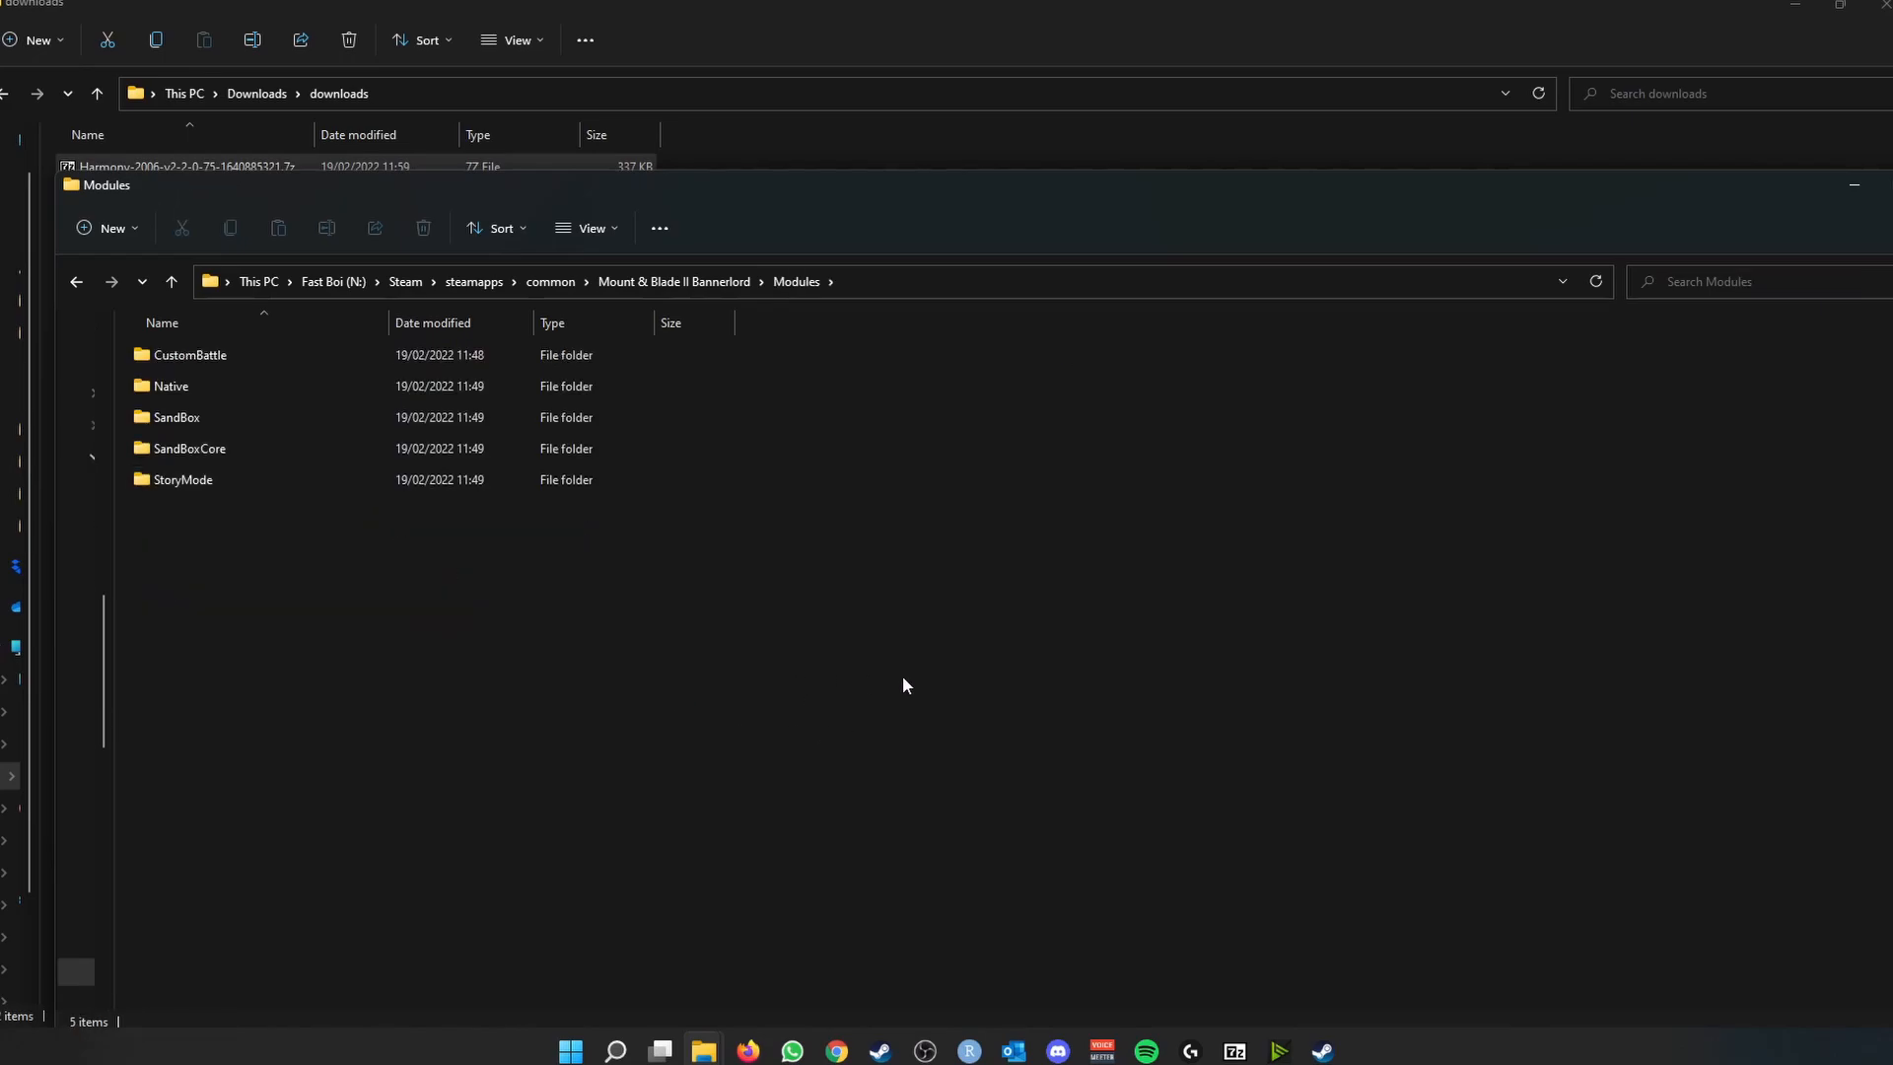
mouse_move(438, 621)
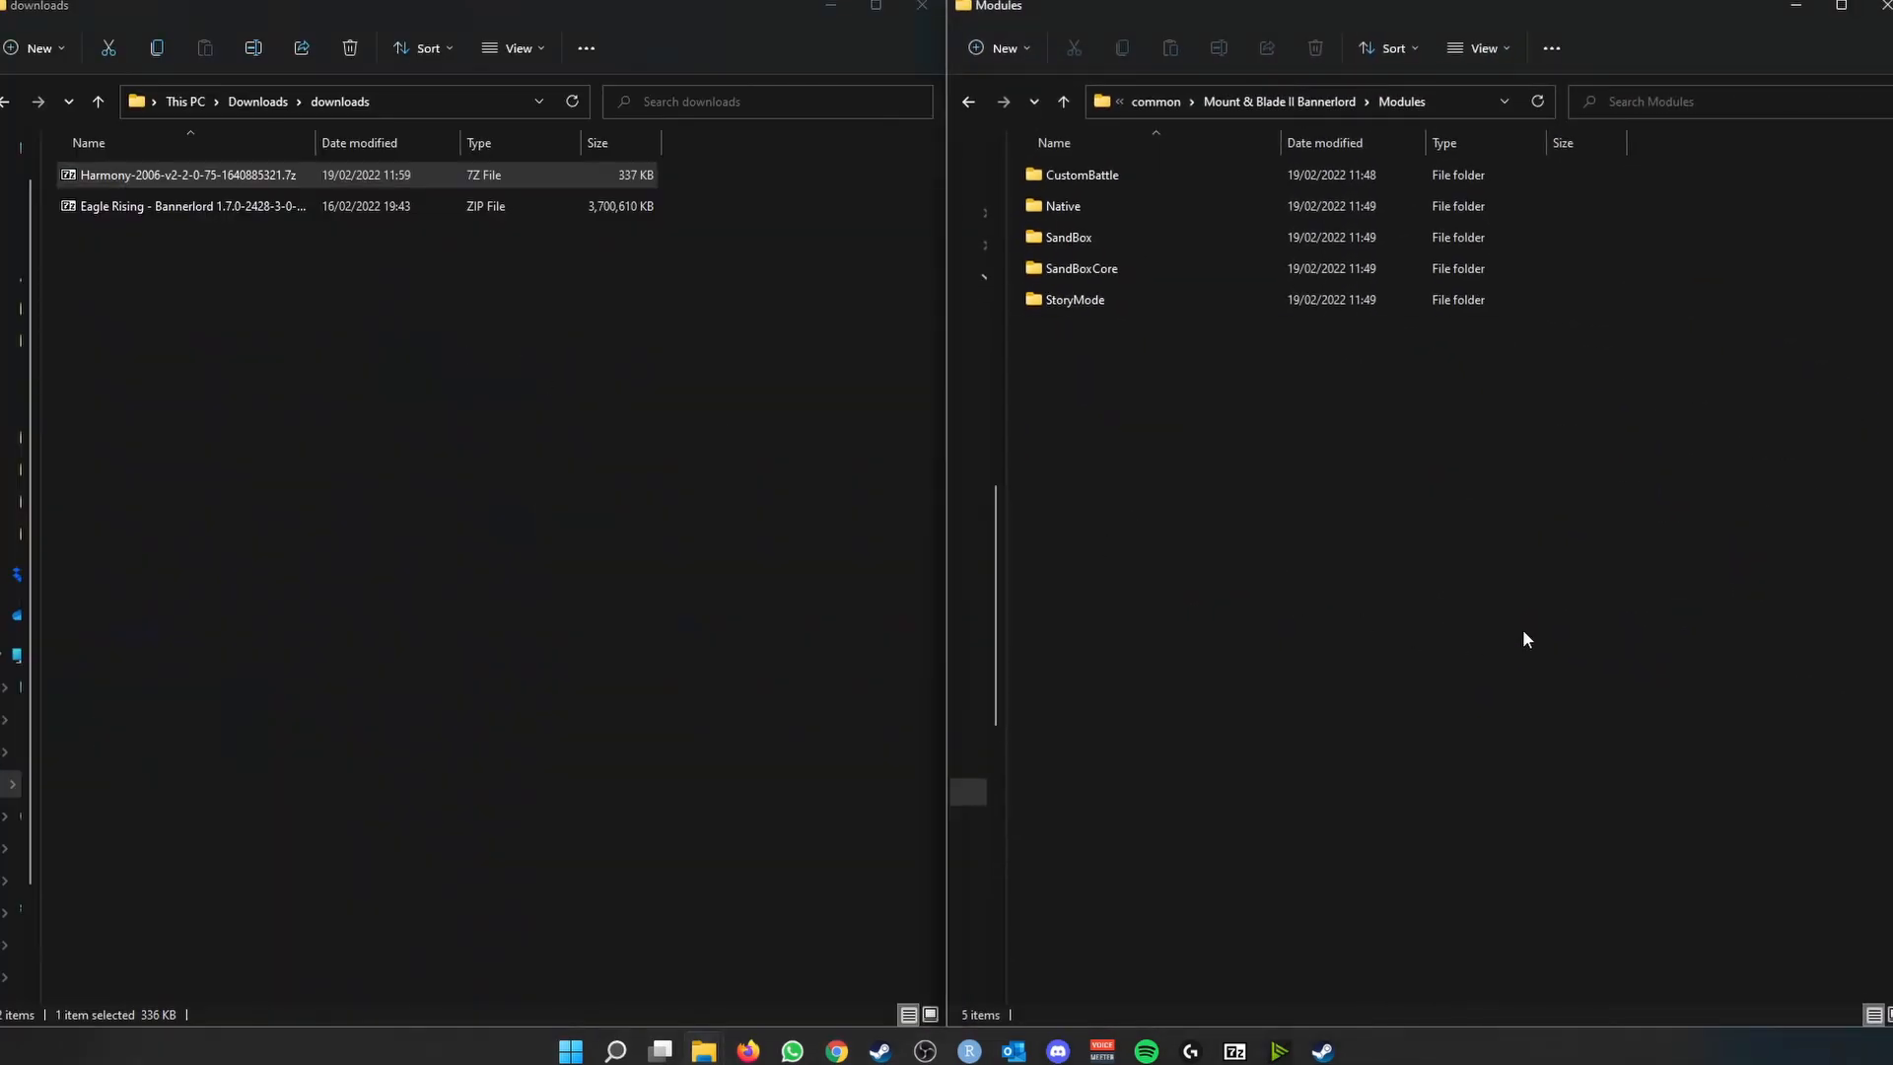
mouse_move(978, 422)
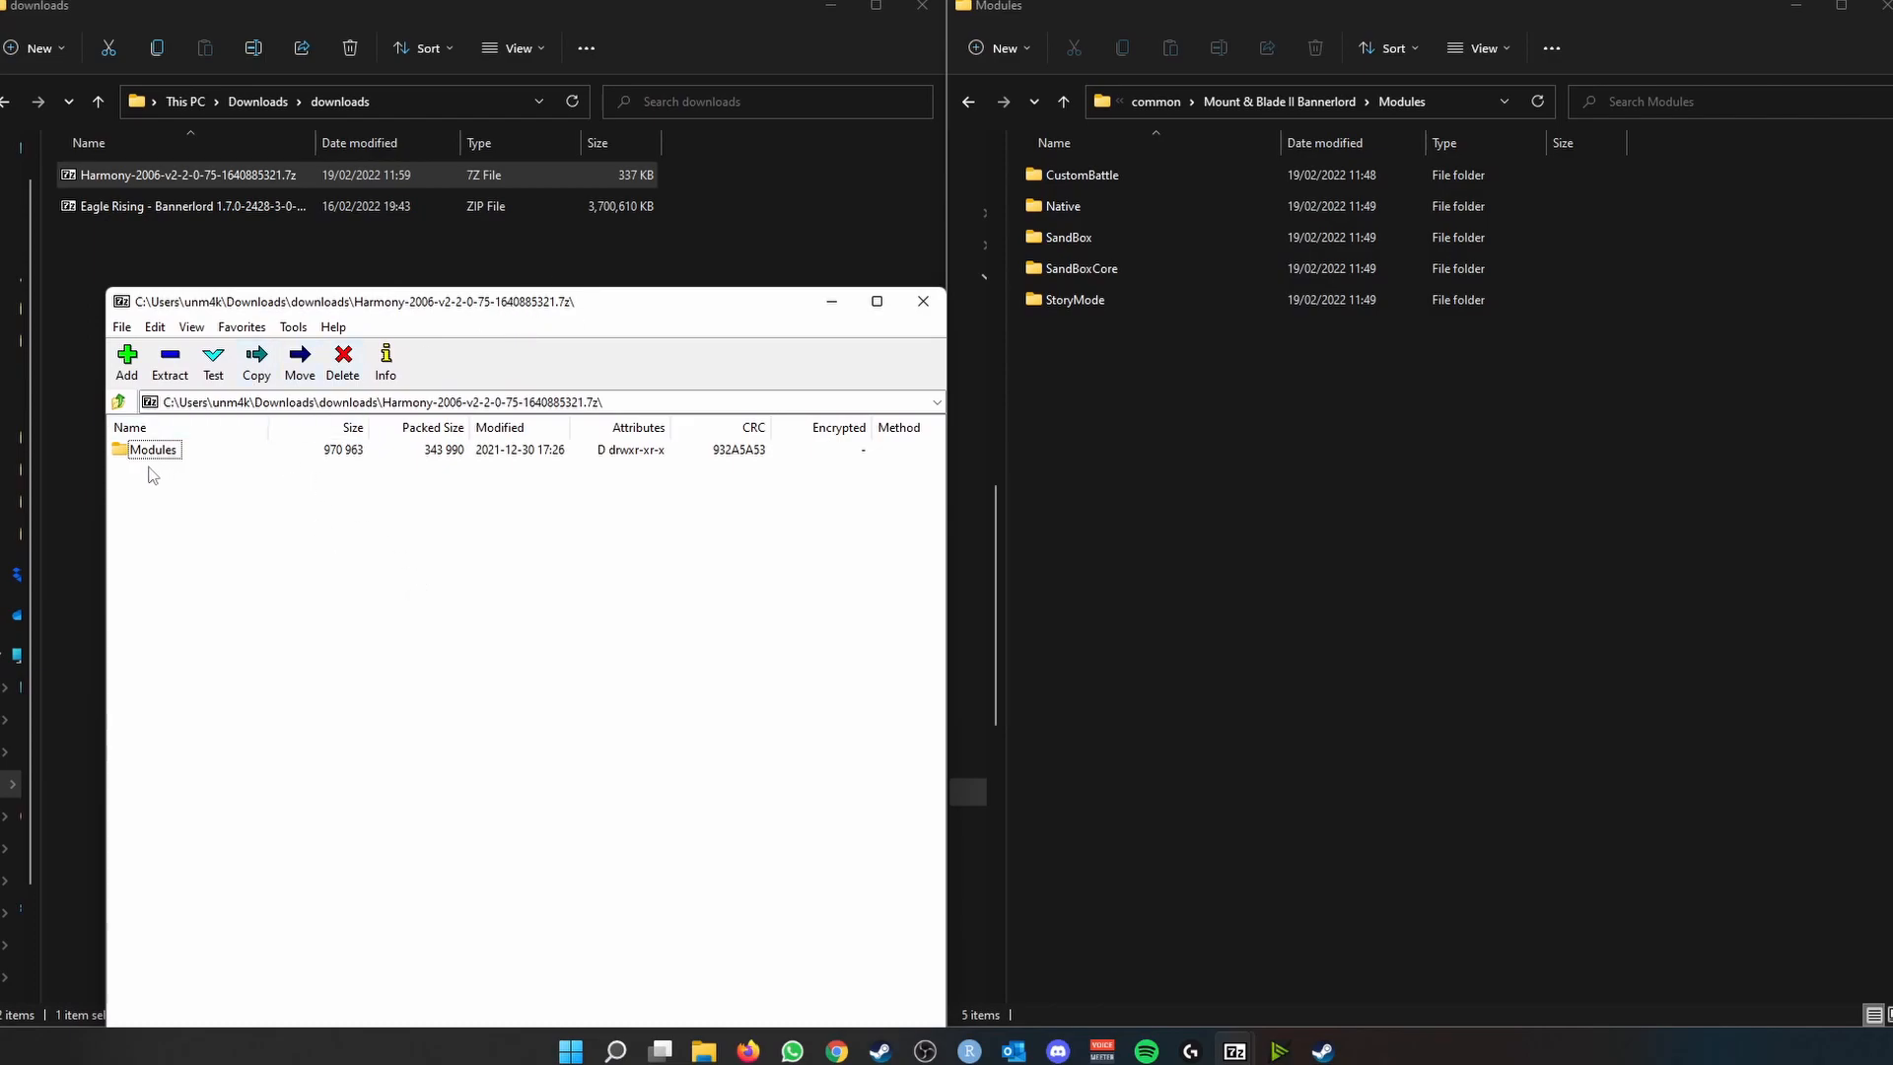
- Drag Bannerlord.Harmony and CA_EagleRising from the archives into the Modules folder
double_click(154, 450)
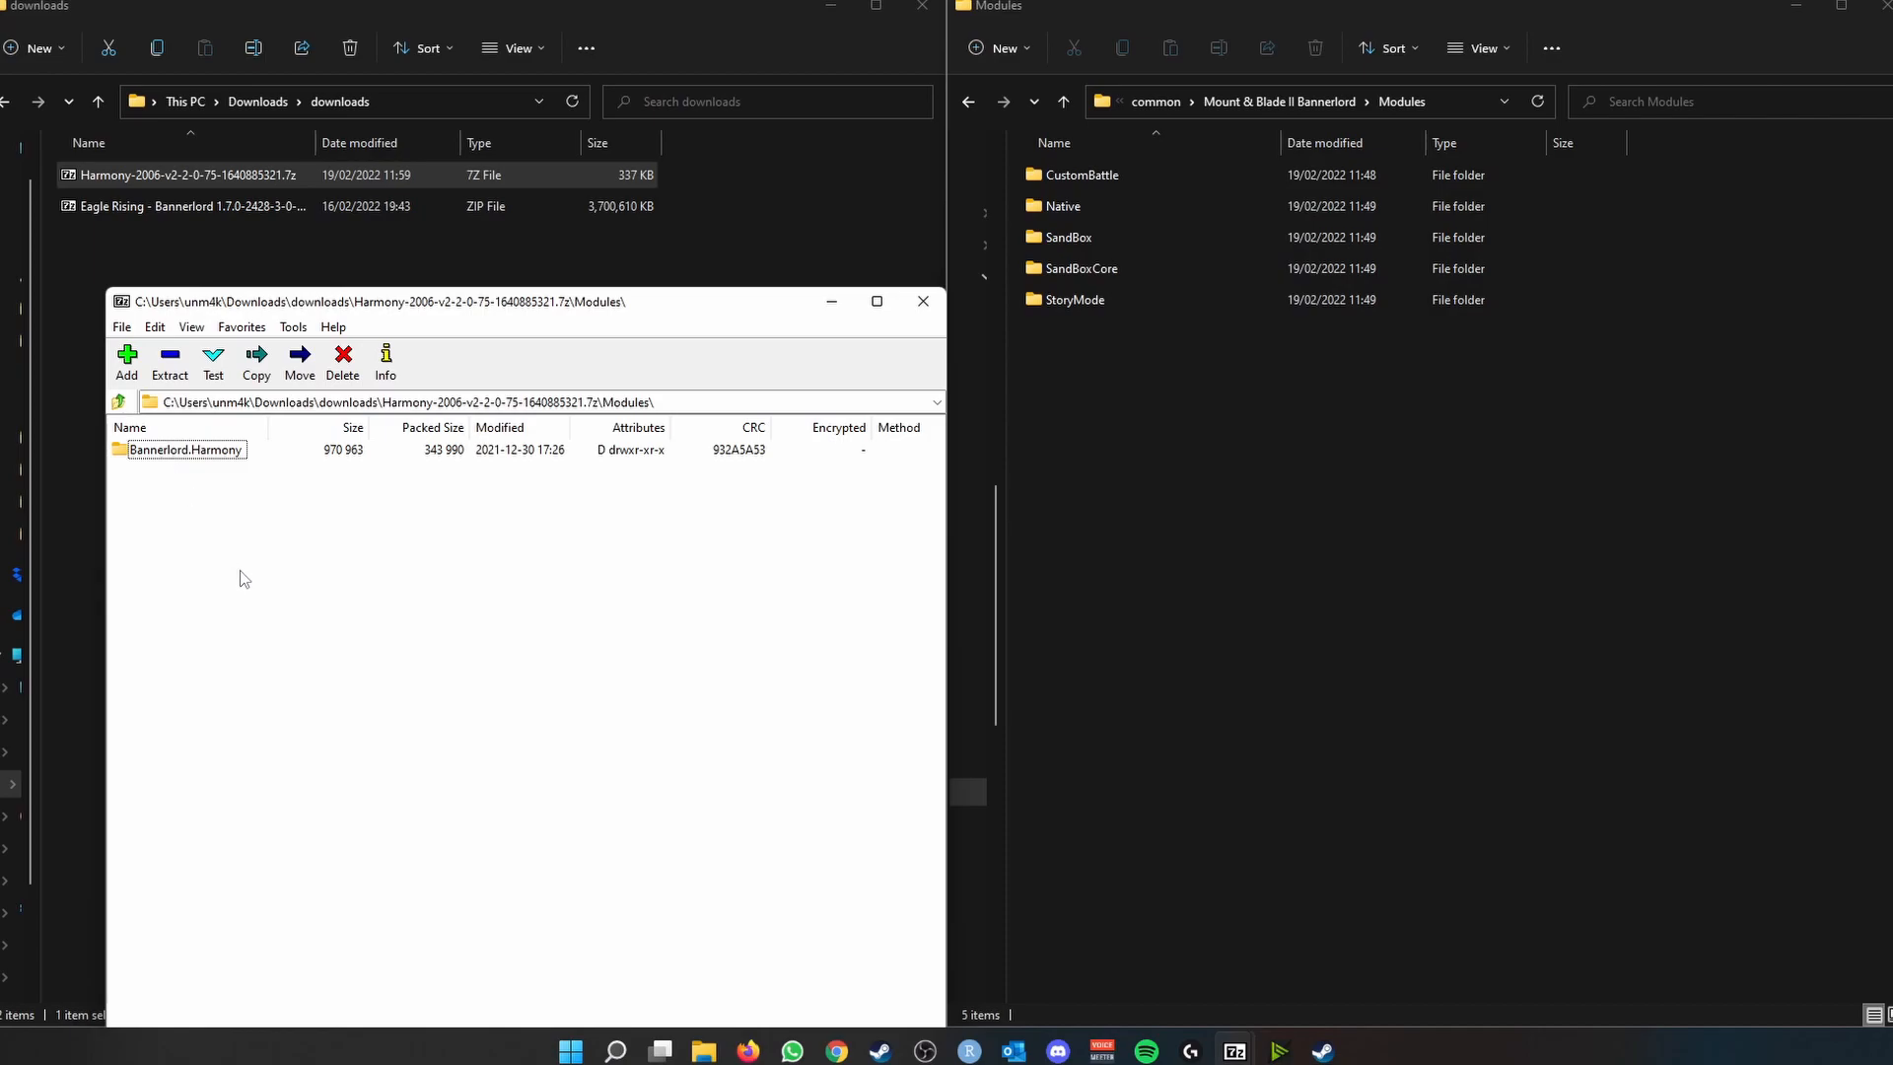
left_click(185, 450)
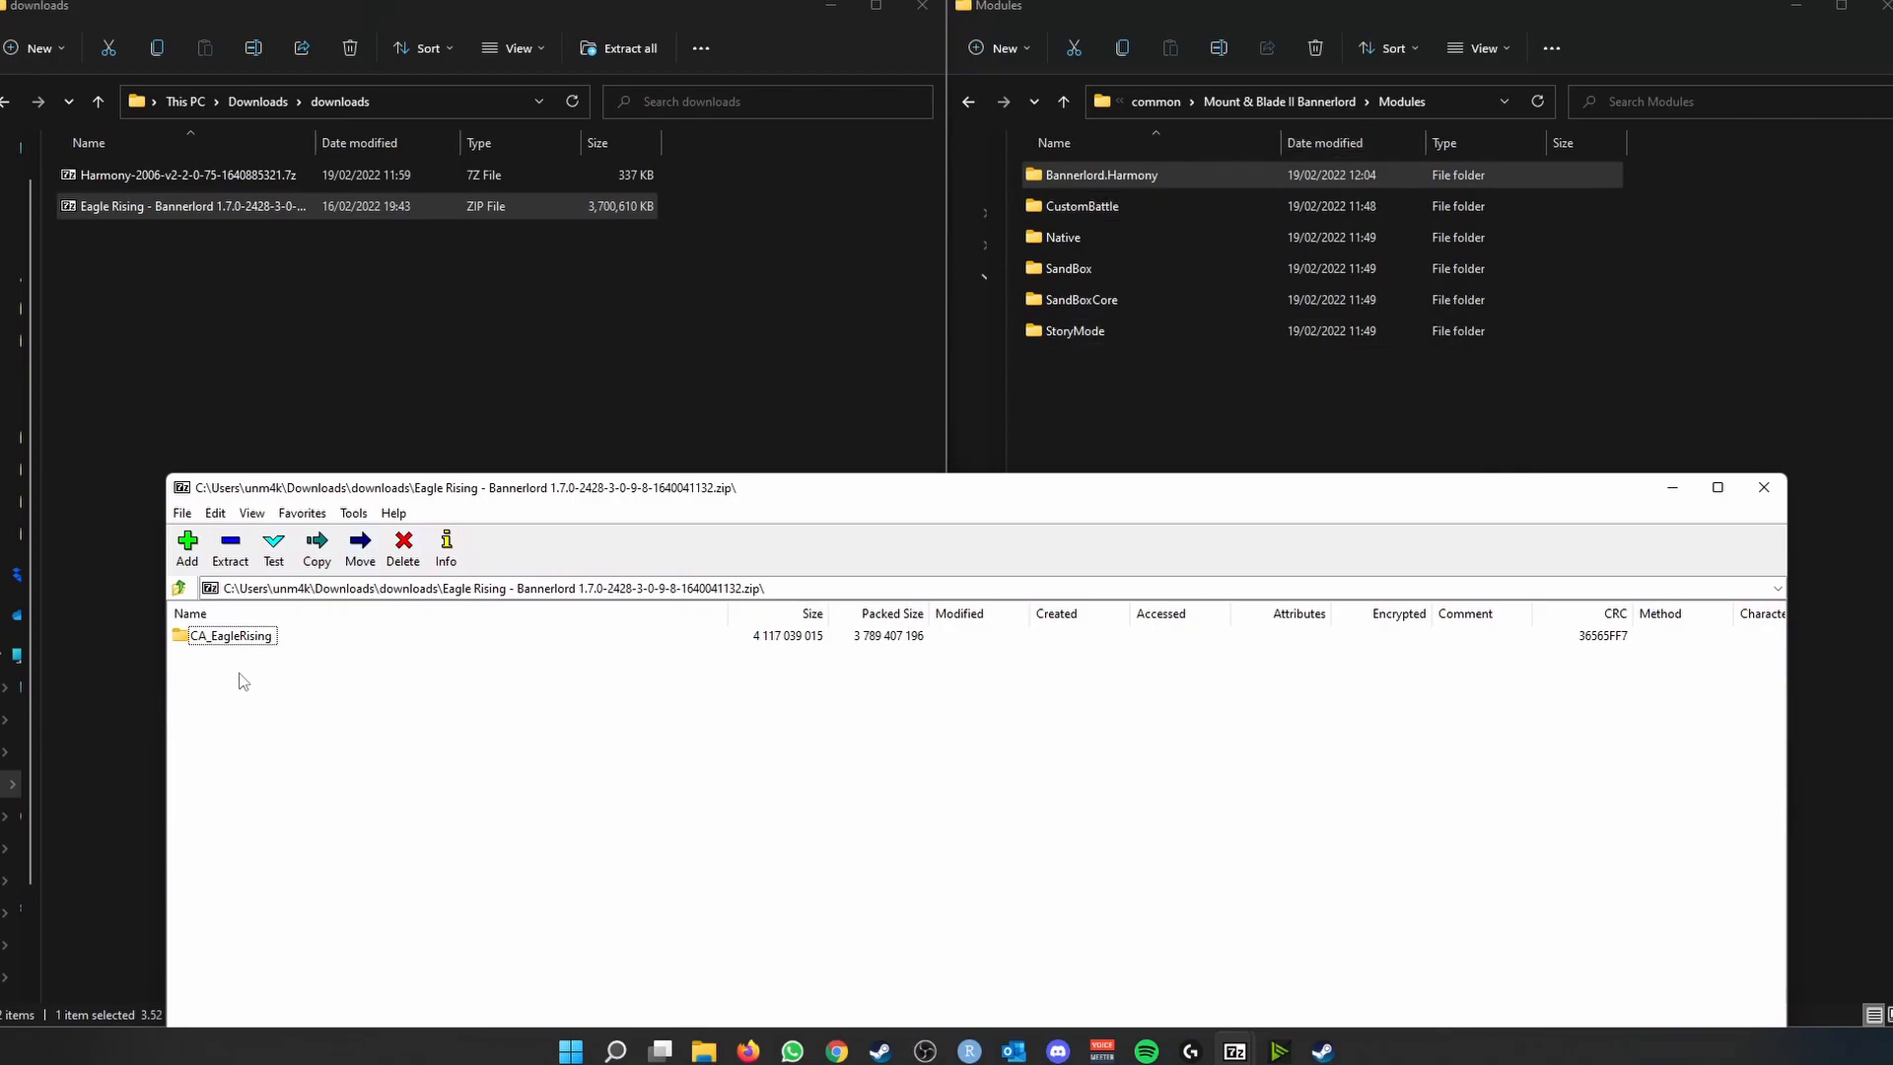
left_click(231, 635)
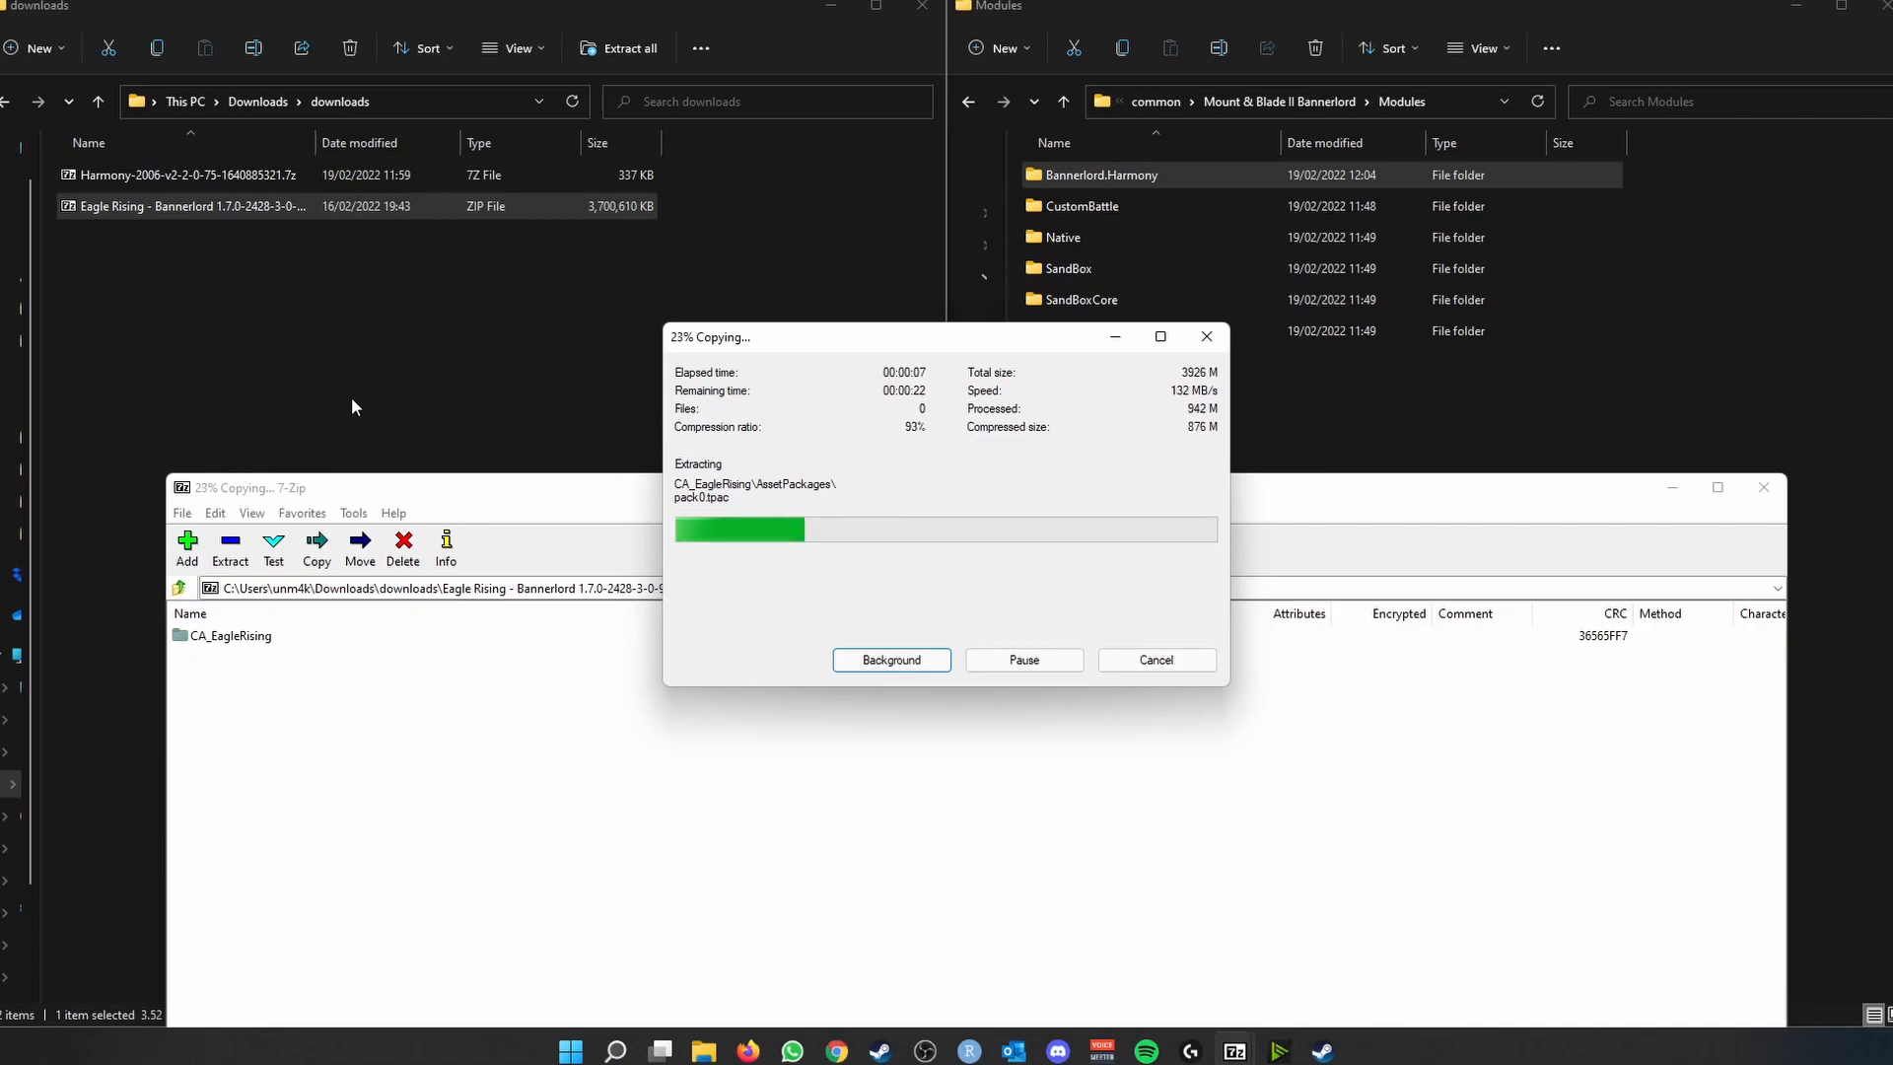
mouse_move(270, 481)
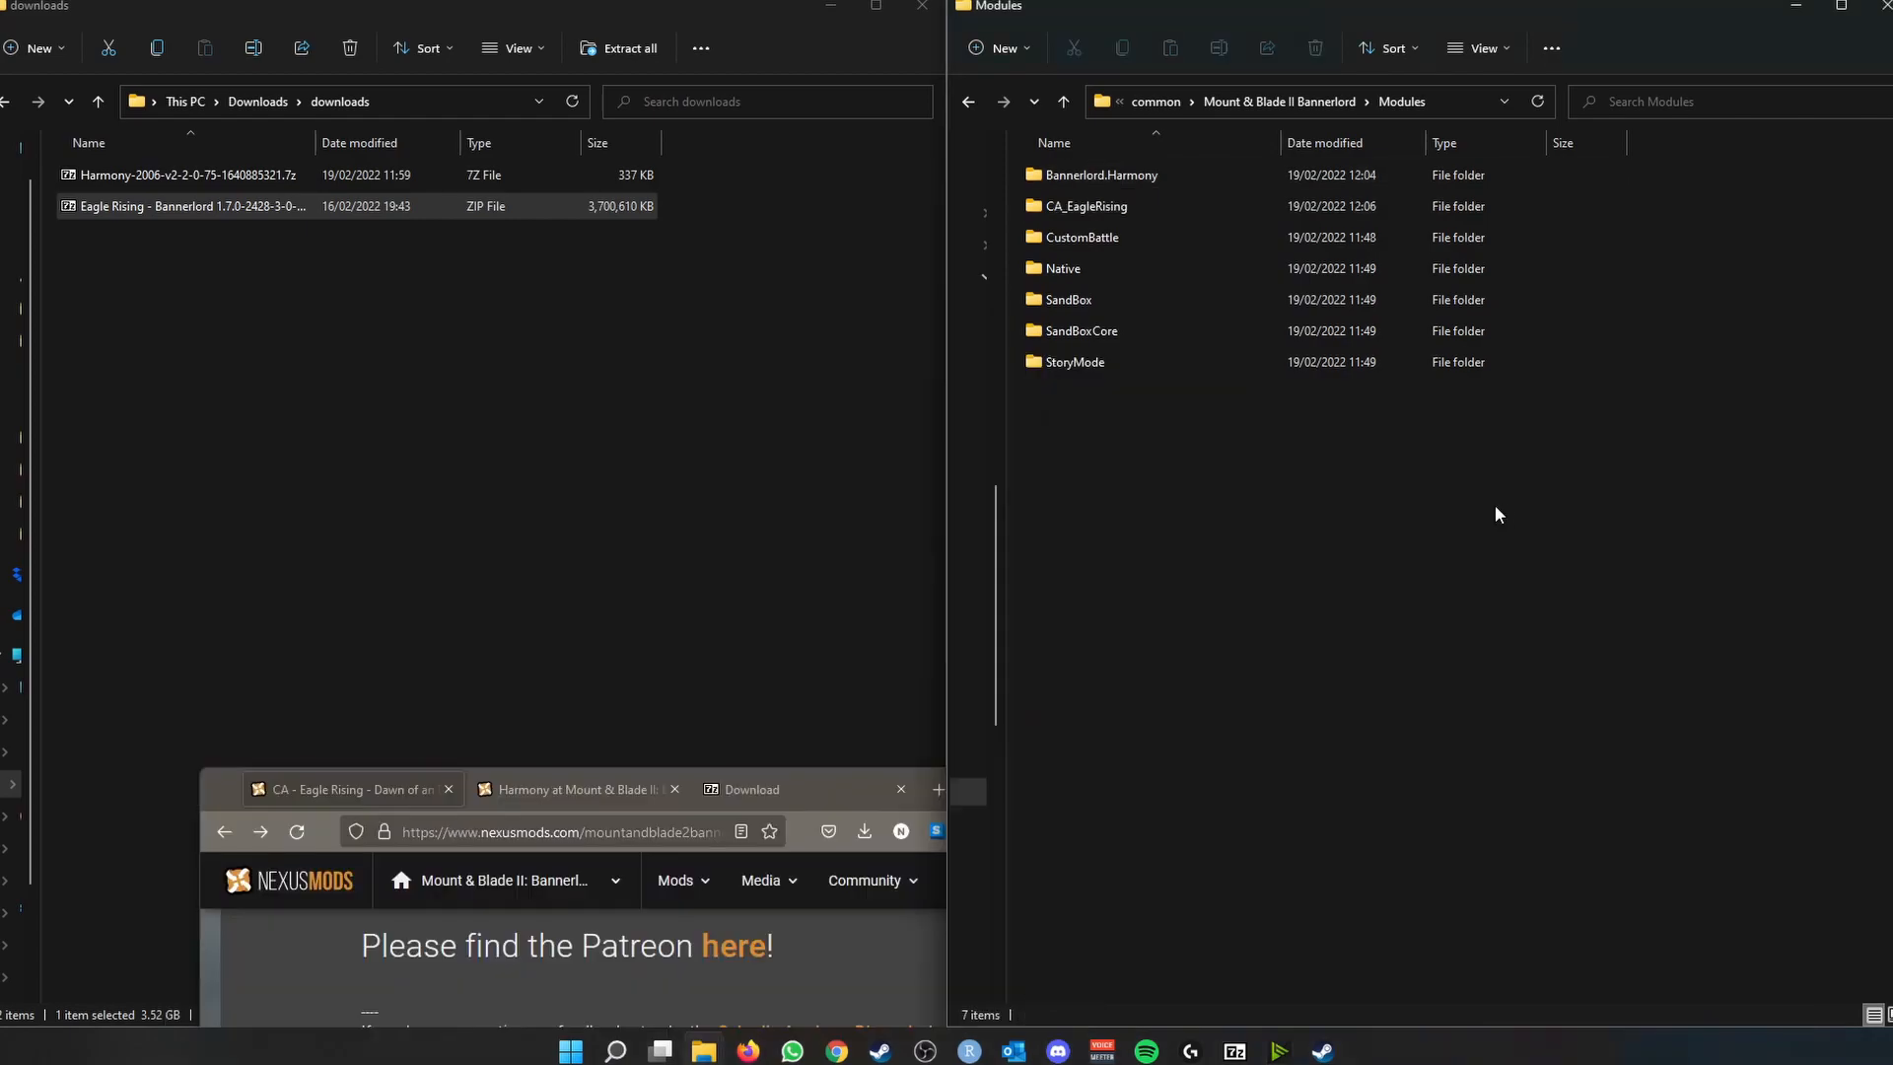
mouse_move(1369, 438)
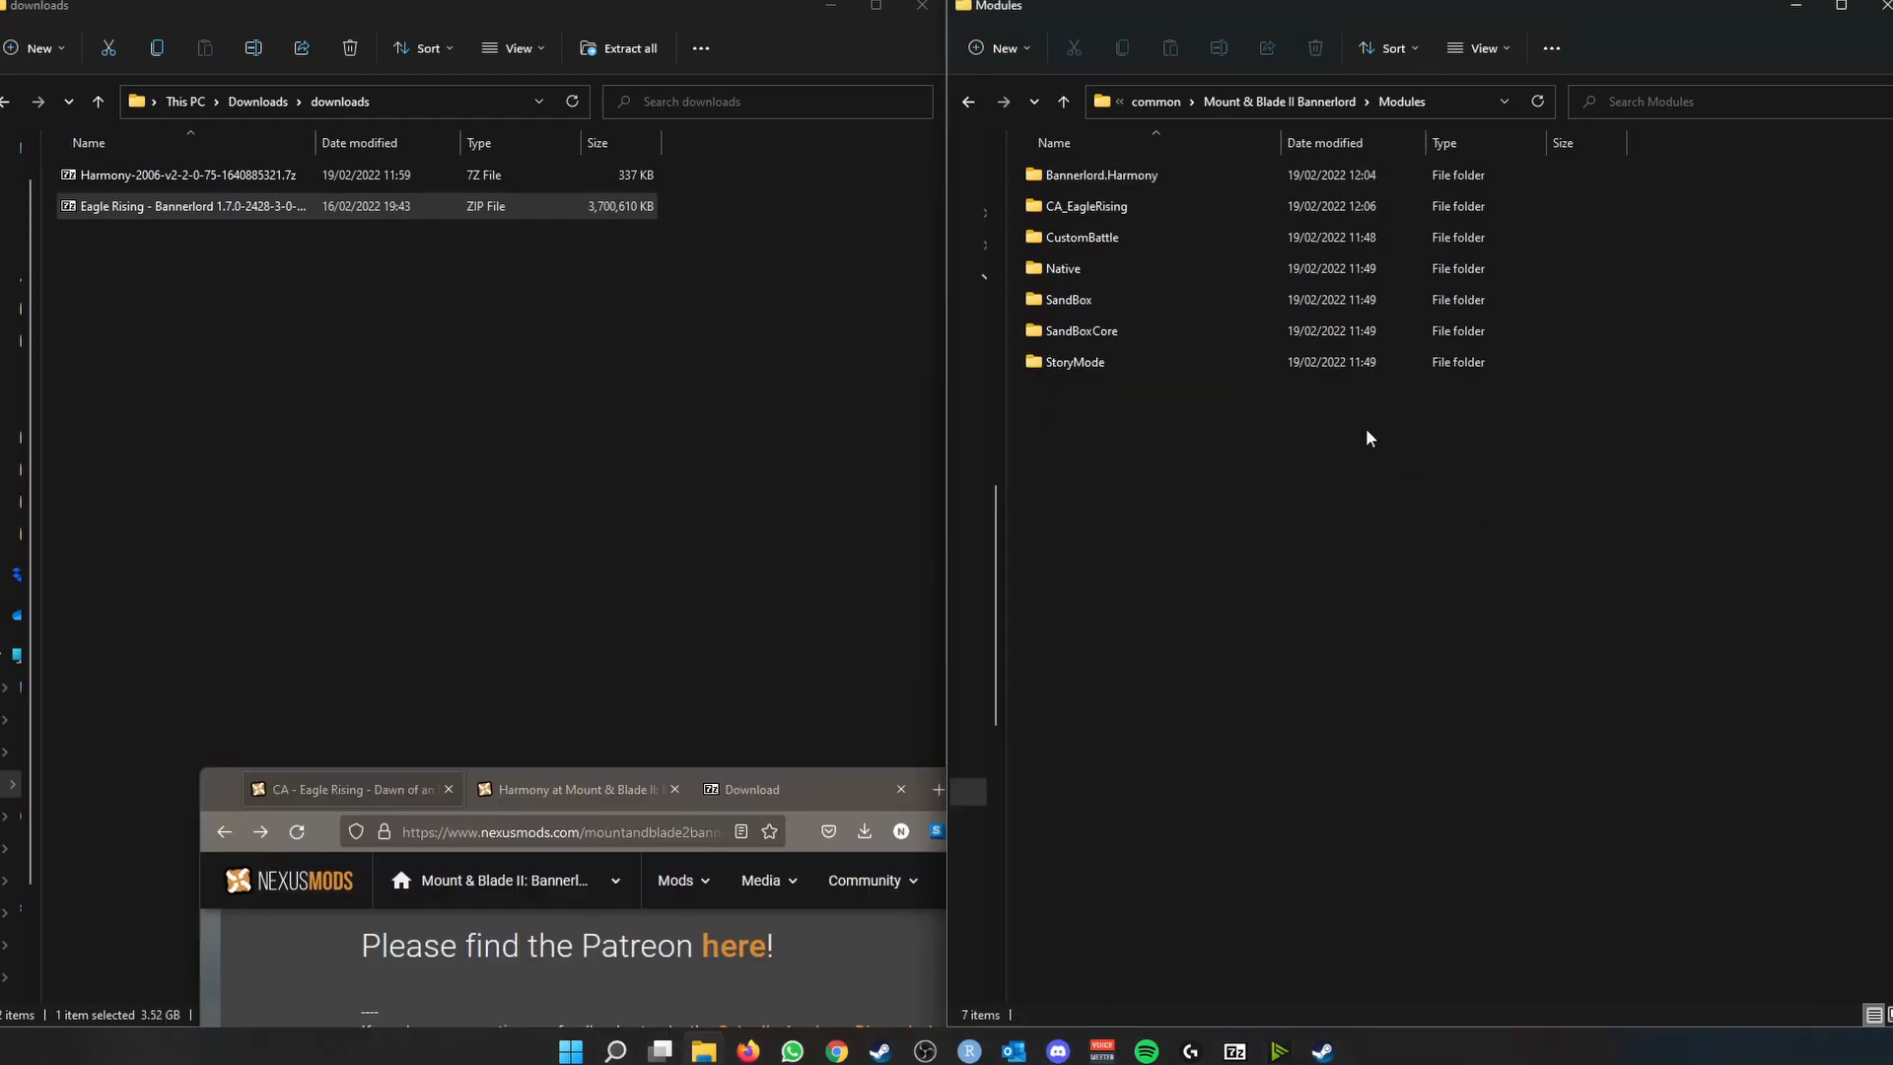
left_click(1100, 176)
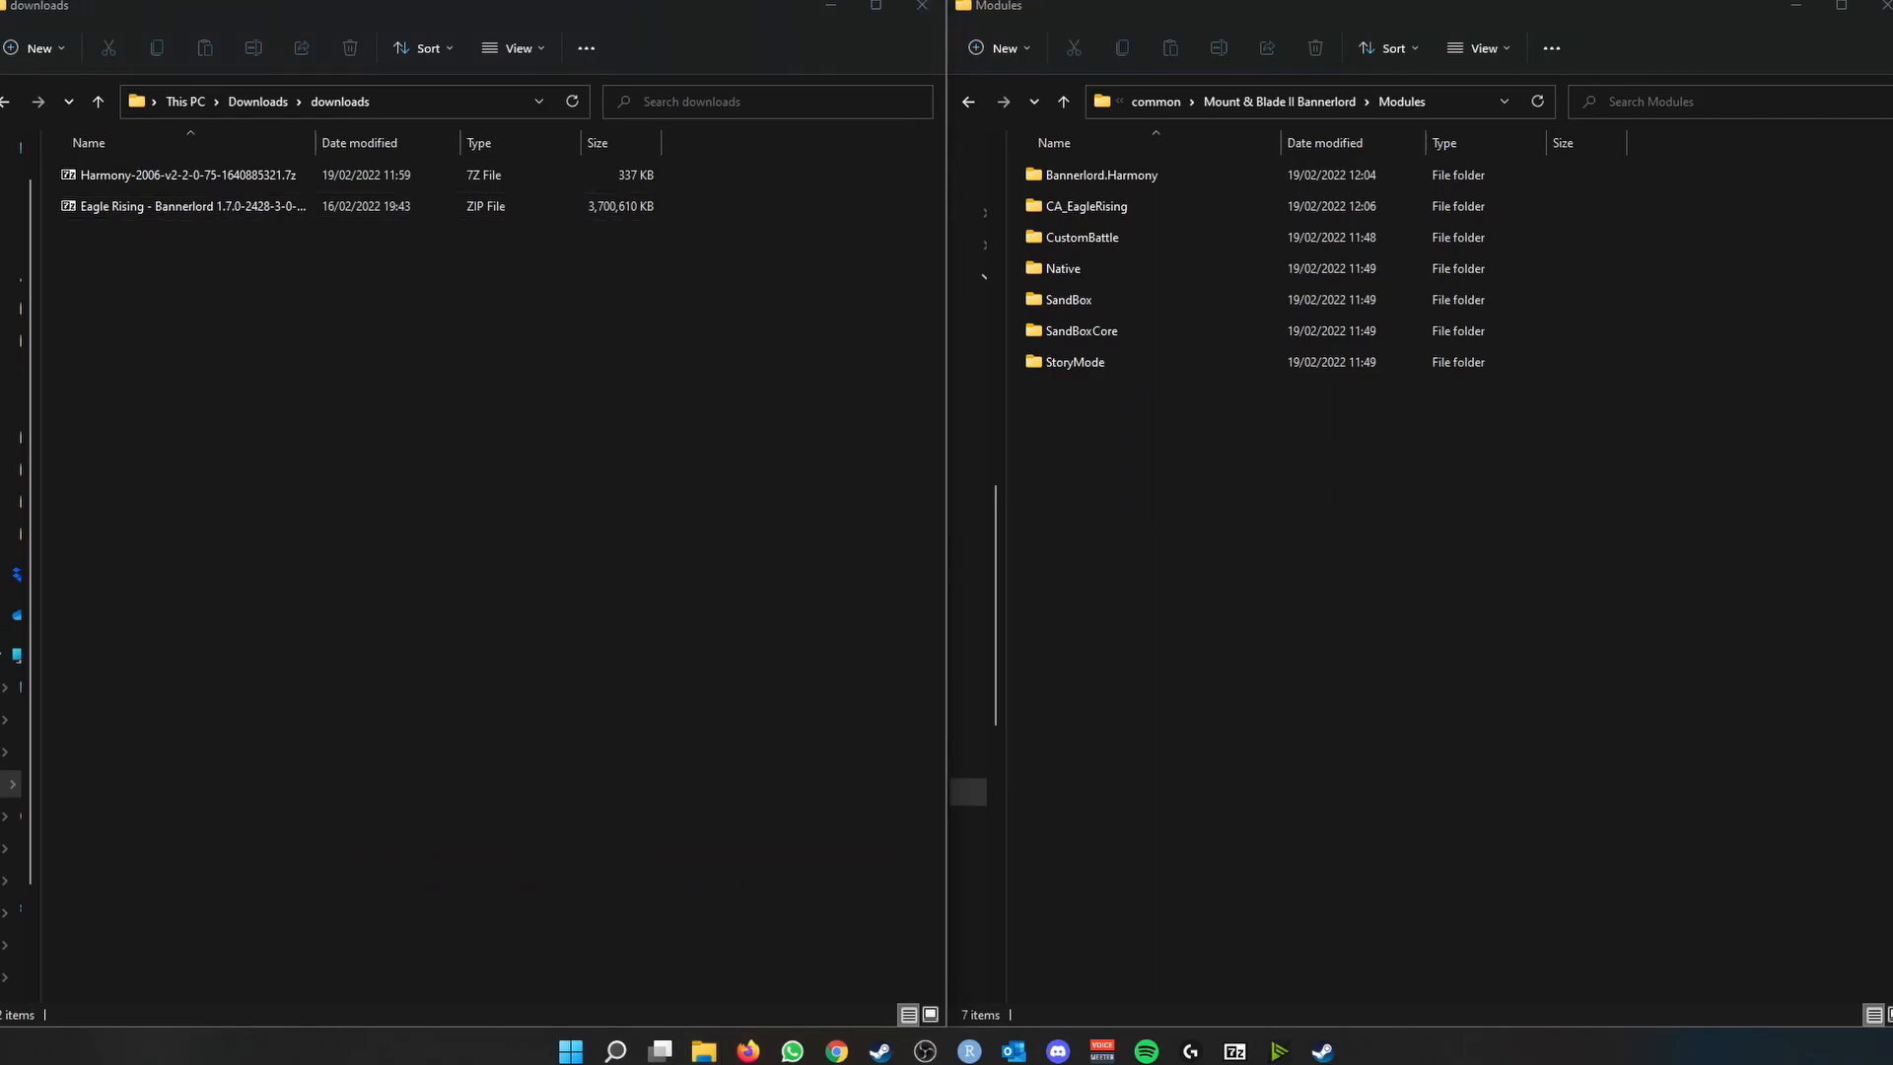
- Tick Harmony and CA_EagleRising in the launcher's Mods list
left_click(1342, 1045)
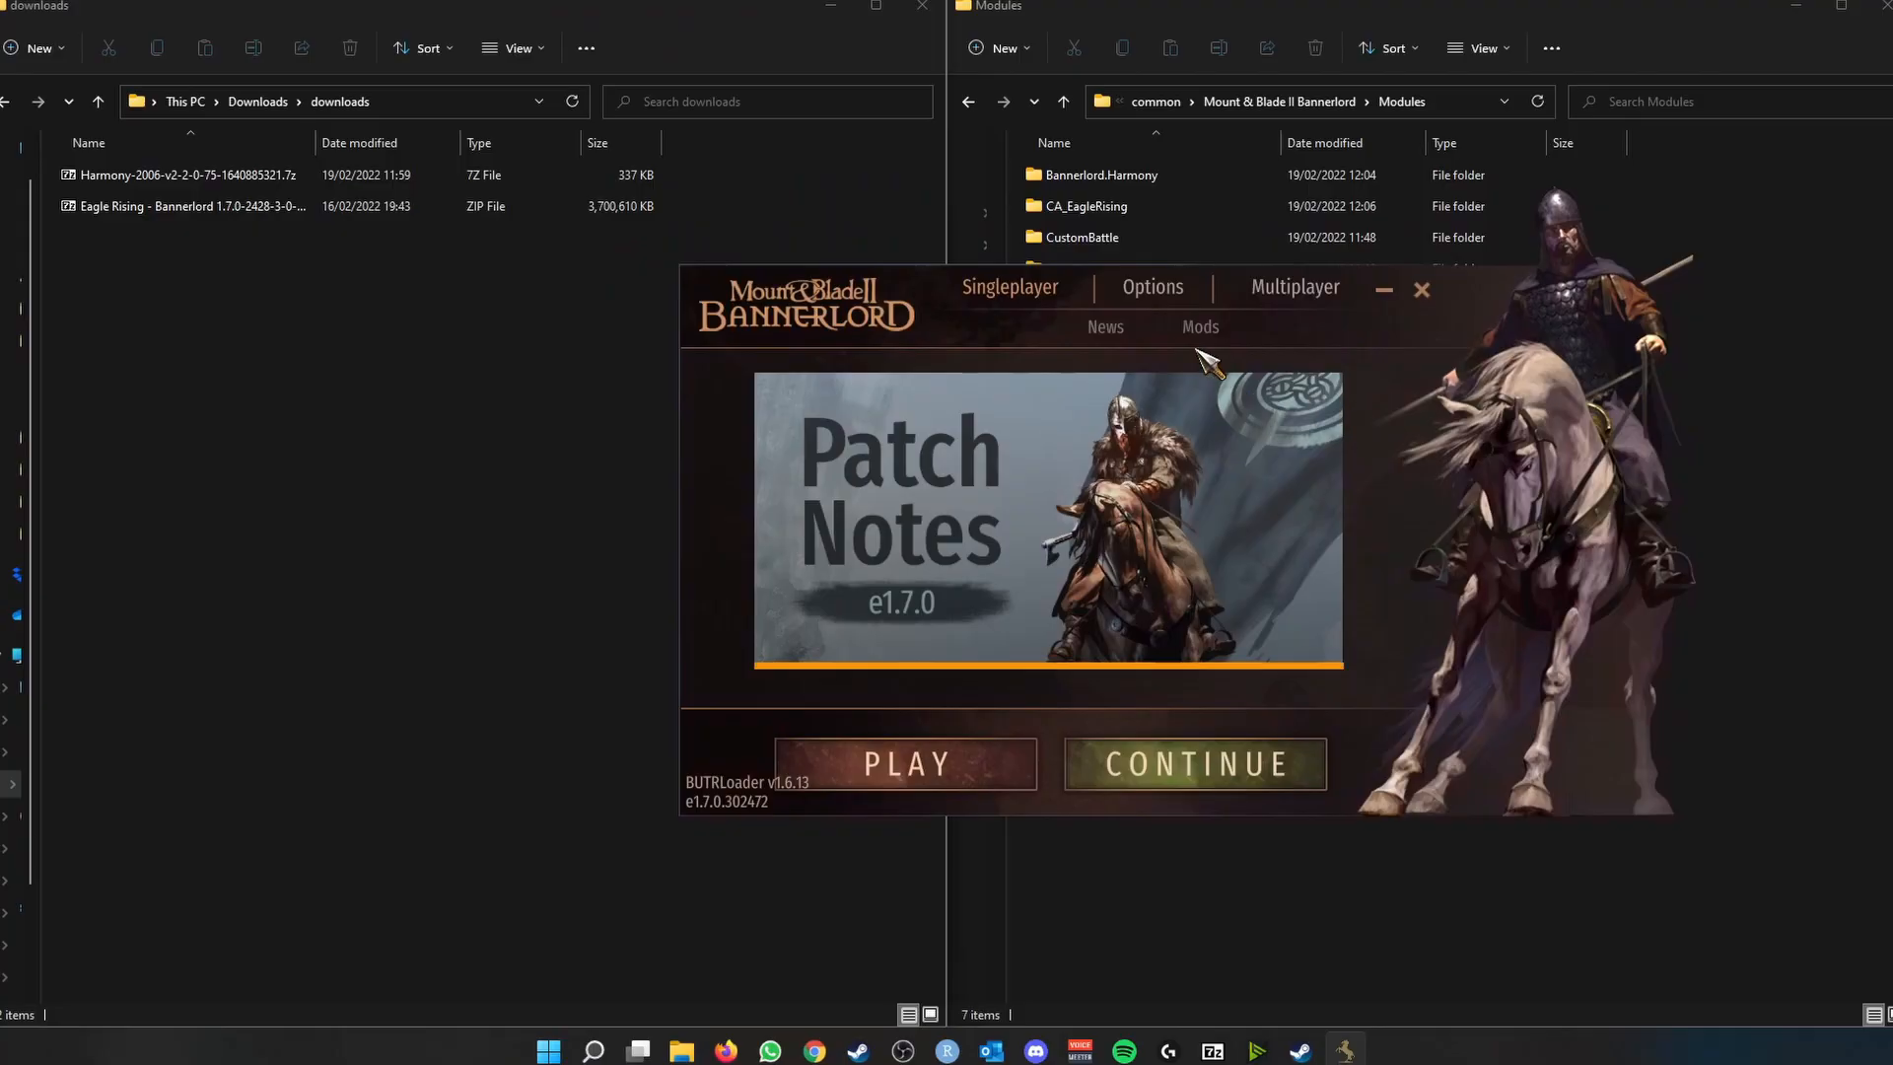
left_click(1199, 325)
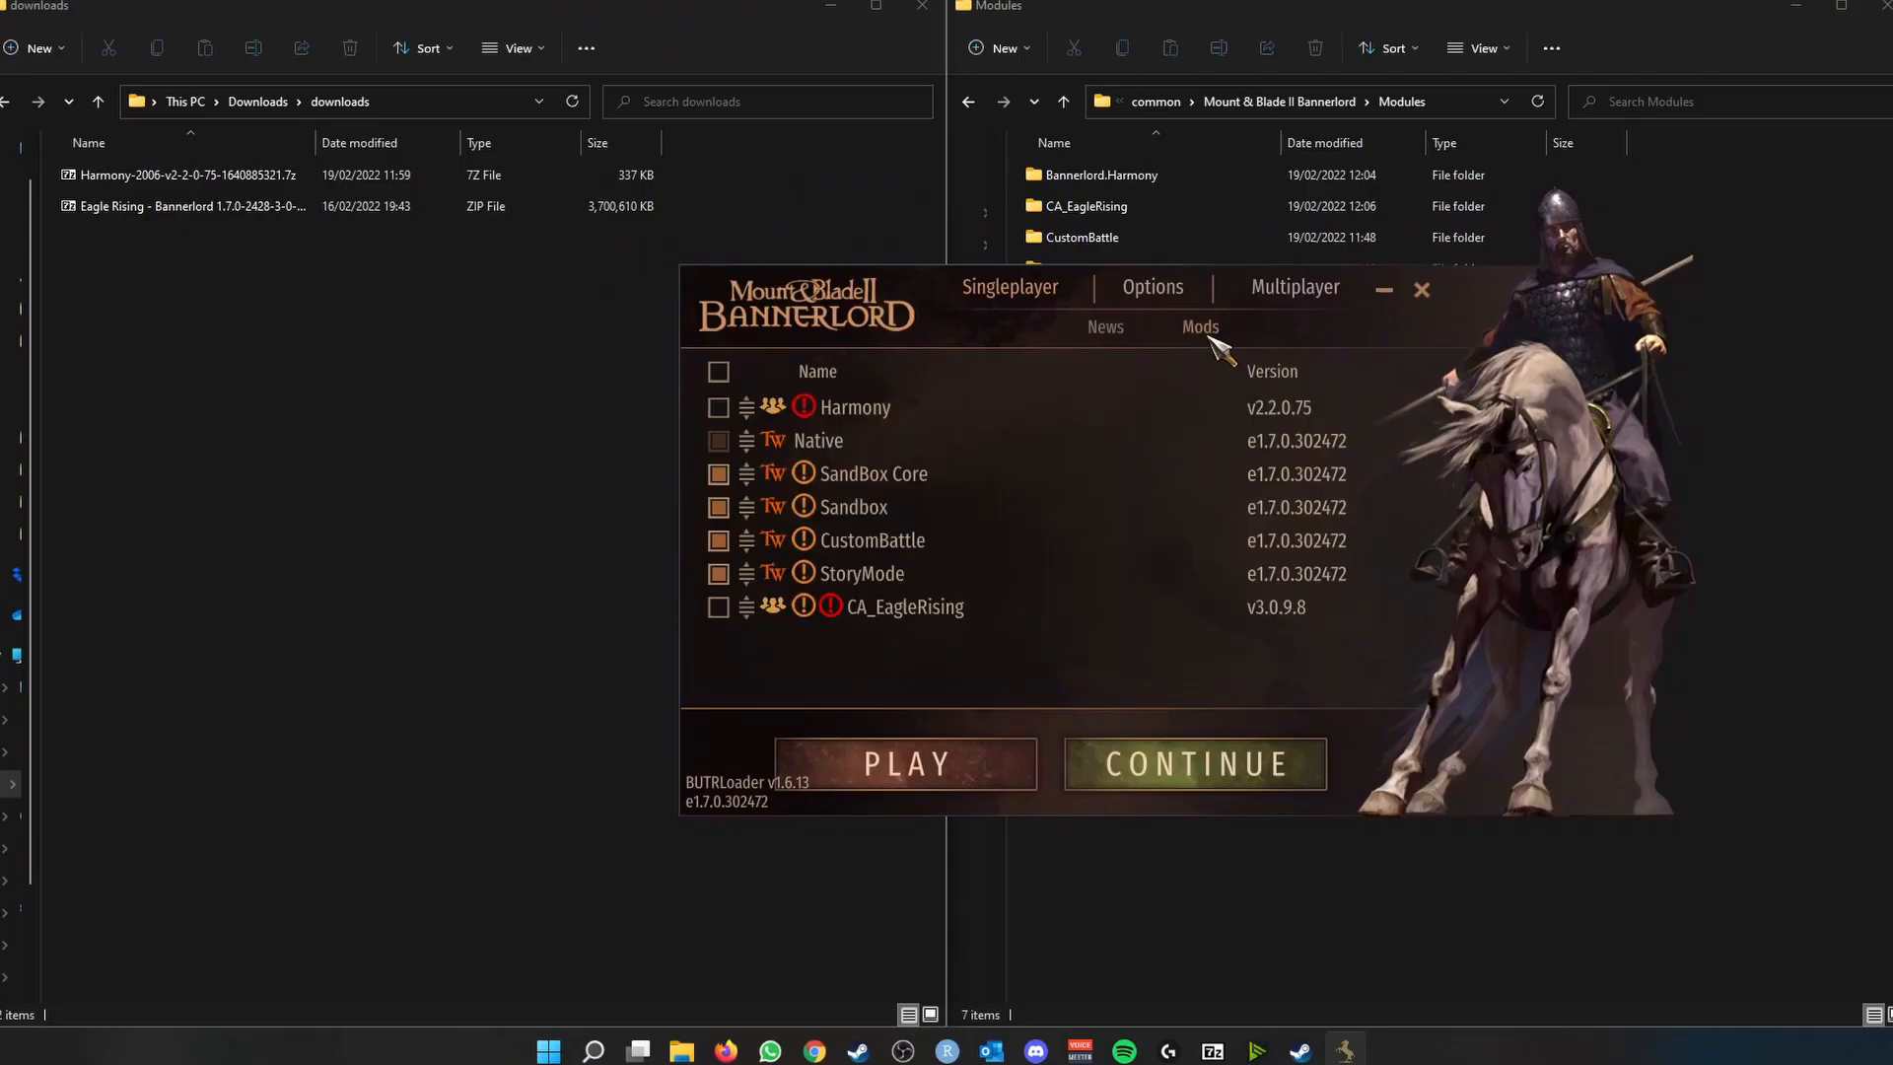
mouse_move(743, 411)
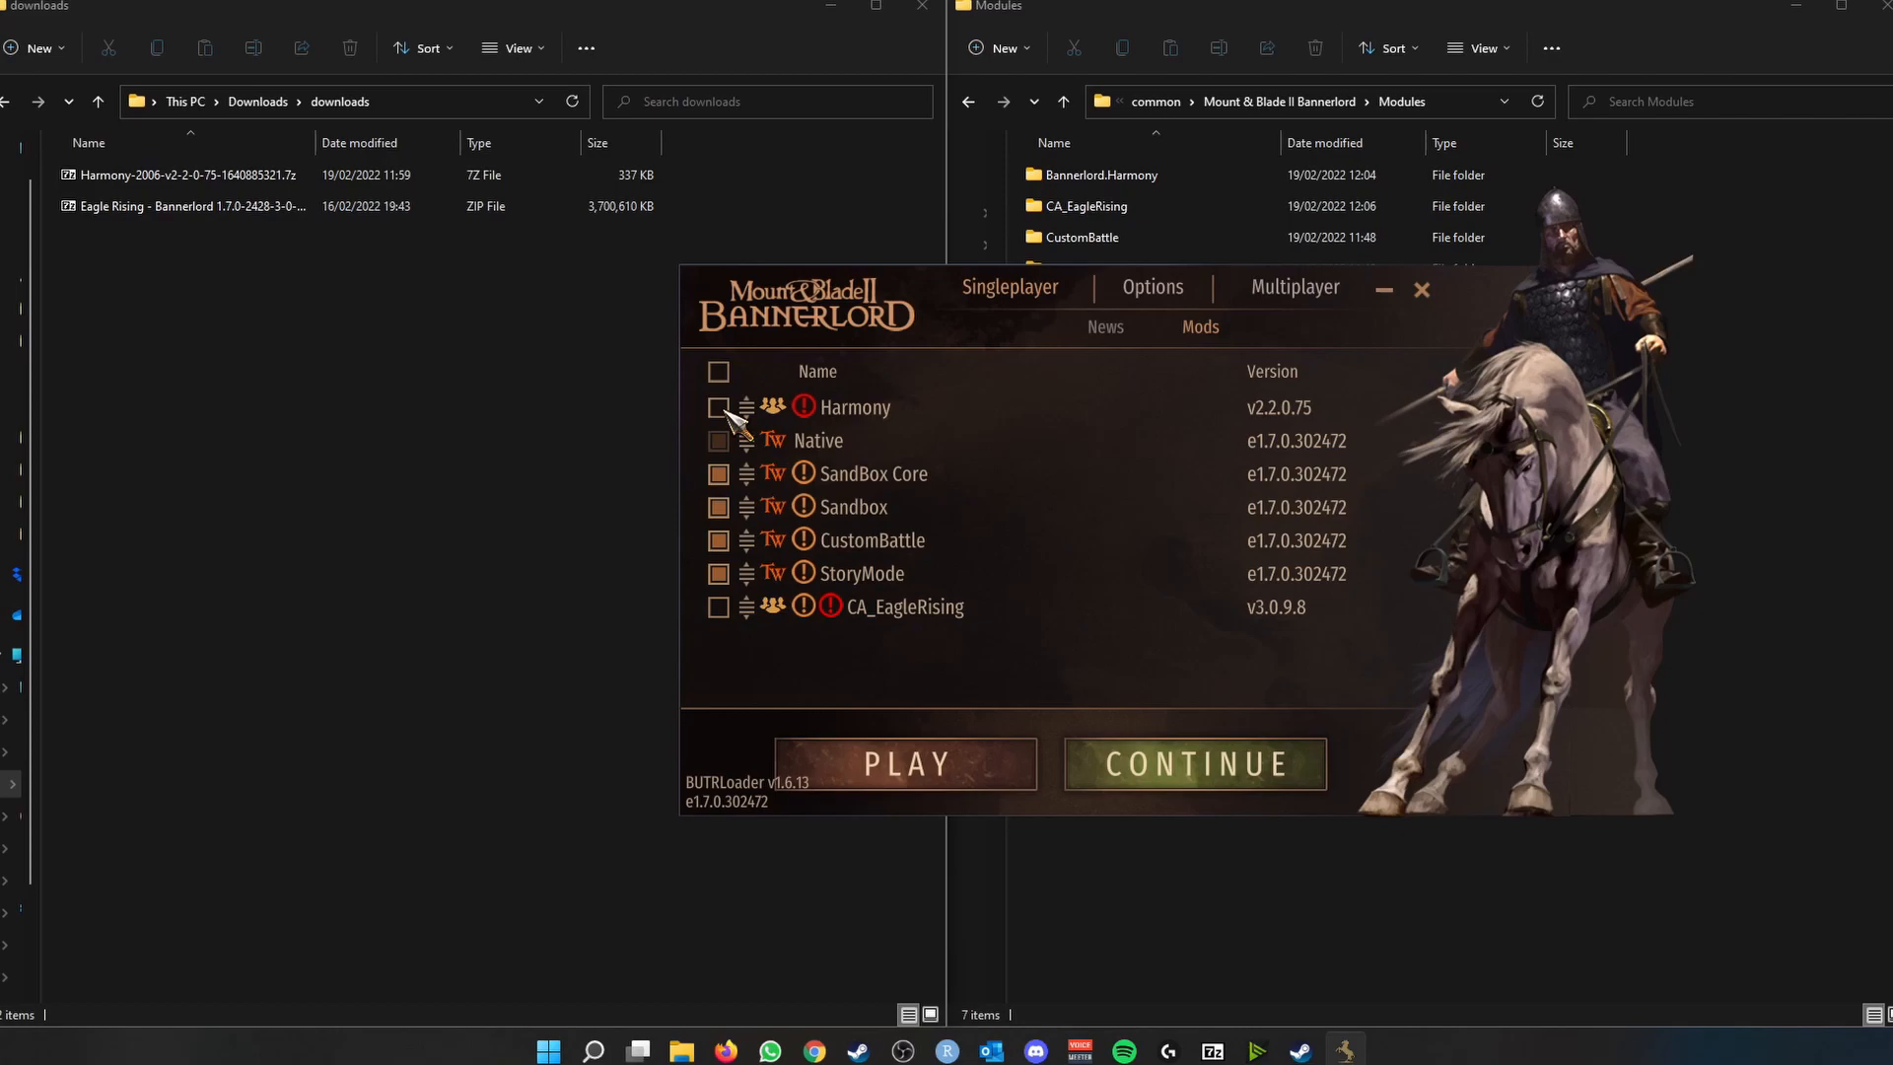
left_click(715, 407)
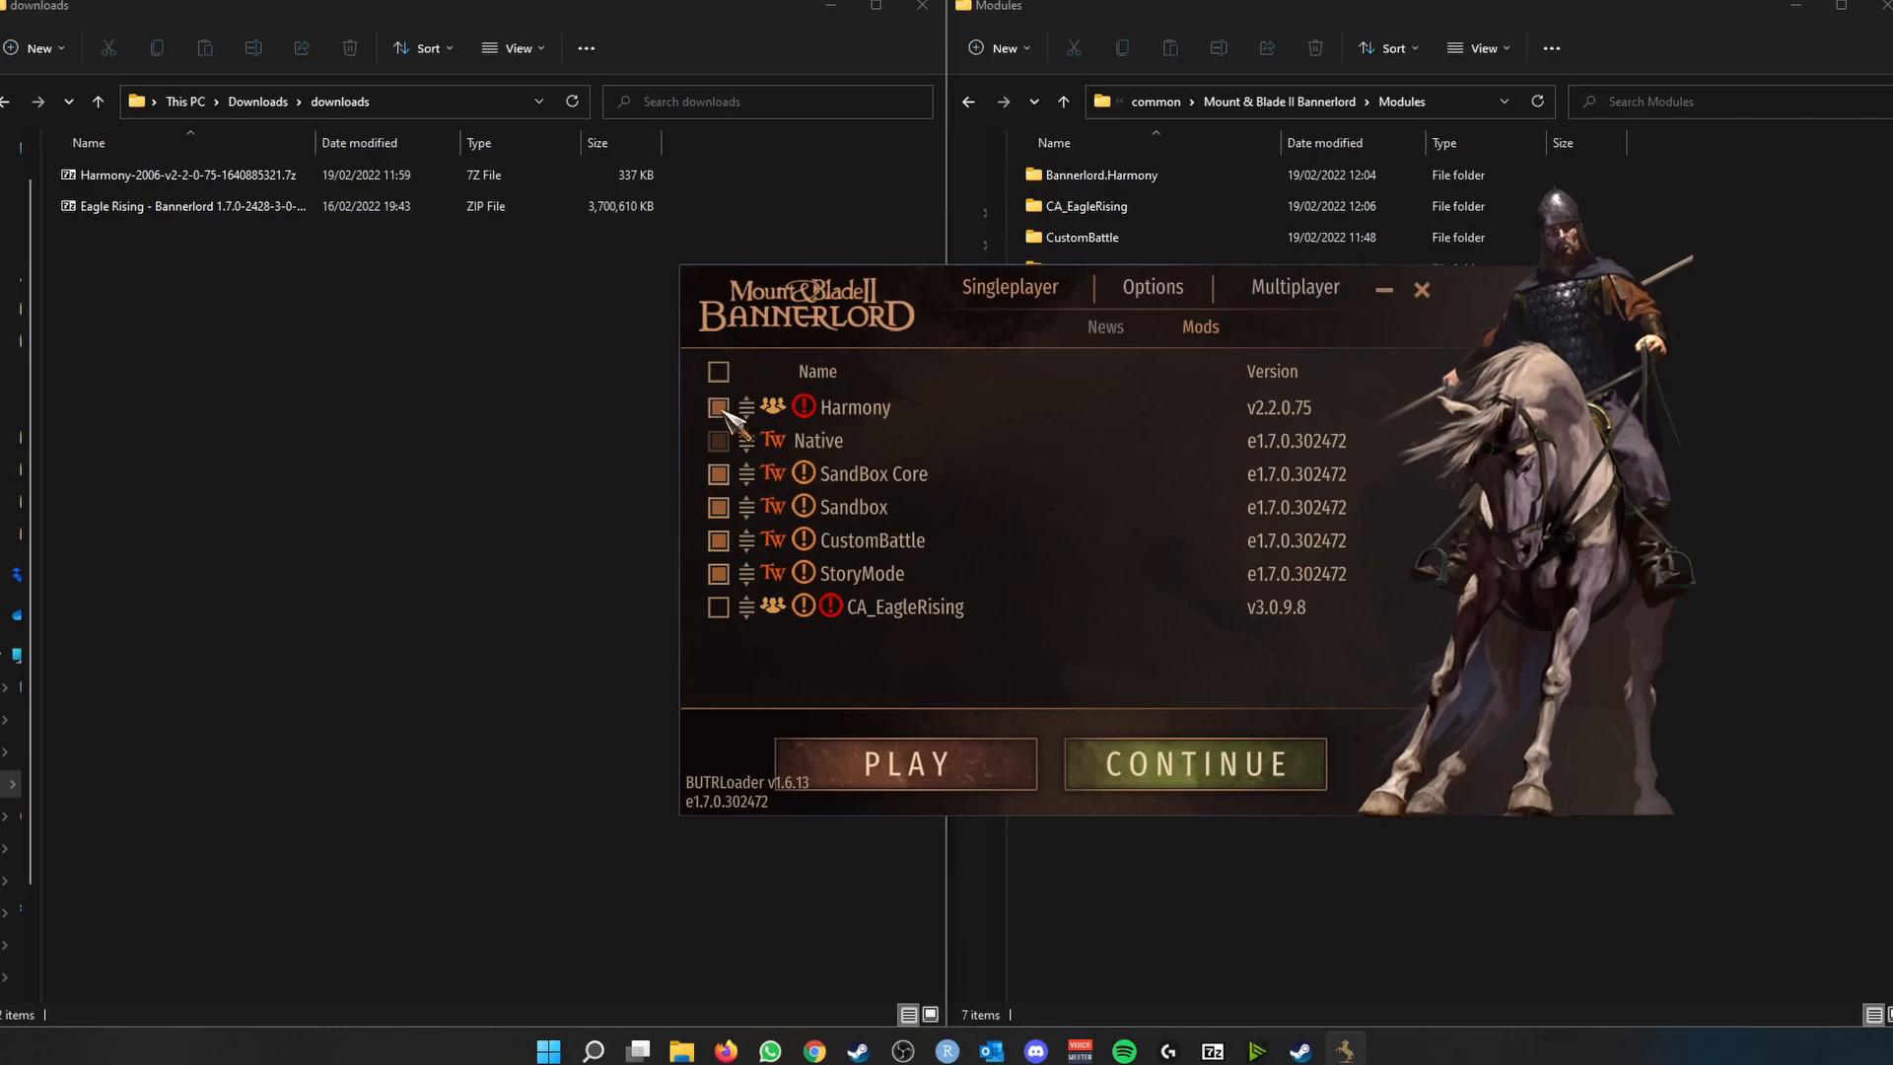
left_click(716, 406)
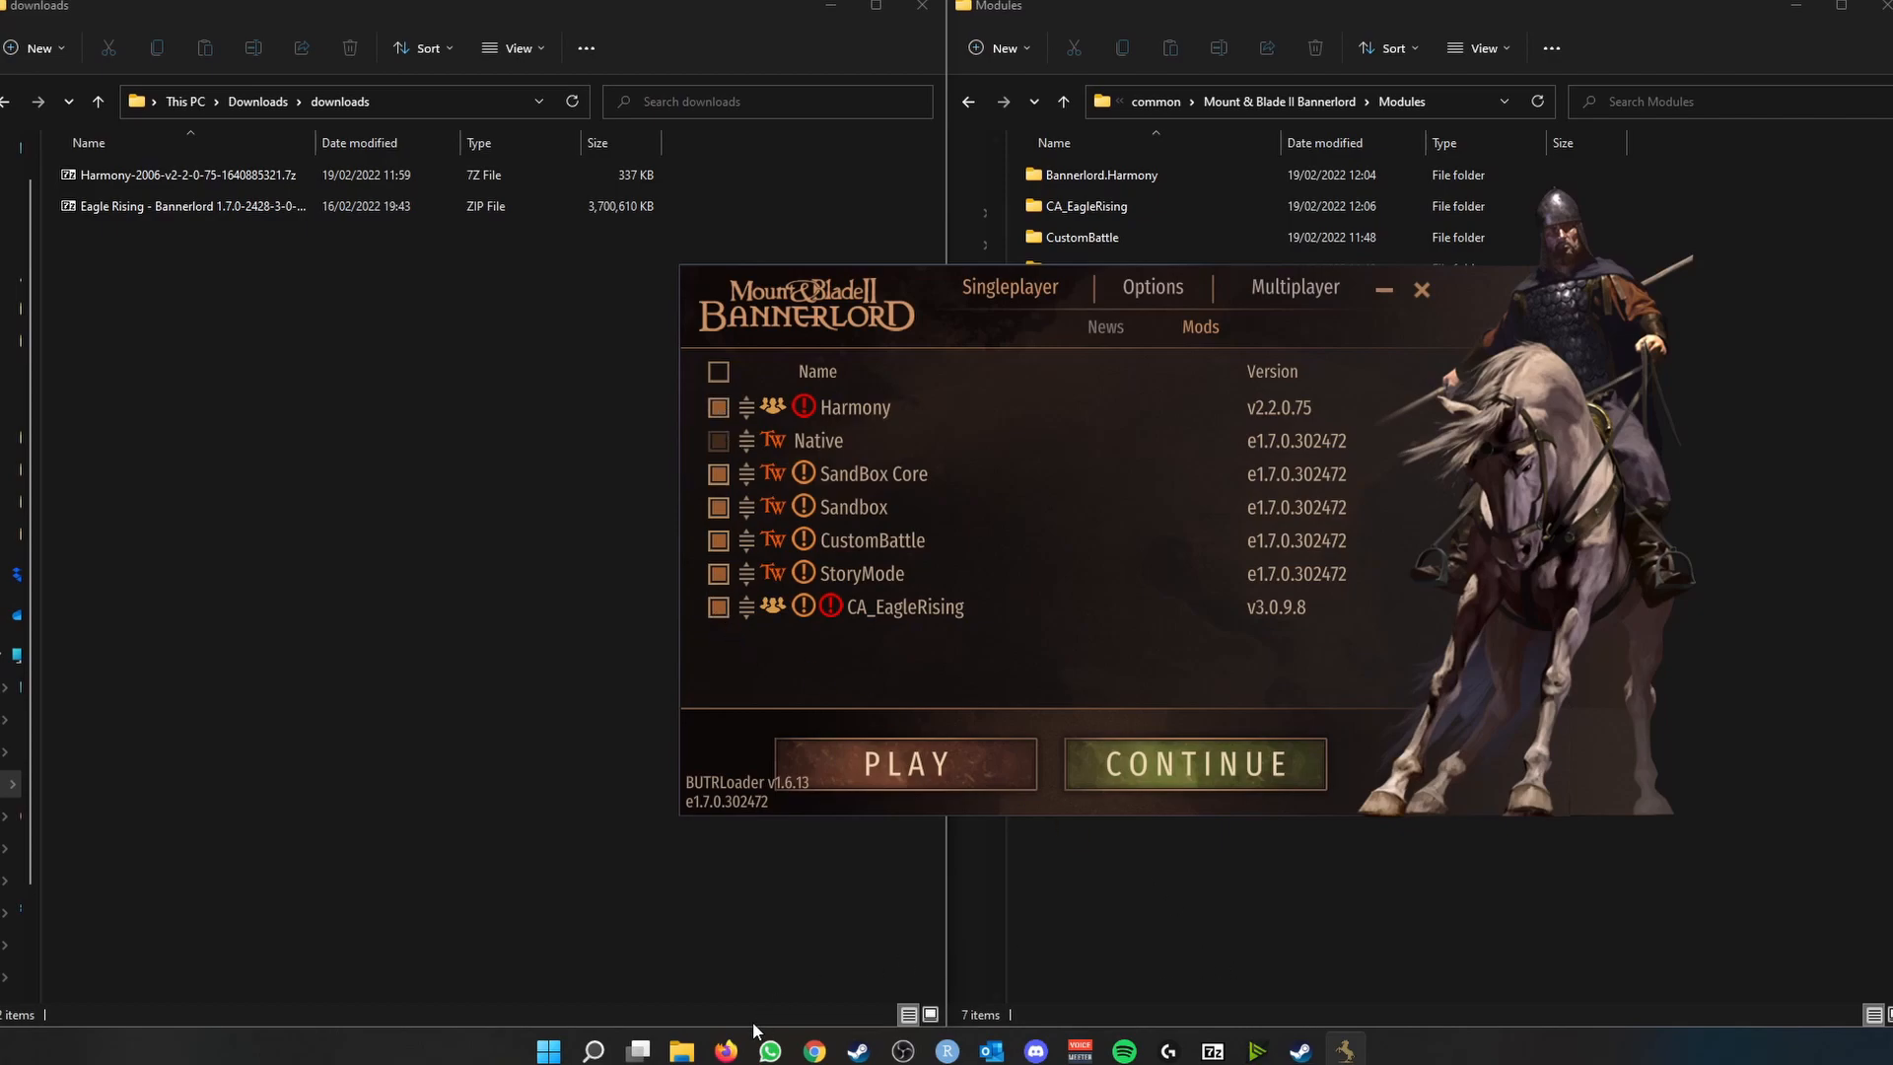
left_click(811, 1049)
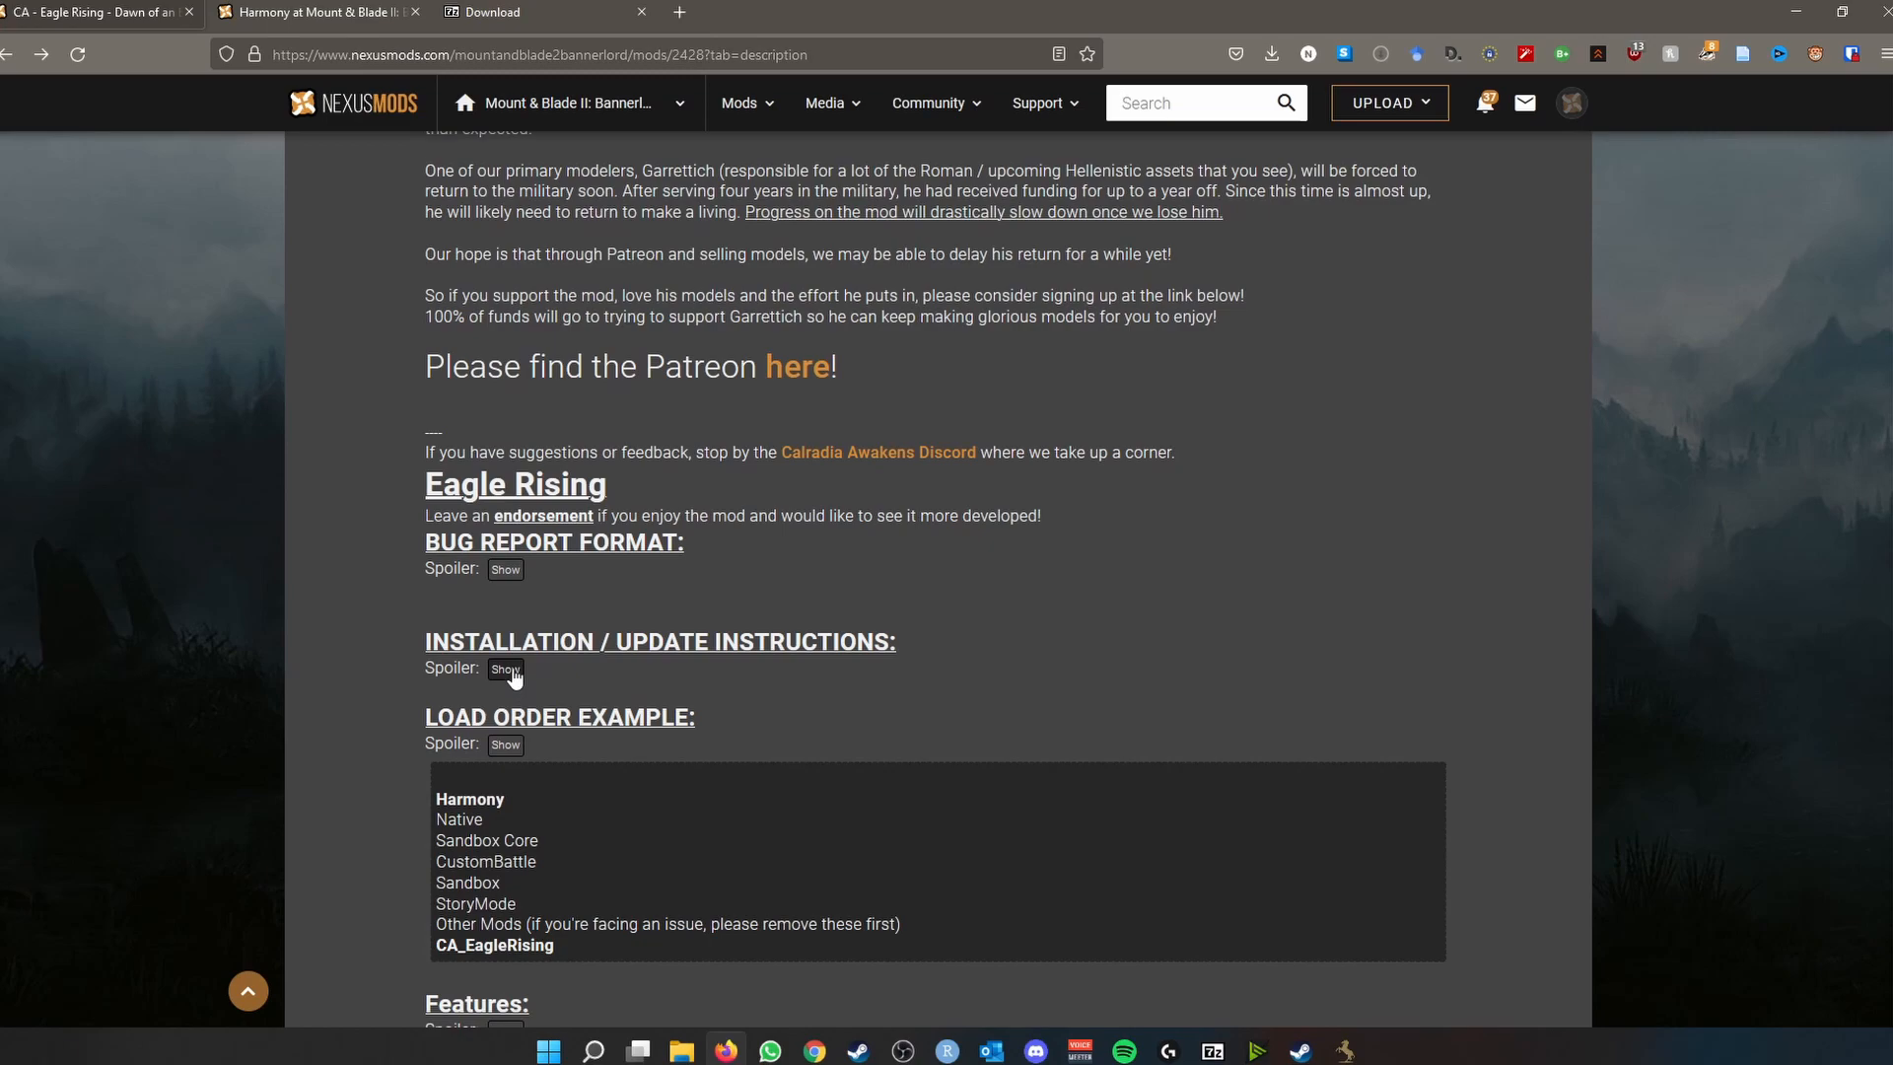
- Reveal the Installation / Update Instructions on the Eagle Rising mod page
left_click(505, 671)
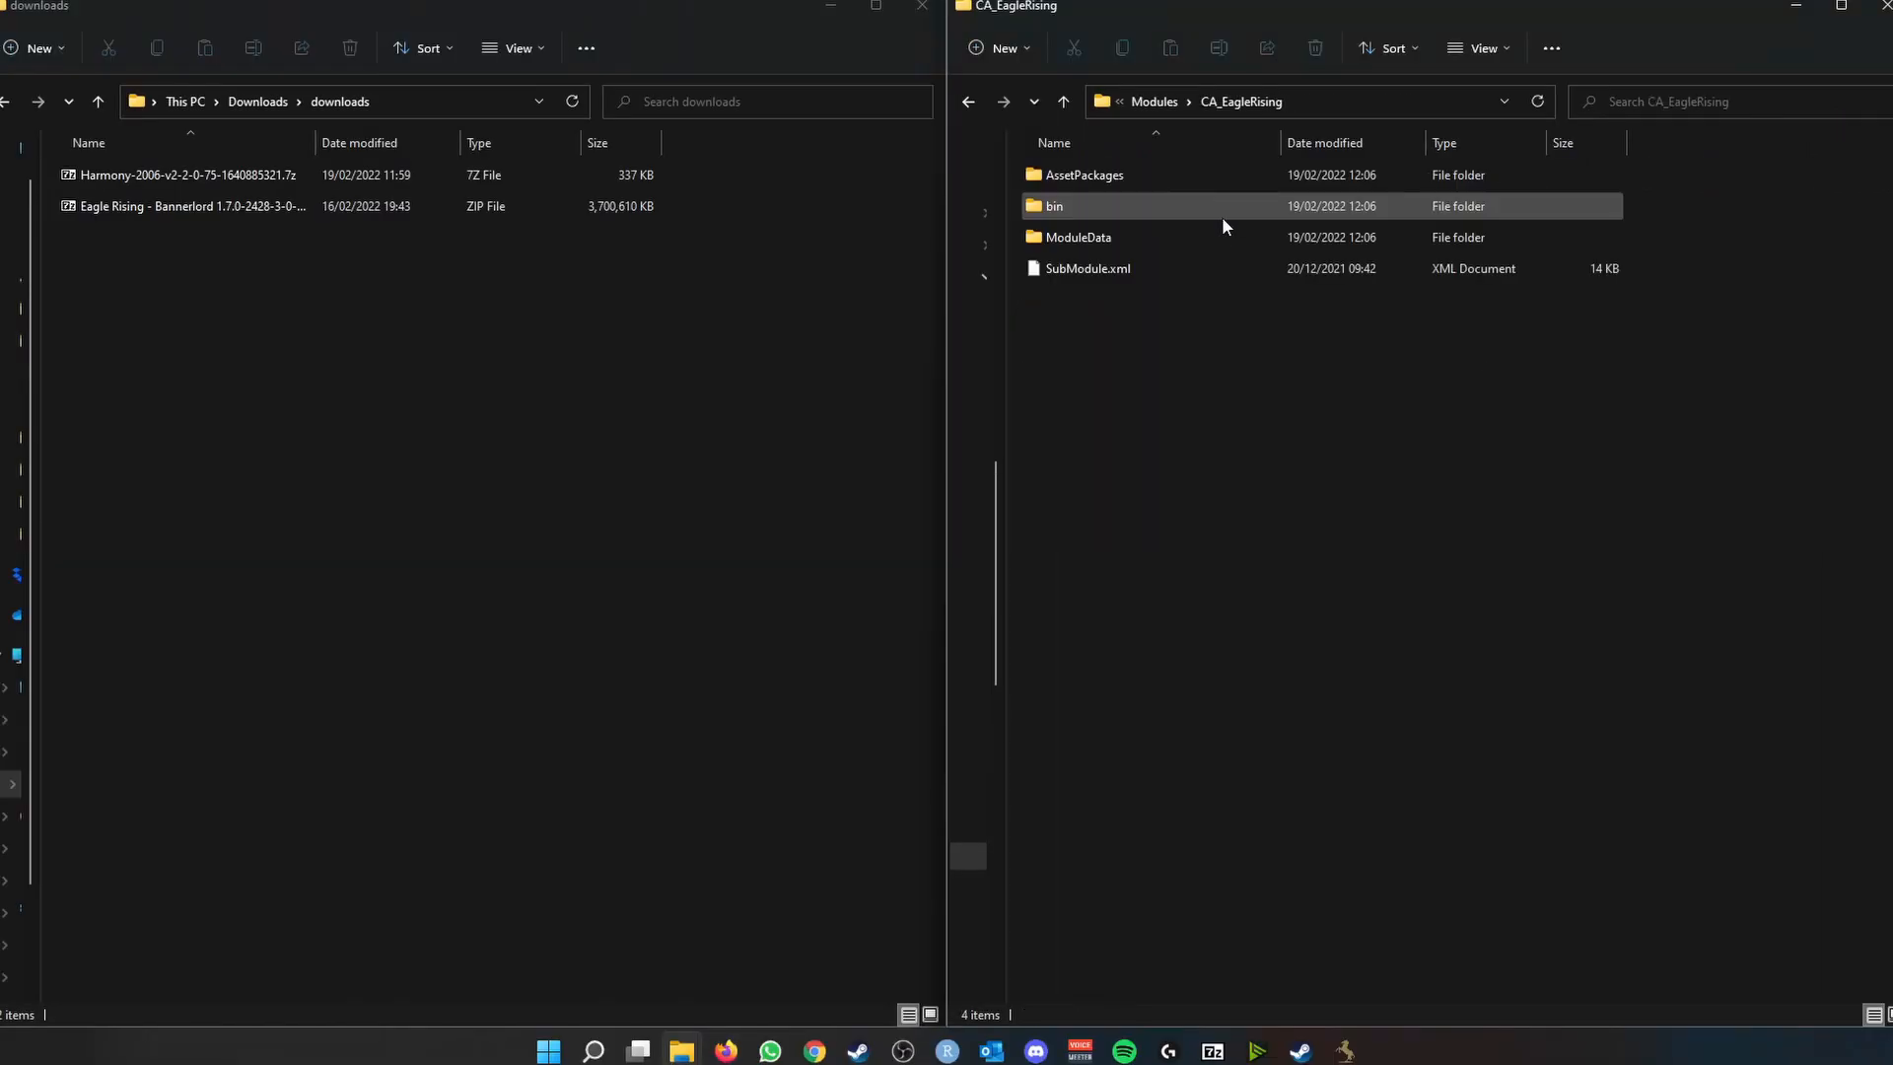
double_click(1055, 205)
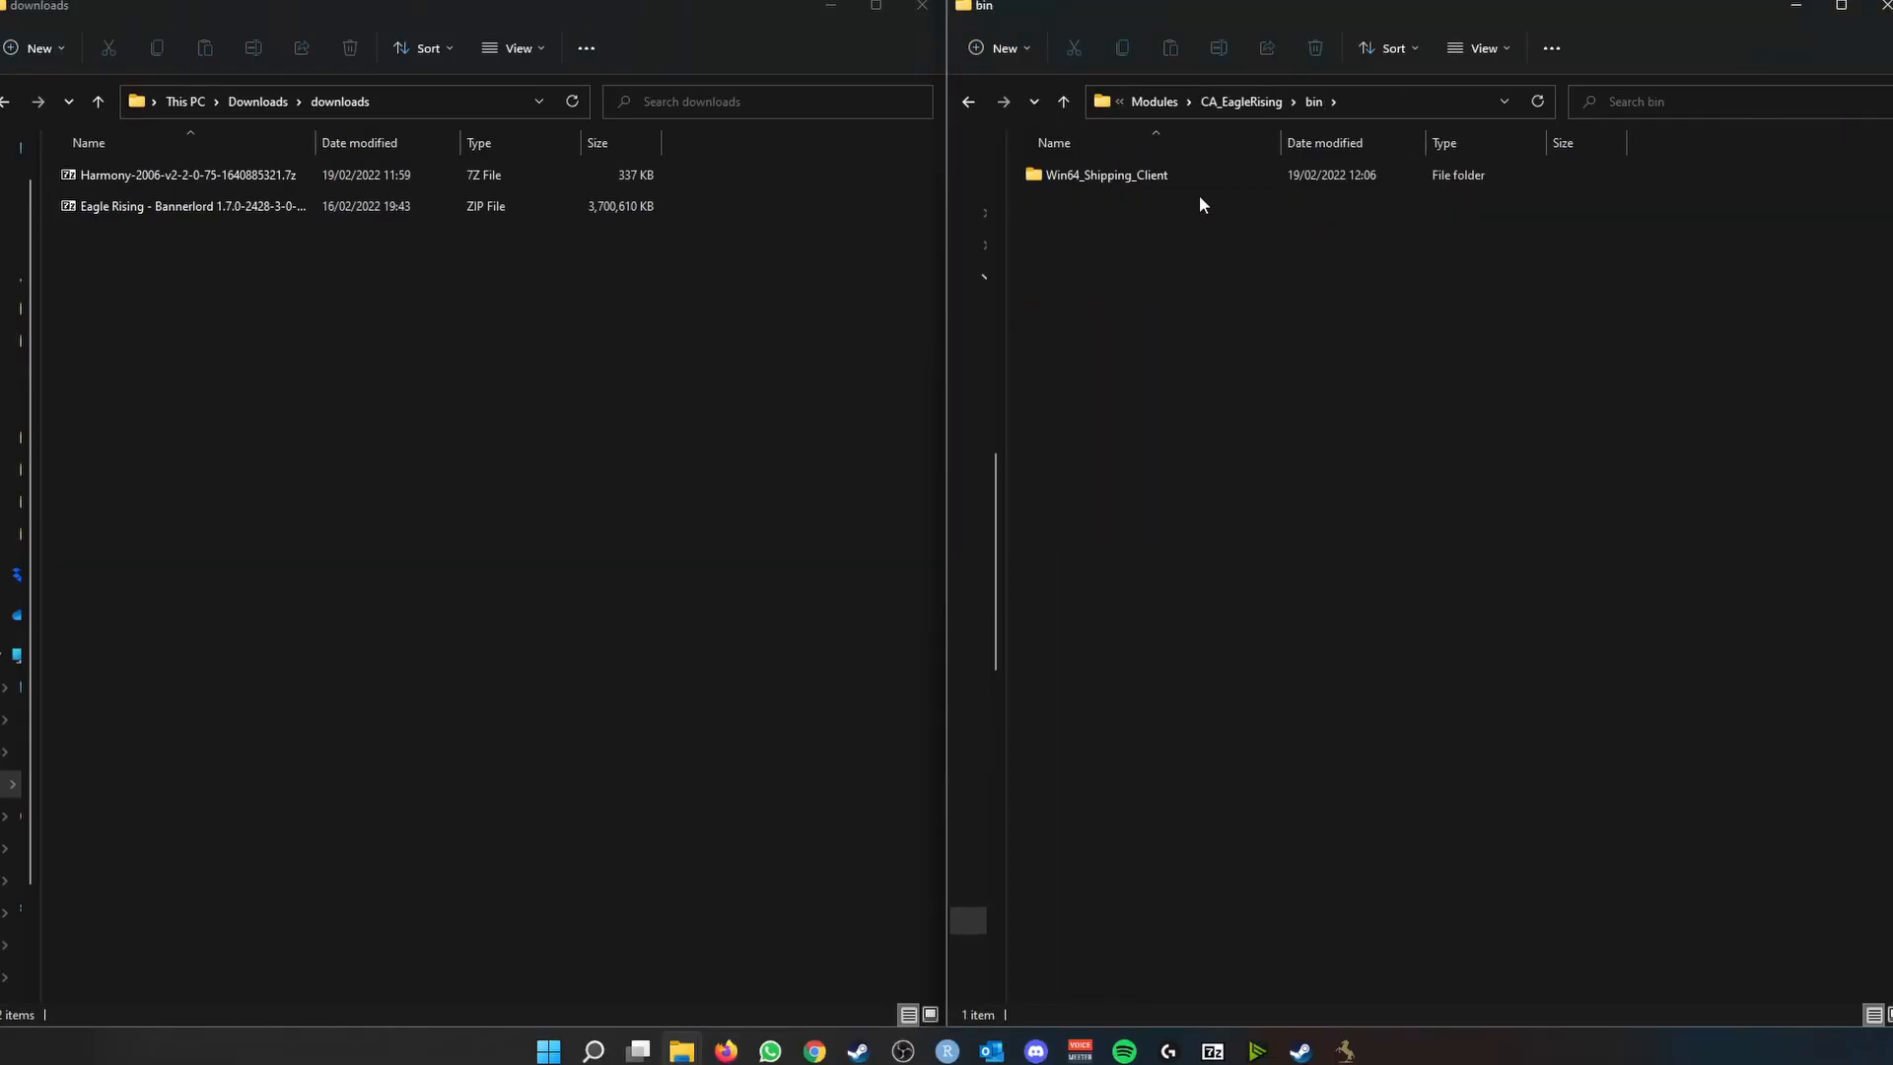
mouse_move(1098, 176)
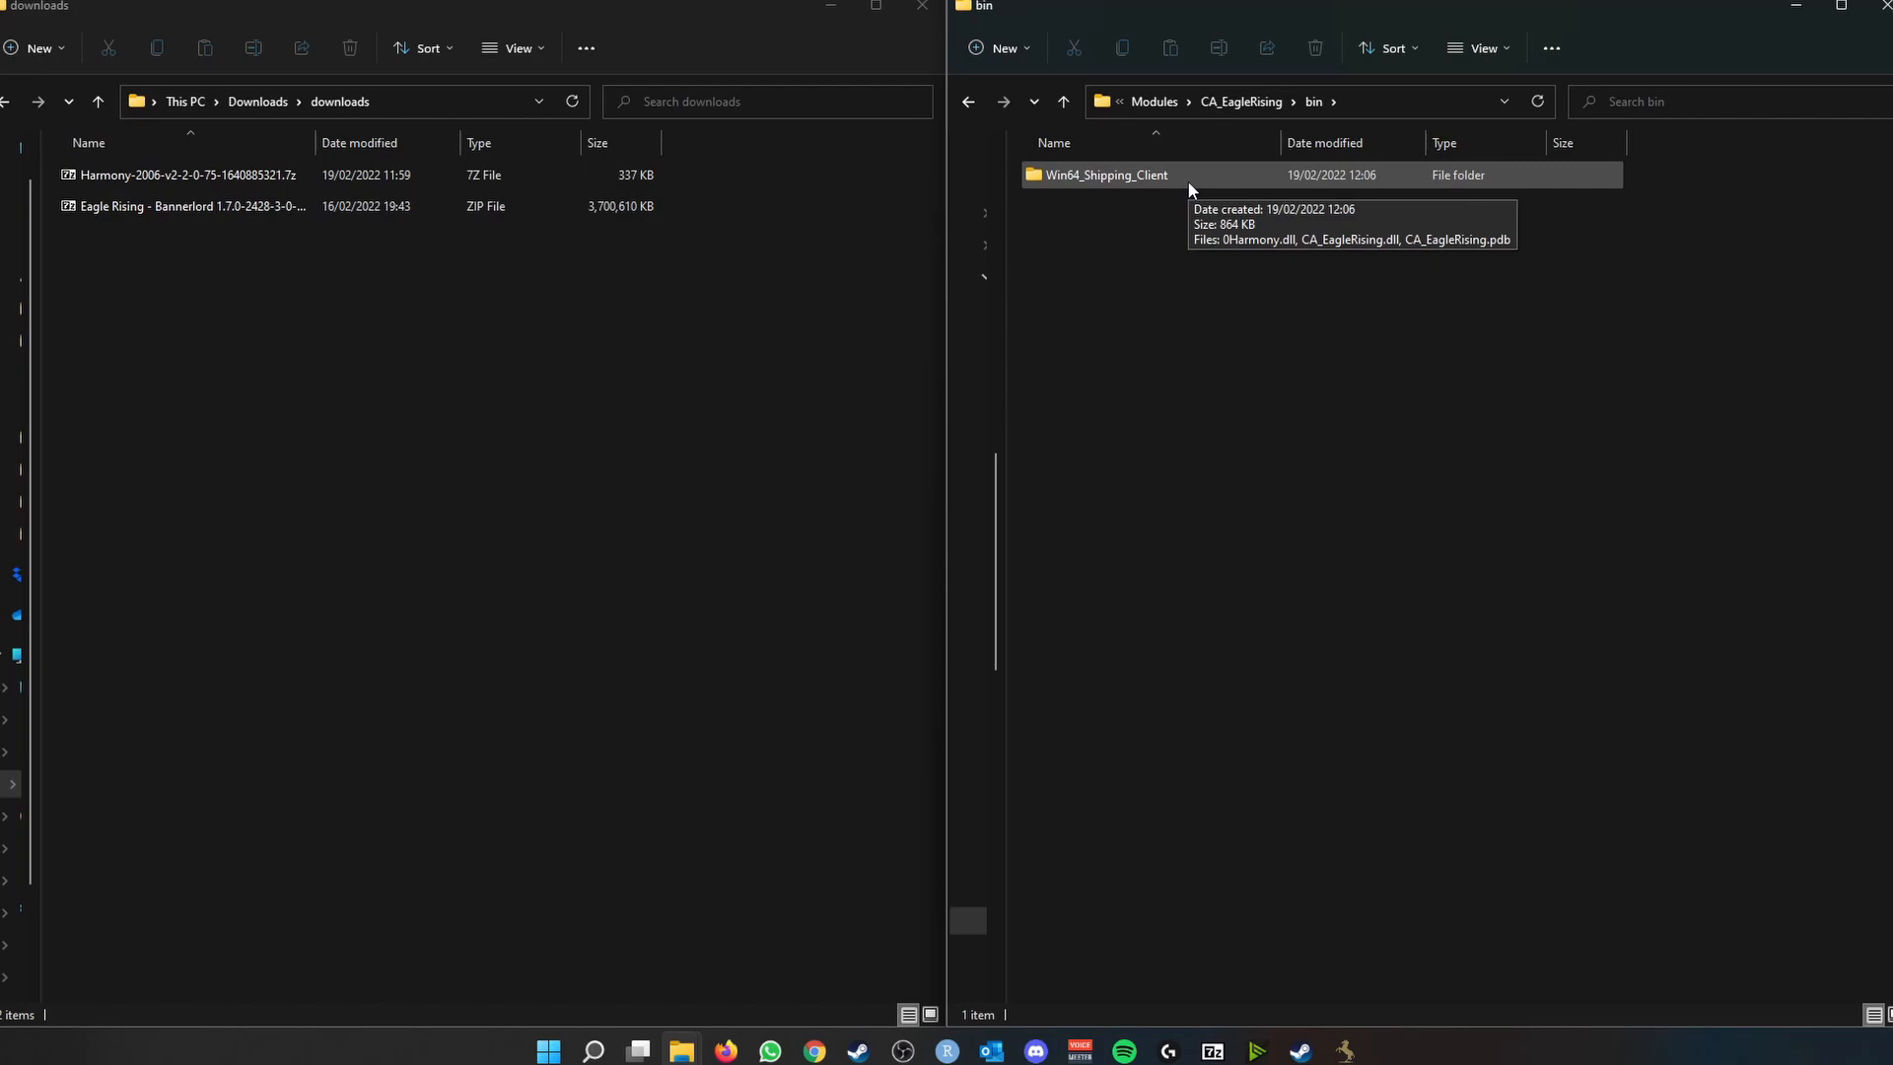
double_click(1106, 176)
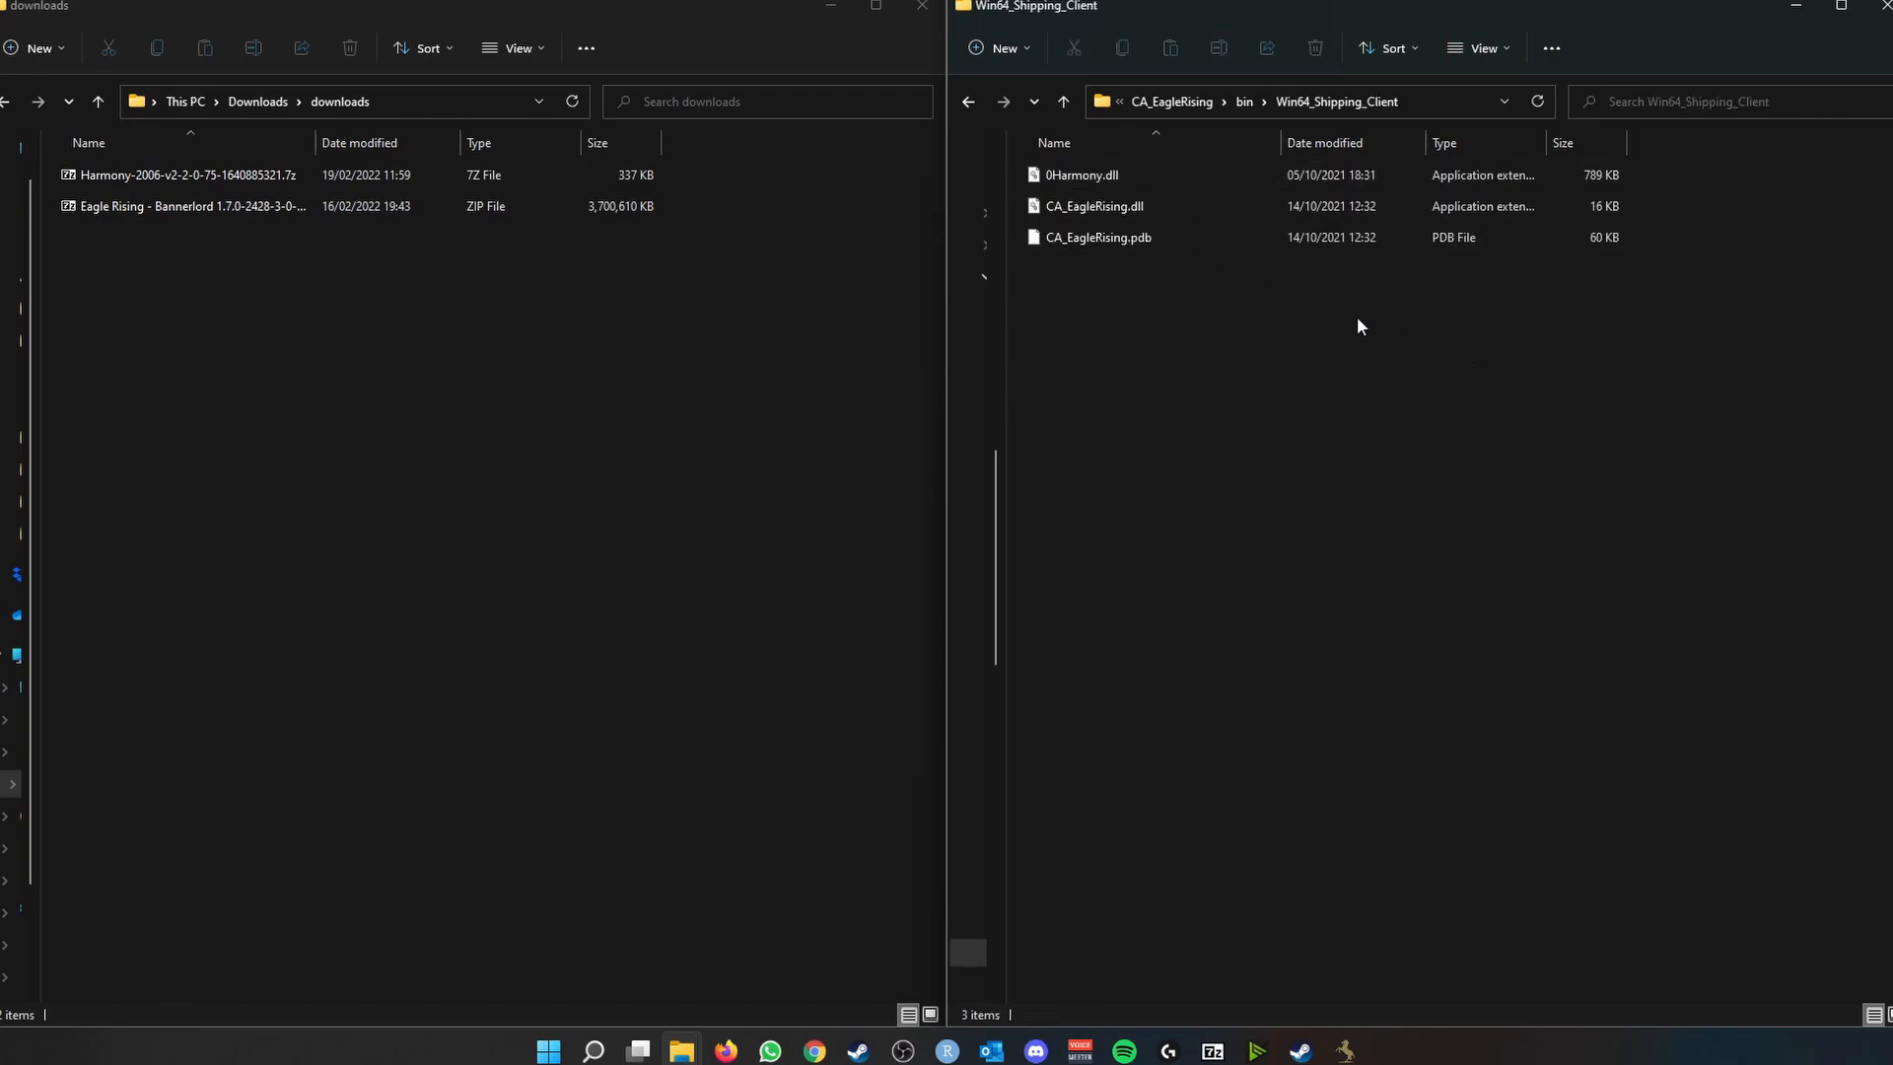
left_click(1093, 205)
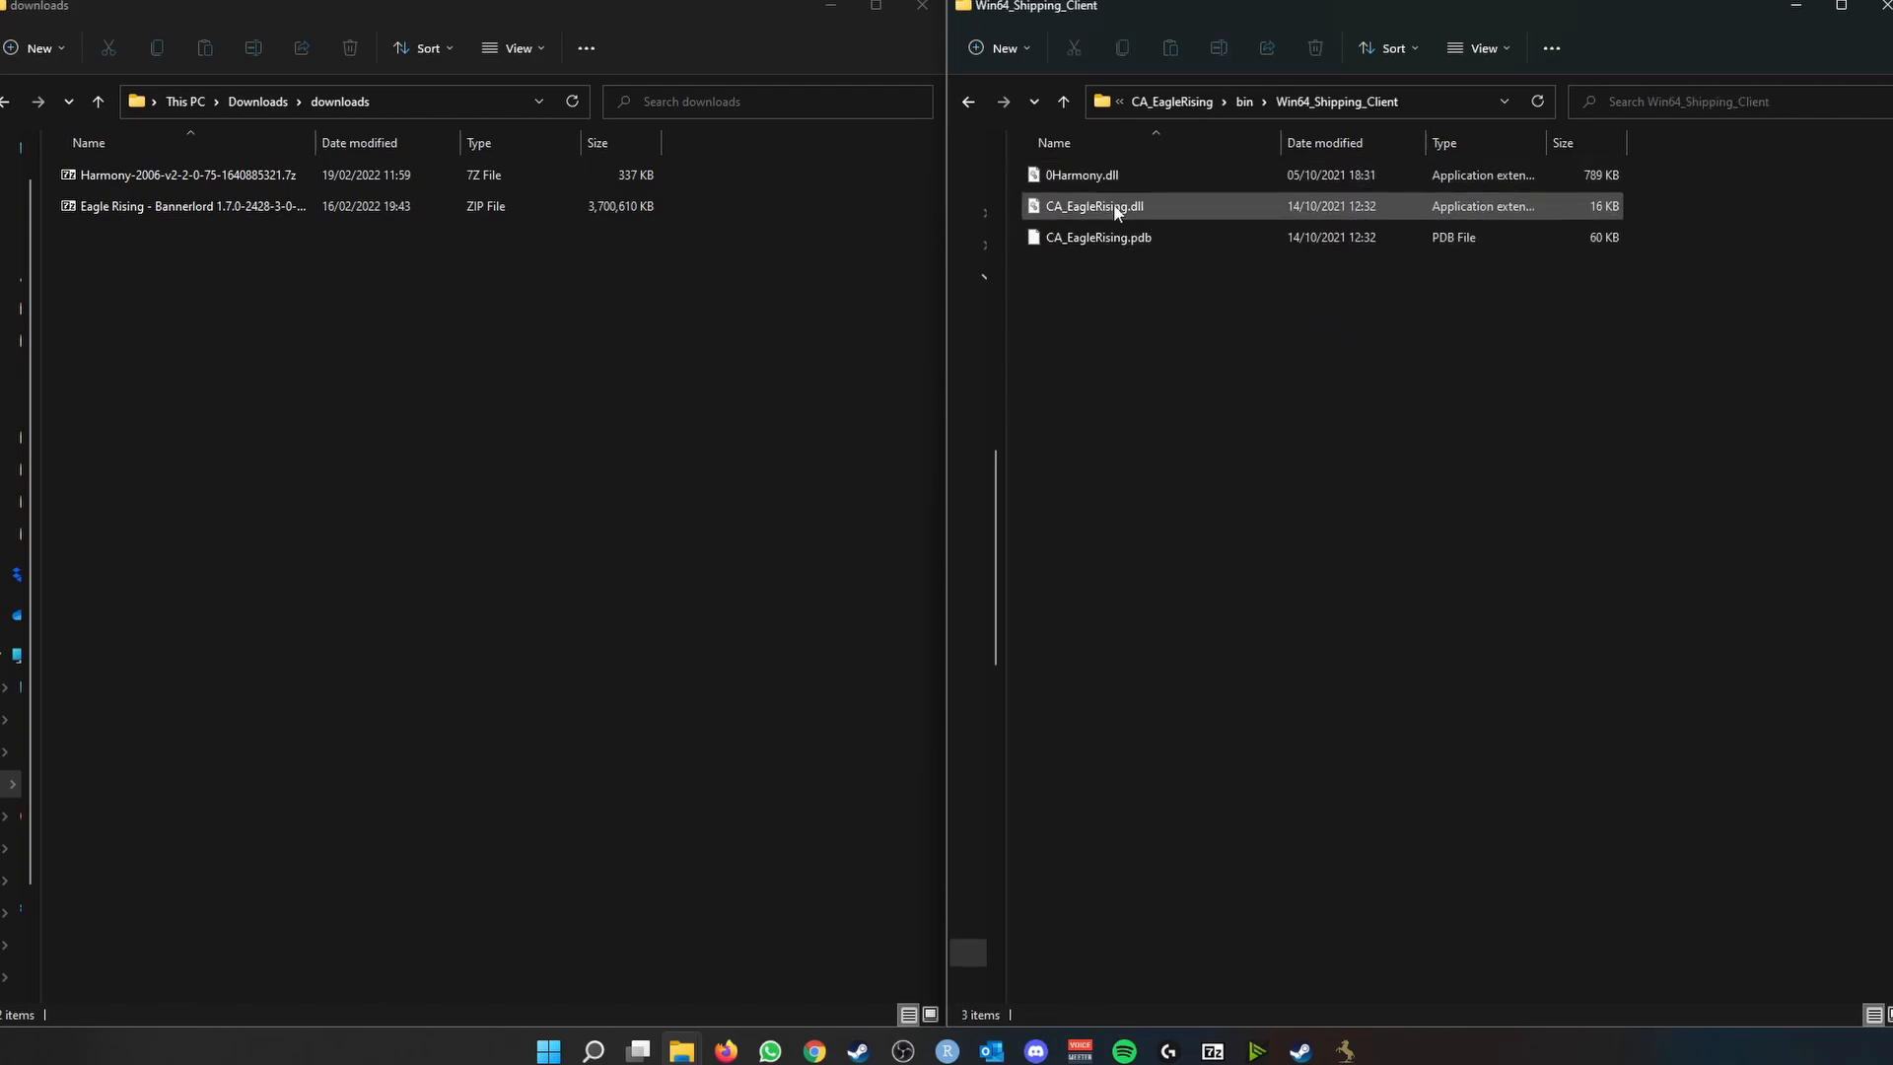
right_click(1092, 205)
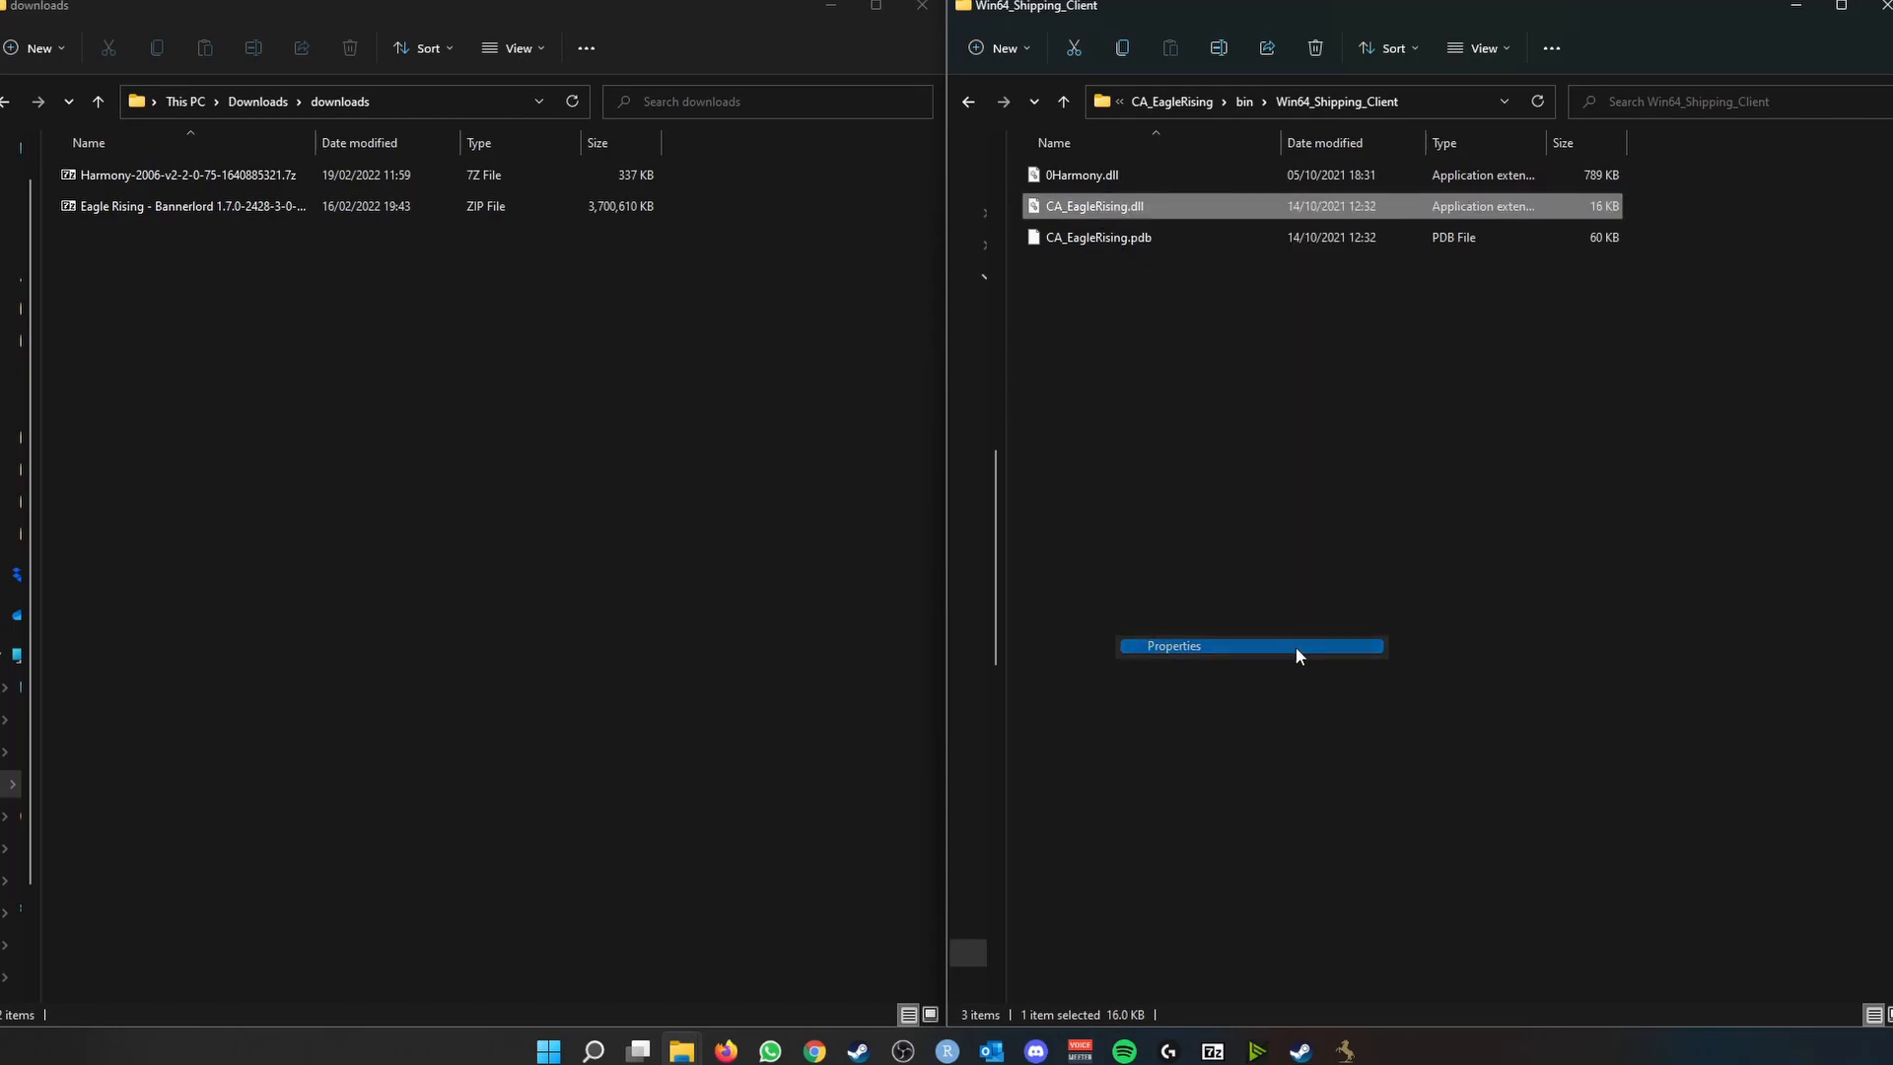
left_click(1172, 647)
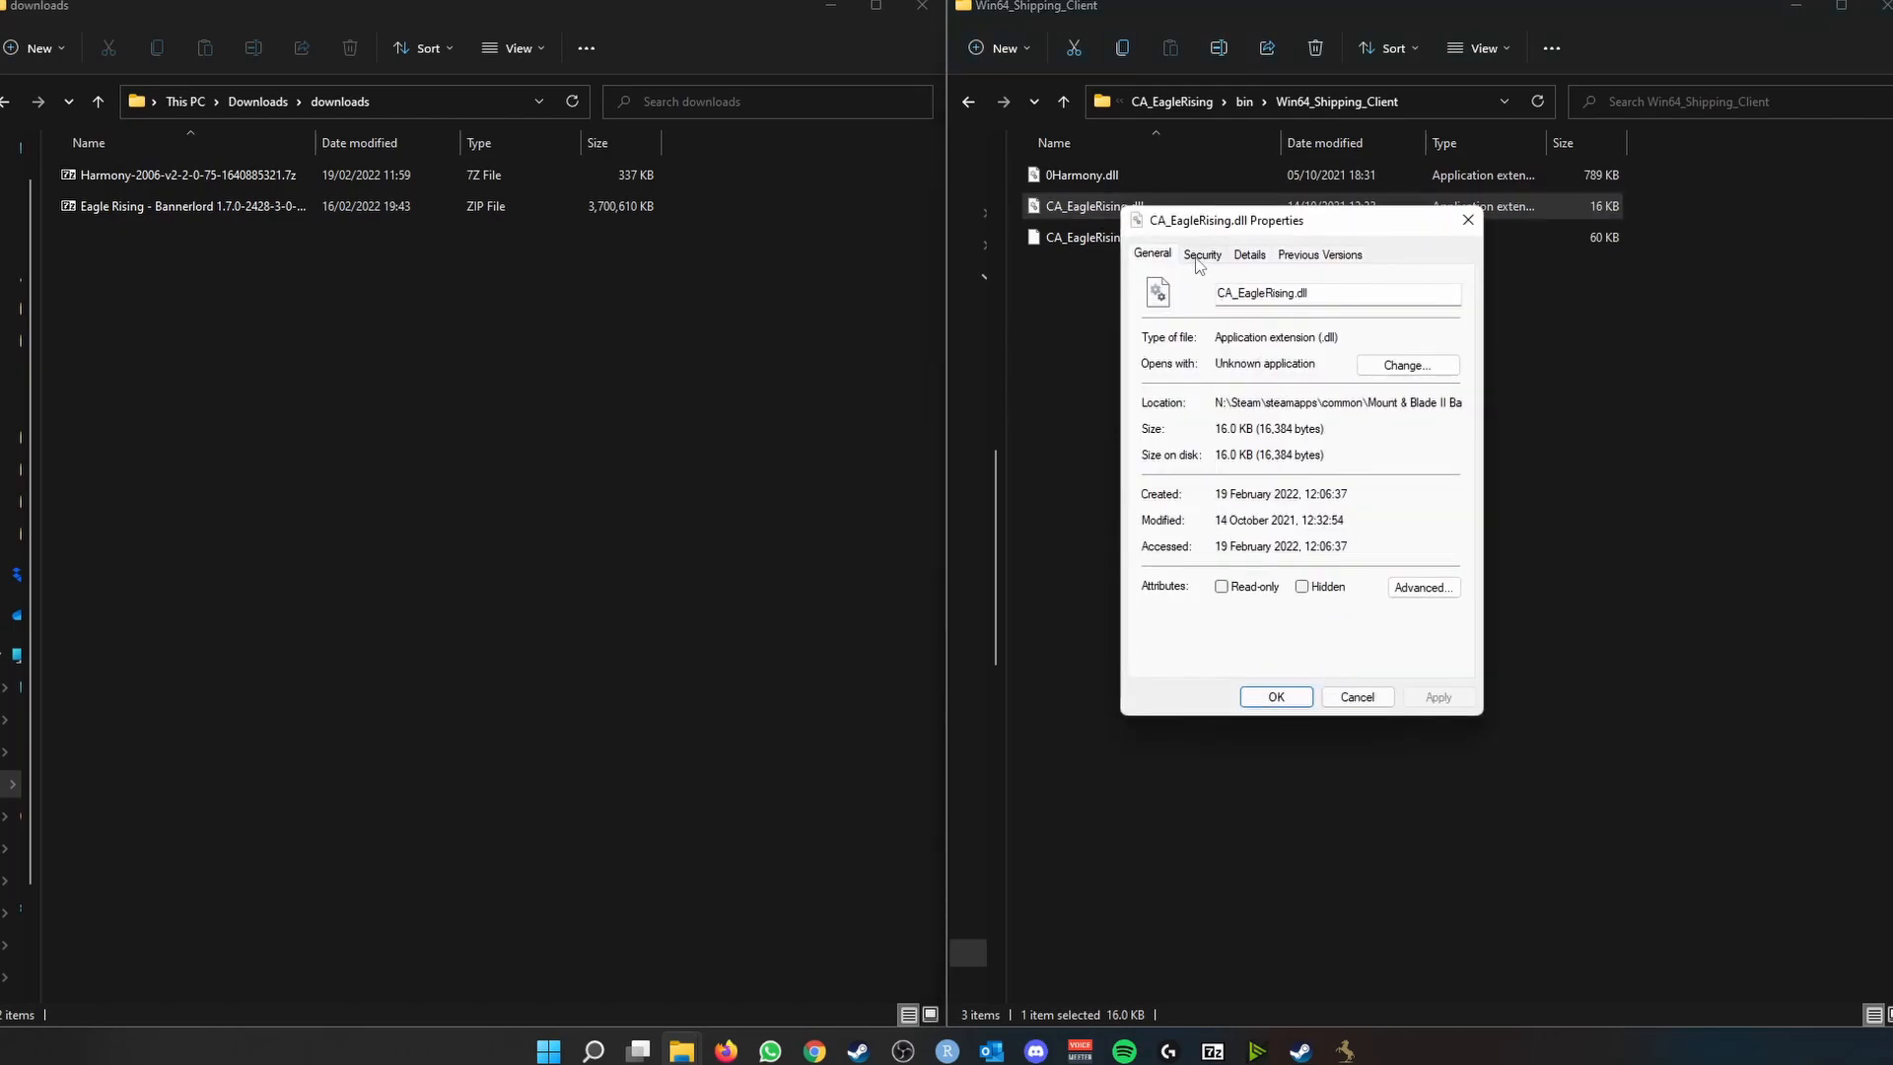
mouse_move(1377, 603)
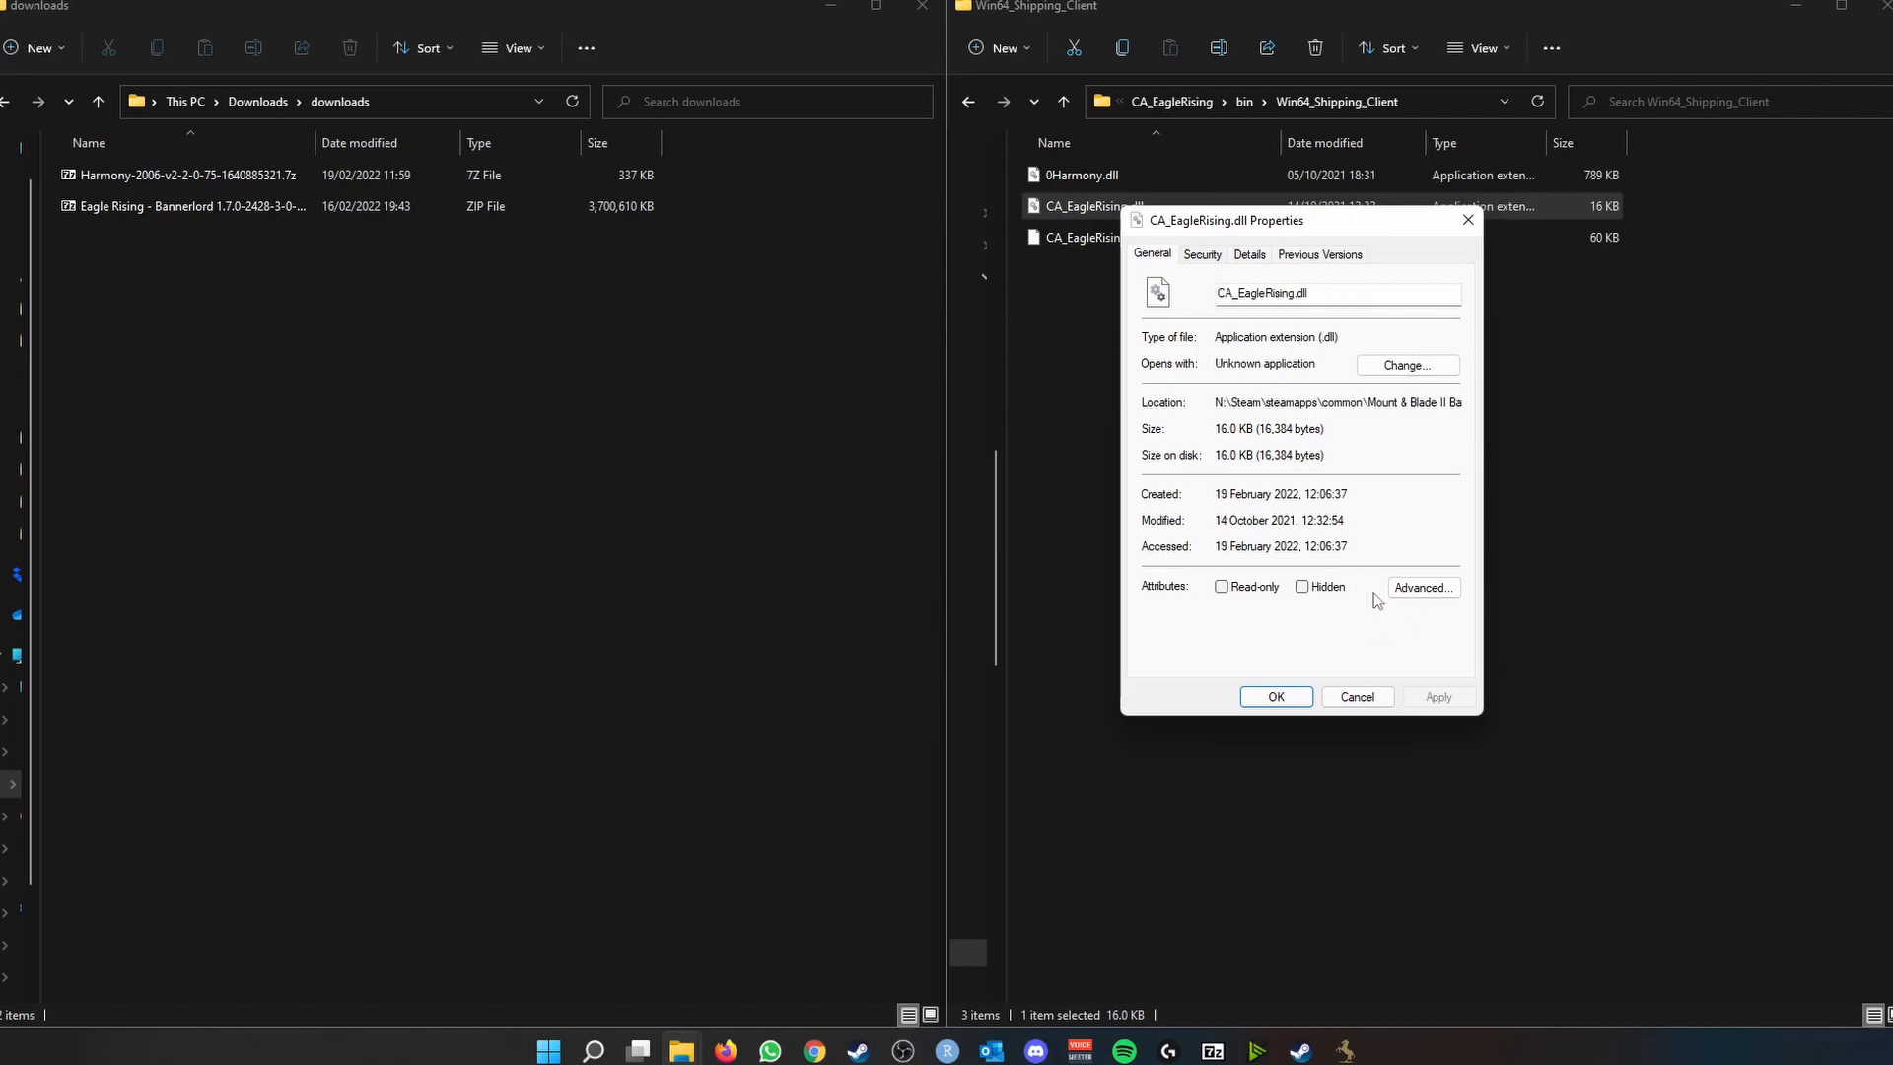
left_click(1201, 255)
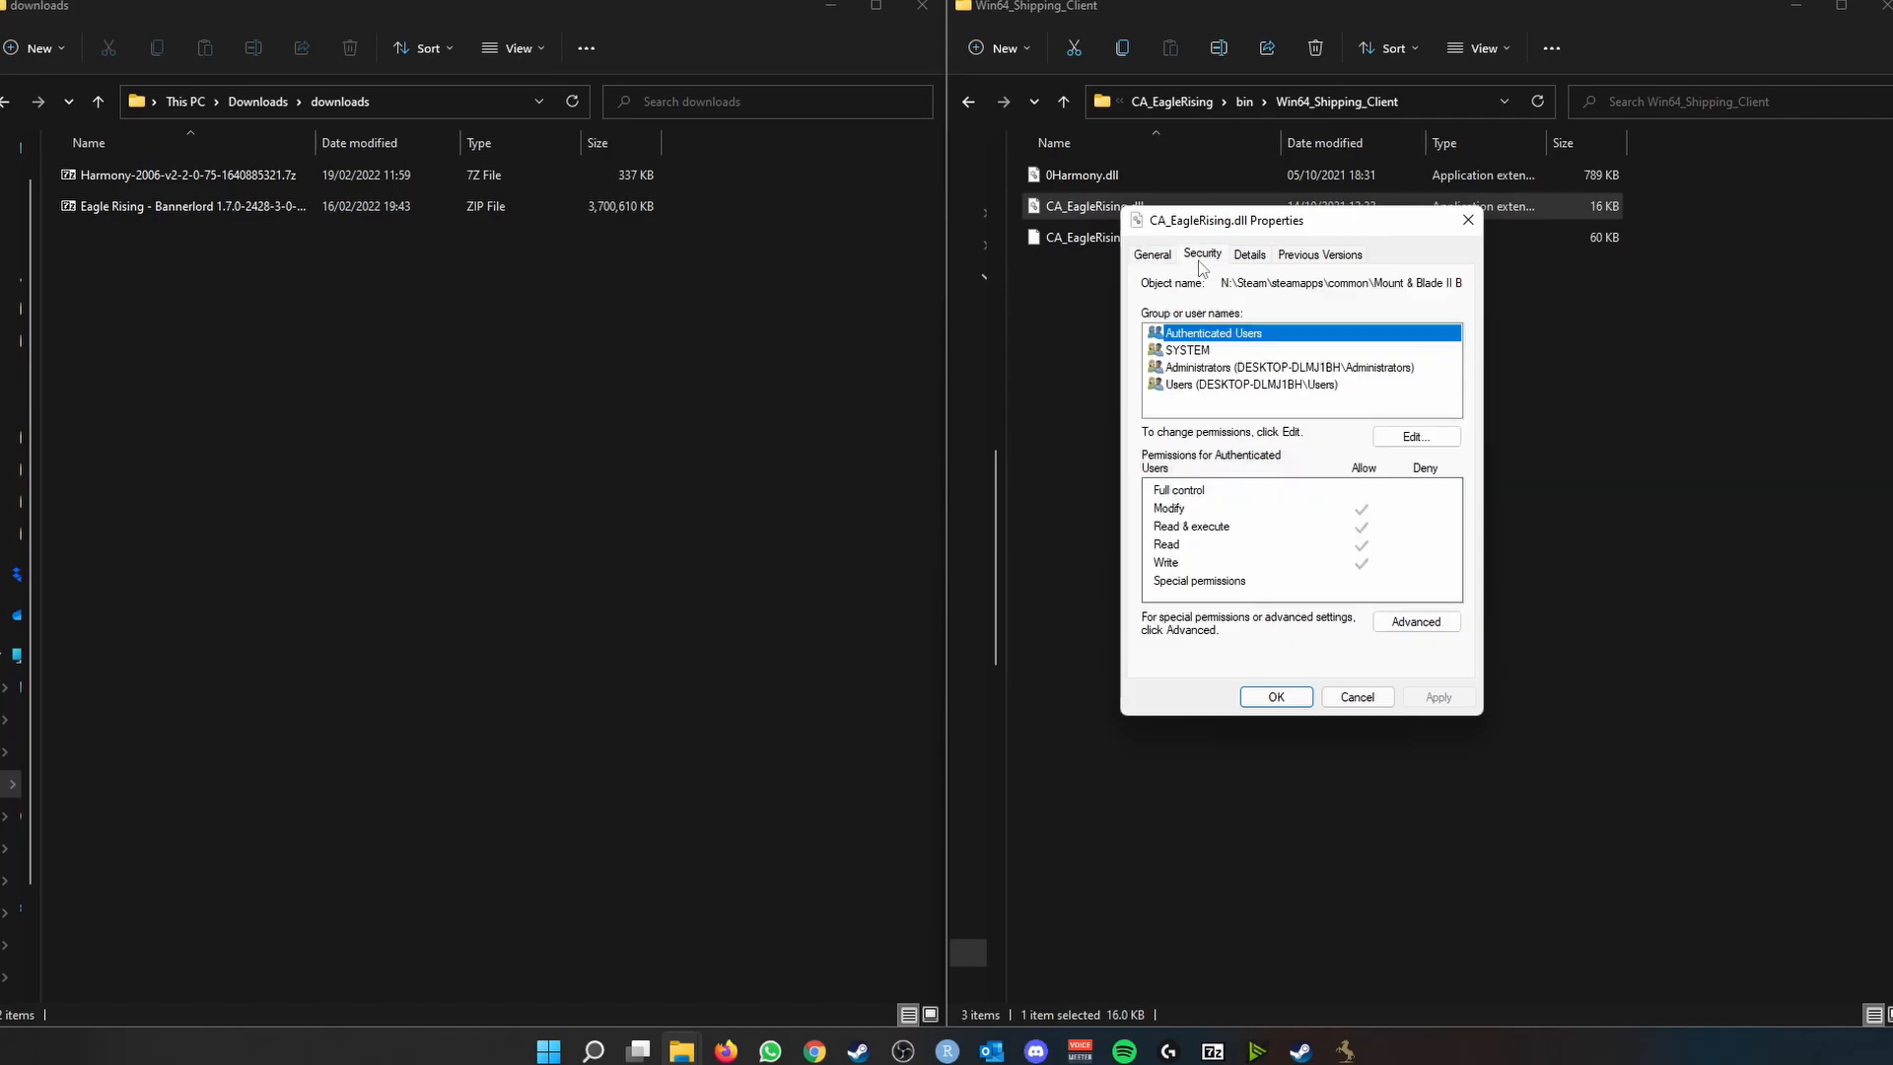
left_click(1150, 255)
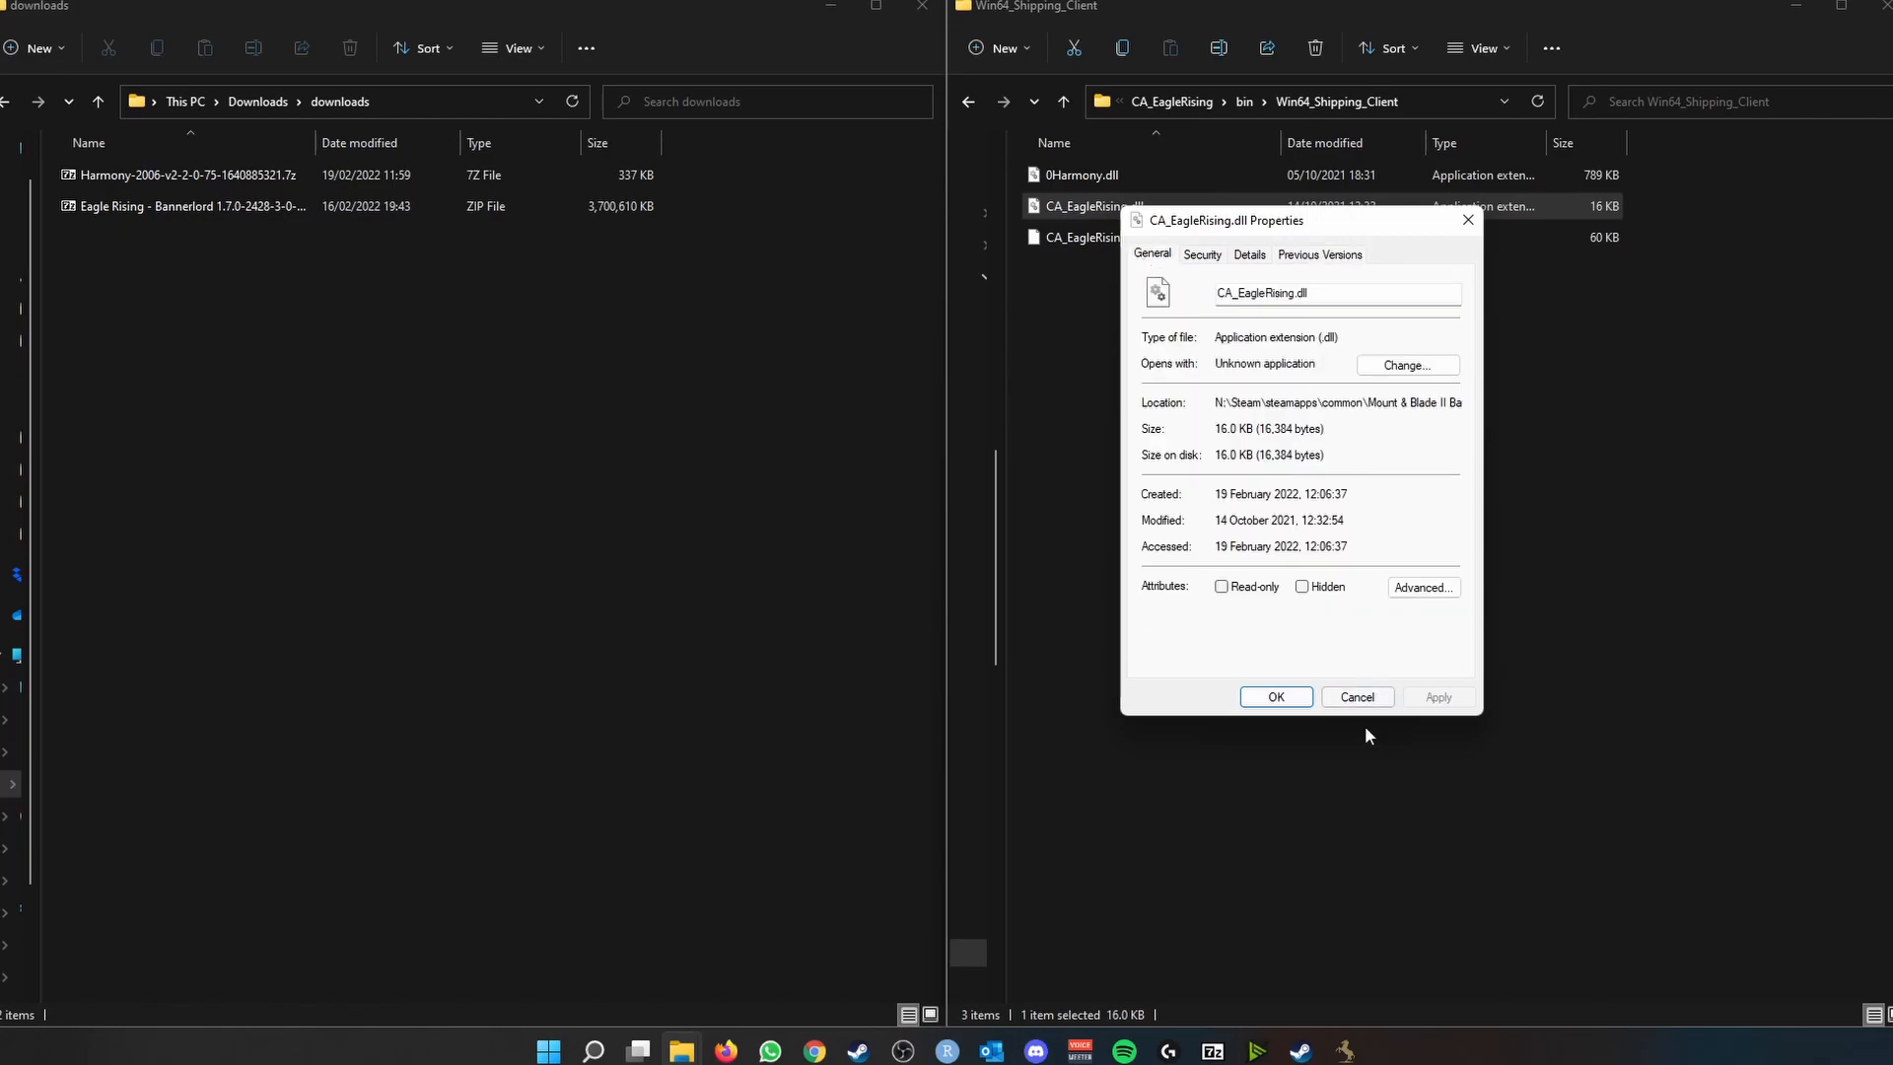
left_click(1276, 697)
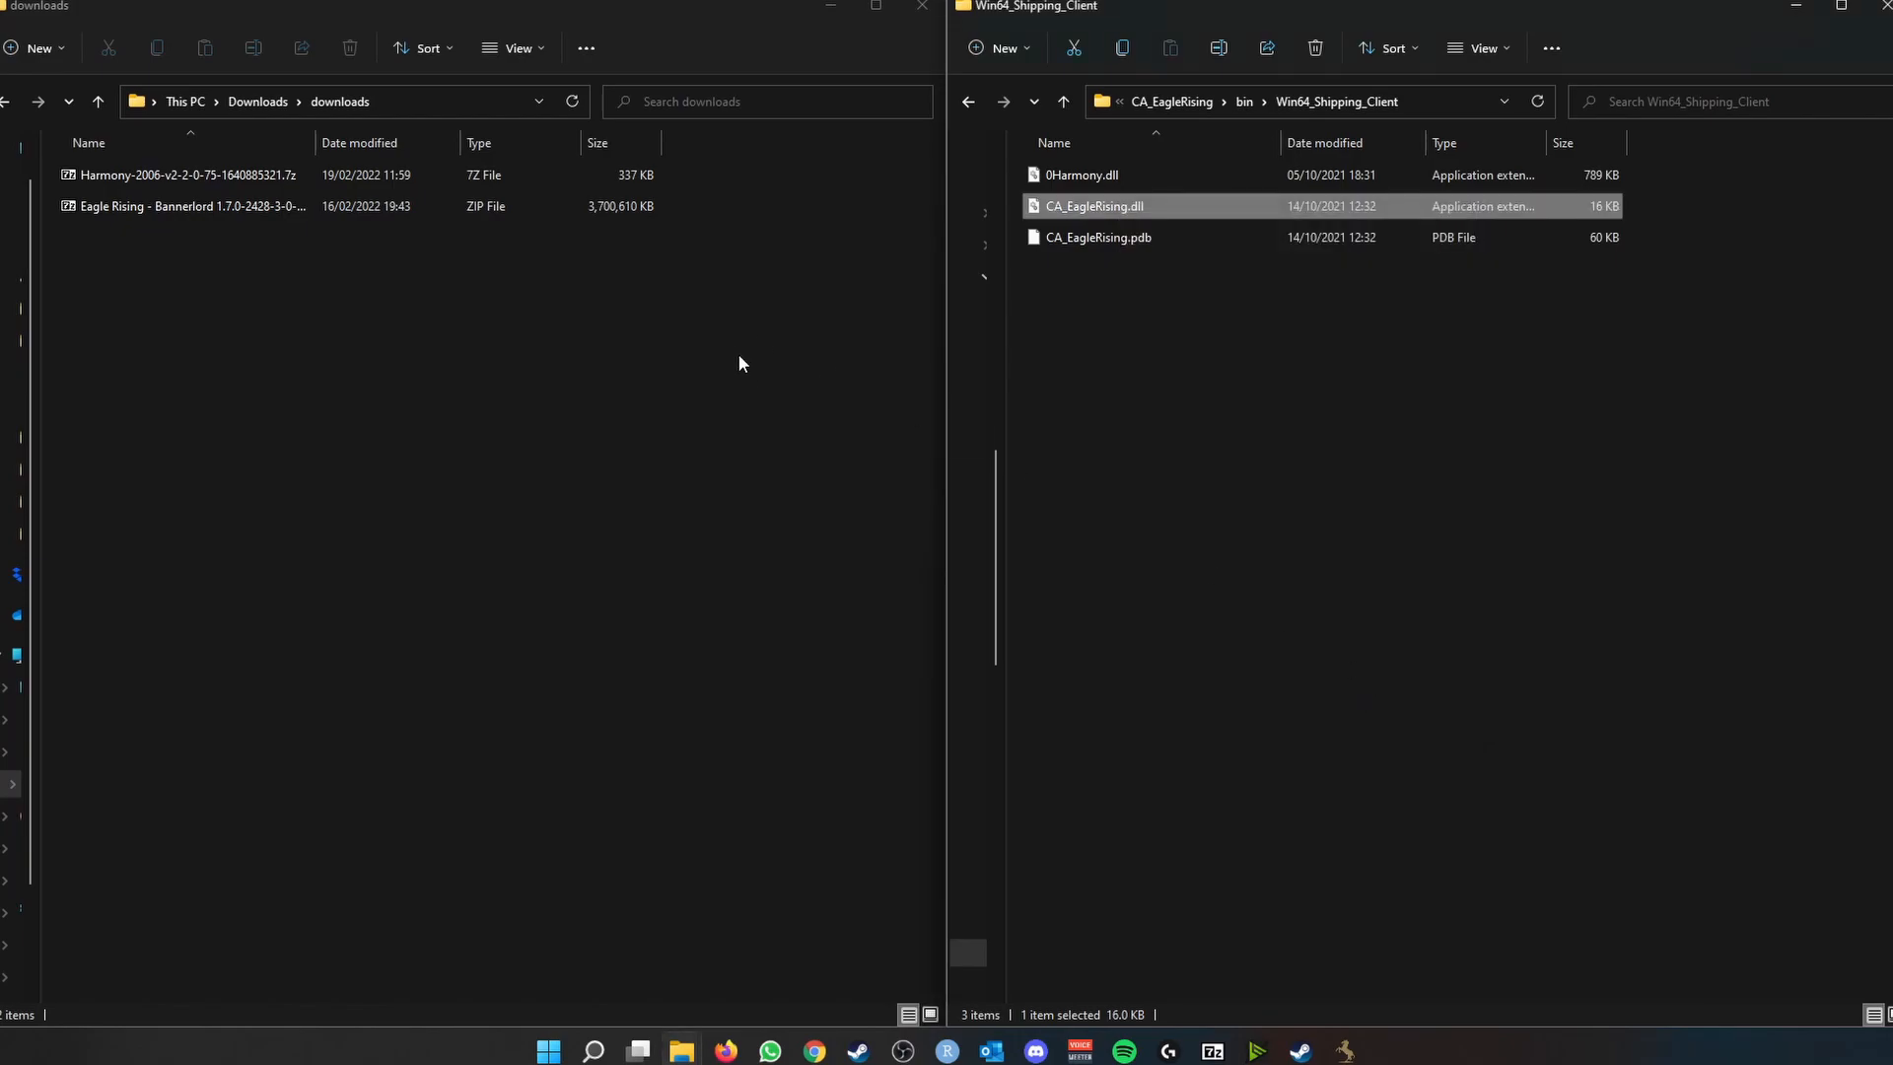
mouse_move(787, 314)
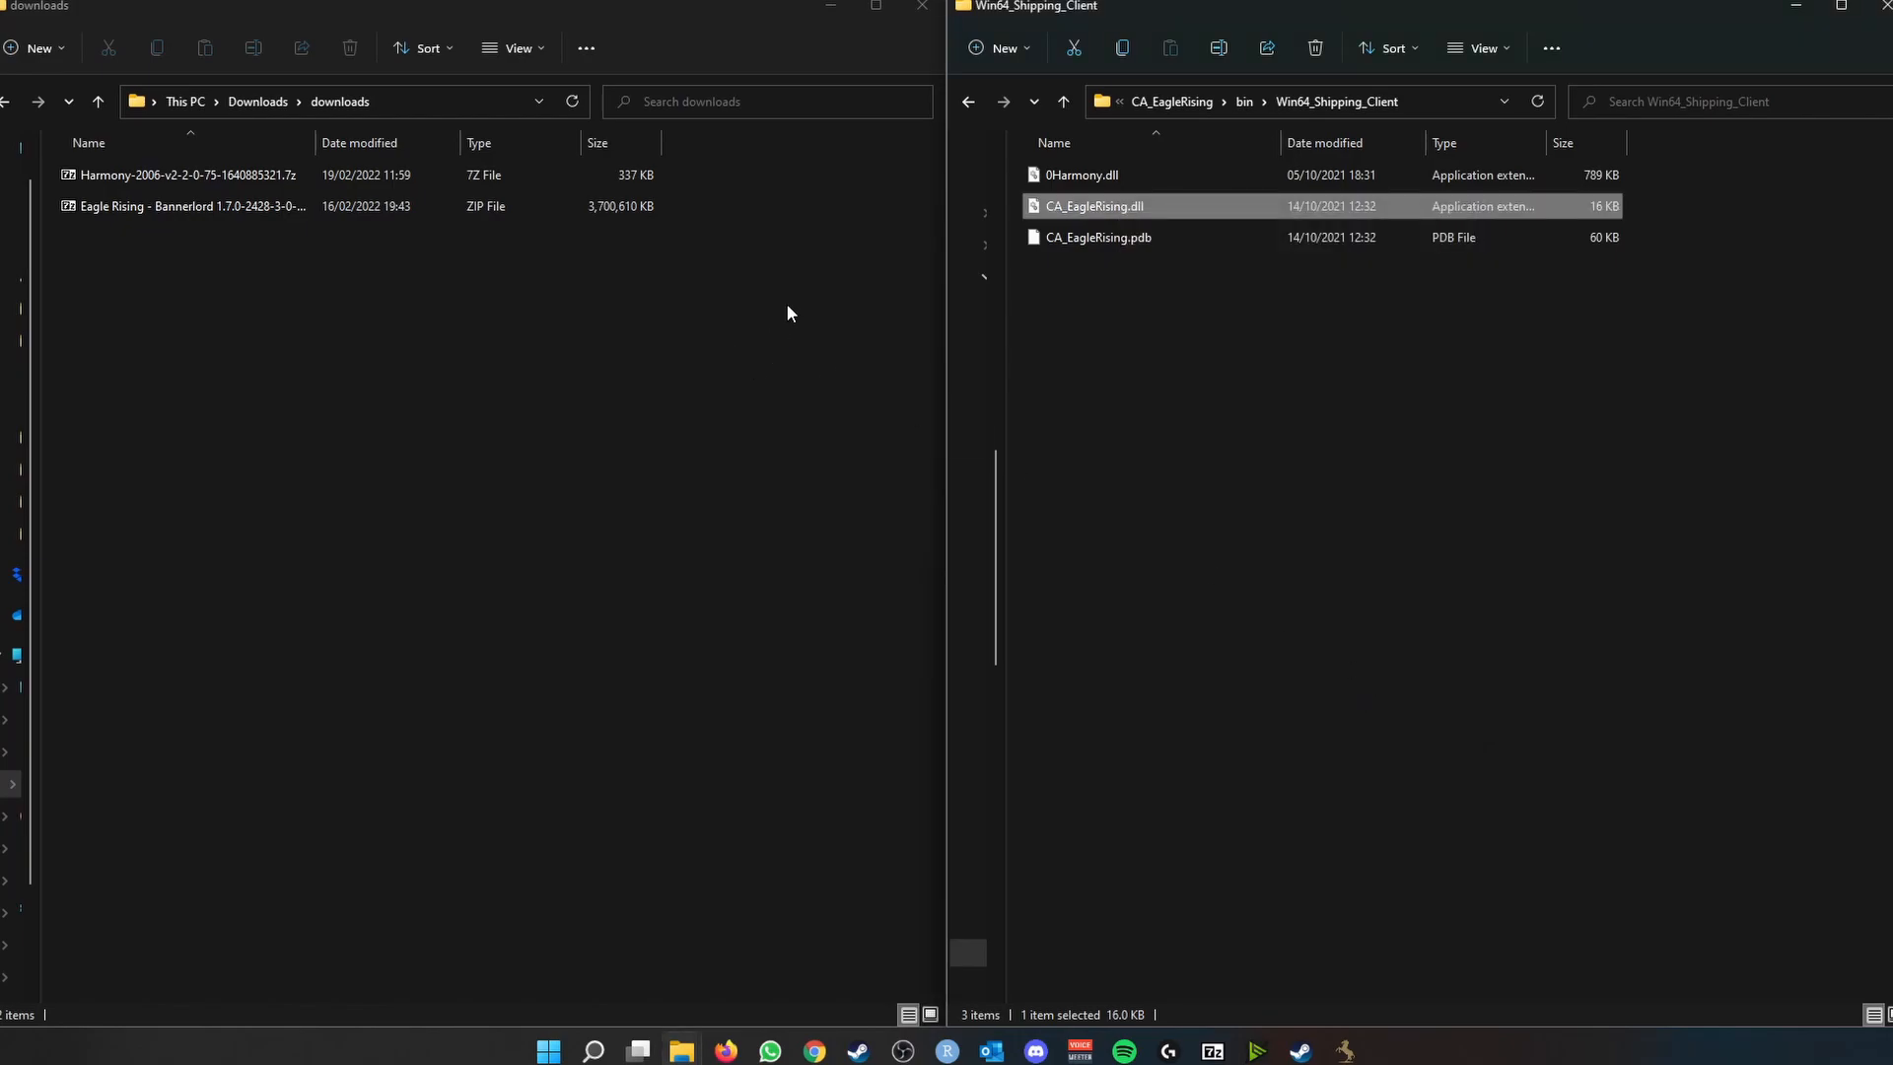
mouse_move(863, 246)
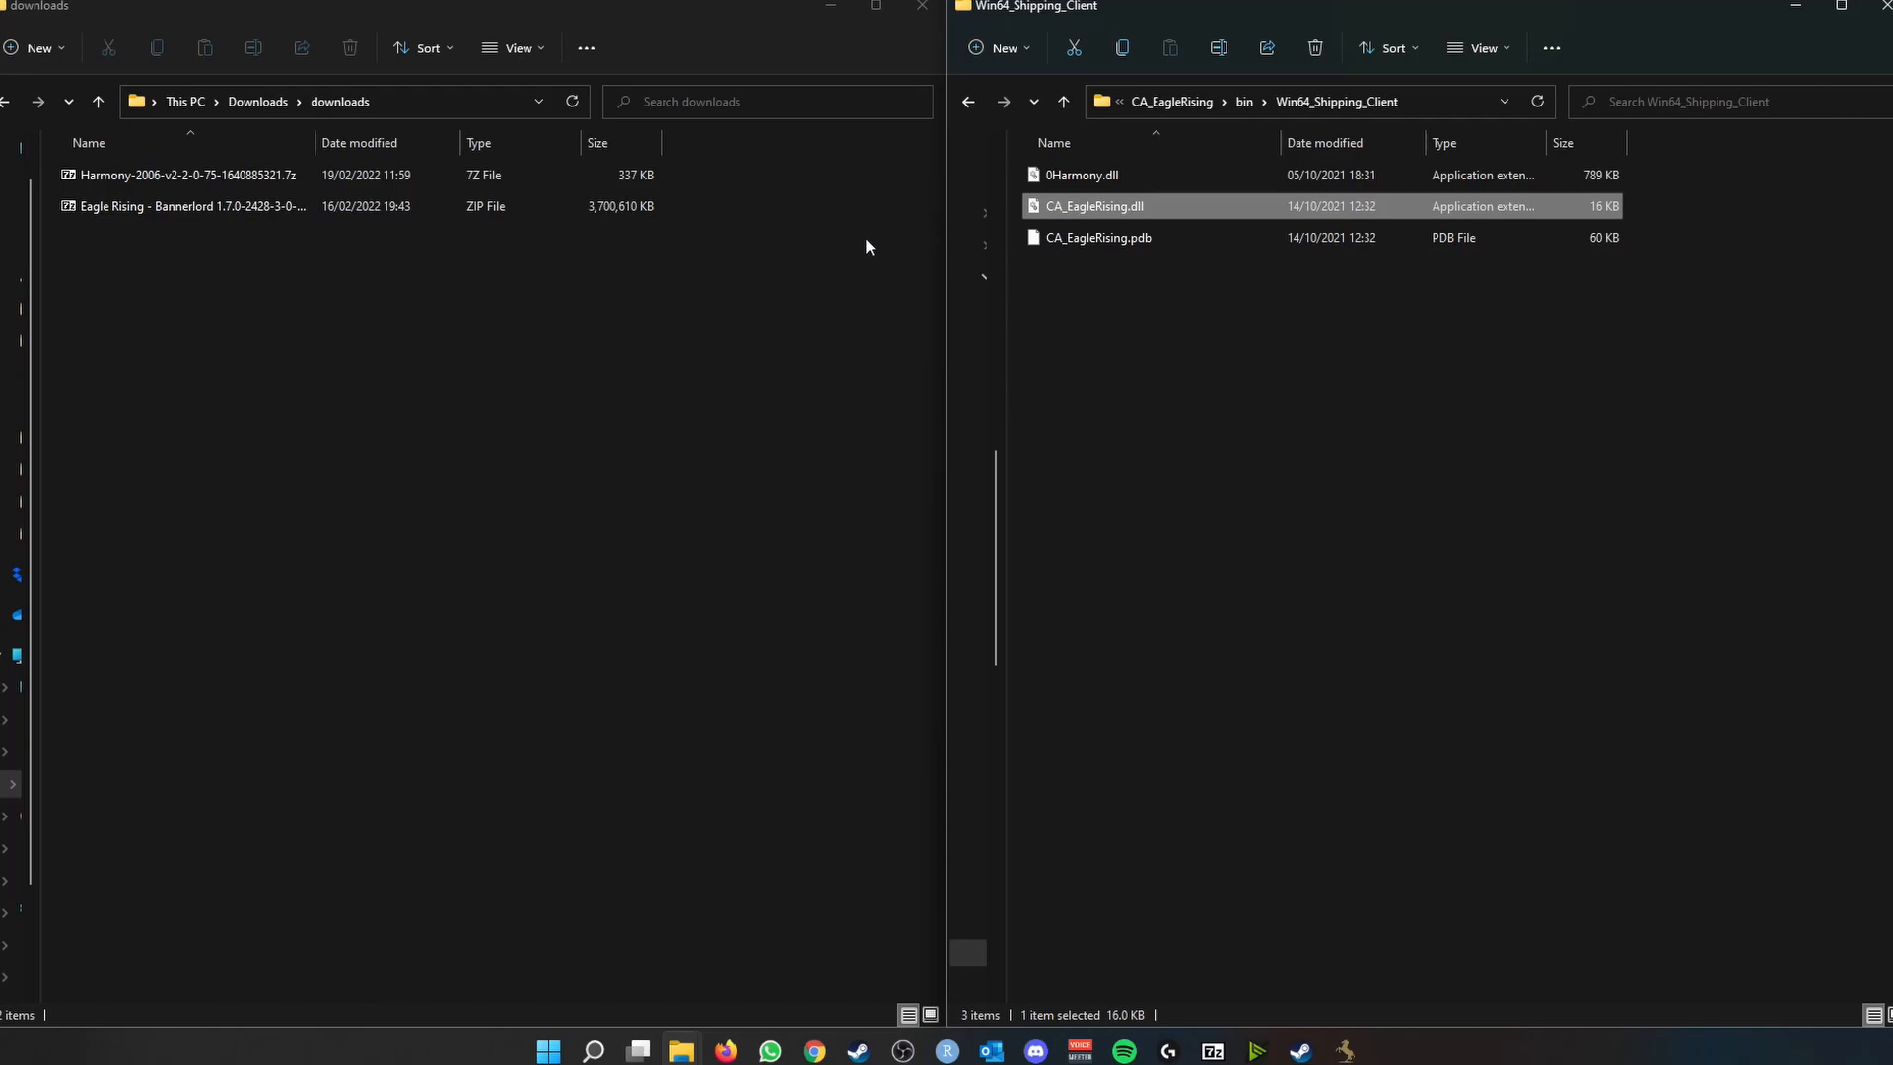
mouse_move(876, 245)
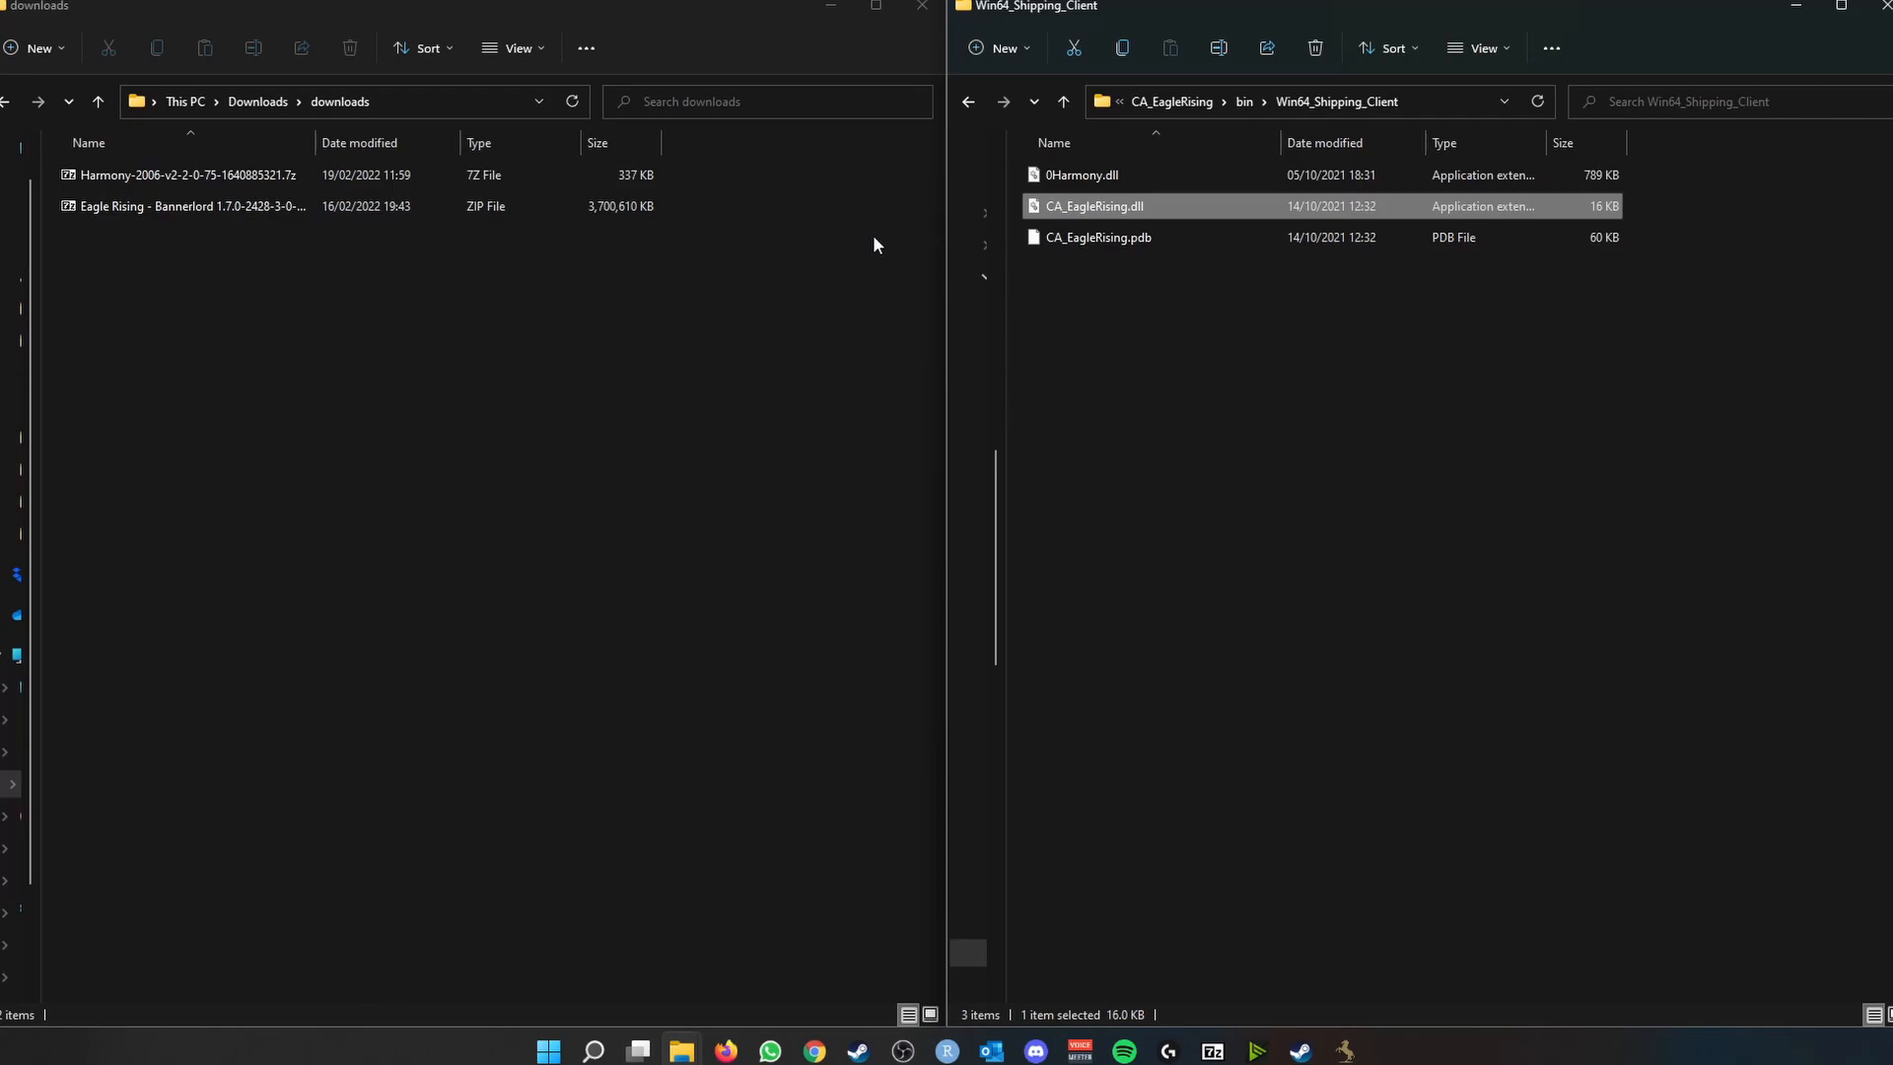
mouse_move(871, 255)
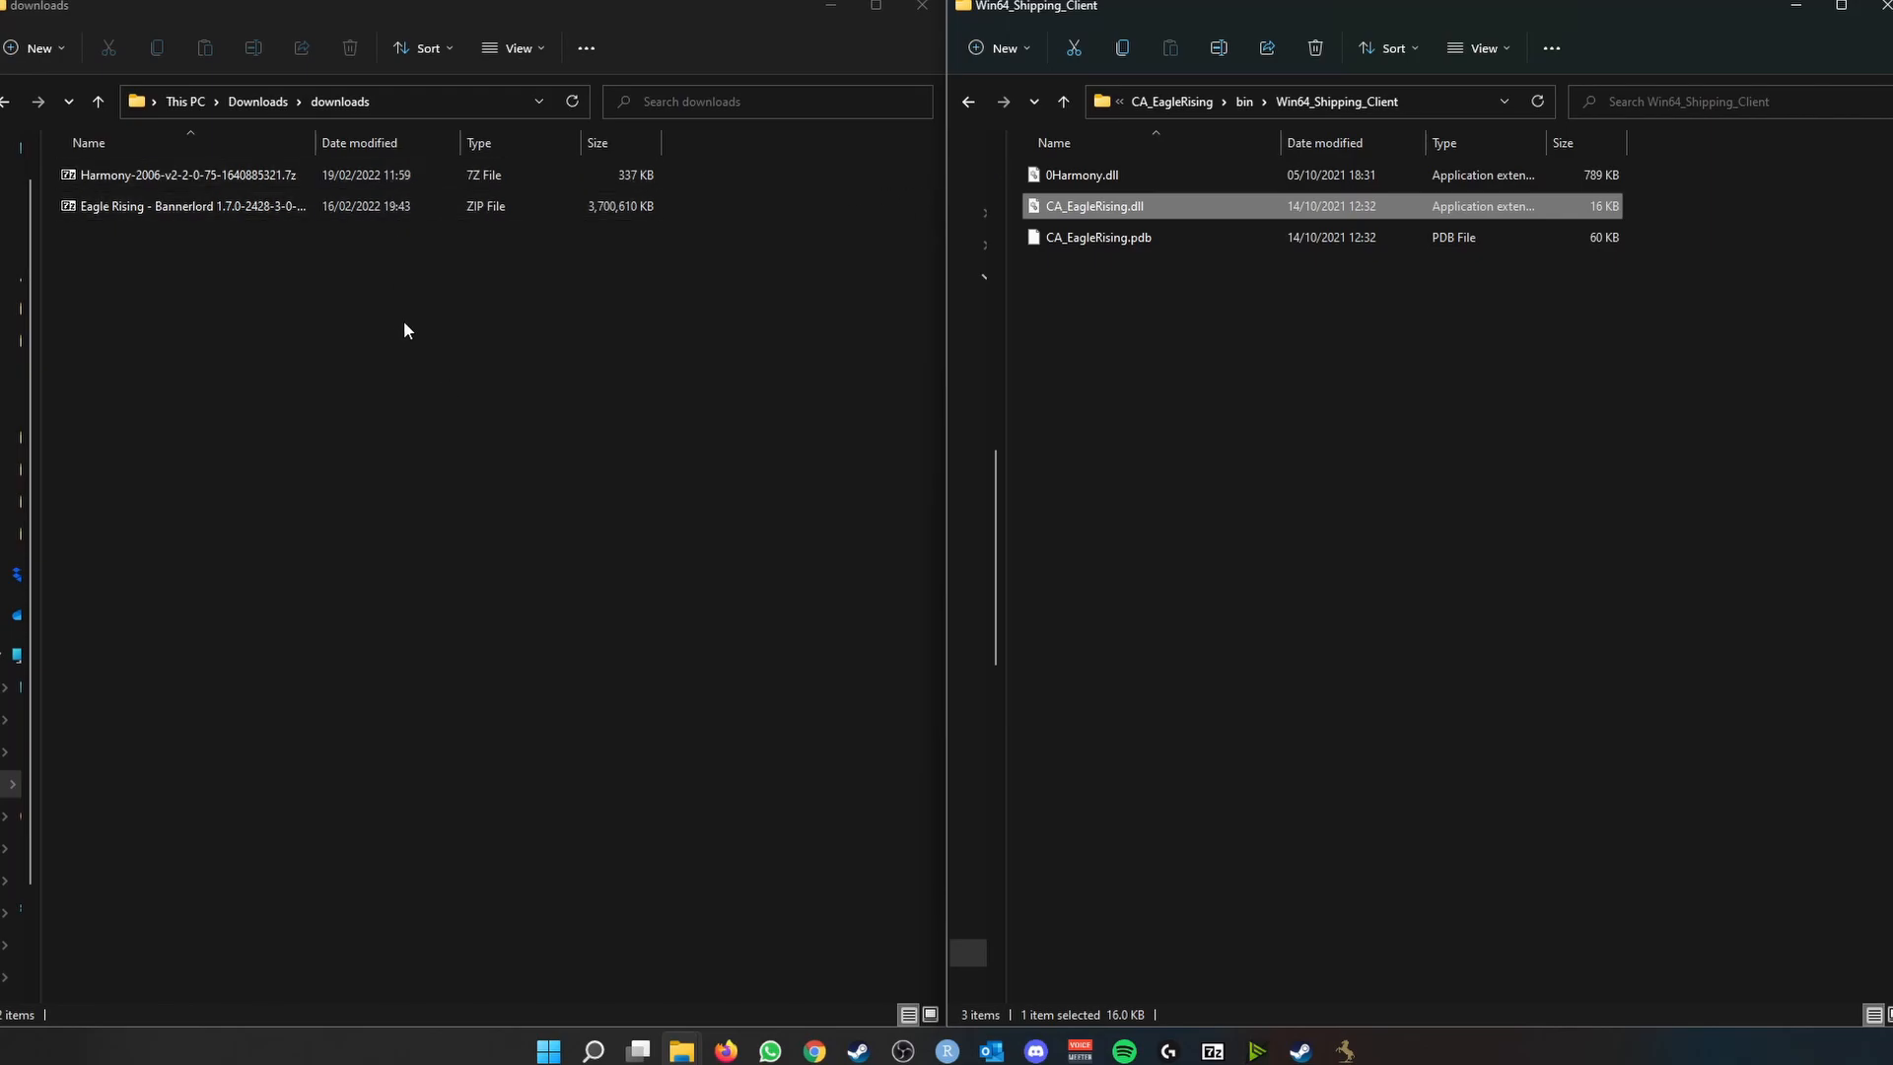
mouse_move(391, 292)
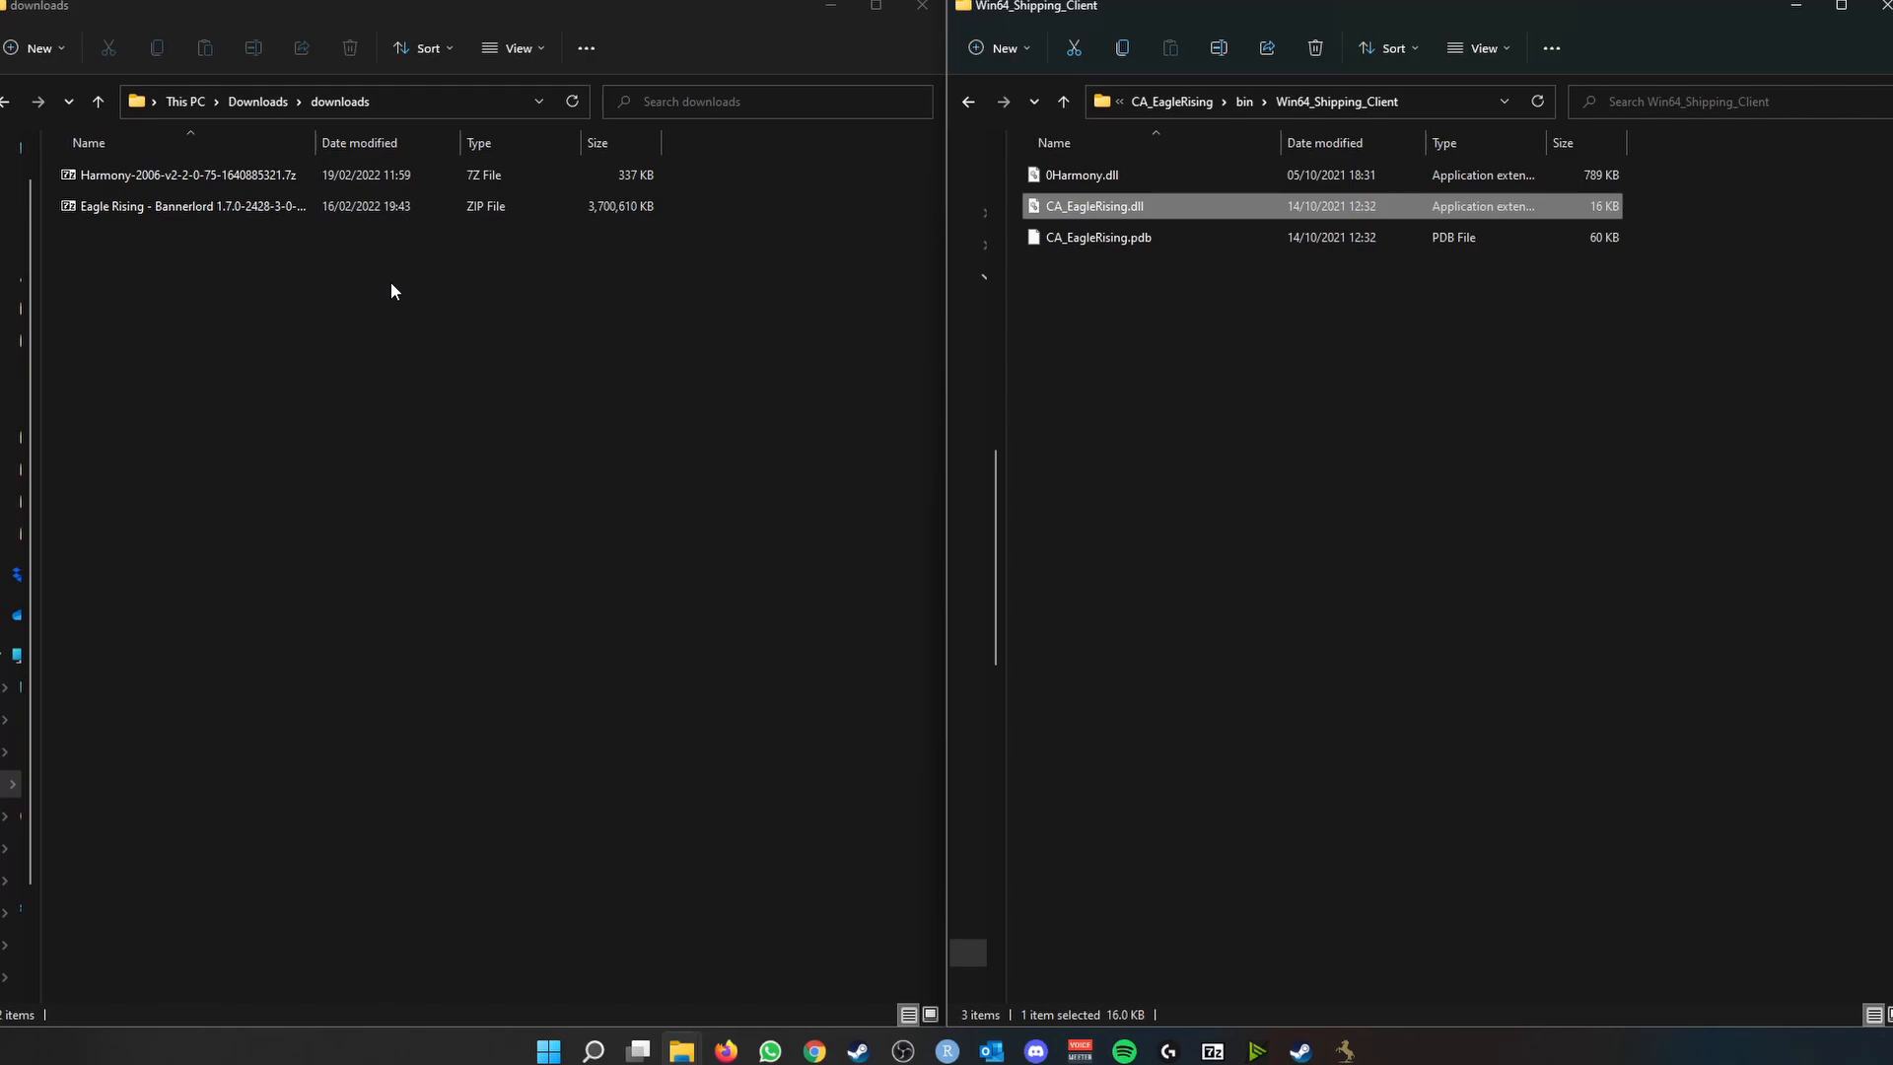
mouse_move(859, 664)
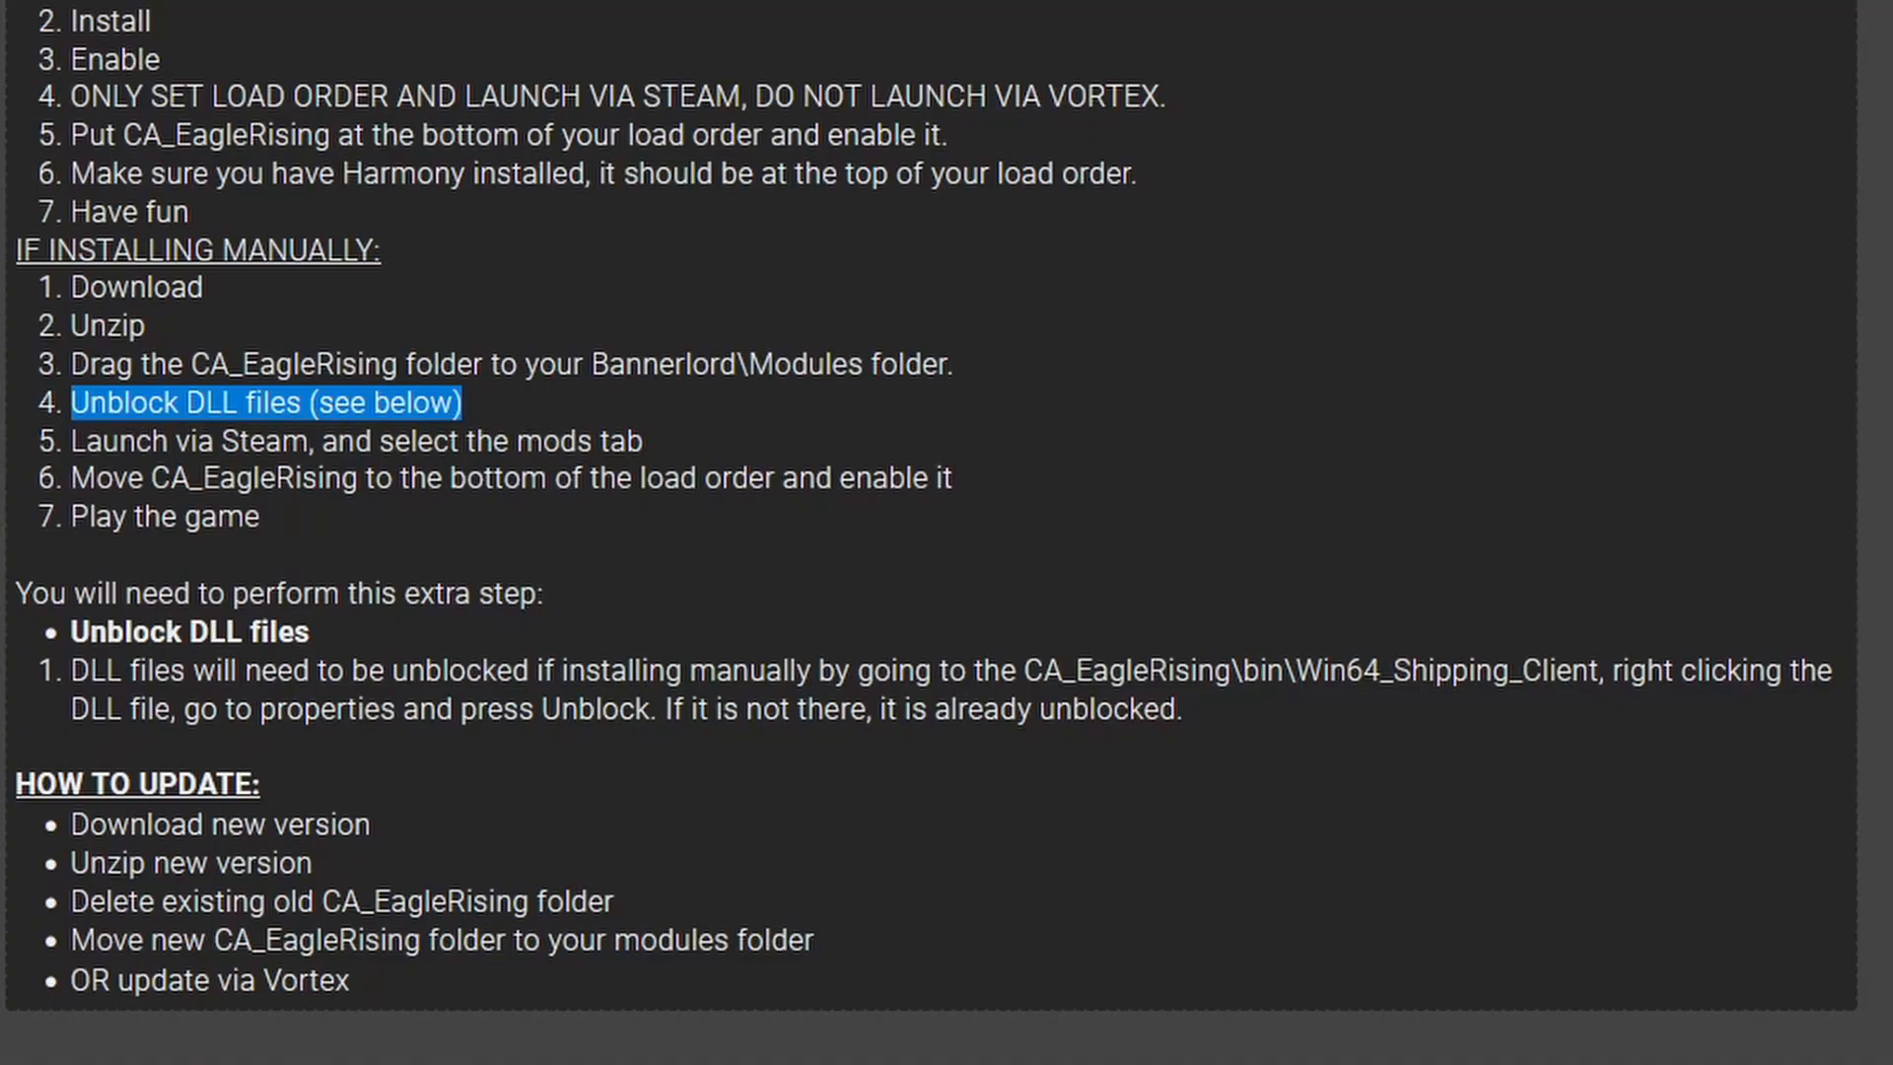
- Scroll to the LOAD ORDER EXAMPLE section and highlight the Harmony line
scroll("down", 3)
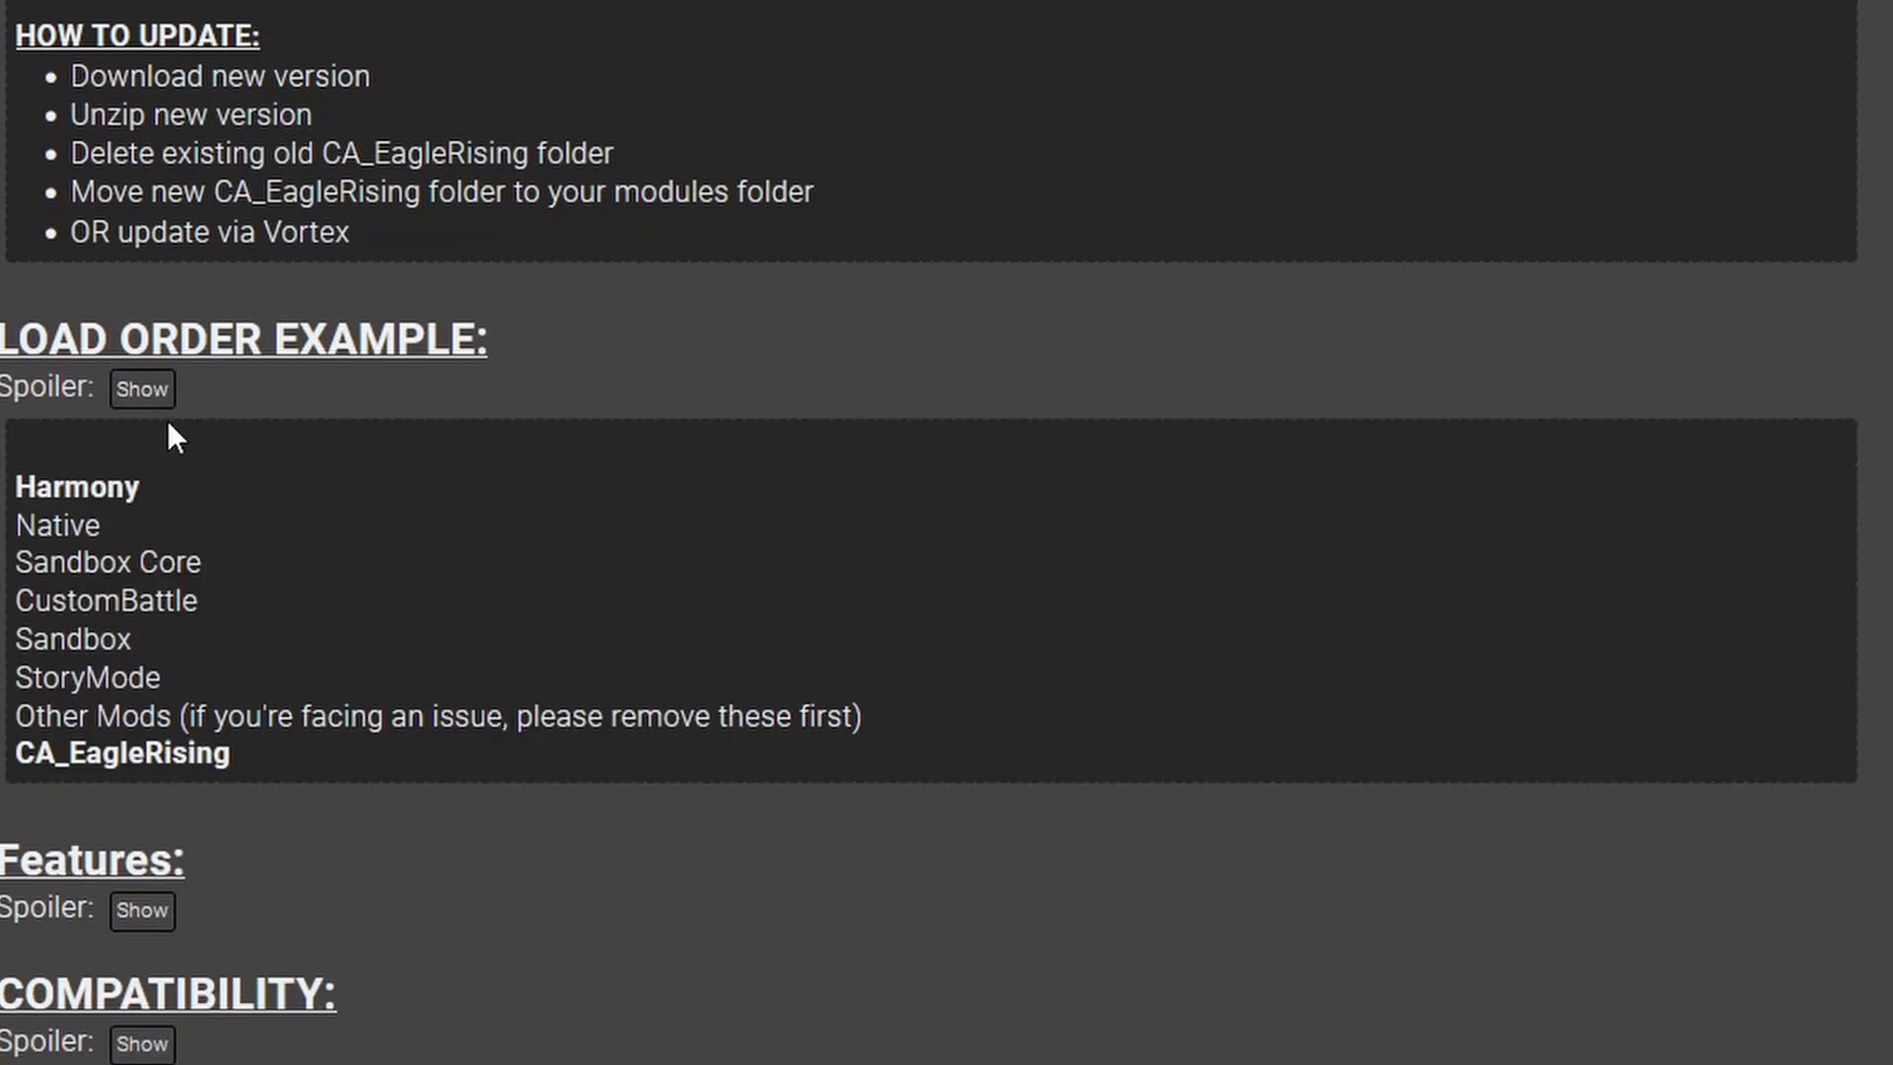
mouse_move(254, 493)
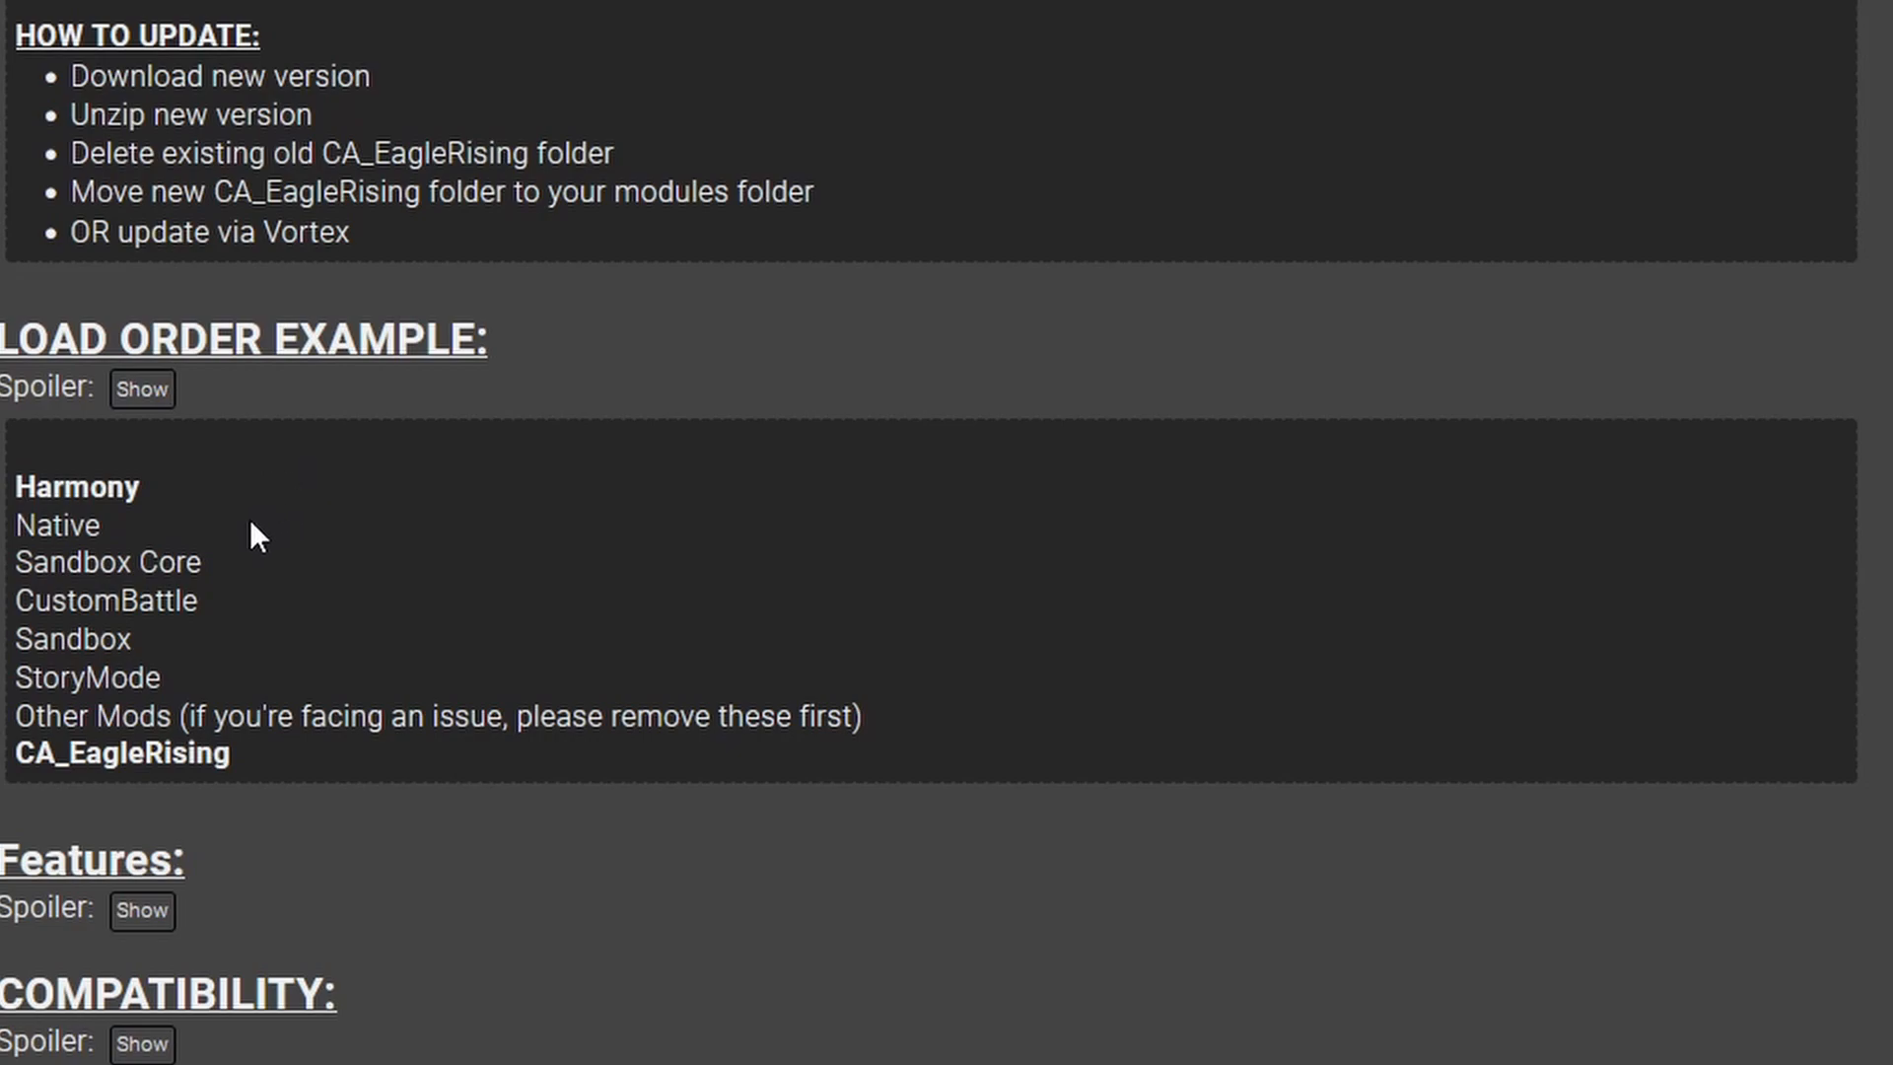
left_click_drag(67, 524, 229, 752)
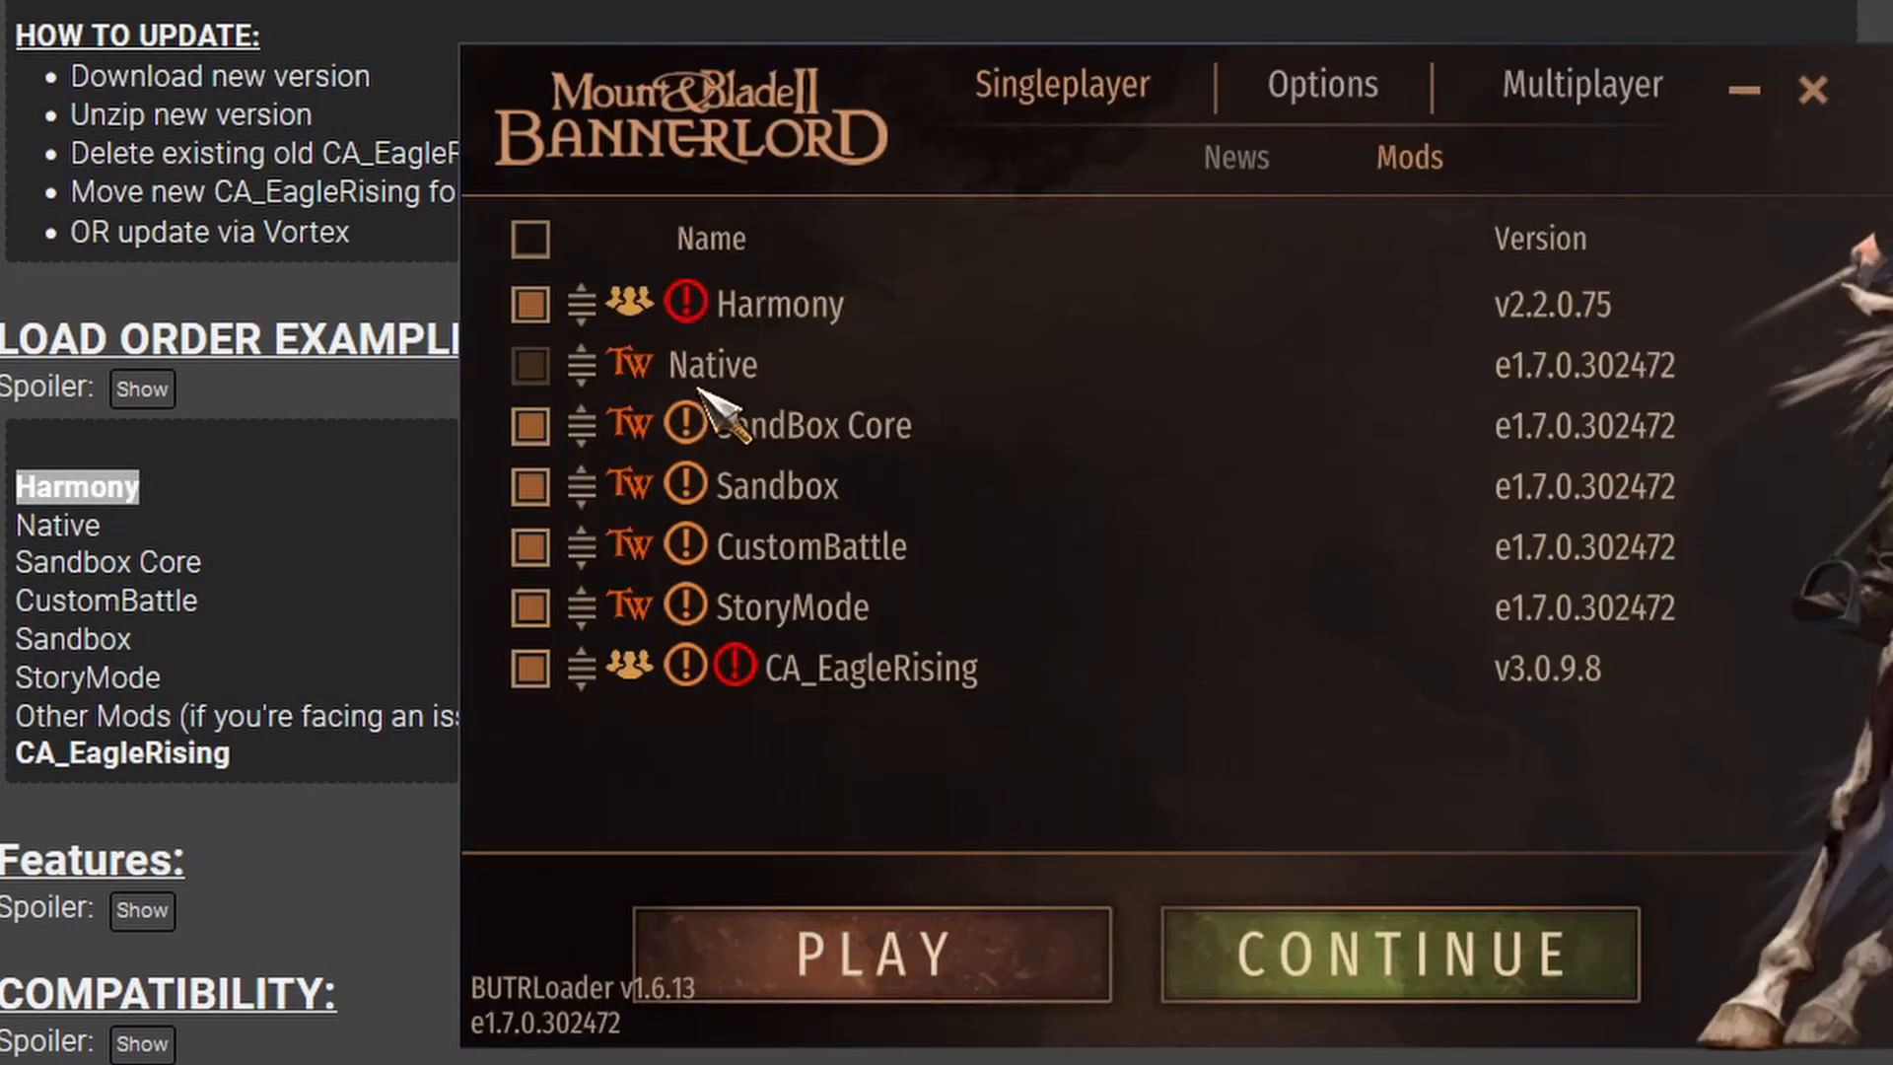
mouse_move(375, 515)
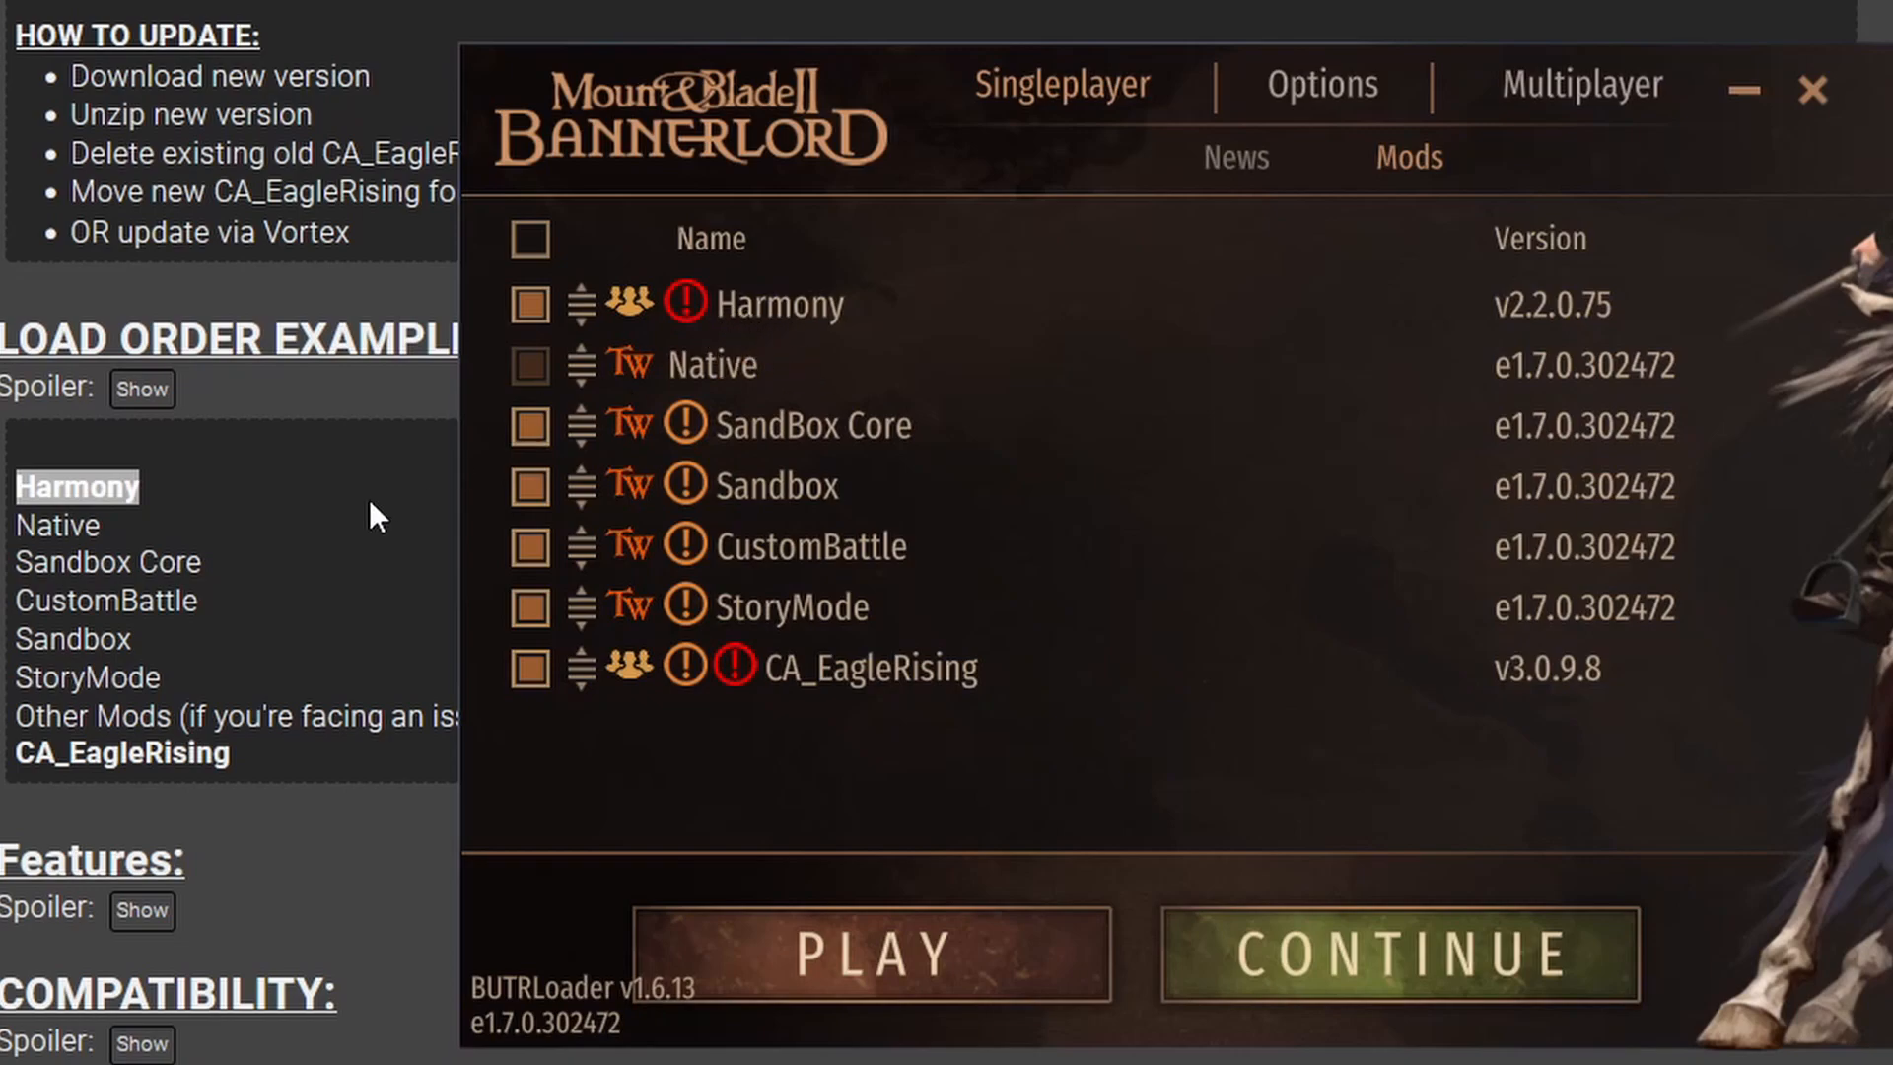
mouse_move(138, 773)
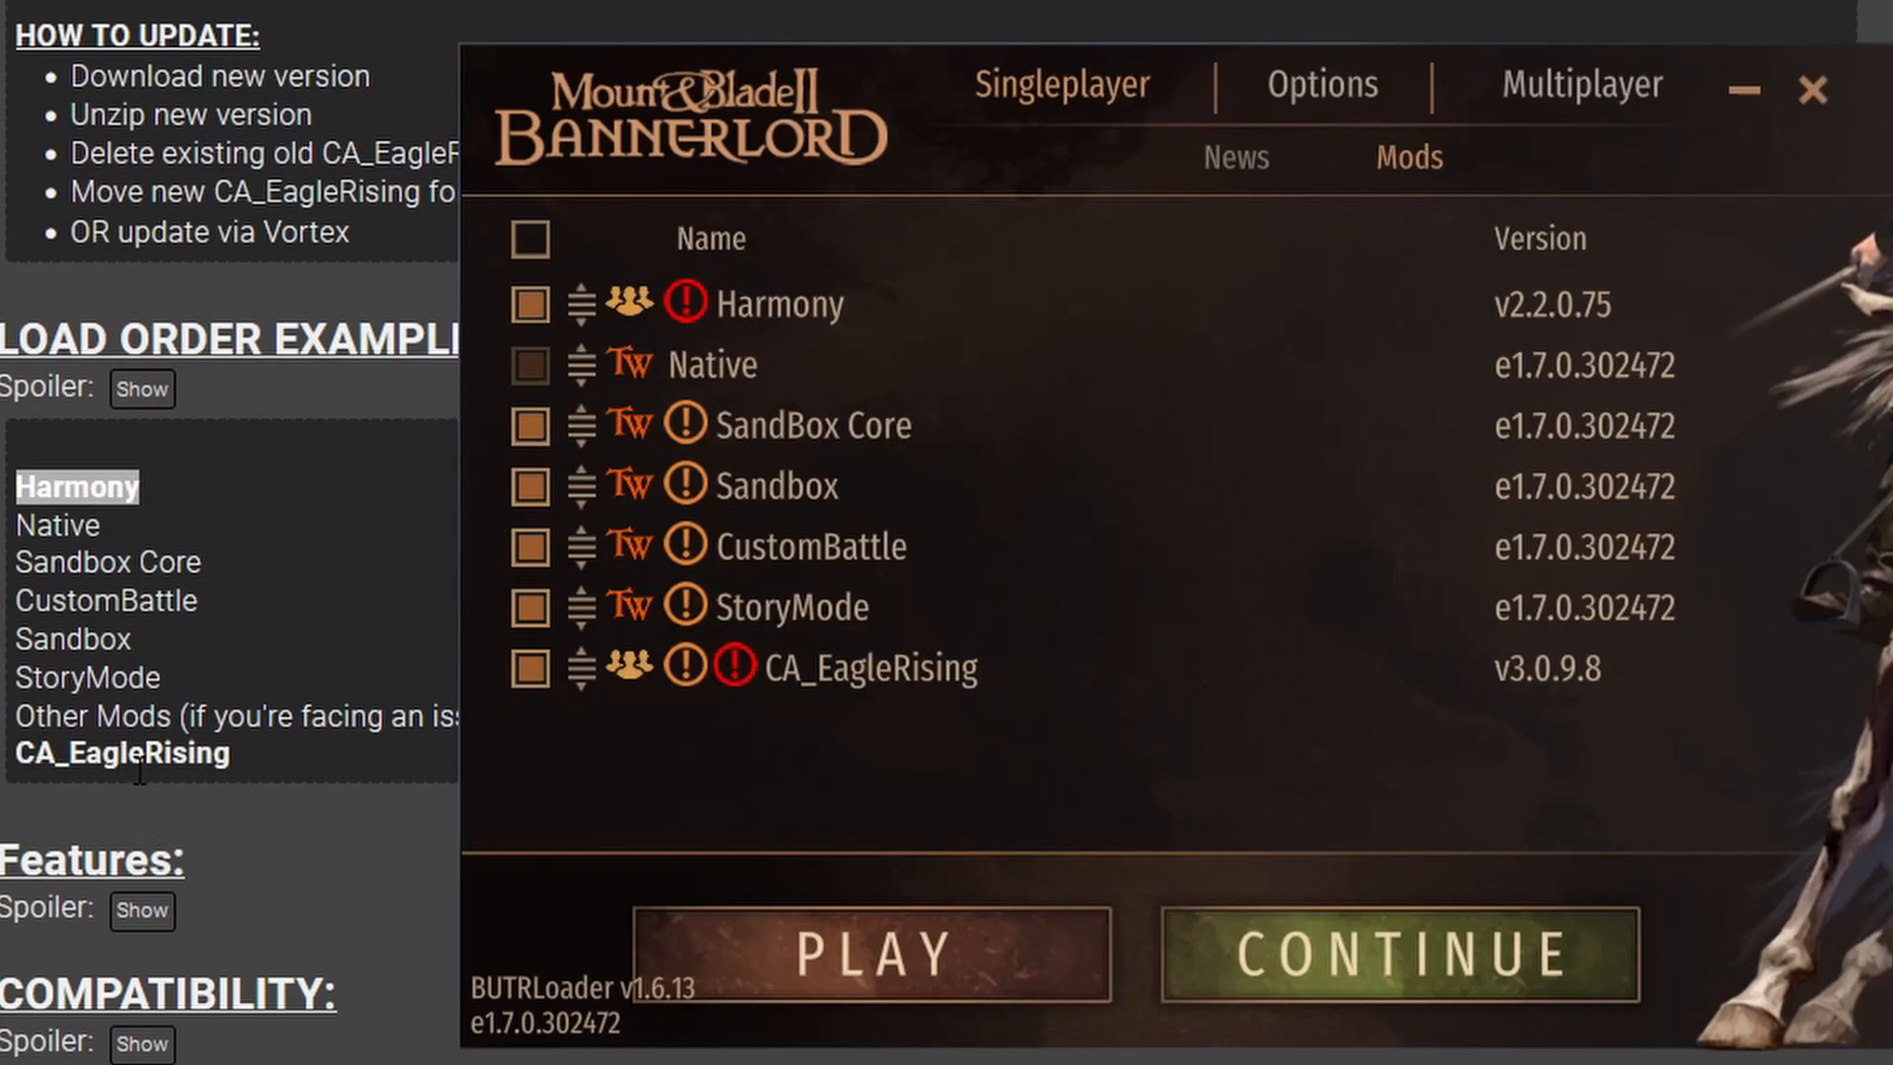
- Launch the game from PLAY with Harmony first and CA_EagleRising last
left_click(1810, 88)
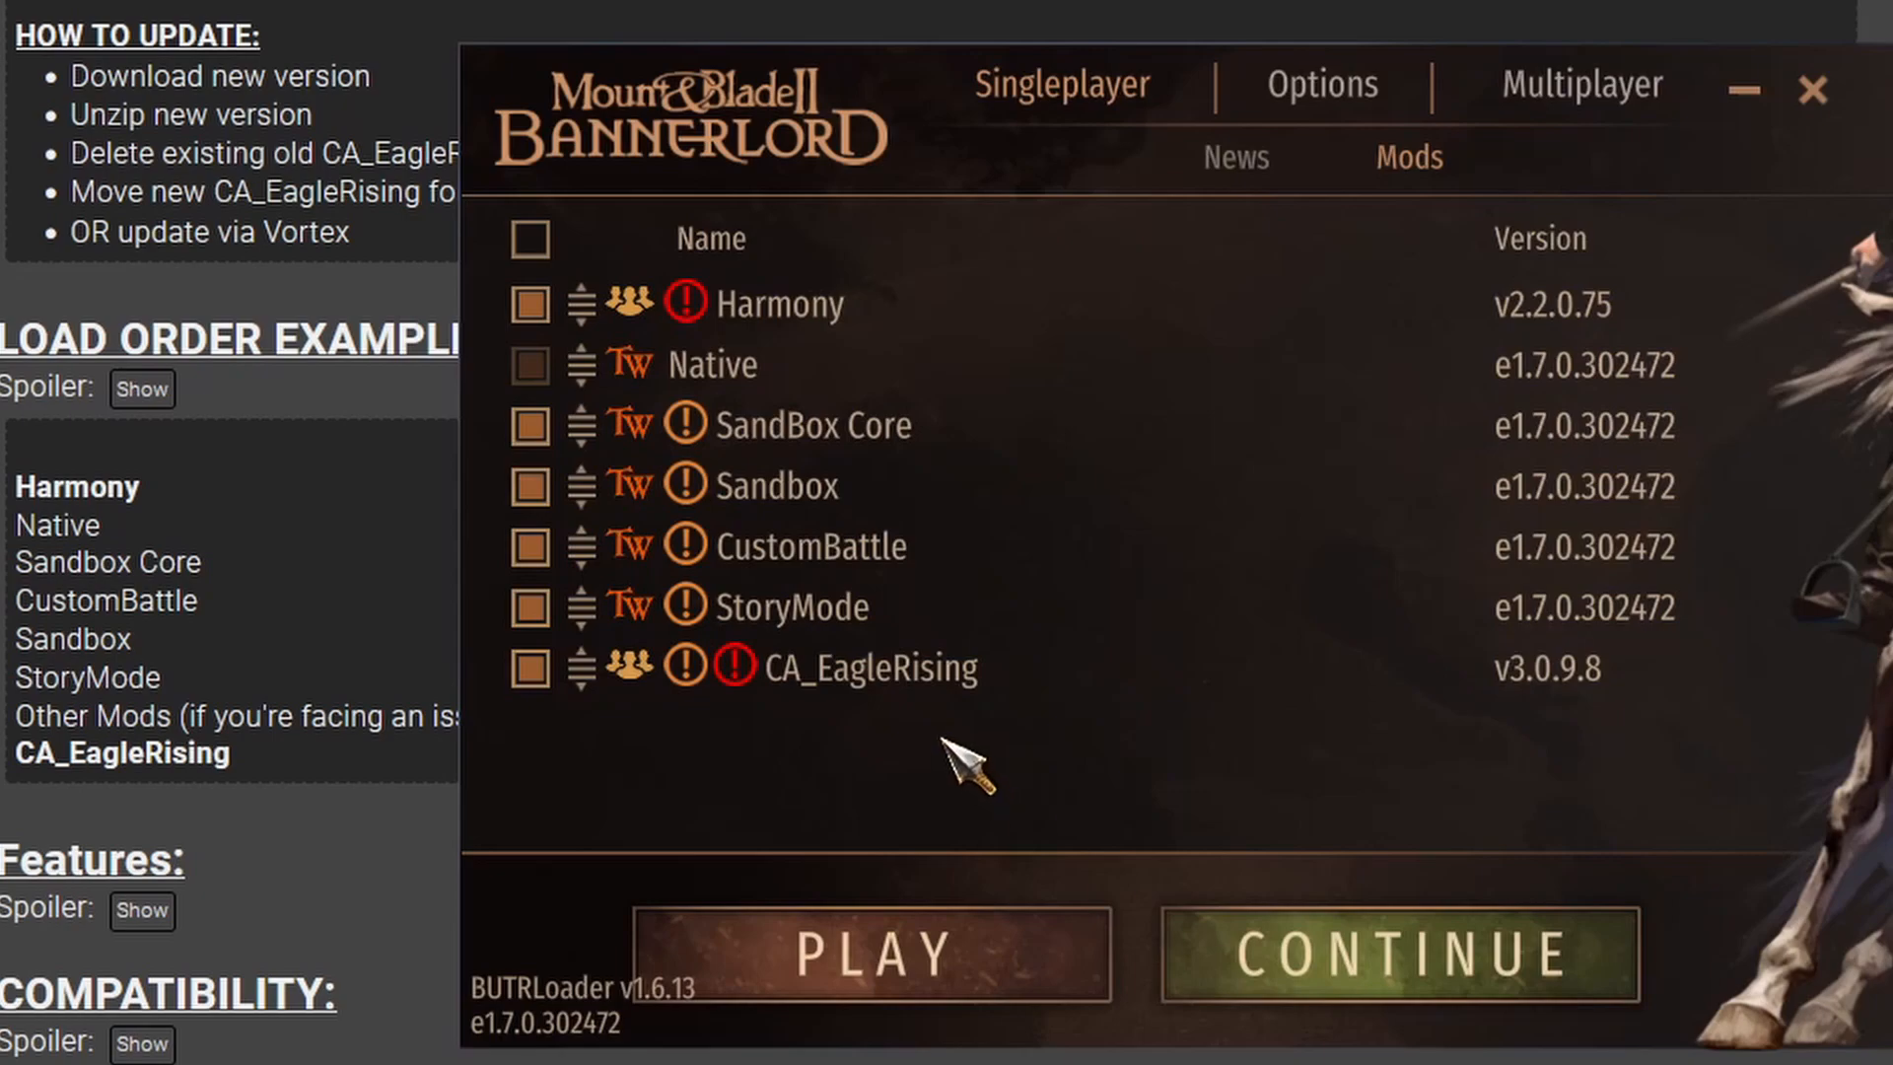
mouse_move(917, 749)
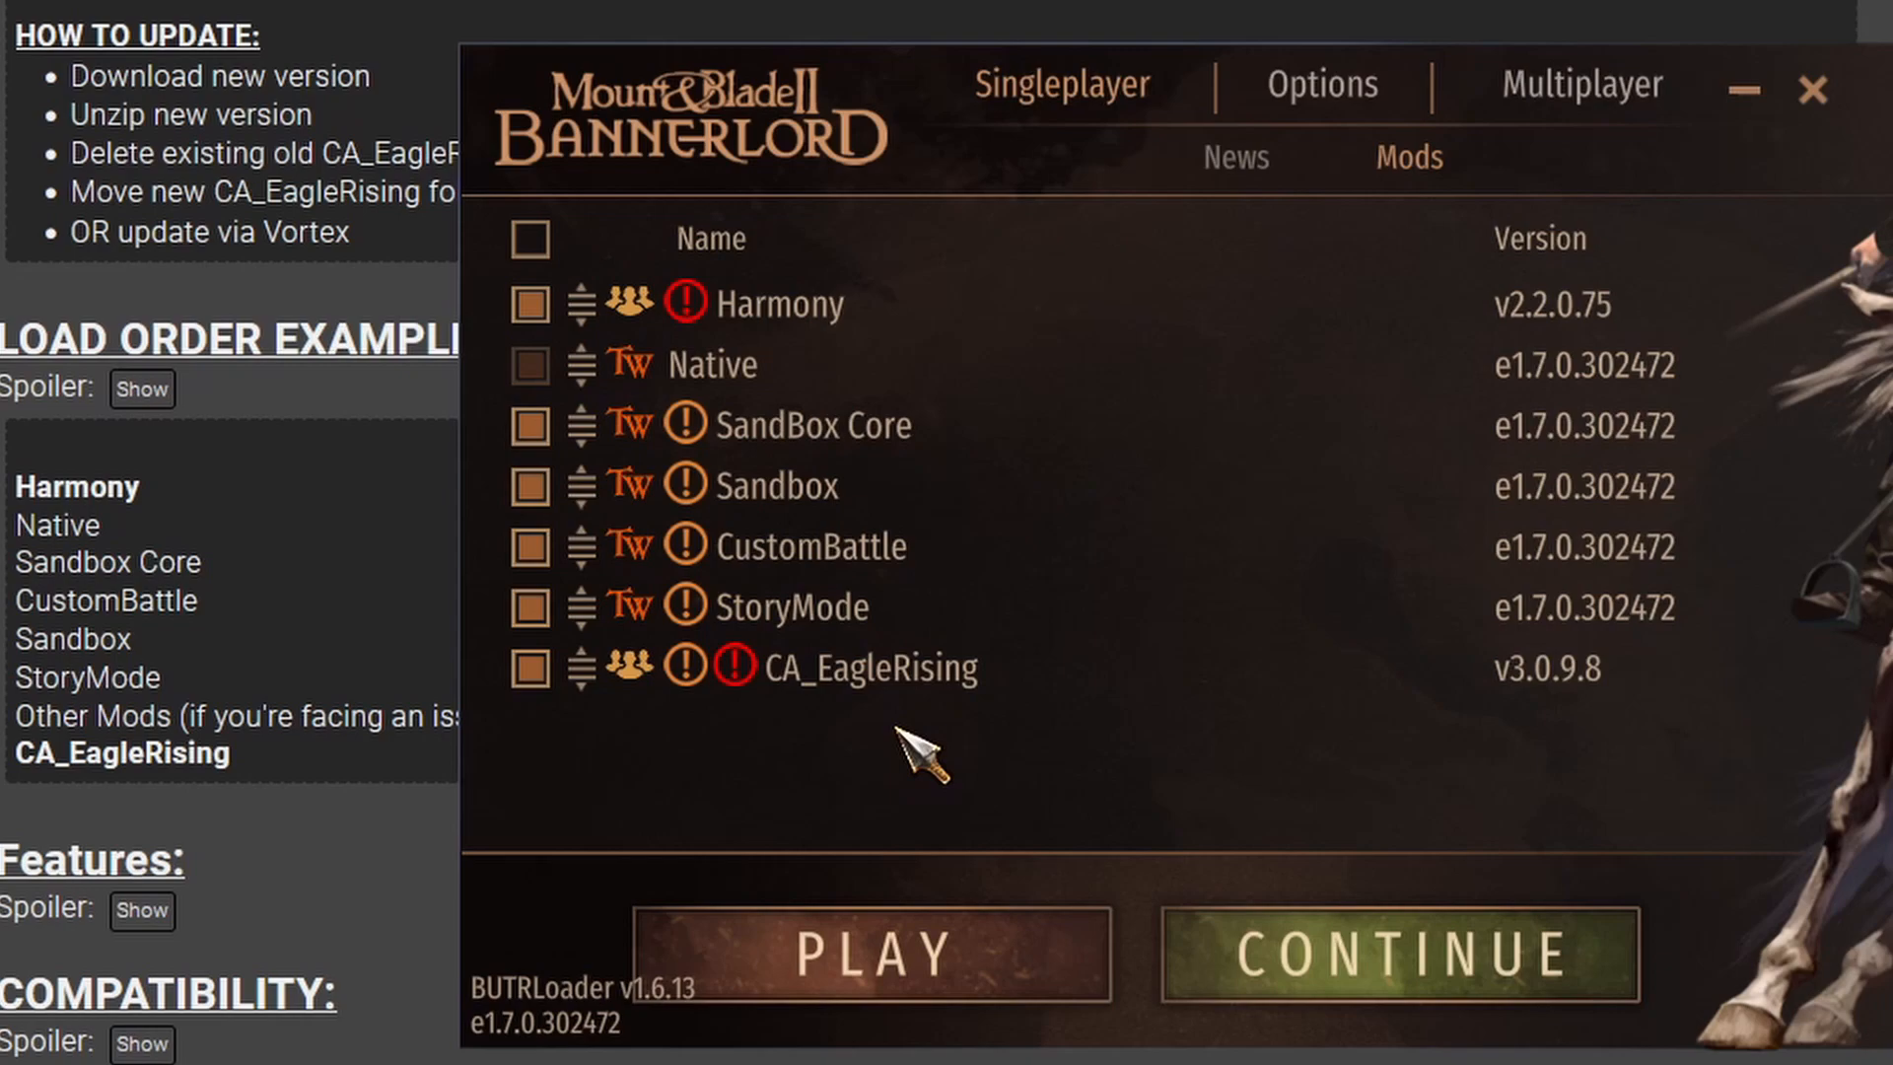
mouse_move(870, 954)
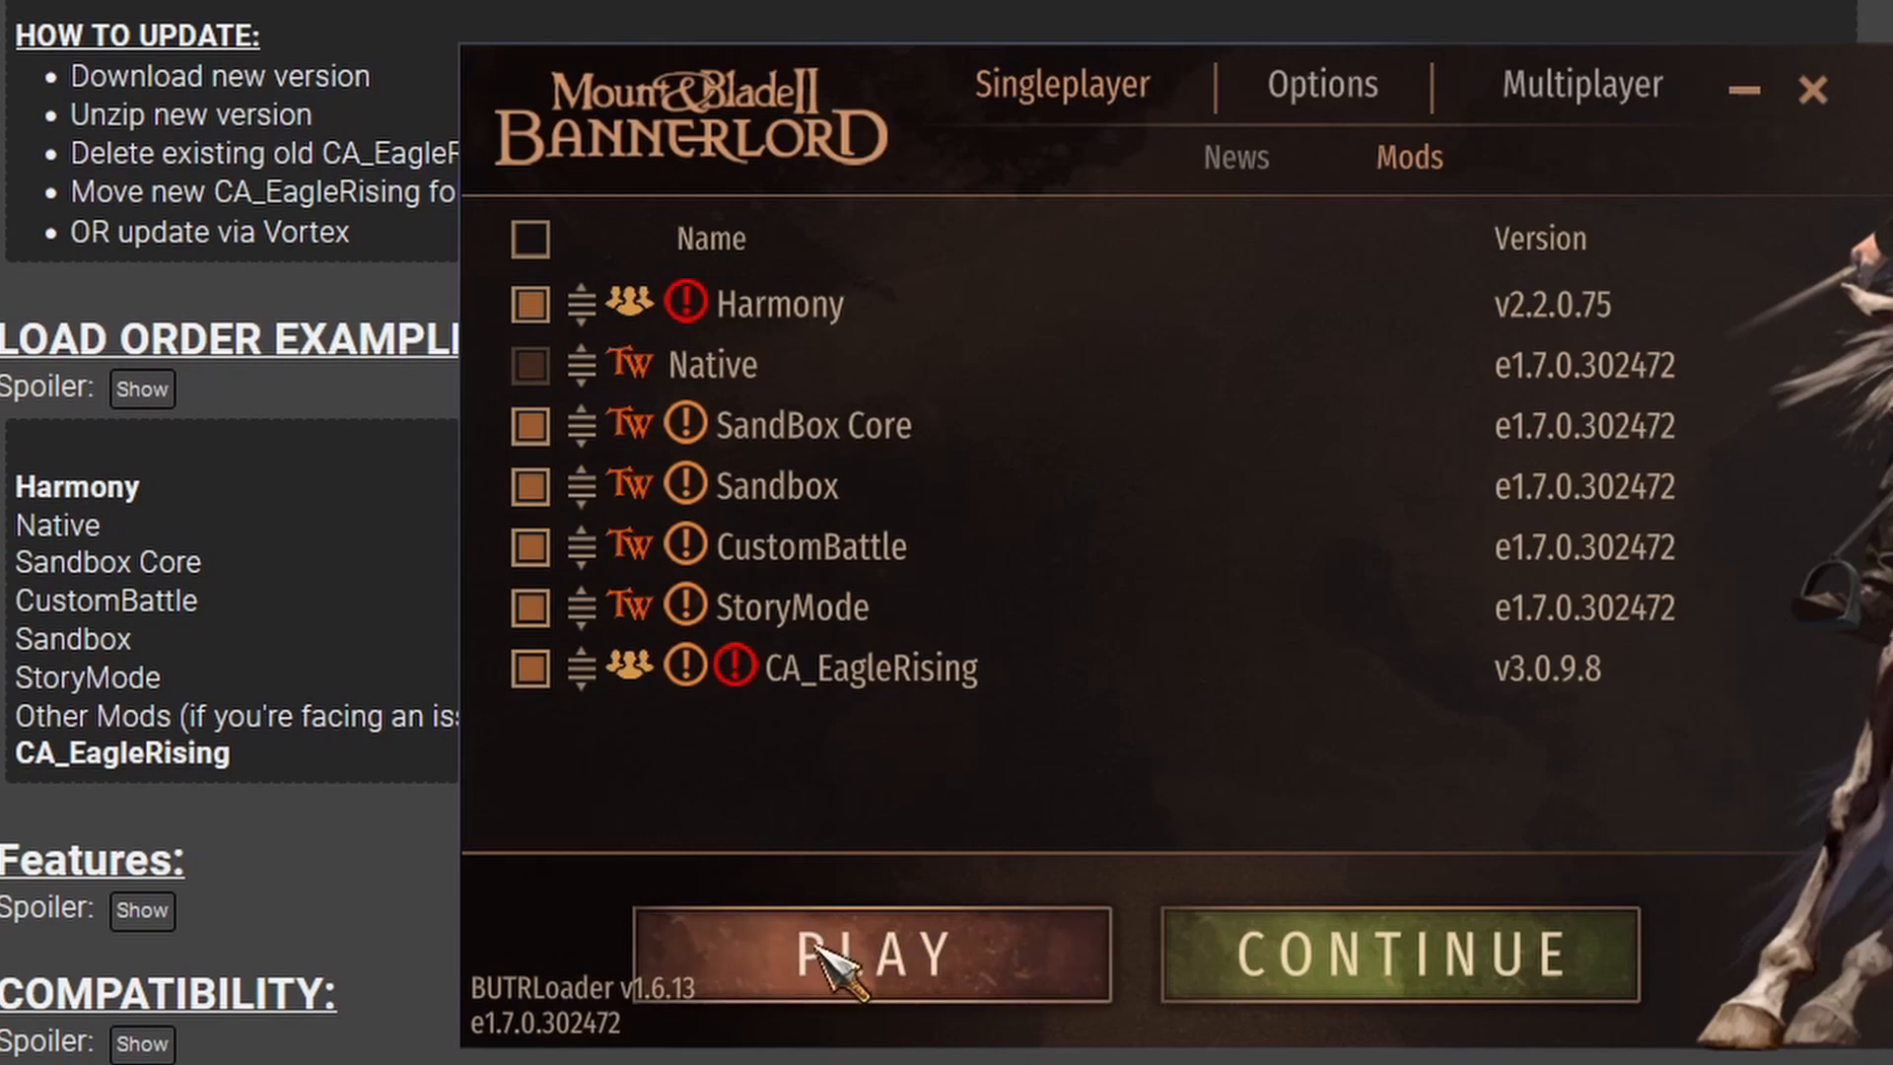
left_click(872, 955)
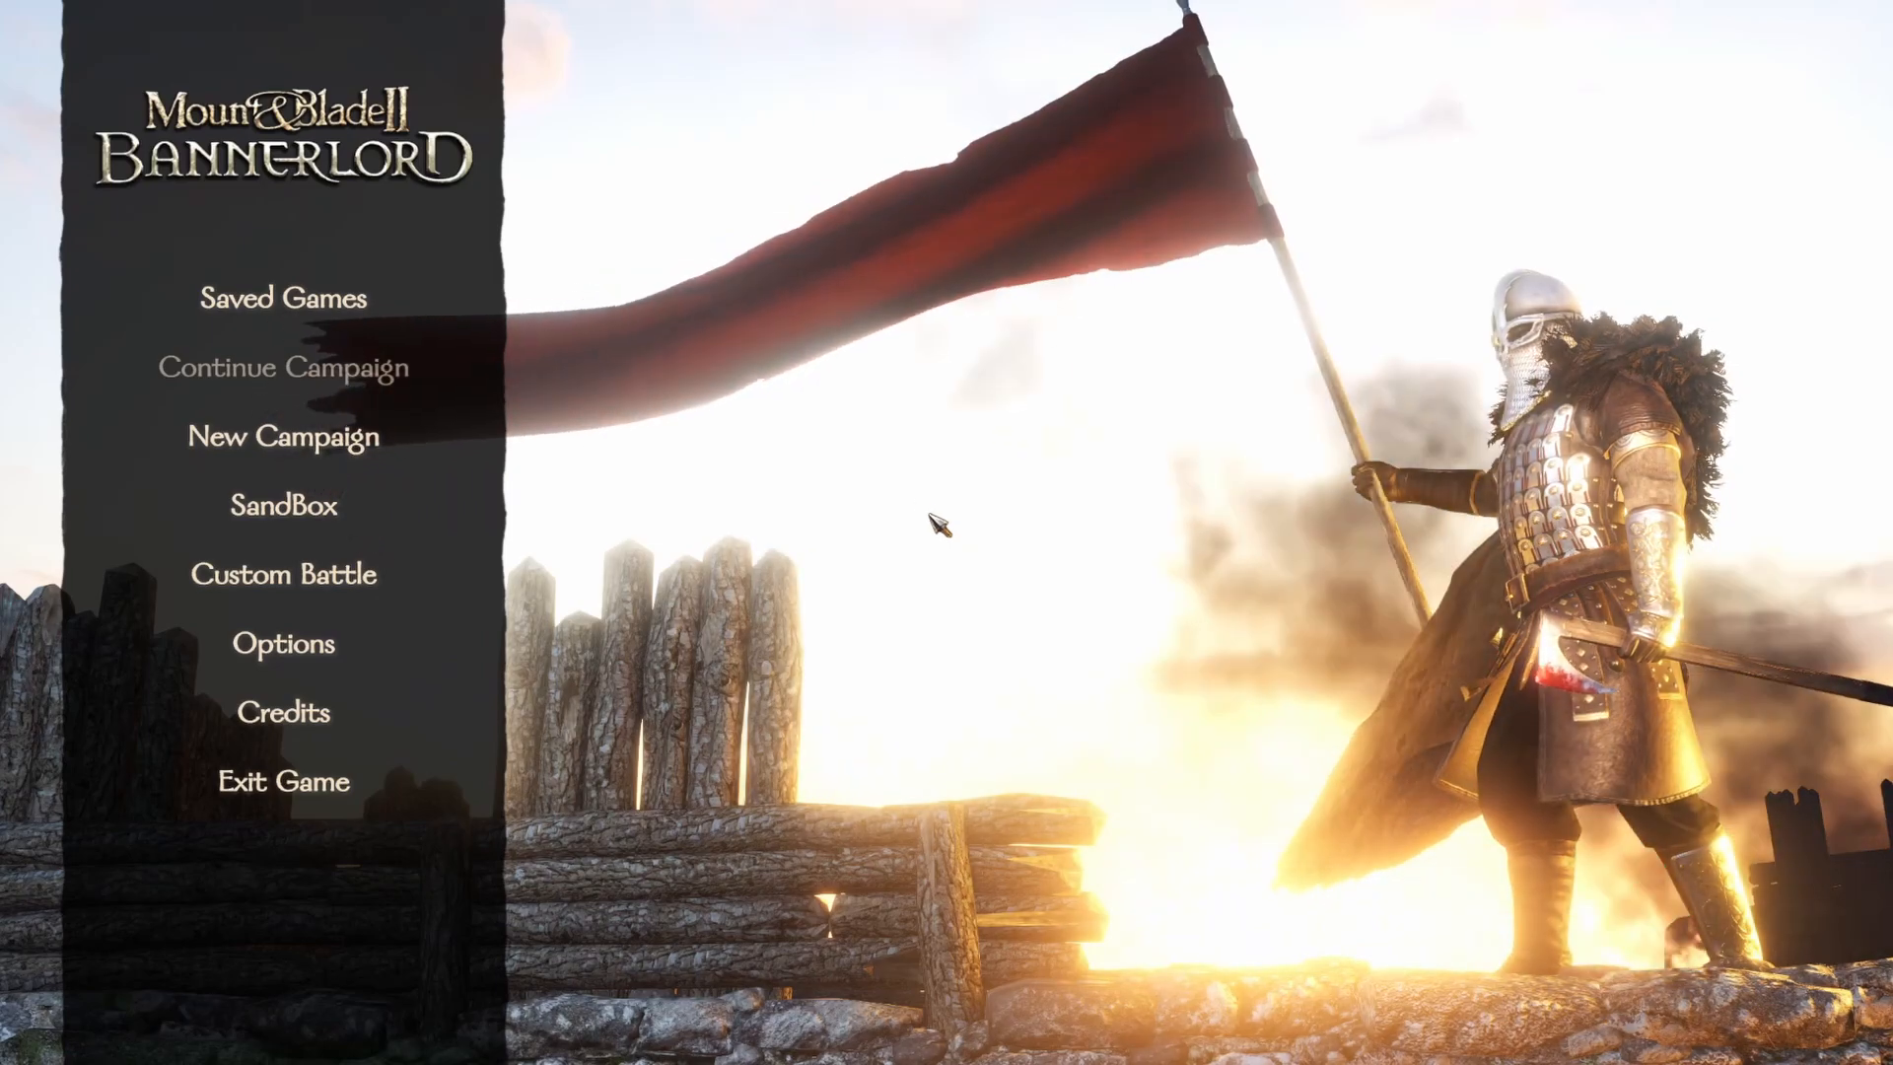
mouse_move(337, 503)
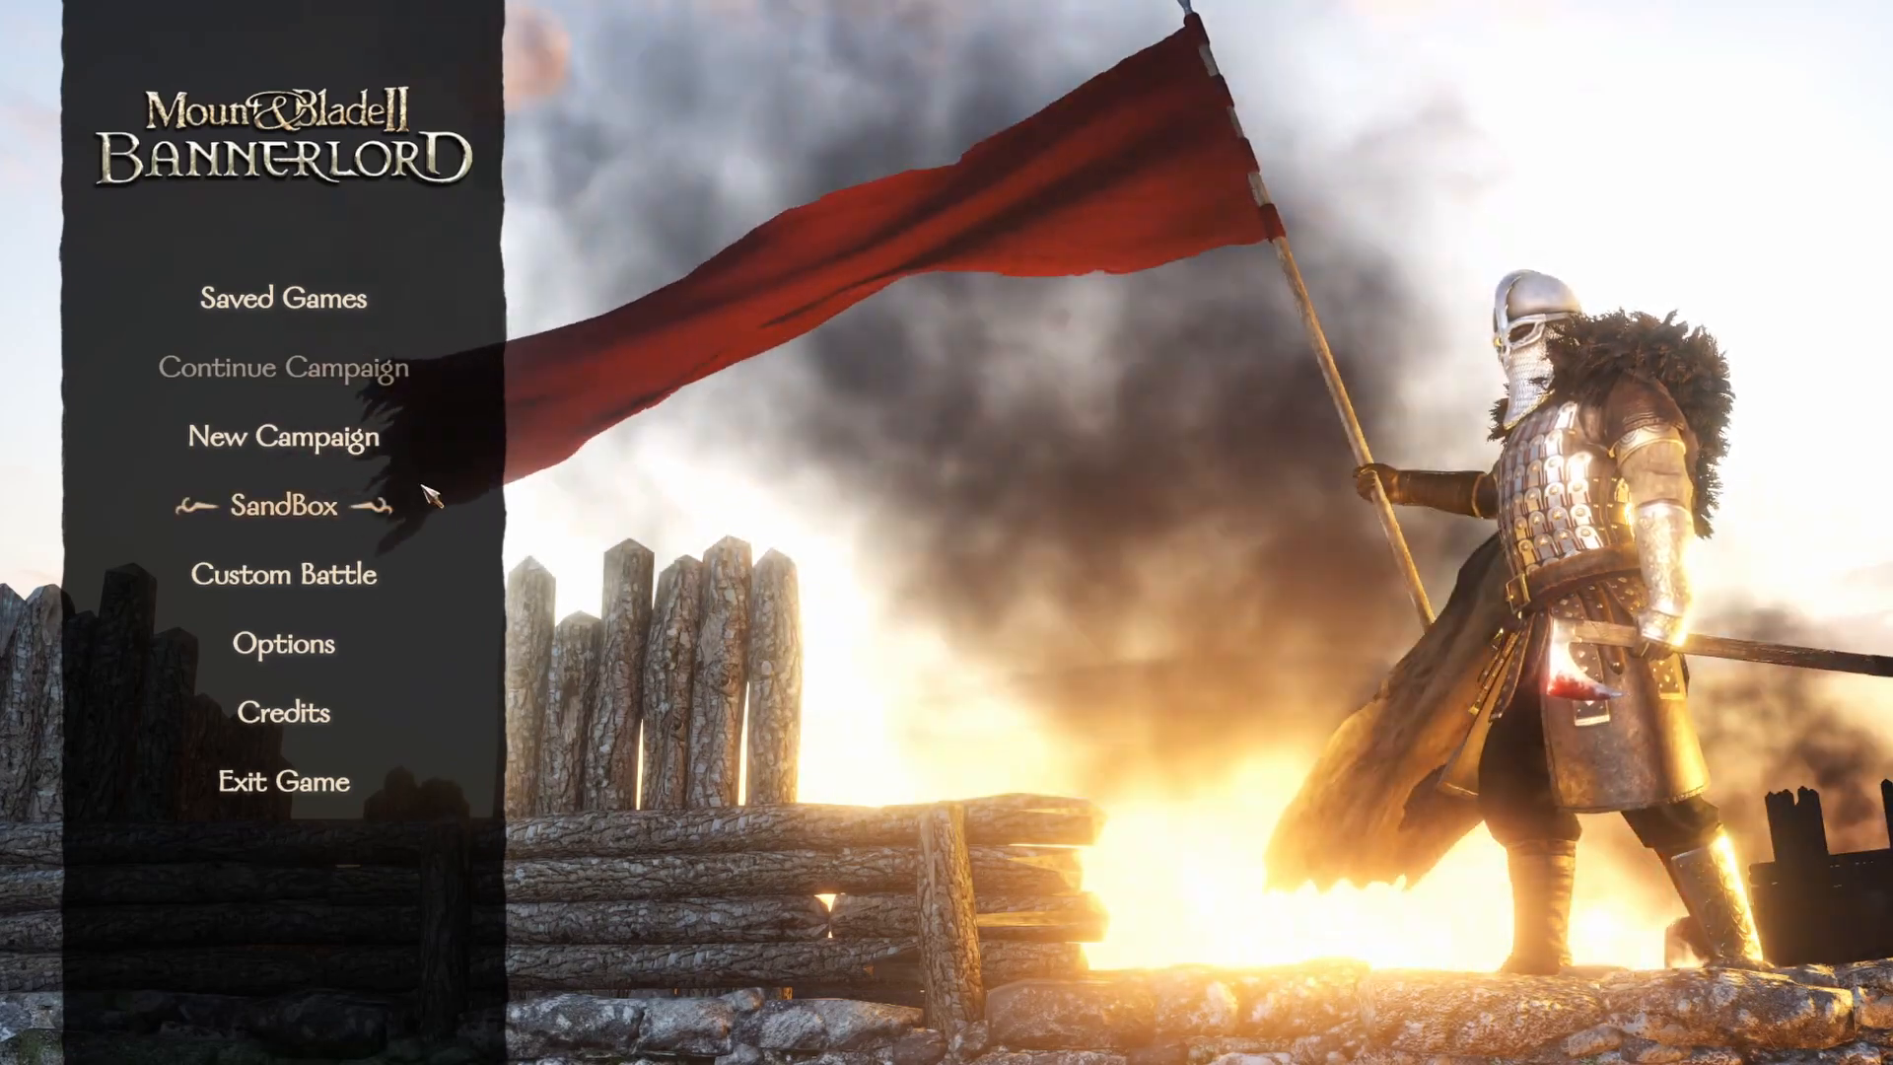
- Start a SandBox game, view Eagle Rising's Auxilia troops, return to the map near Tevea
left_click(284, 505)
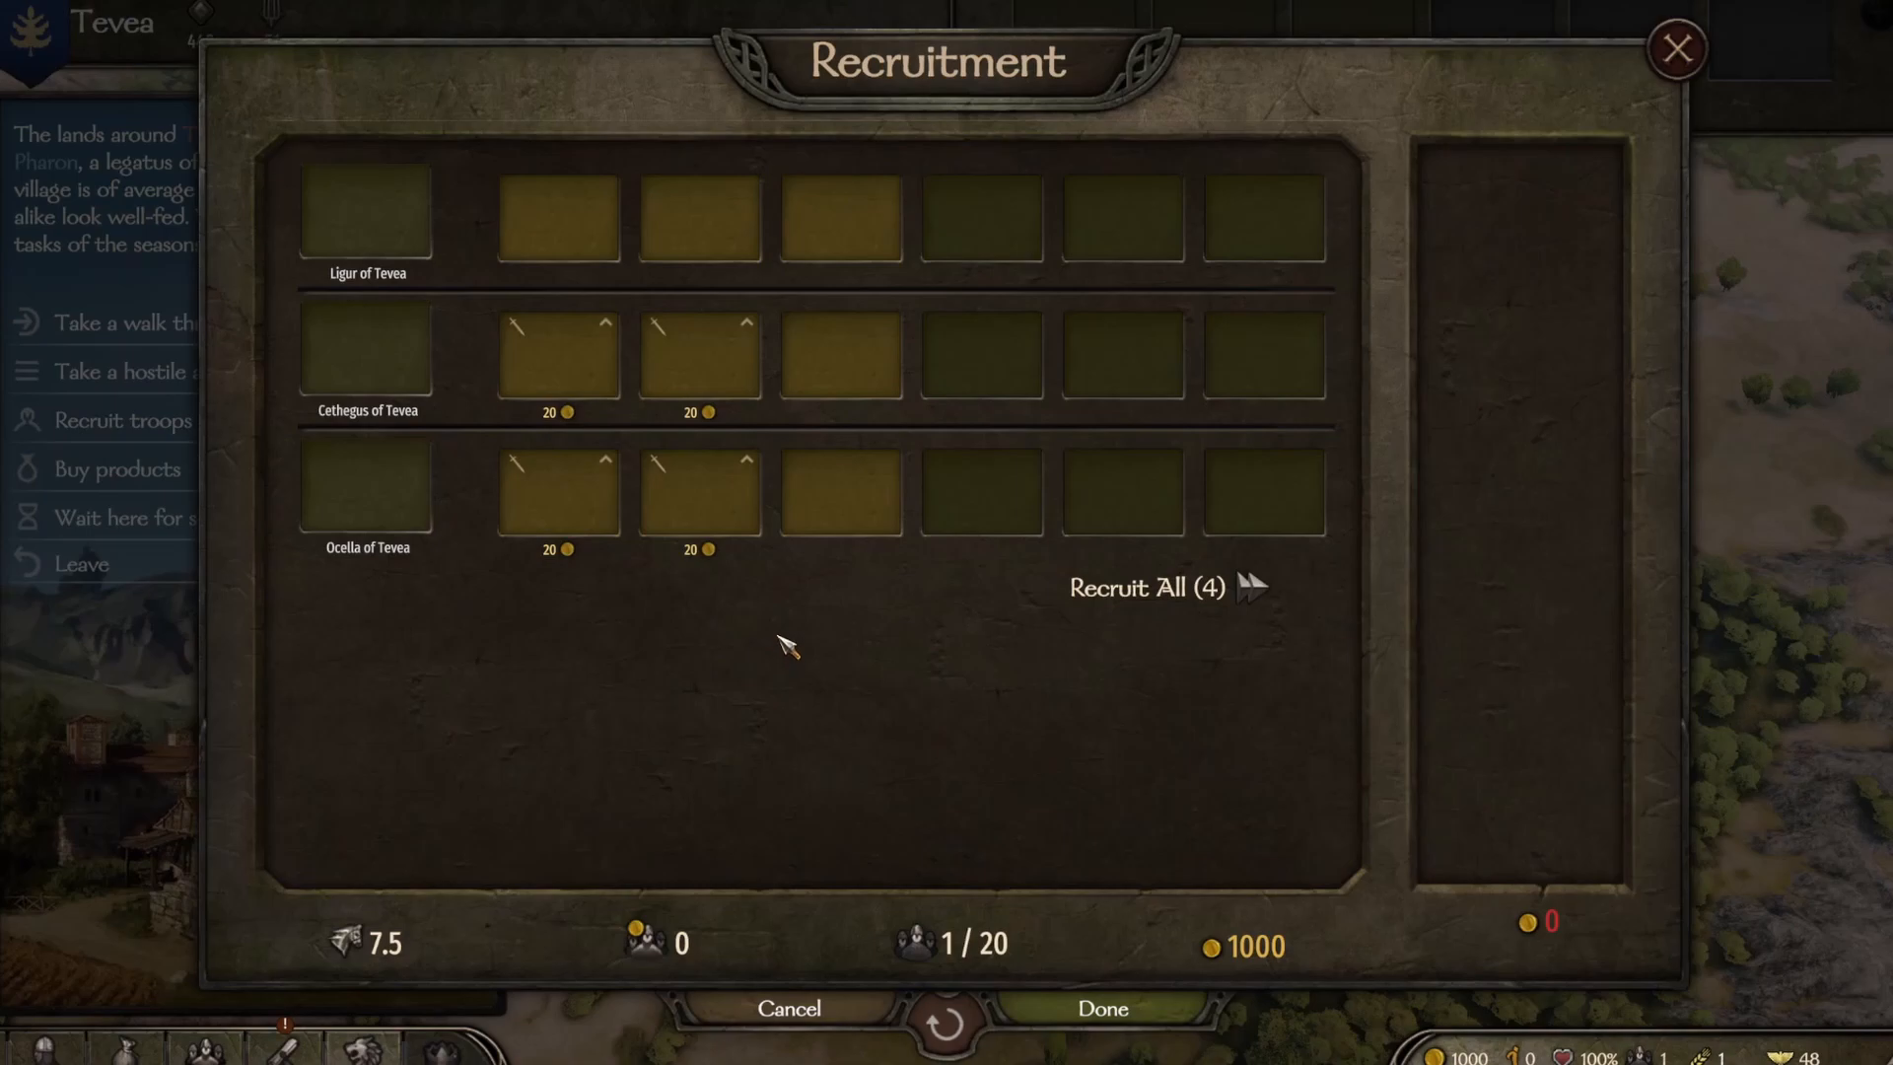
mouse_move(1128, 775)
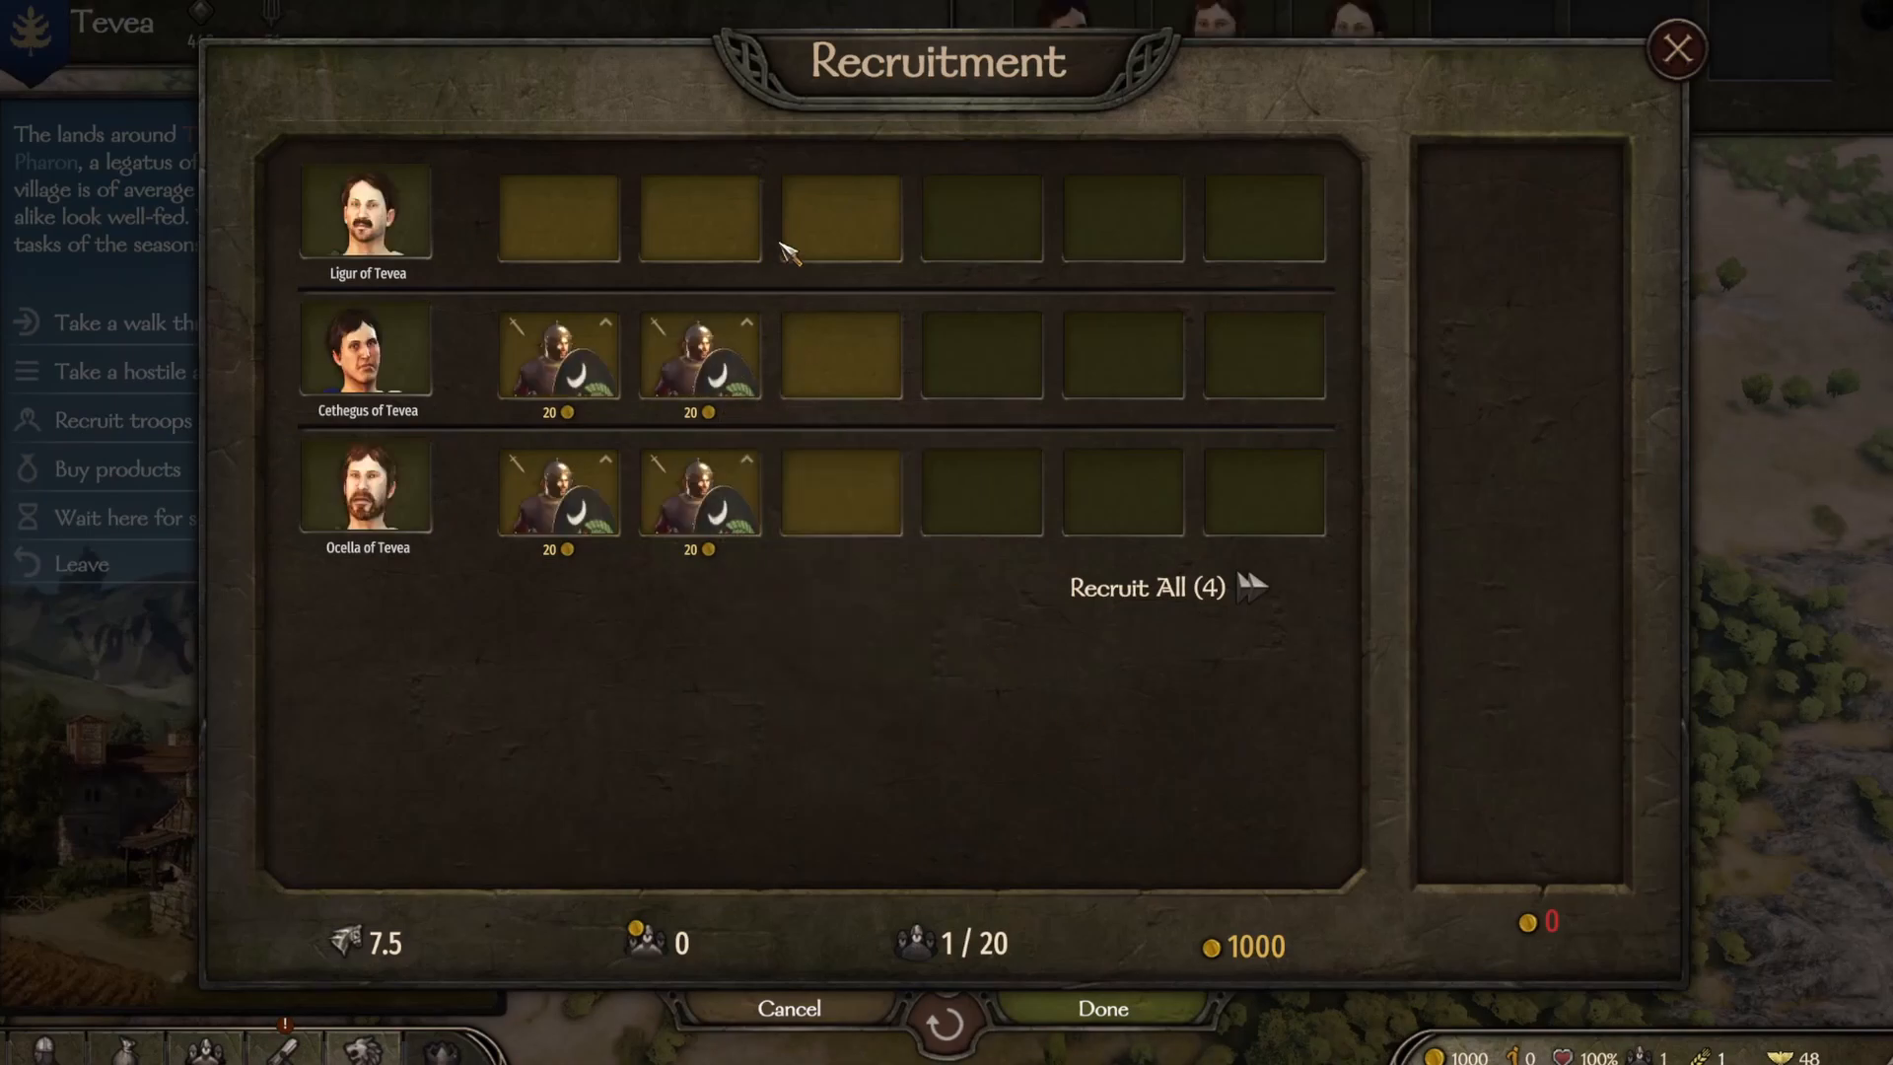
mouse_move(698, 351)
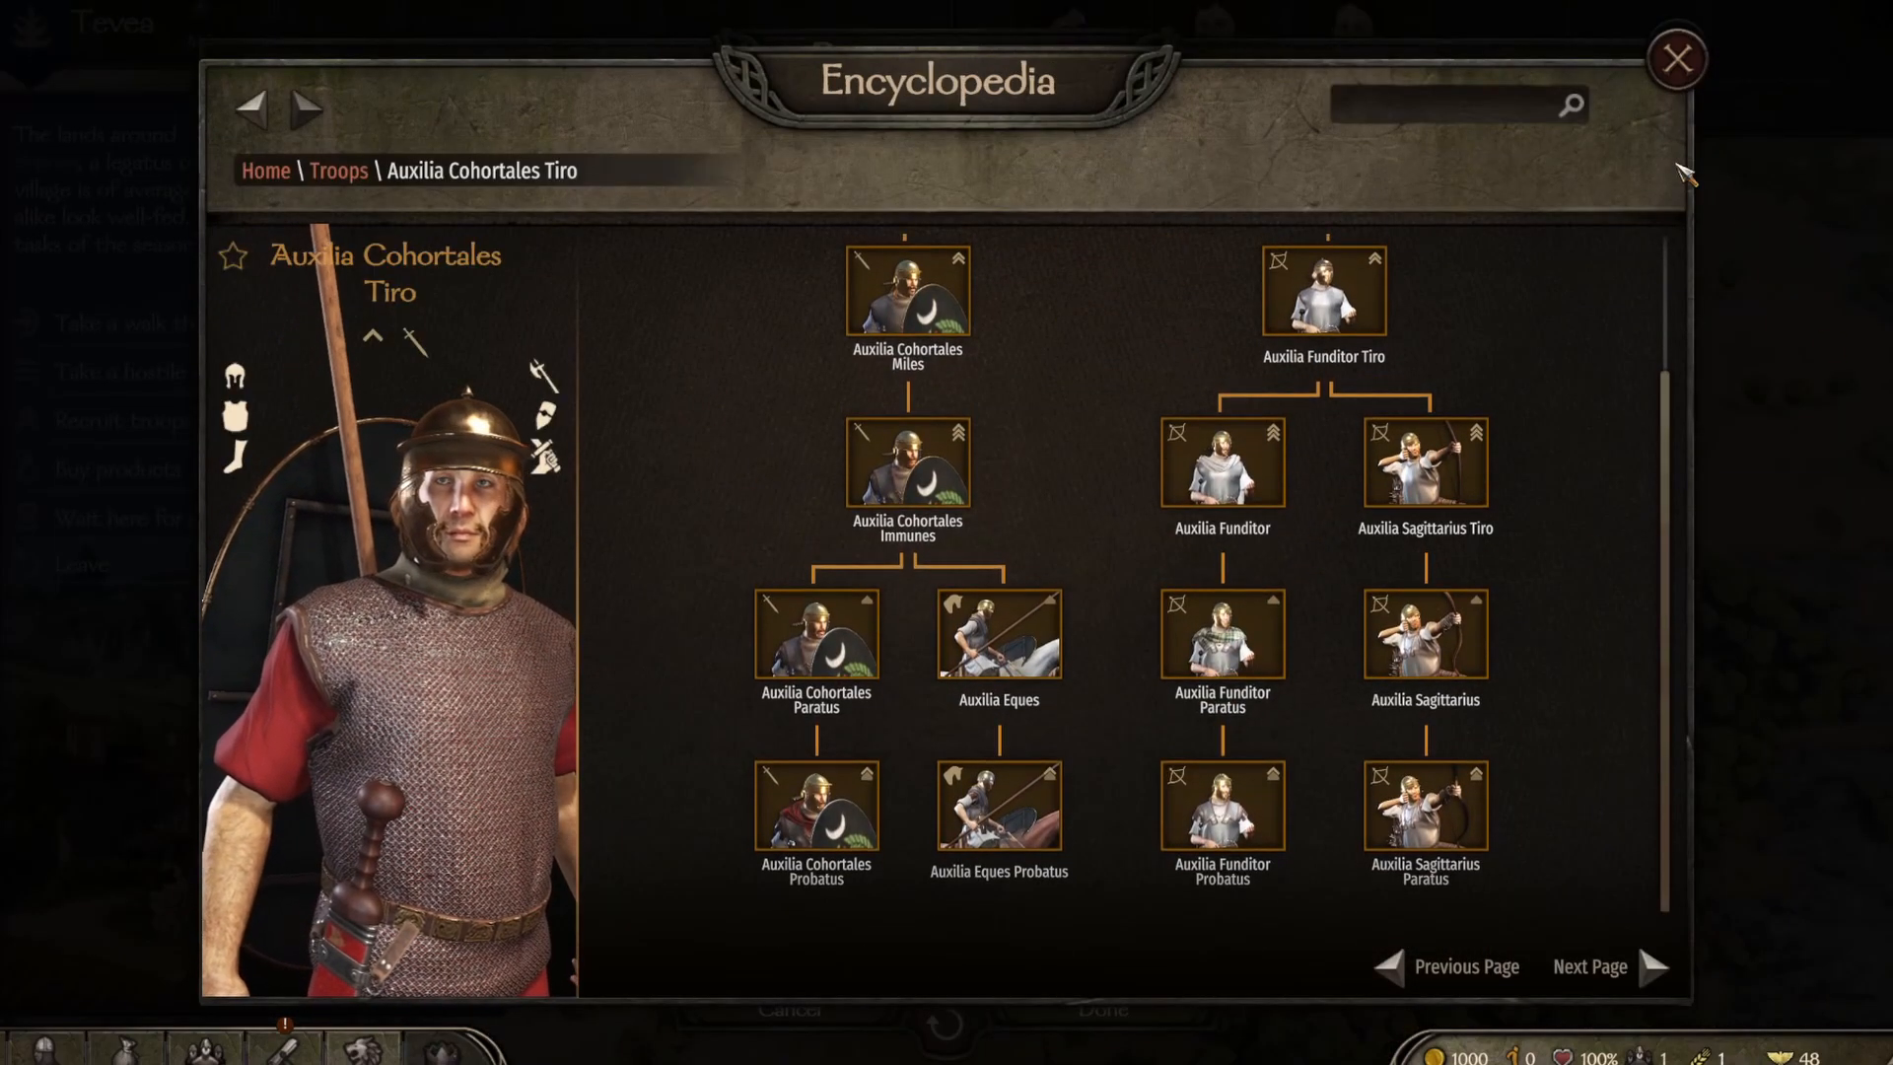
left_click(1676, 57)
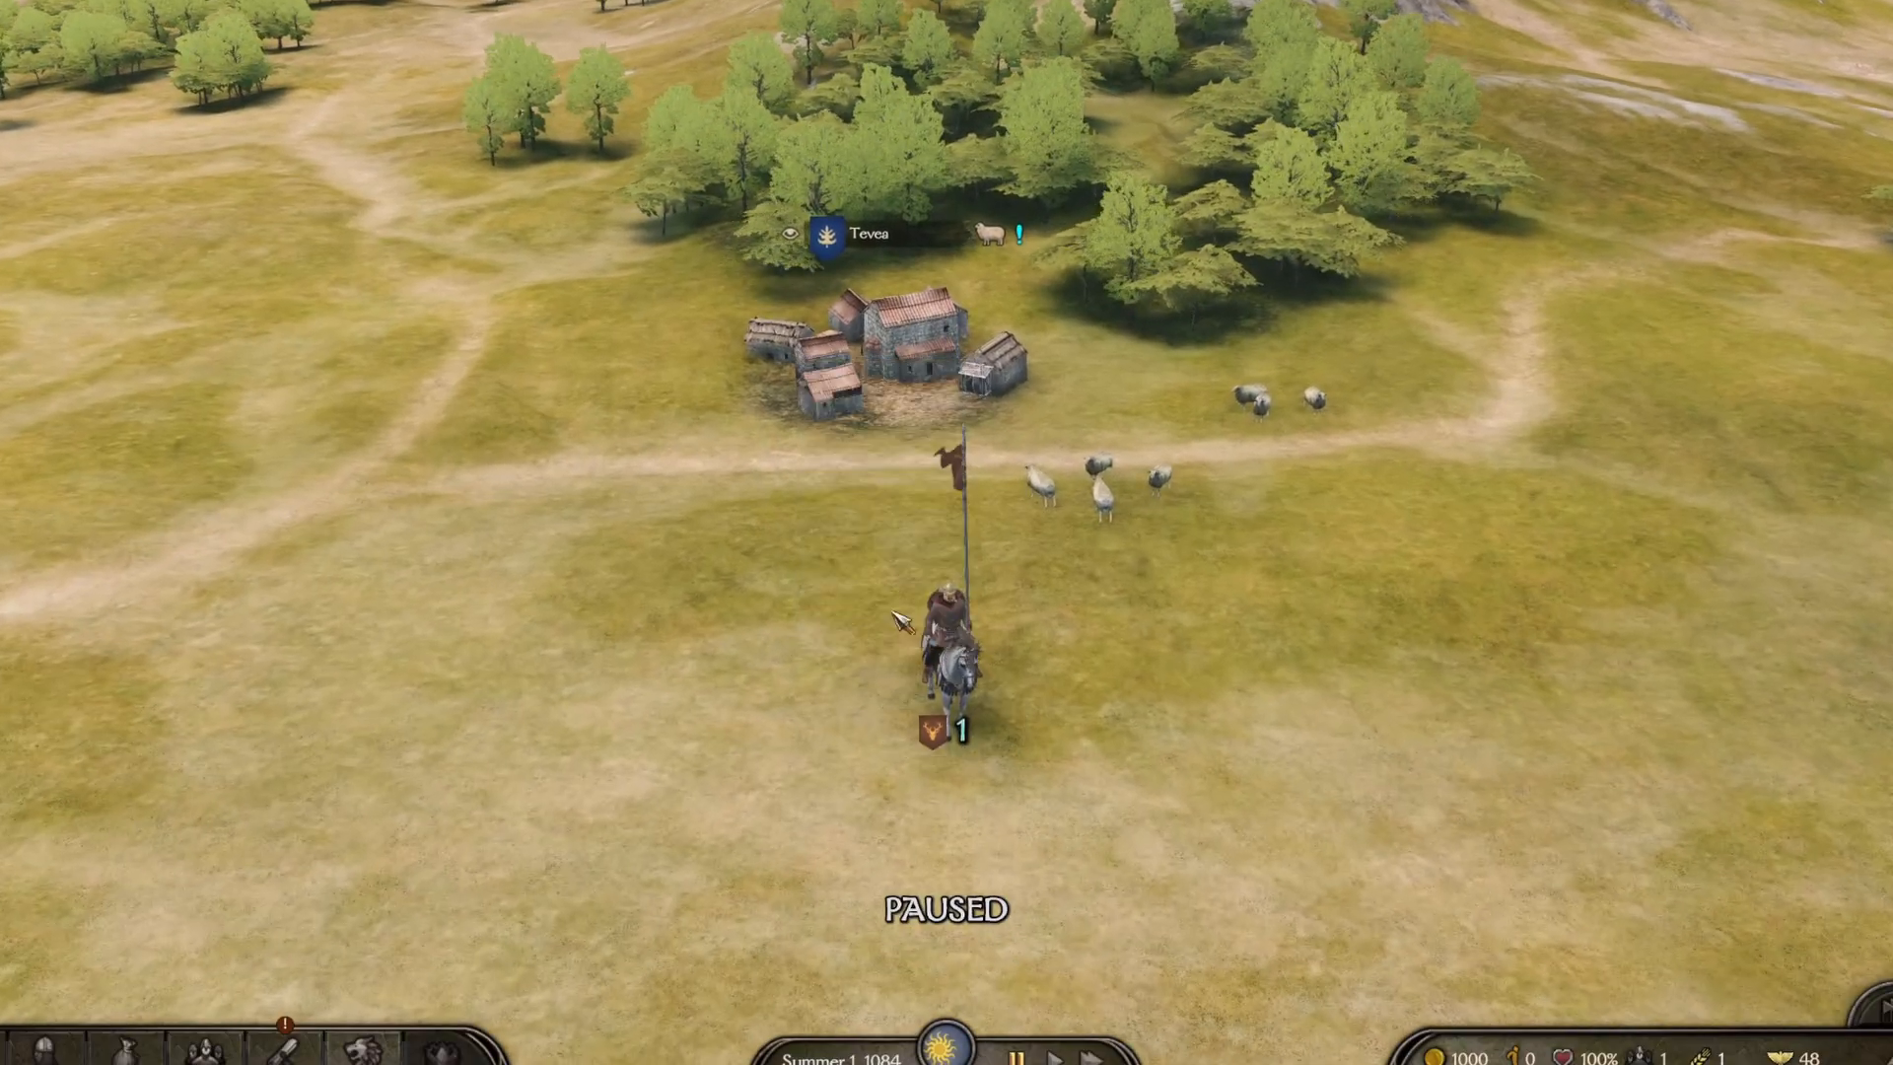